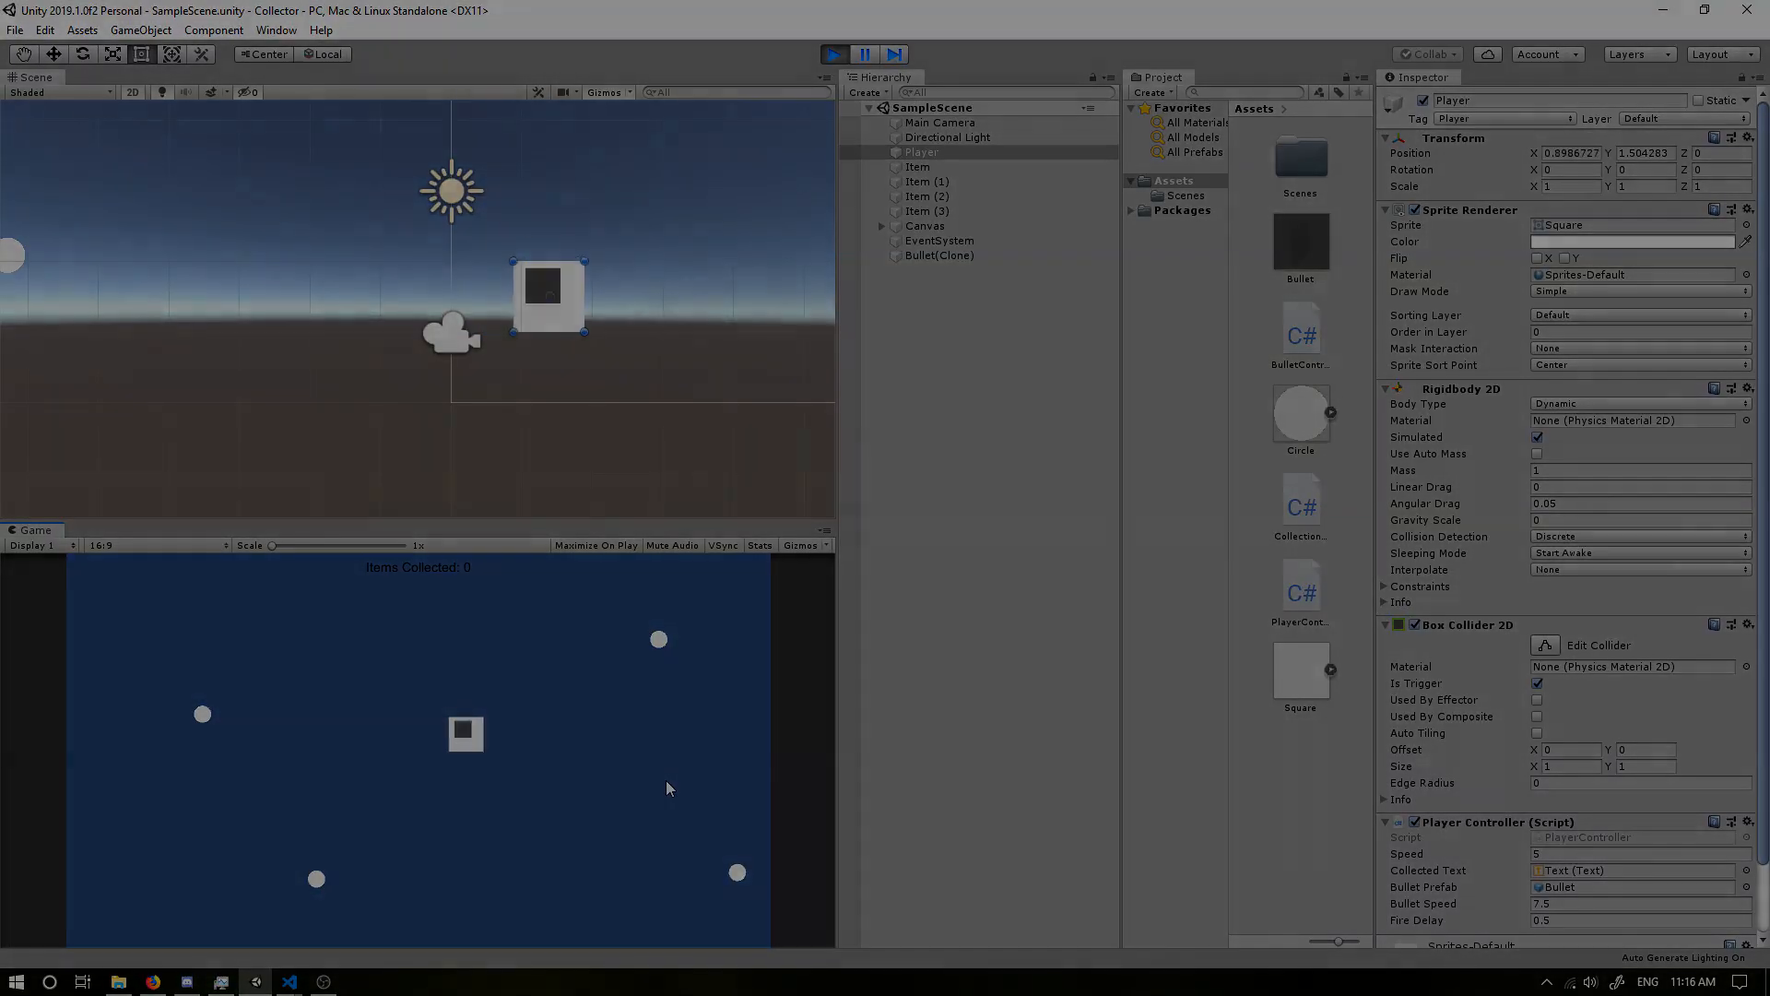
Step: Reach the Input axes list via Build Settings and Player Settings
click(834, 53)
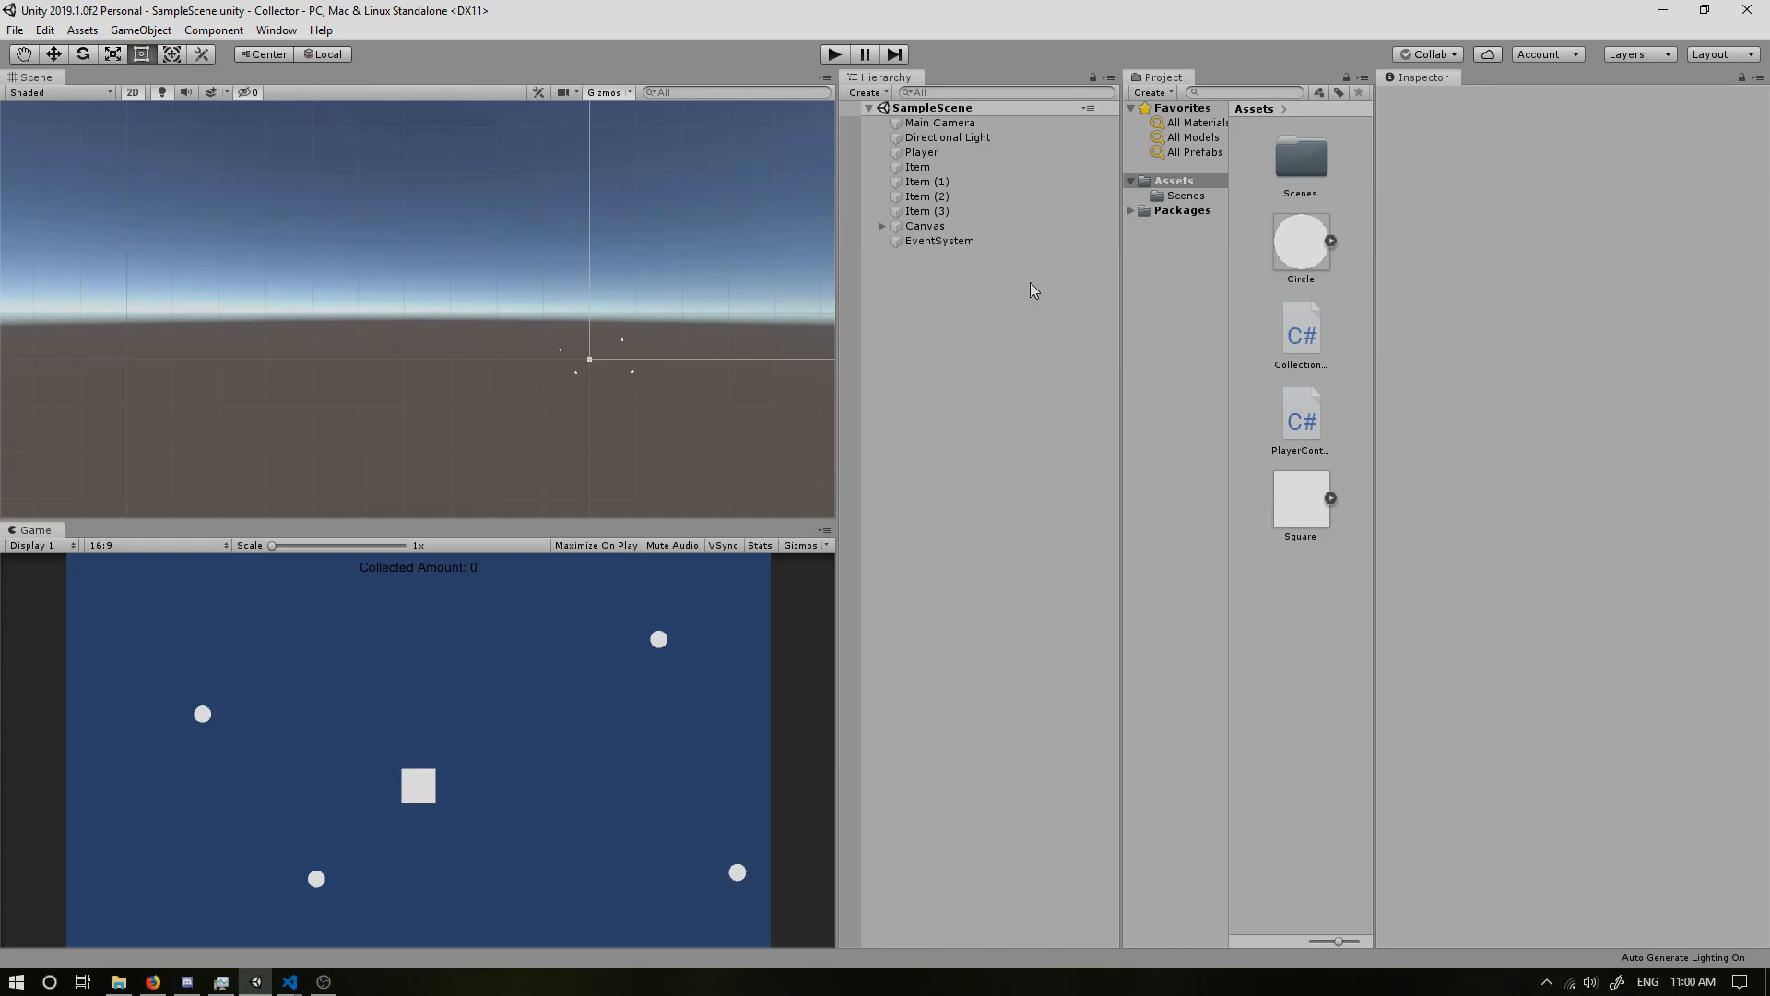
mouse_move(476, 29)
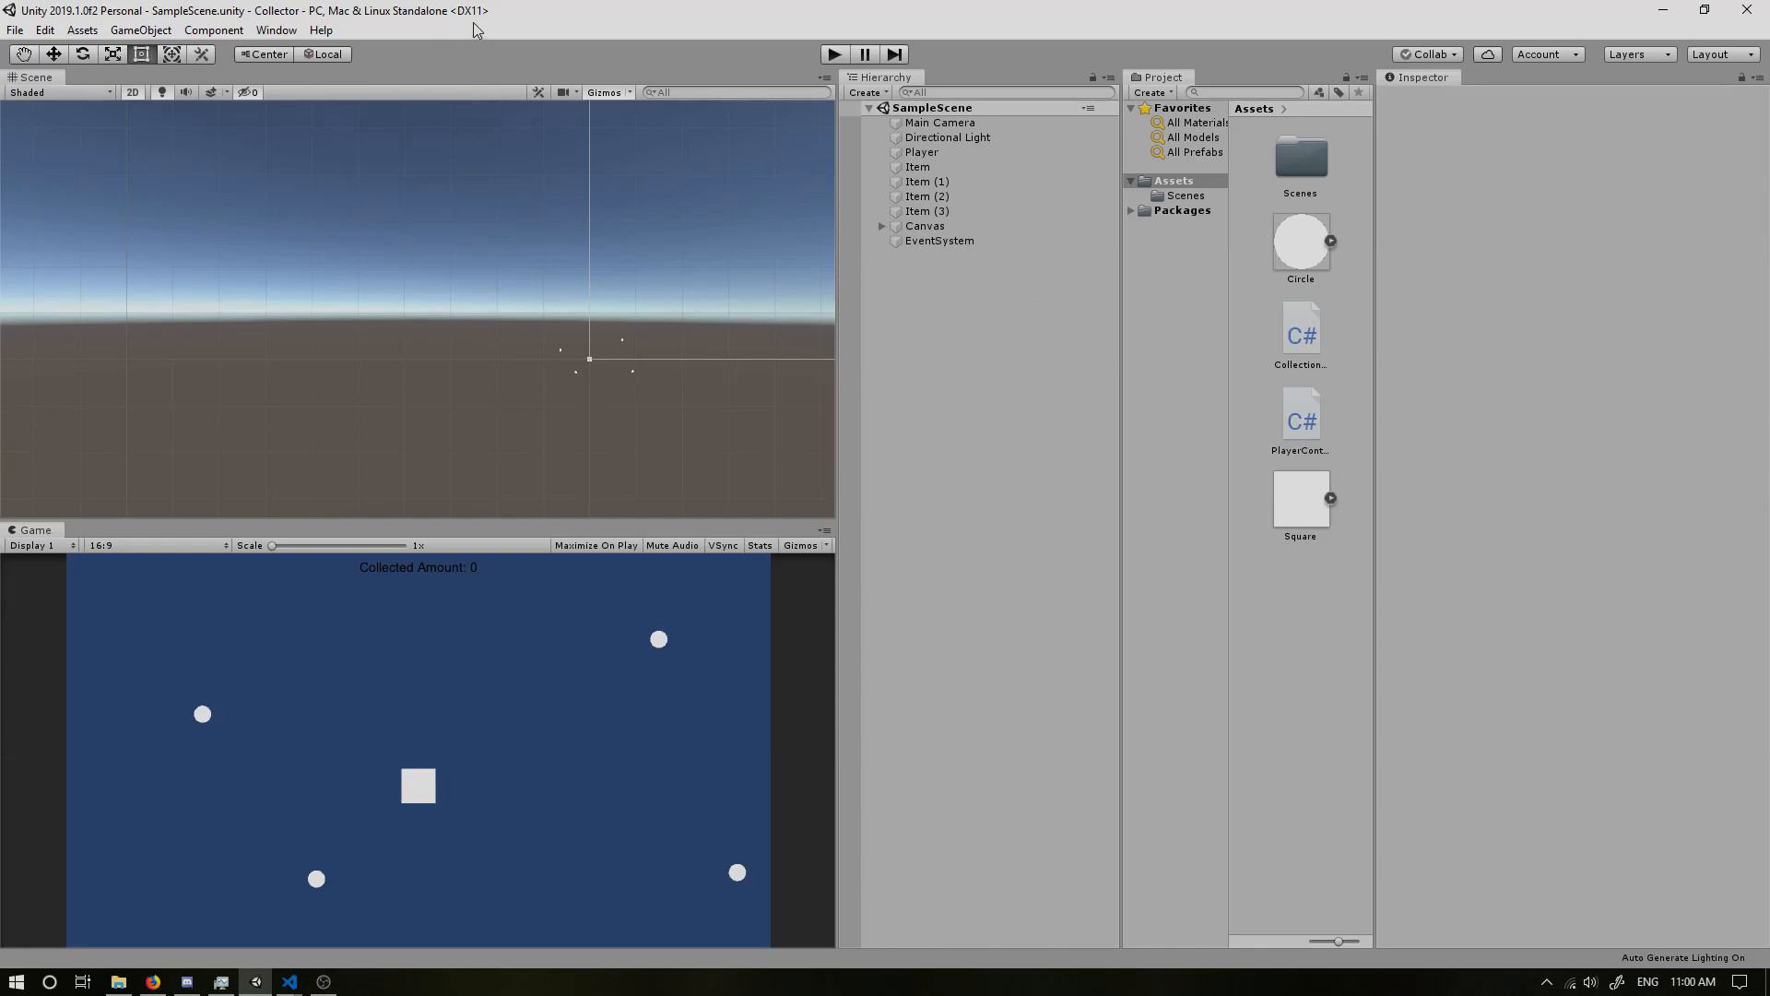
mouse_move(44, 29)
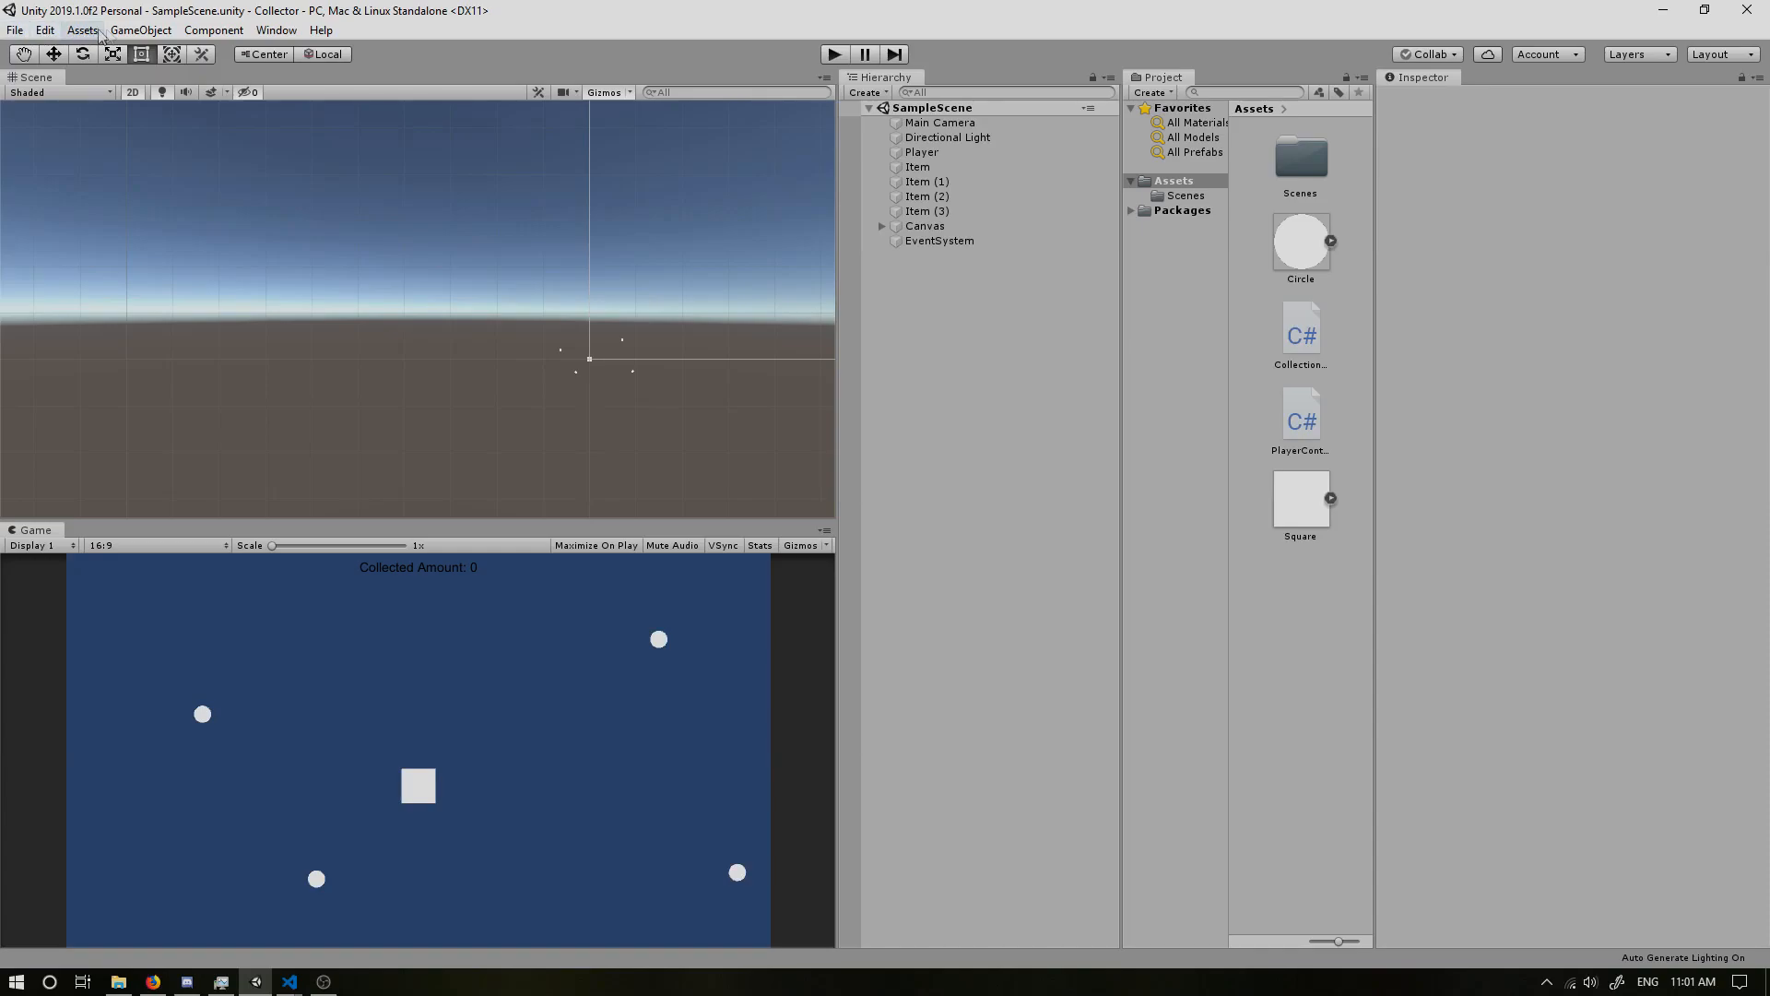
click(15, 29)
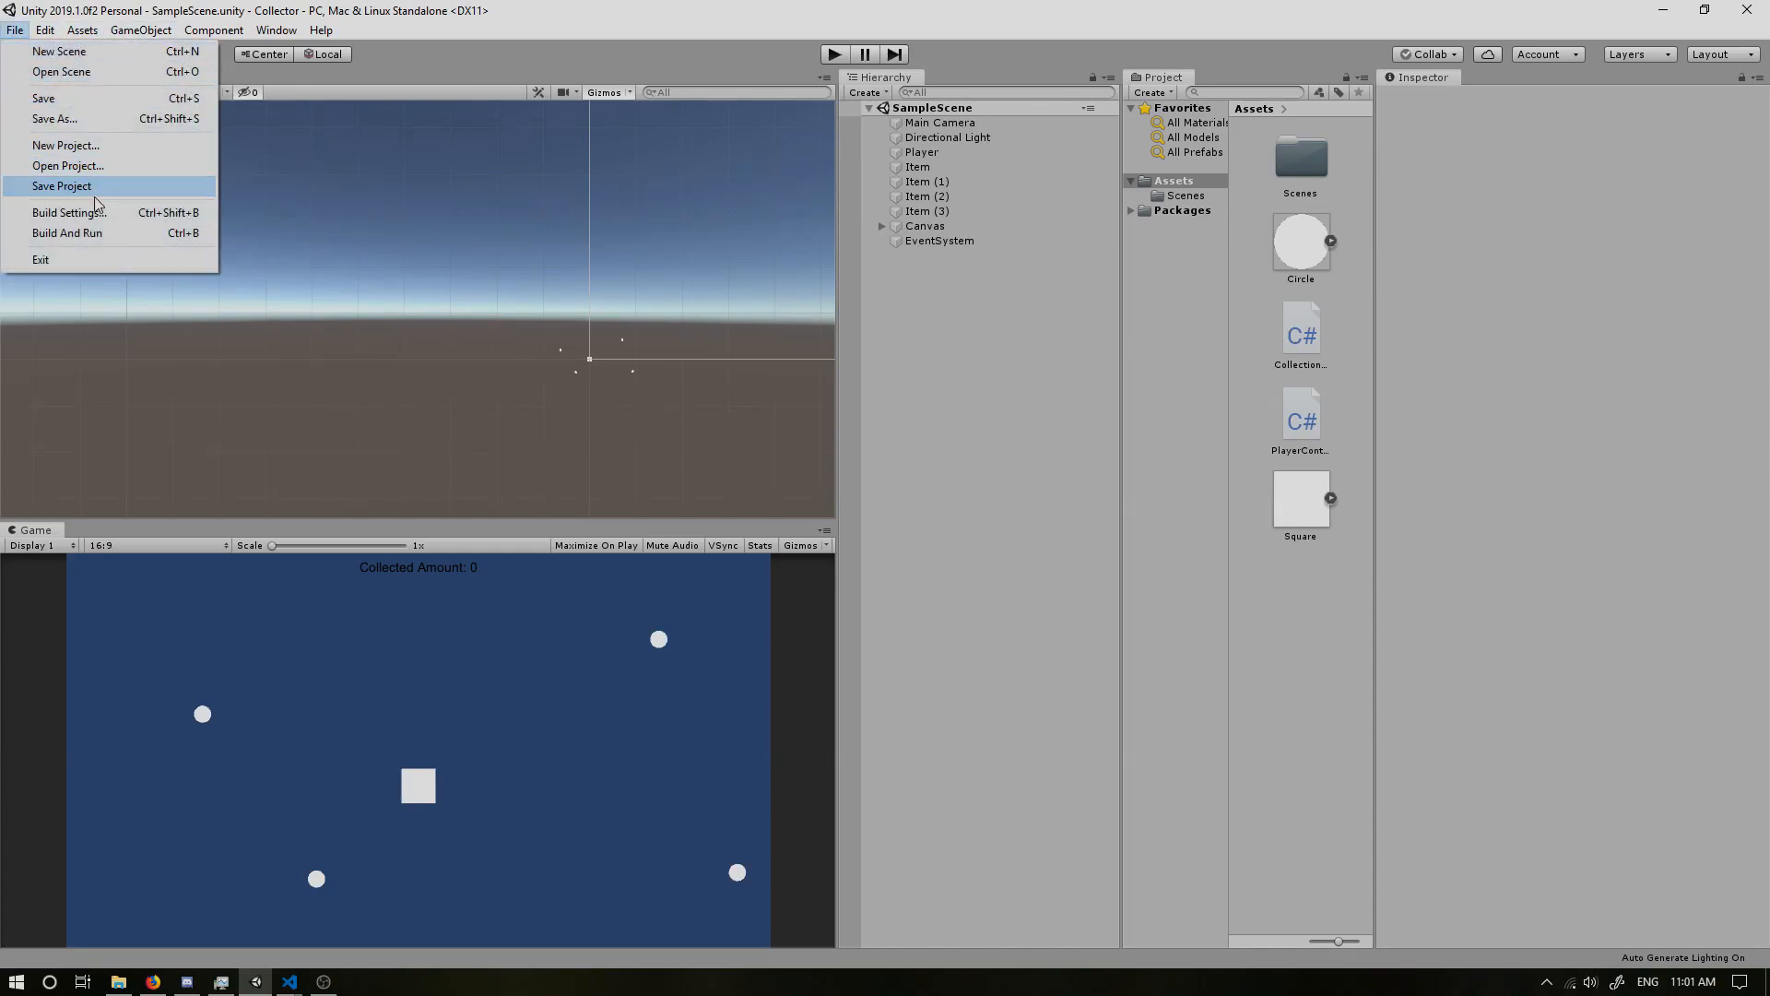
click(68, 212)
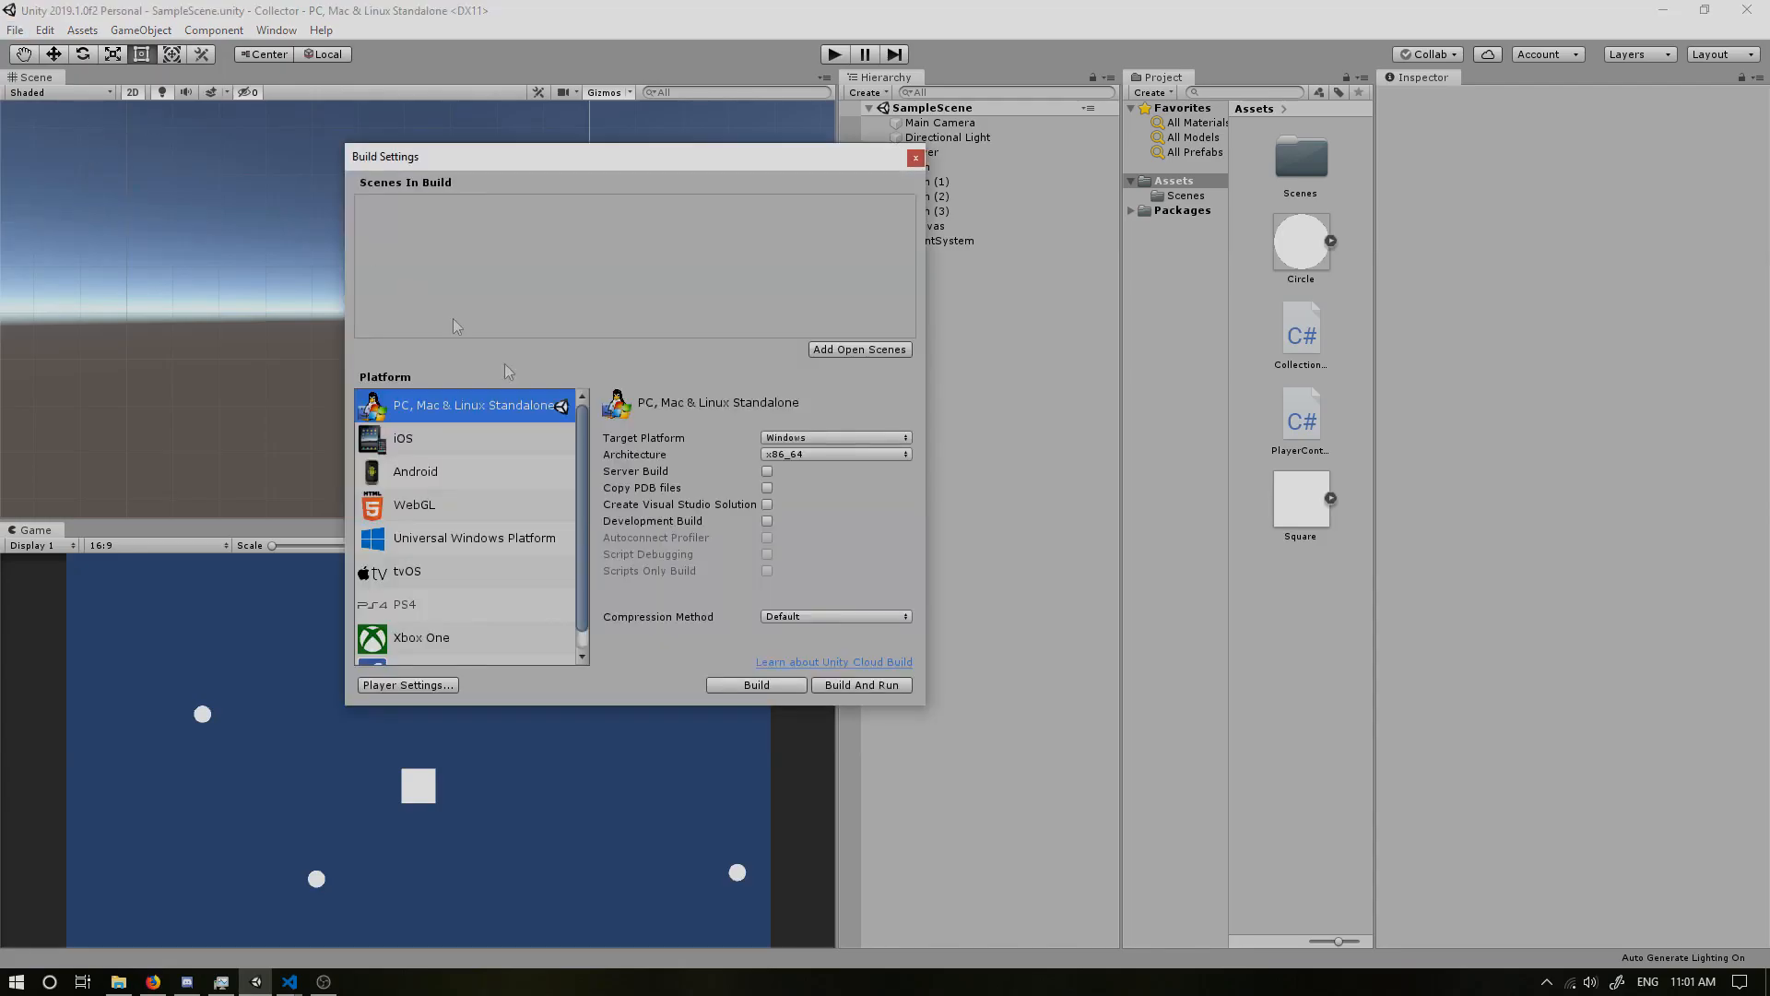
click(406, 684)
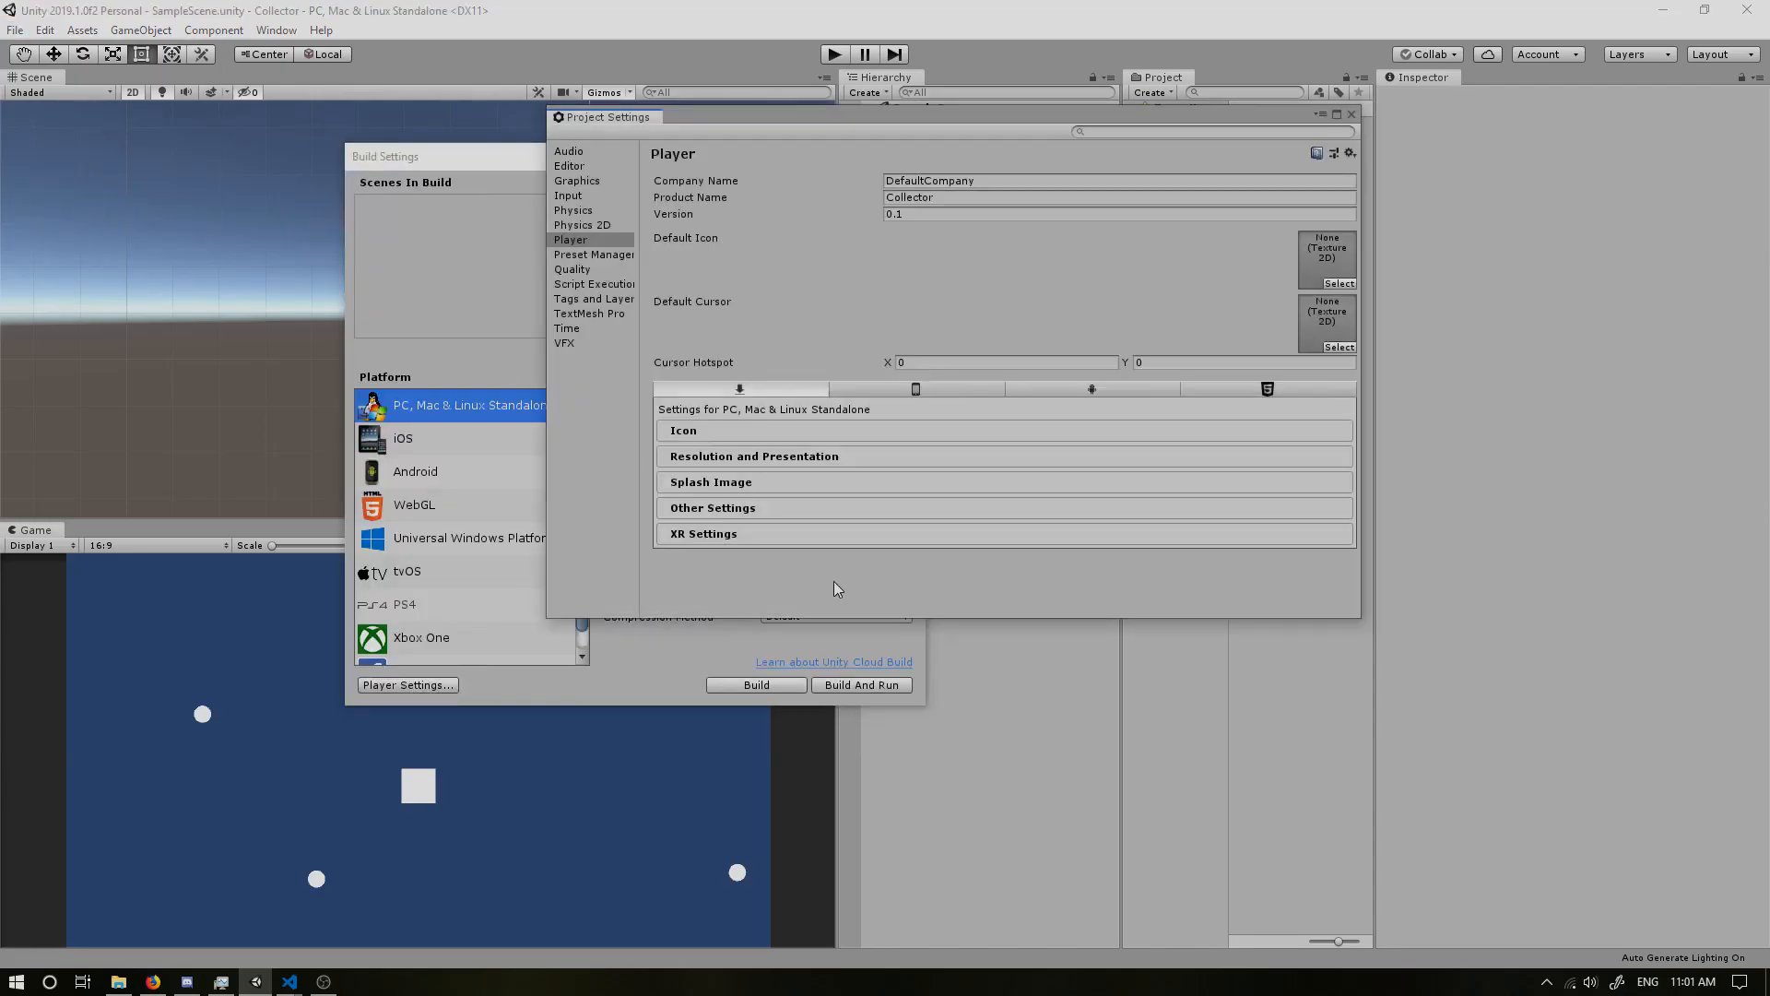
click(568, 196)
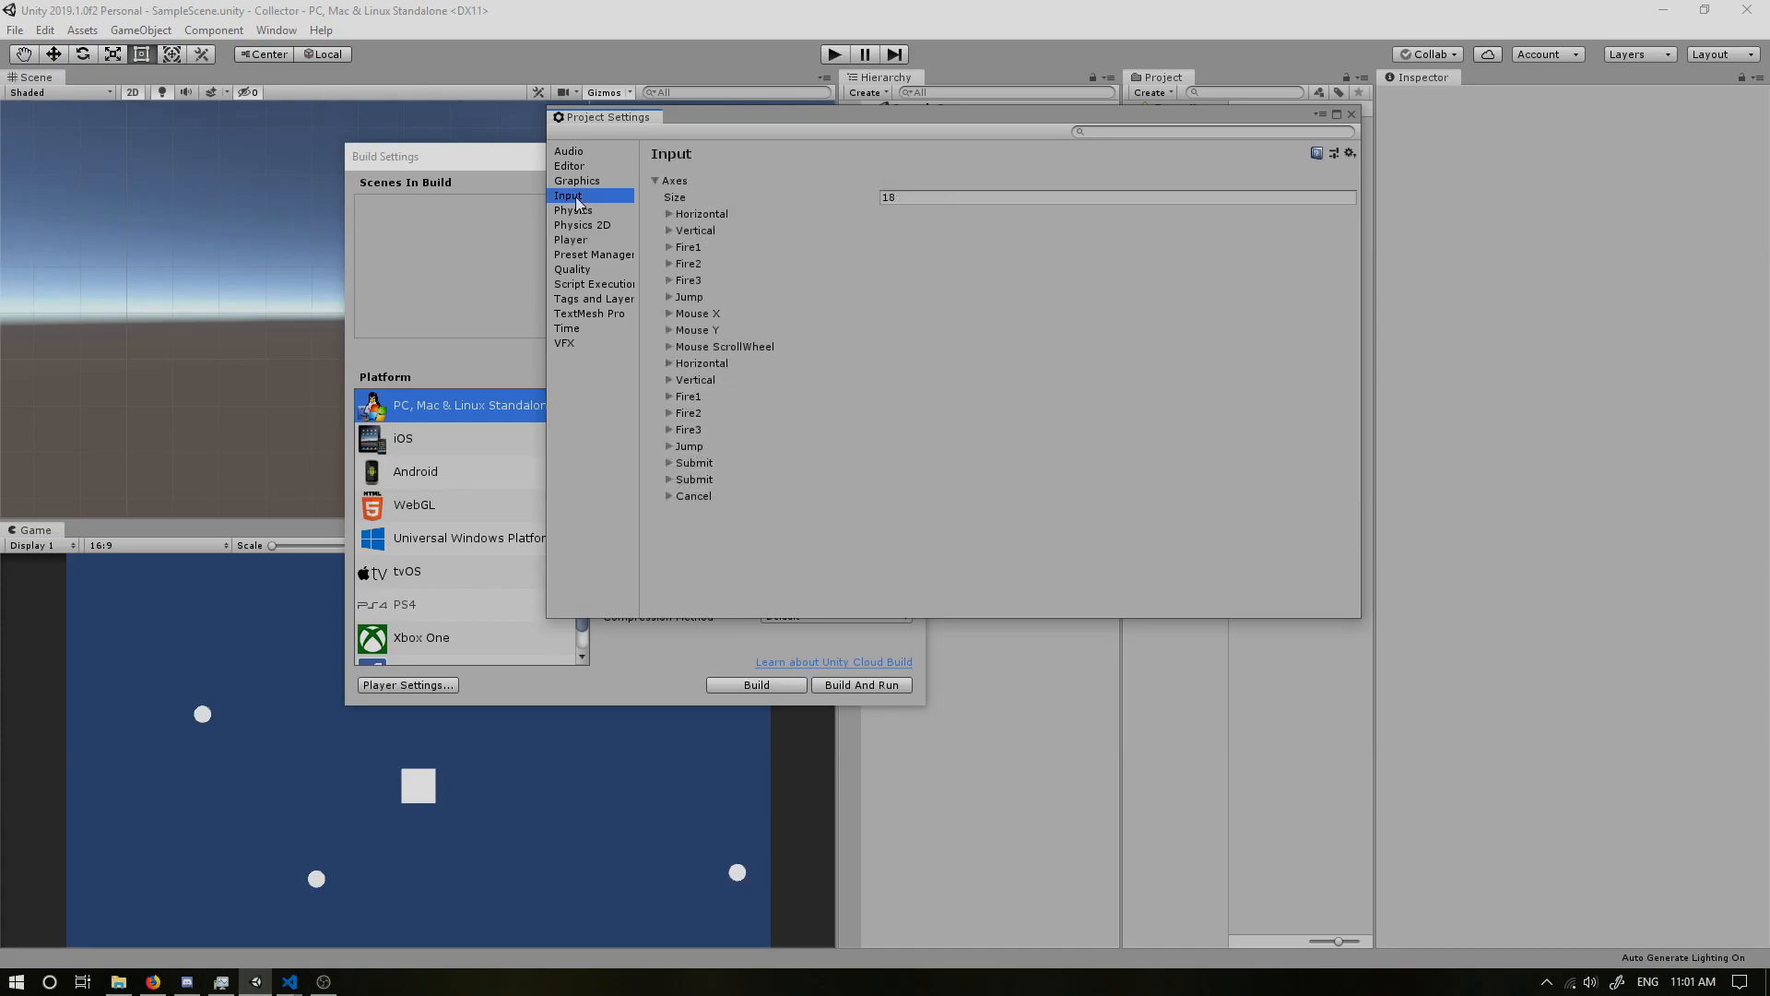
mouse_move(668, 213)
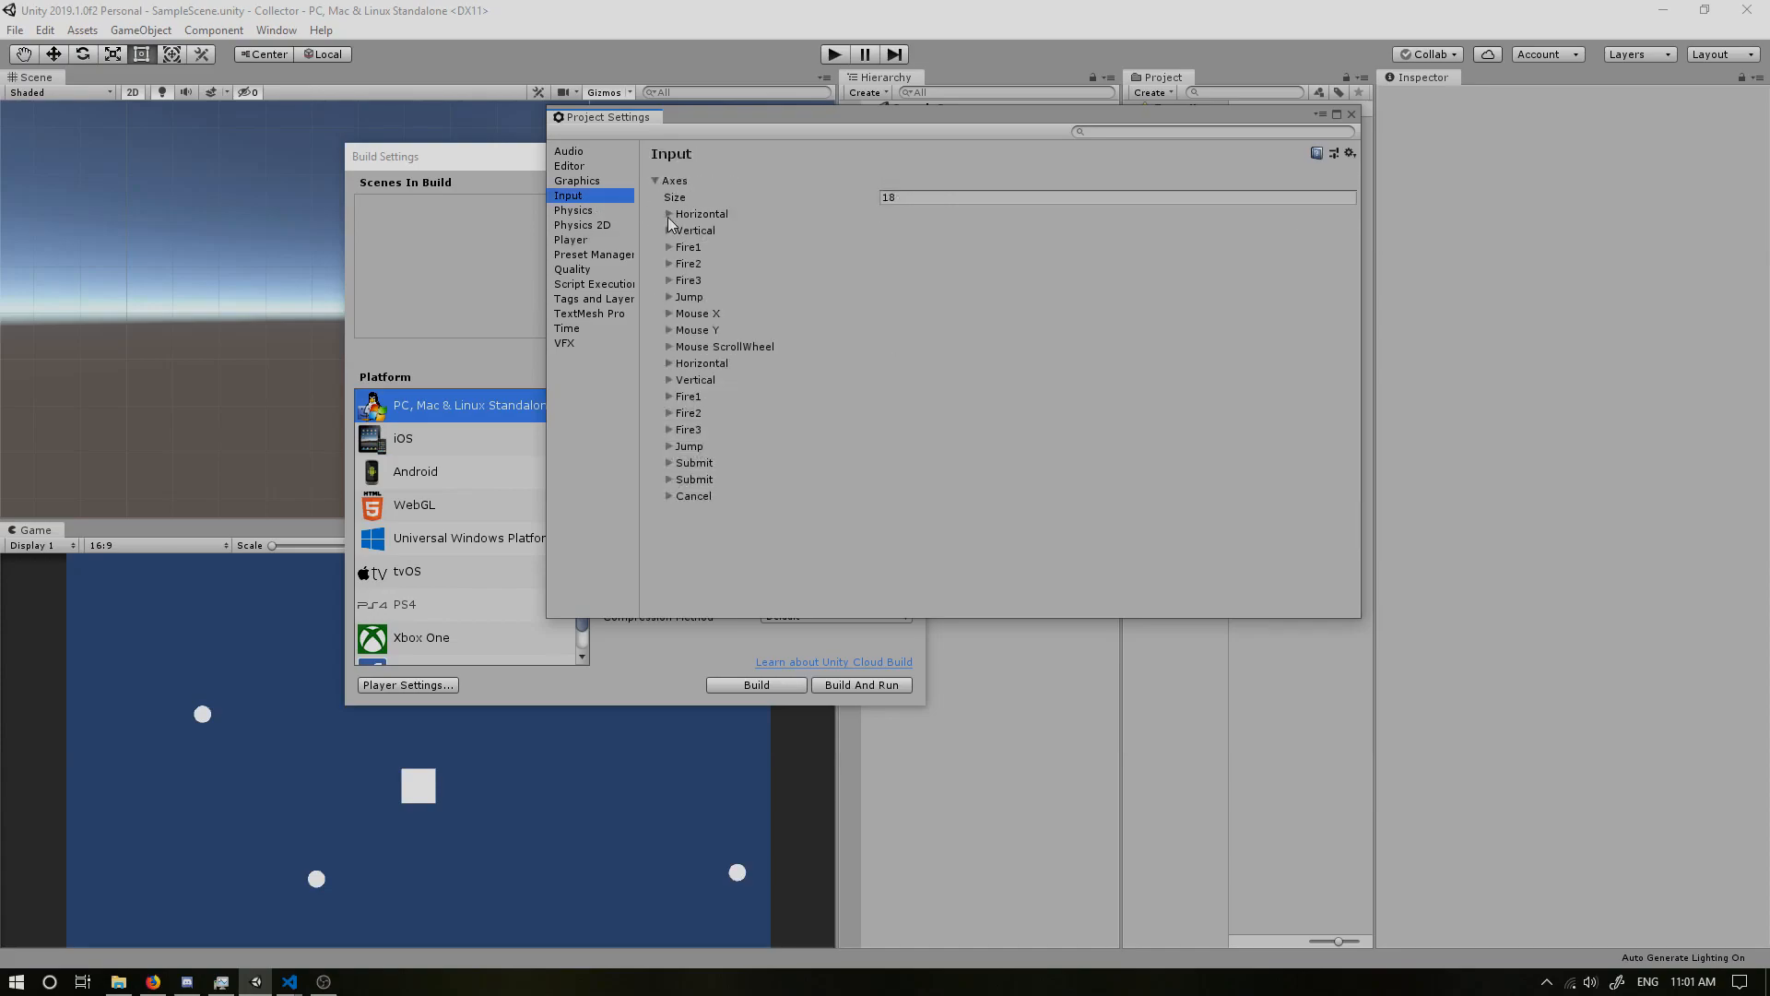
click(669, 213)
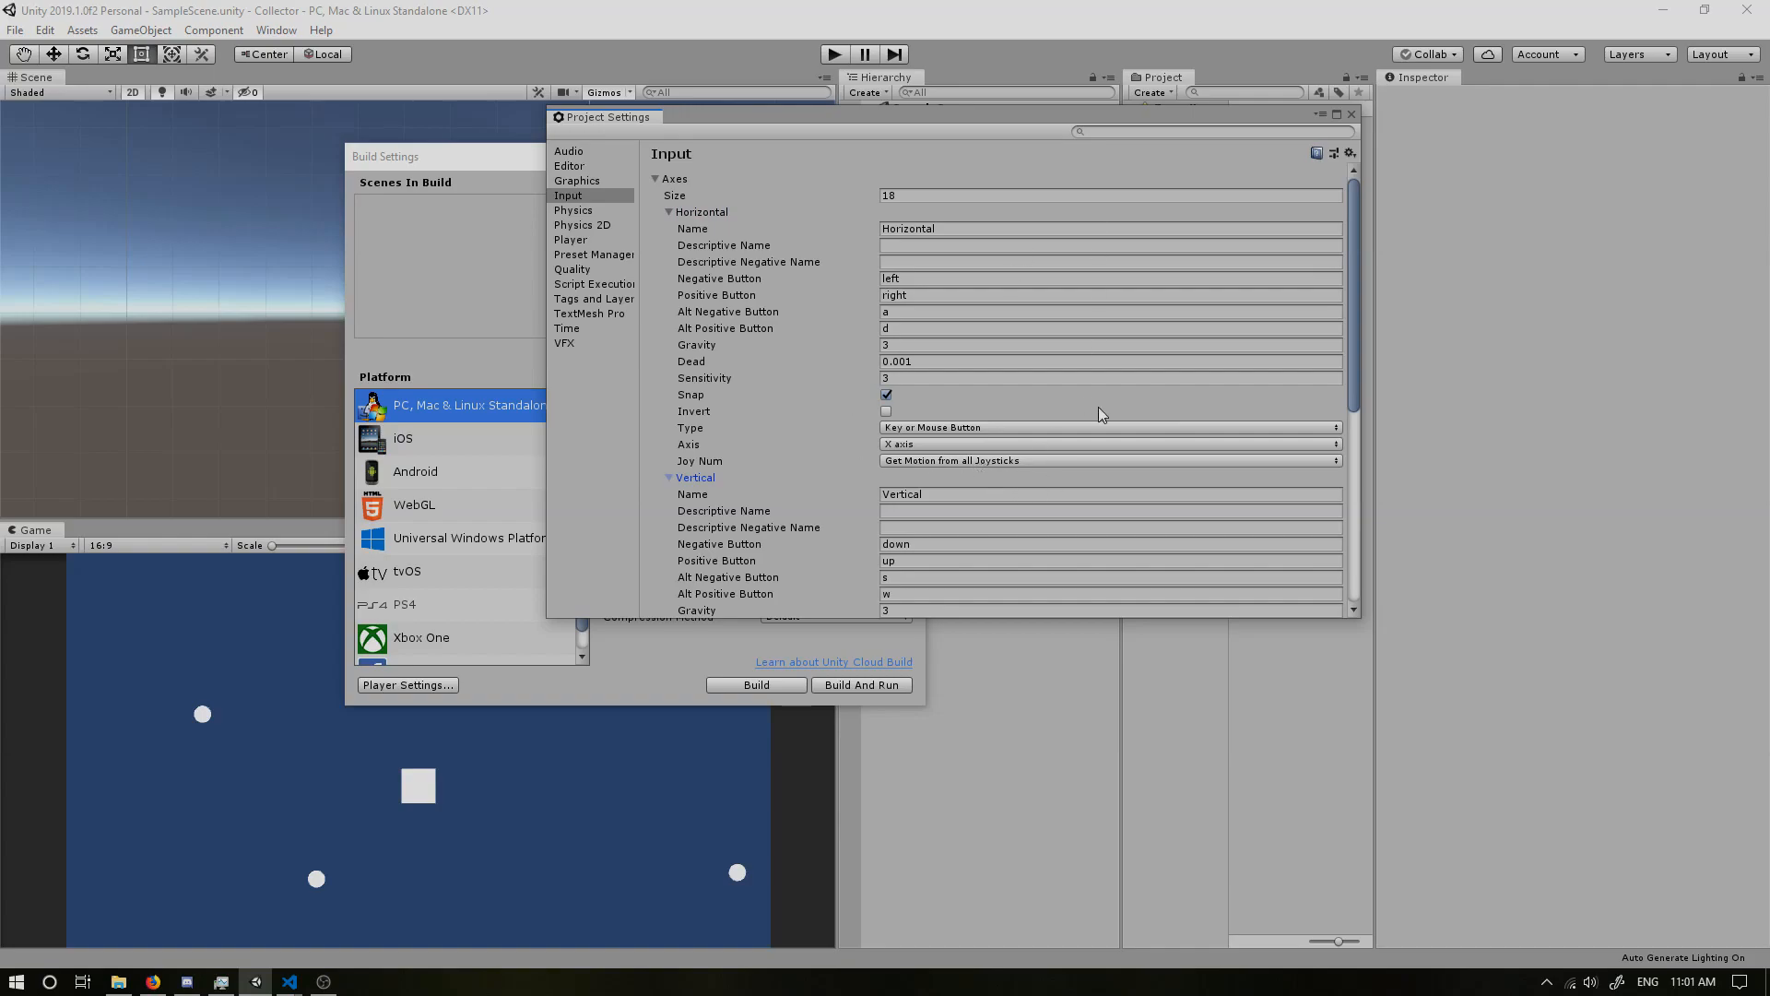
mouse_move(1092, 414)
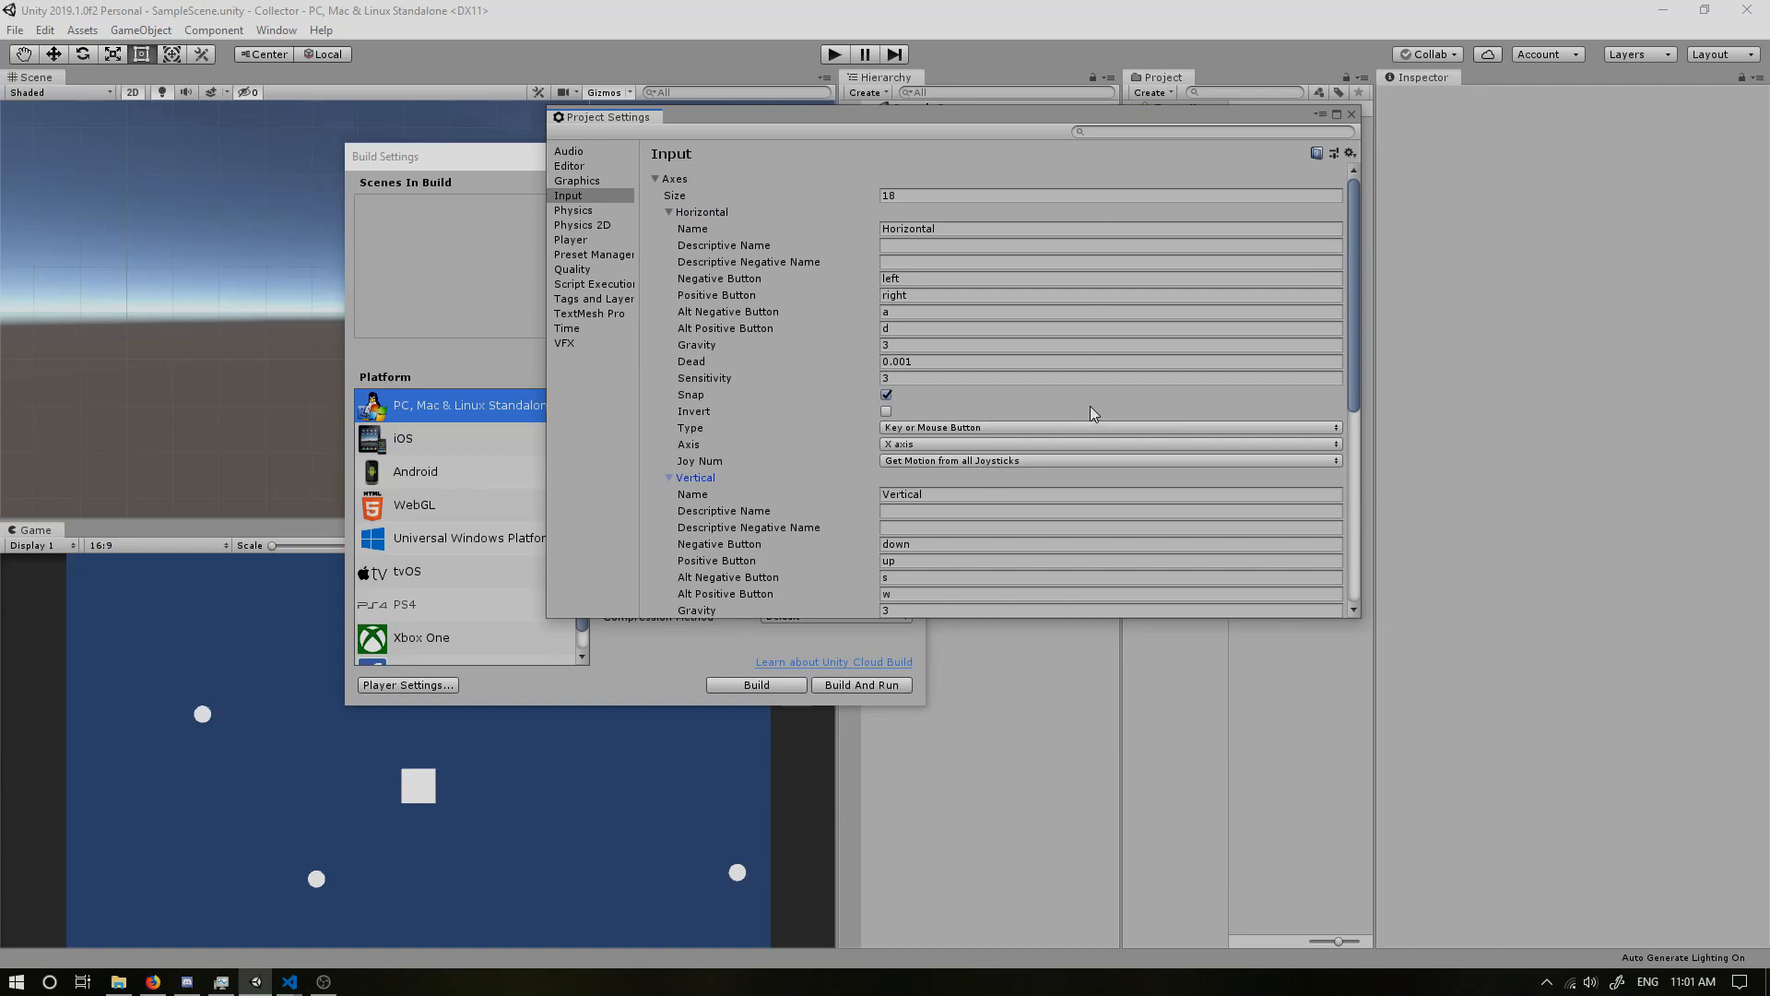
mouse_move(934, 311)
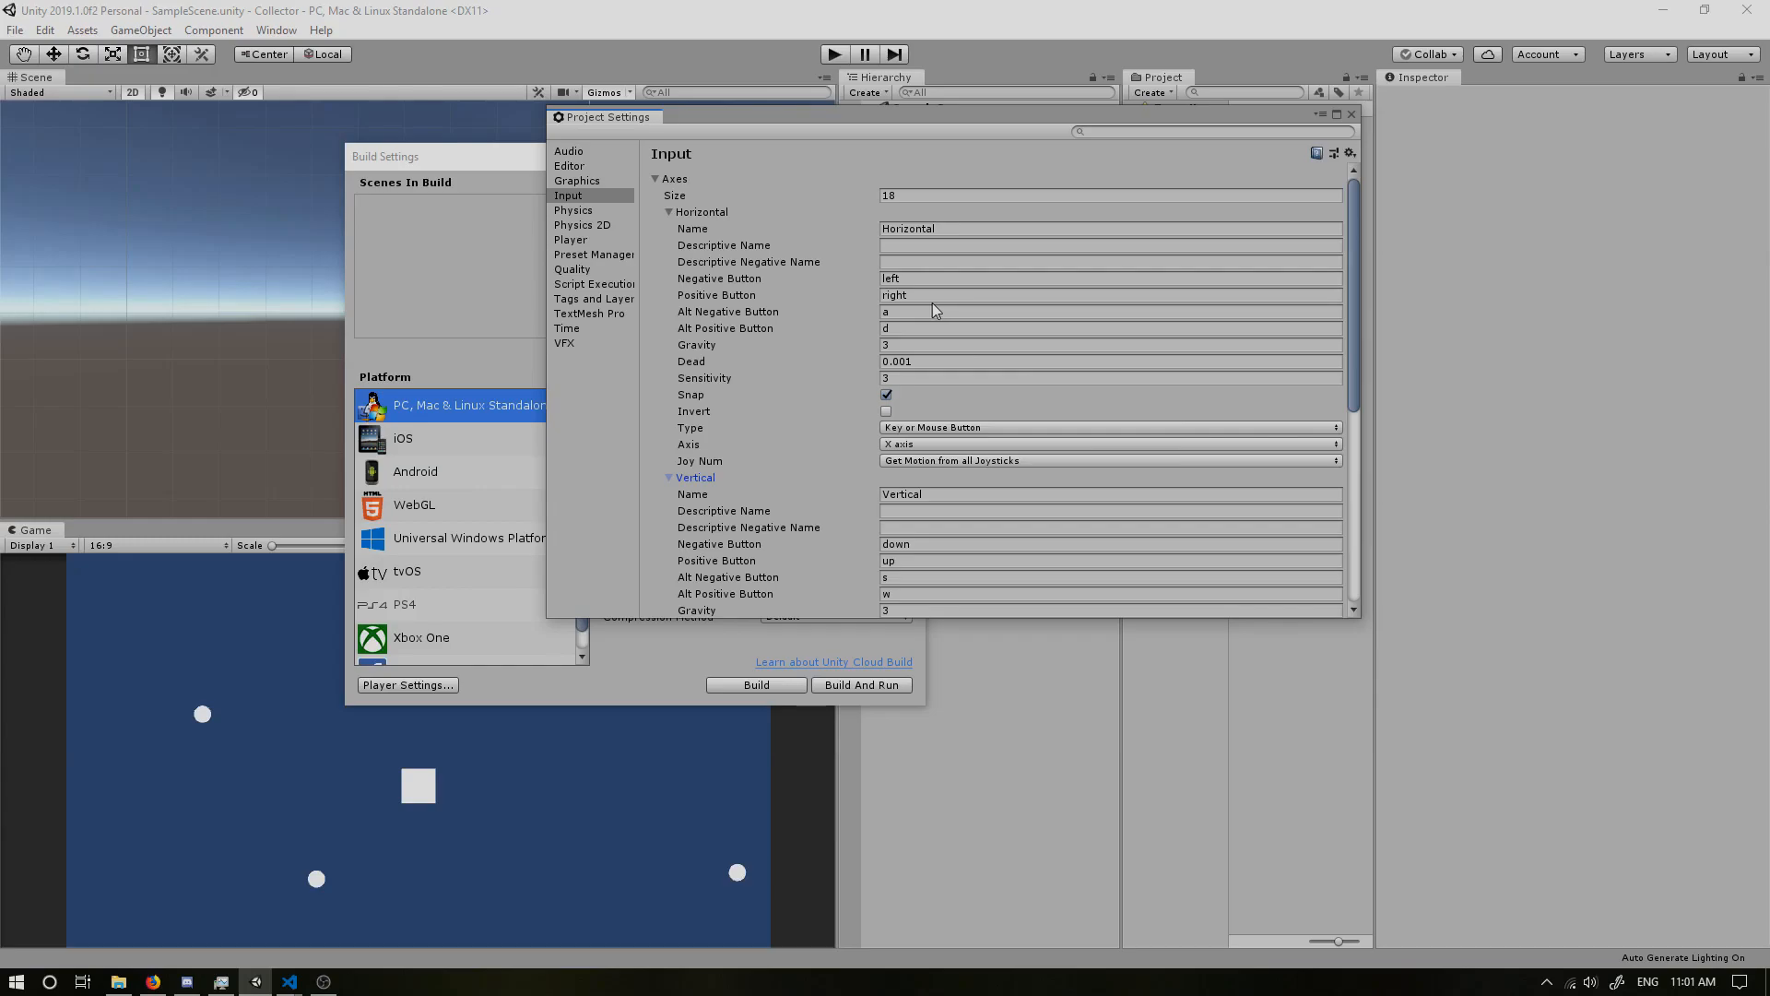
click(669, 211)
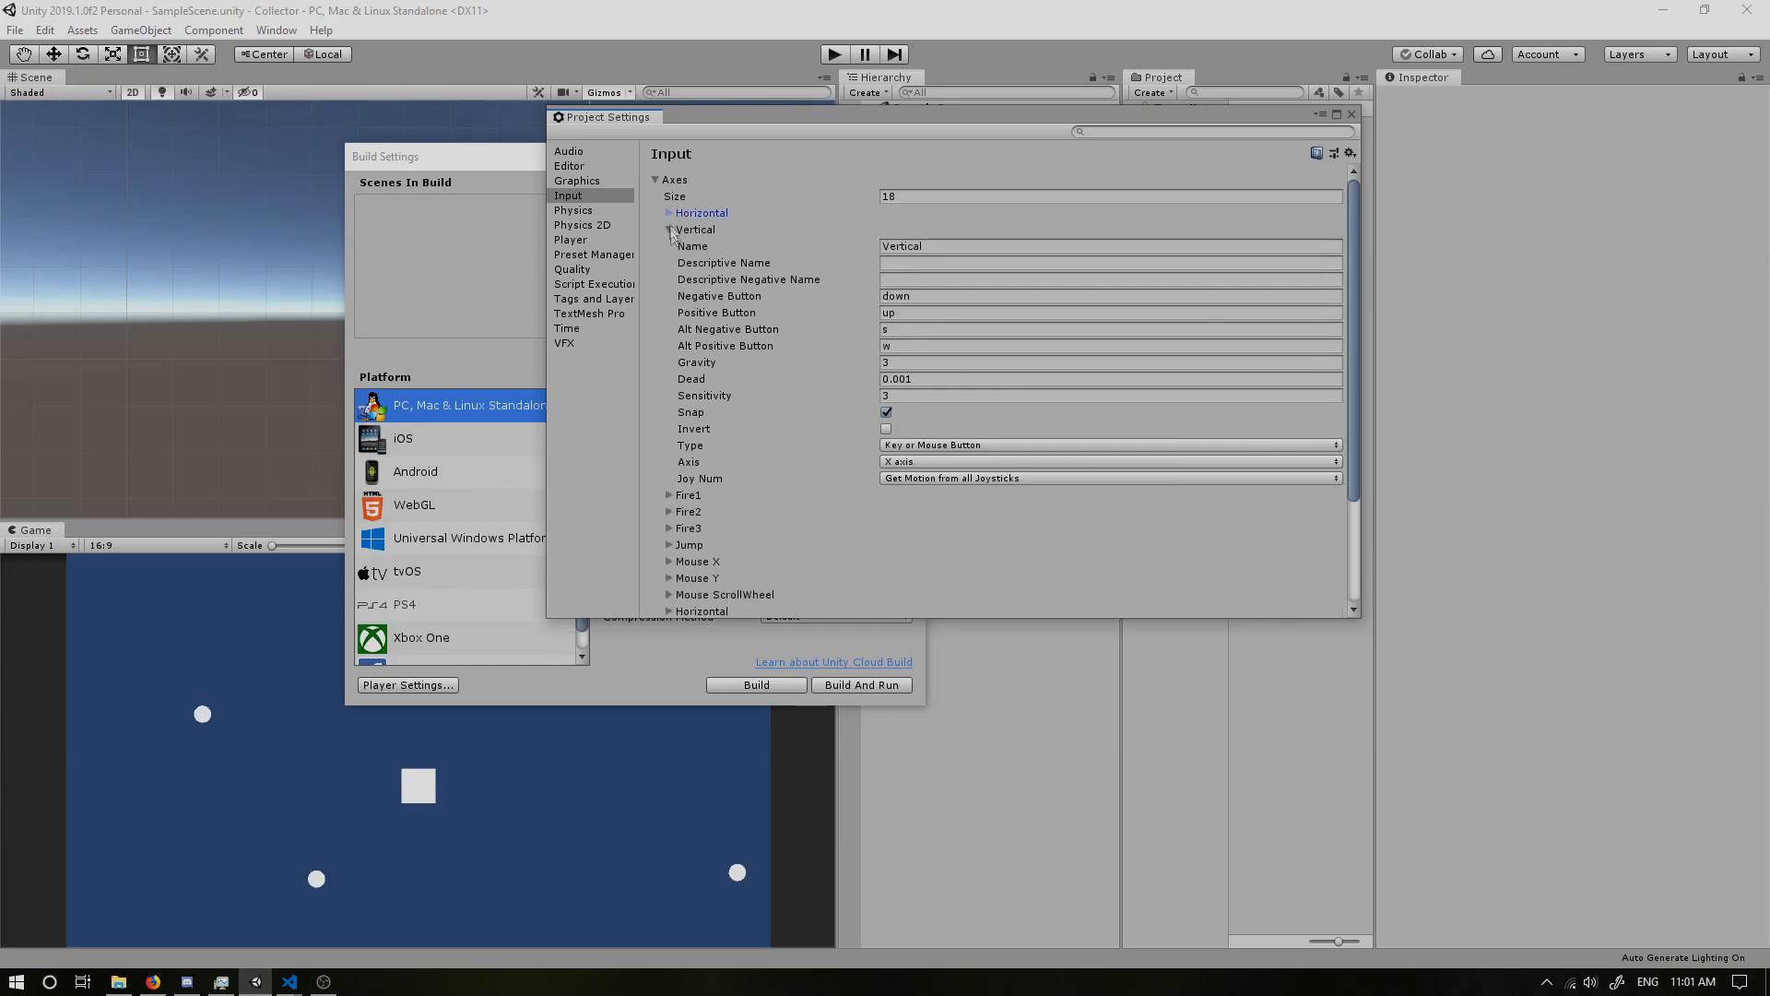
click(668, 230)
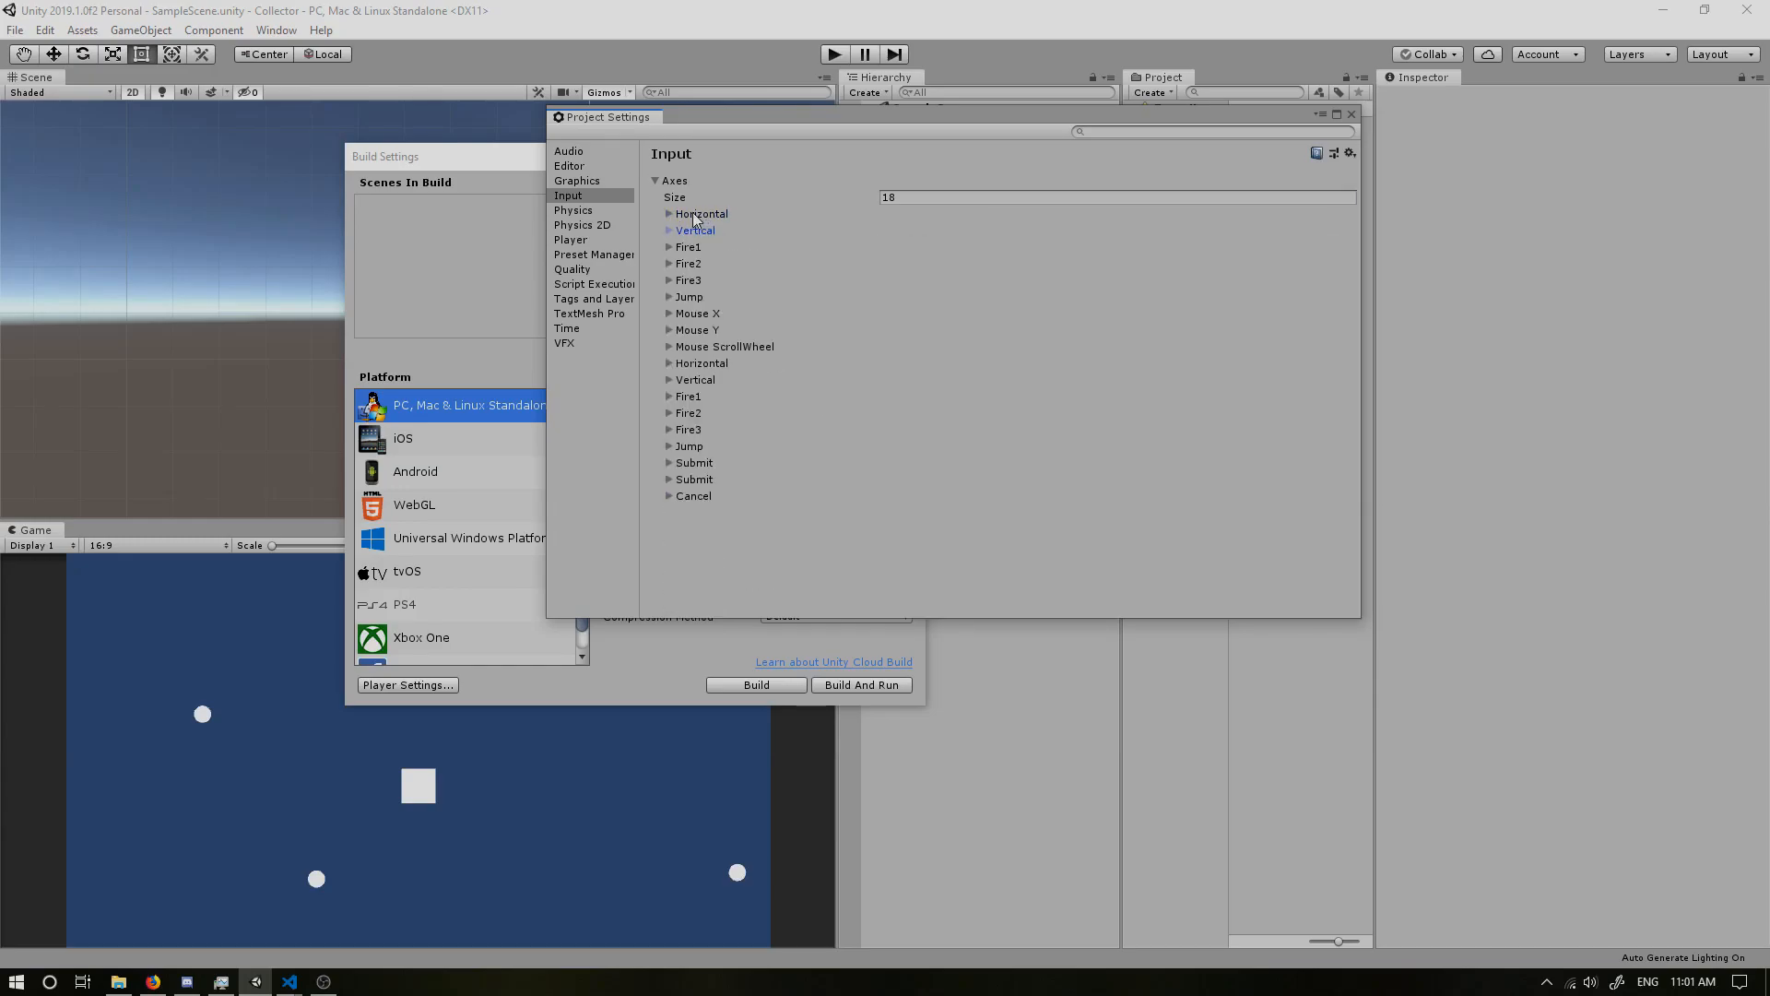
Step: Duplicate the Horizontal axis and rename the copy ShootHorizontal
right_click(700, 215)
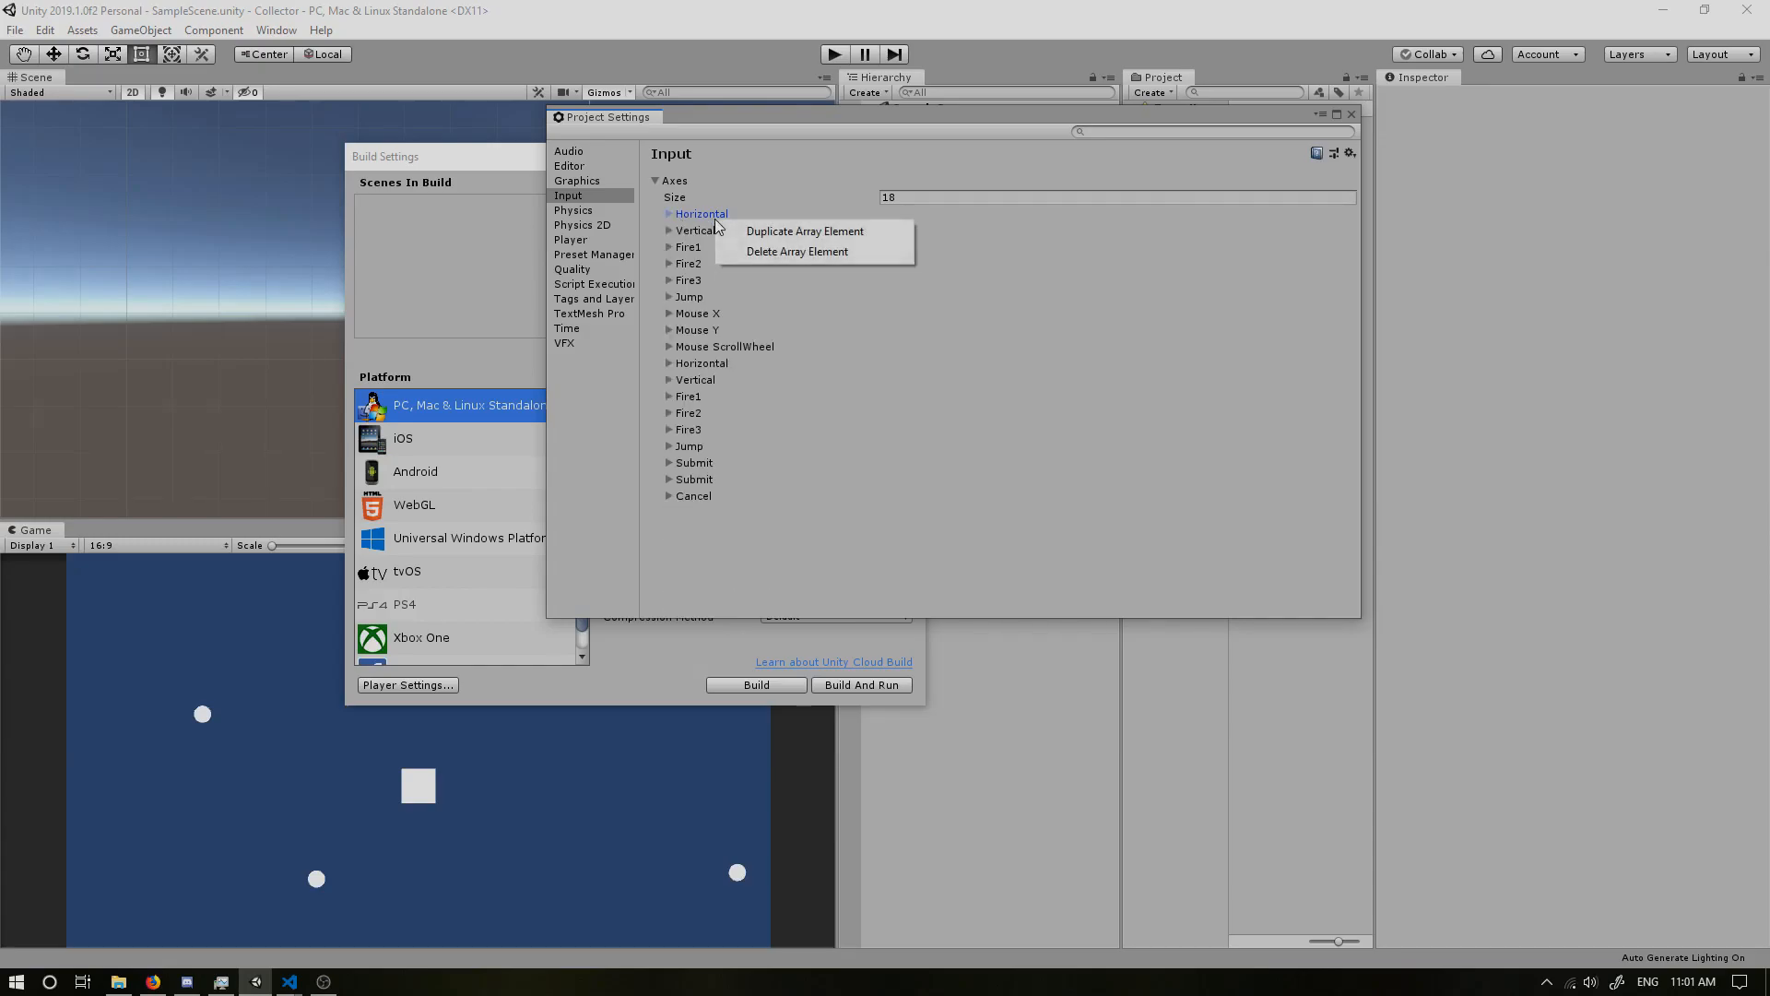
click(804, 231)
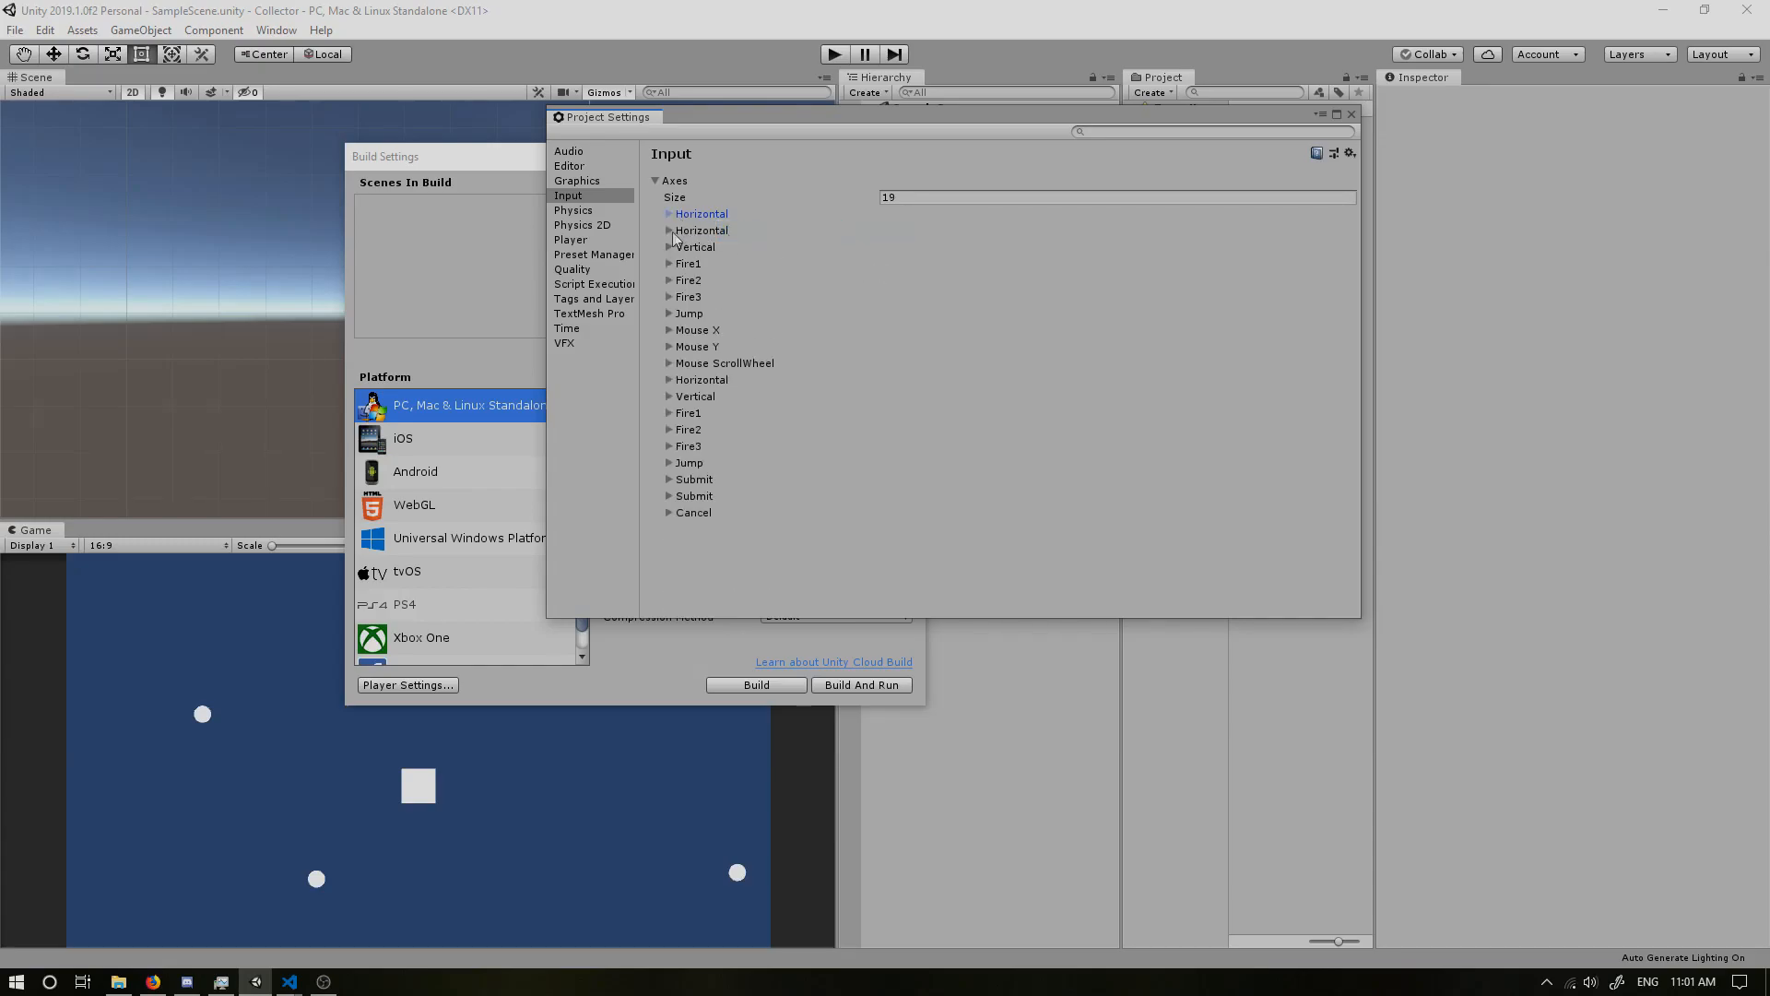
click(669, 230)
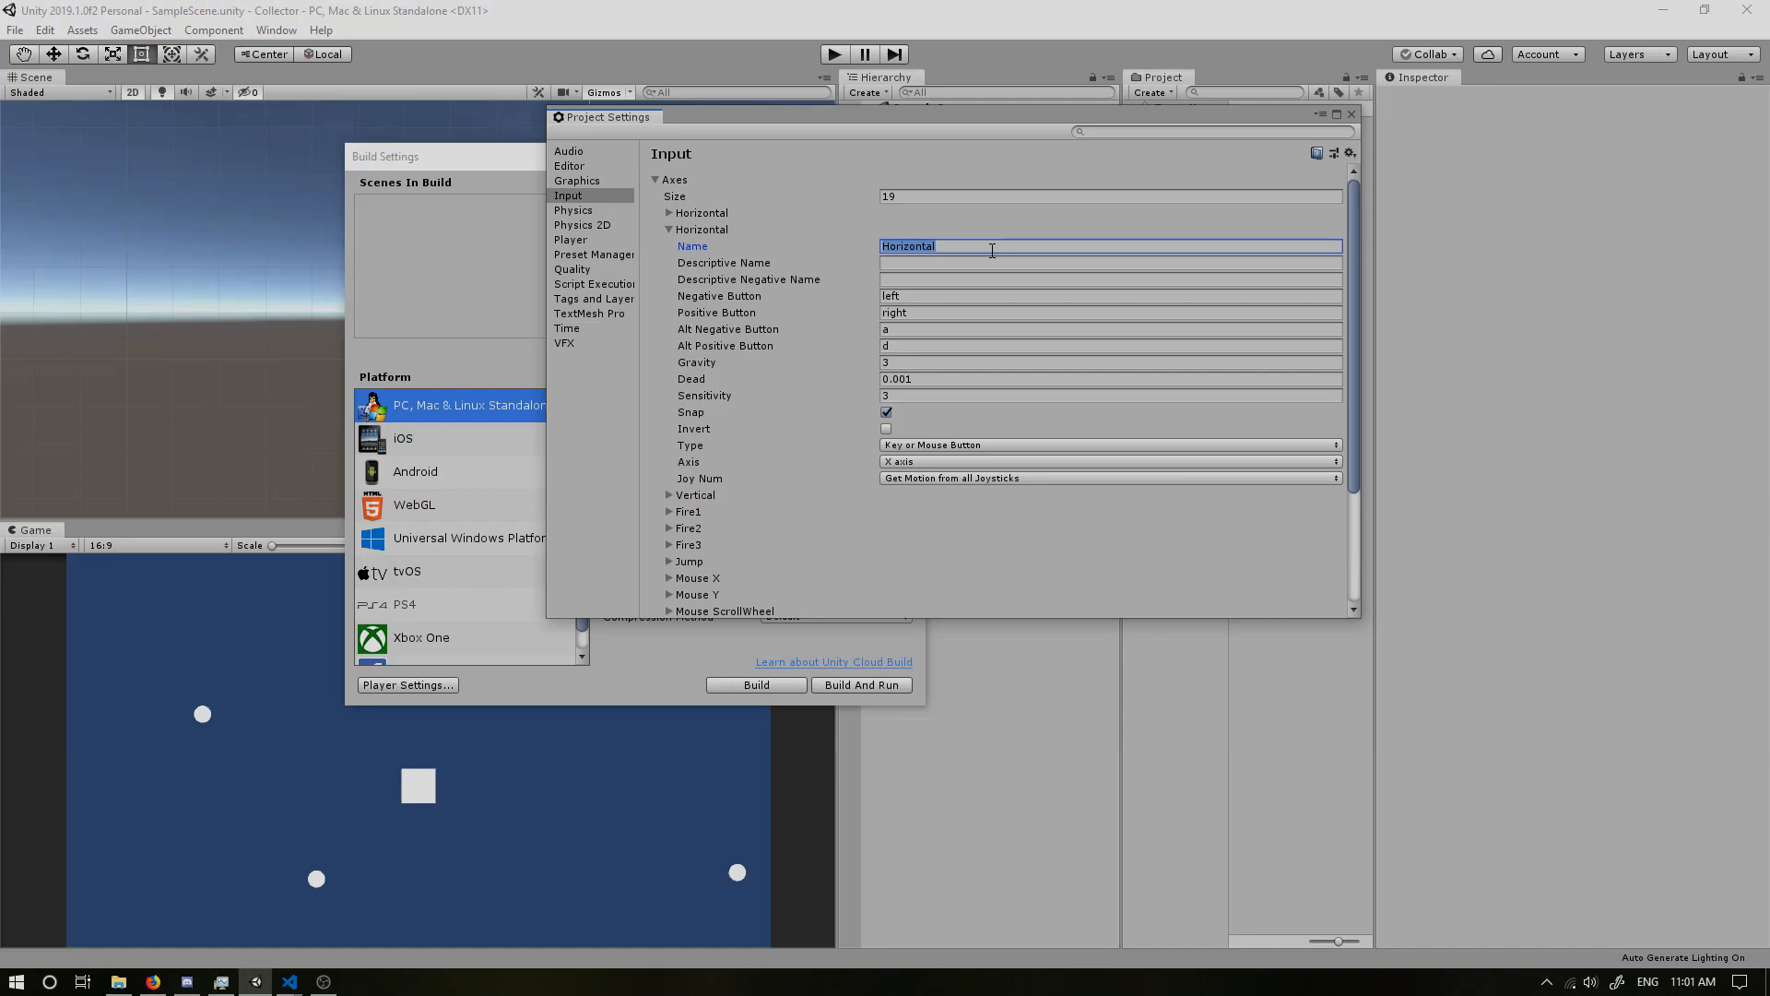
text(S)
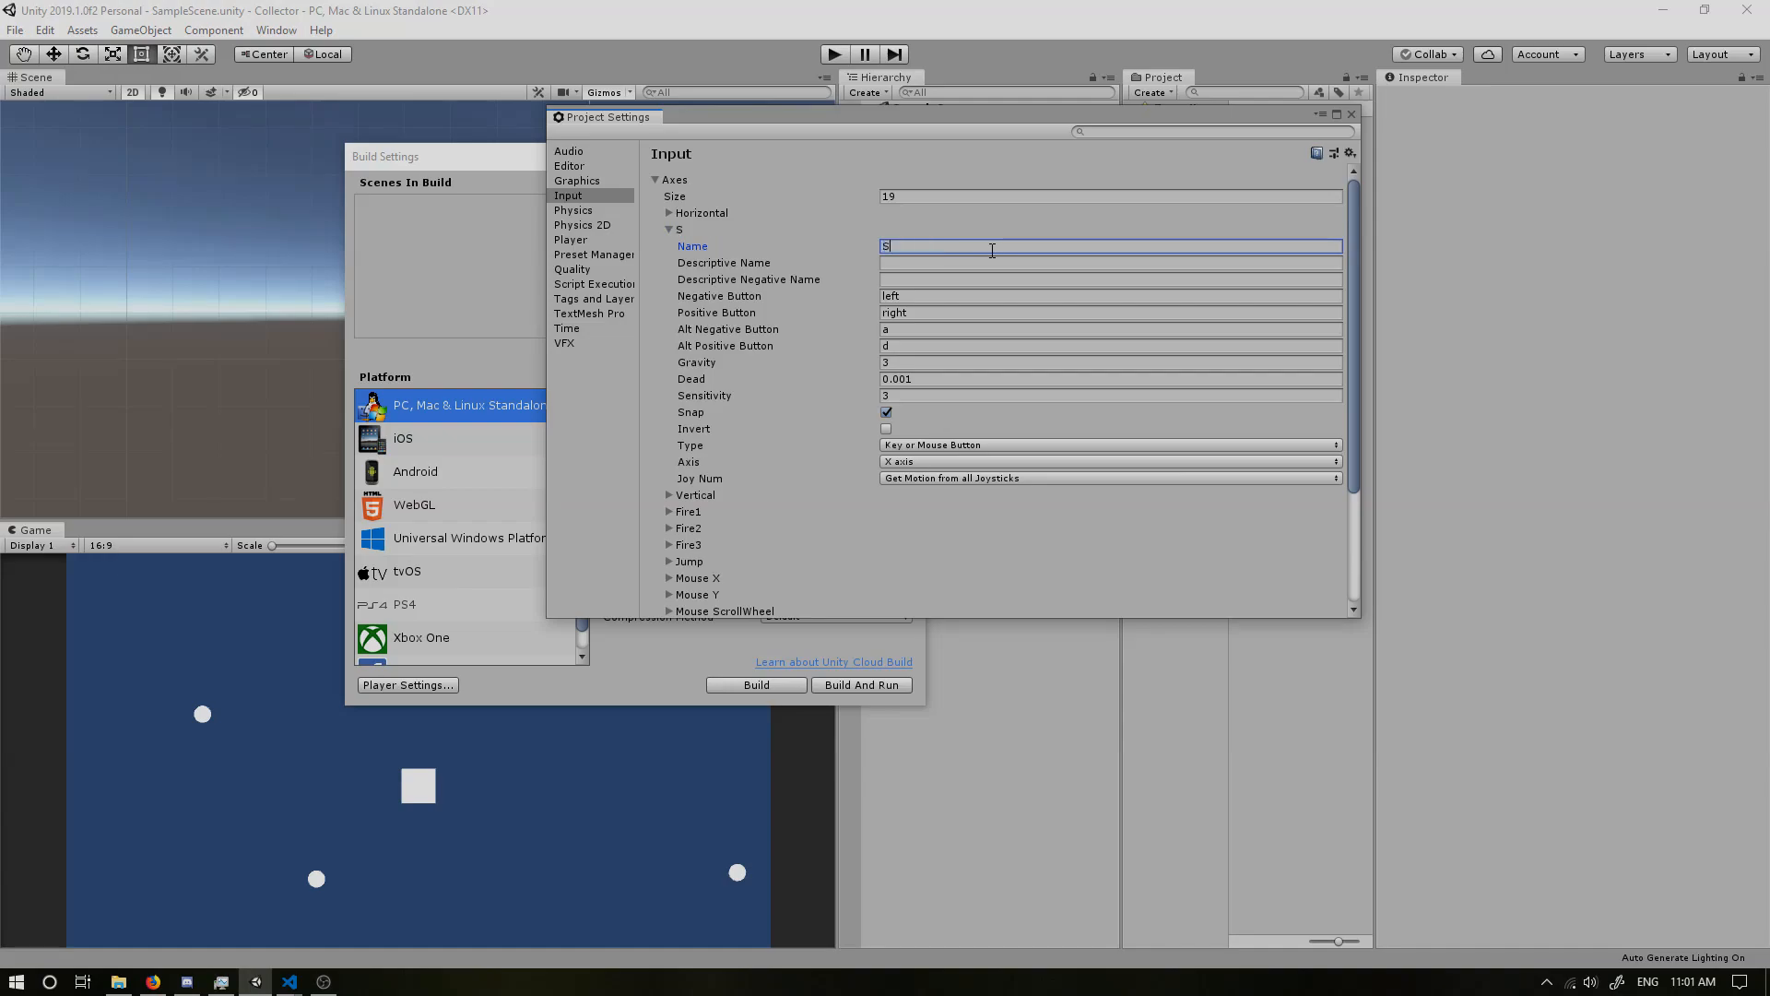
text(hootHori)
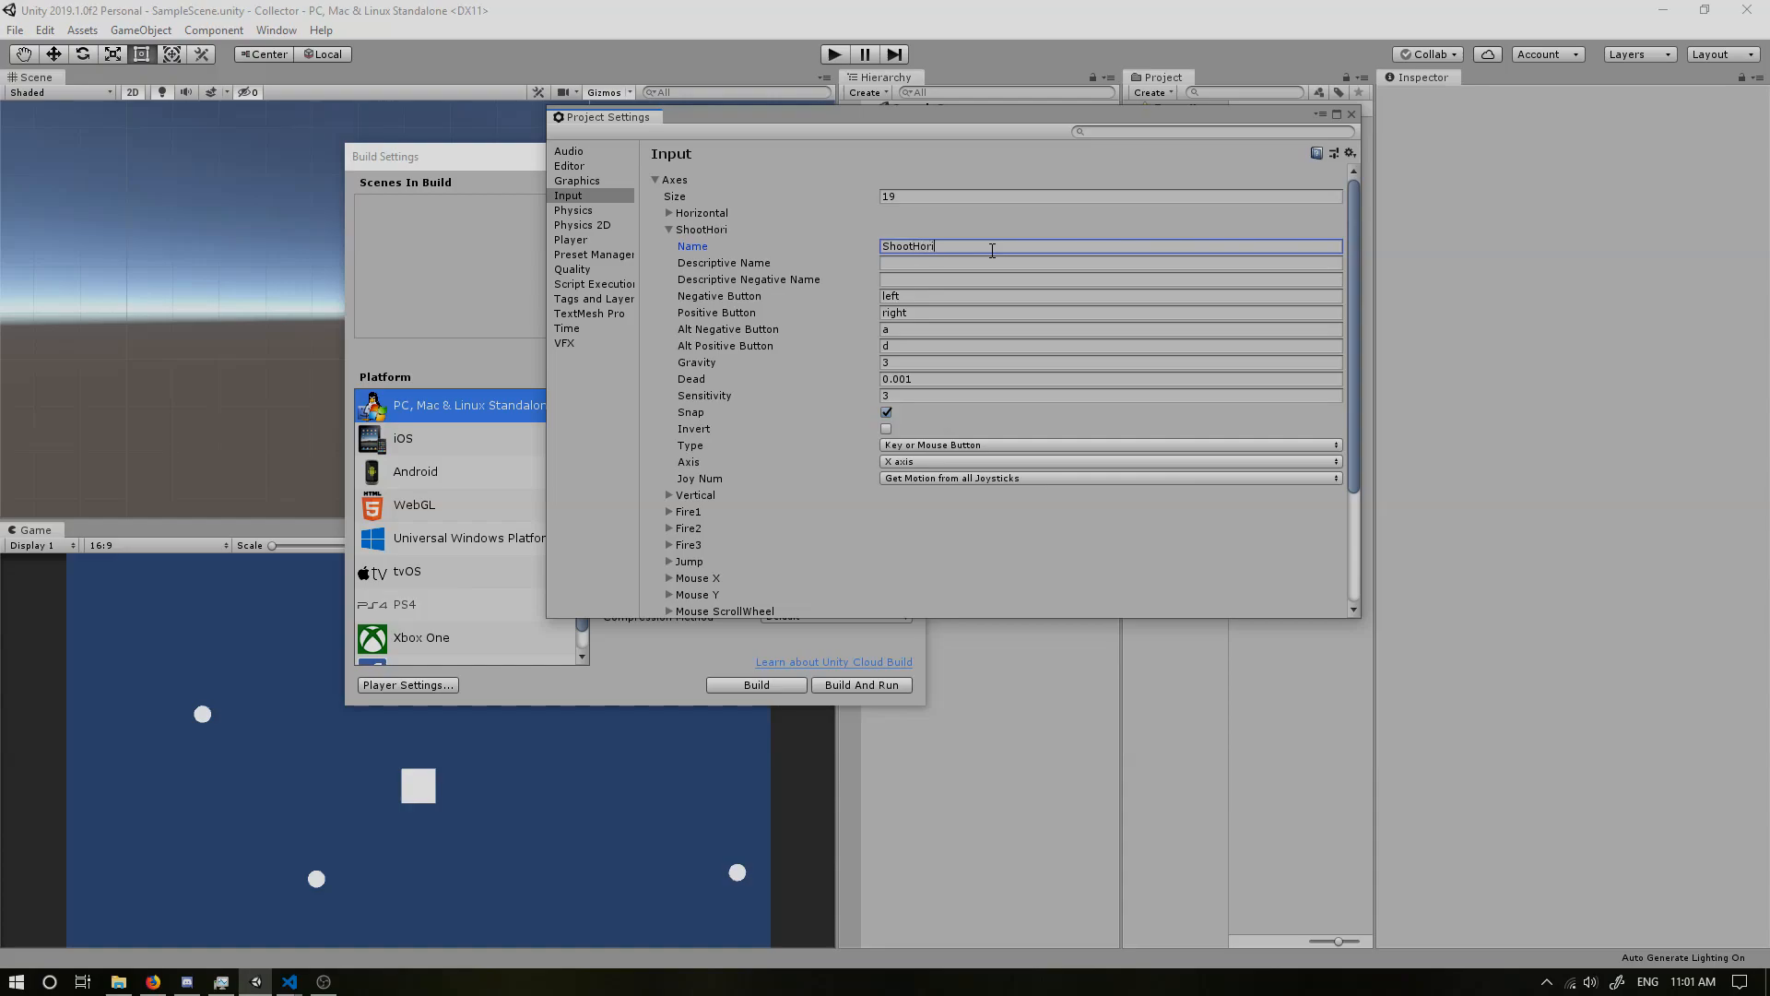
text(zontal)
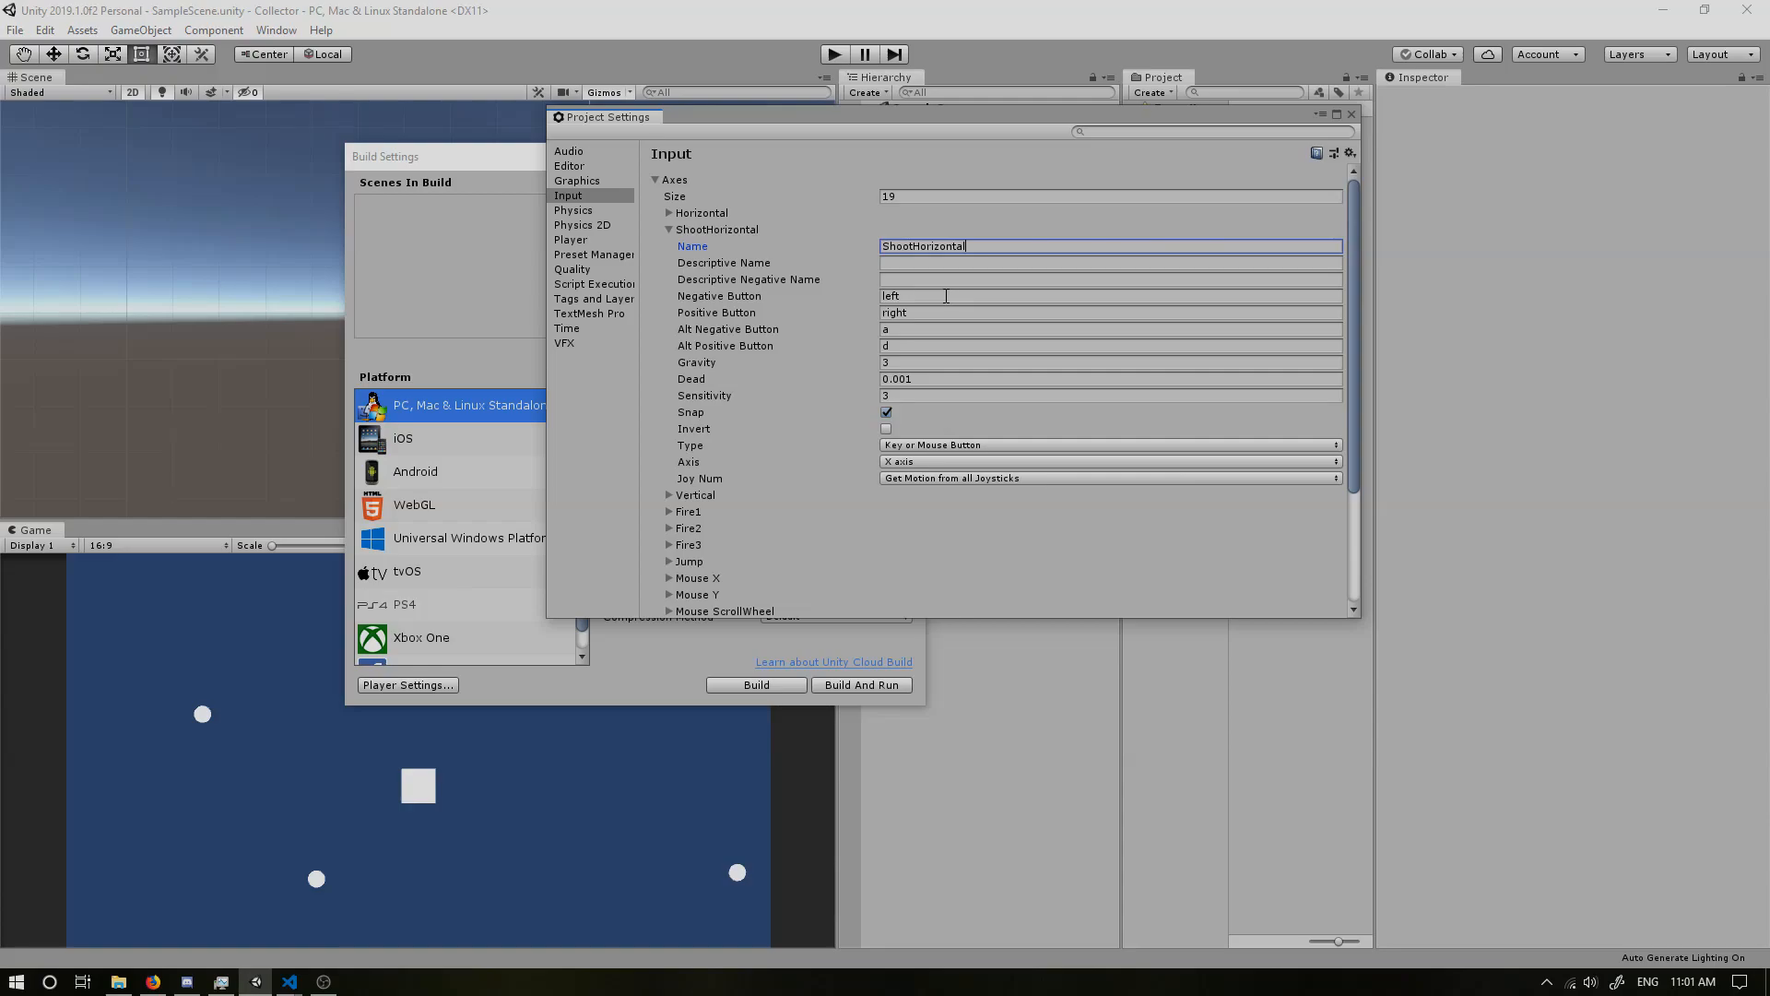
Step: Leave ShootHorizontal on left/right and clear its alternate negative and positive buttons
click(1110, 296)
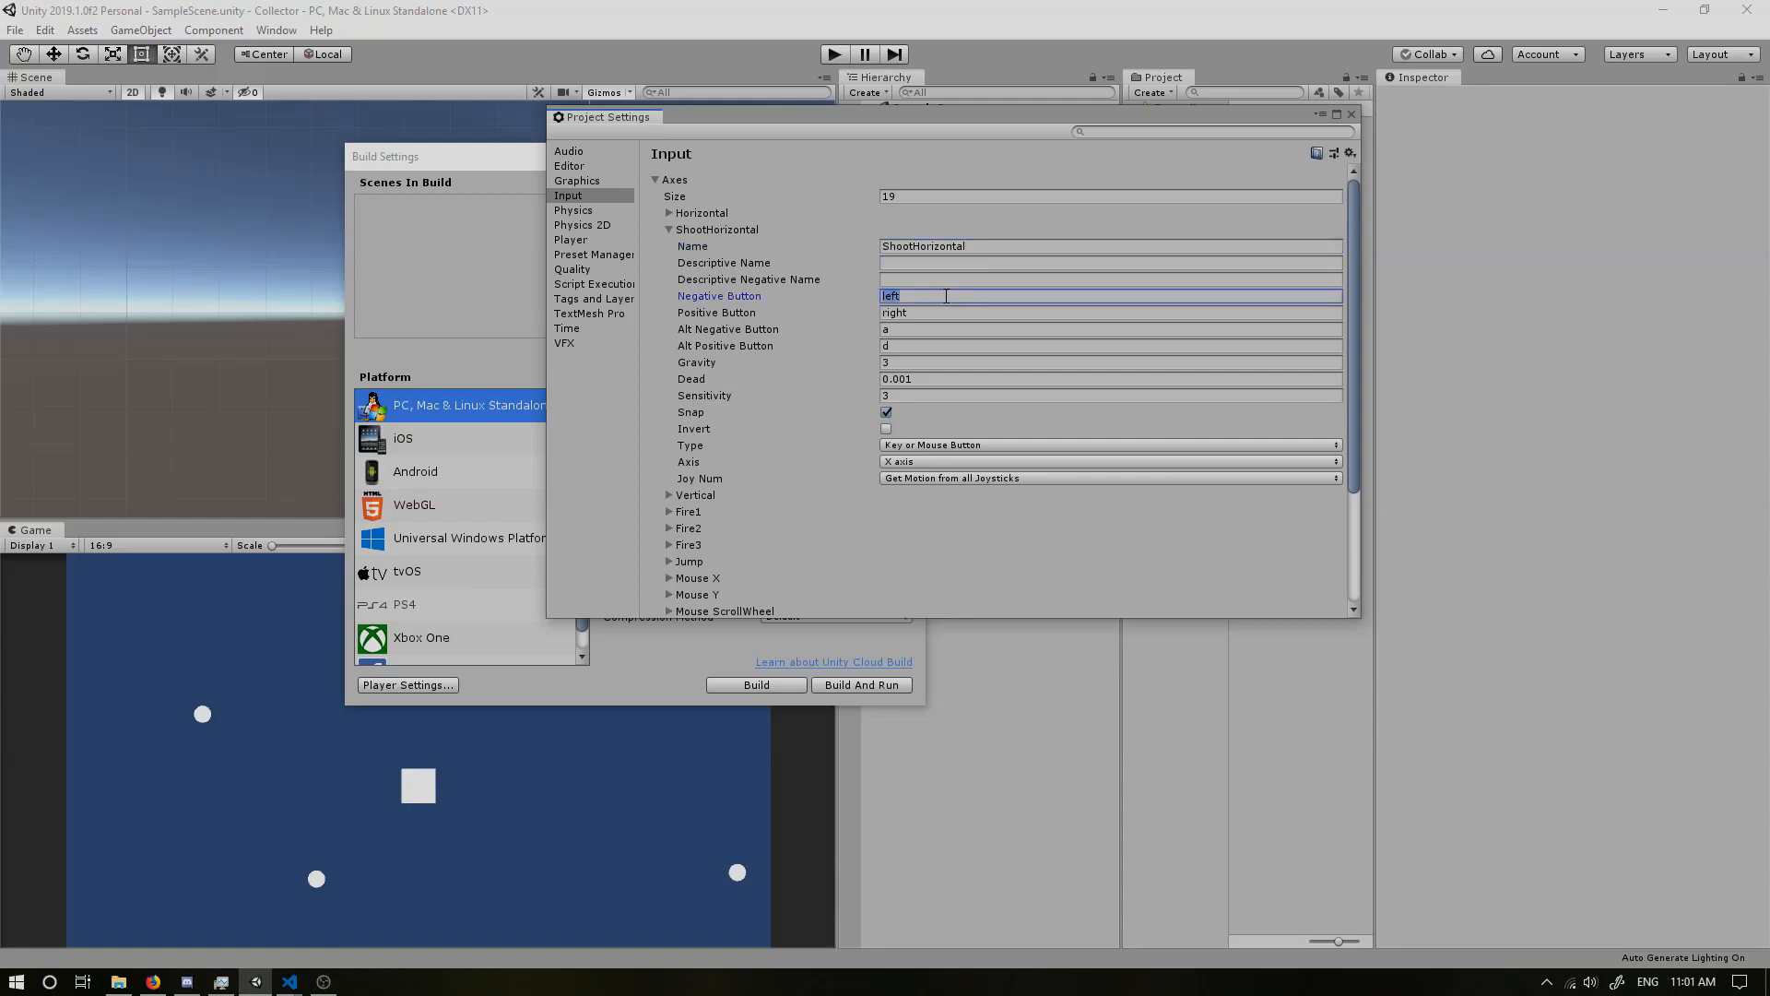
click(1106, 313)
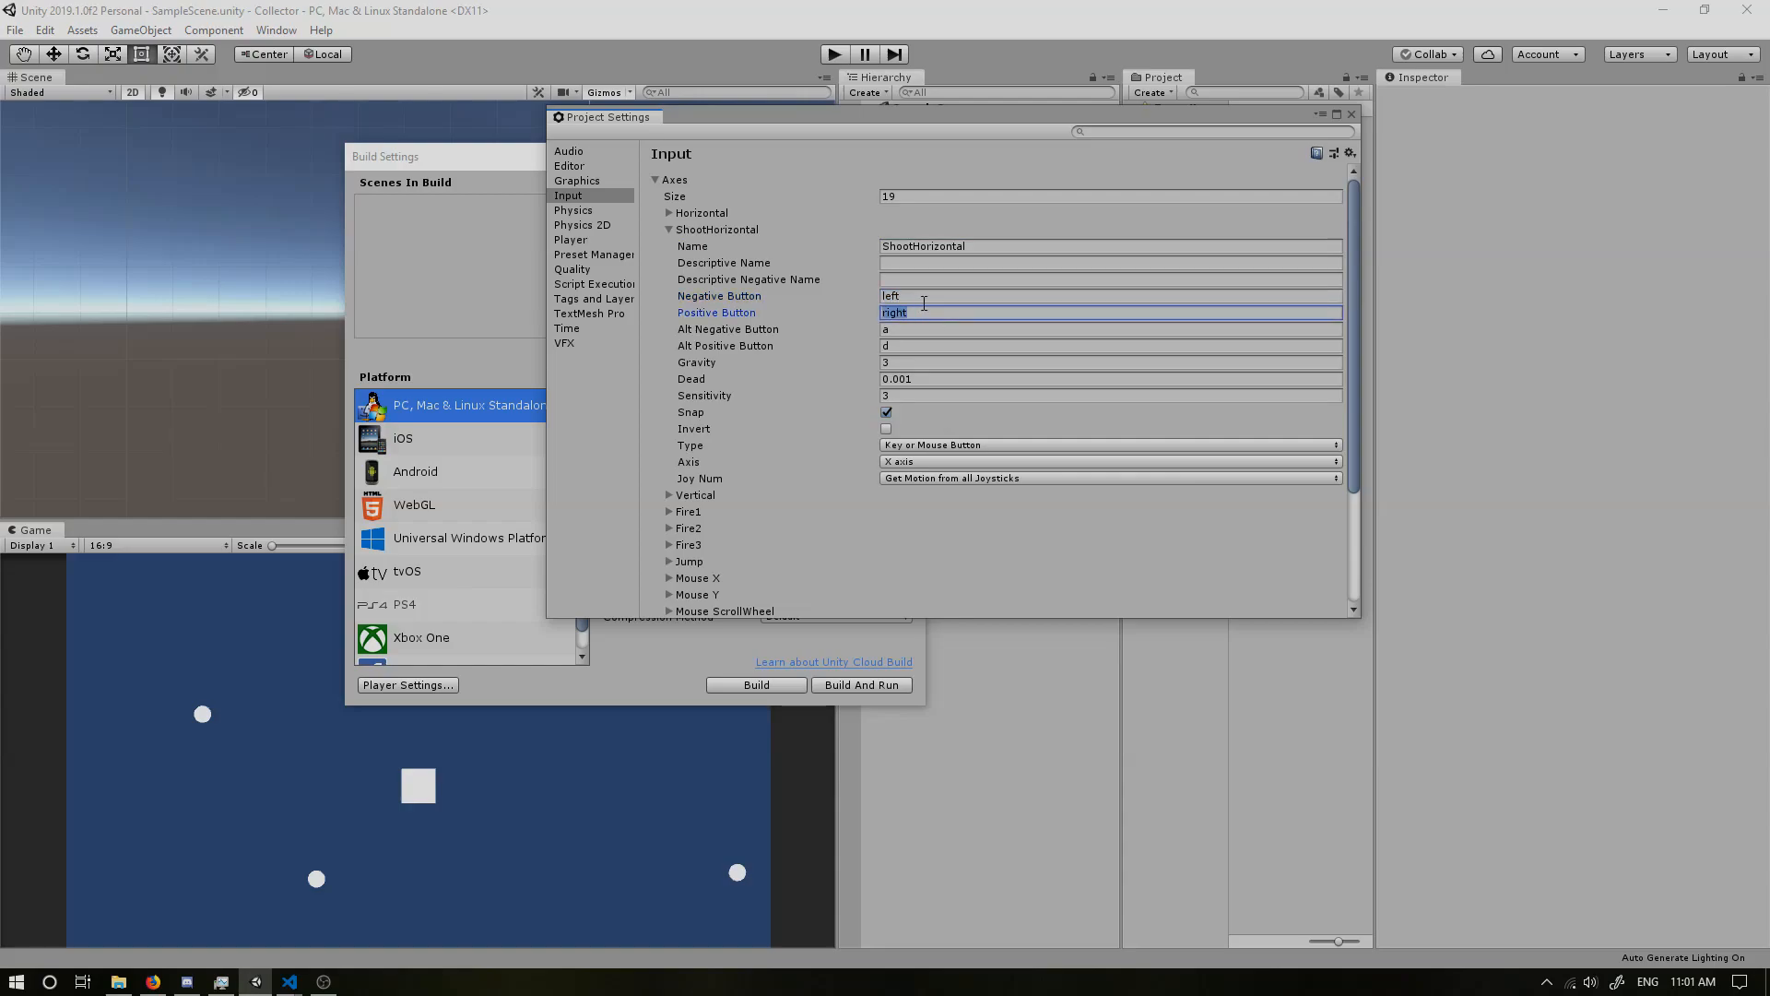
click(1107, 296)
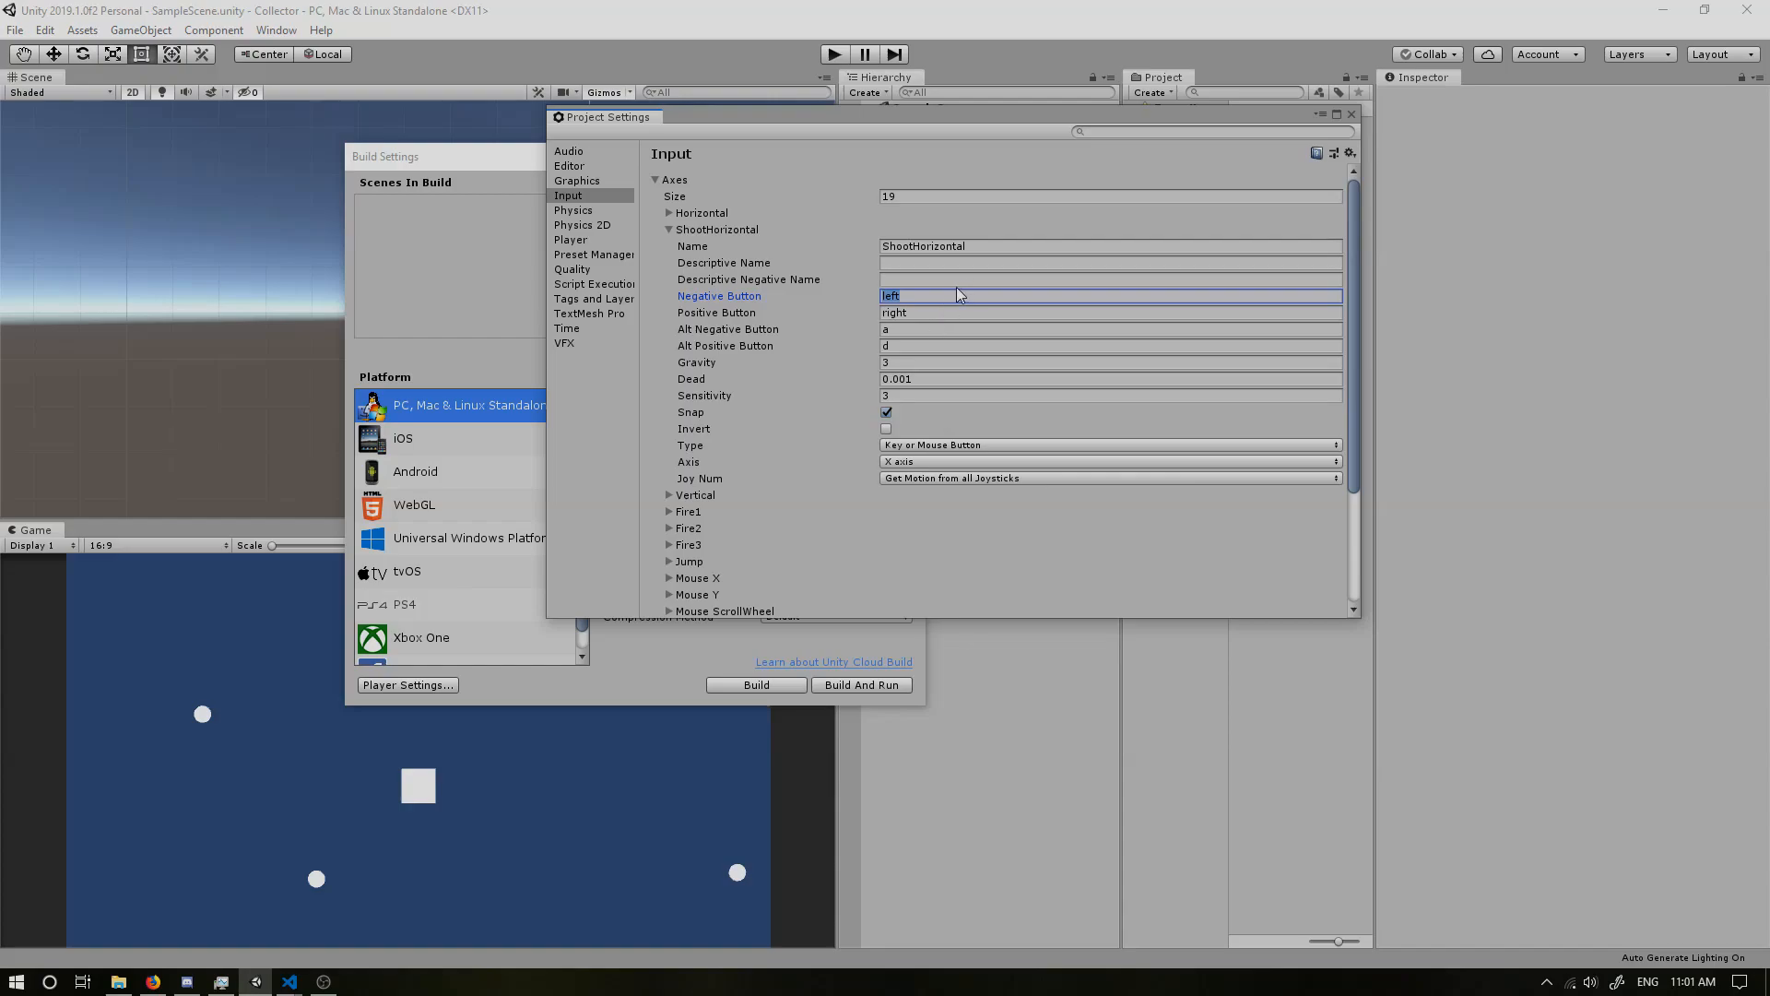
mouse_move(917, 328)
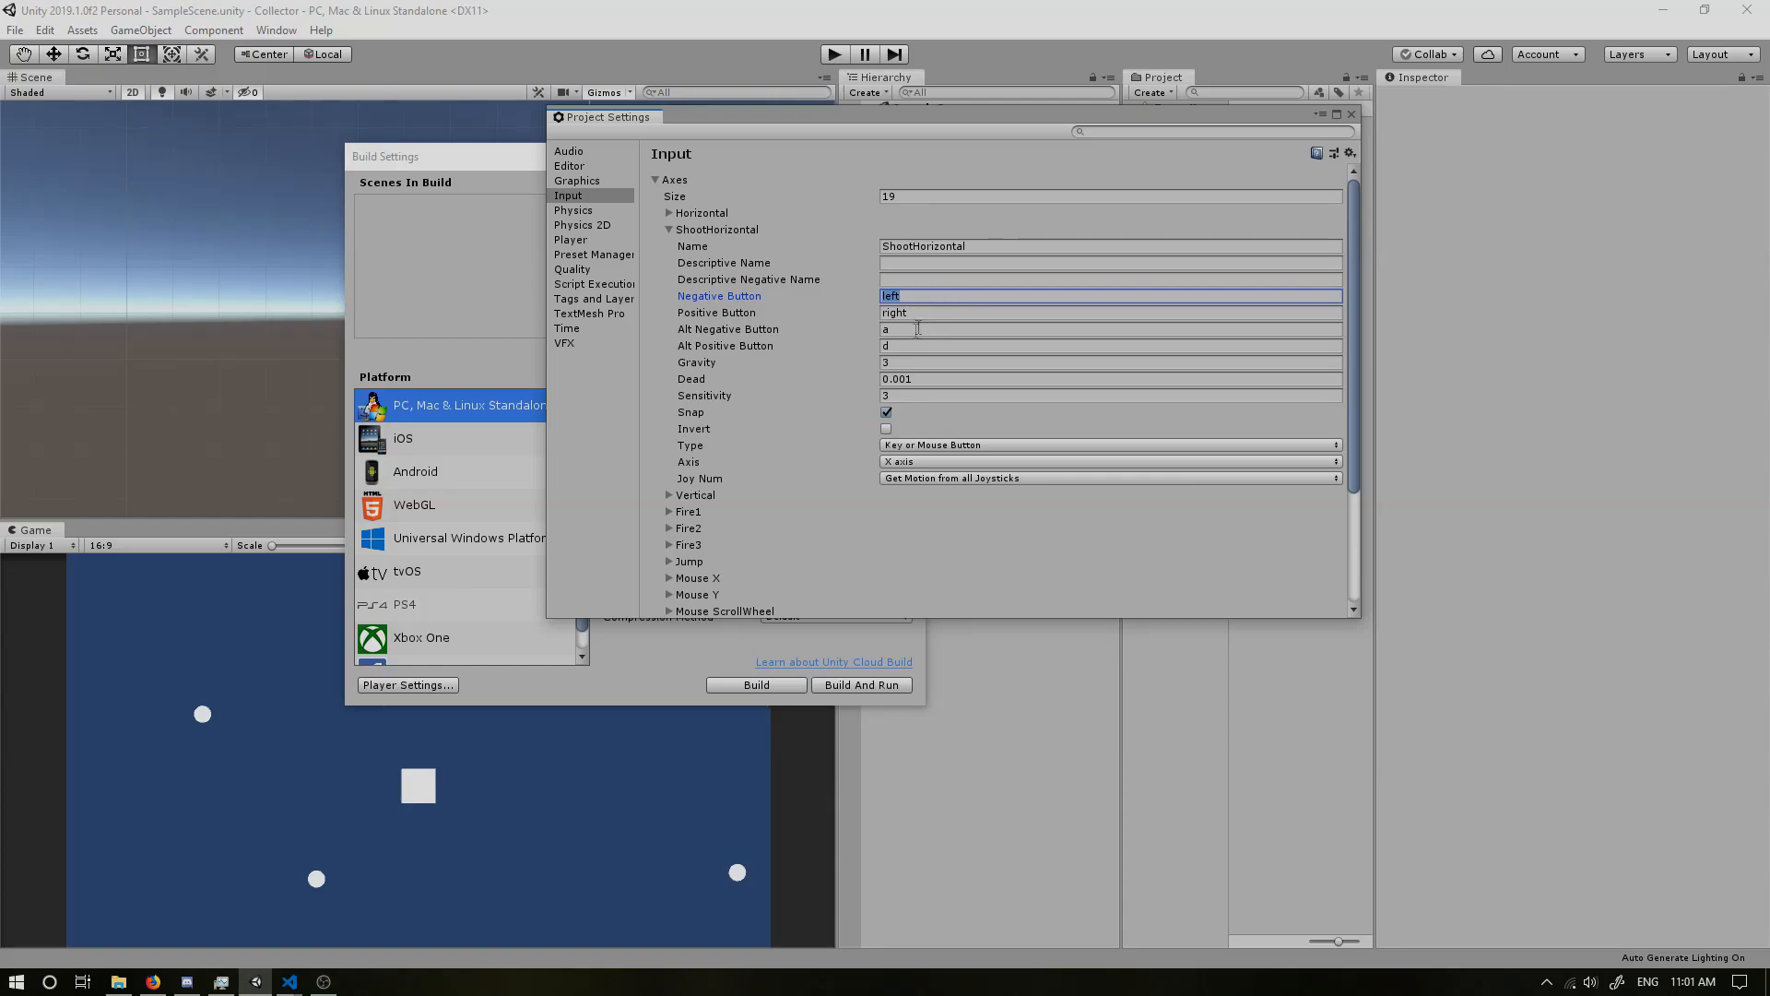
click(1110, 328)
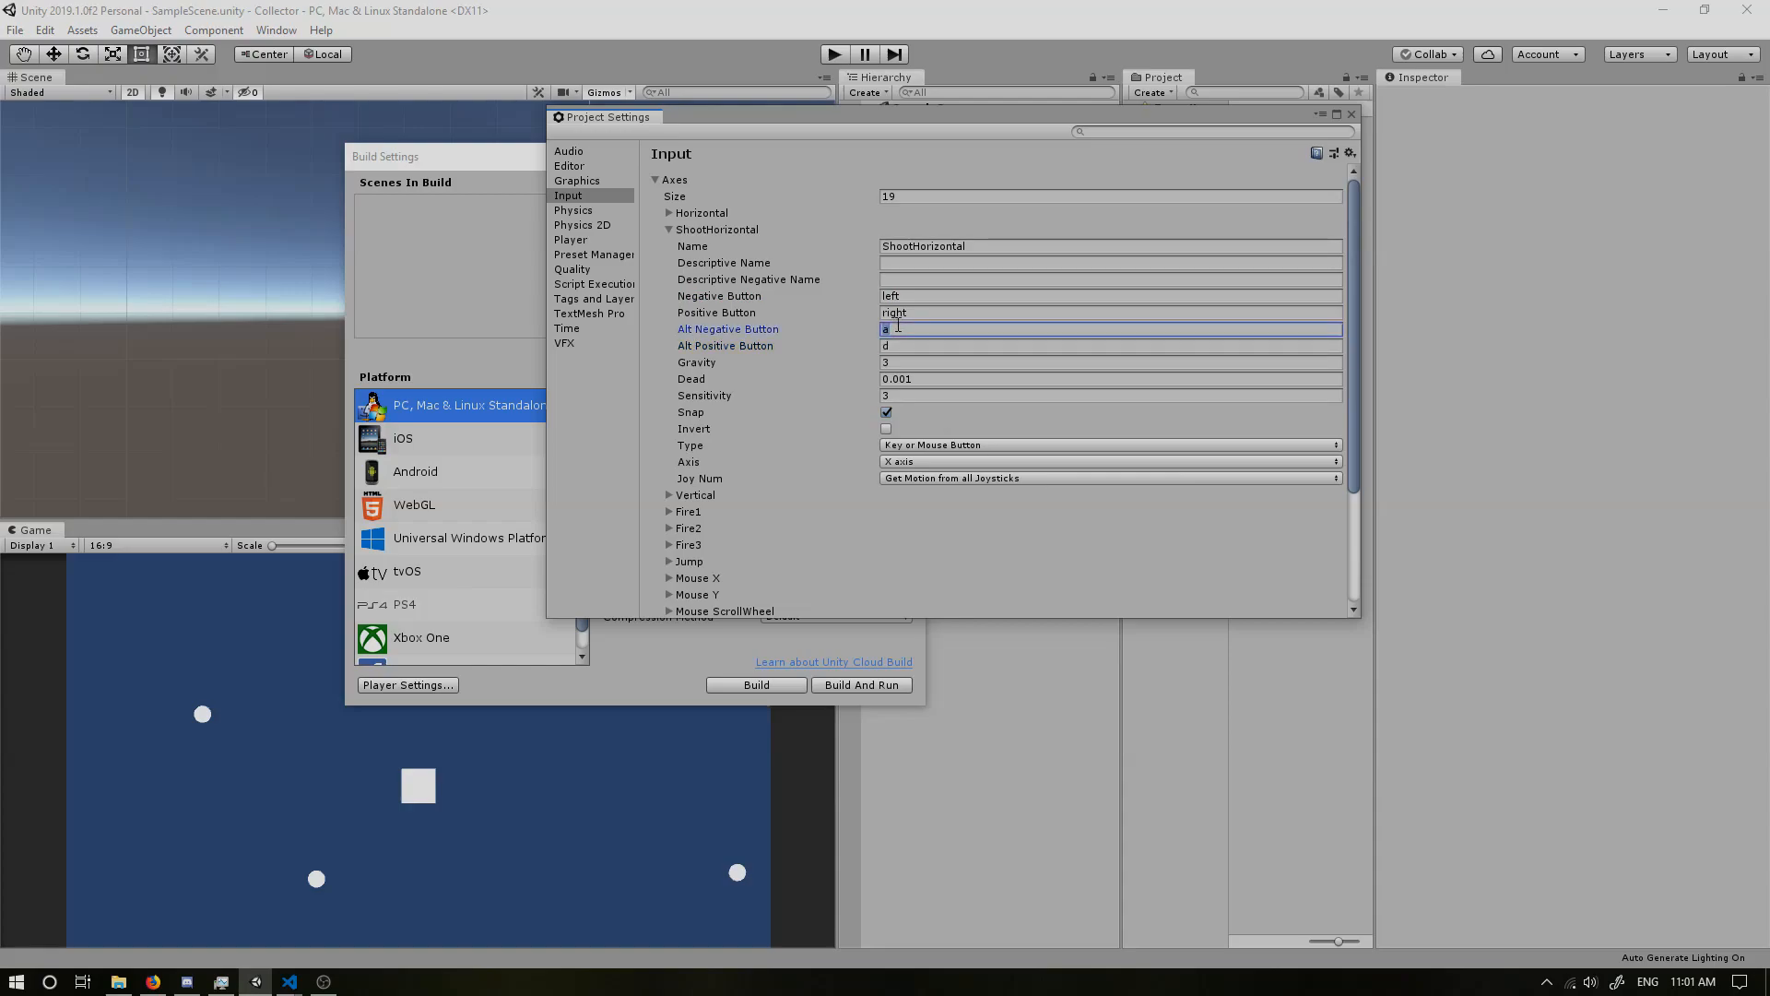
click(1110, 346)
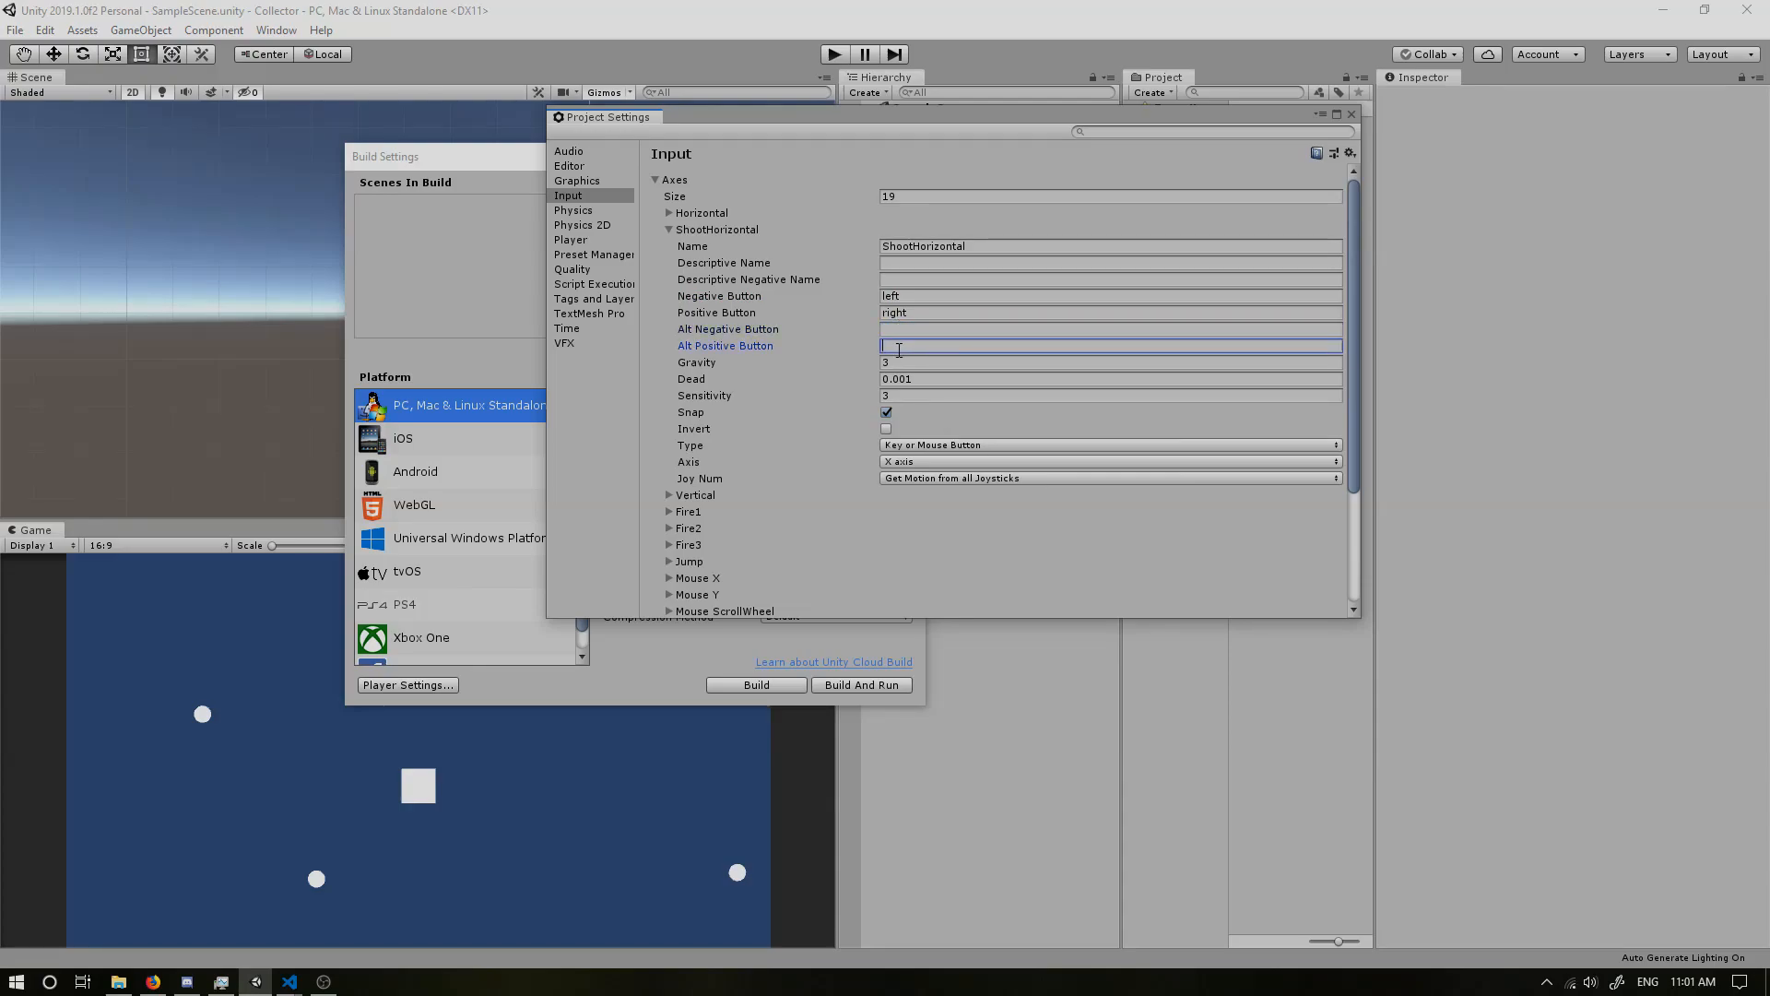
Step: Change the original Horizontal axis to use a and d as its only buttons
click(669, 212)
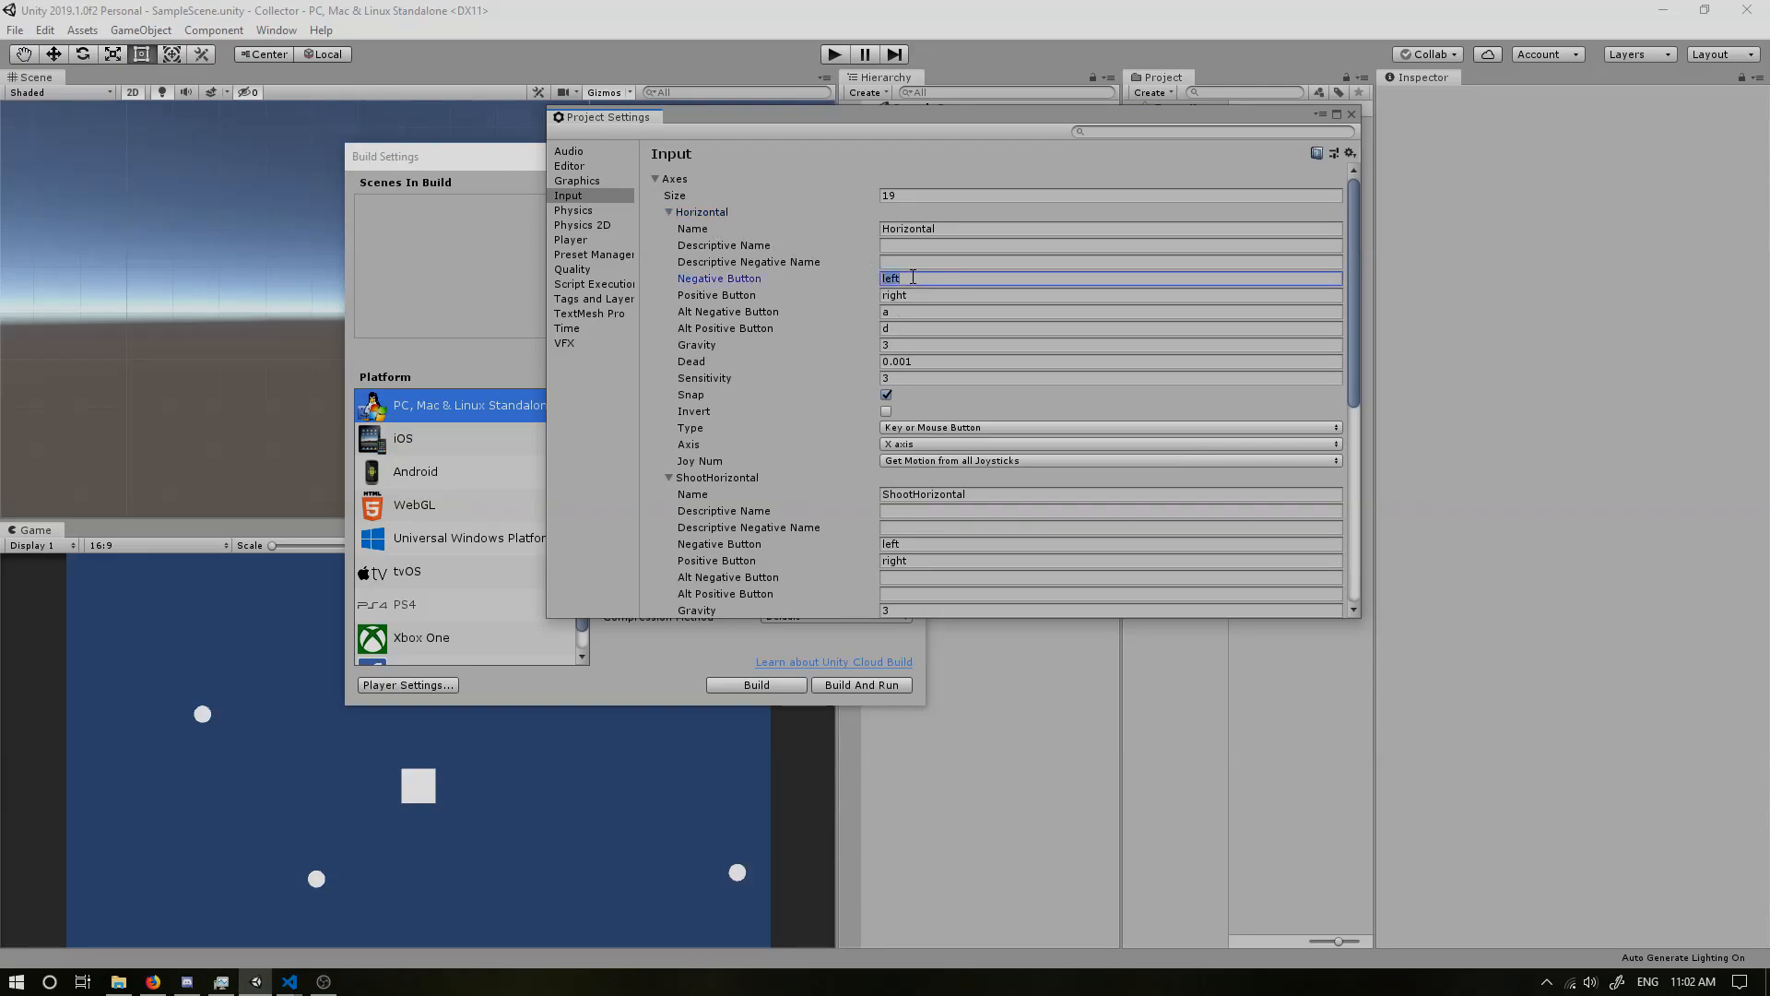
click(1112, 295)
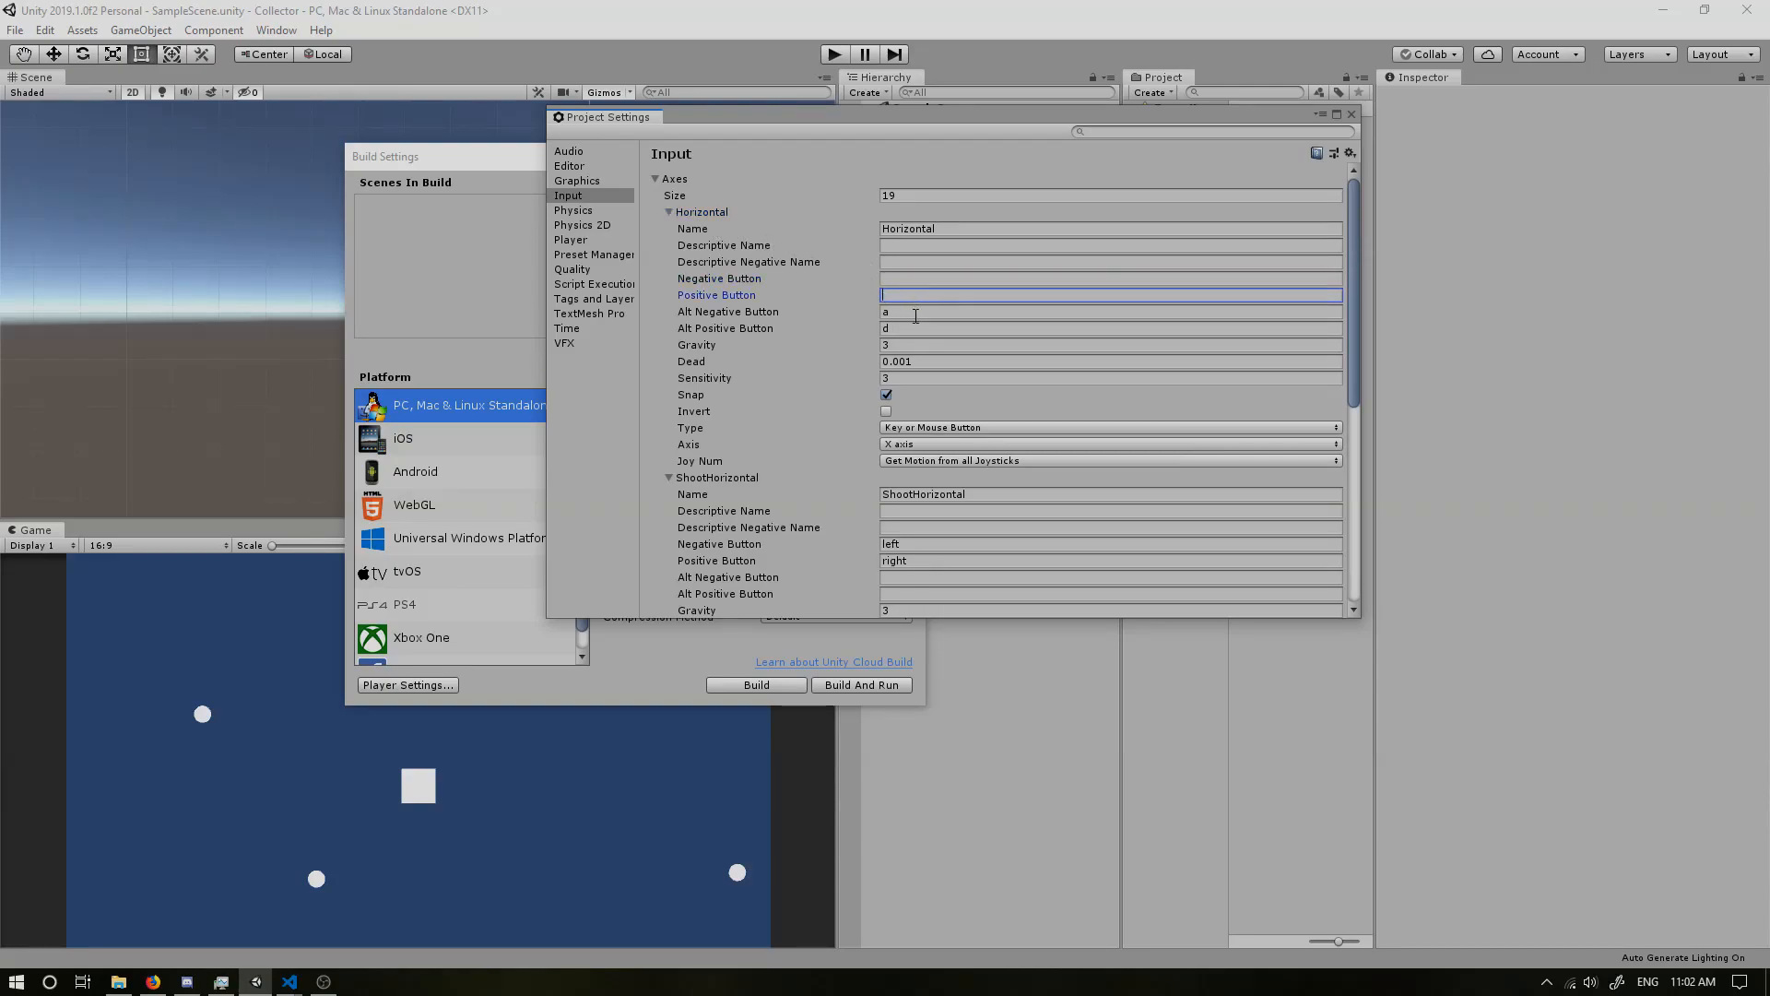
click(1110, 328)
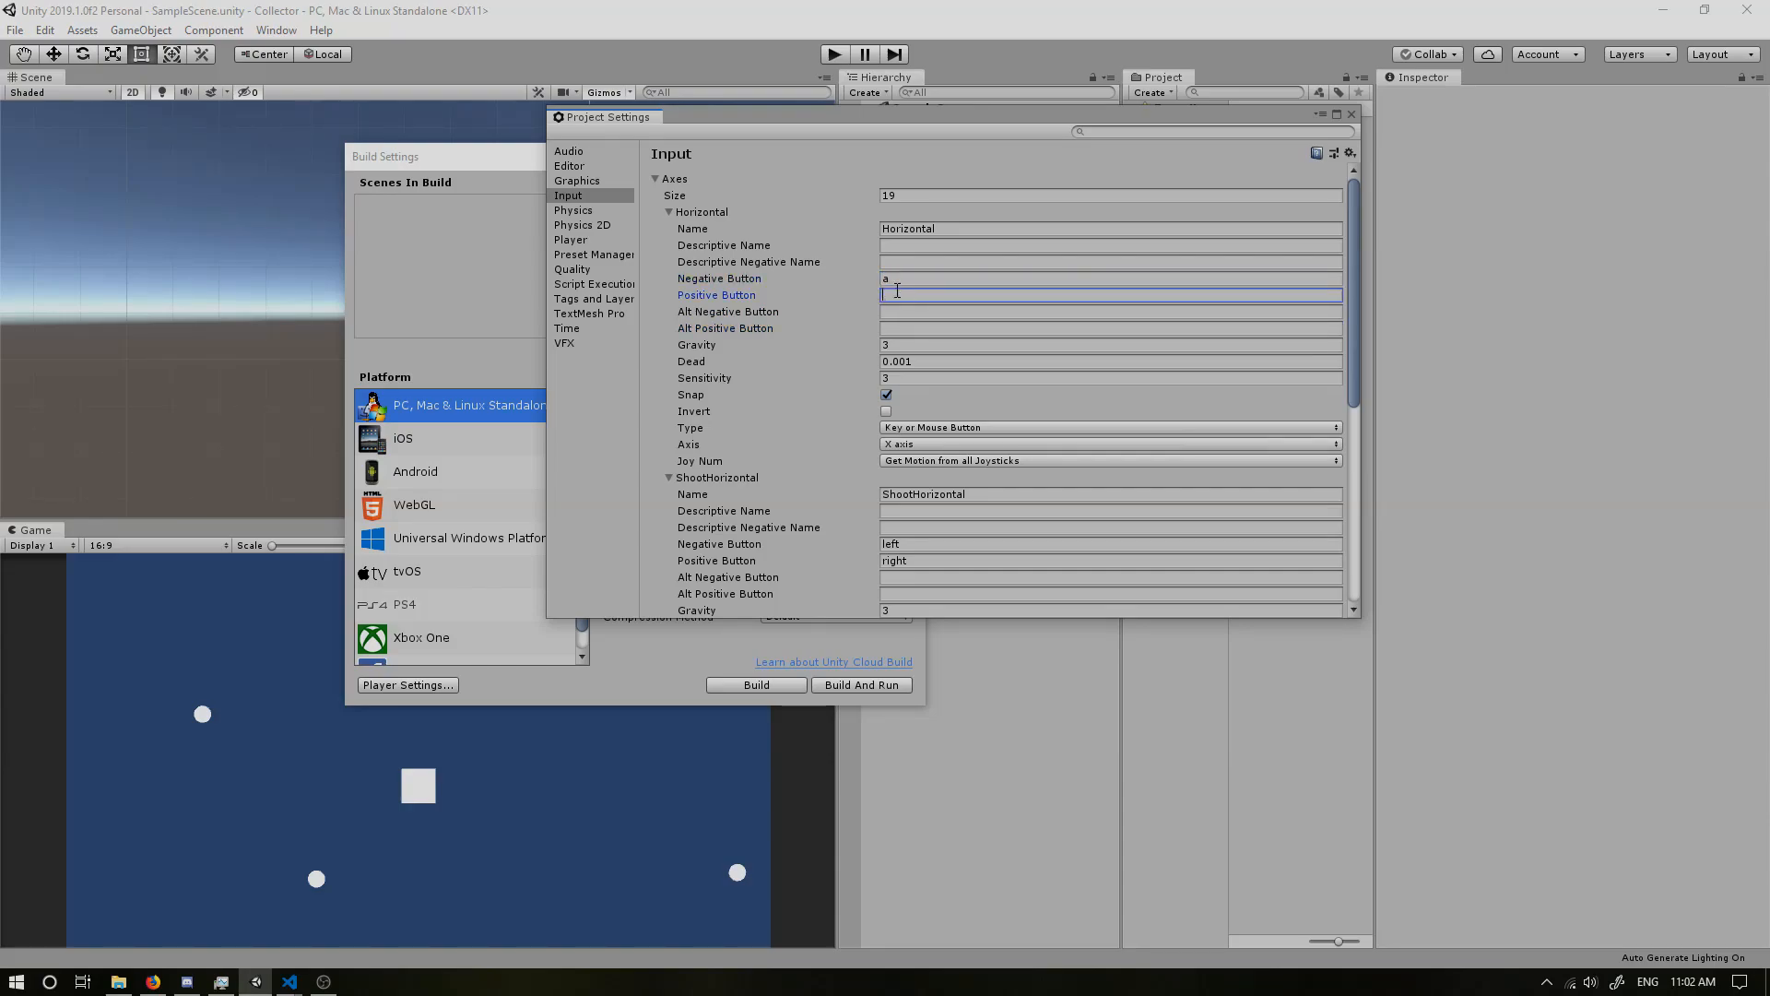
text(d)
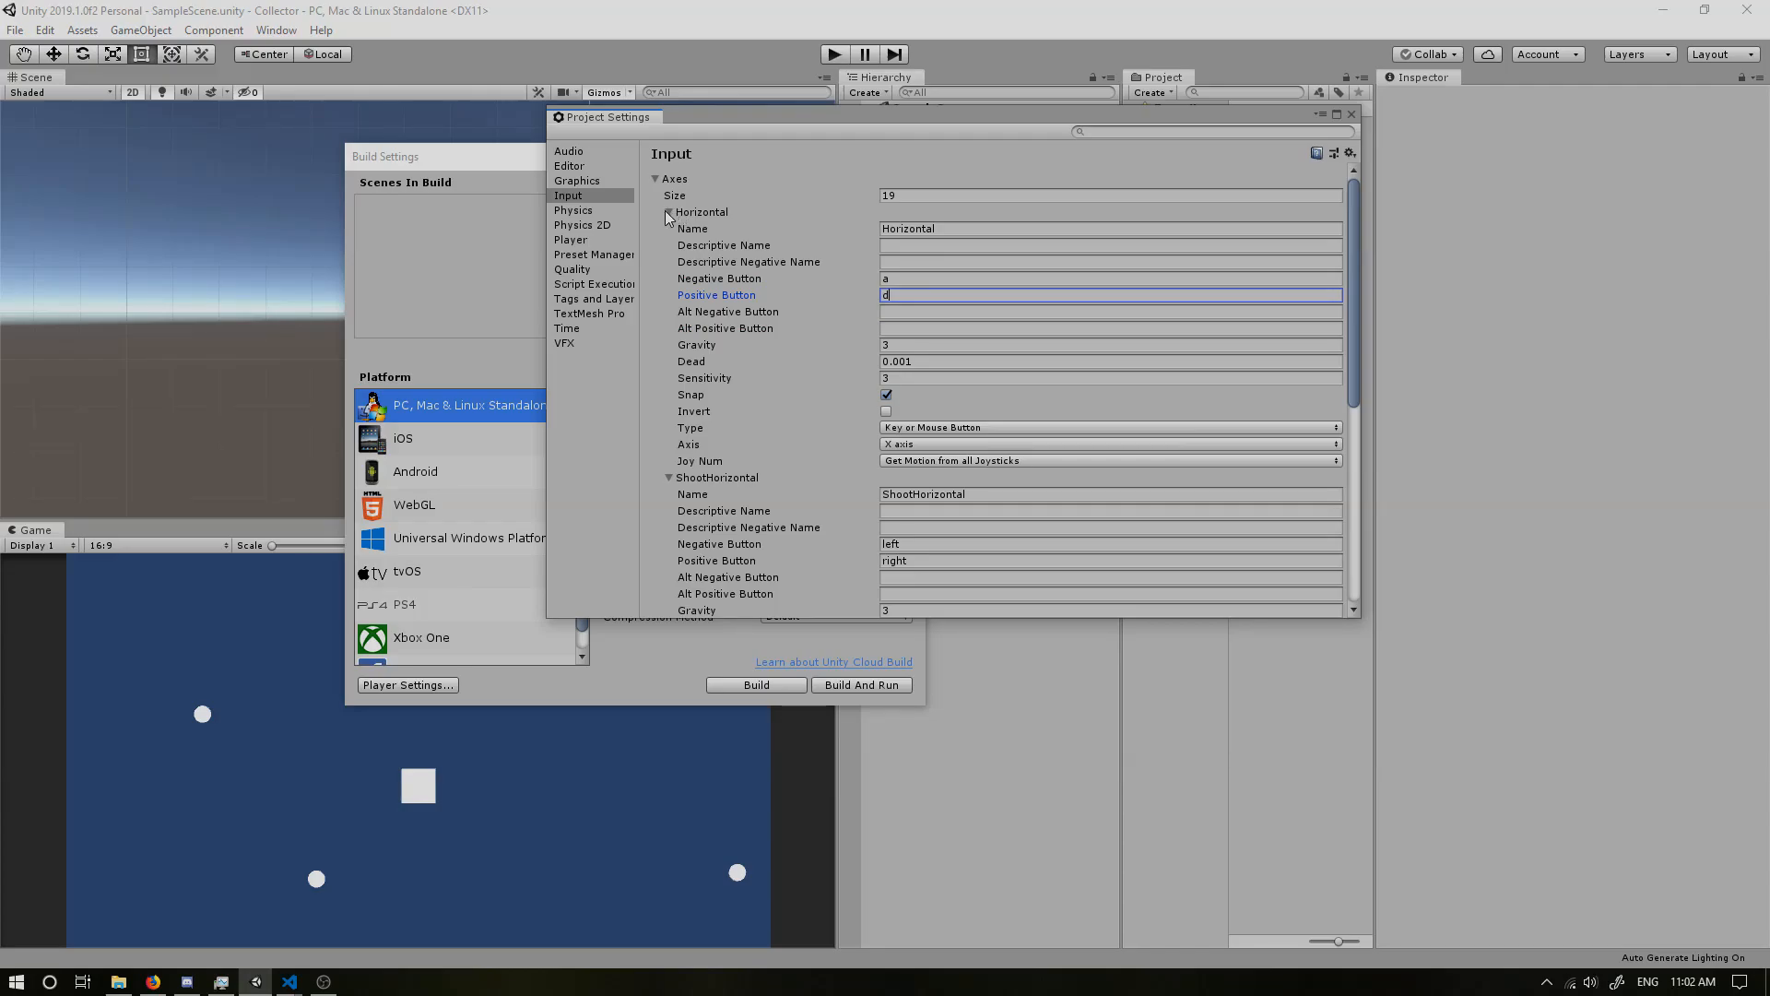
click(667, 212)
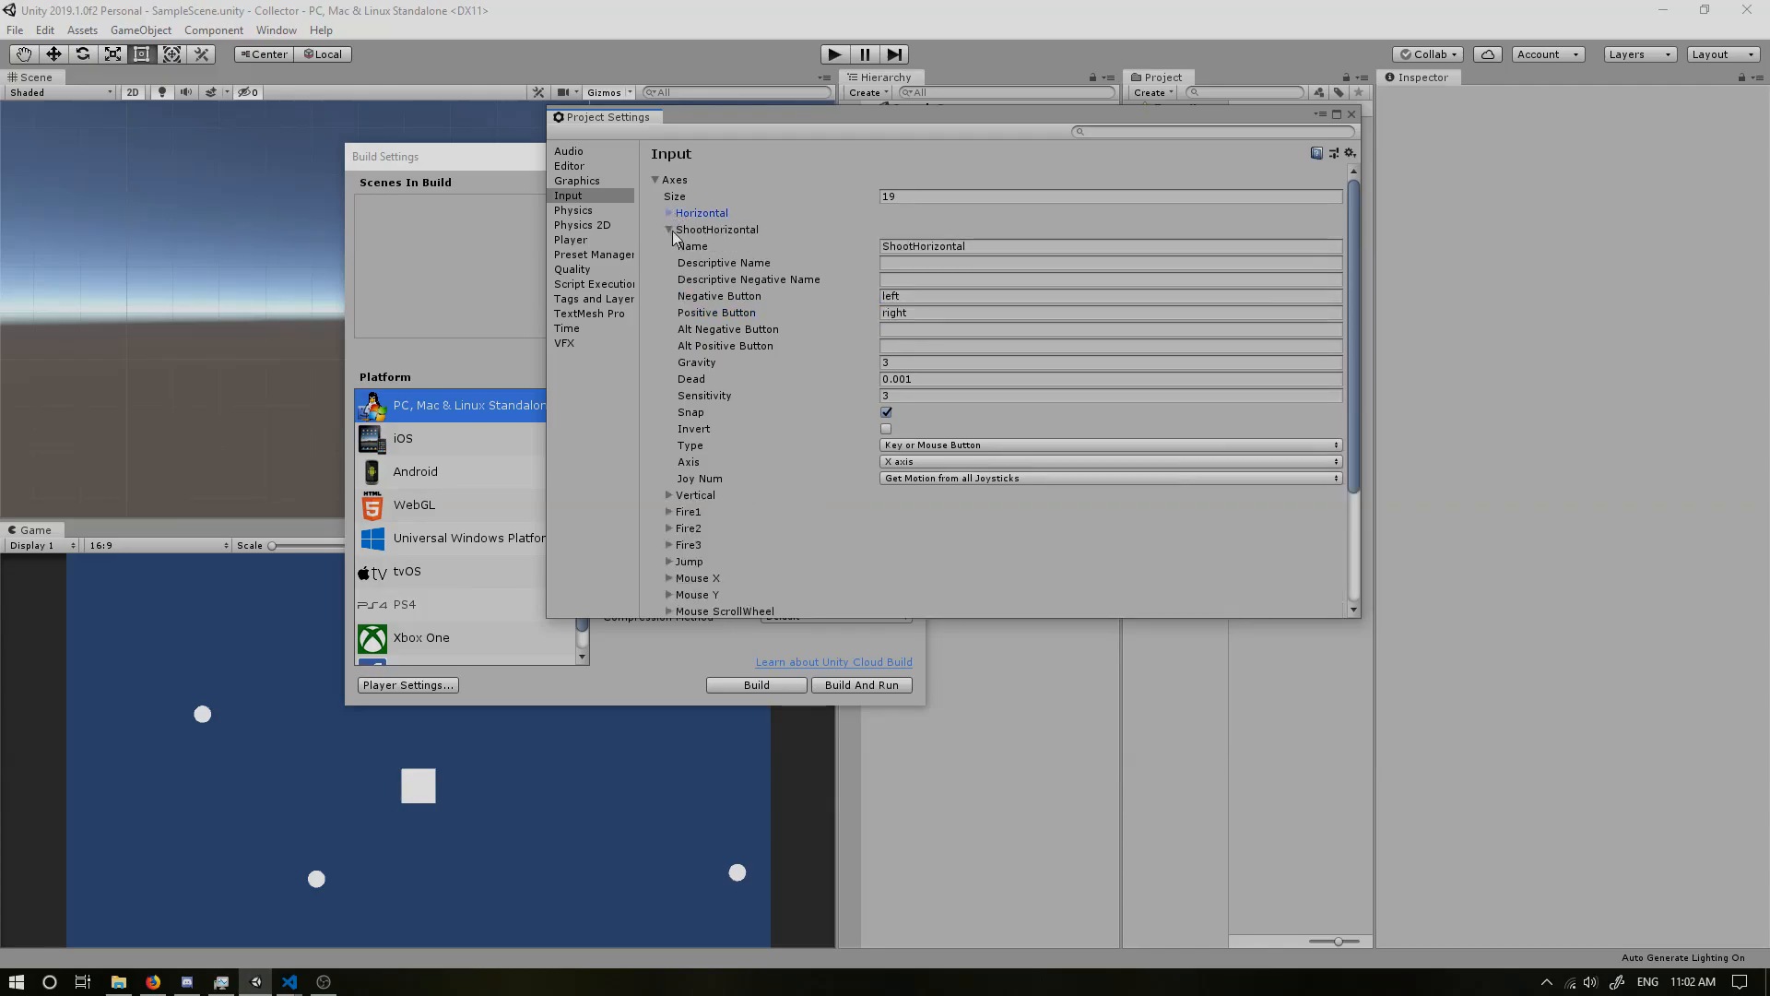
Step: Duplicate Vertical as ShootVertical using only down/up, clearing its alternate keys
click(668, 229)
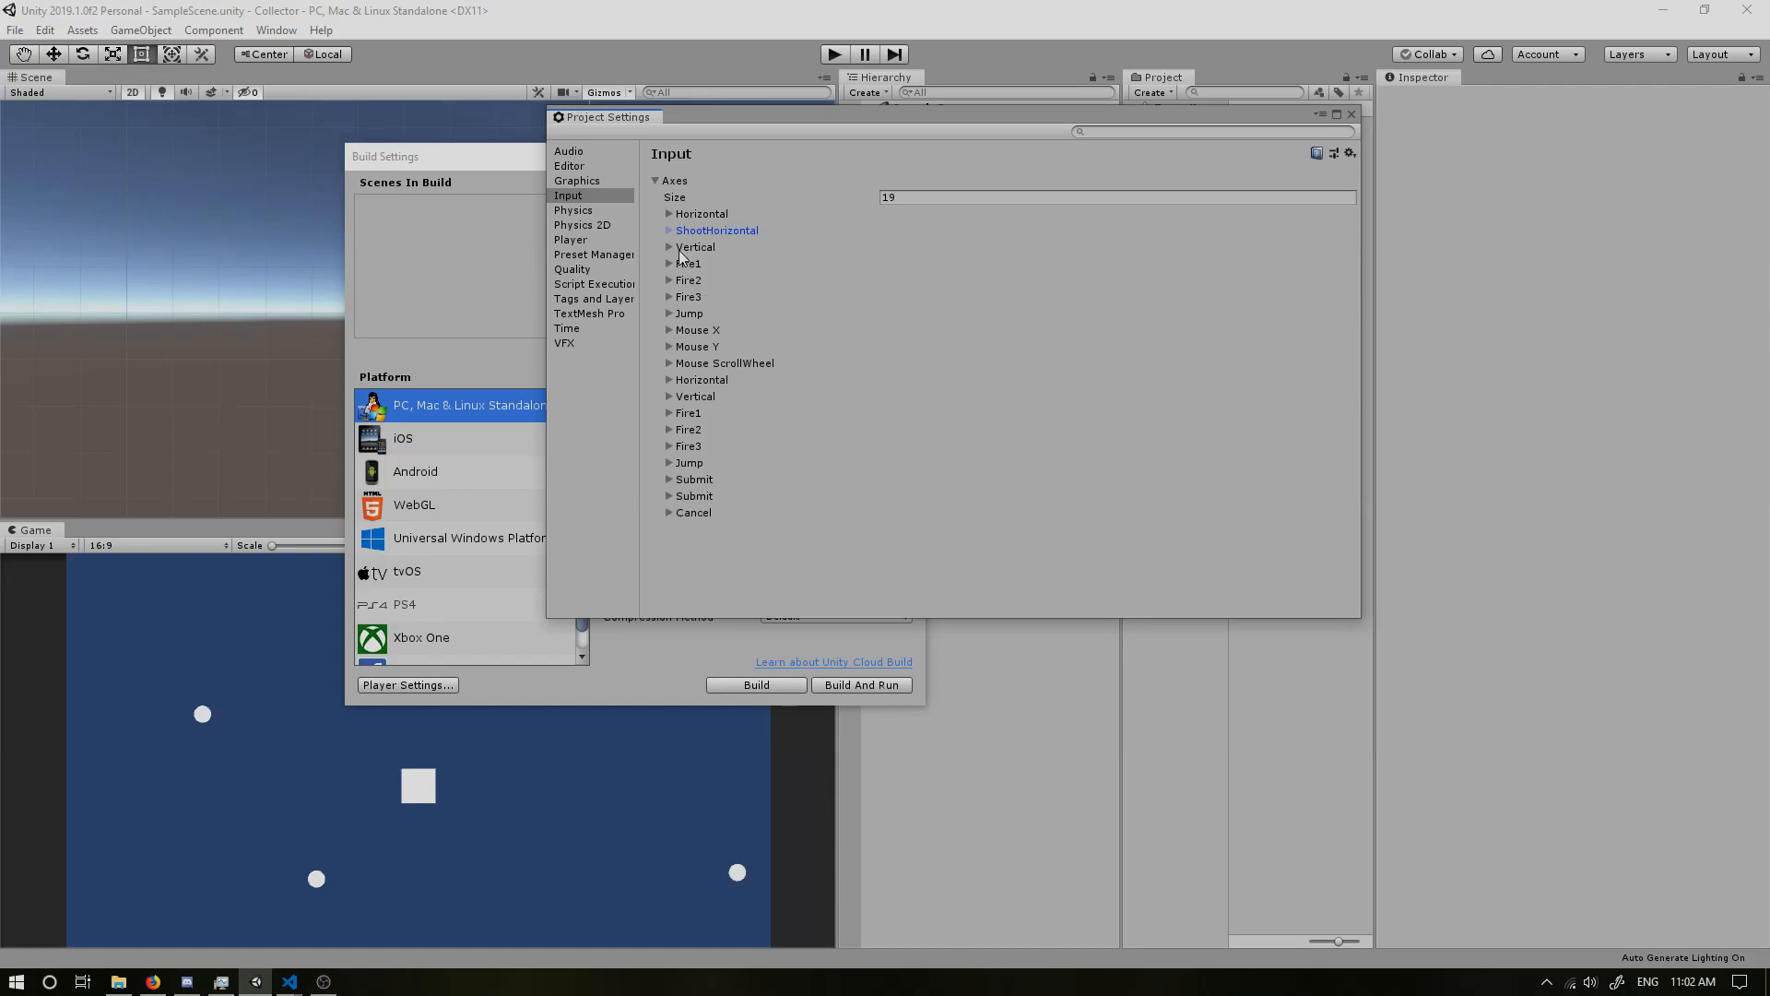
click(669, 246)
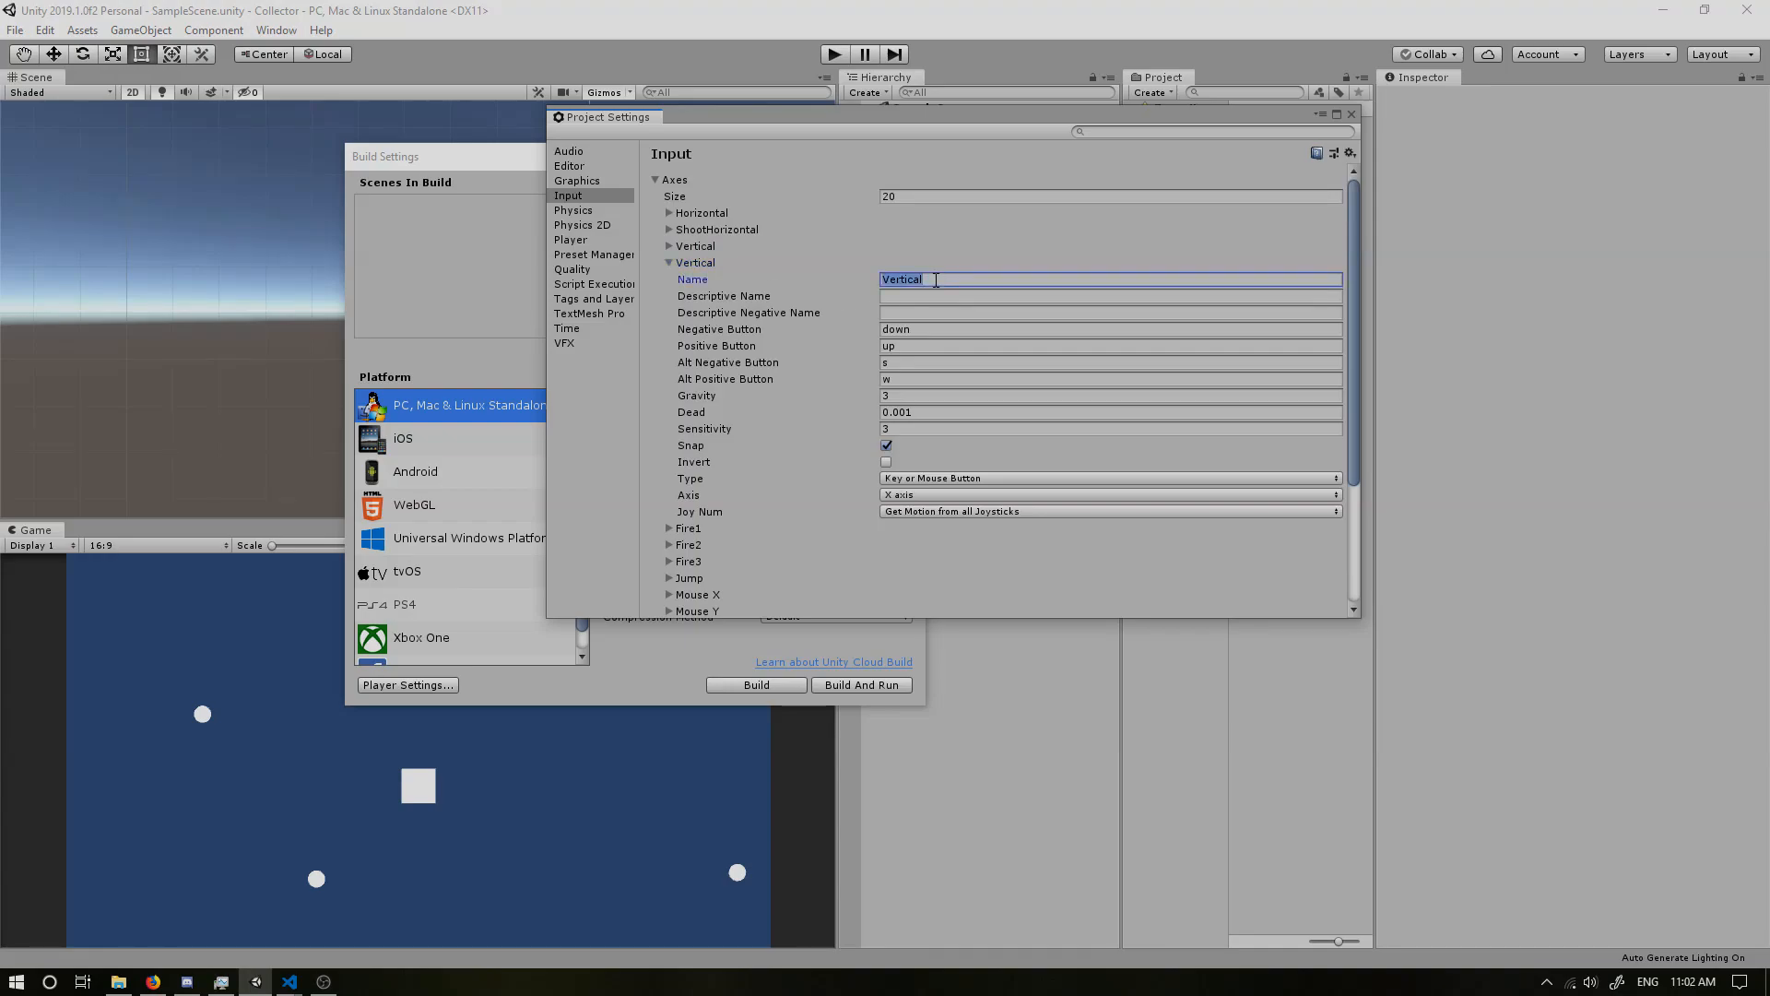
text(Shoot)
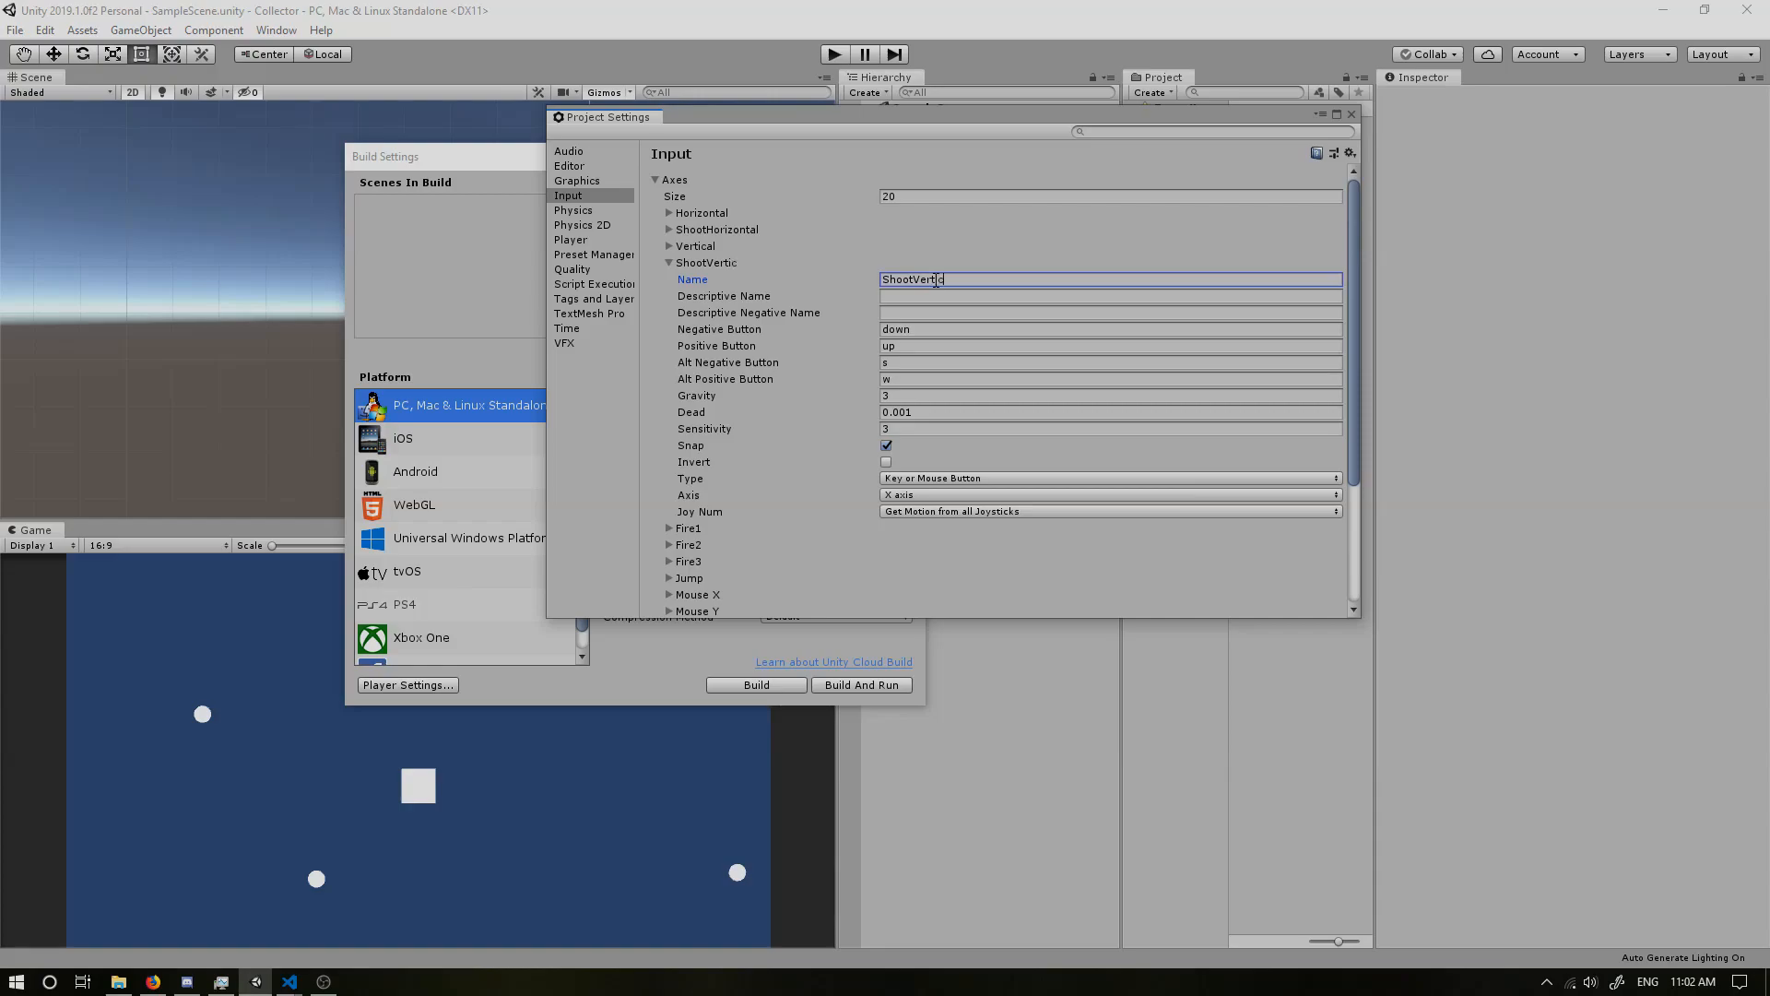
text(al)
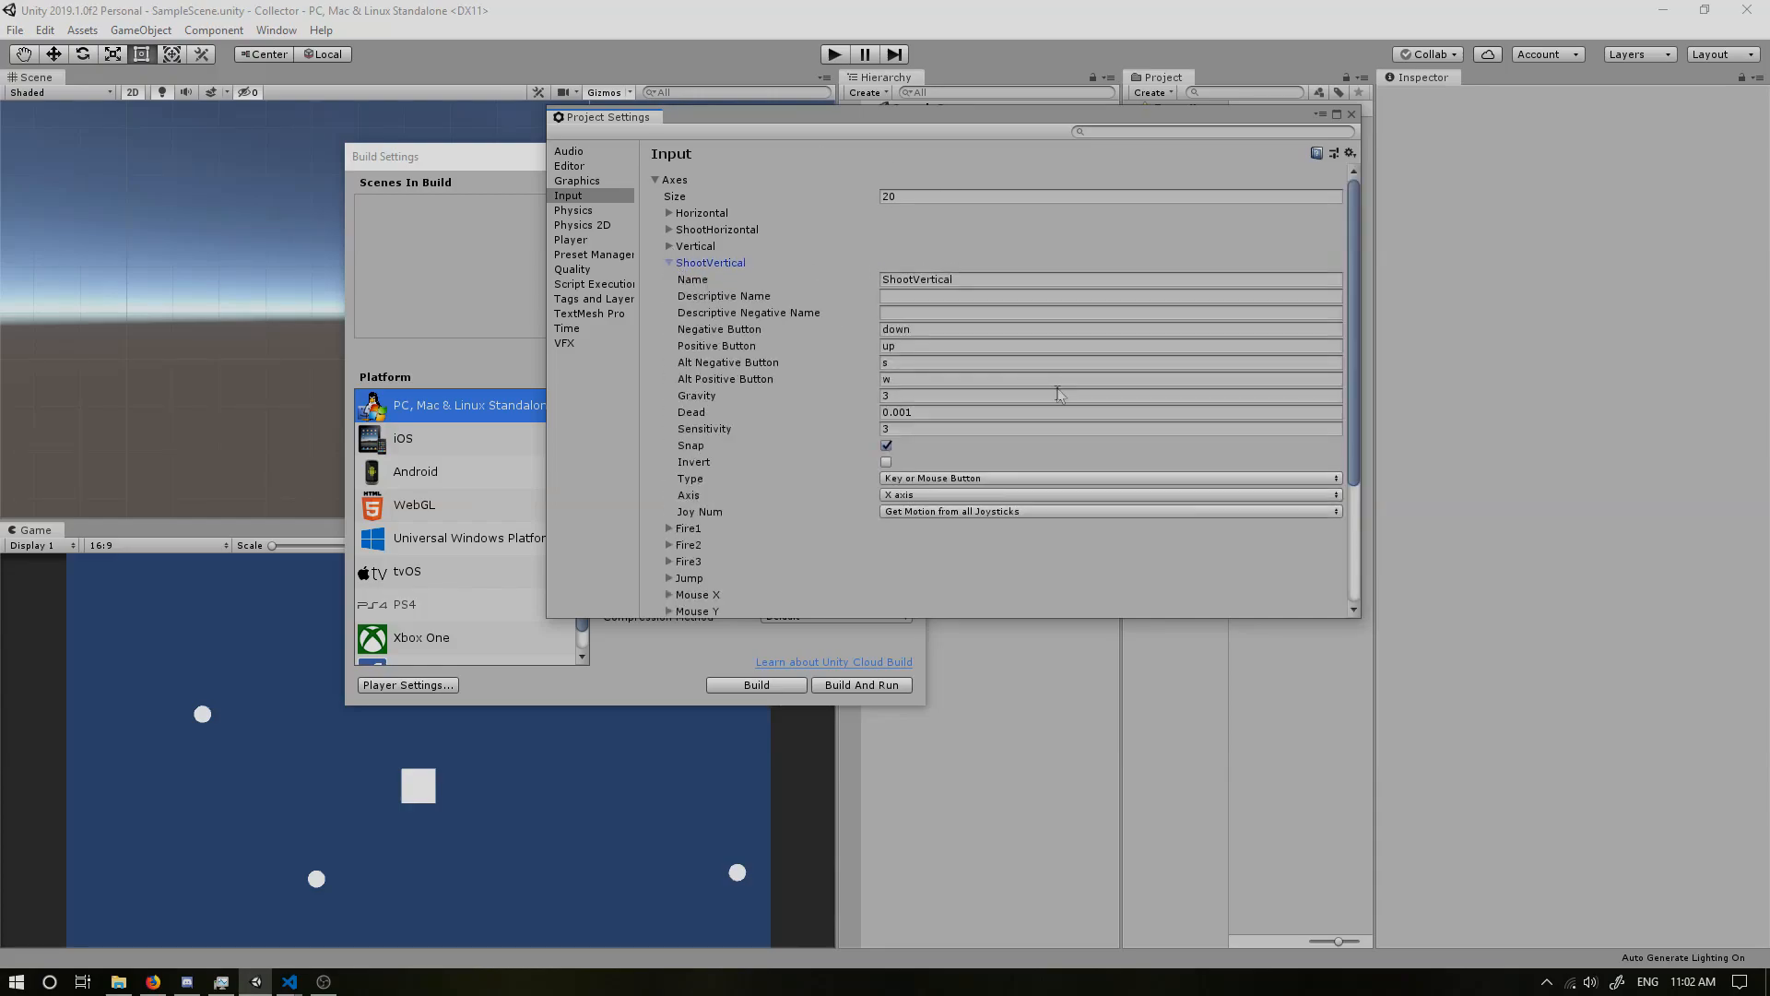
mouse_move(706, 338)
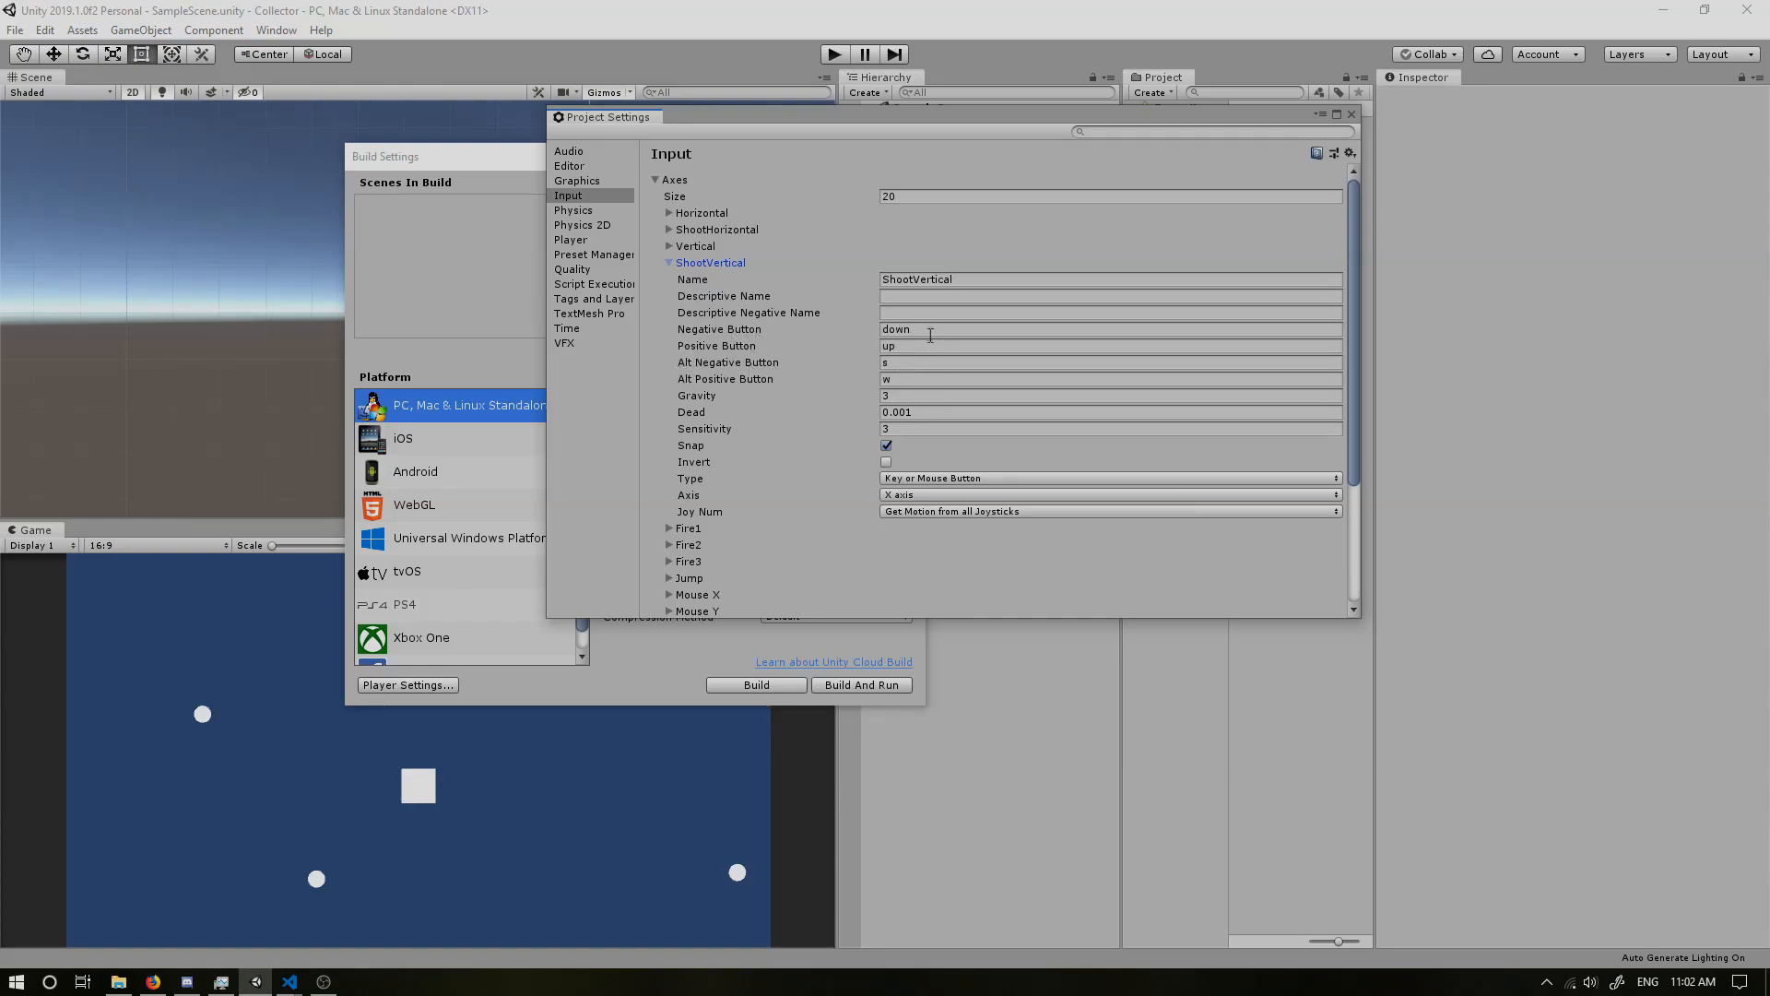
click(1110, 378)
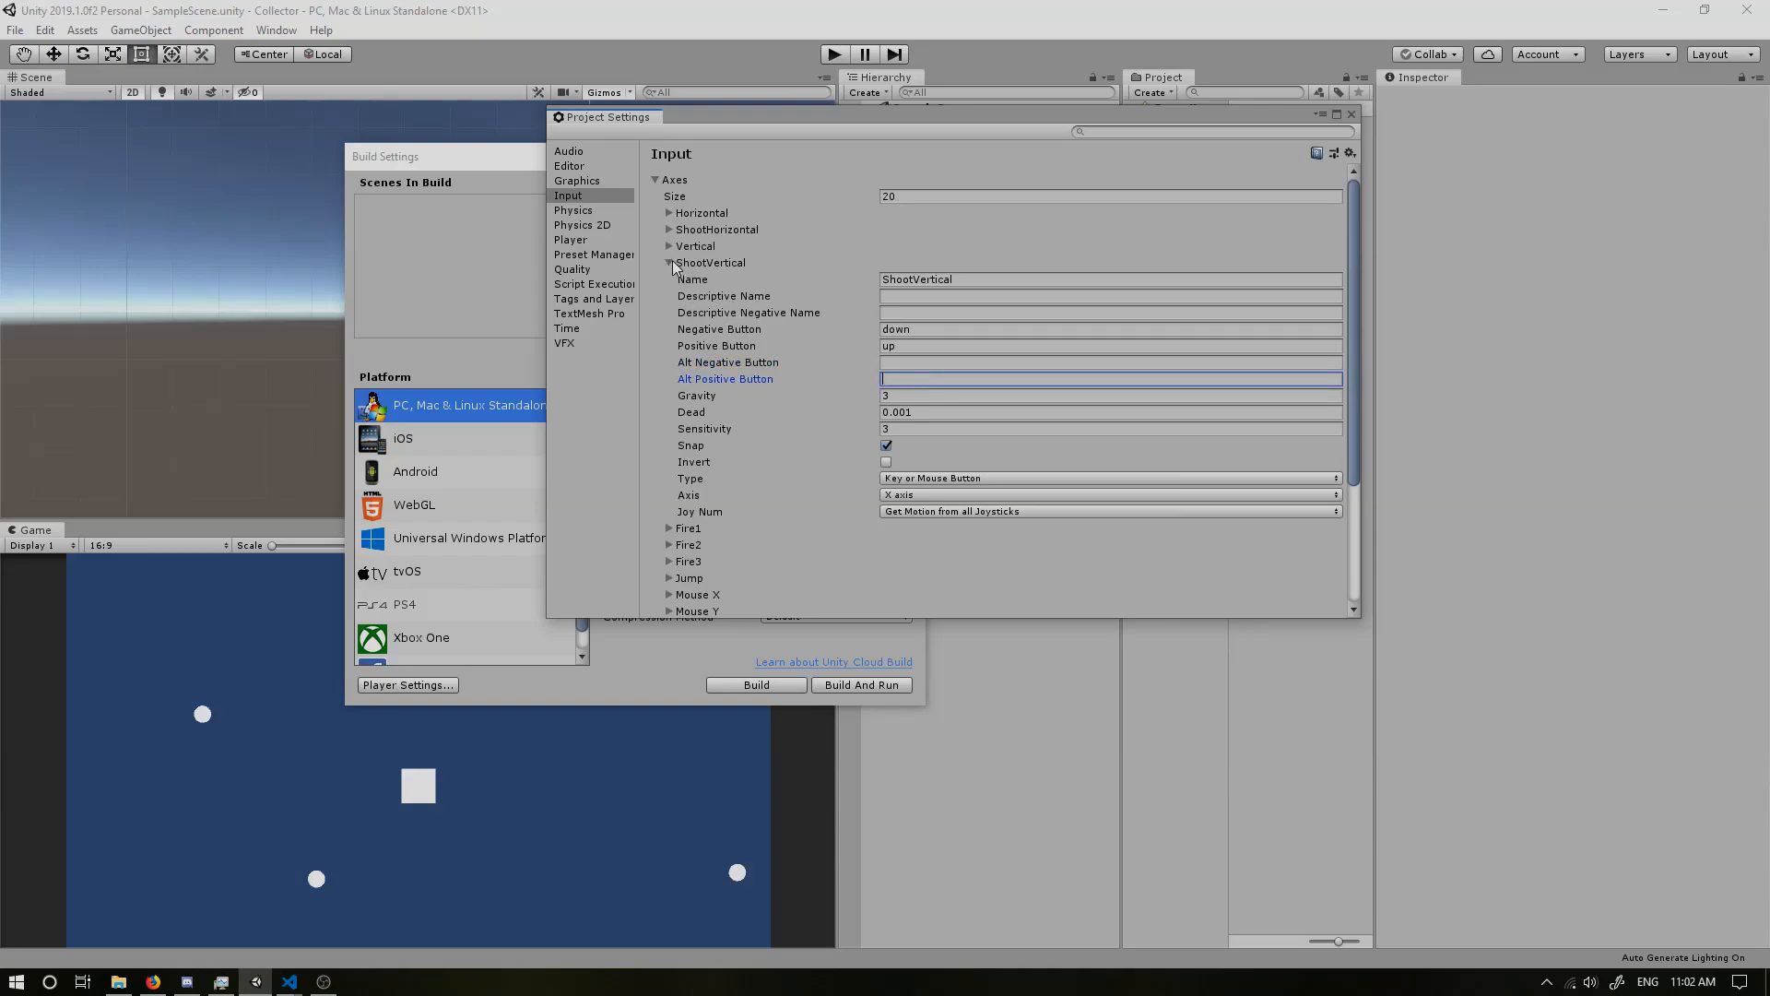
Step: Make the original Vertical axis use s and w as its main keys, then collapse both axes
click(669, 246)
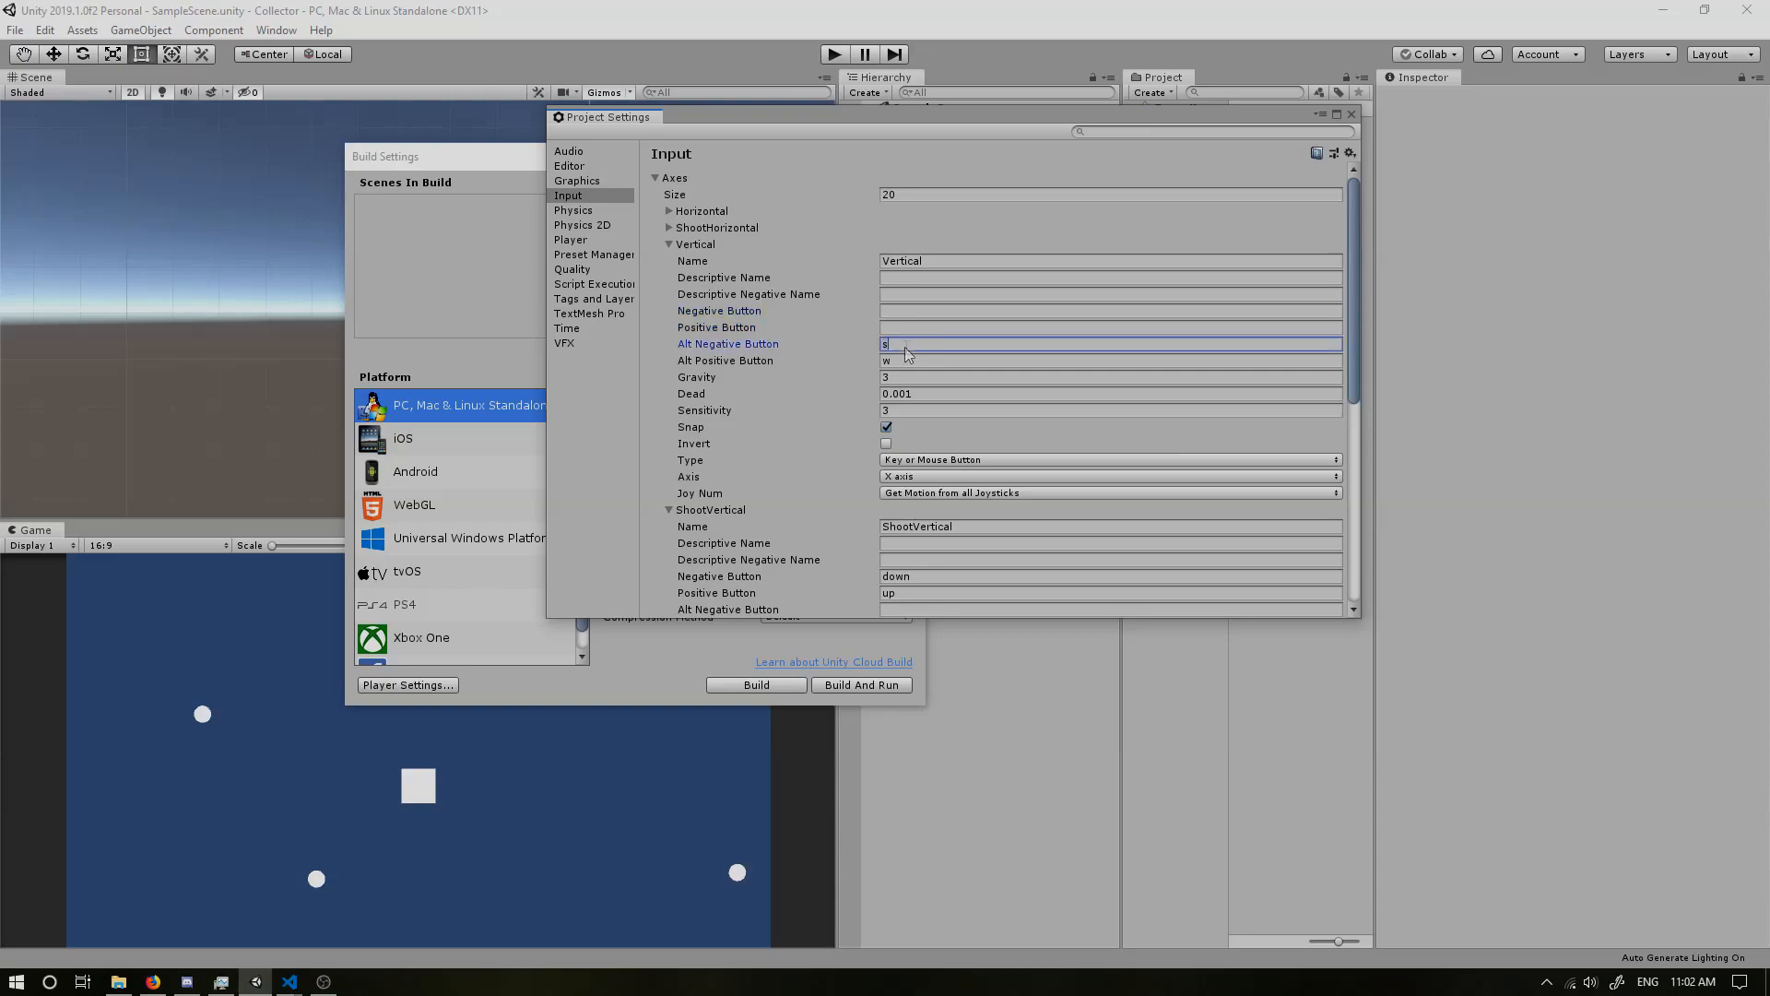
click(1110, 311)
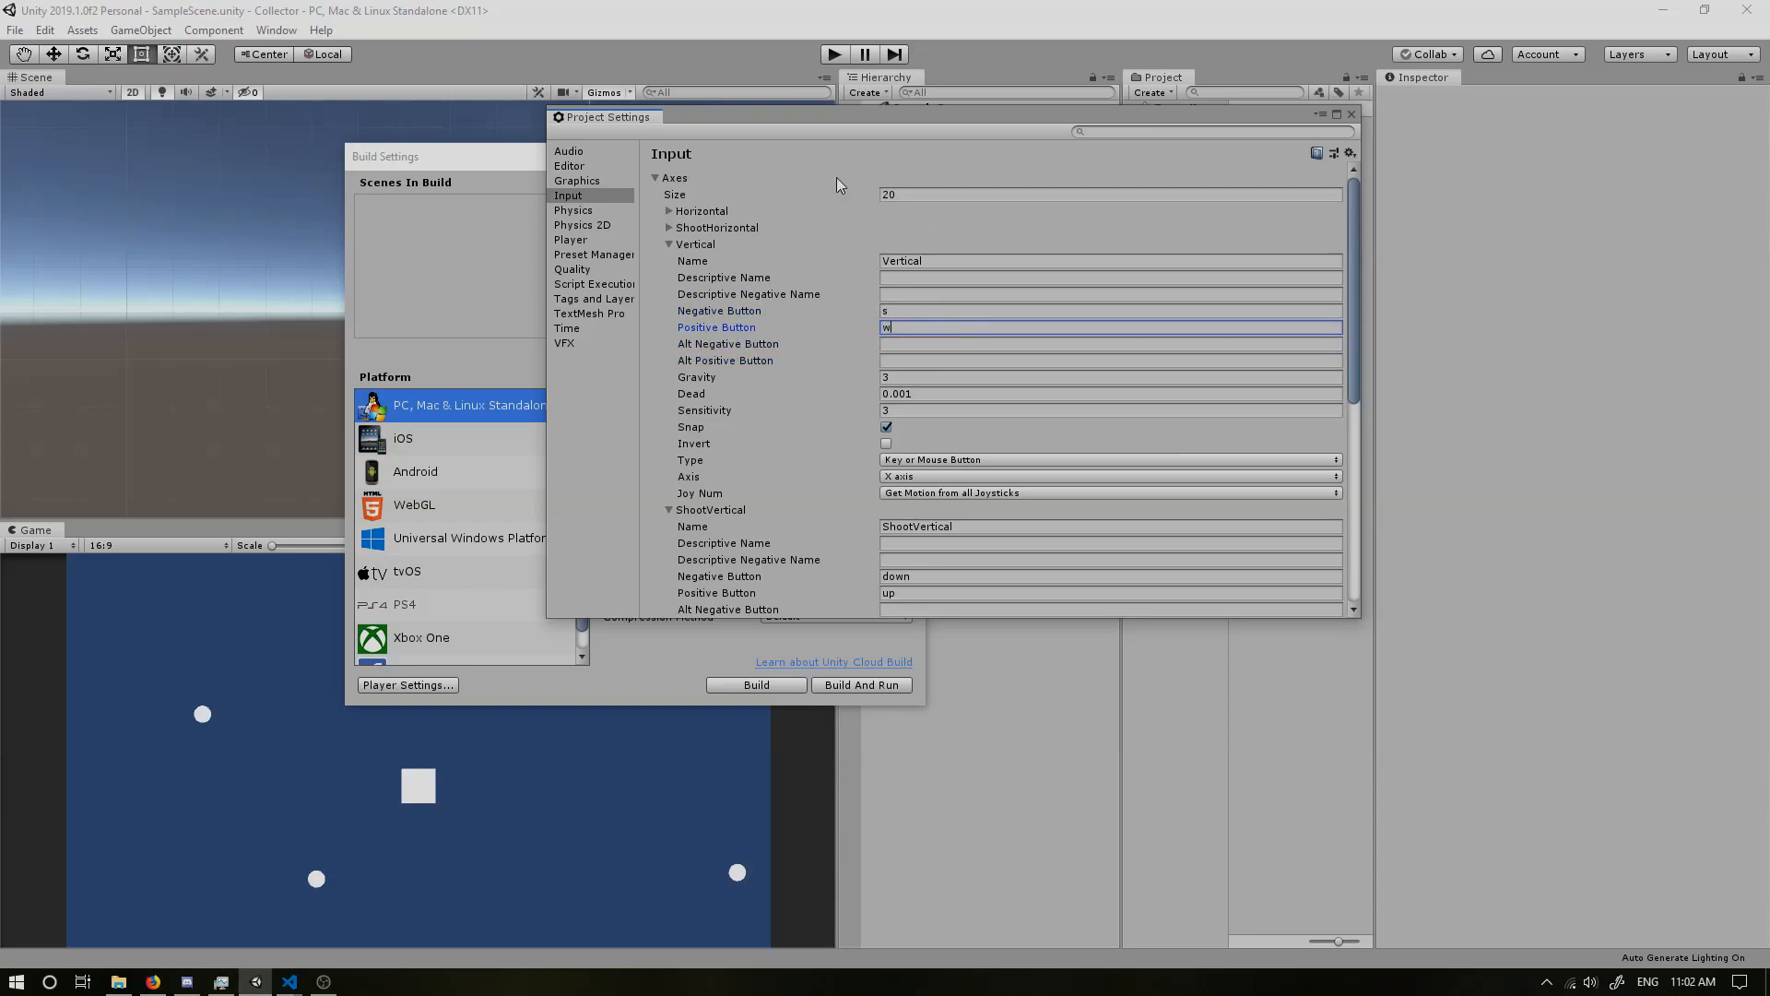
click(668, 243)
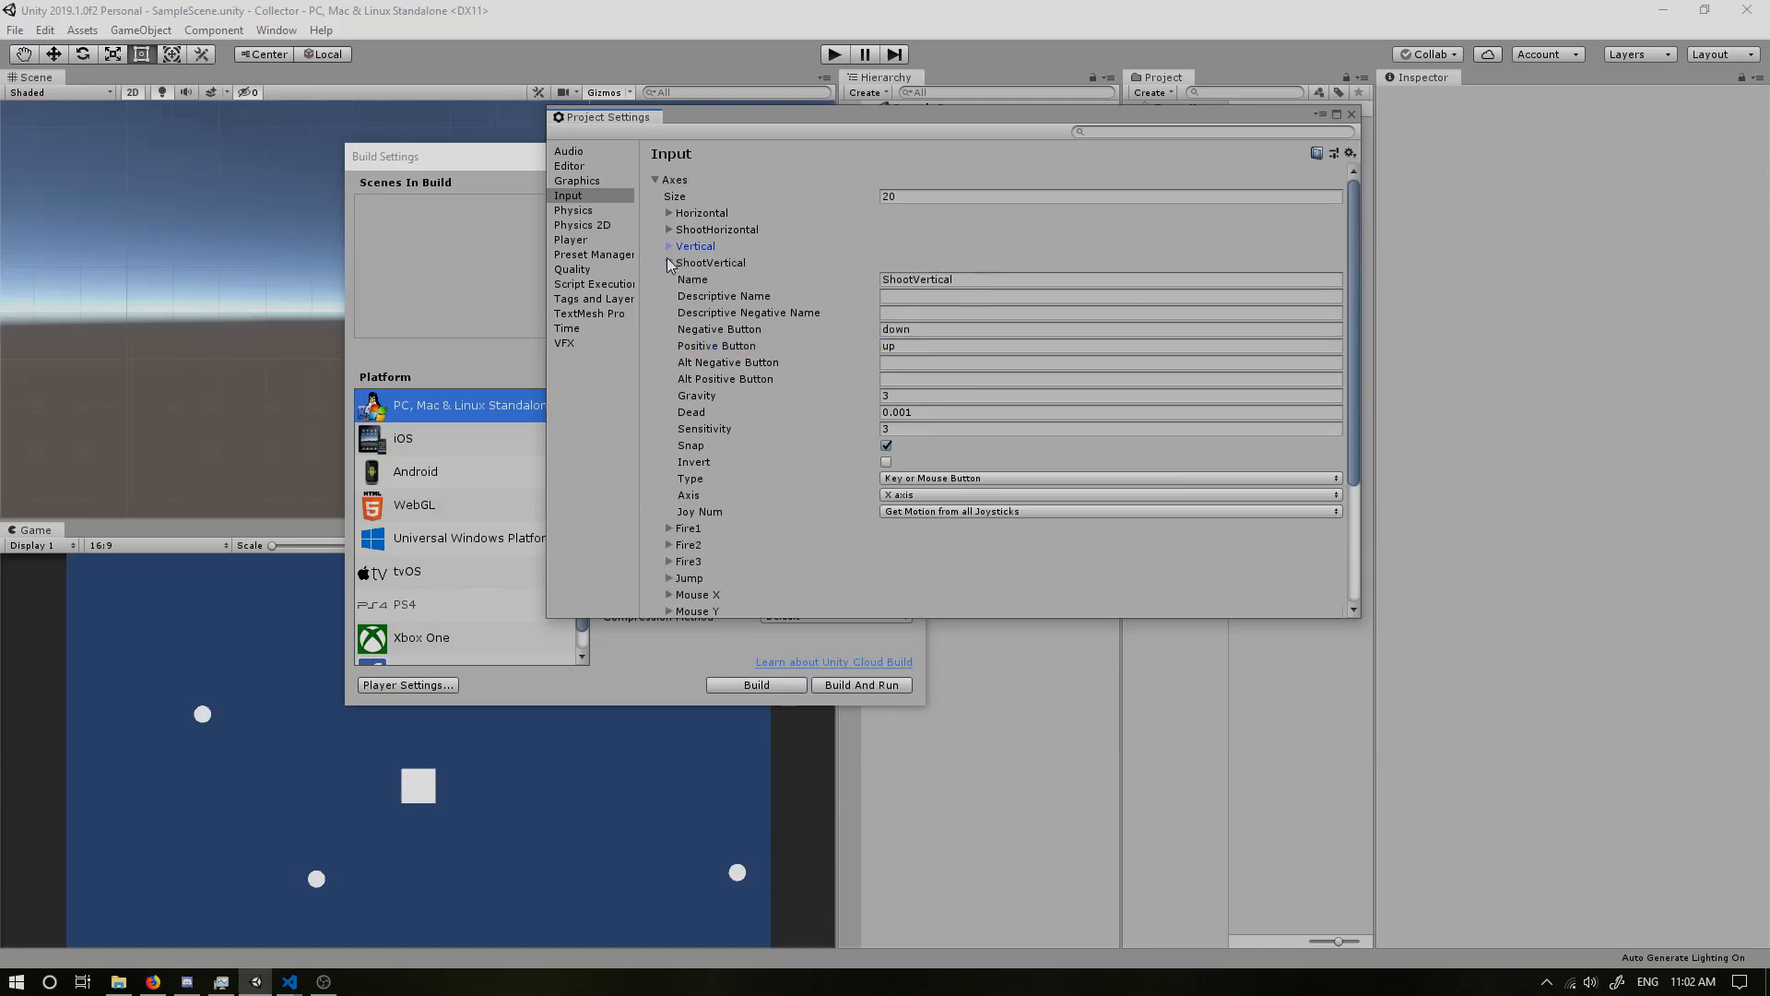
click(669, 246)
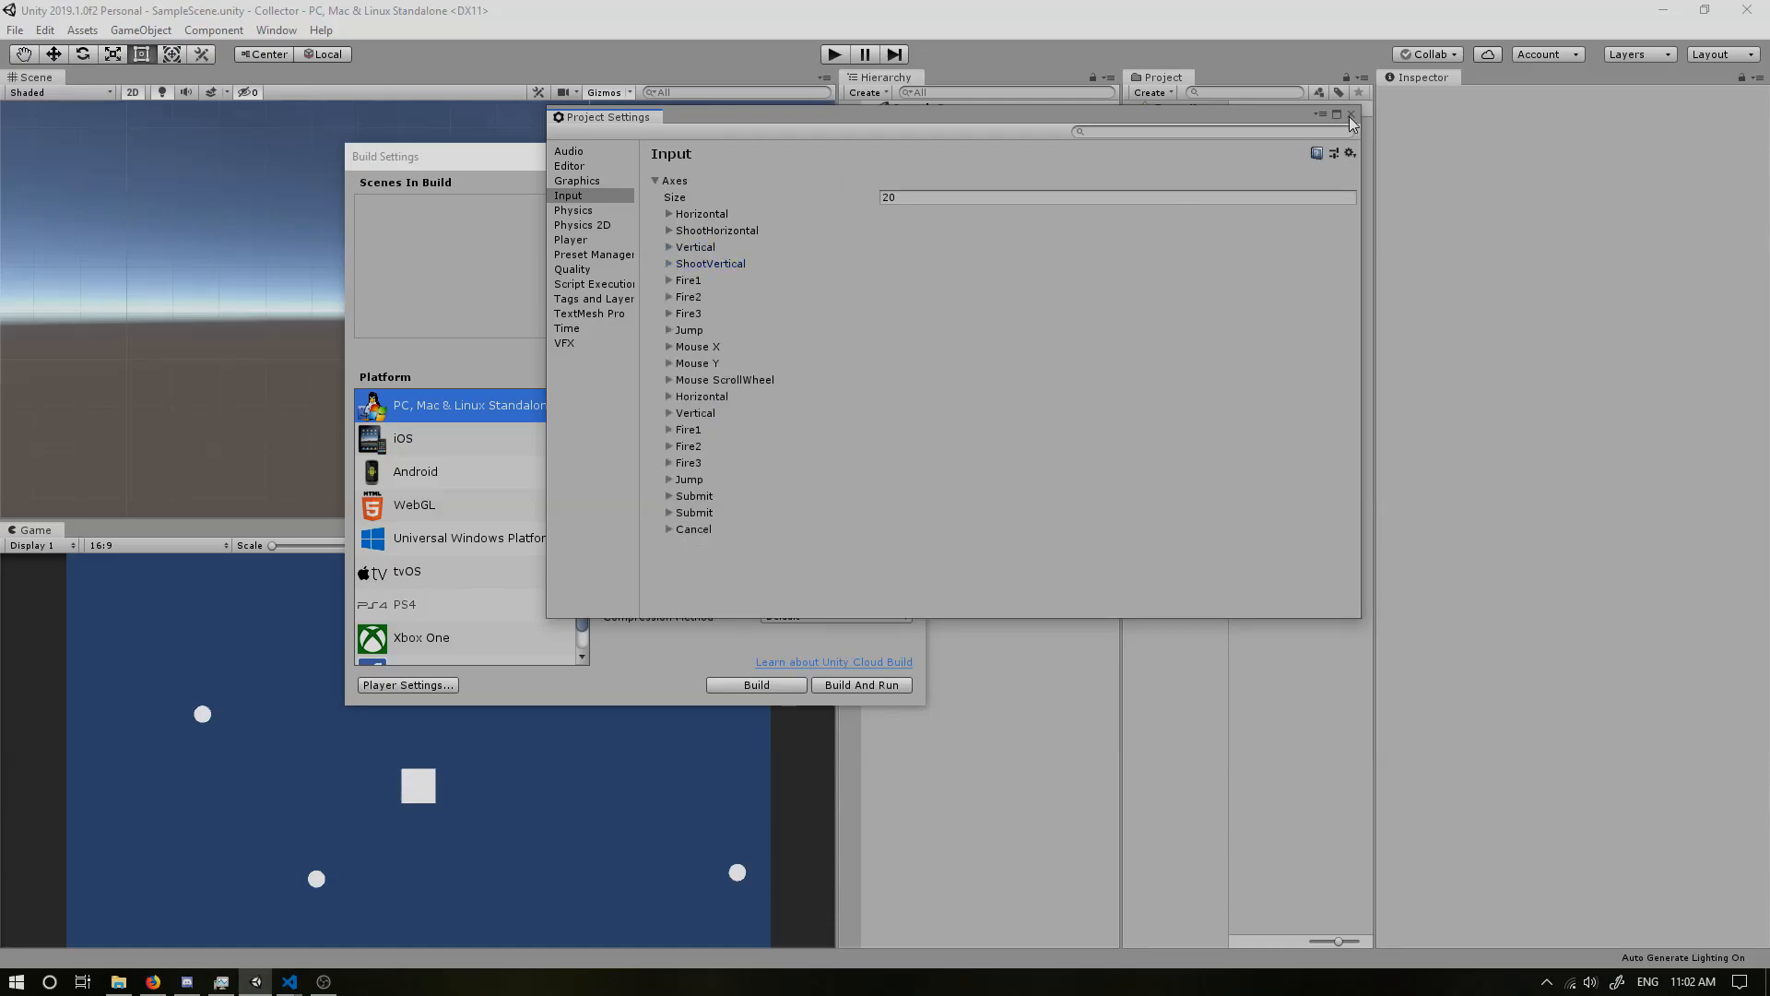
Step: Close Project Settings and open PlayerController.cs in Visual Studio Code
click(1348, 118)
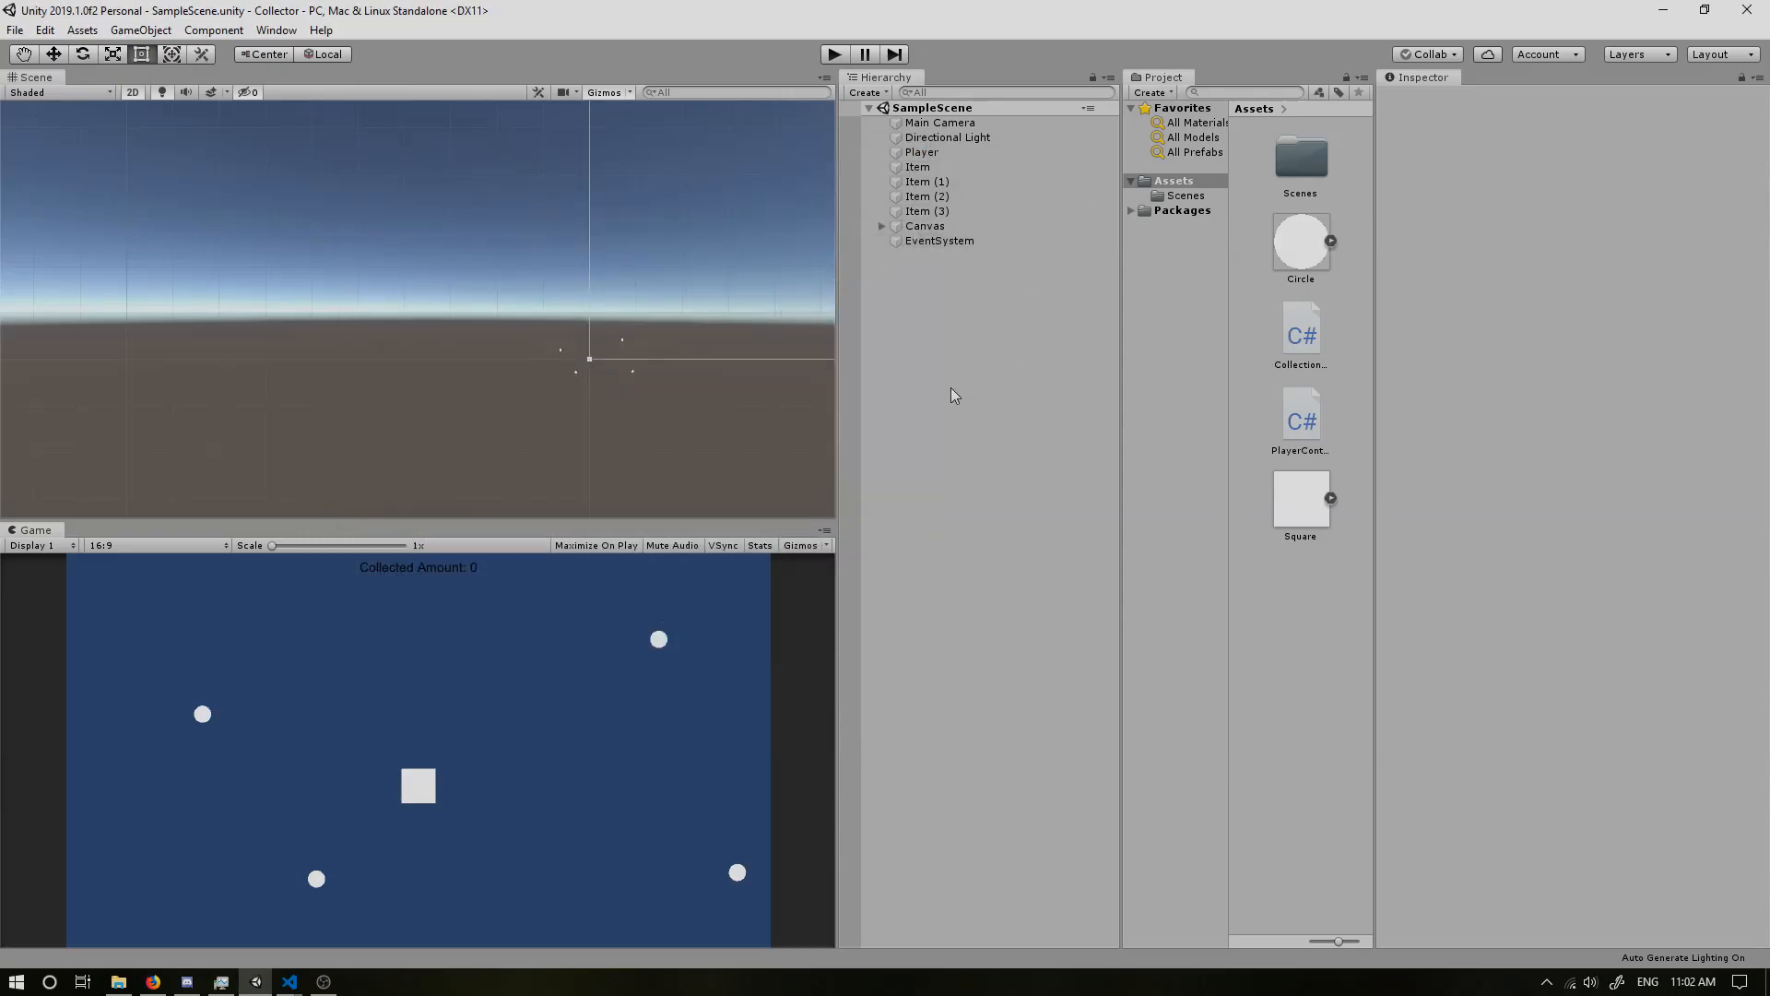
click(1299, 415)
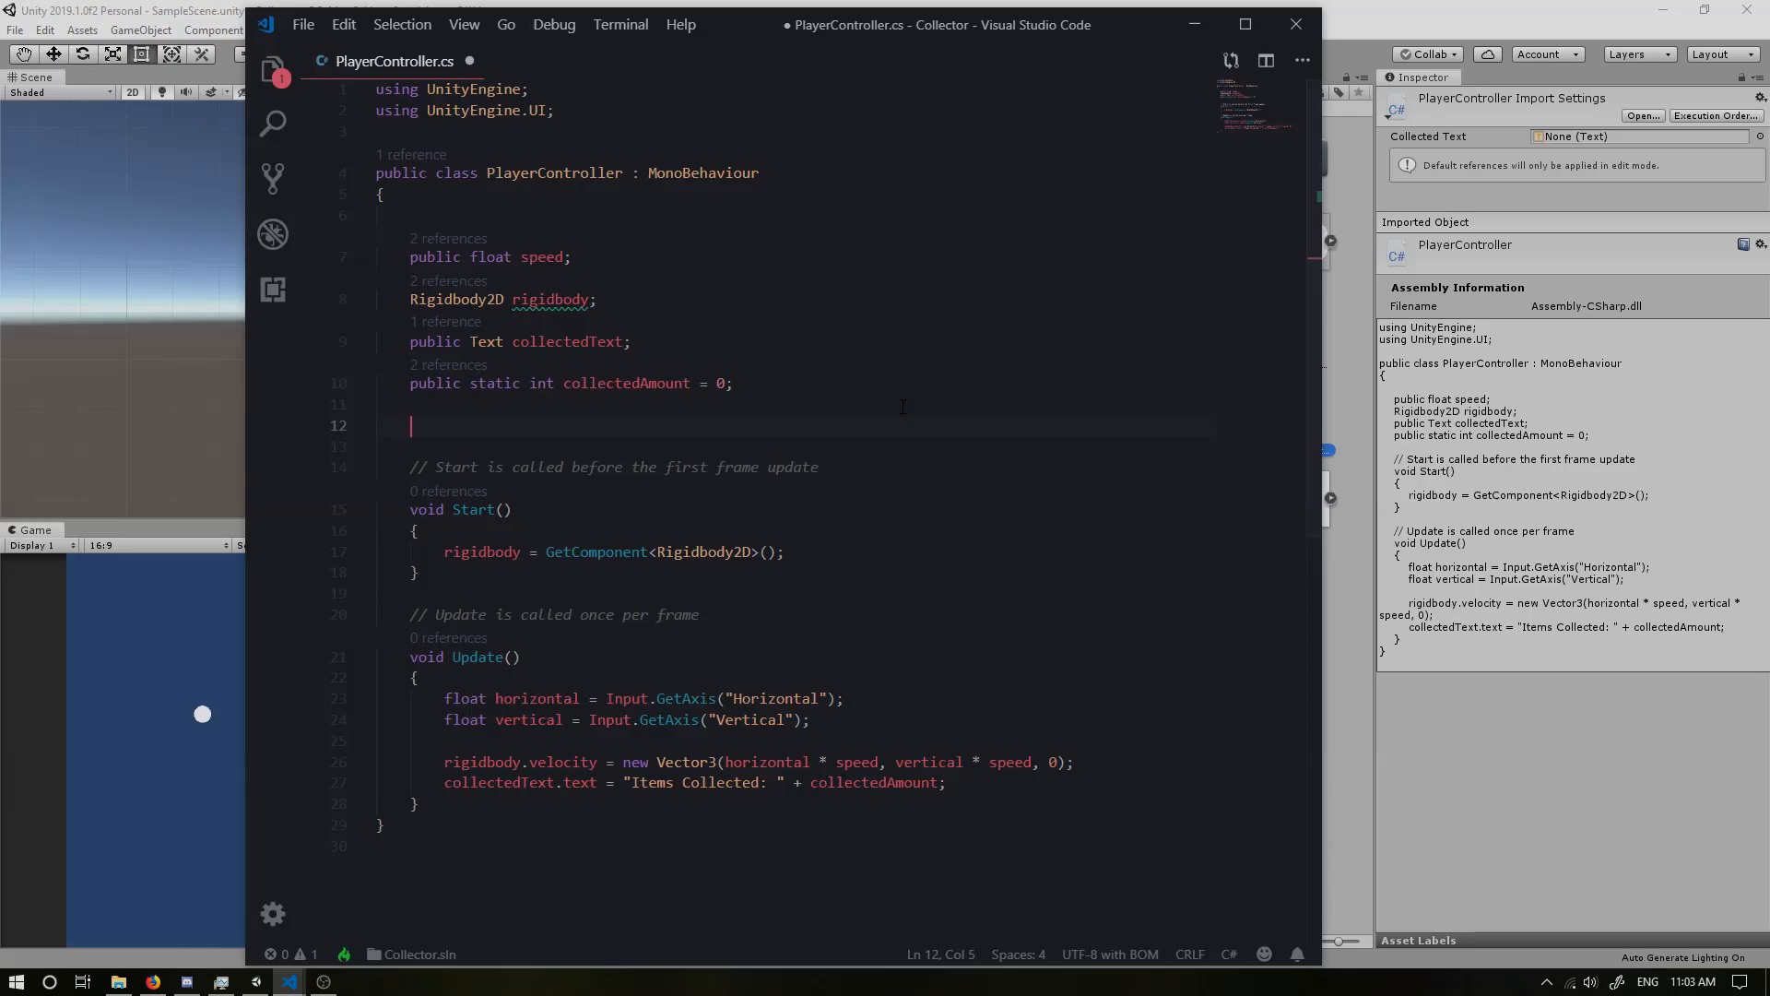
Step: Declare public GameObject bulletPrefab and public float bulletSpeed fields in PlayerController
text(public GameObject bulletPrefab;)
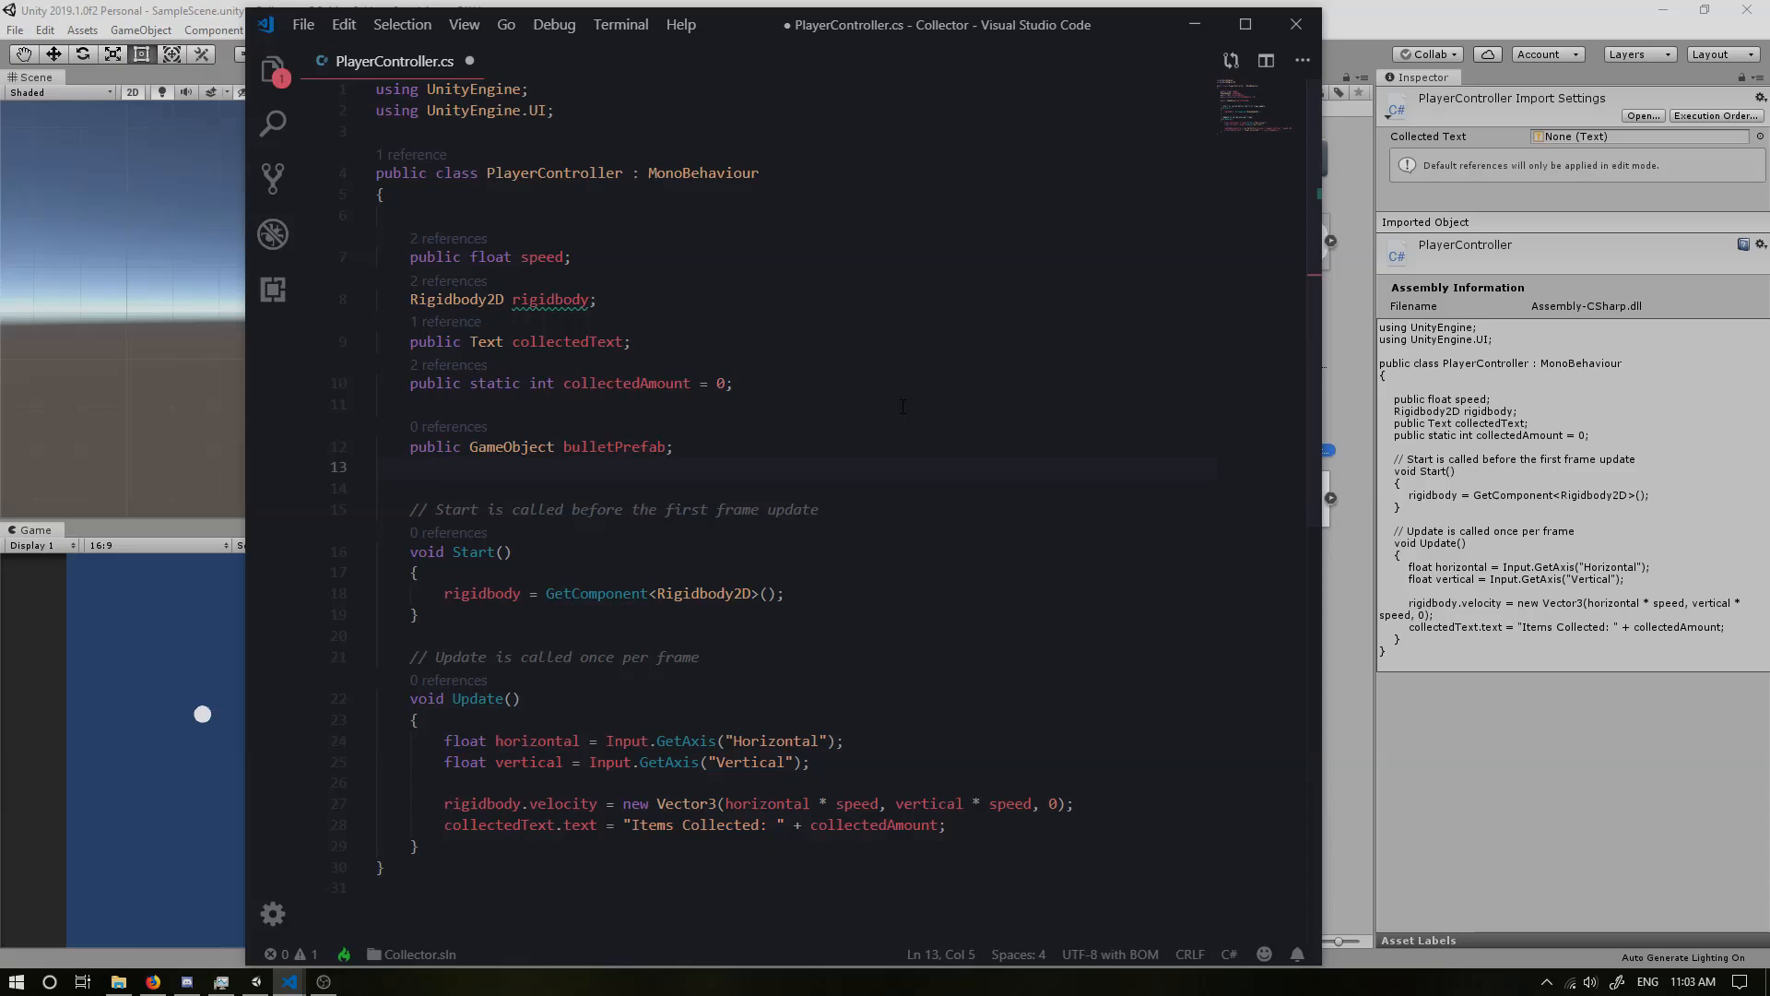
text(public float bulletSpp)
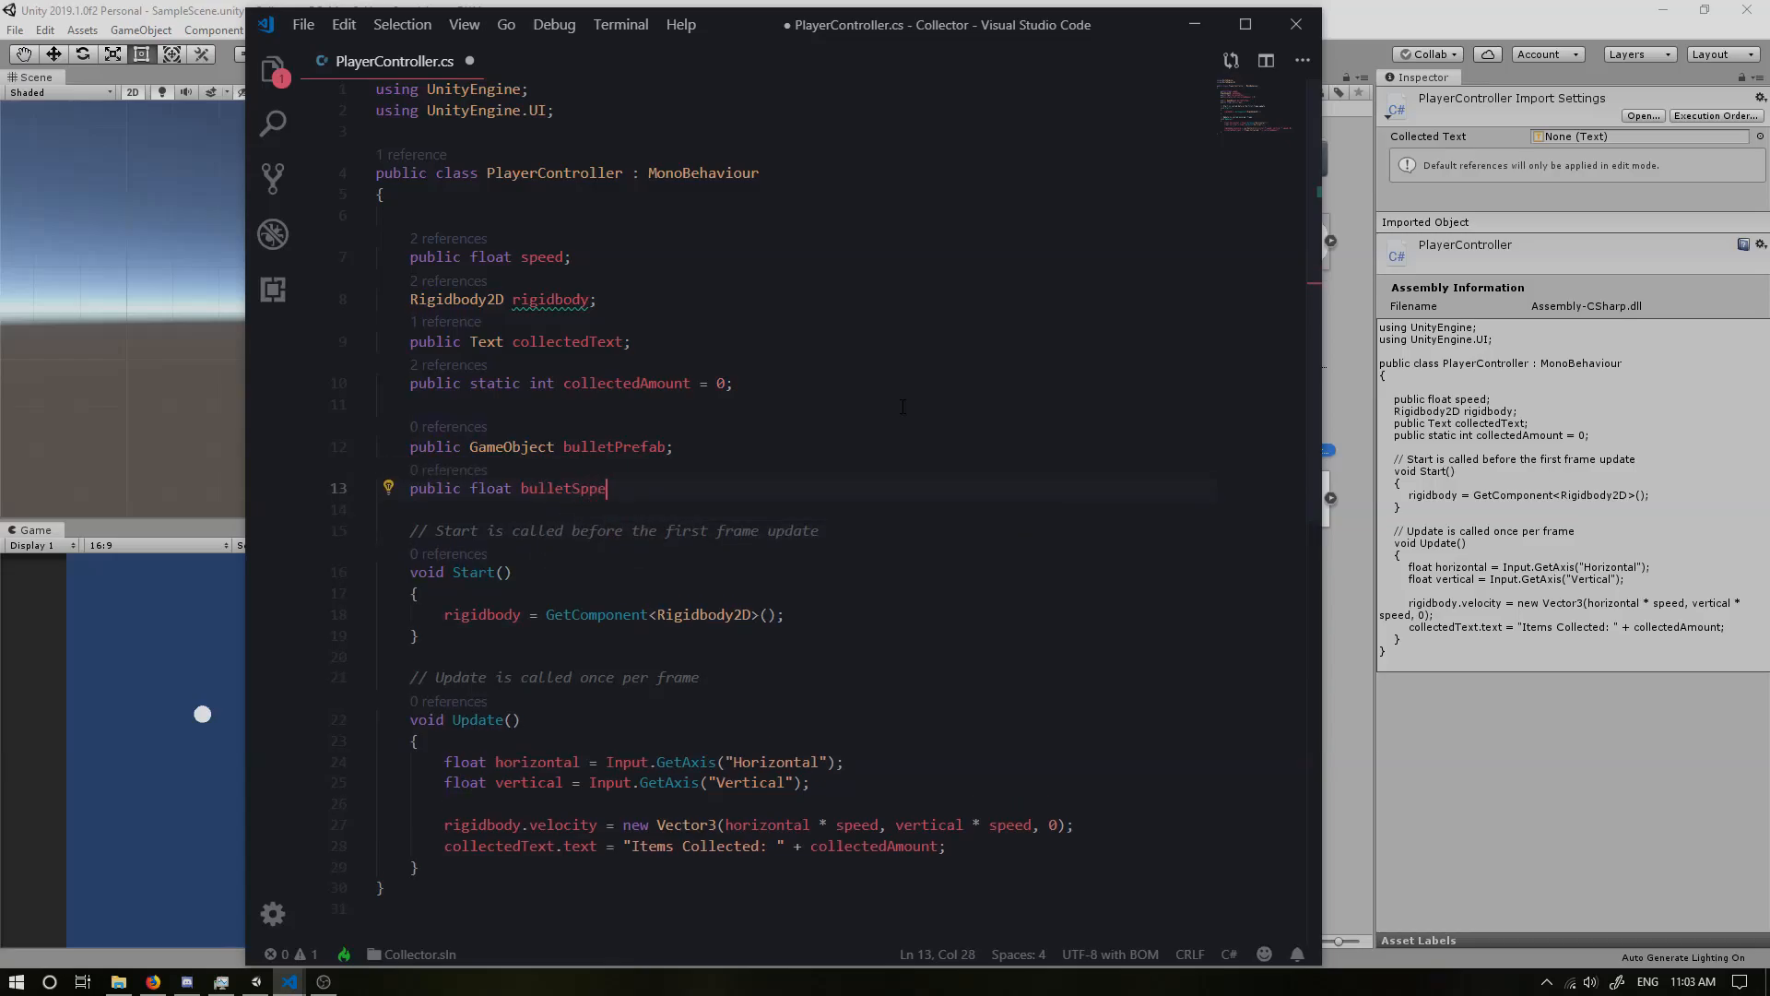
text(ed)
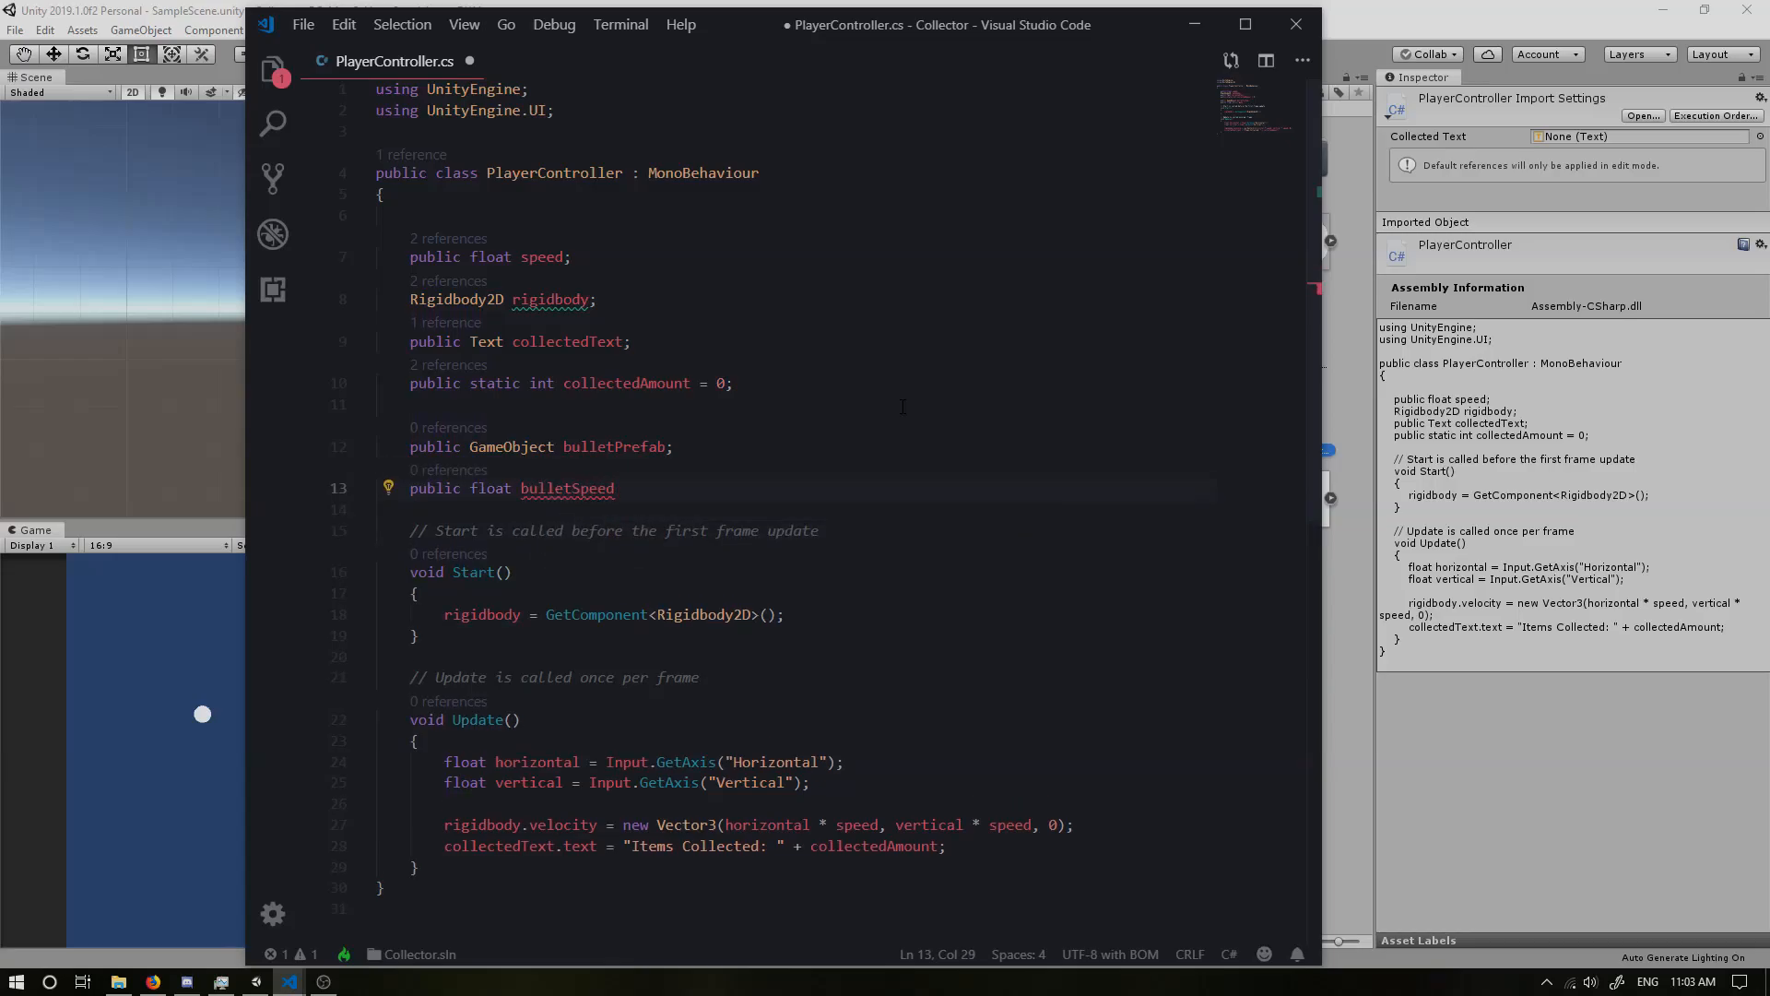
text(publi)
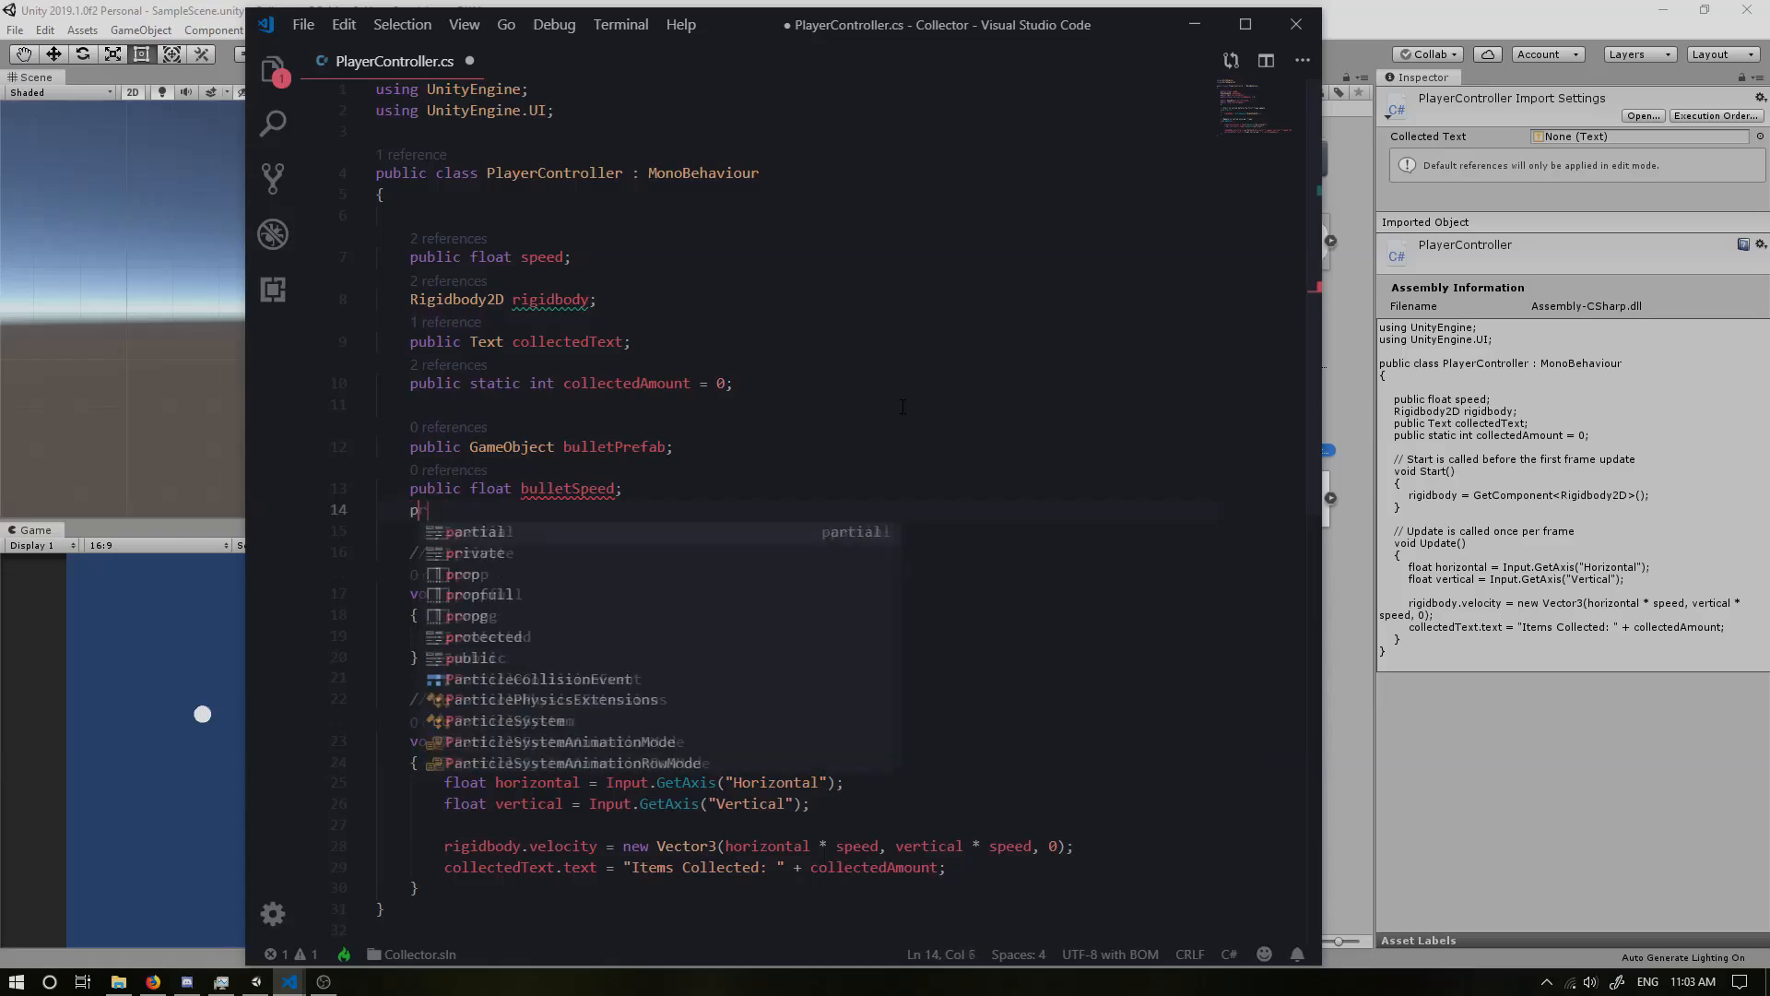
text(rivate float)
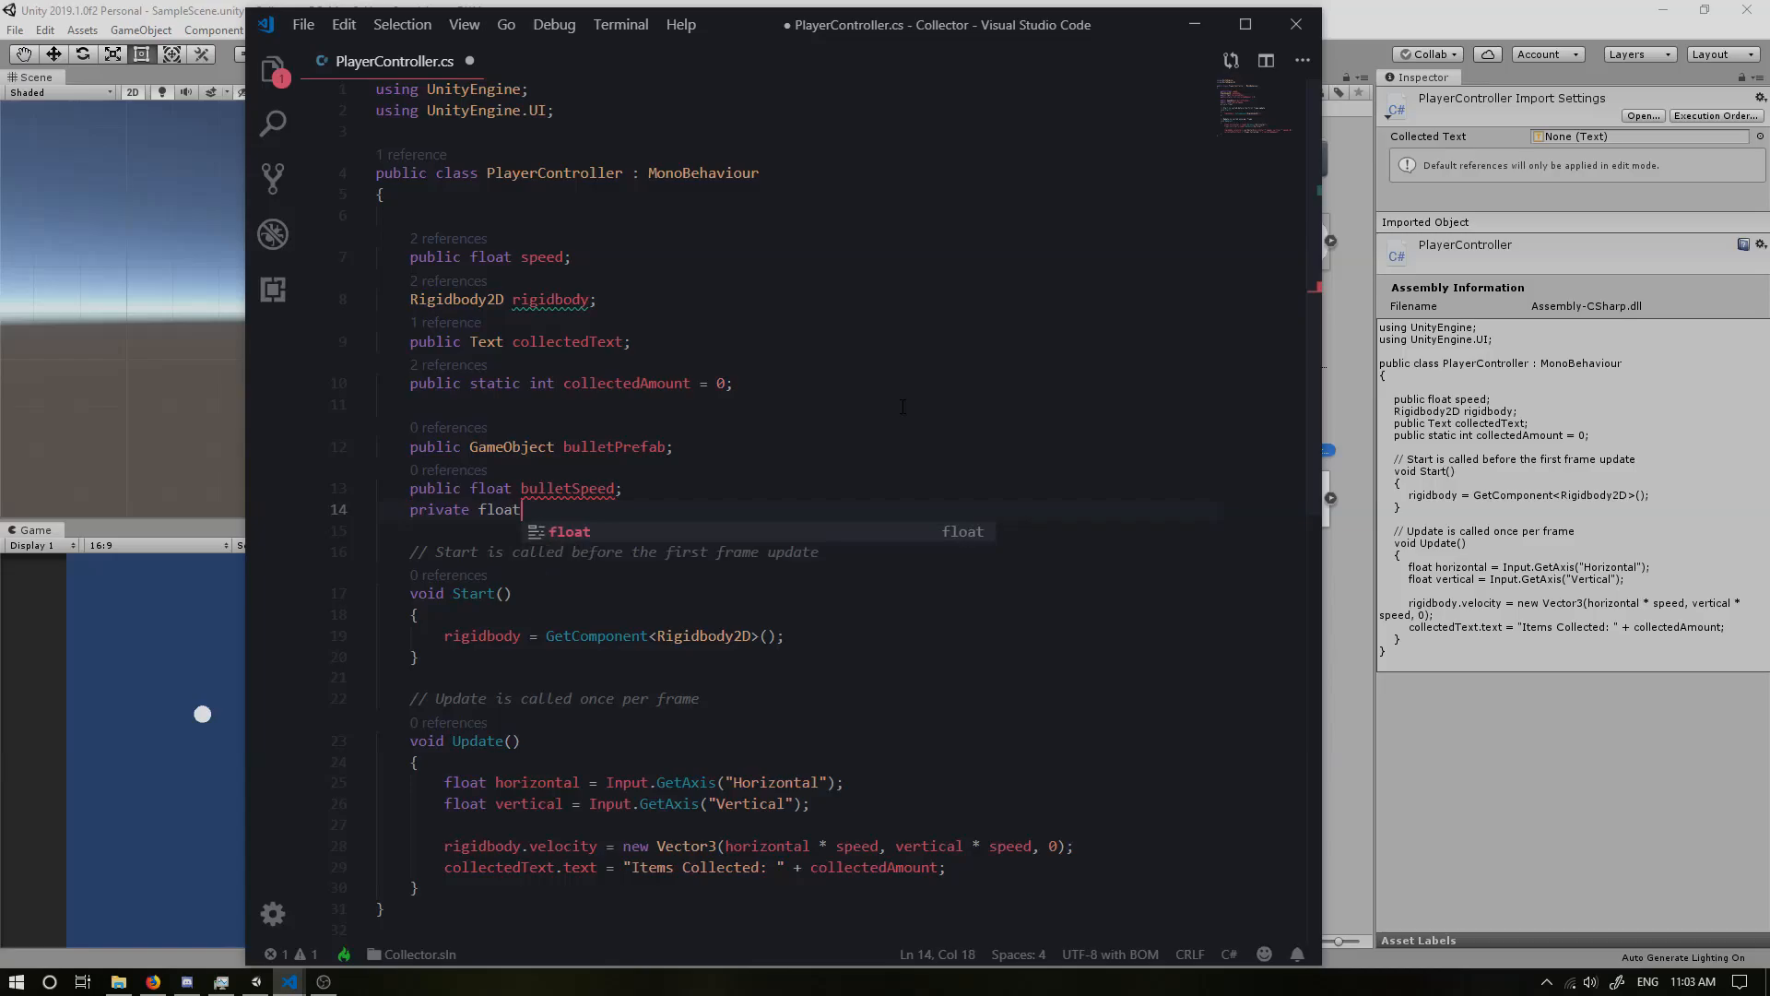
Step: Add private float lastFire and public float fireDelay fields and save the script
text(lastFire;)
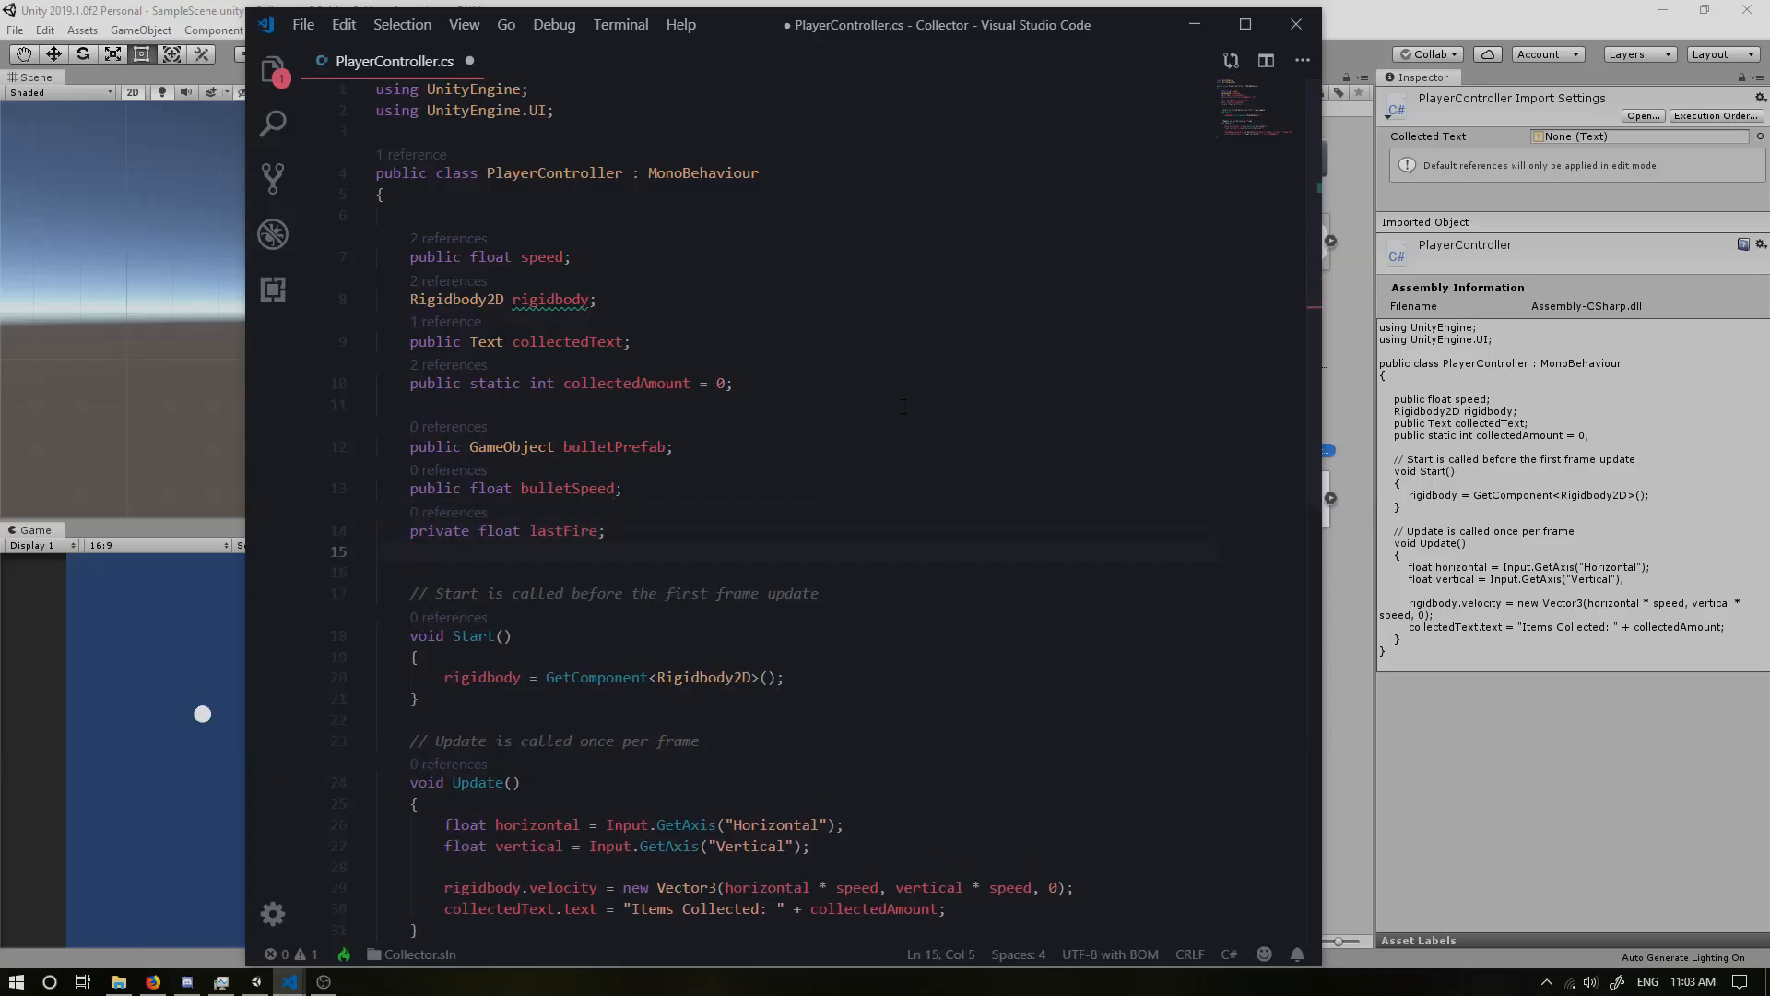
text(public)
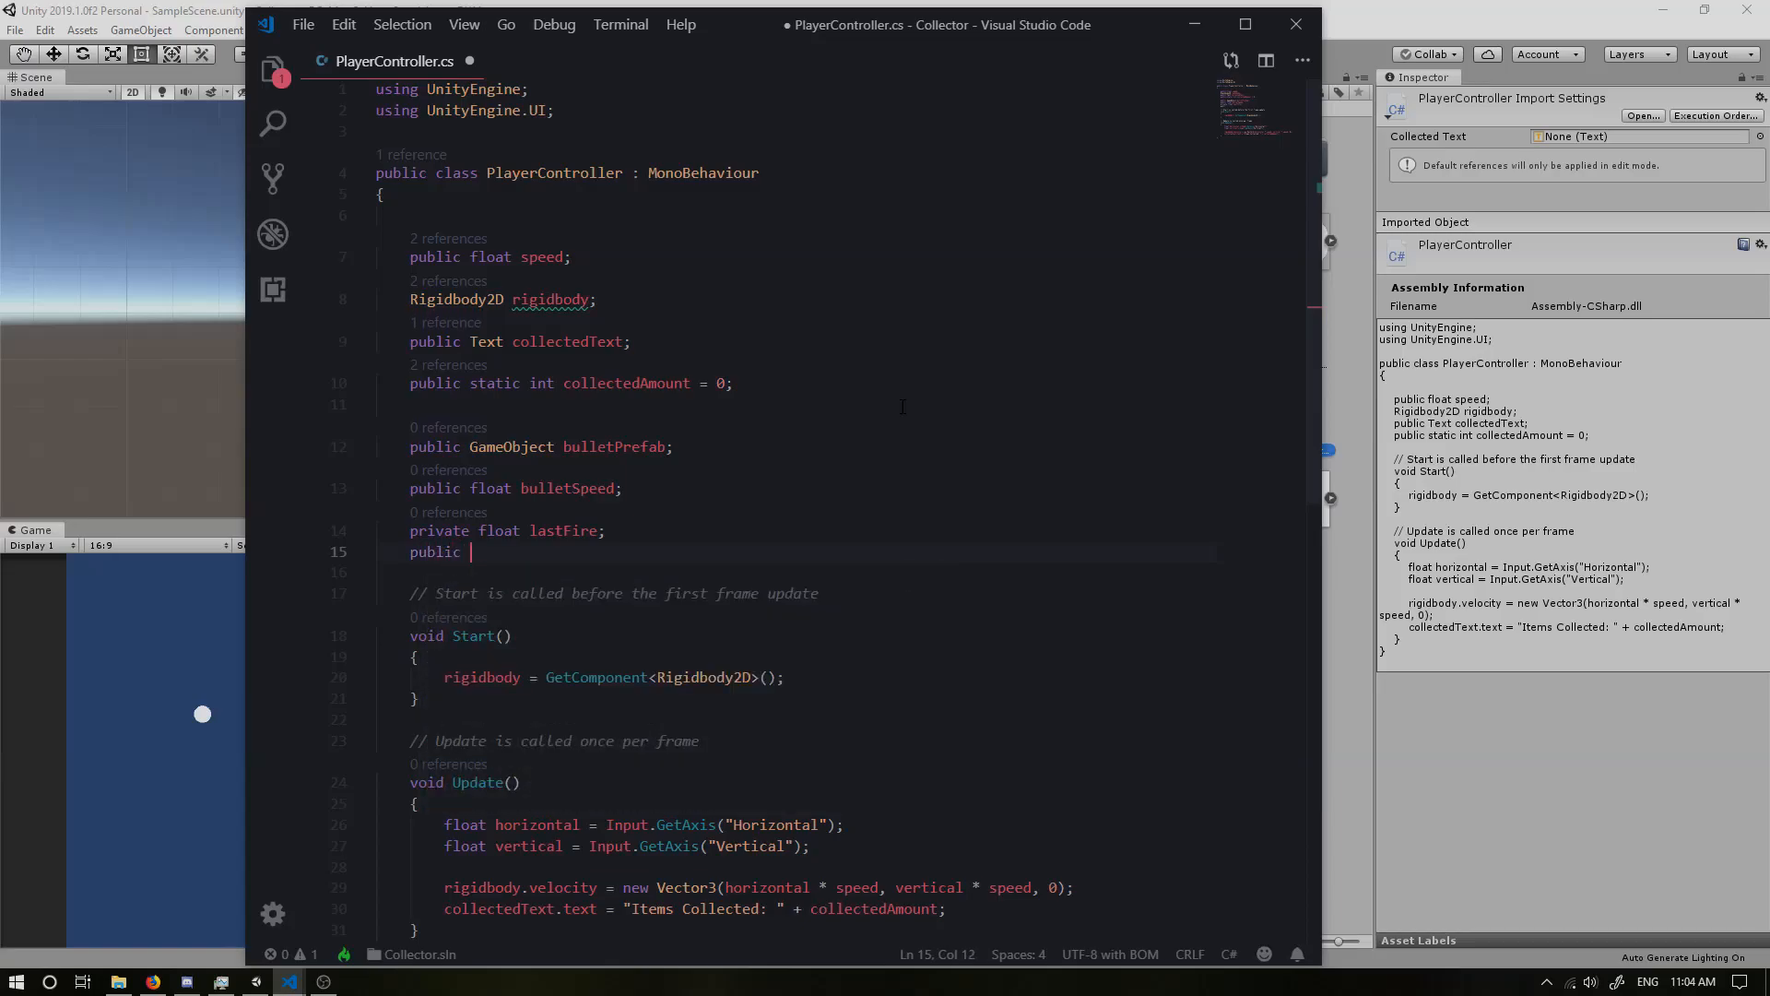
text(float fireDe)
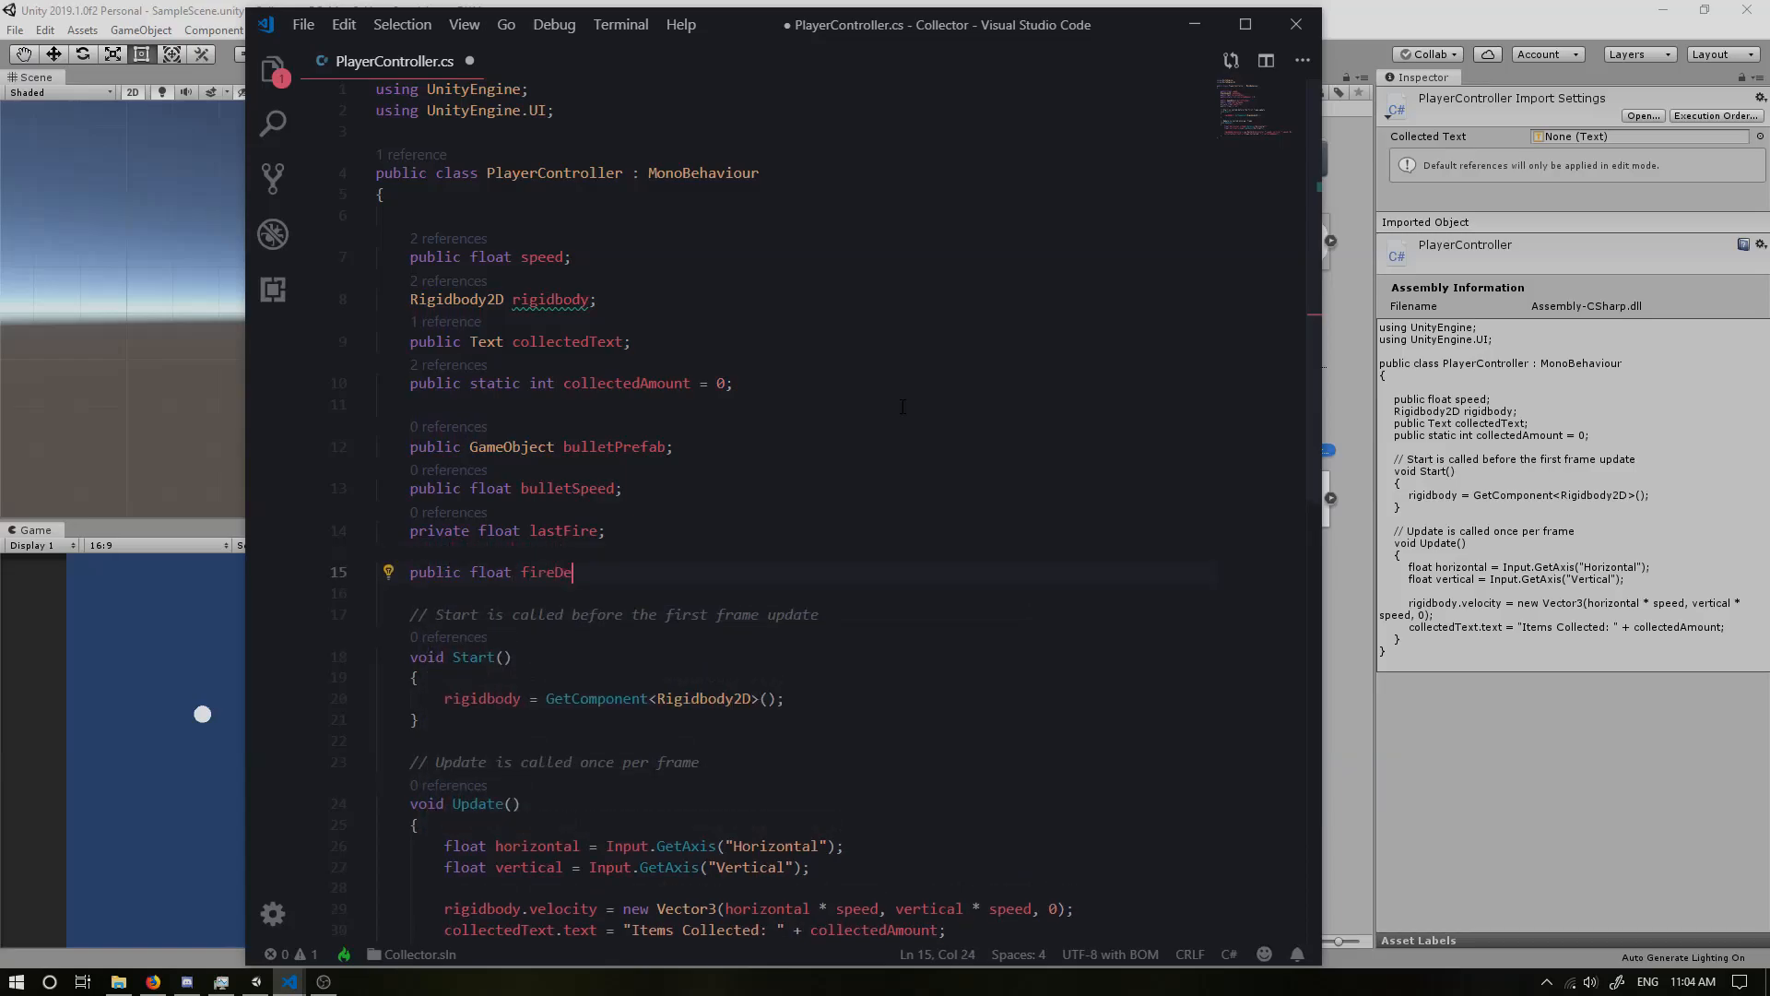
text(lay;)
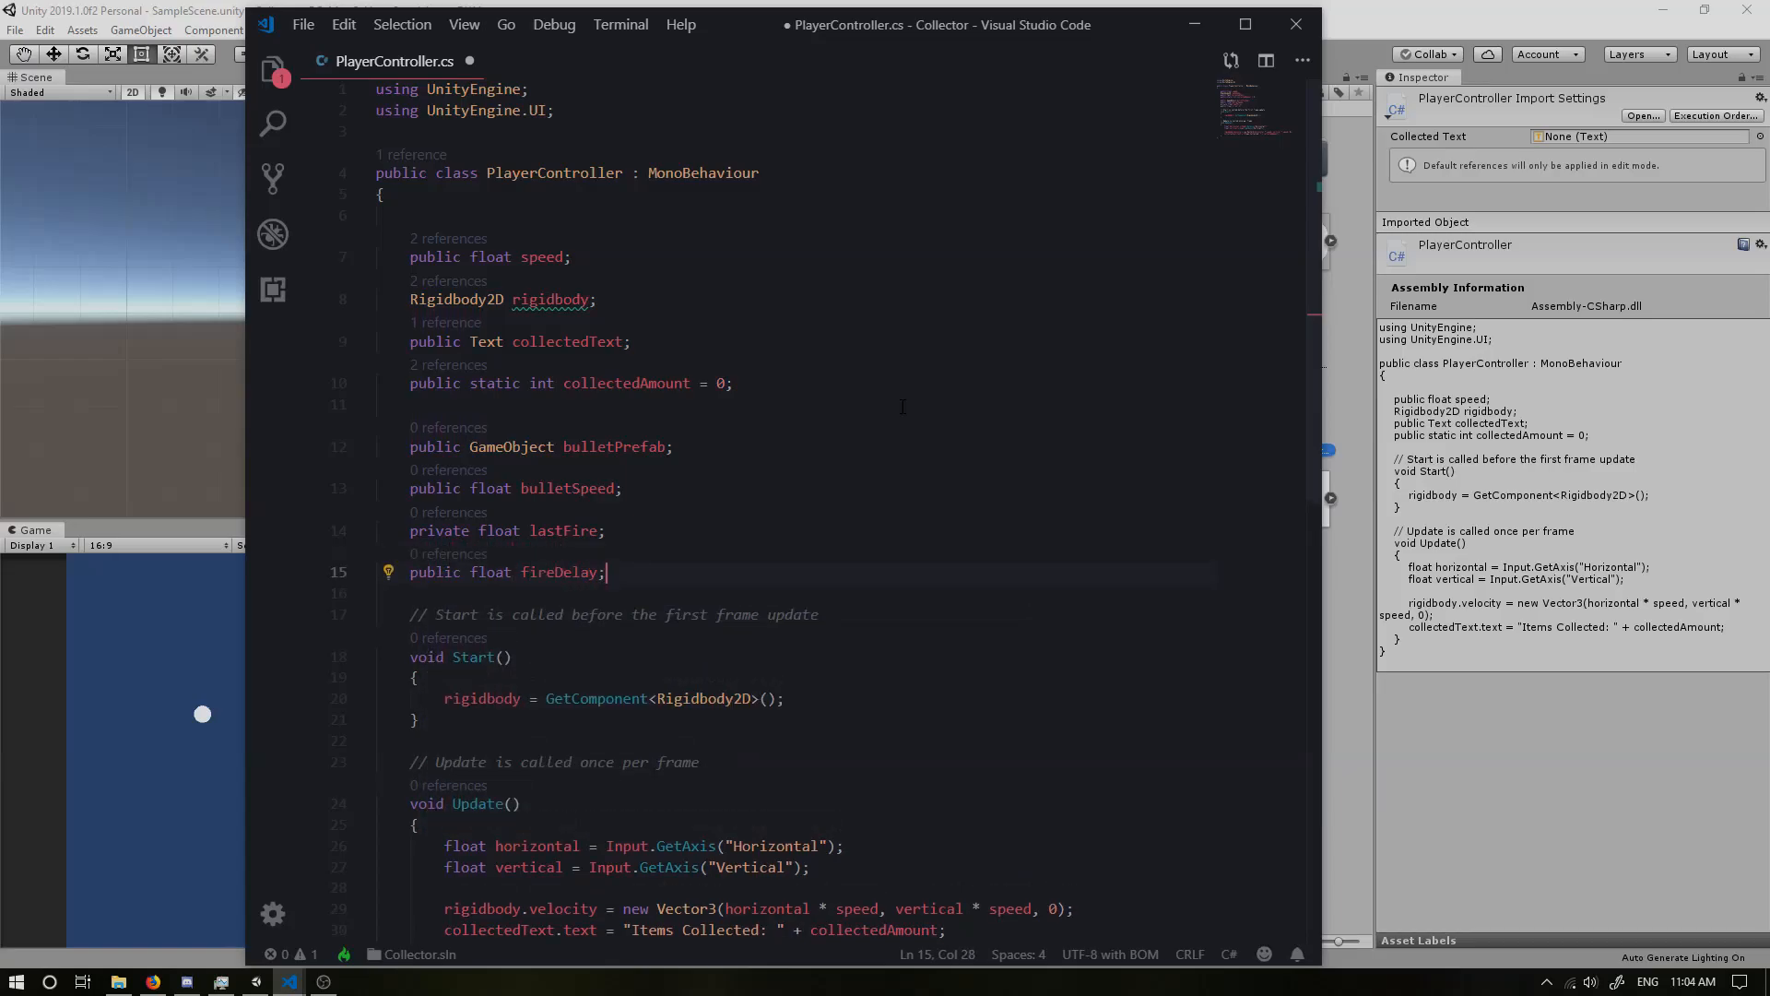
key(ctrl+s)
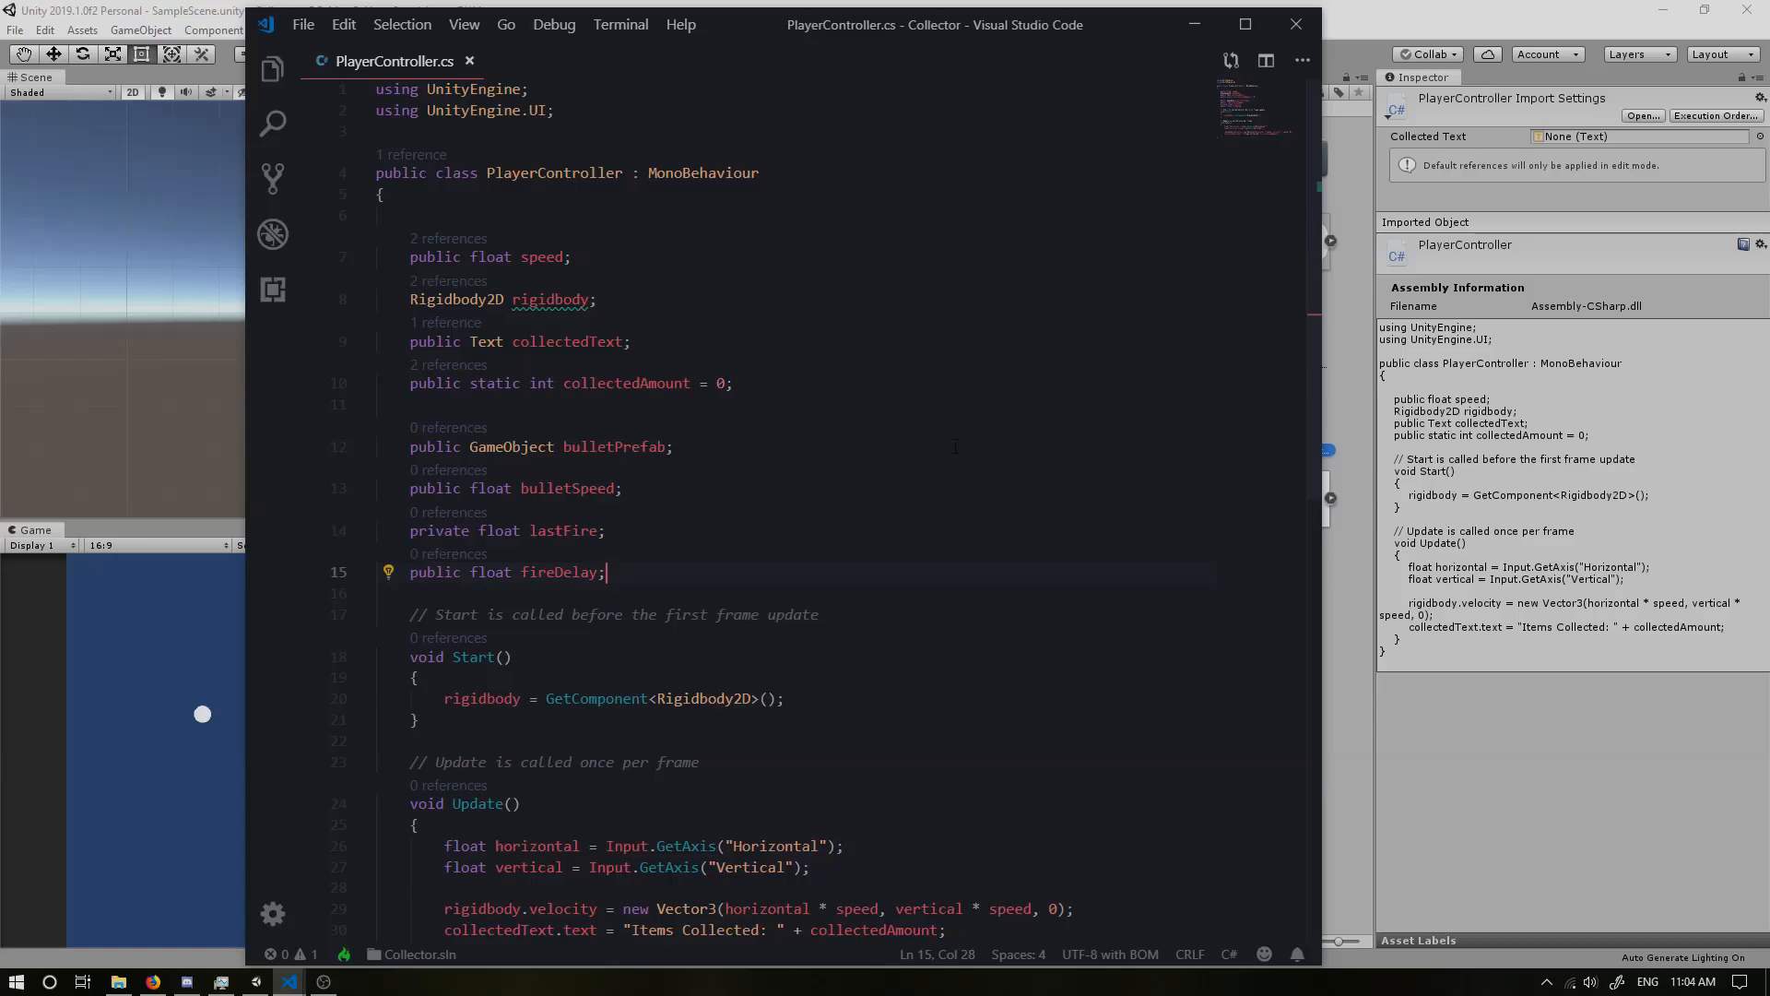
Step: In Update, read float shootHor from the ShootHorizontal input axis
scroll(down, 3)
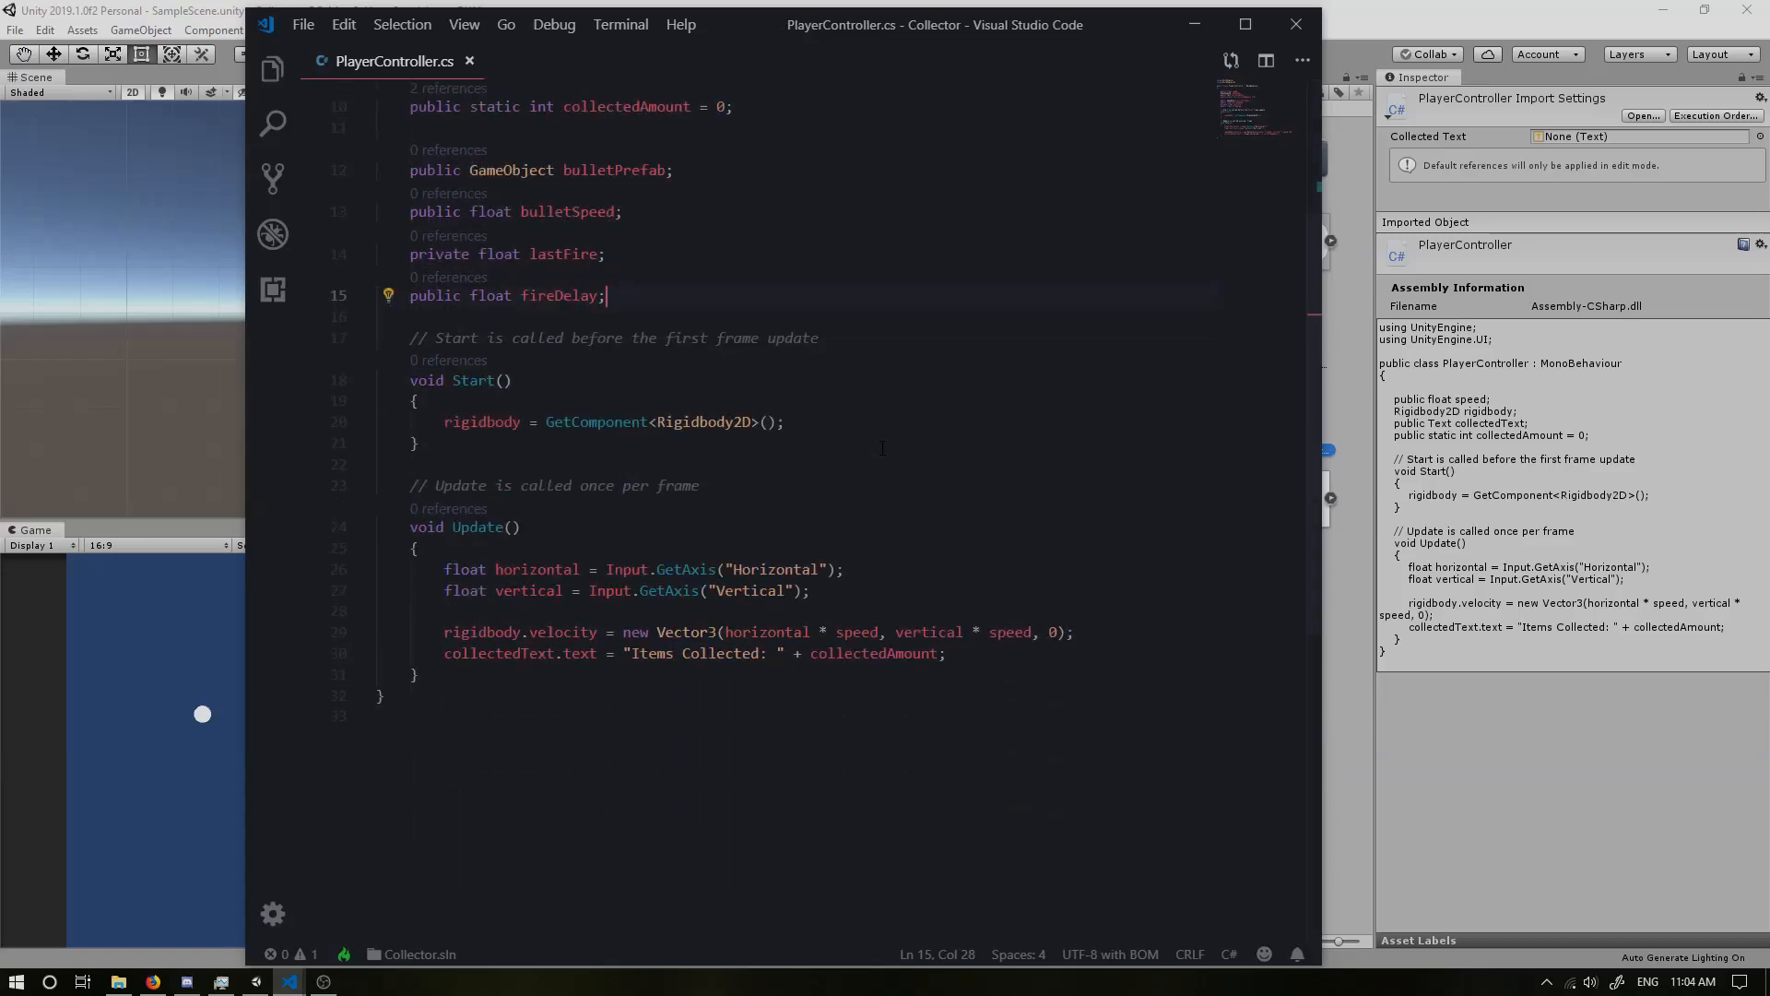
mouse_move(627, 569)
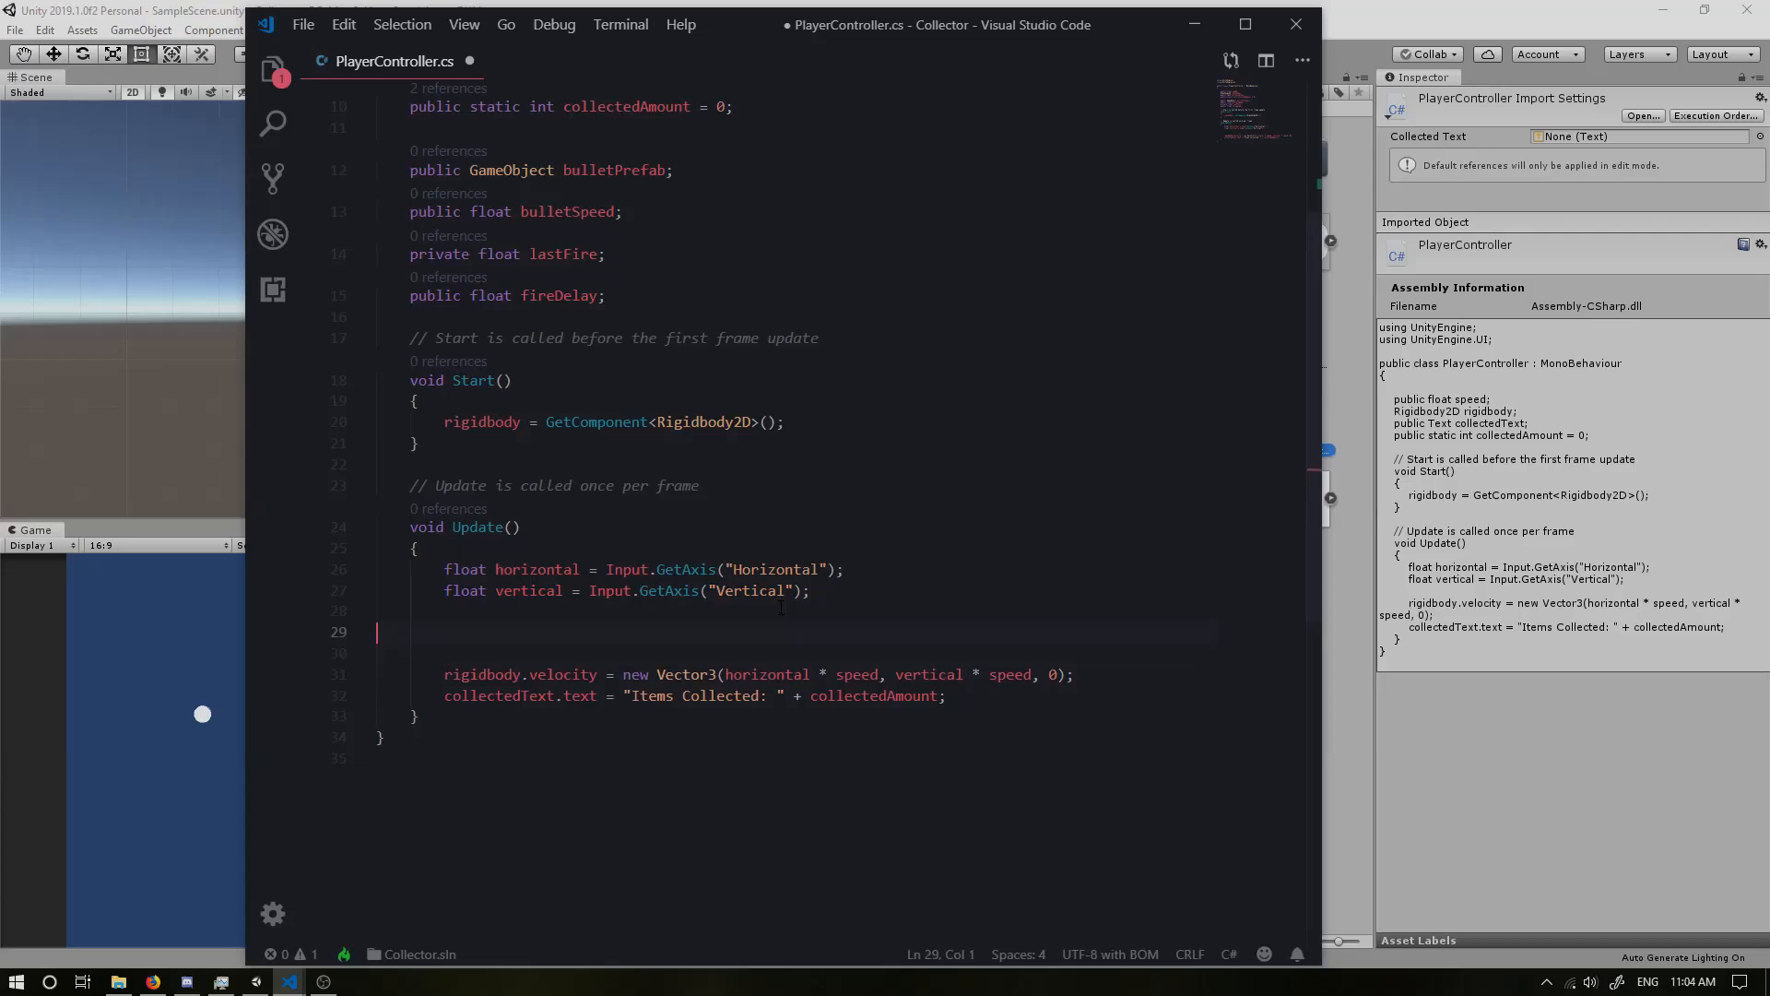
click(443, 632)
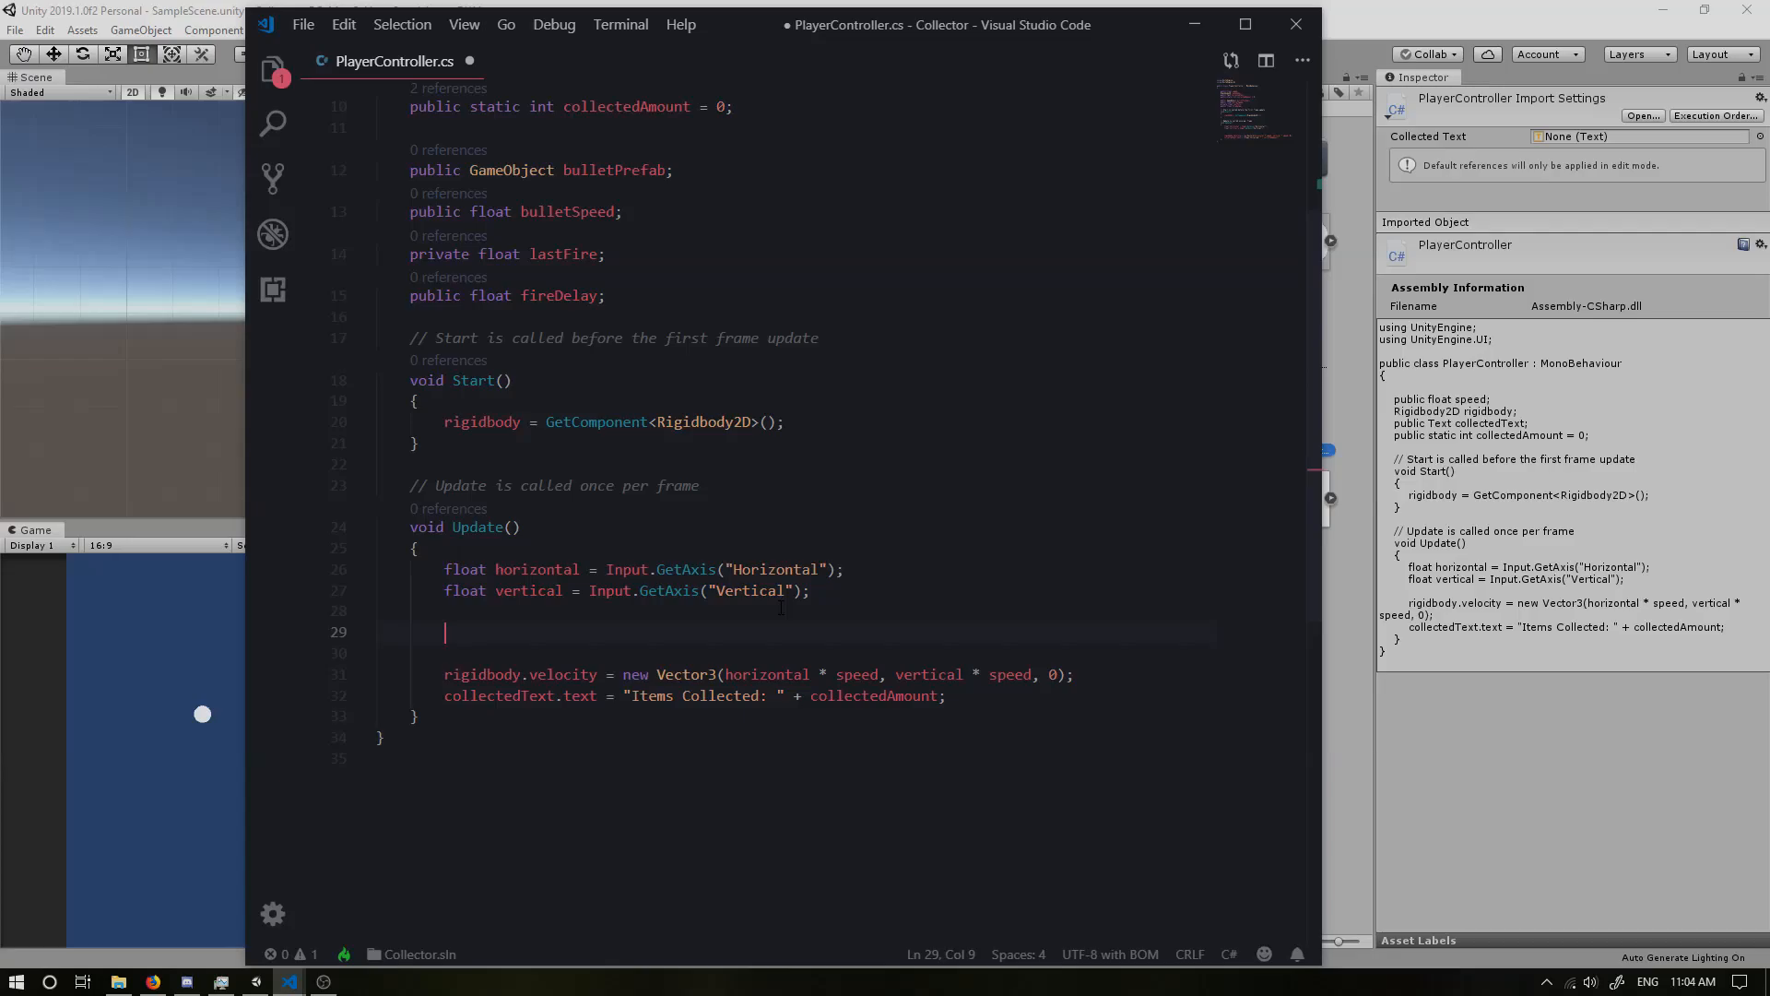
text(float)
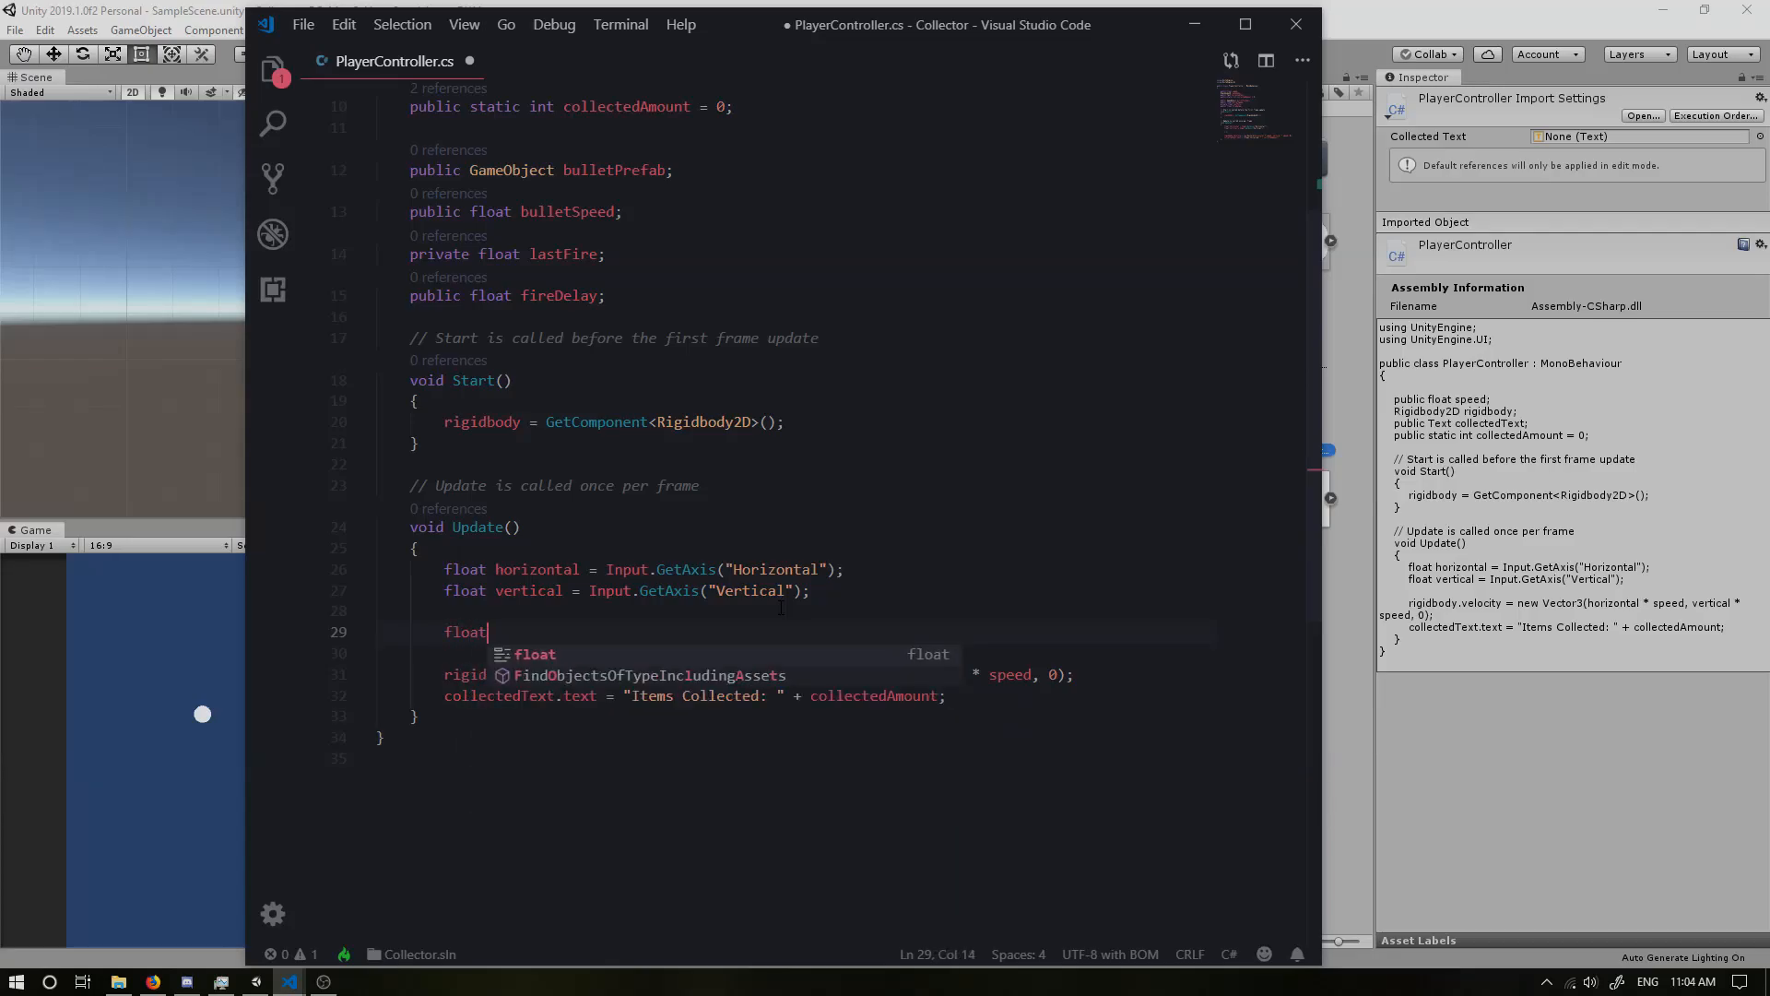
text(shootHor =)
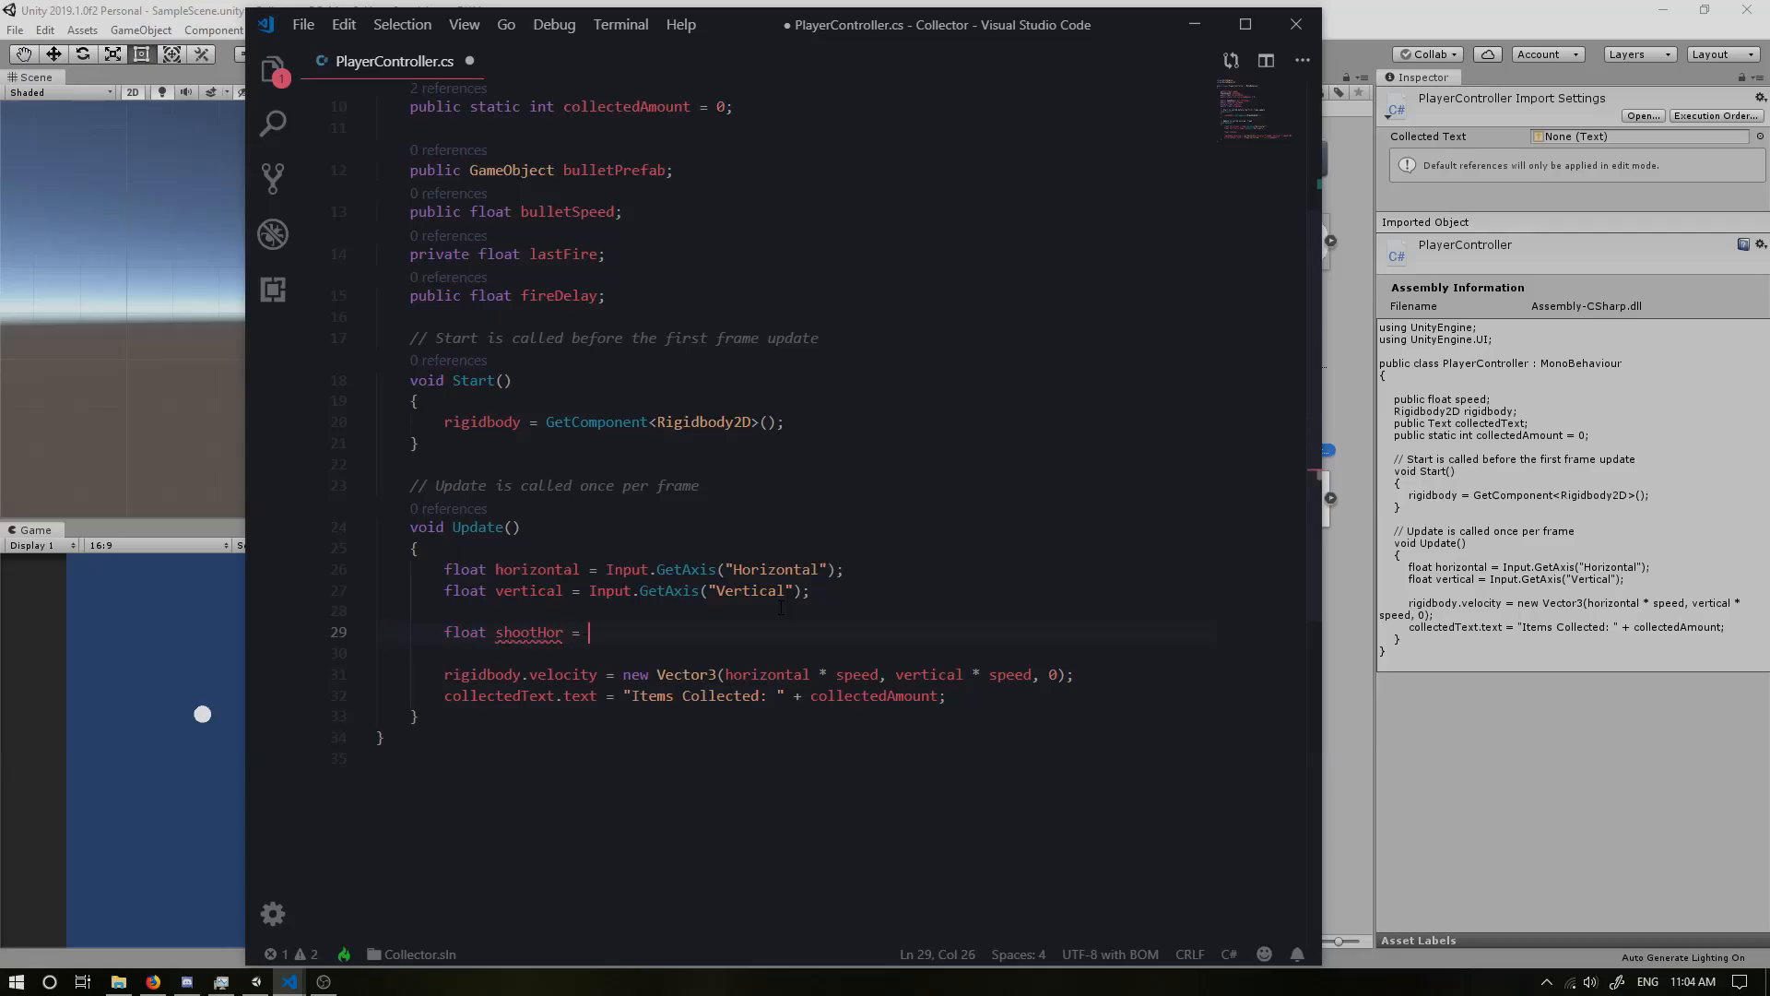
text(Input.getAxis("ShootH)
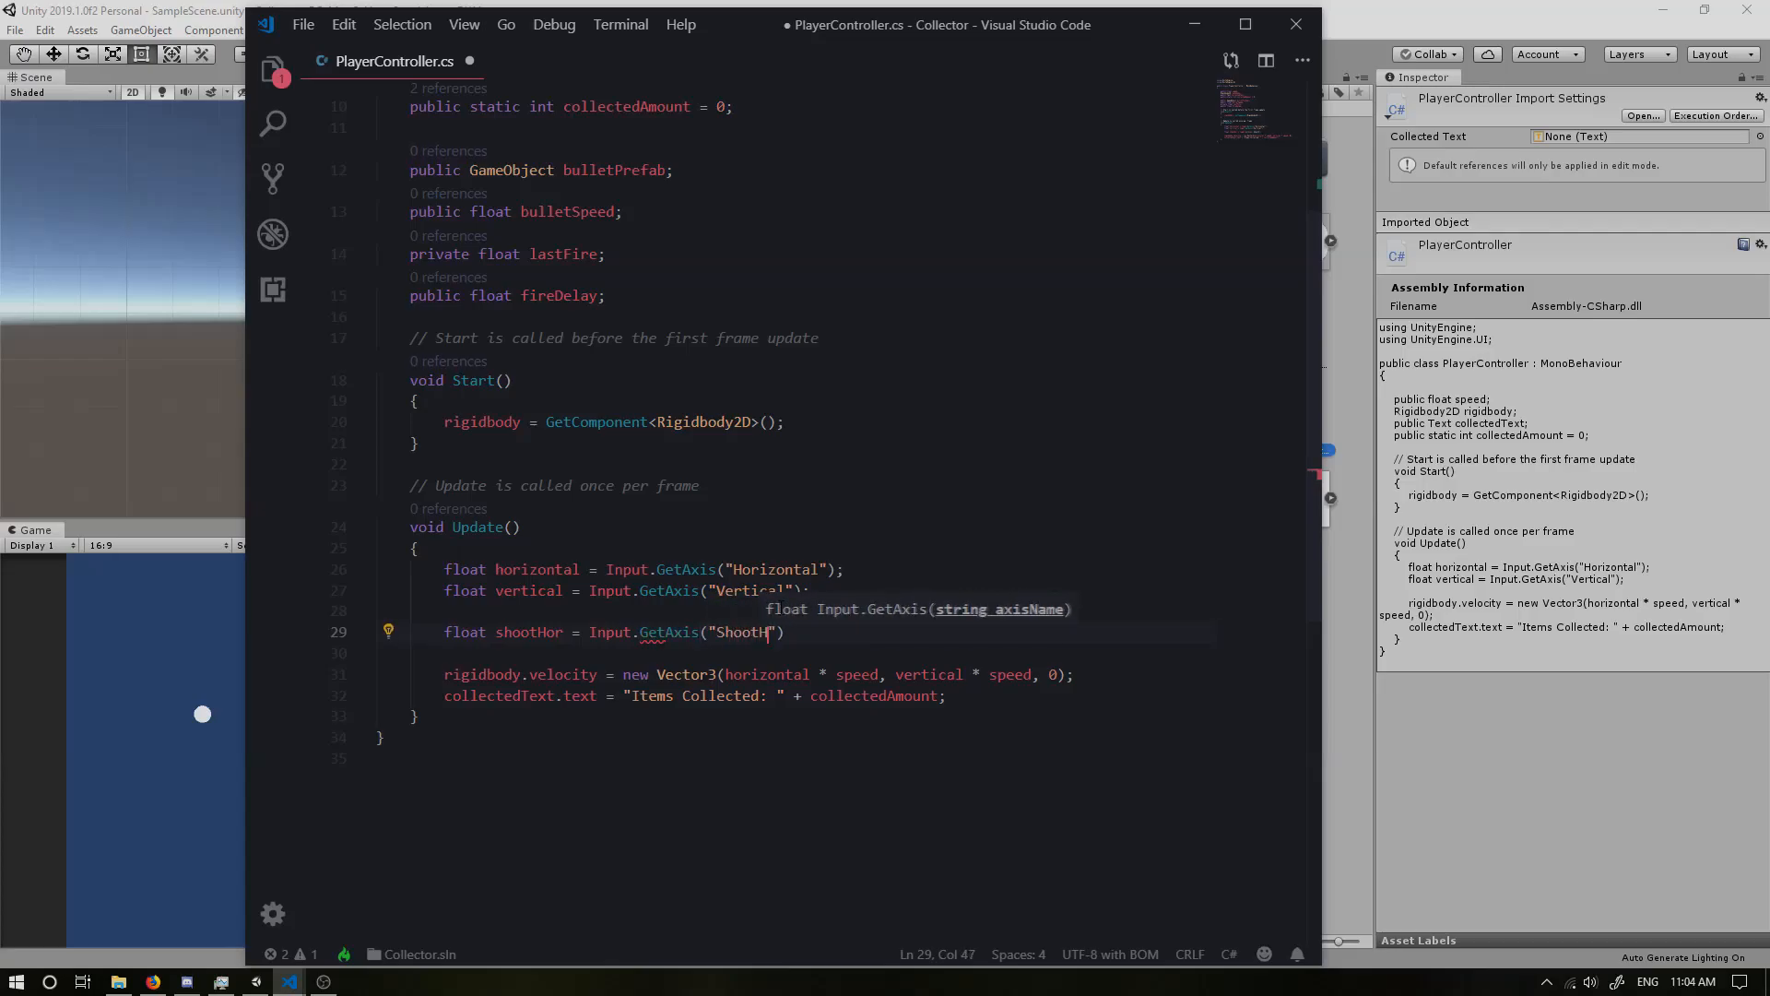
text(orizontal)
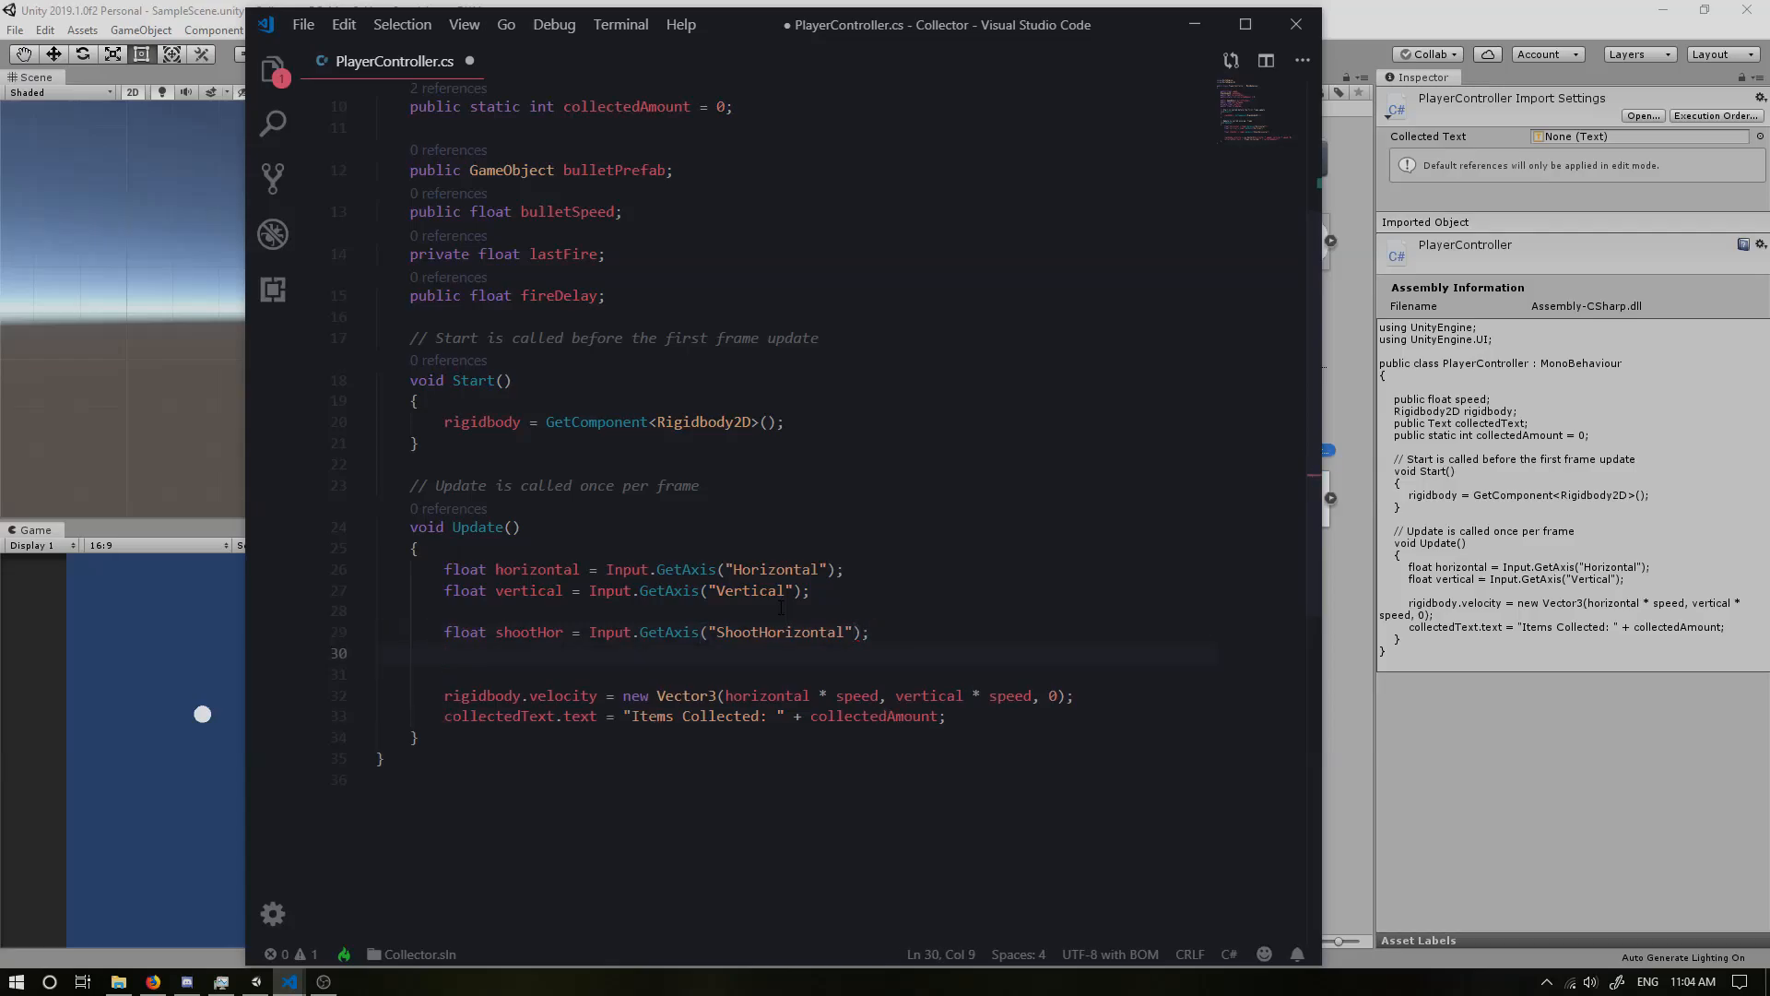
Step: Read float shootVert from the ShootVertical axis on the next line
text(float)
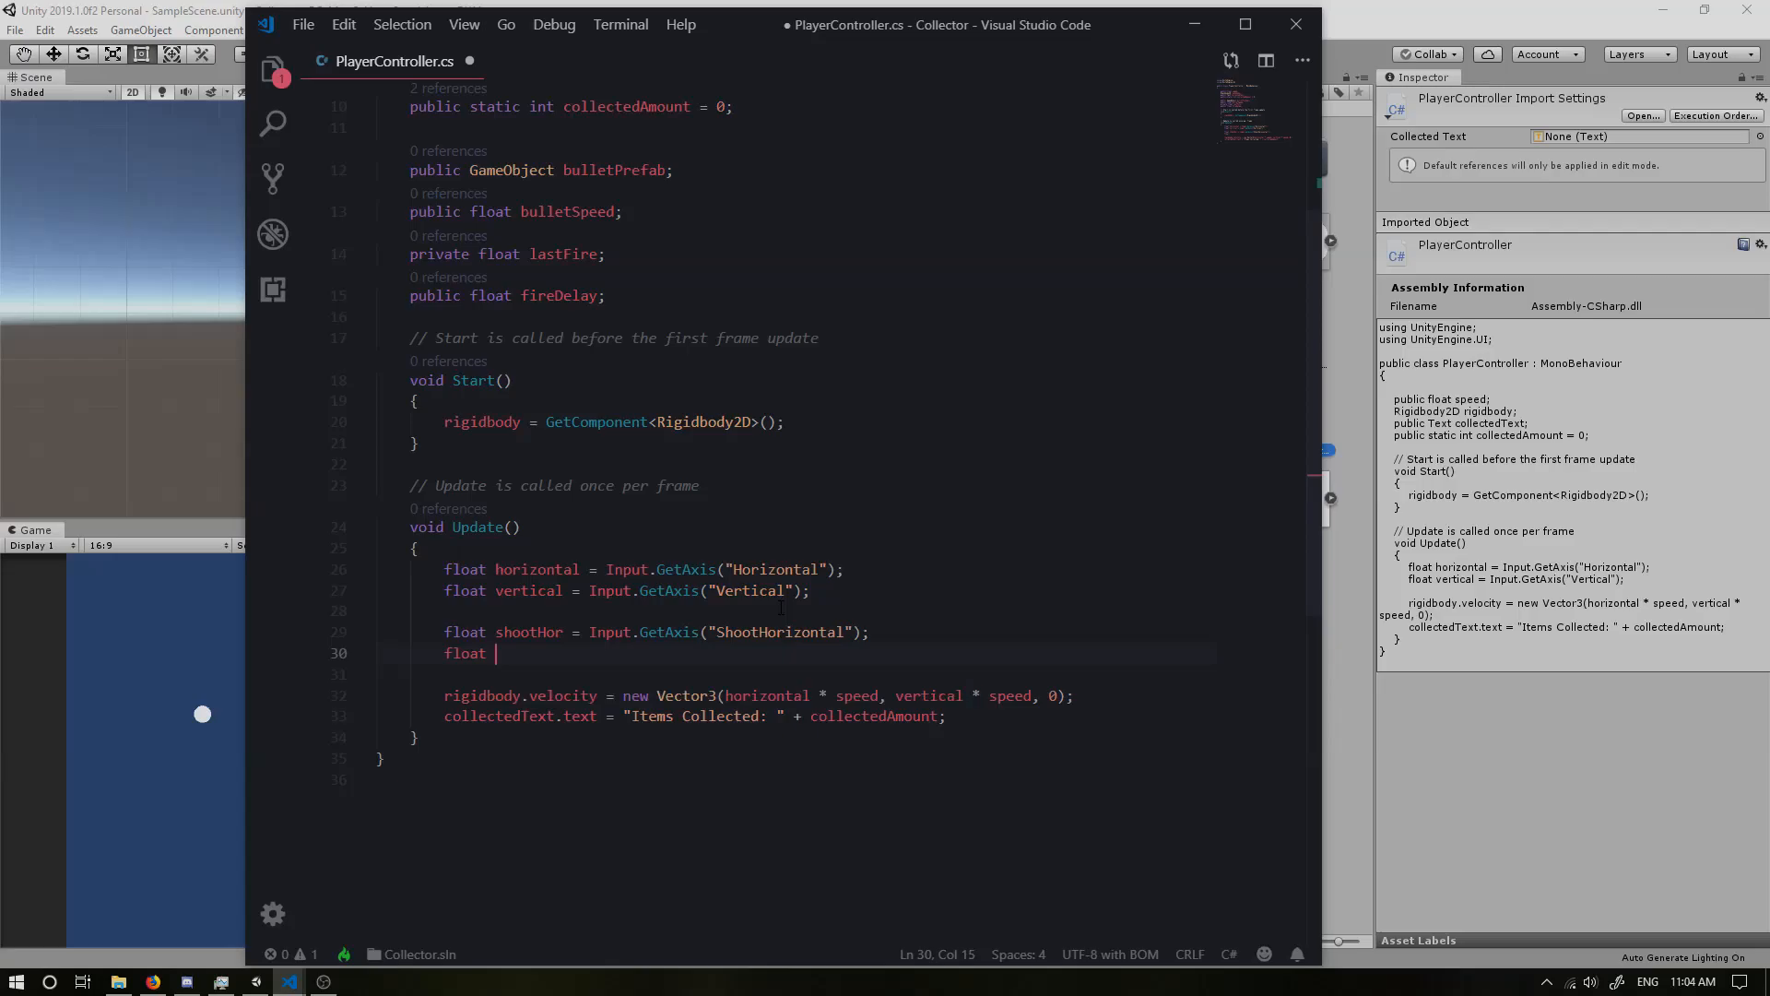
text(shootV)
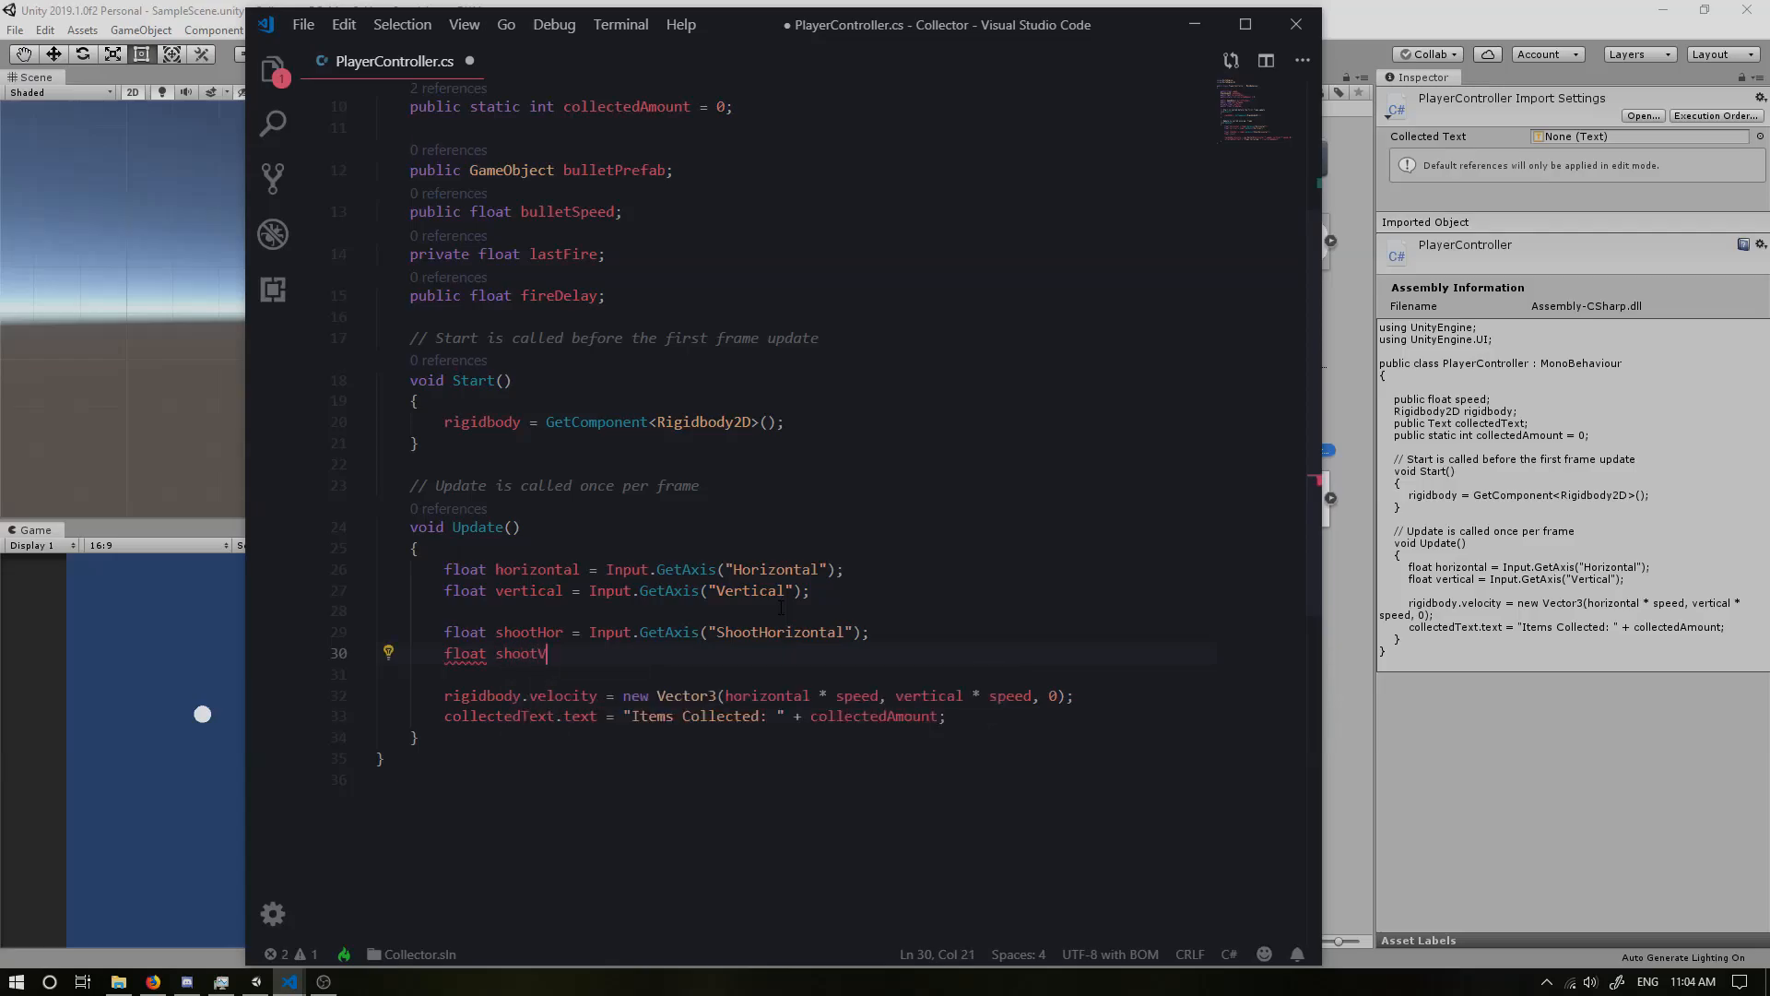
text(ert =)
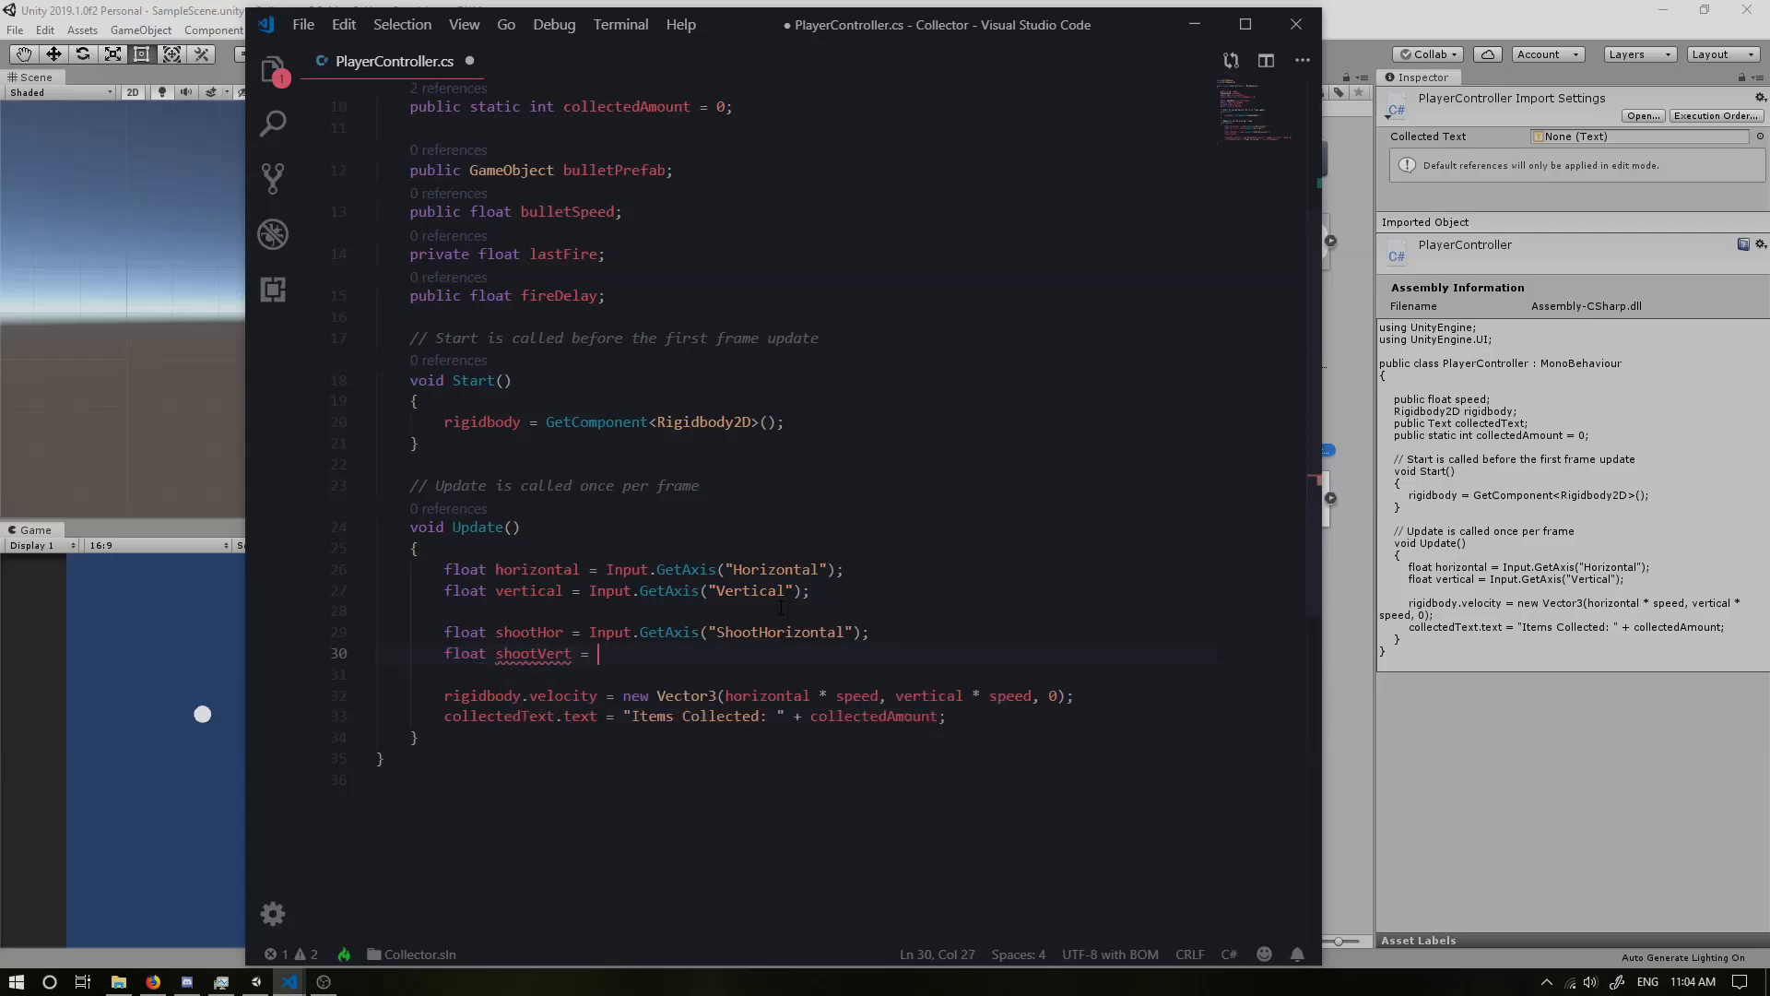
text(Input.ge)
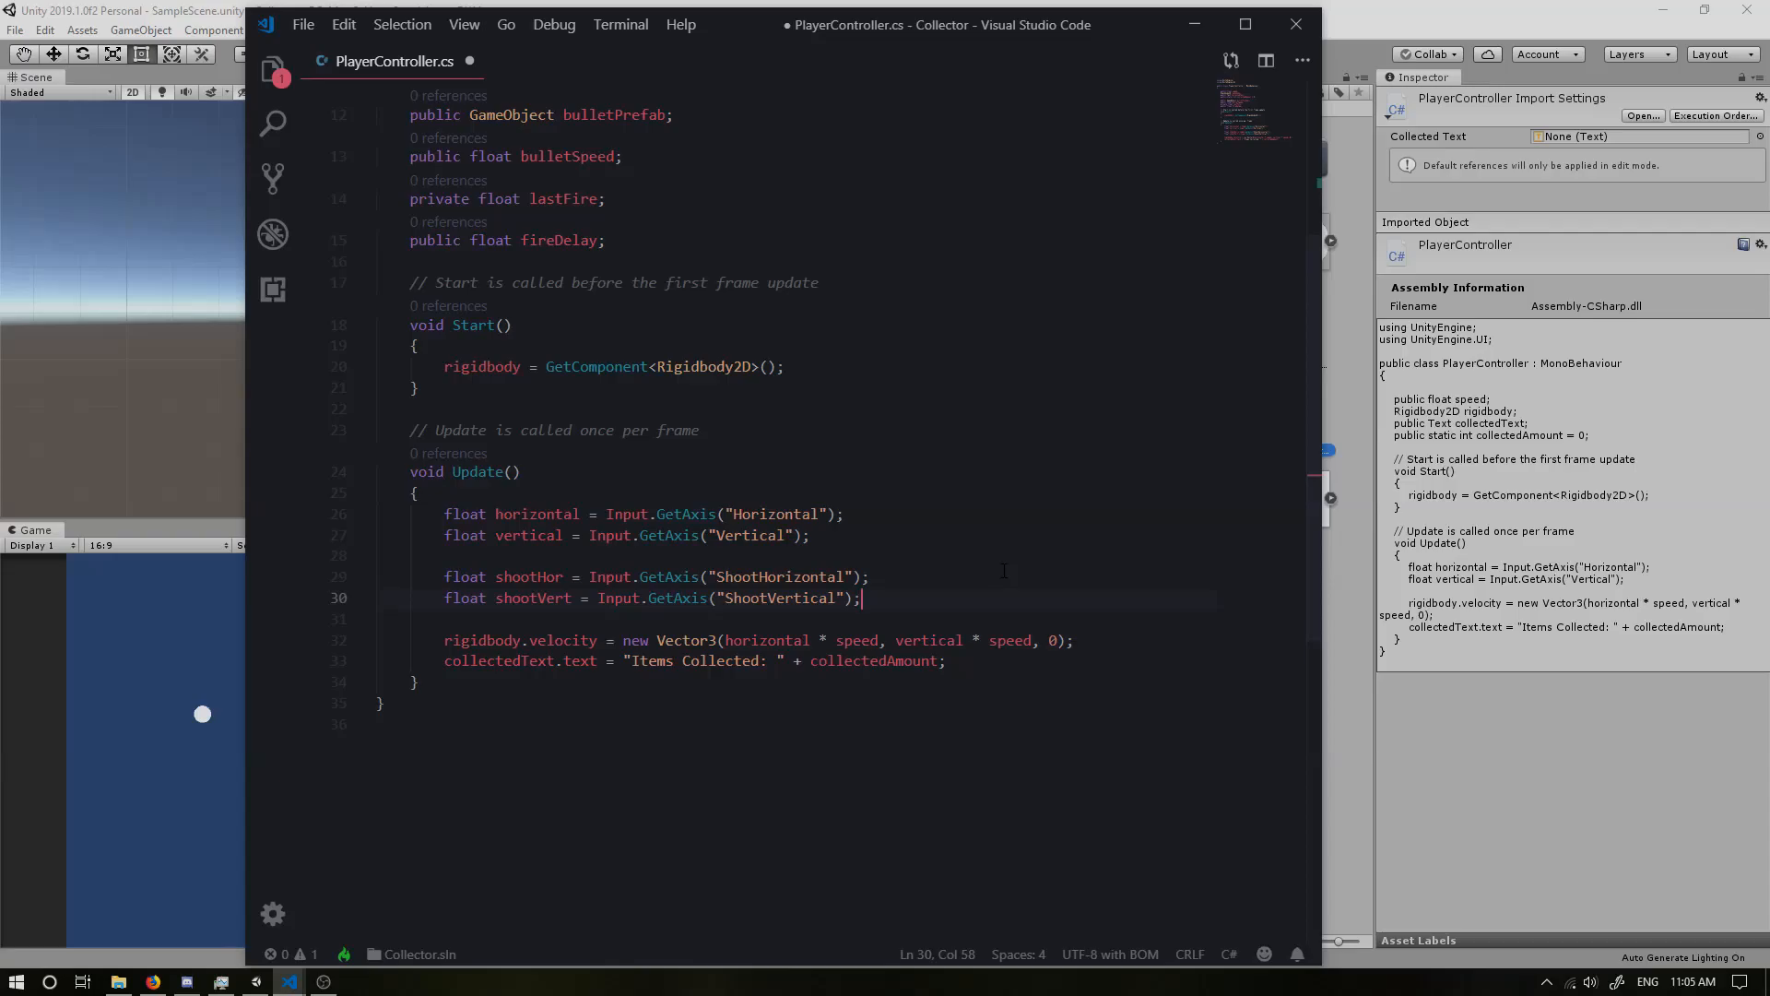
key(enter)
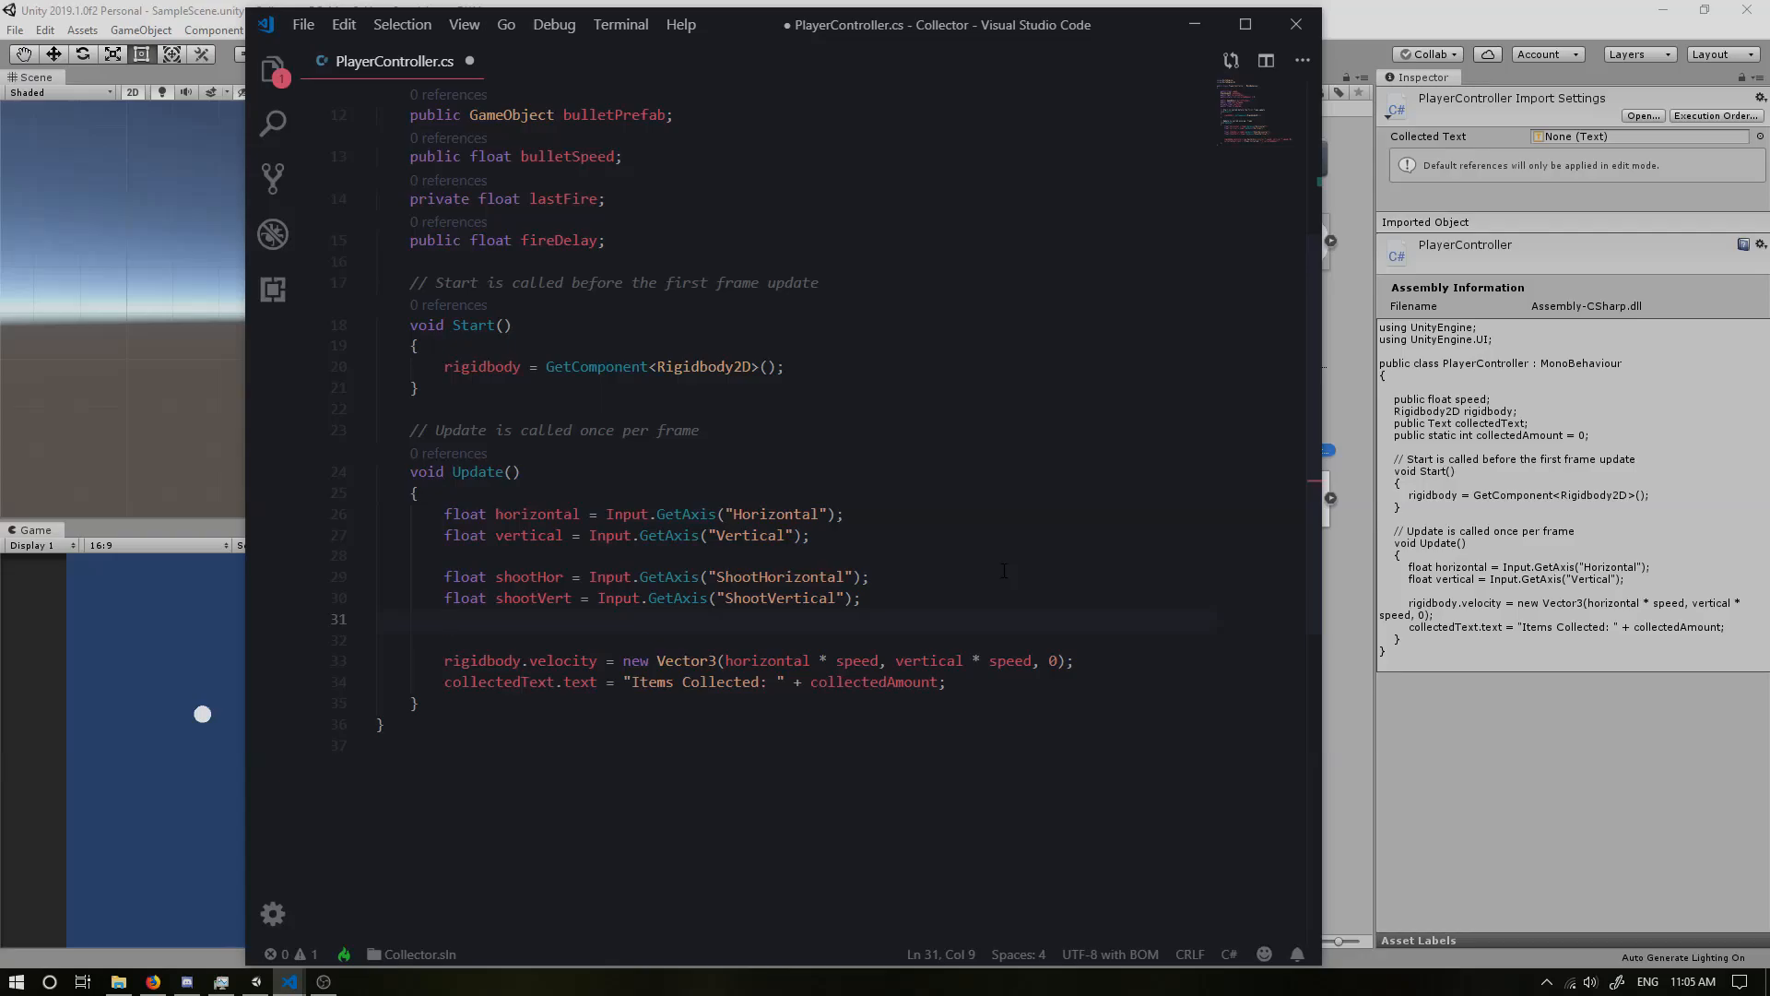
Step: Start an if condition checking shootHor != 0 || shootVert != 0
text(if(()
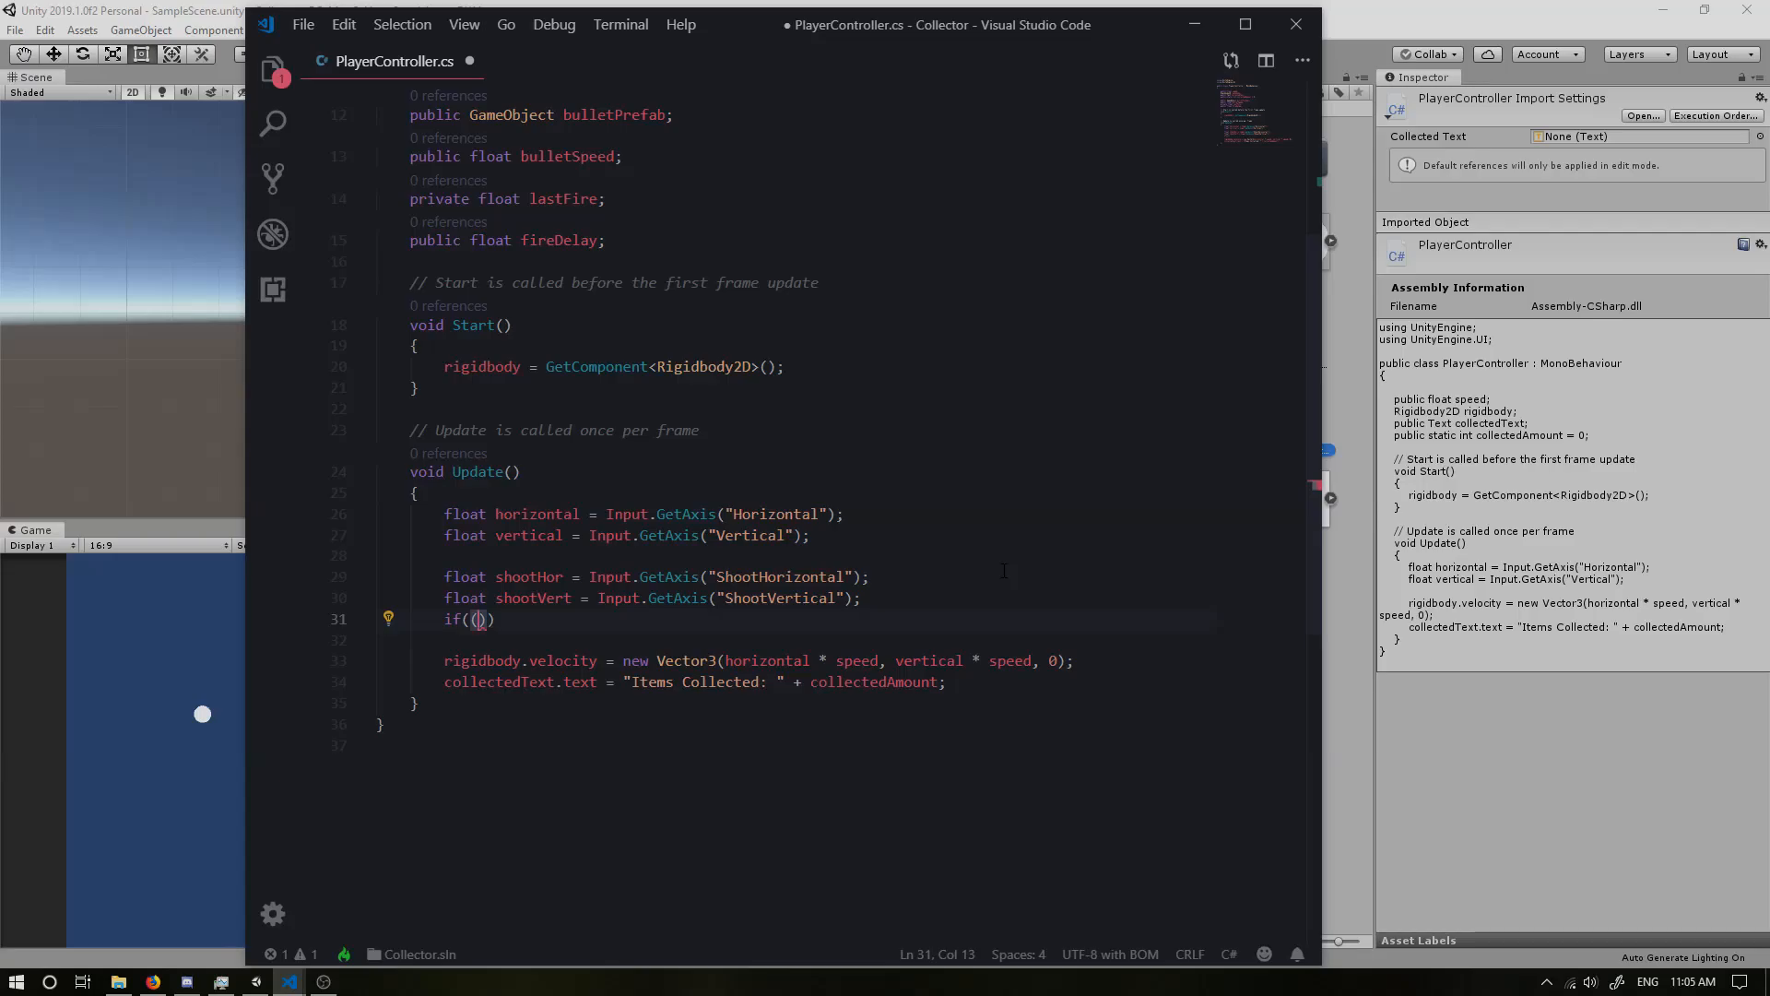
text(shootHor !=)
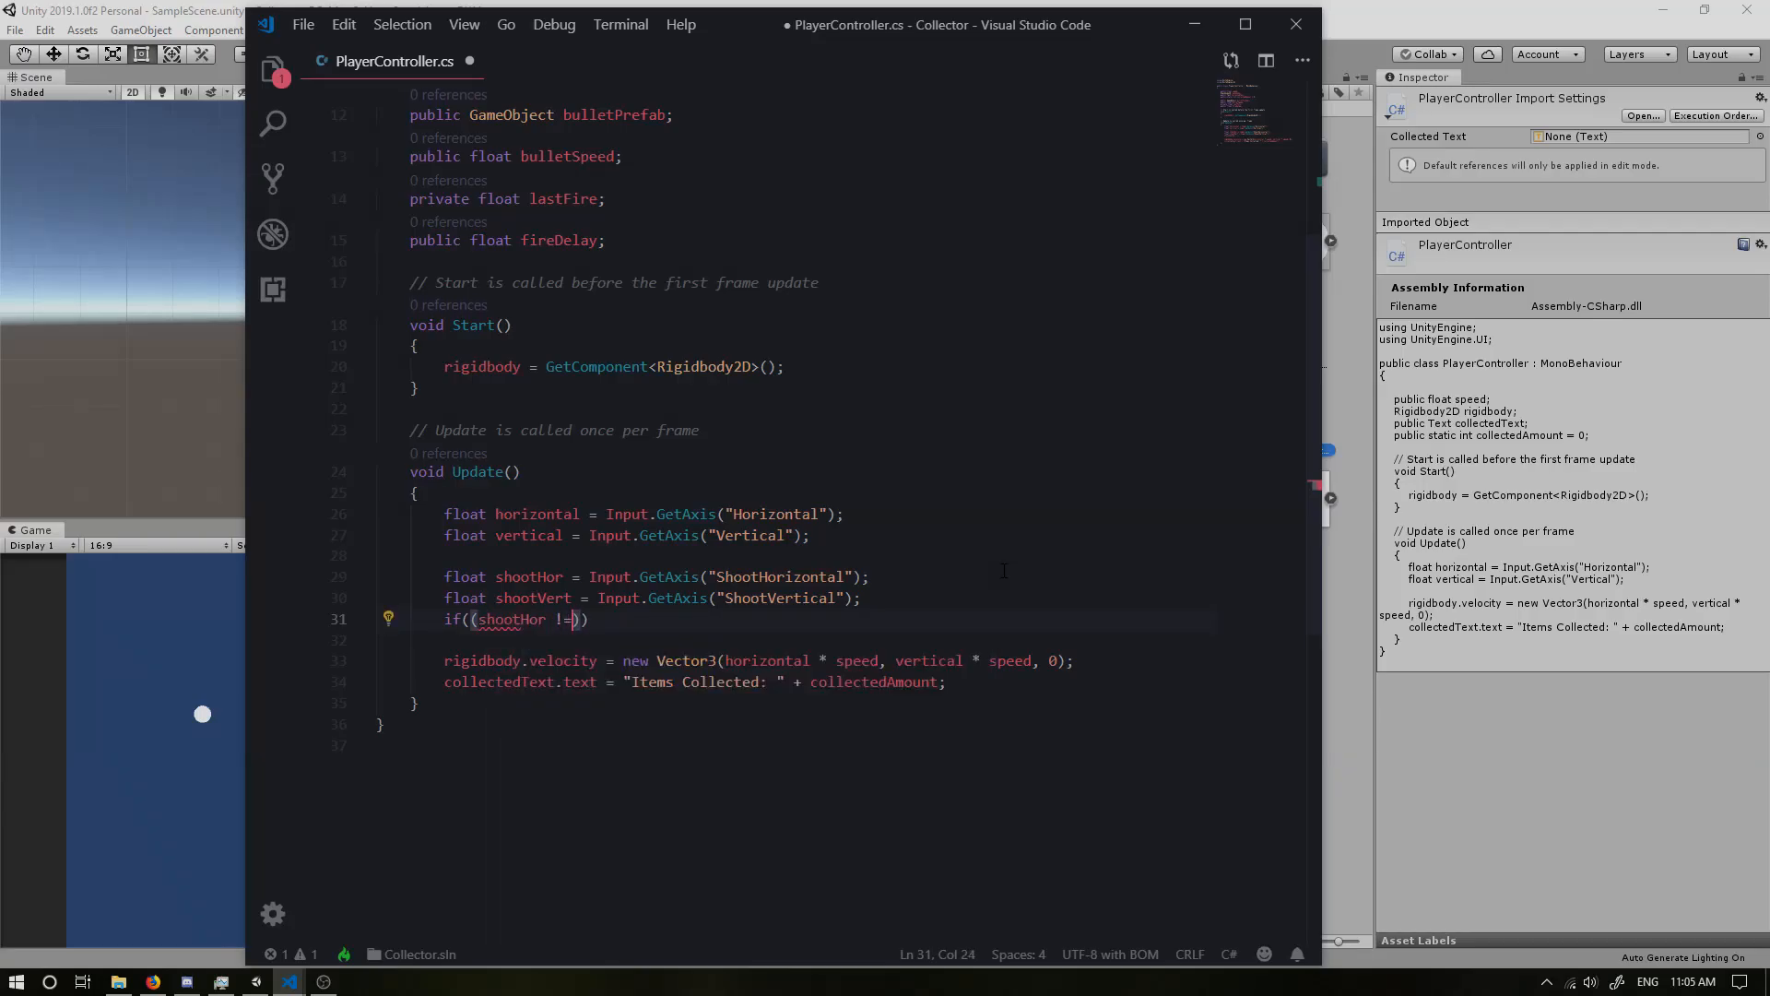
text(0)
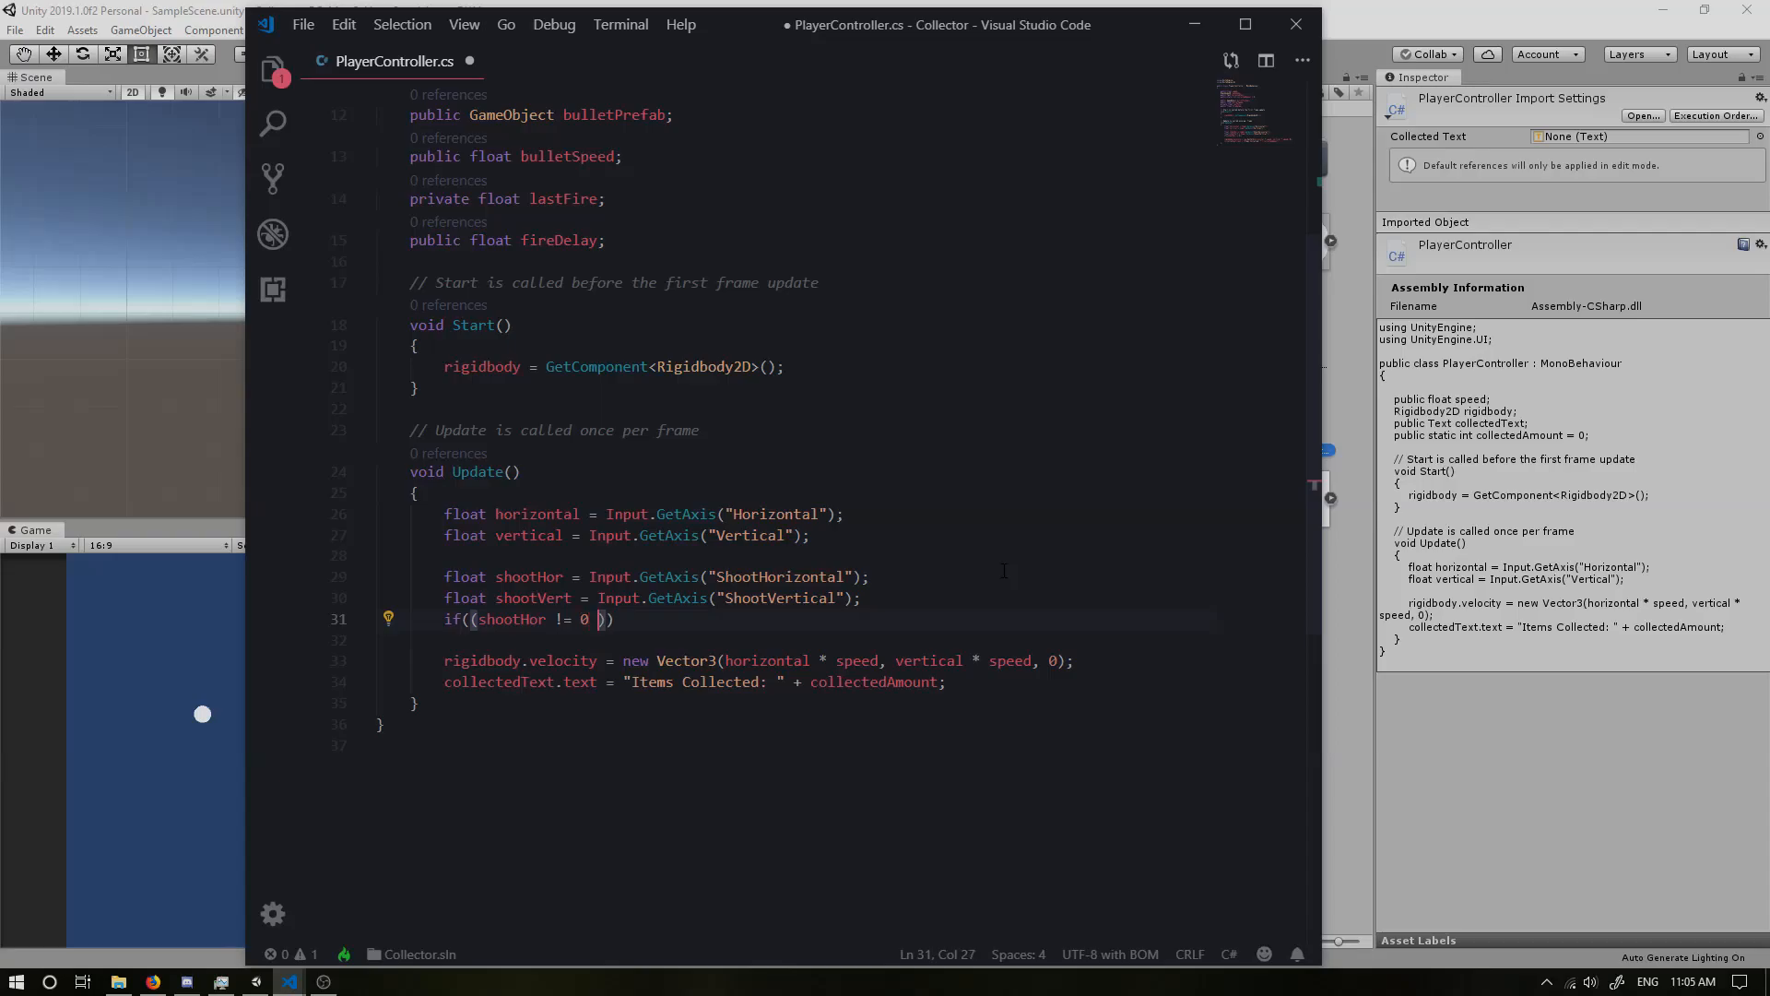
text(|| shootVert)
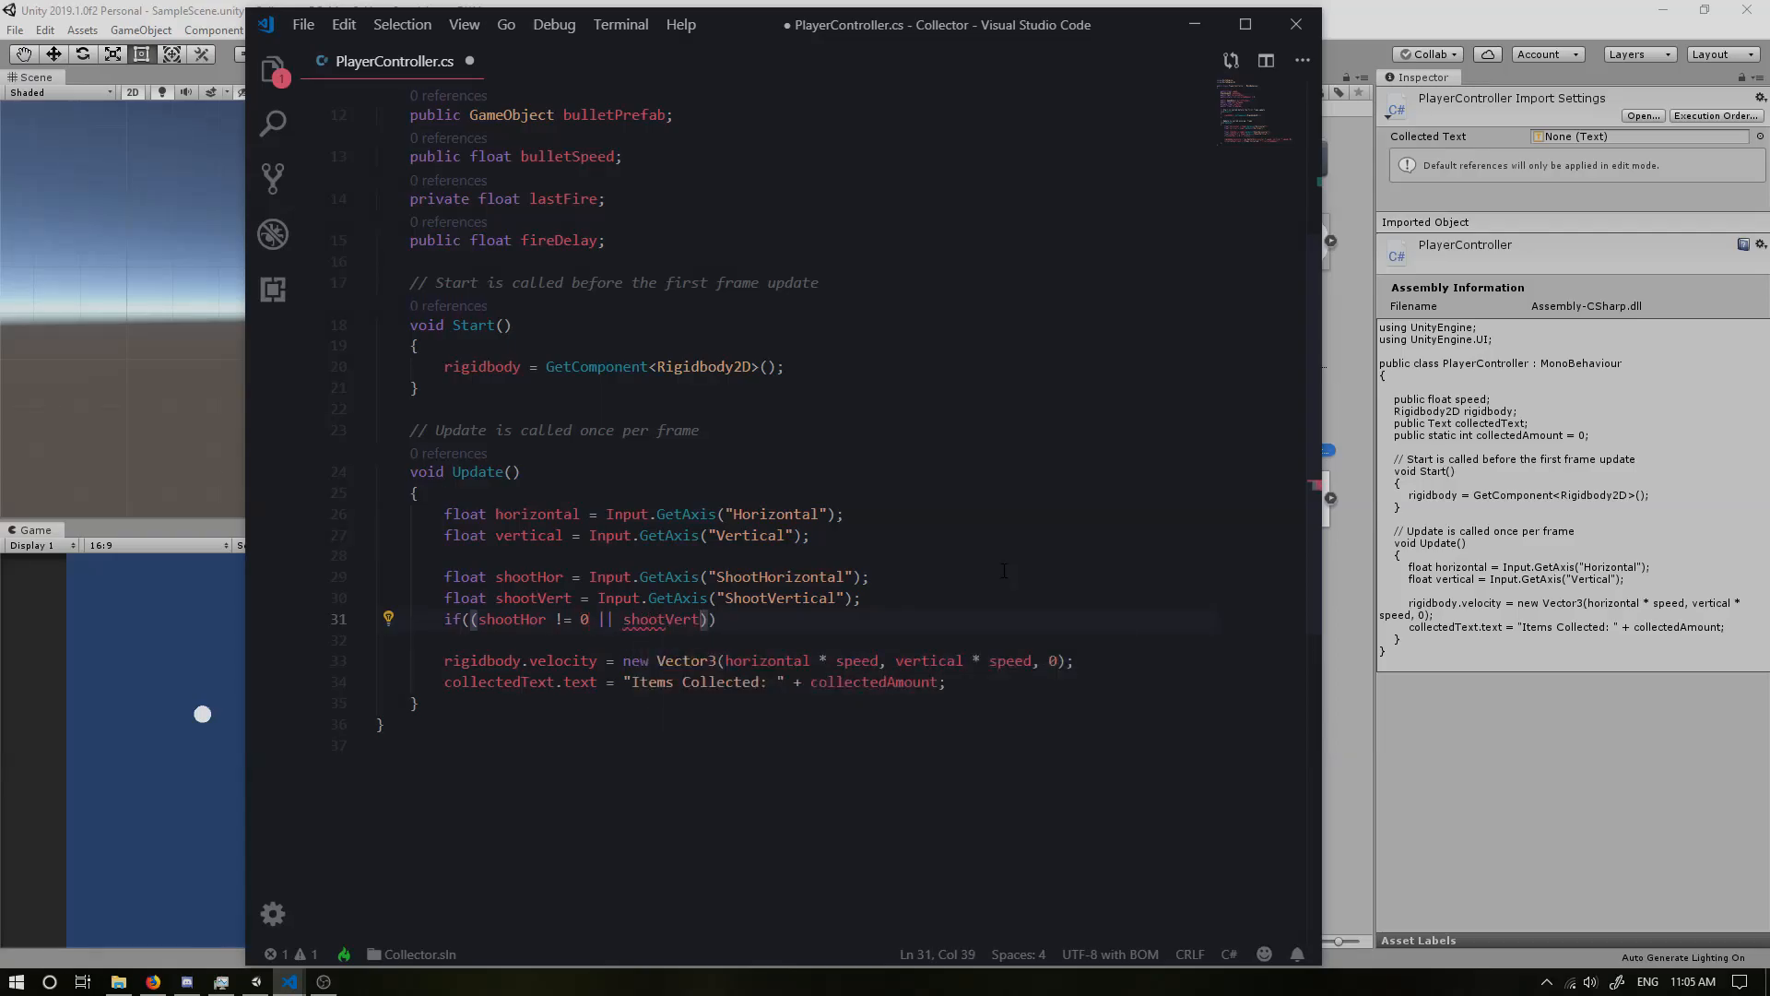
text(!= 0)
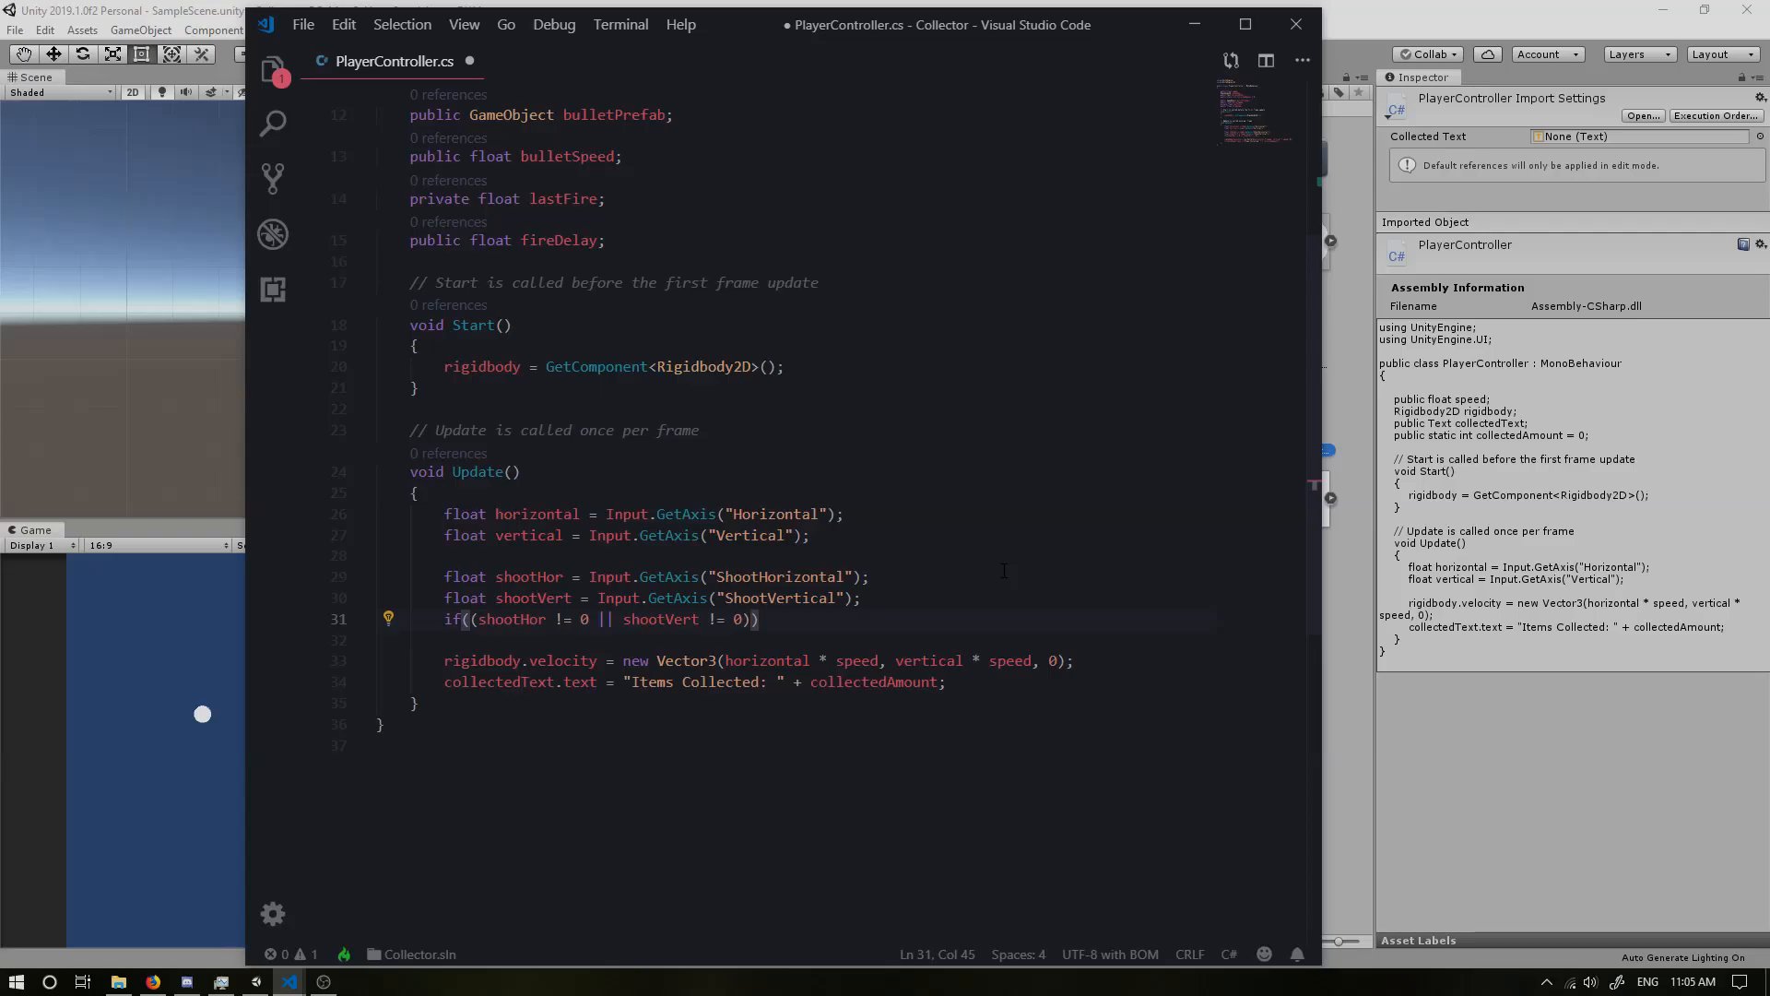
Step: Complete the condition with Time.time > lastFire + fireDelay and leave the block body empty
text(&&)
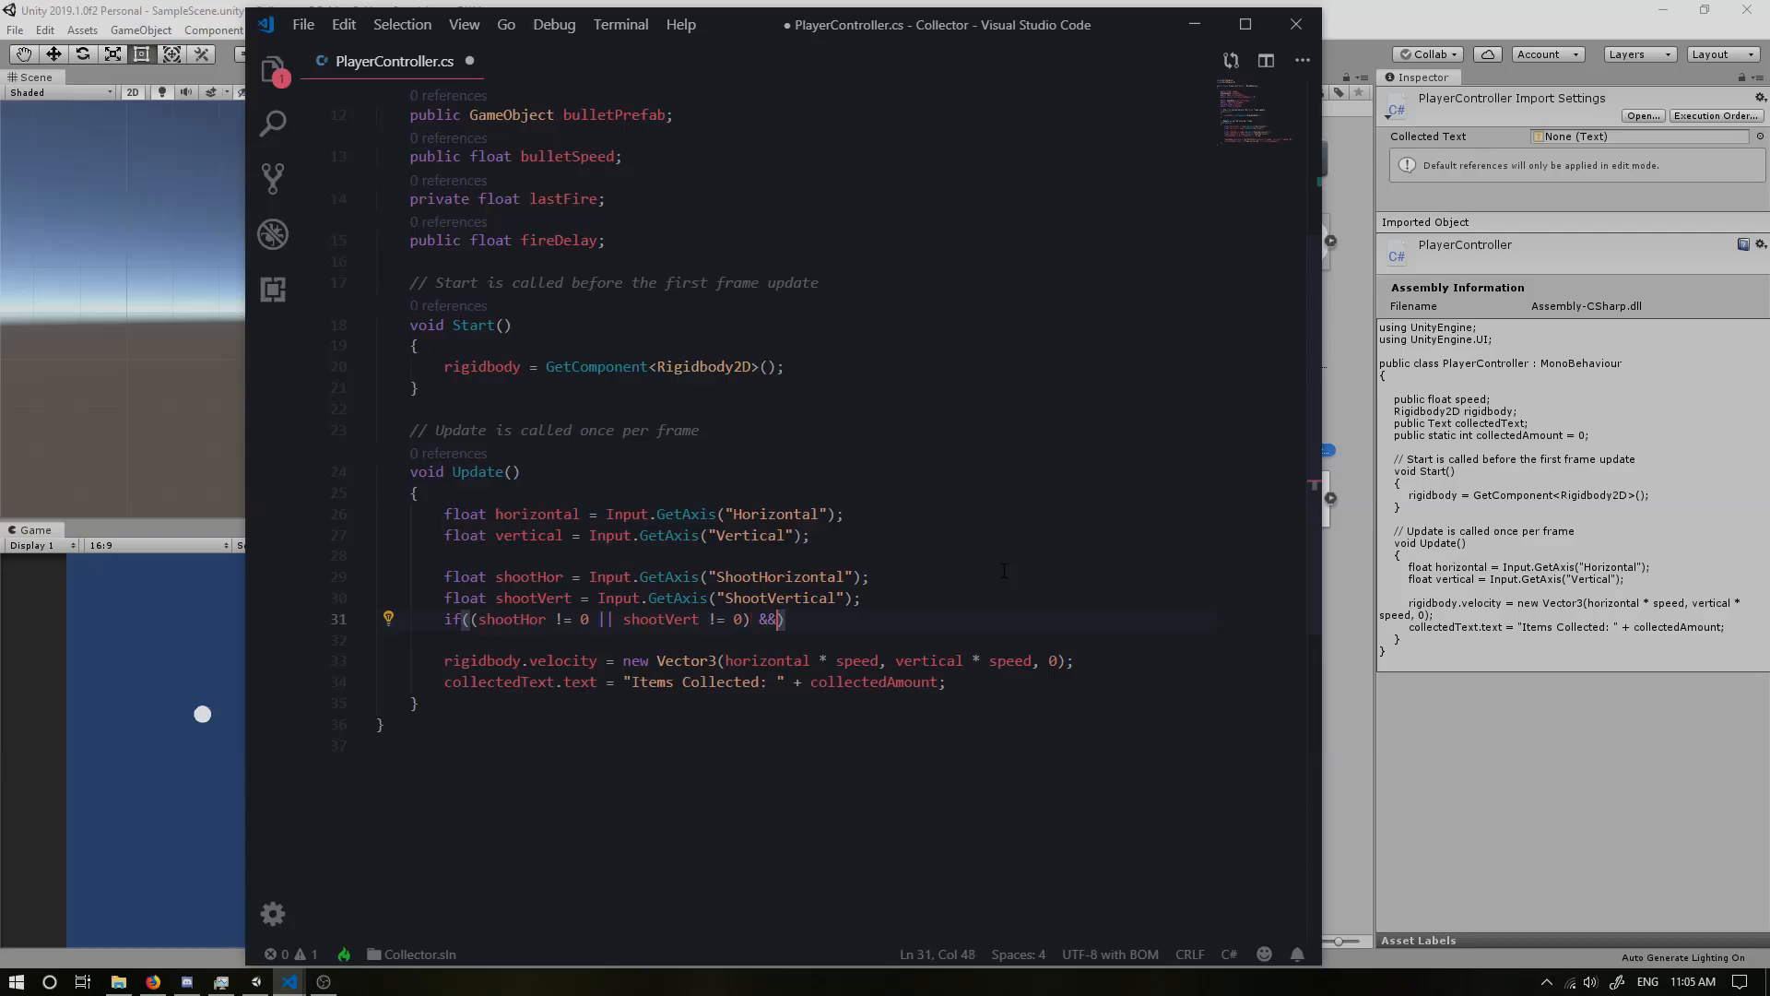
text(Time.time)
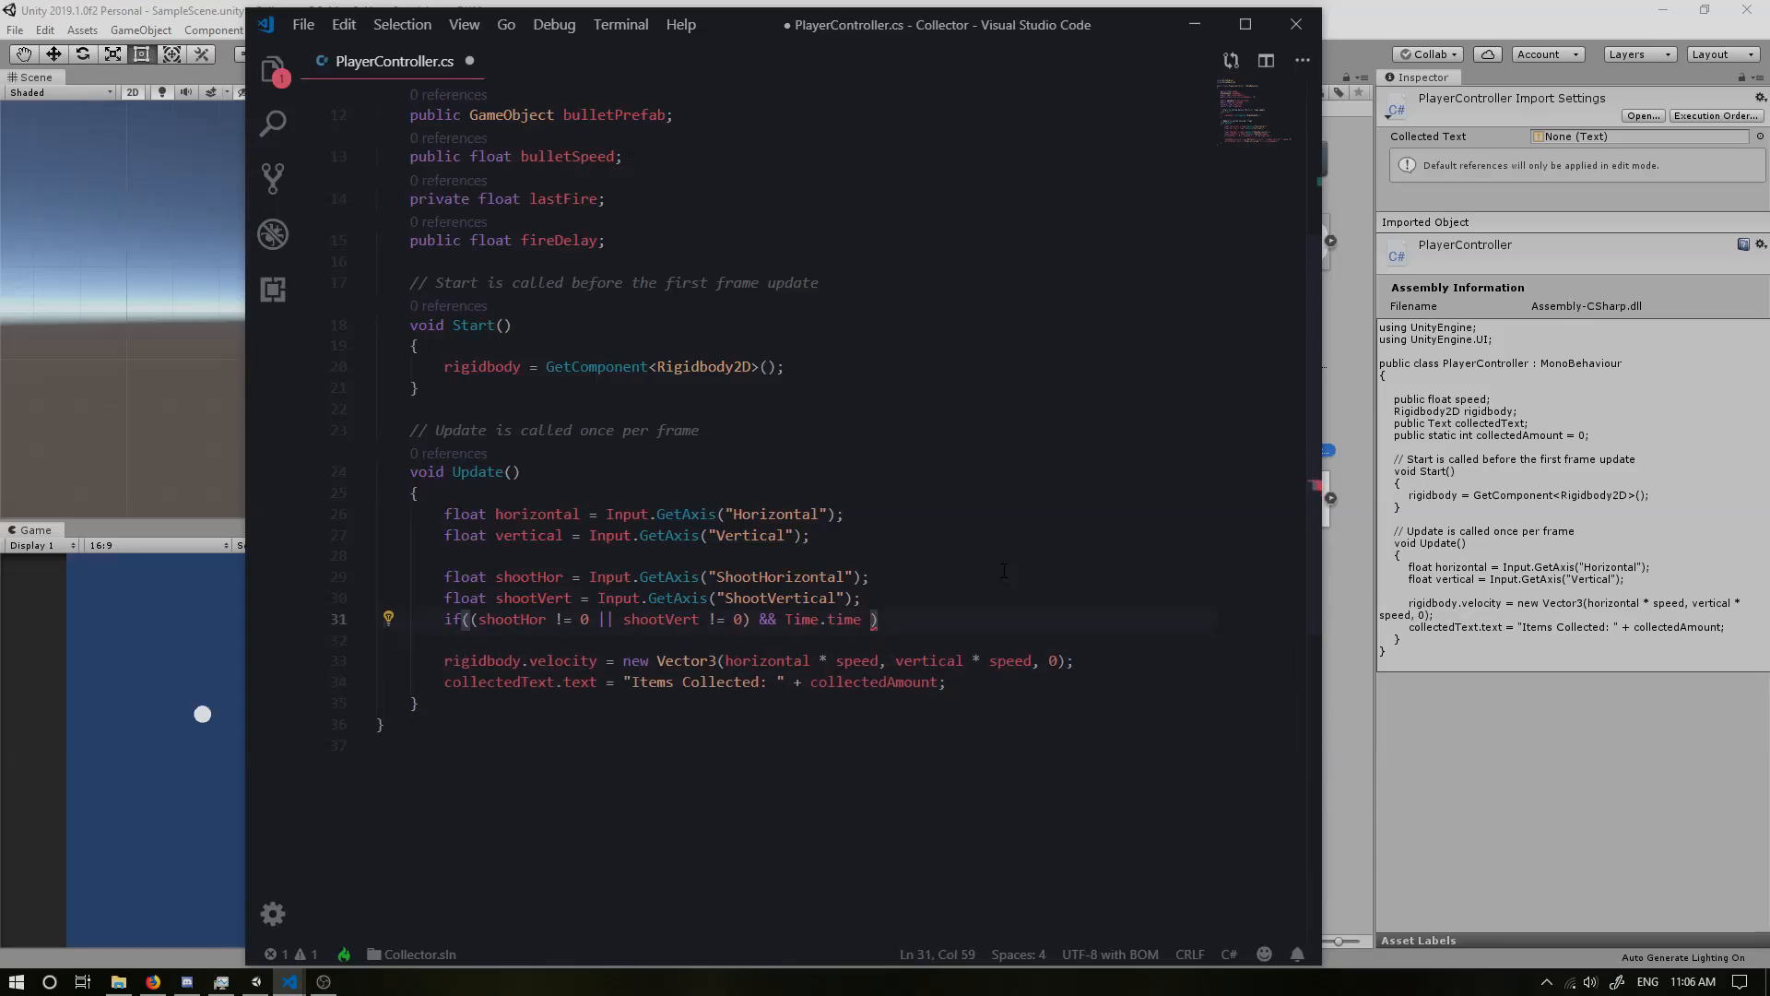
text(> lastFire + fireDelay)
text({)
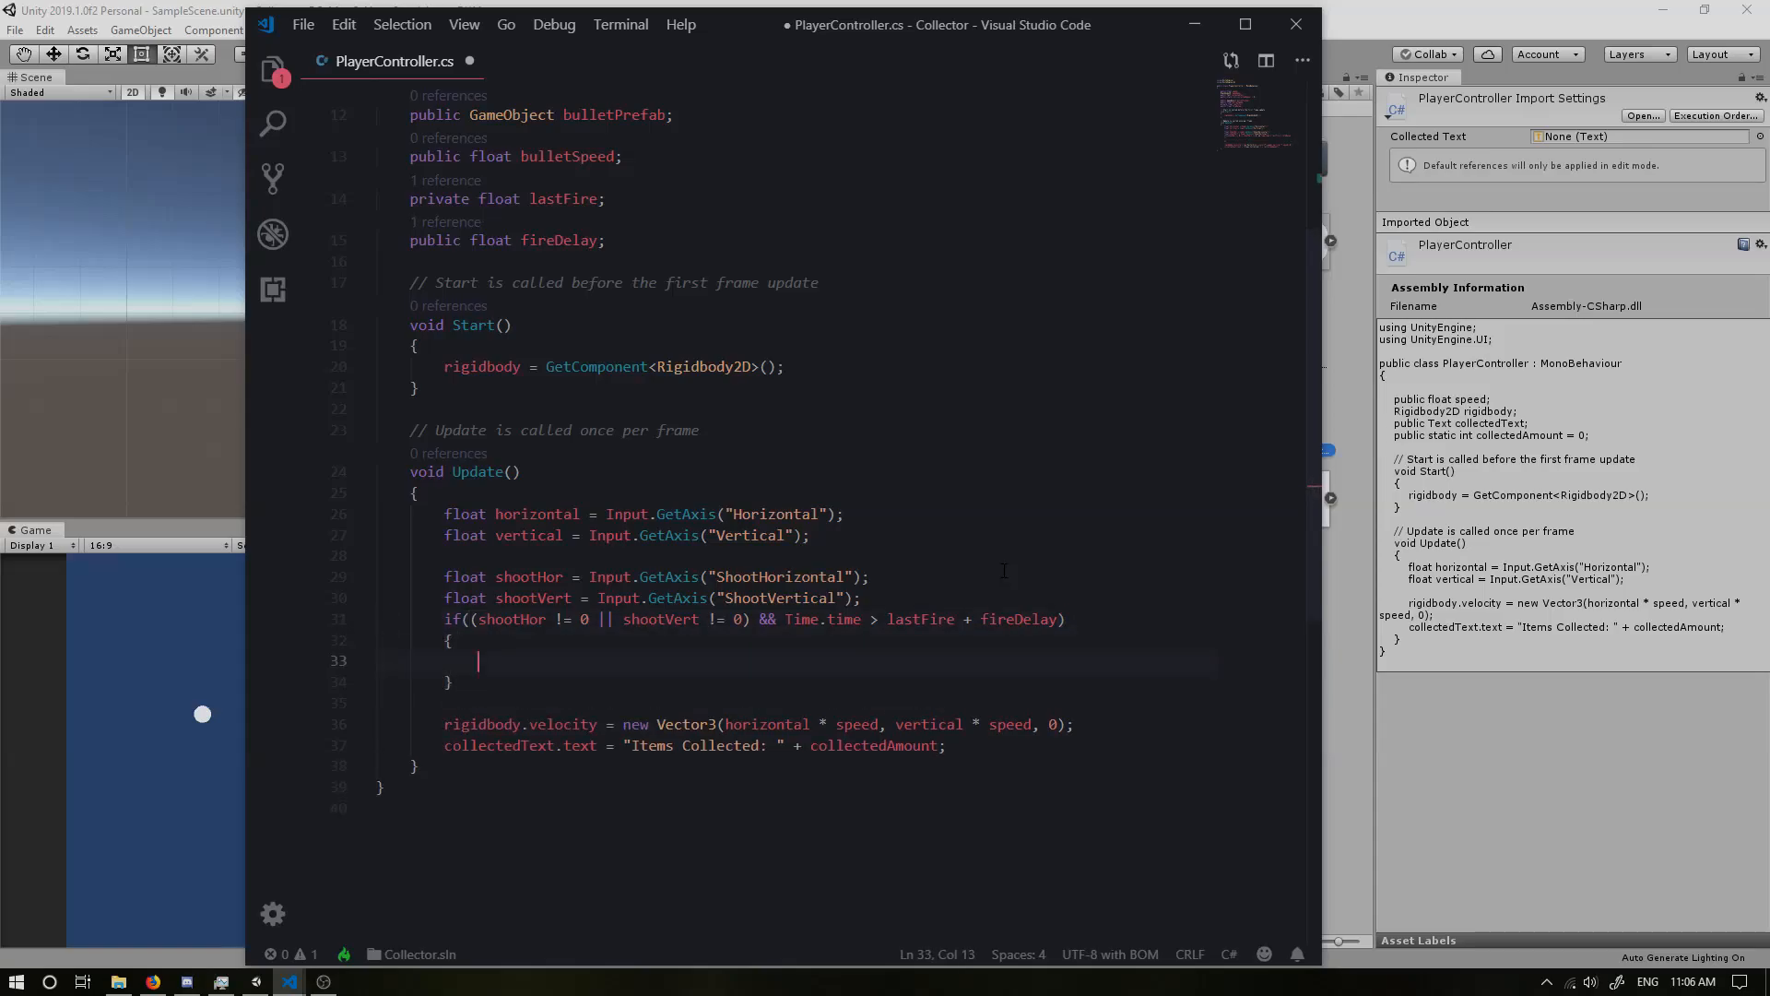
text(S)
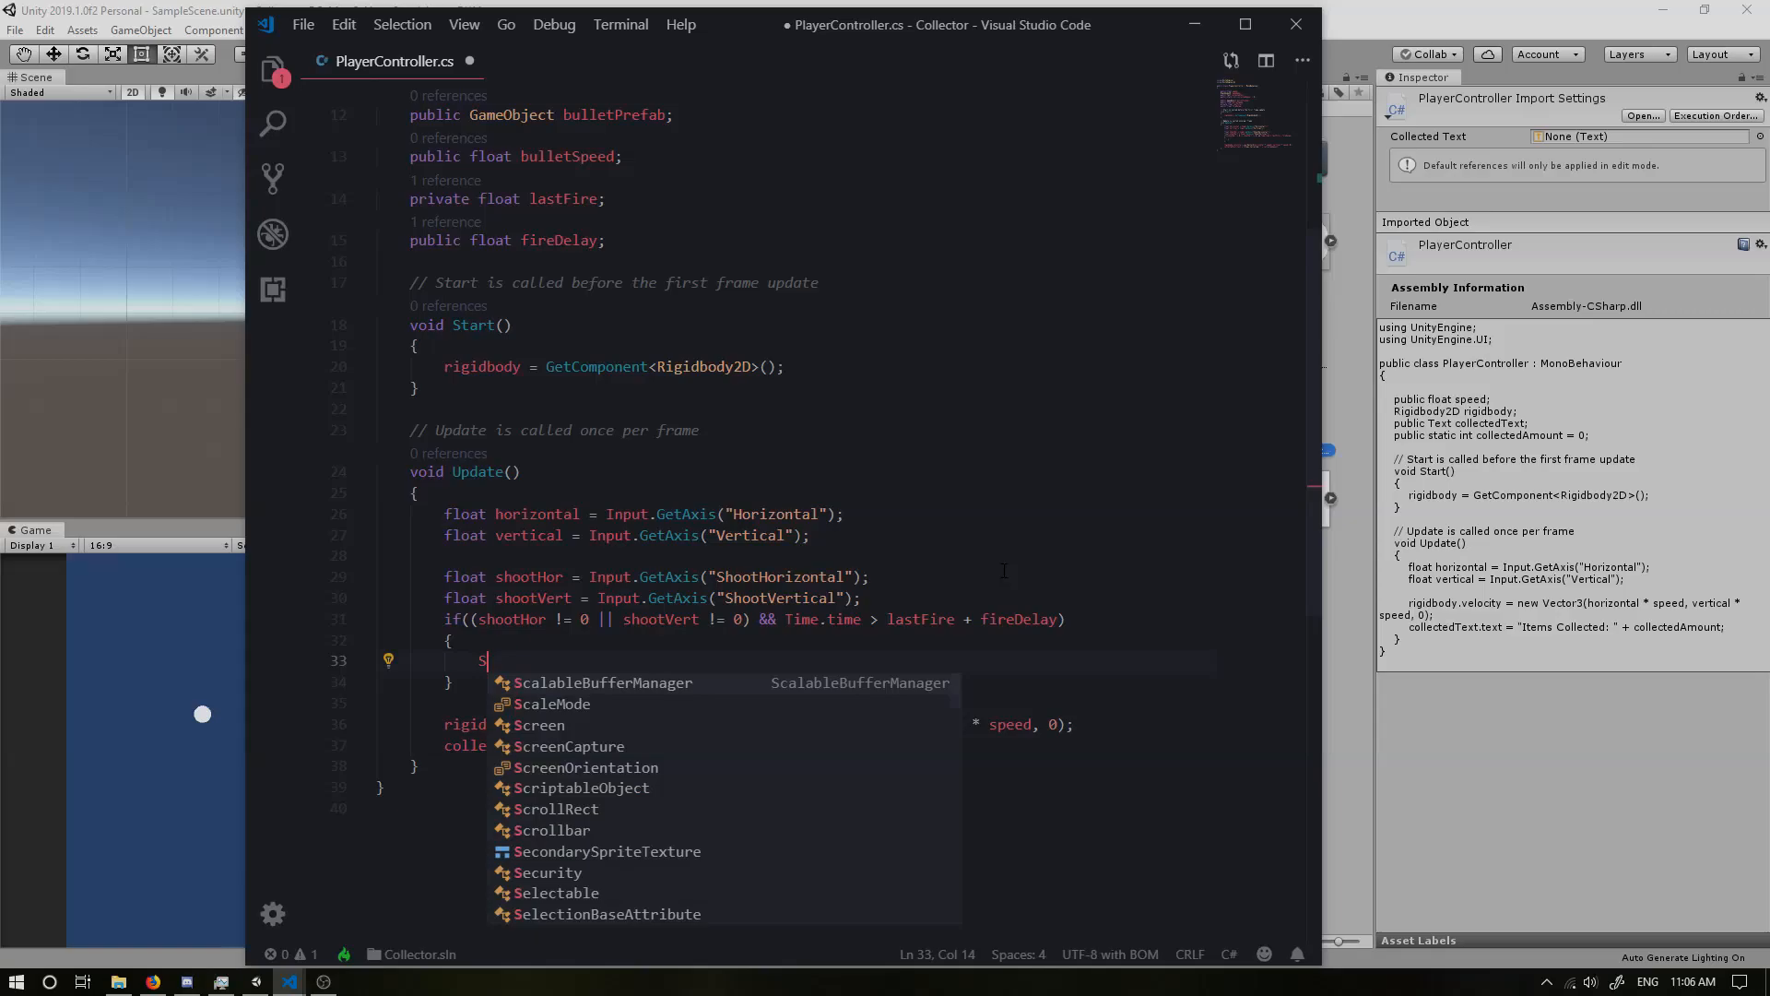
text(hoot)
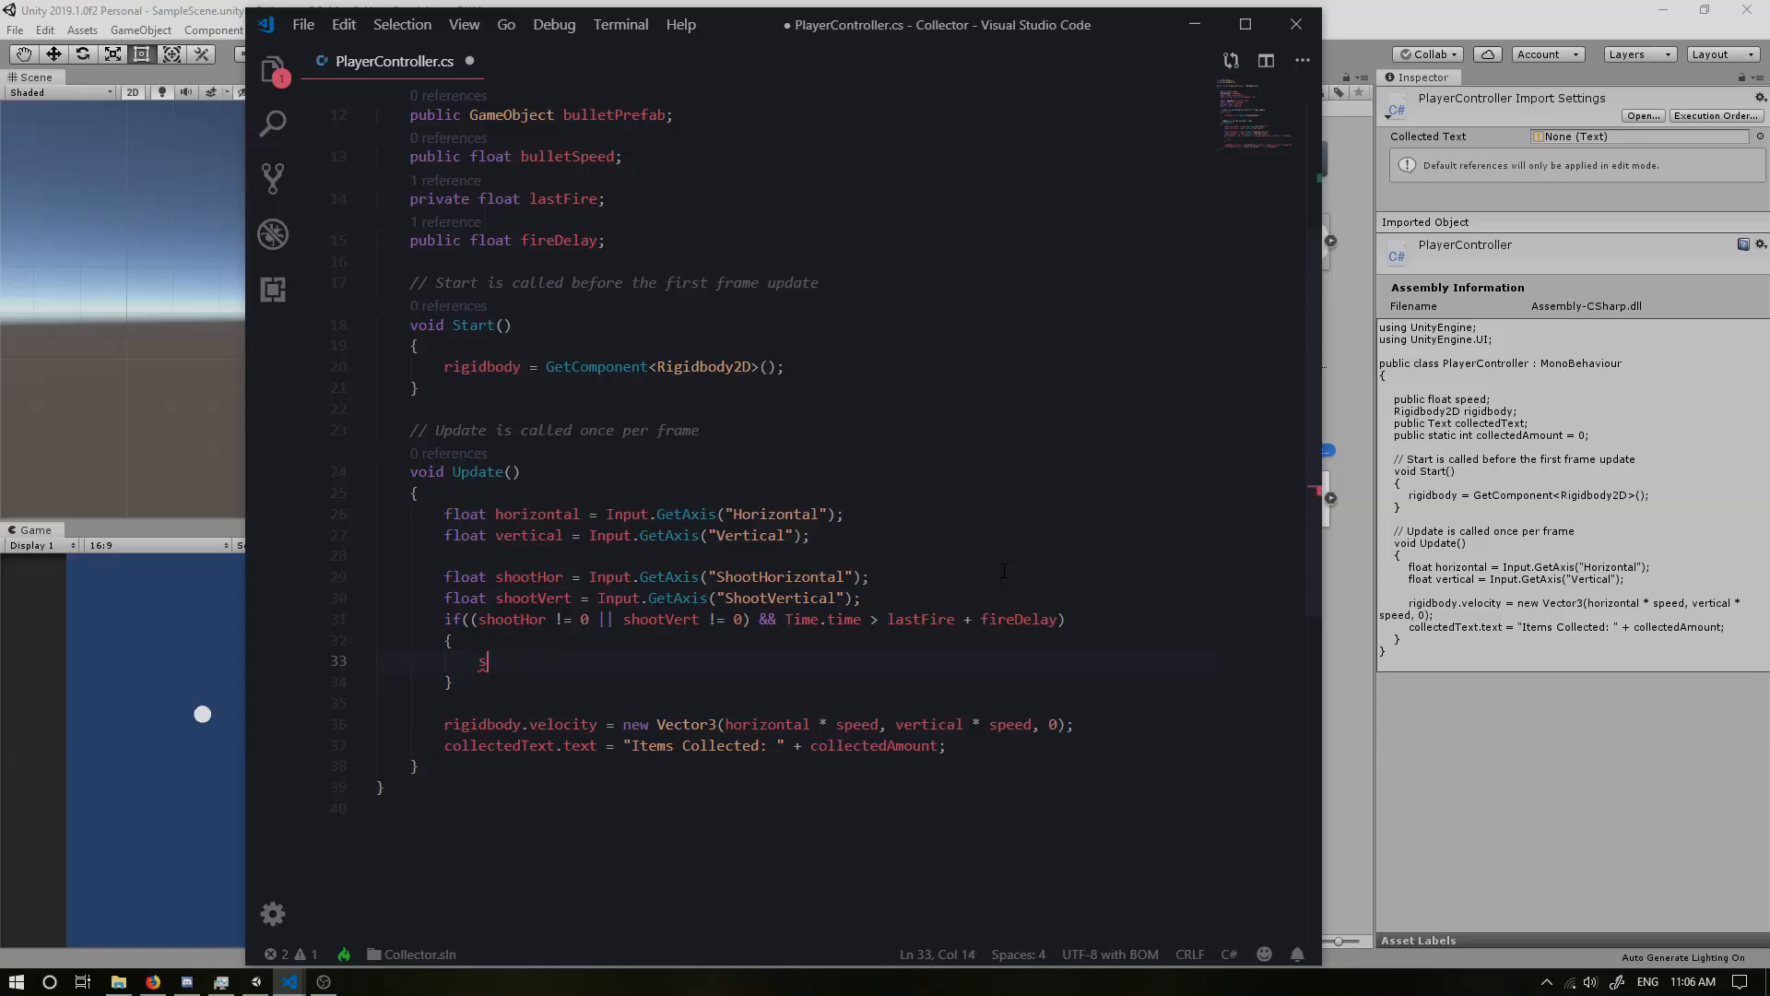
key(Backspace)
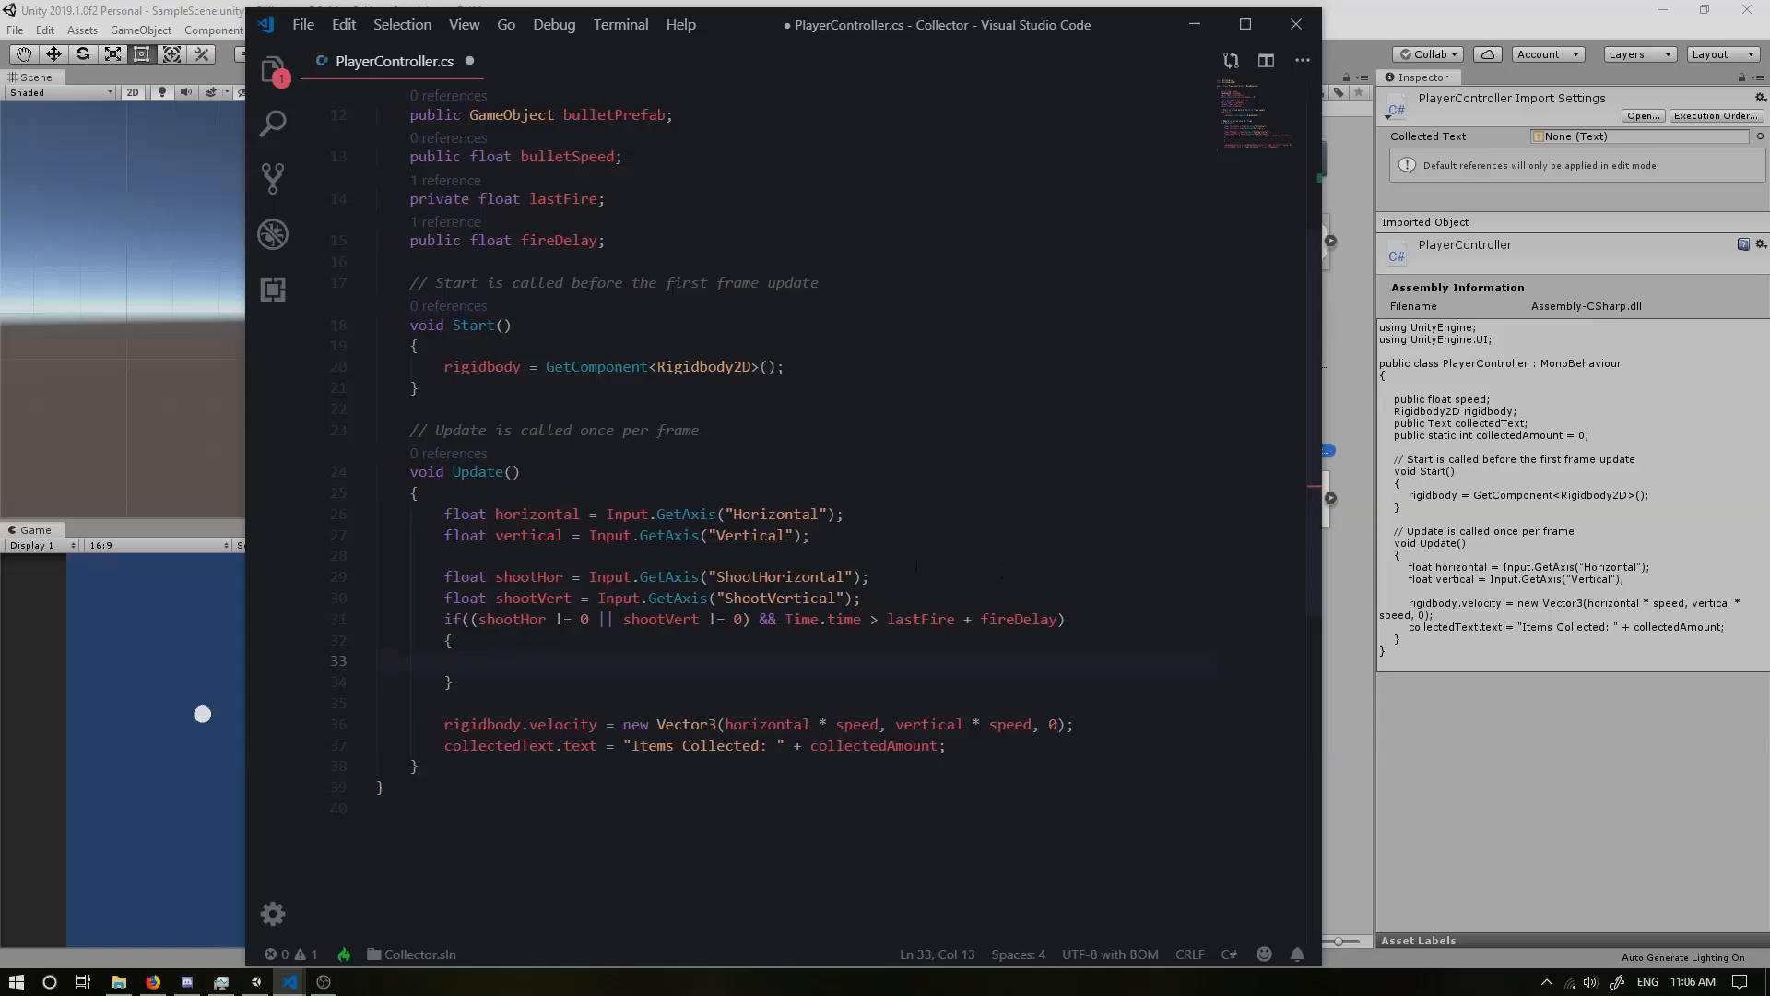
Step: Declare a void Shoot(float x, float y) method below Update
scroll(down, 3)
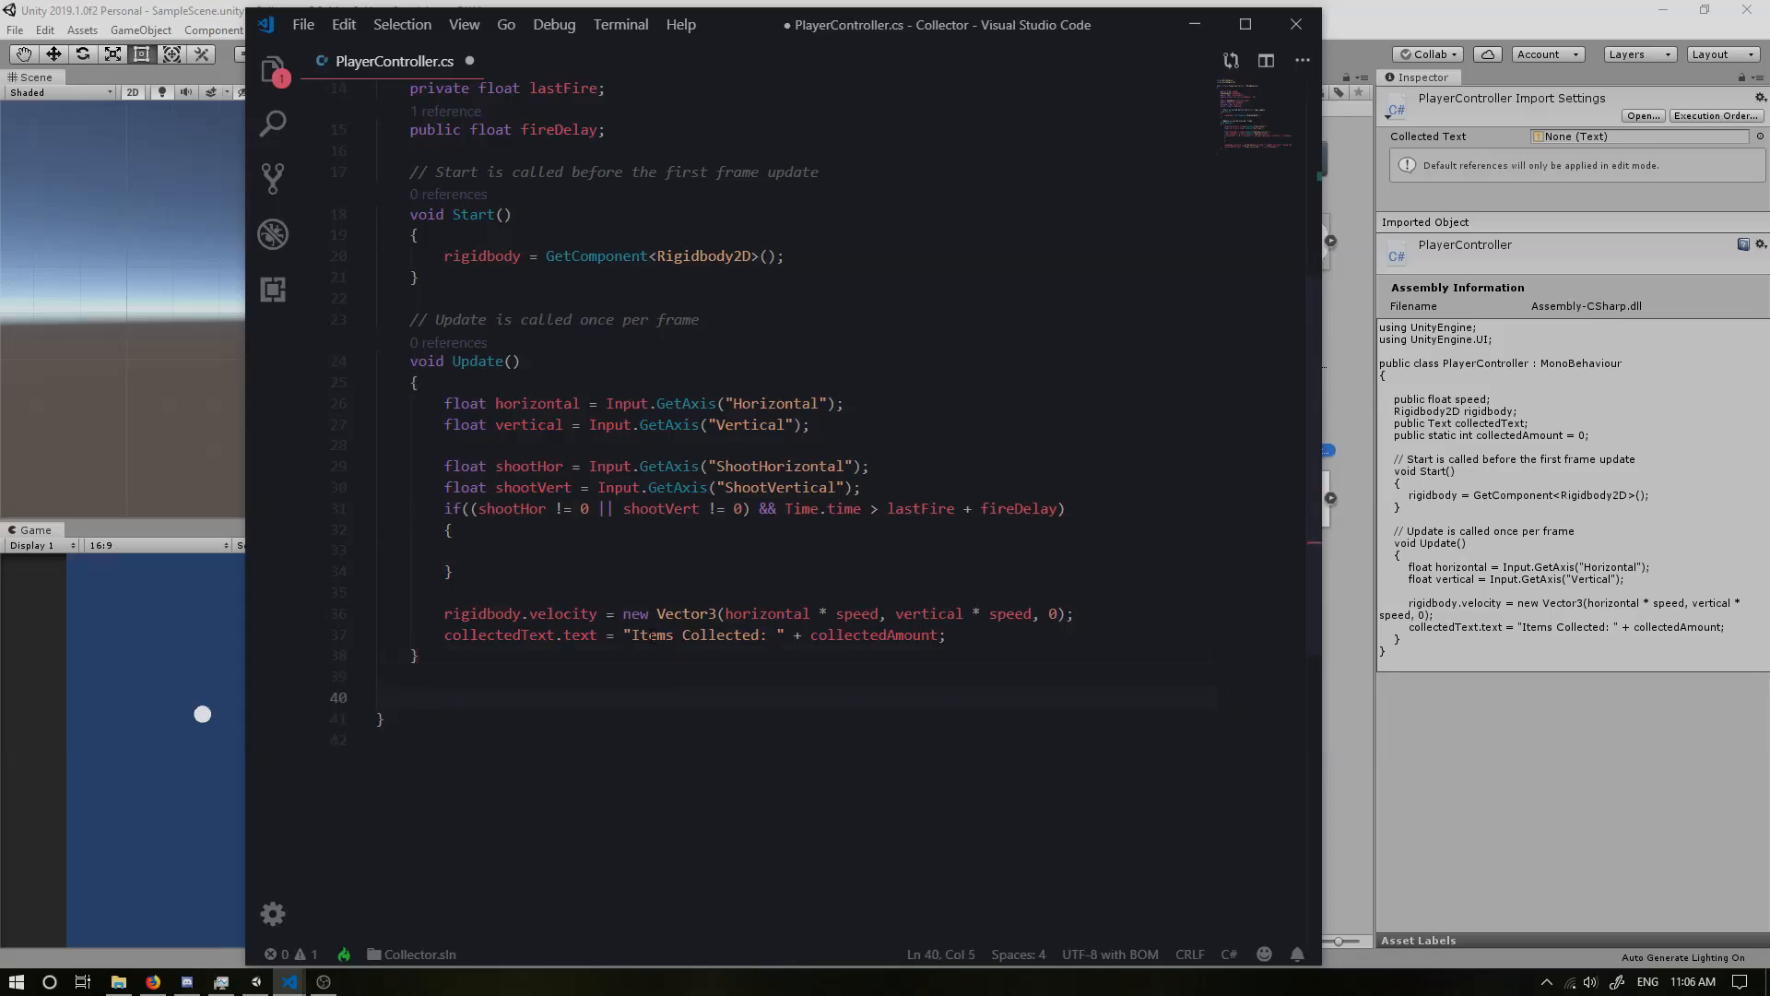
text(void)
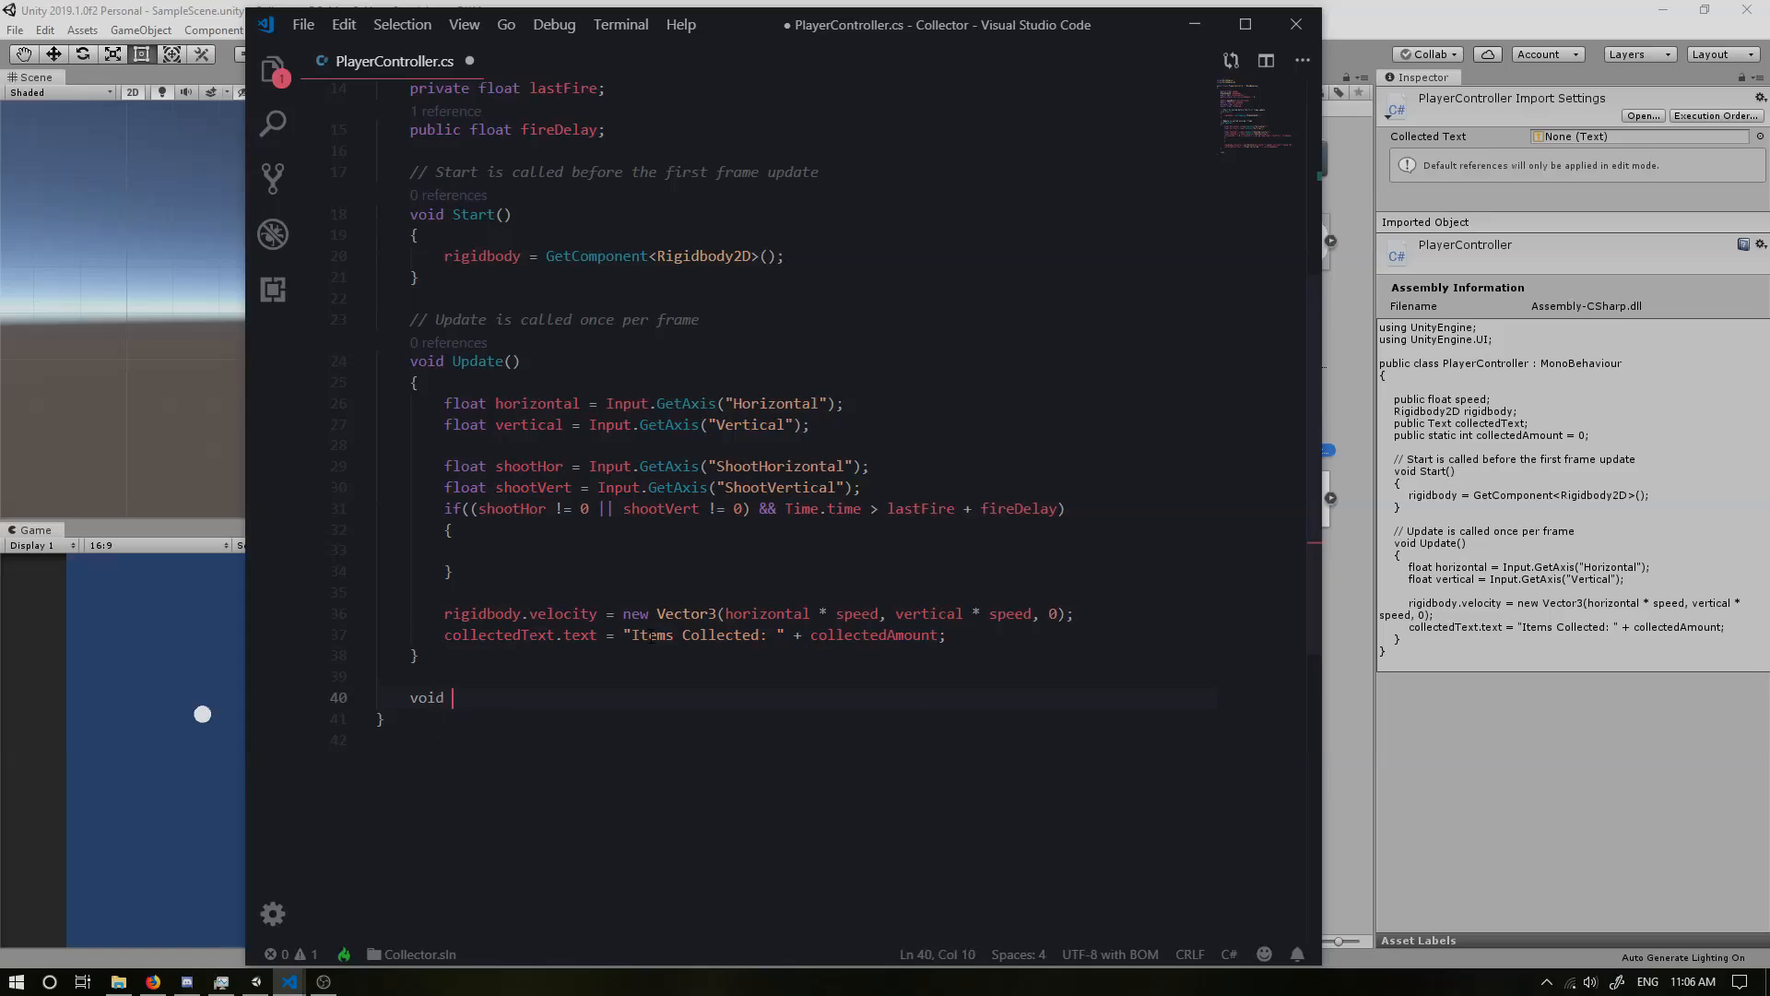
text(Shoot)
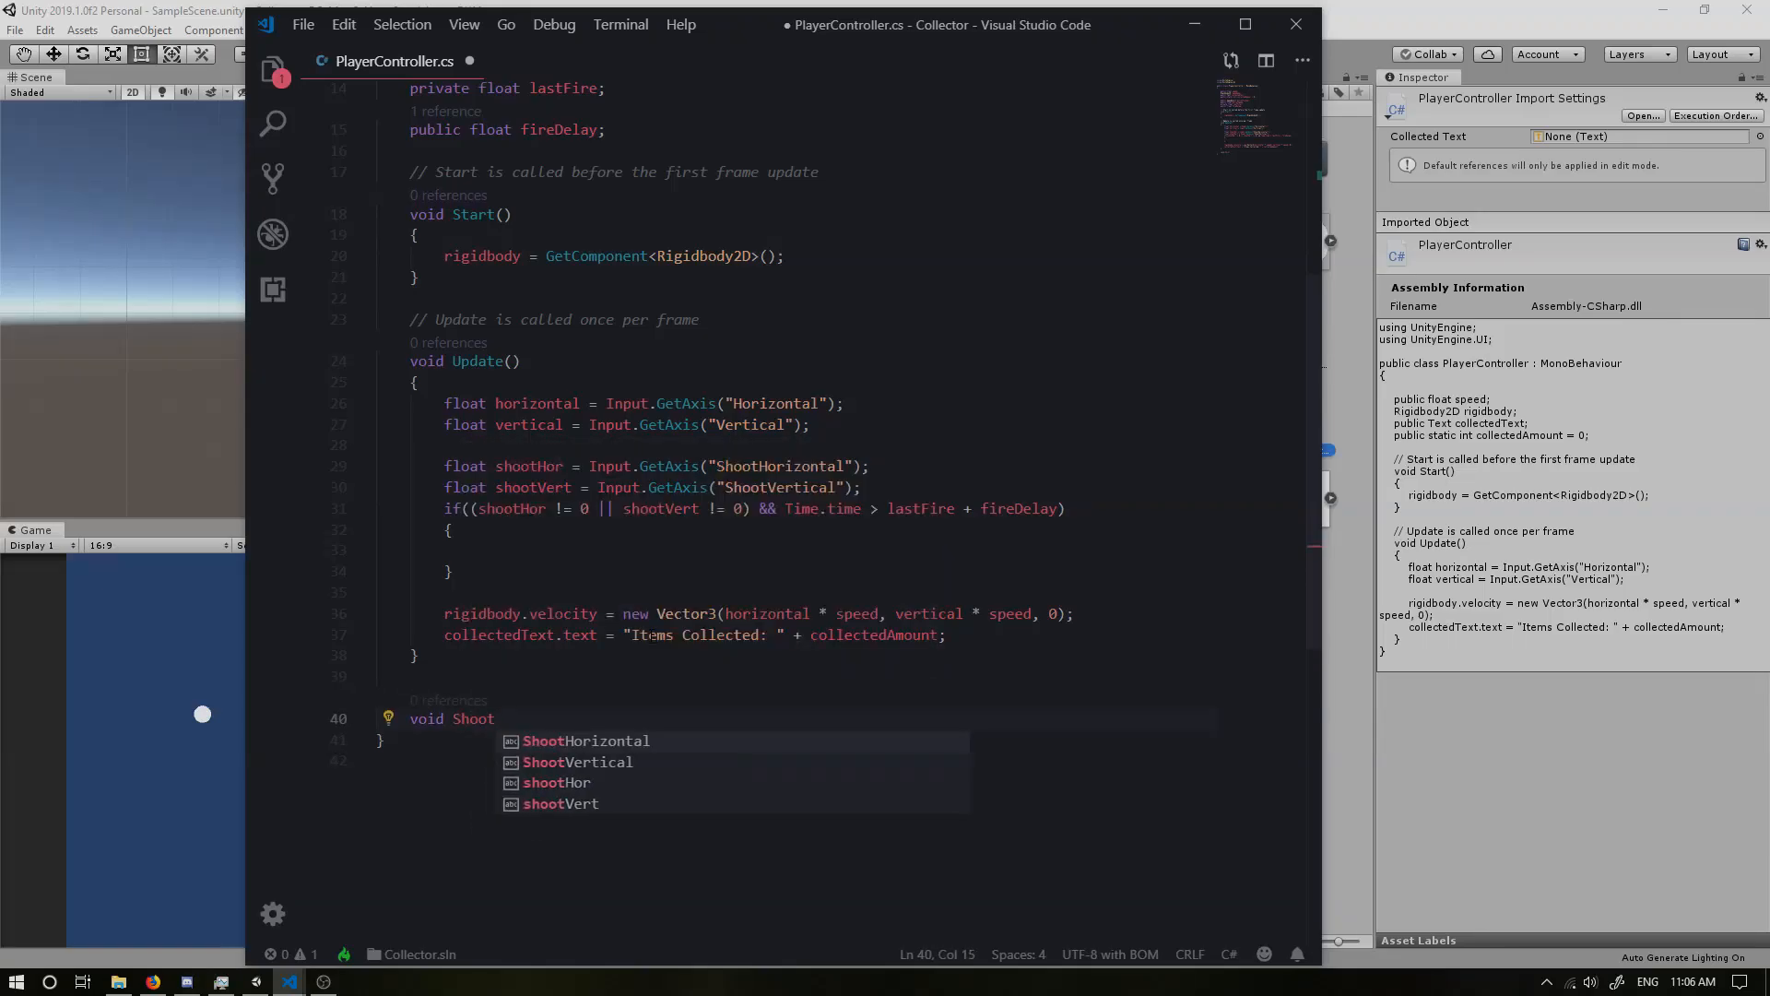
text((f)
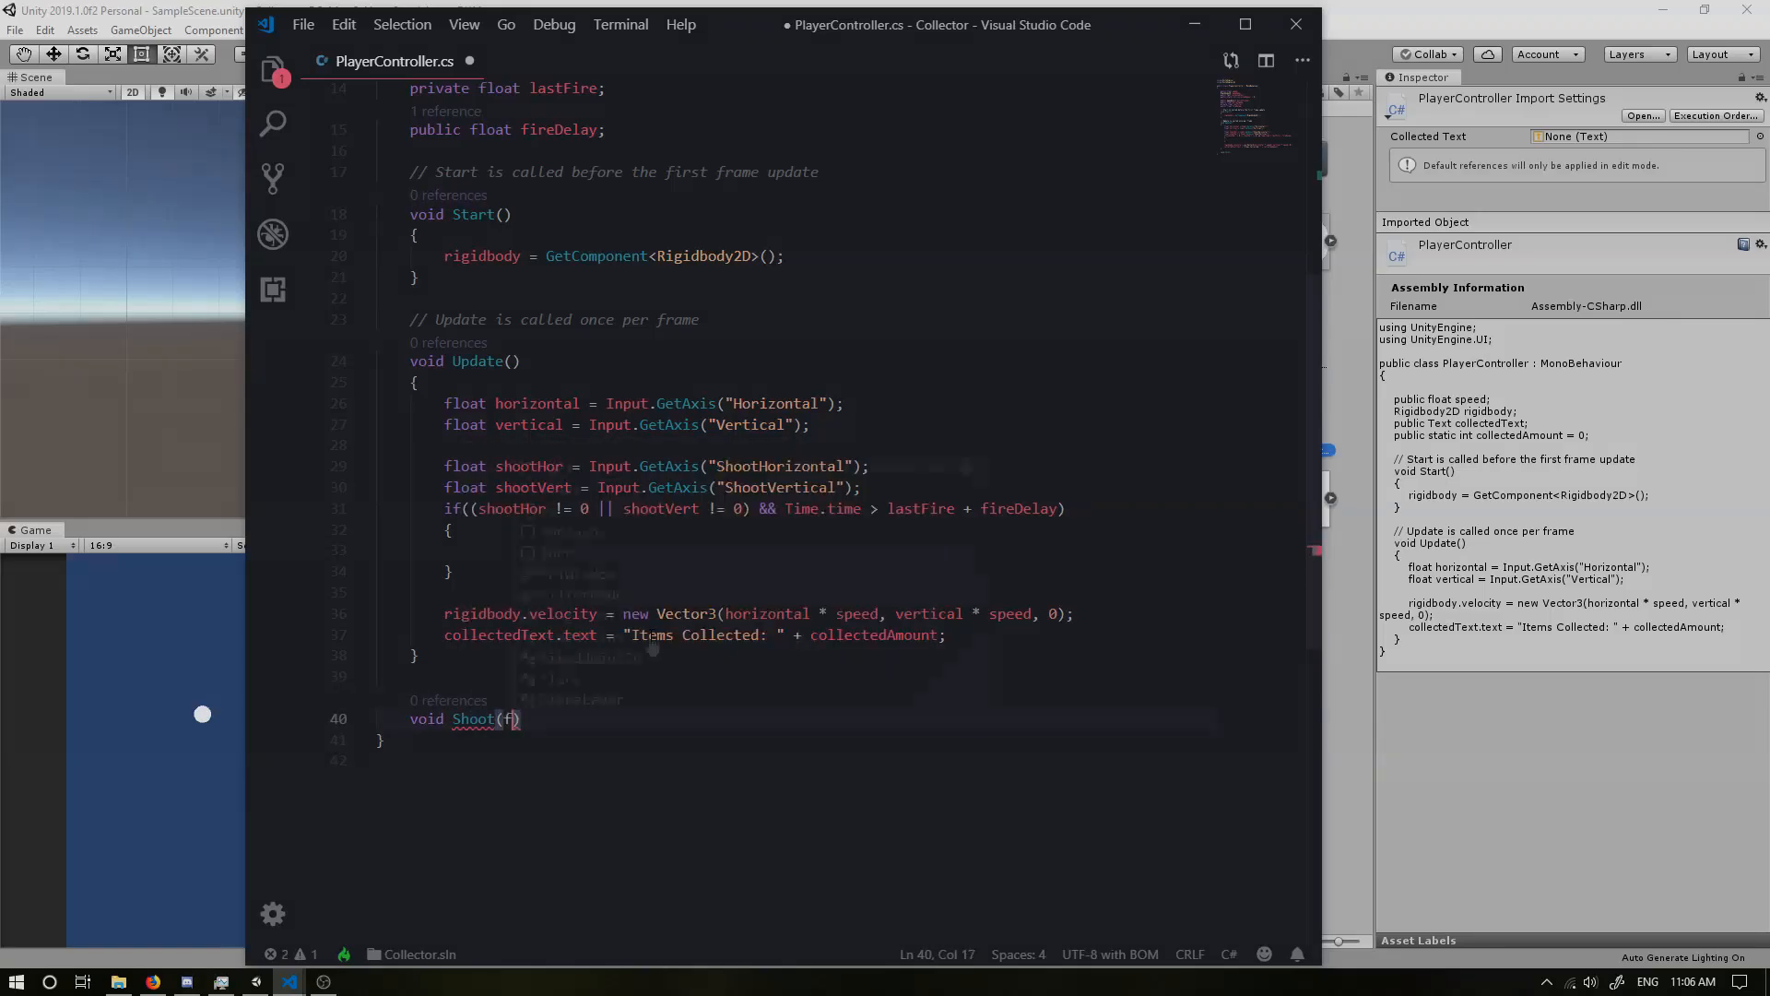
text(loat x,)
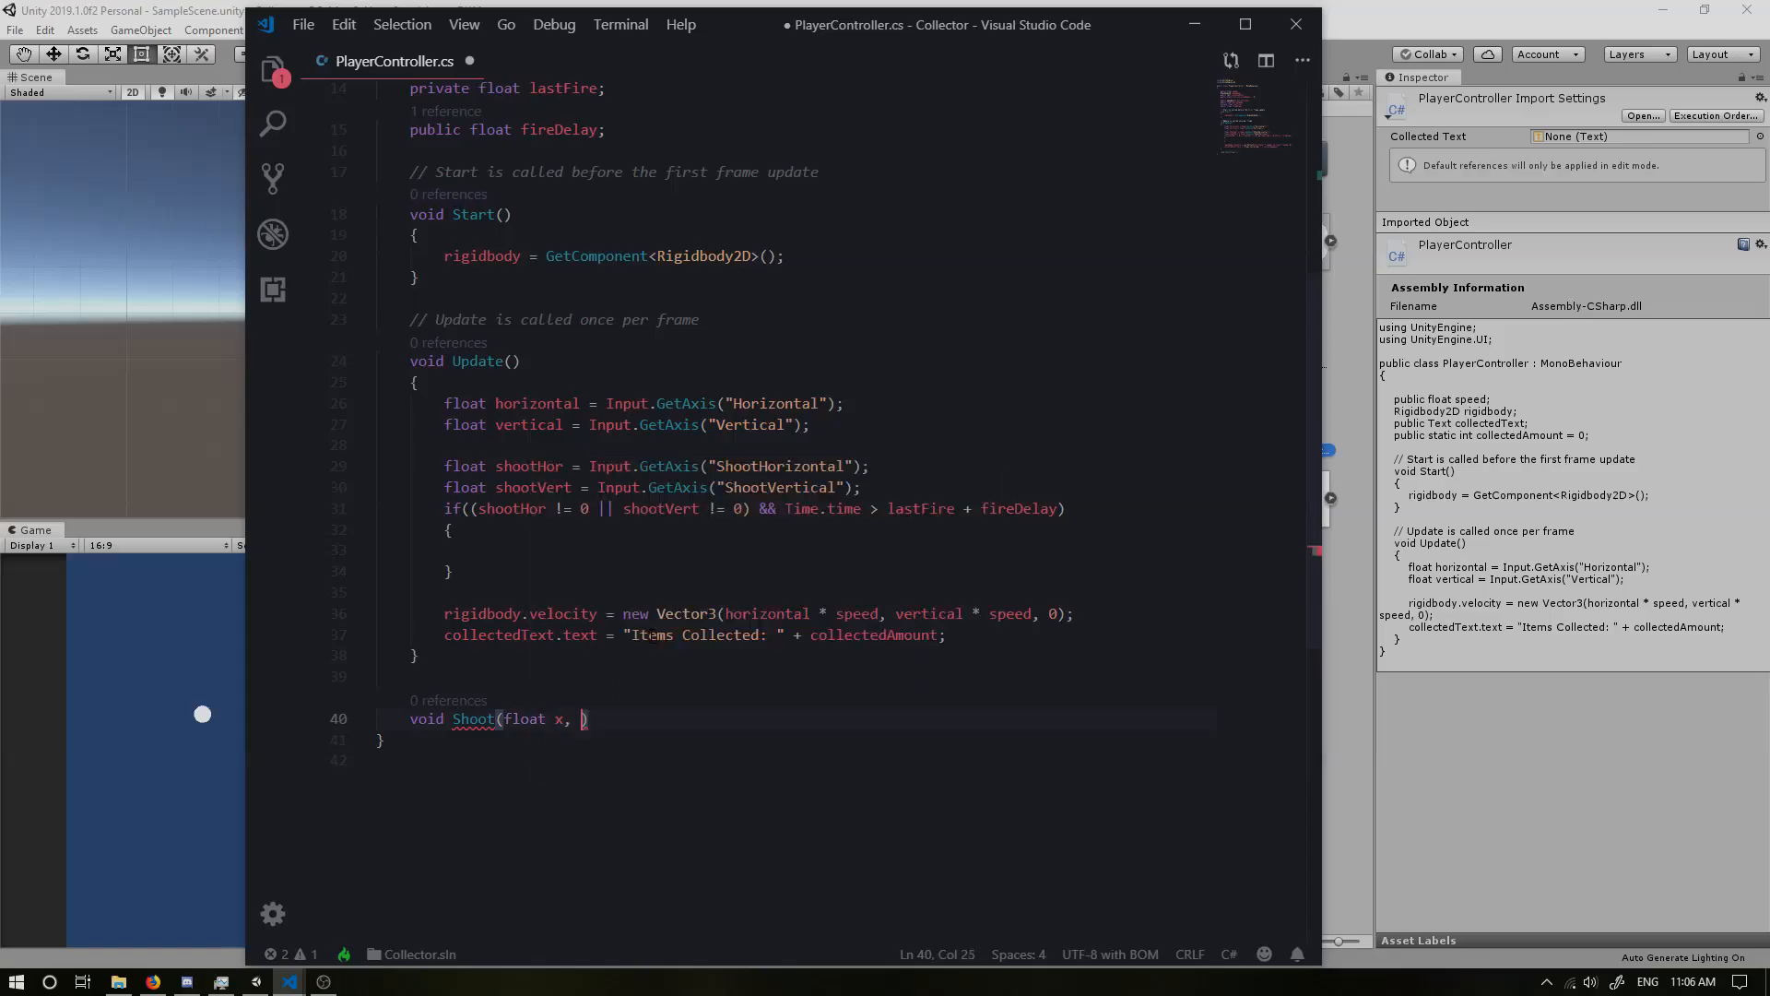
text(float y)
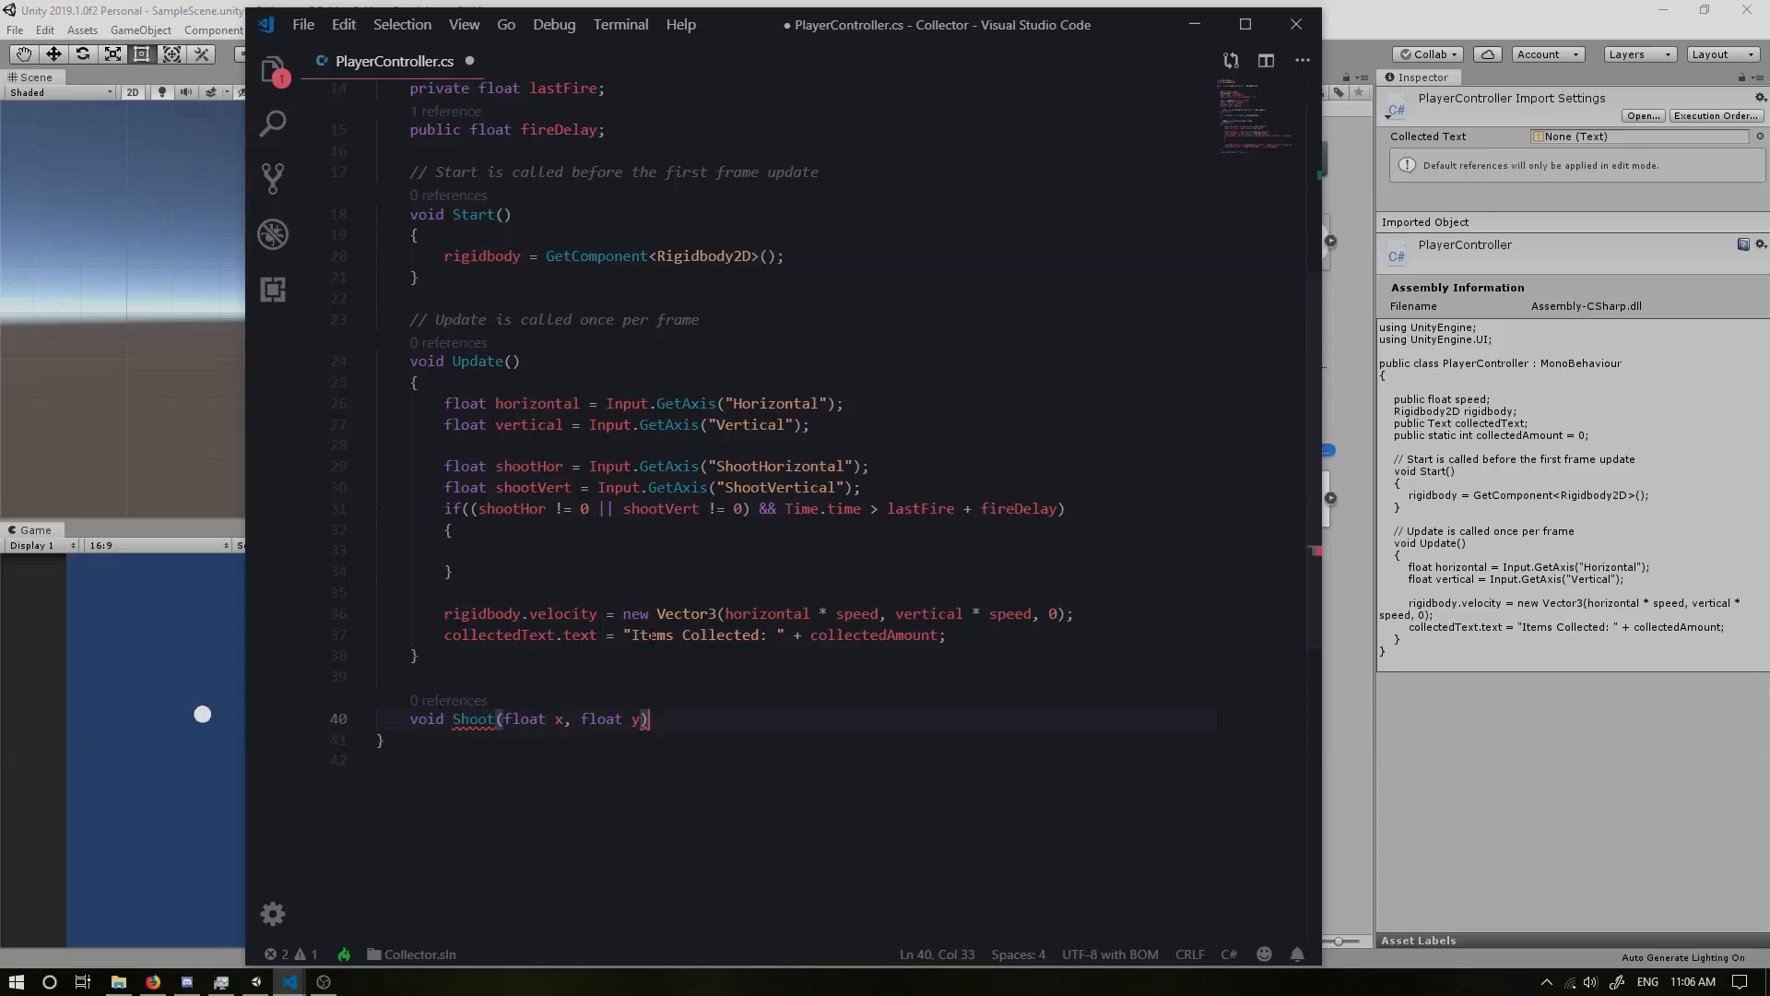
key(enter)
text({)
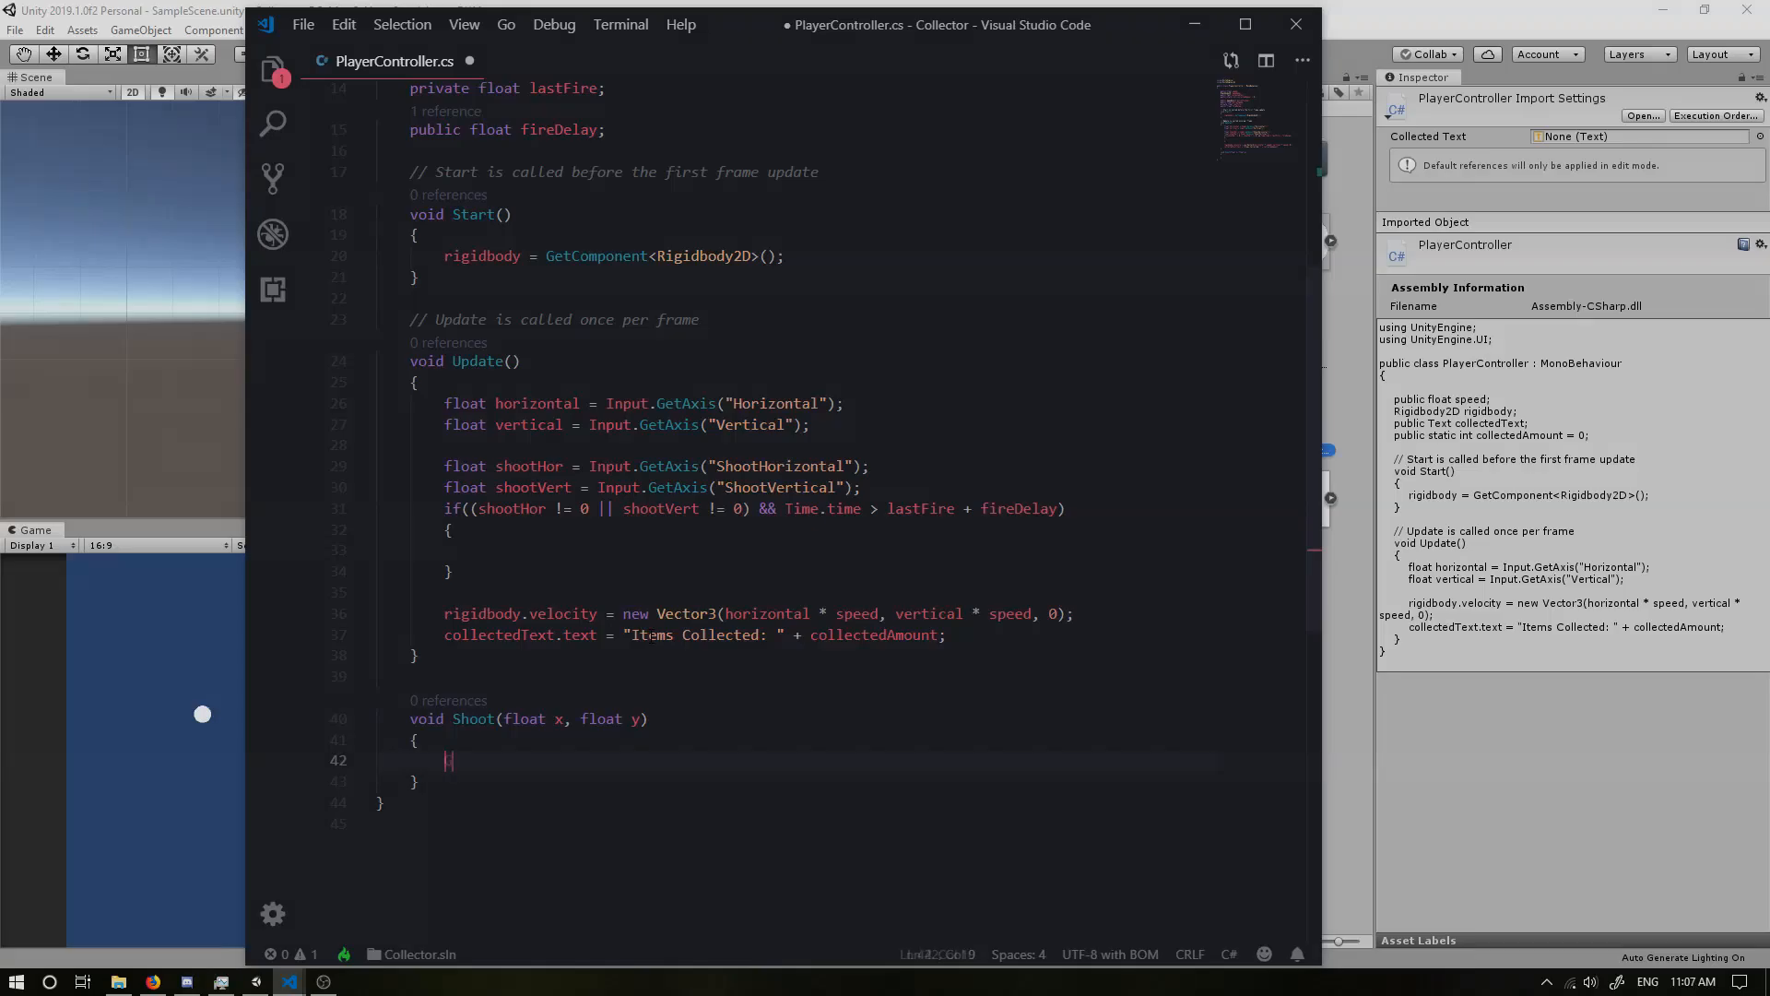
Step: Instantiate bulletPrefab at the player's position and rotation as GameObject bullet
text(GameObject)
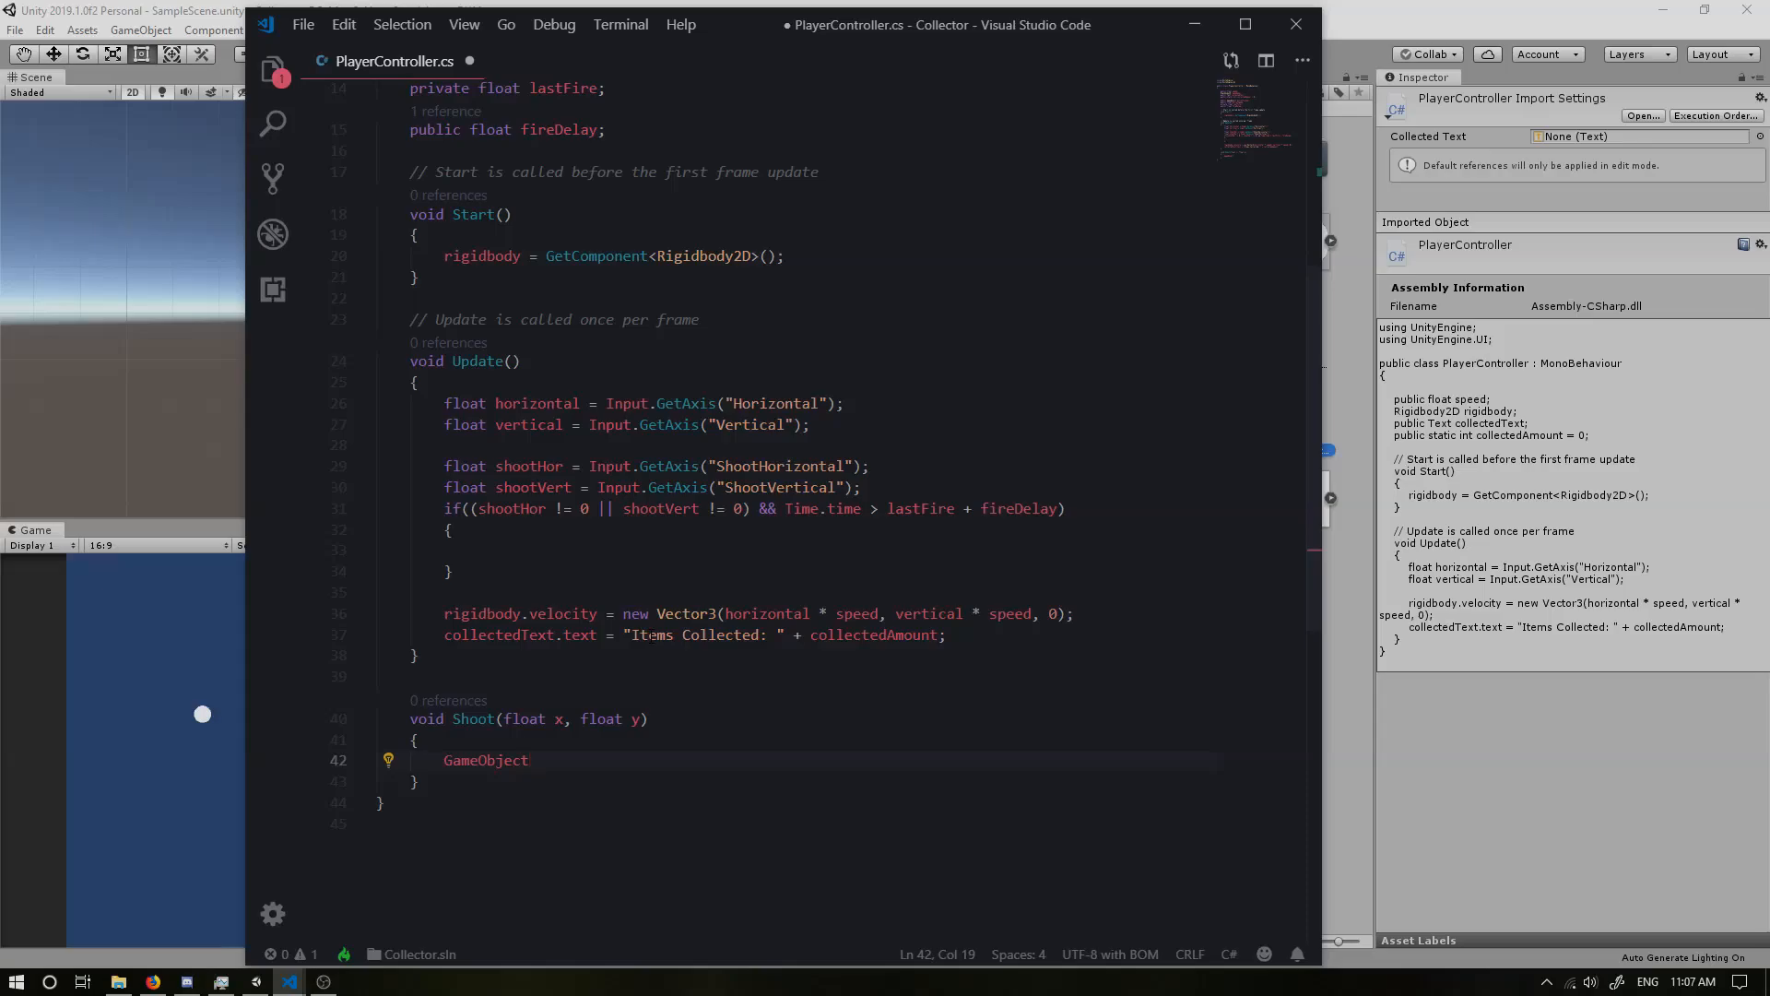
text(bullet =)
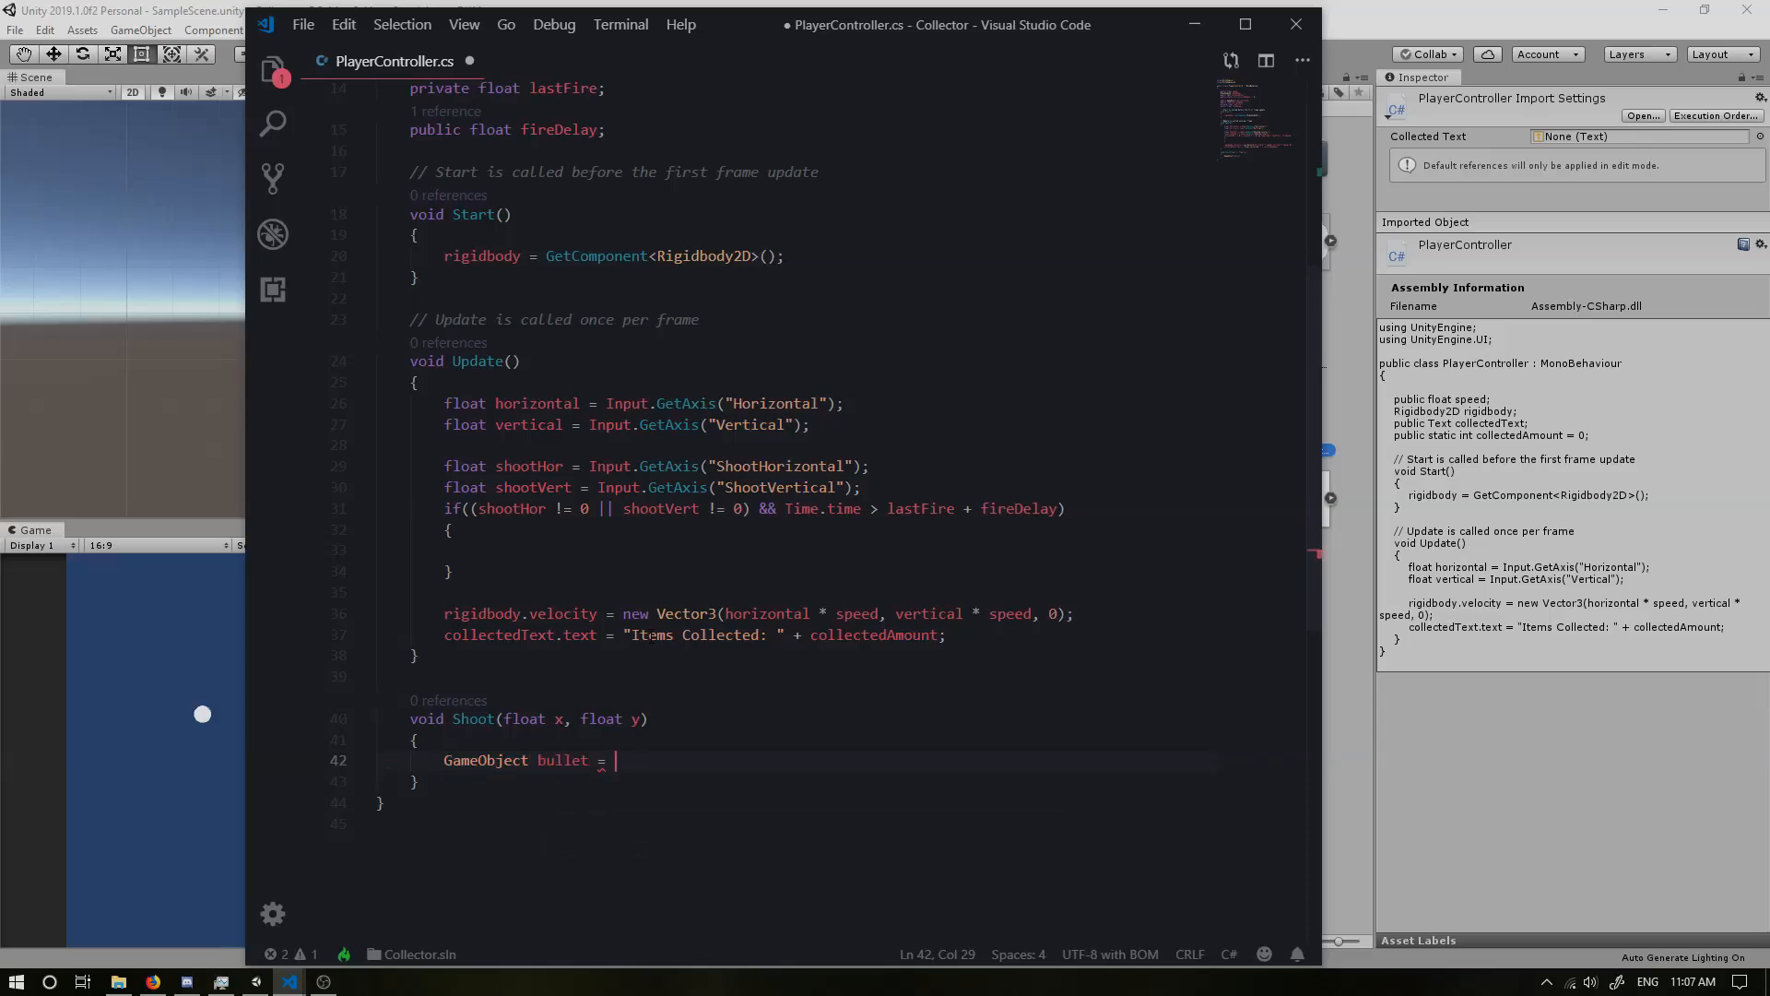
text(Instantiate)
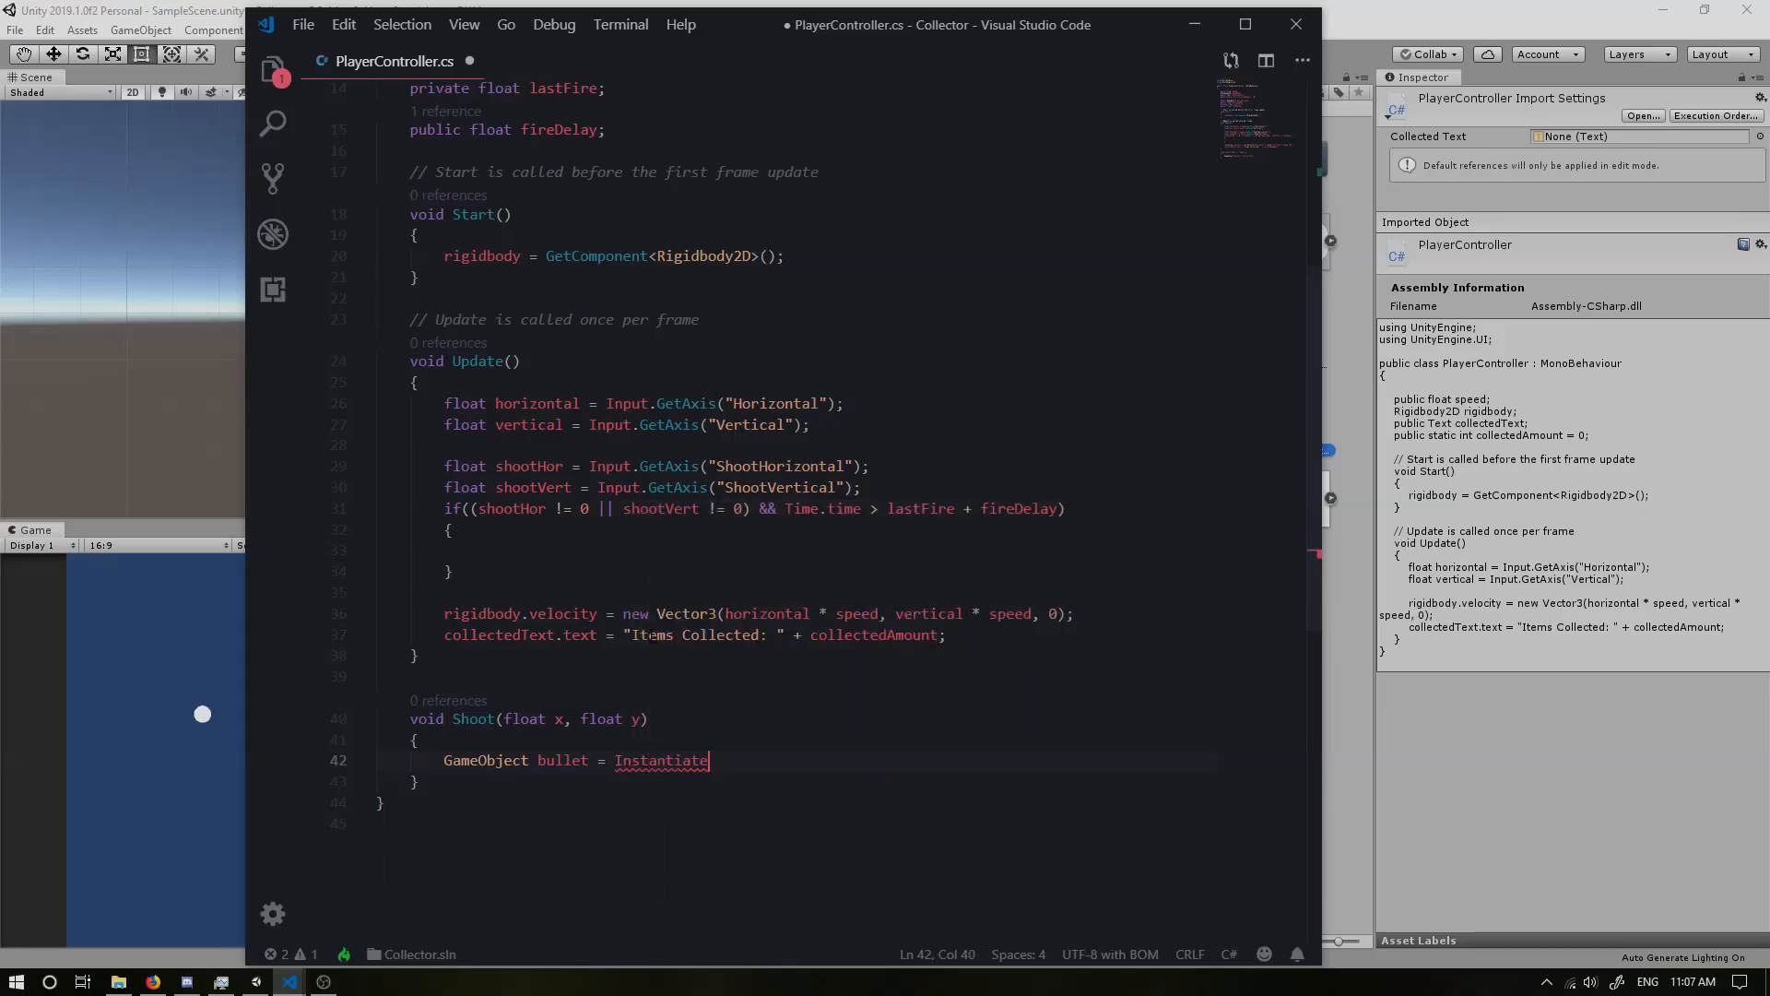
text((bulletPrefab, transform.position)
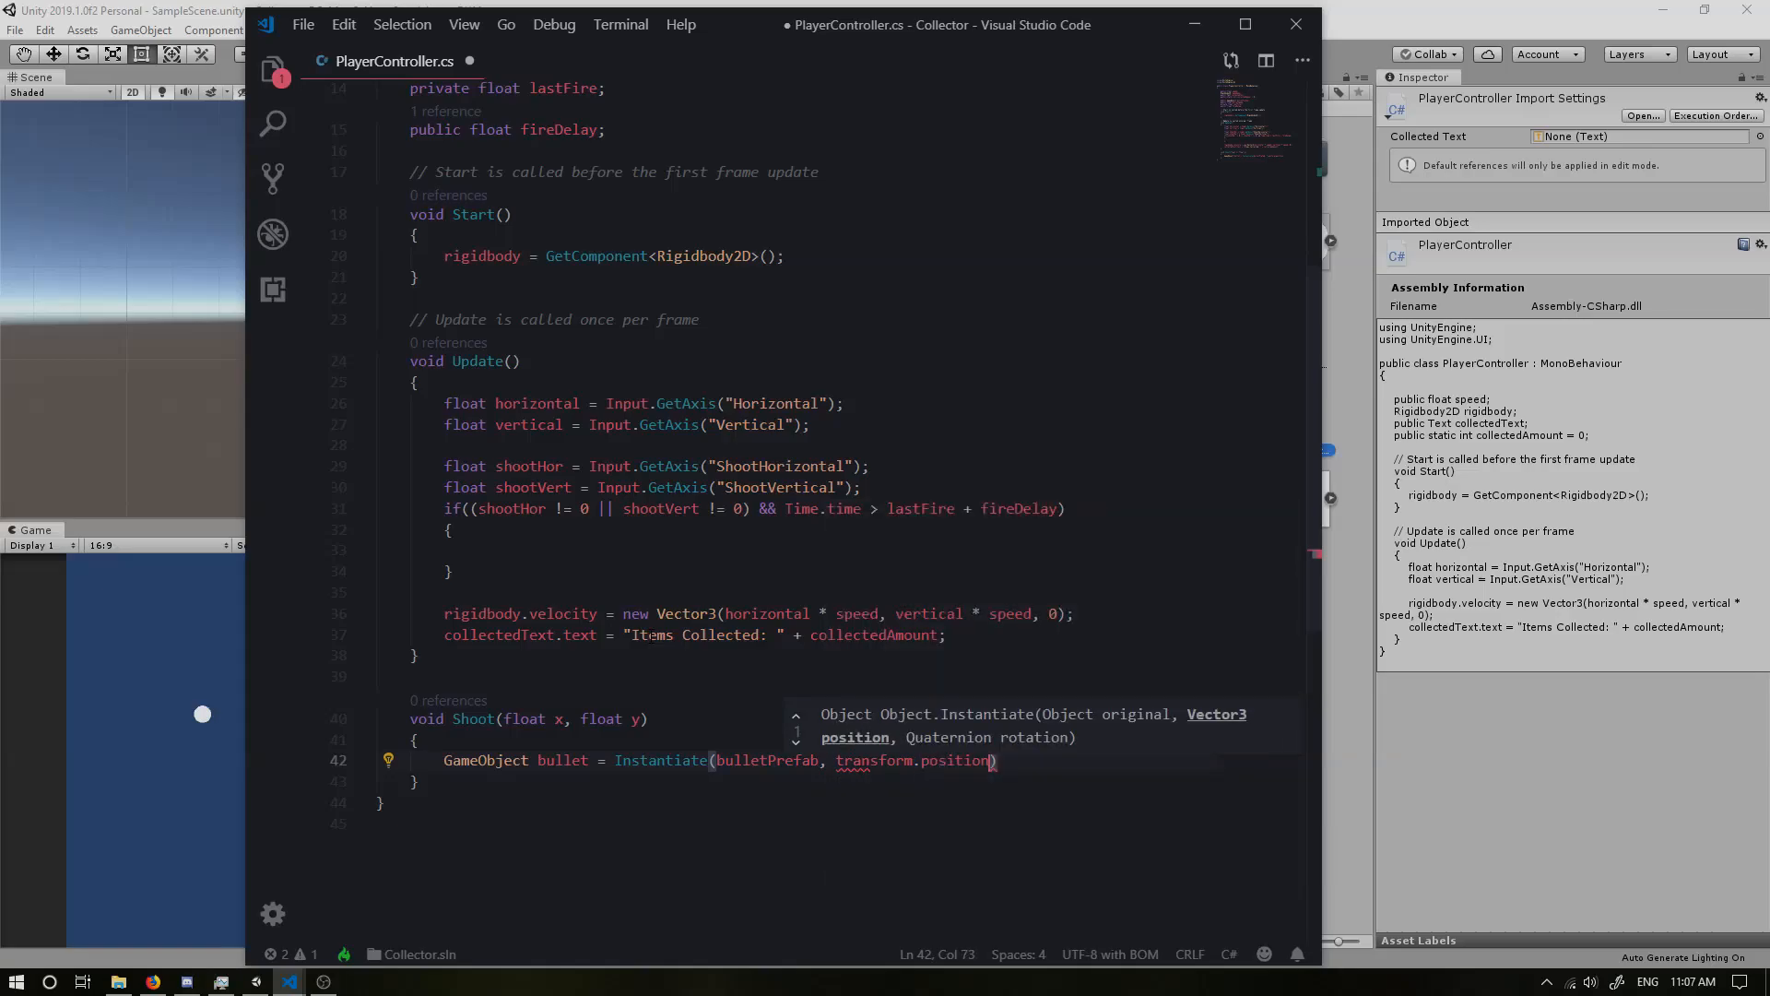
text(transform.rotation)
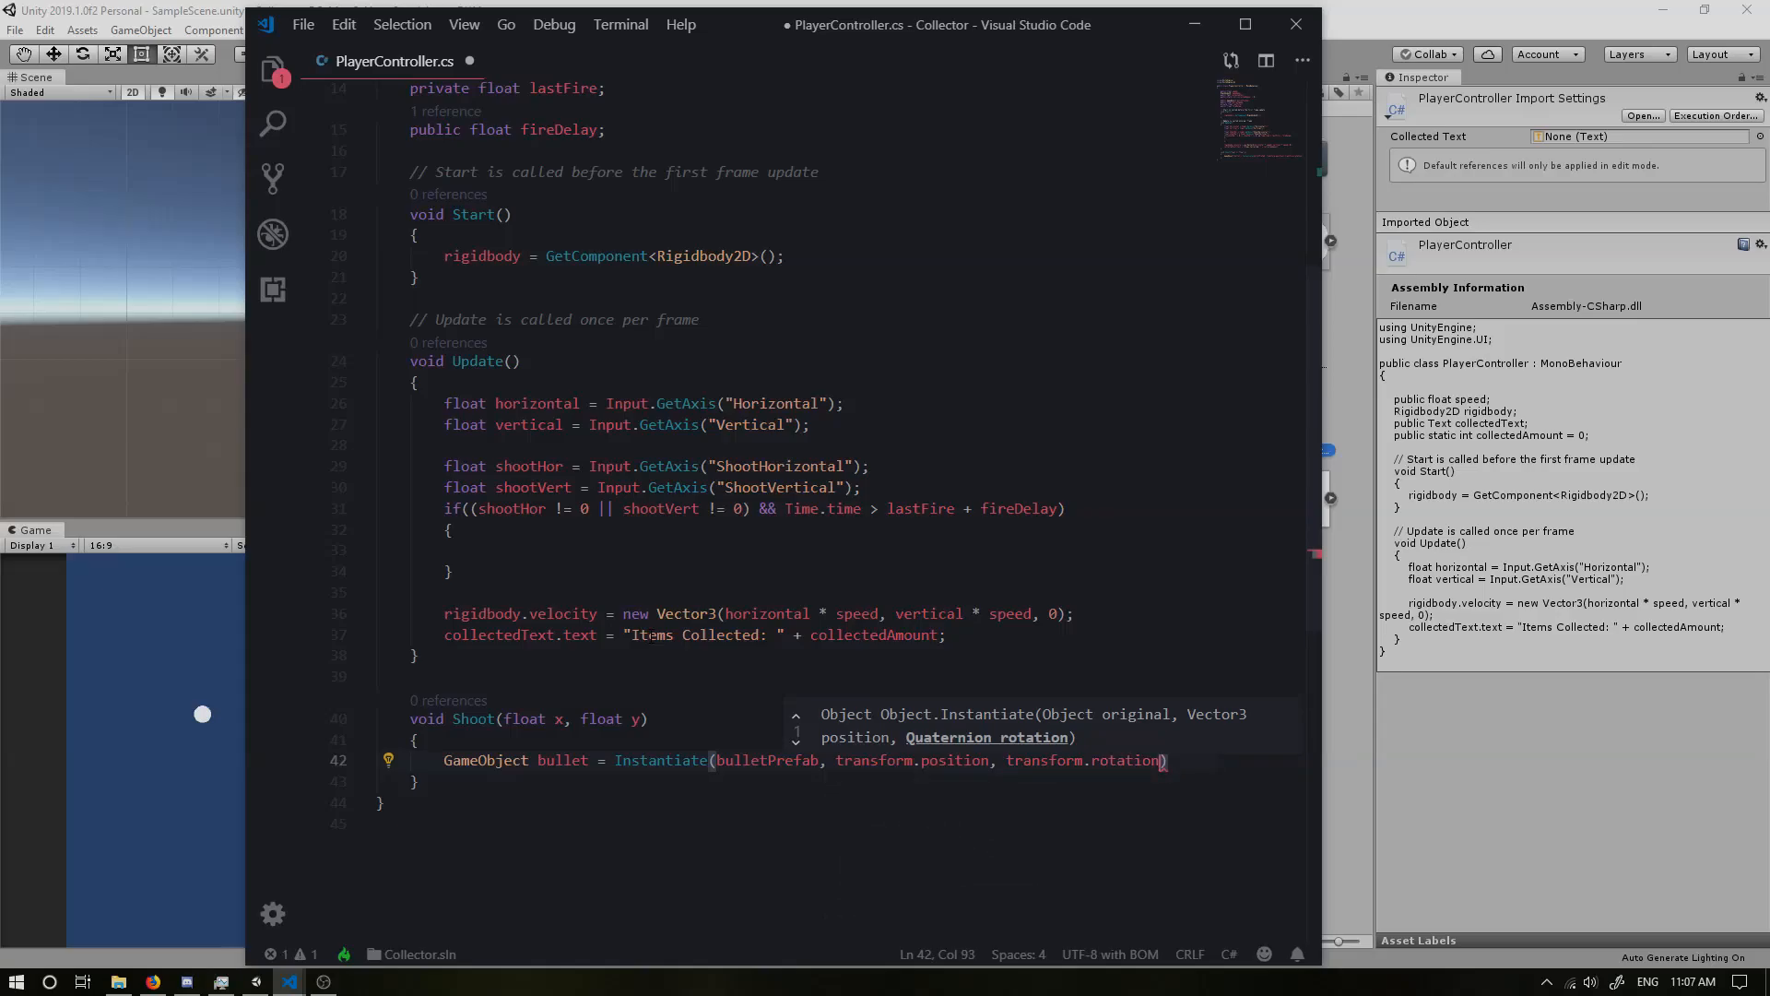
text(as GameObject)
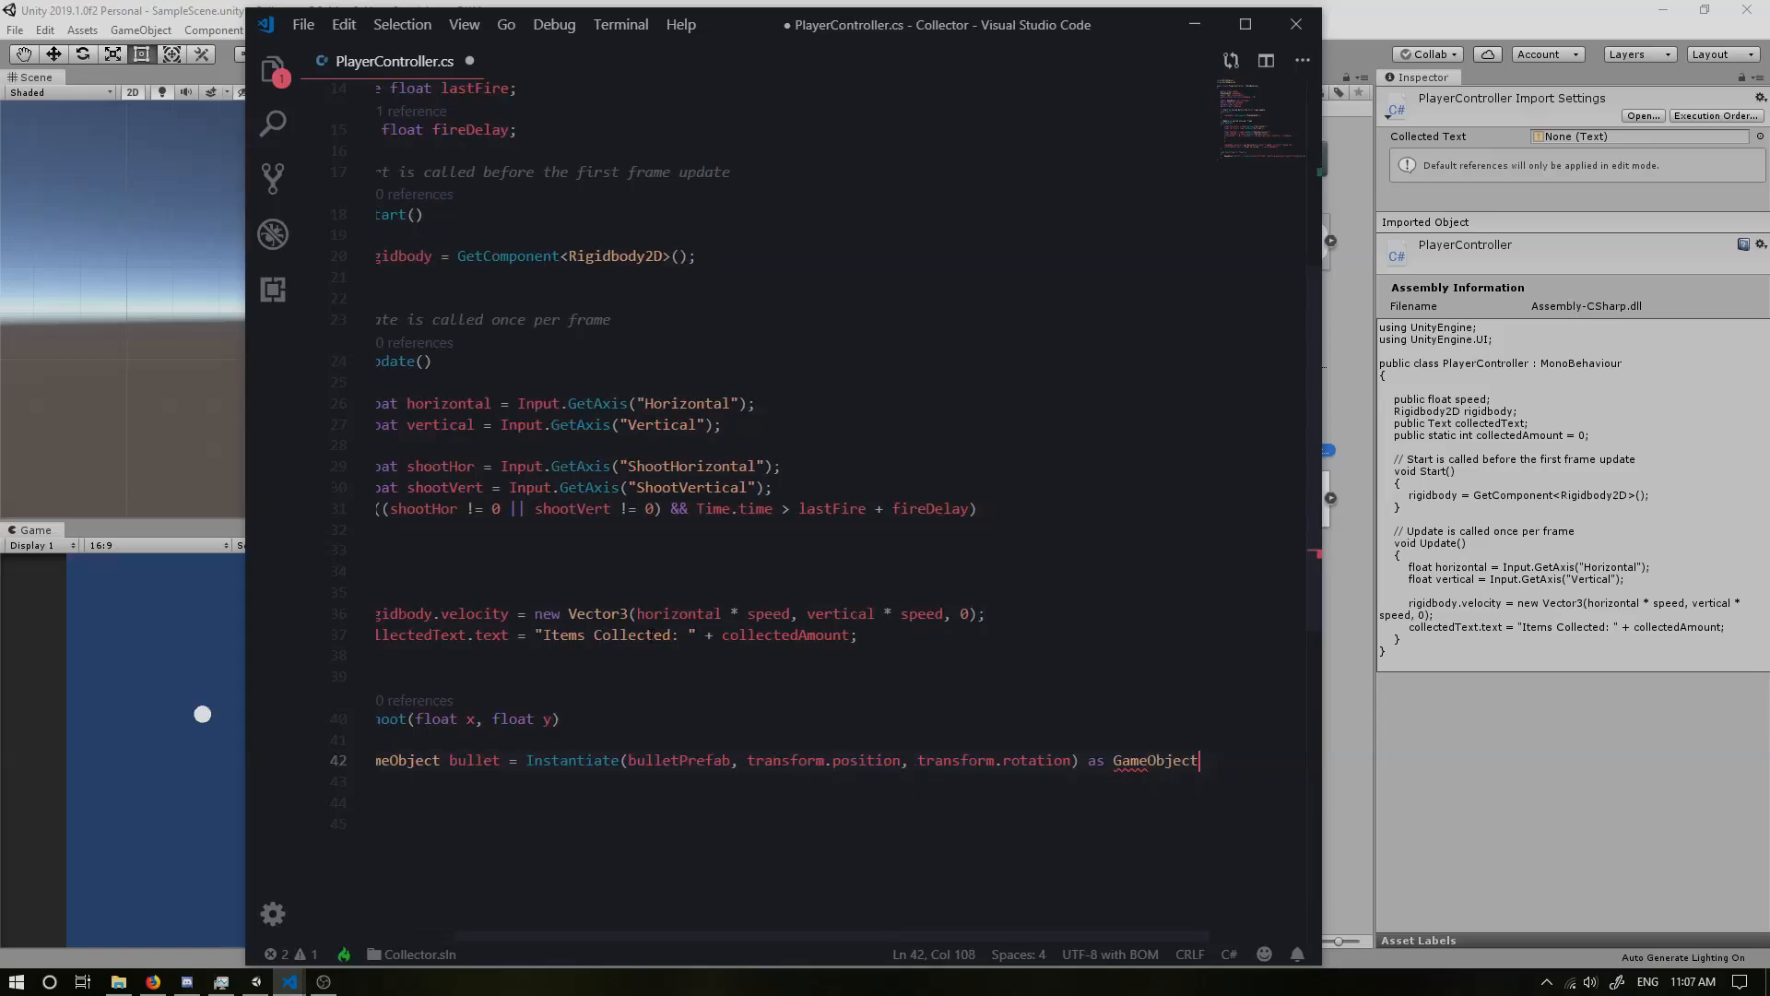
text(;)
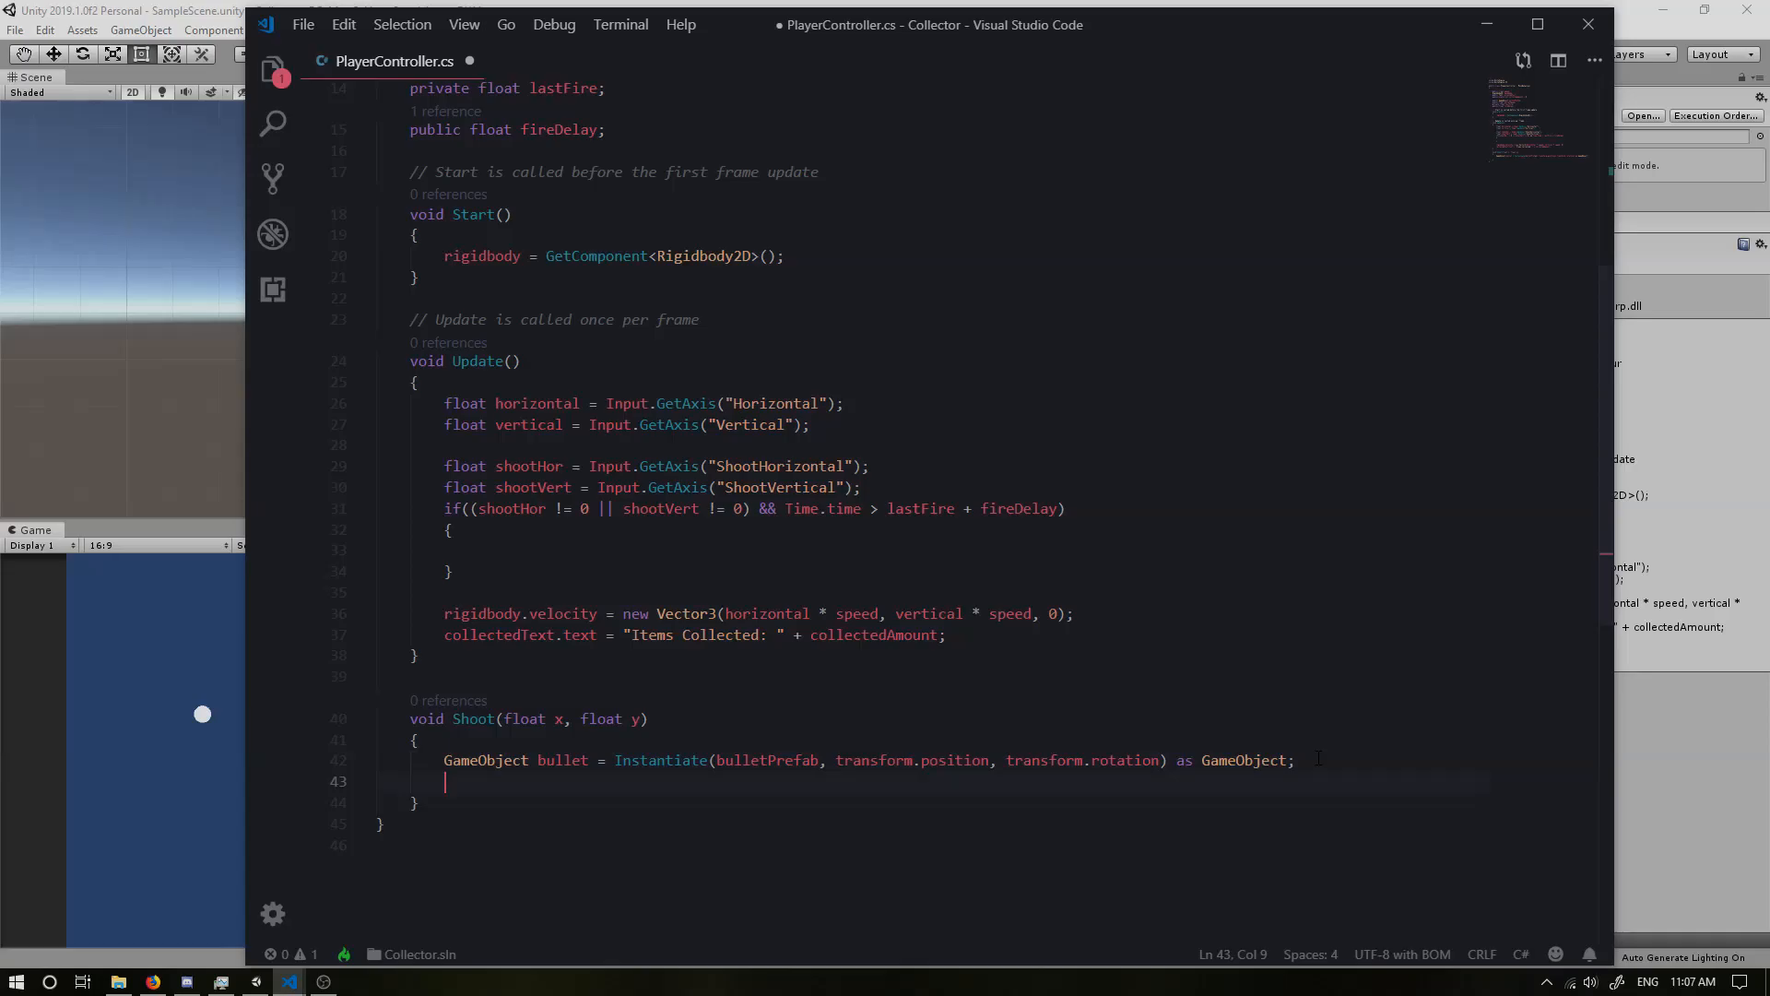
Step: Add bullet.AddComponent<Rigidbody2D>().gravityScale = 0; inside Shoot
text(bullet)
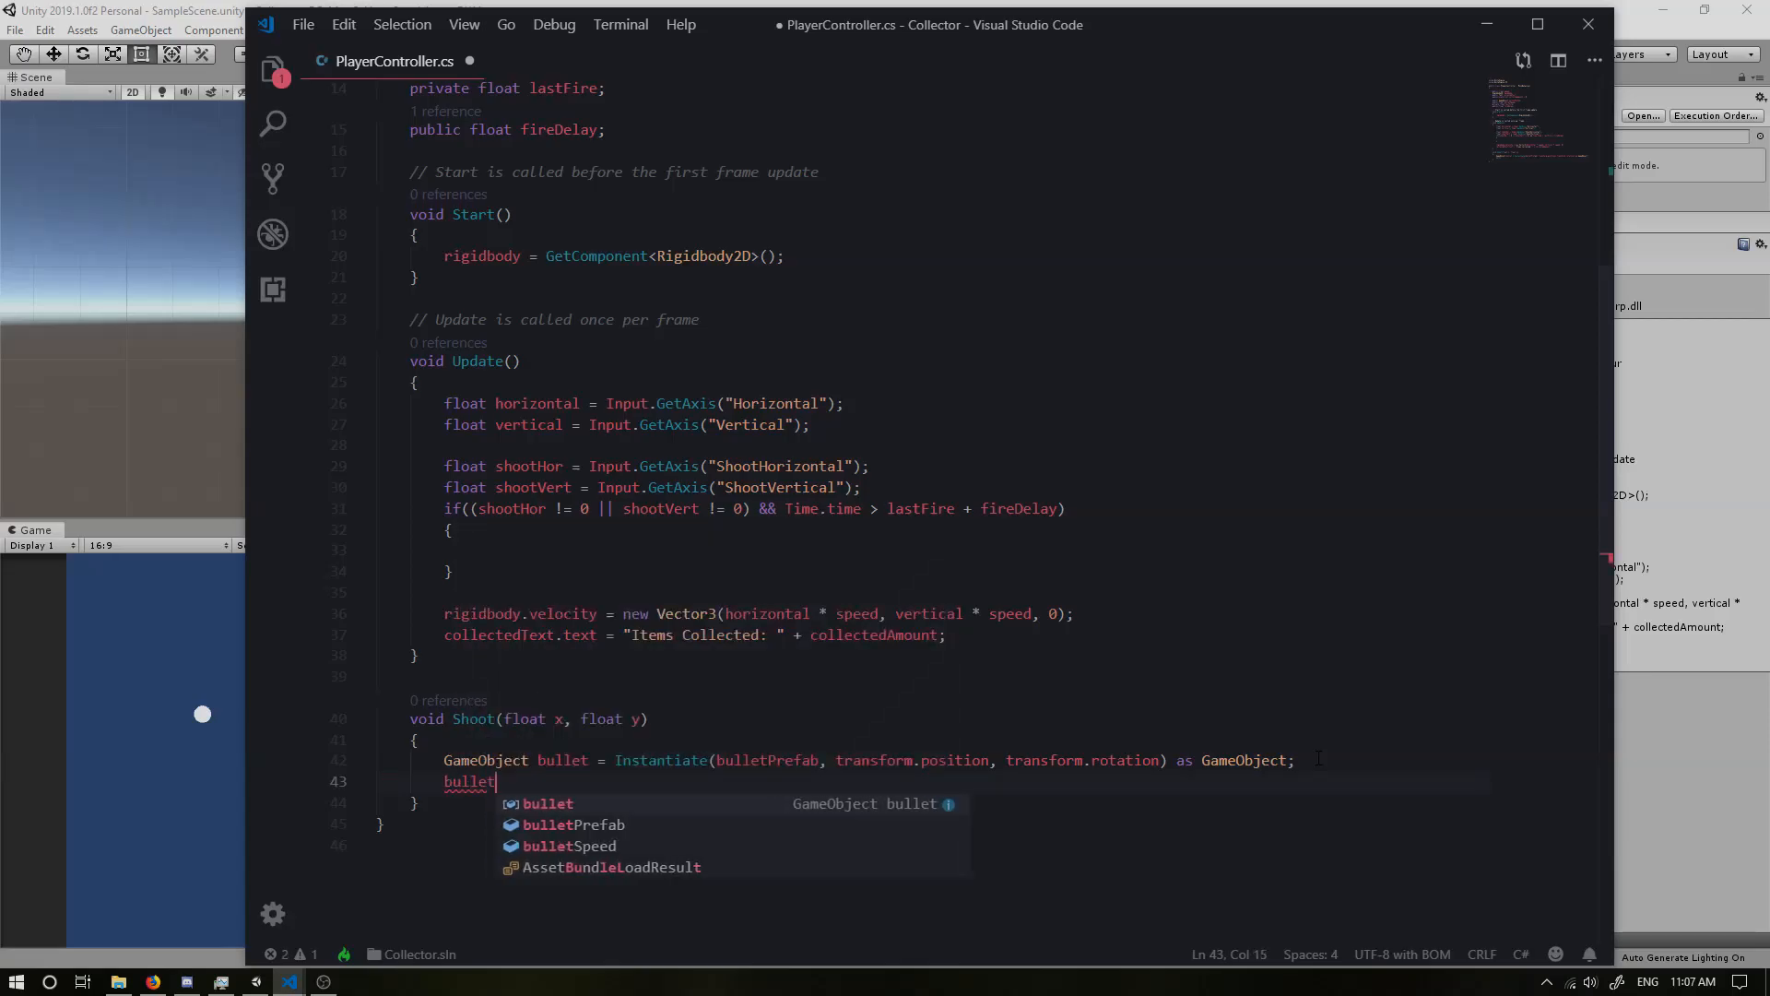
text(.AddComponent<)
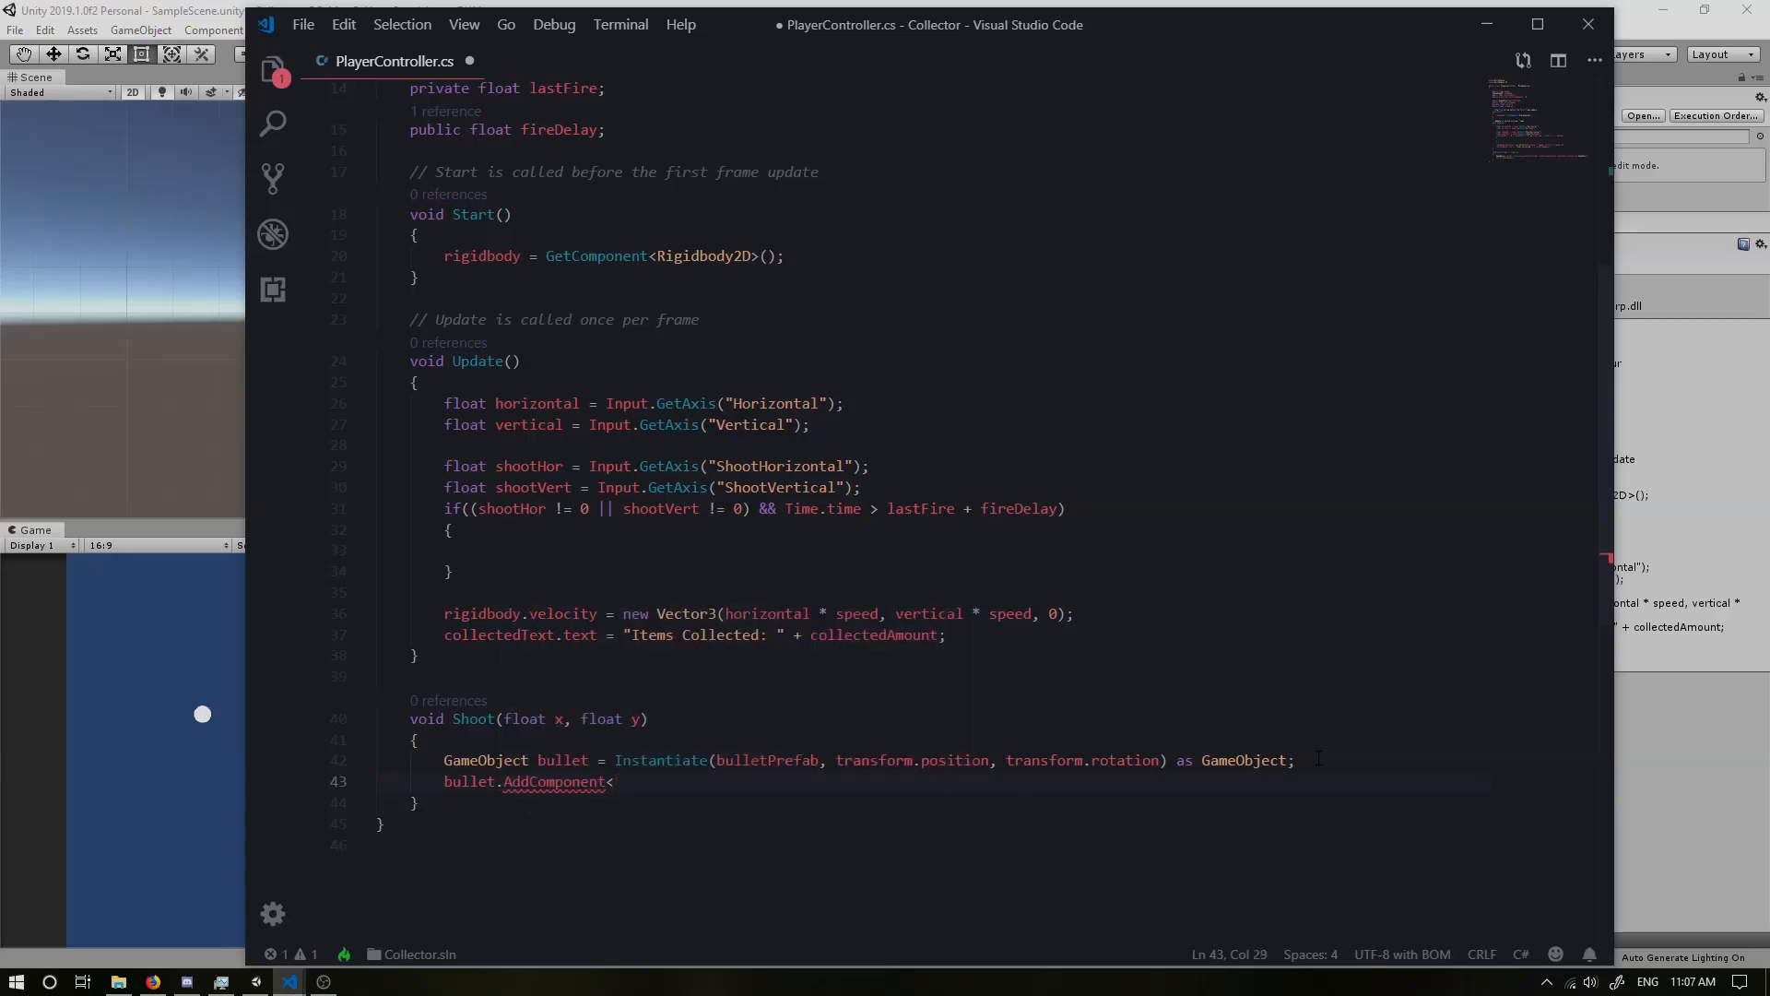
text(Rigidbody2D>)
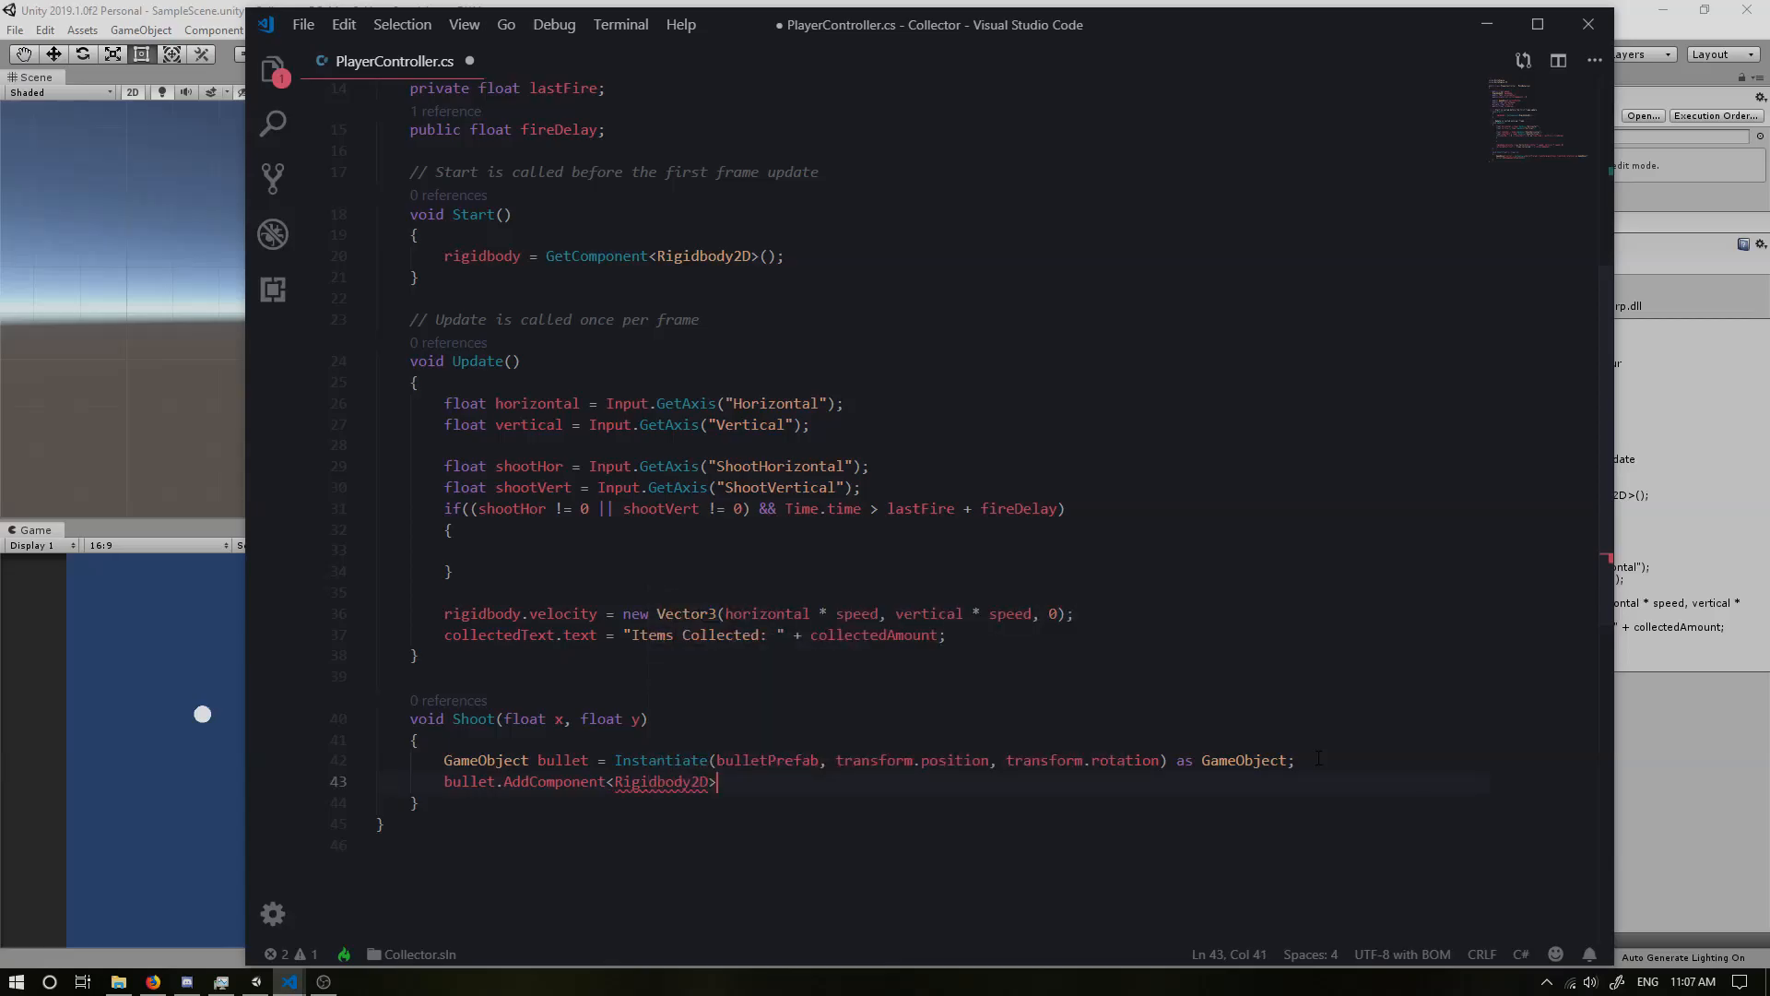
text(())
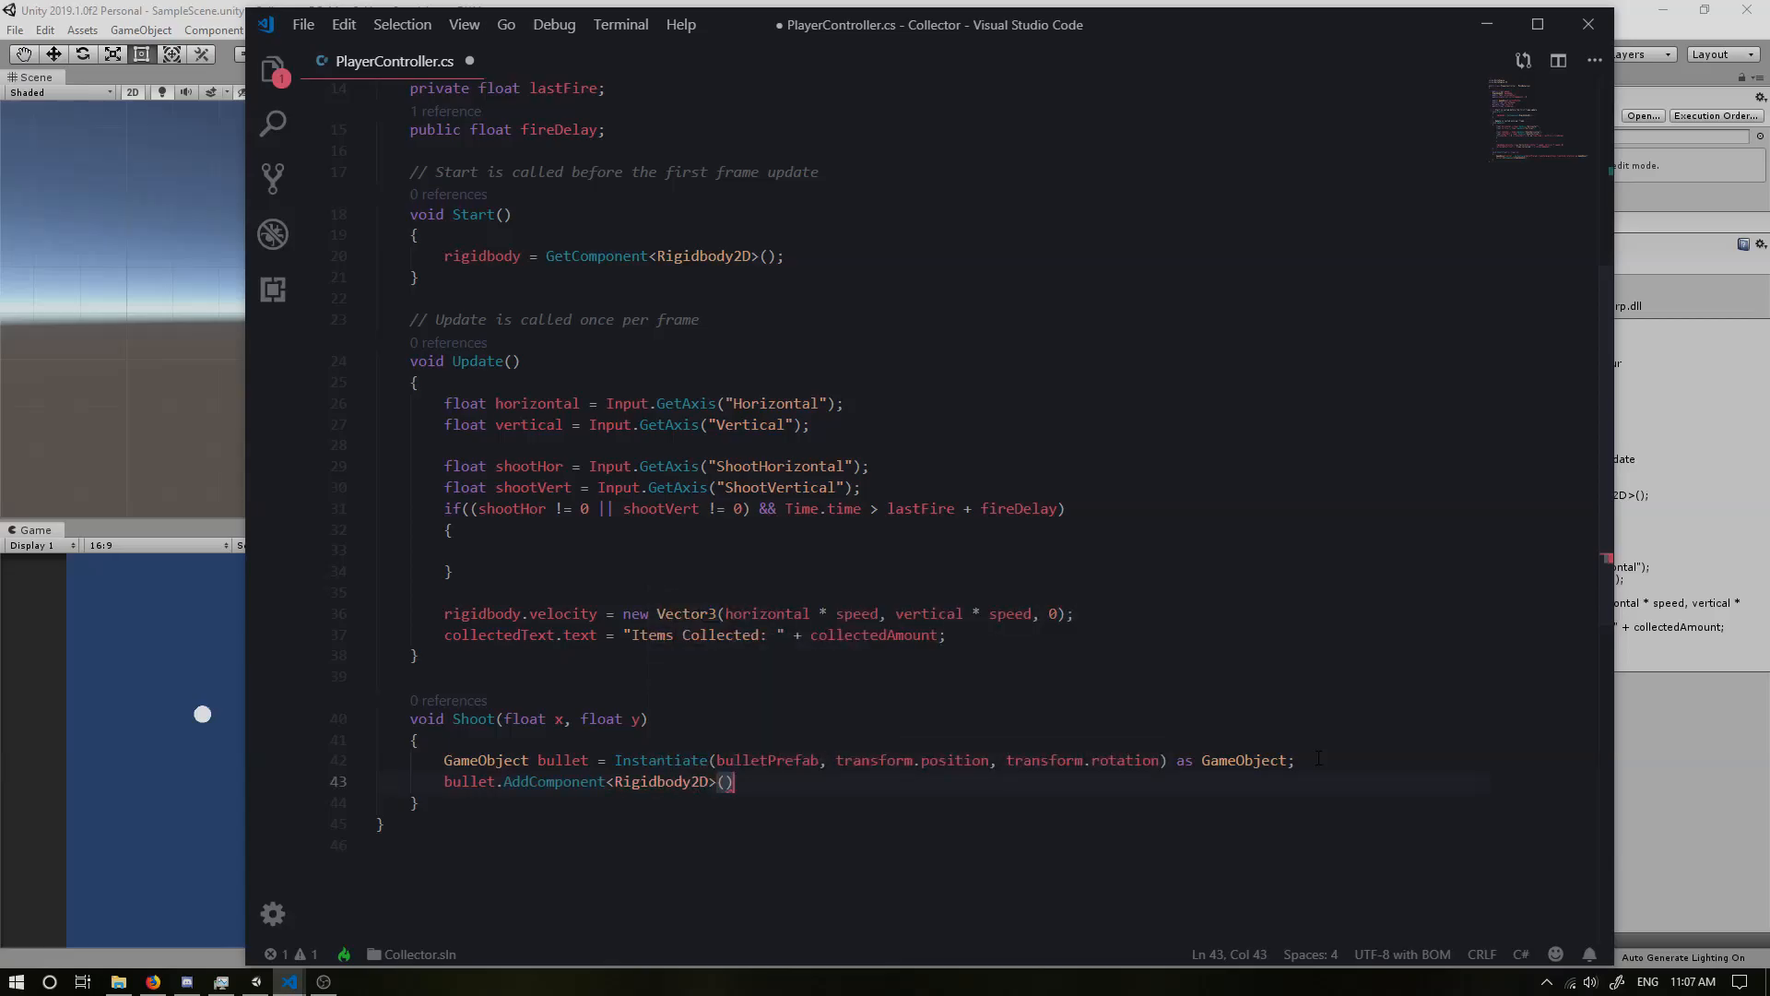
text(.gravityScale)
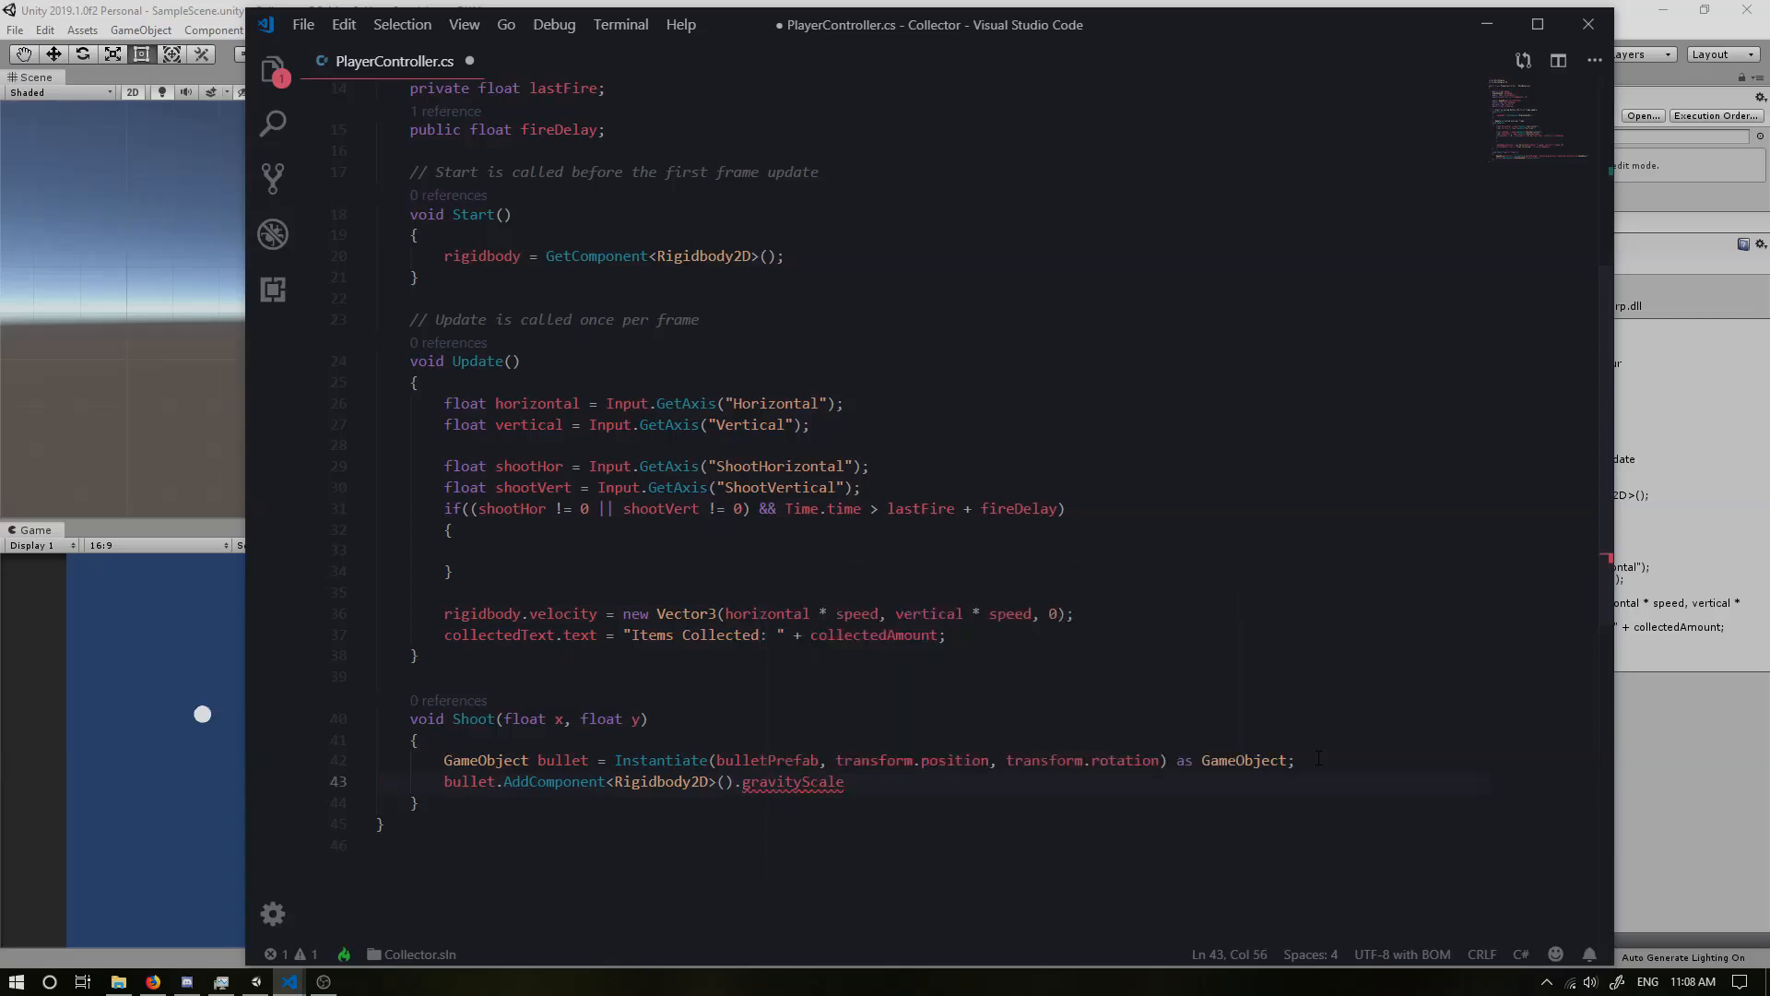
text(= 0)
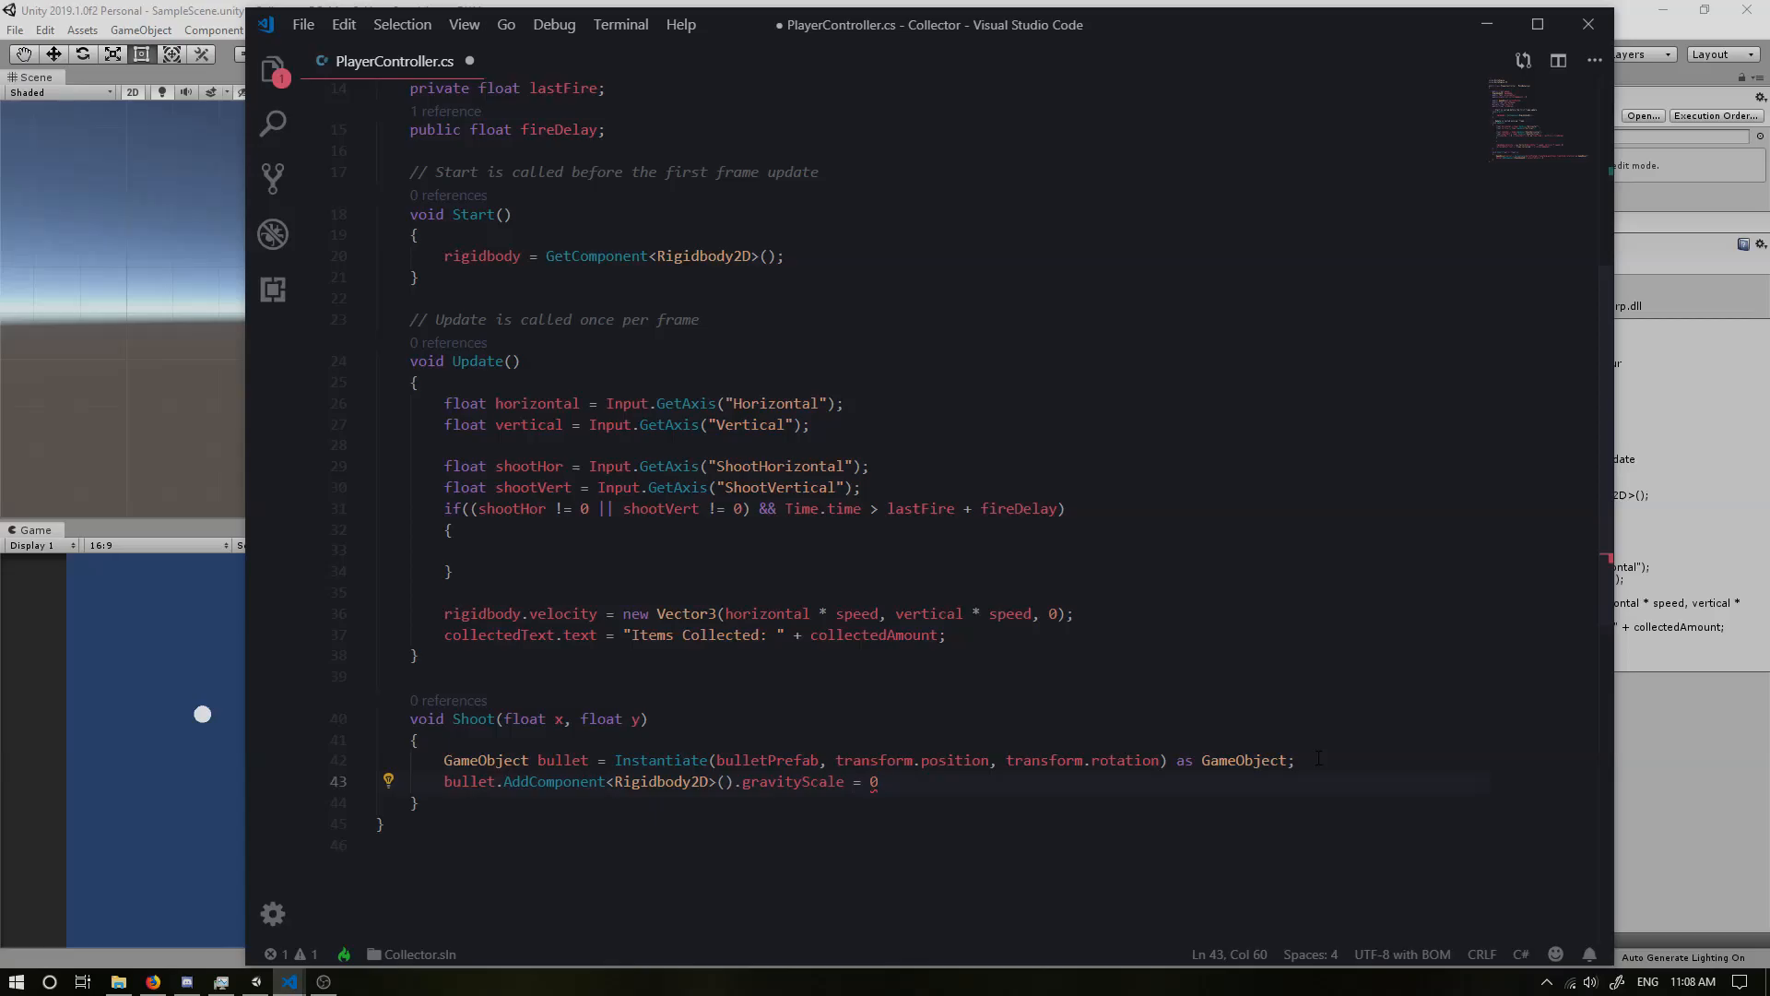
text(;)
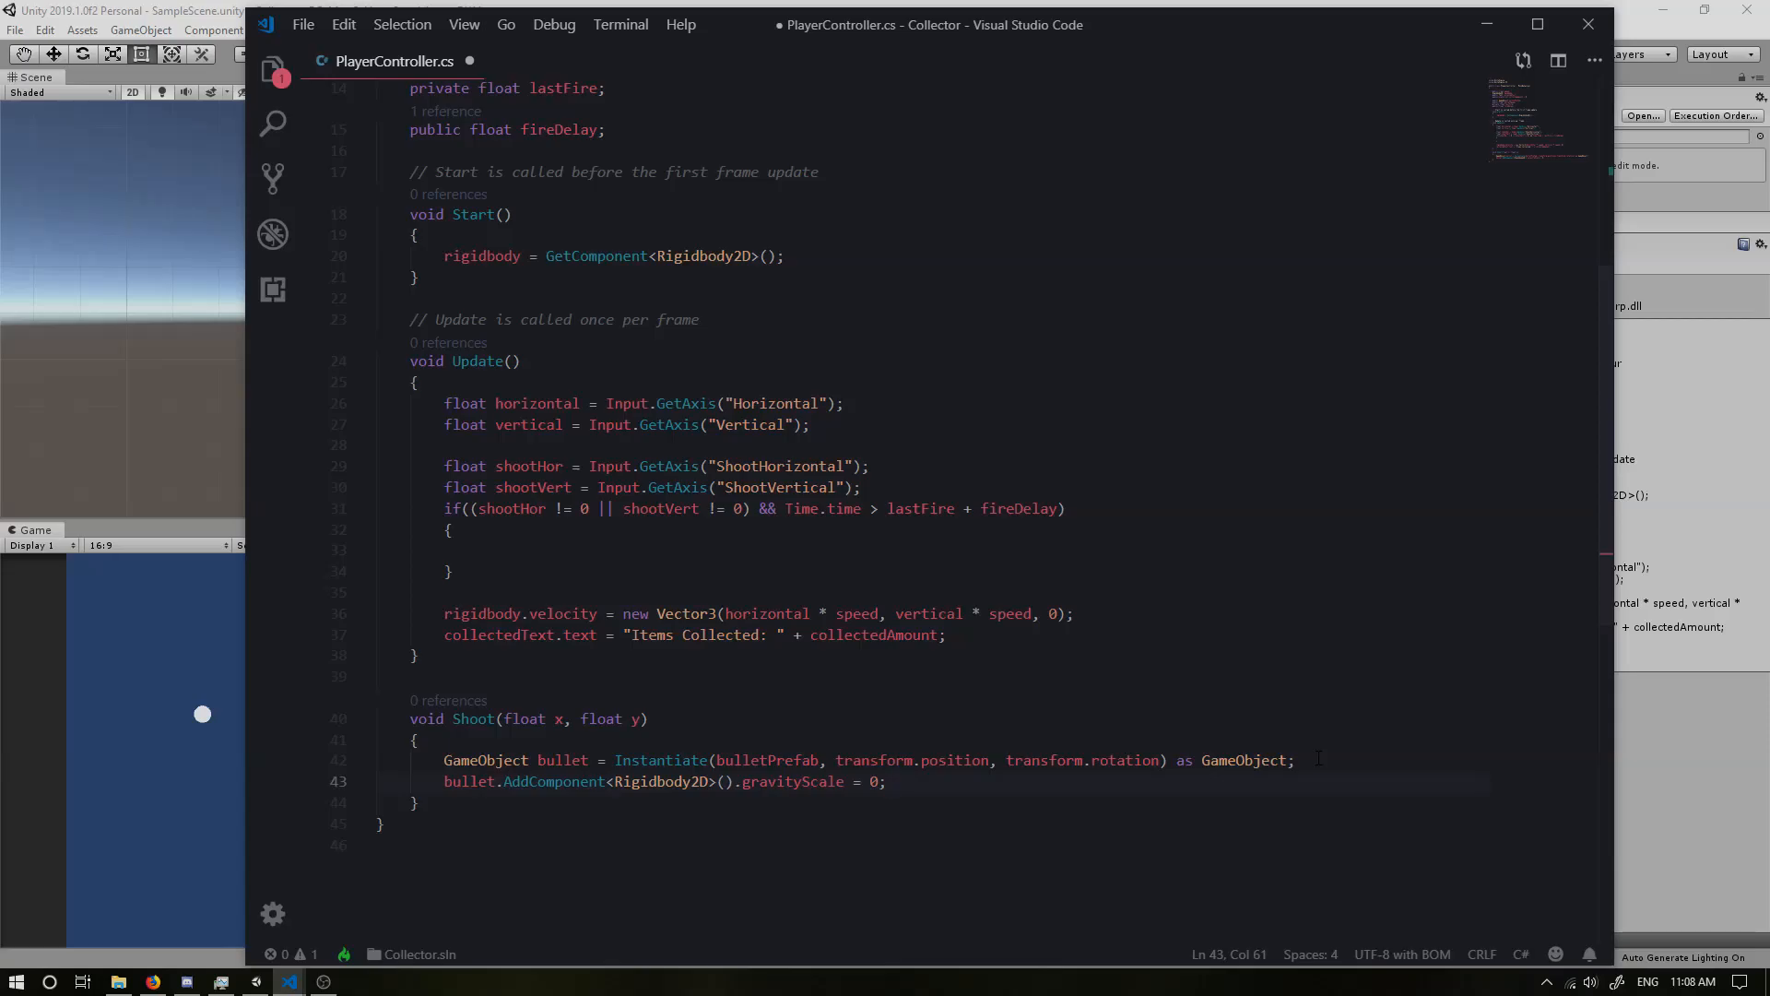
key(Enter)
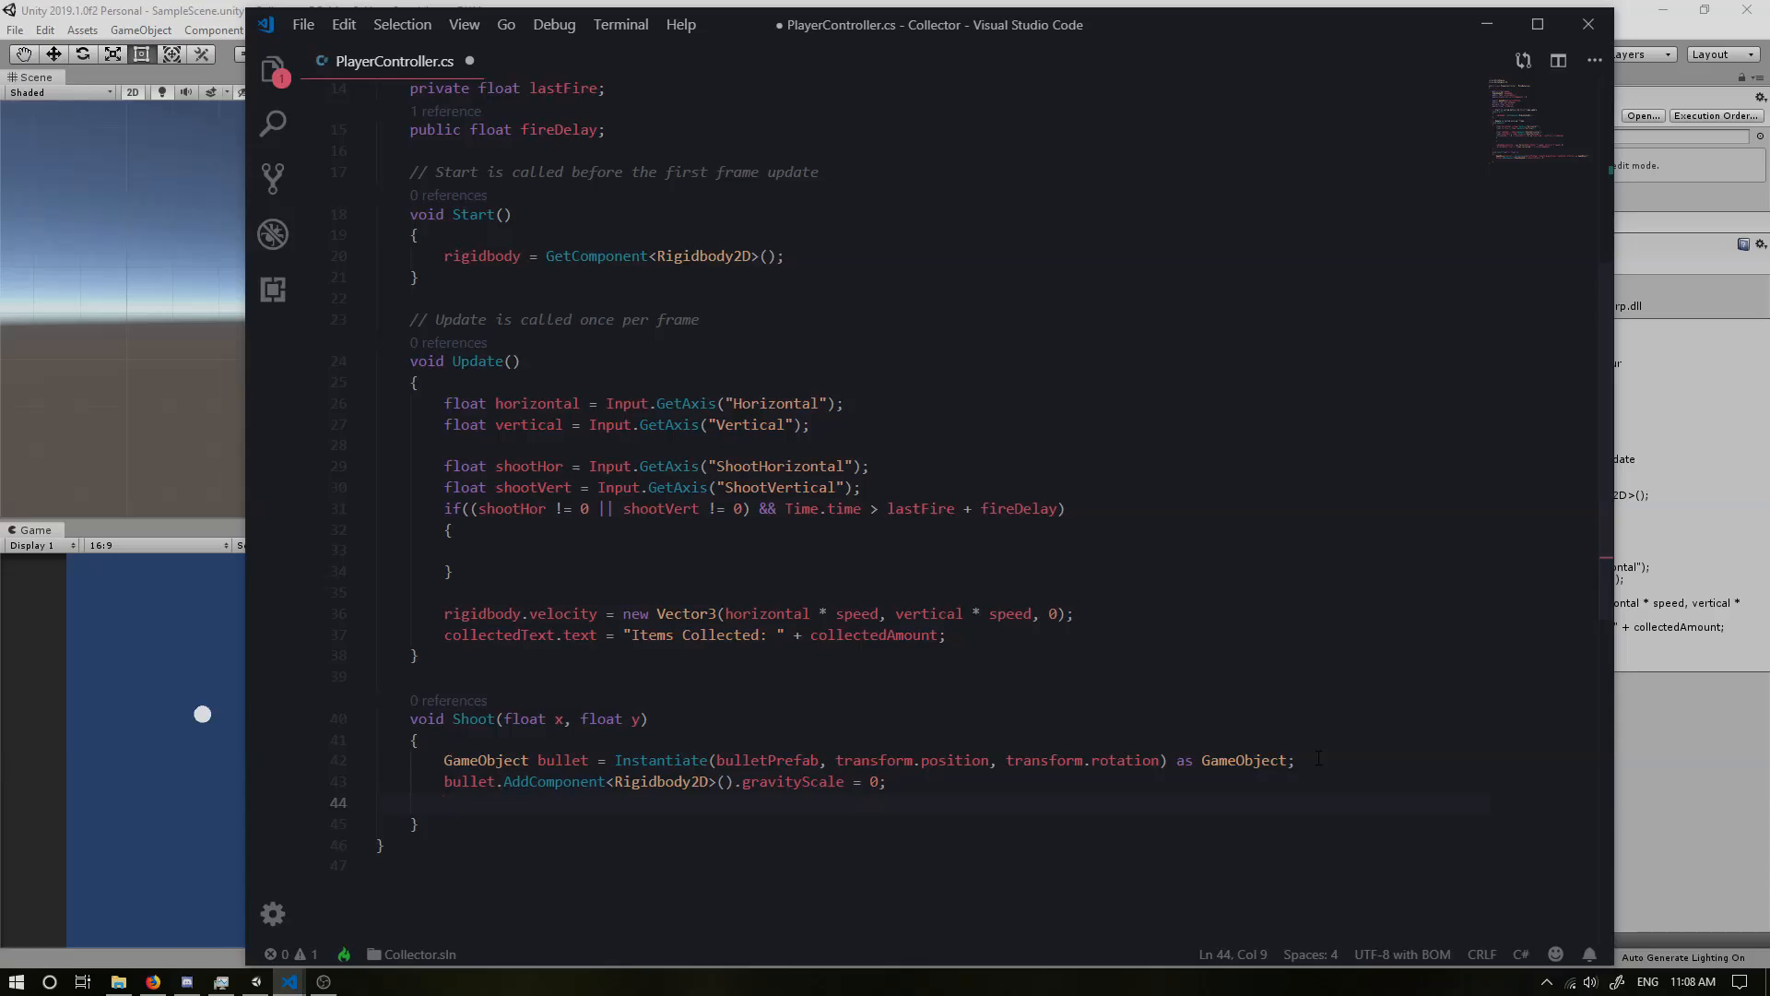
Step: Write bullet.GetComponent<Rigidbody2D>().velocity = new Vector3( with arguments on a new line
text(bullet)
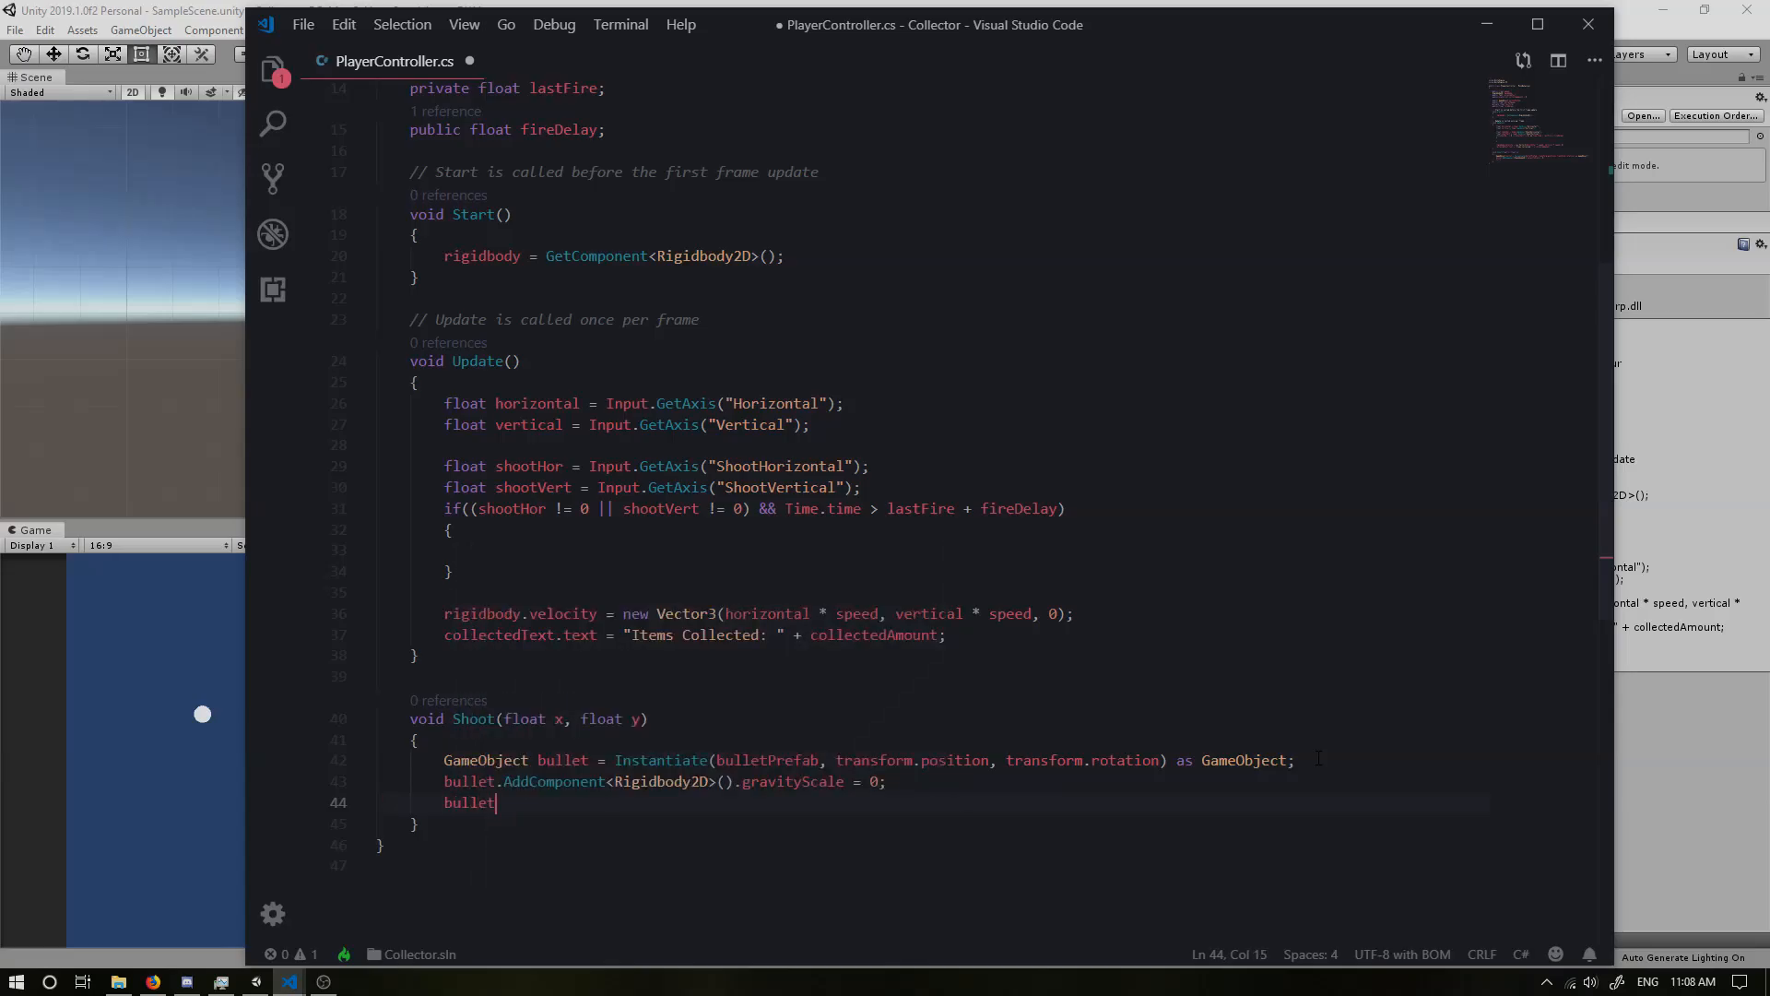
text(.Getcomponent)
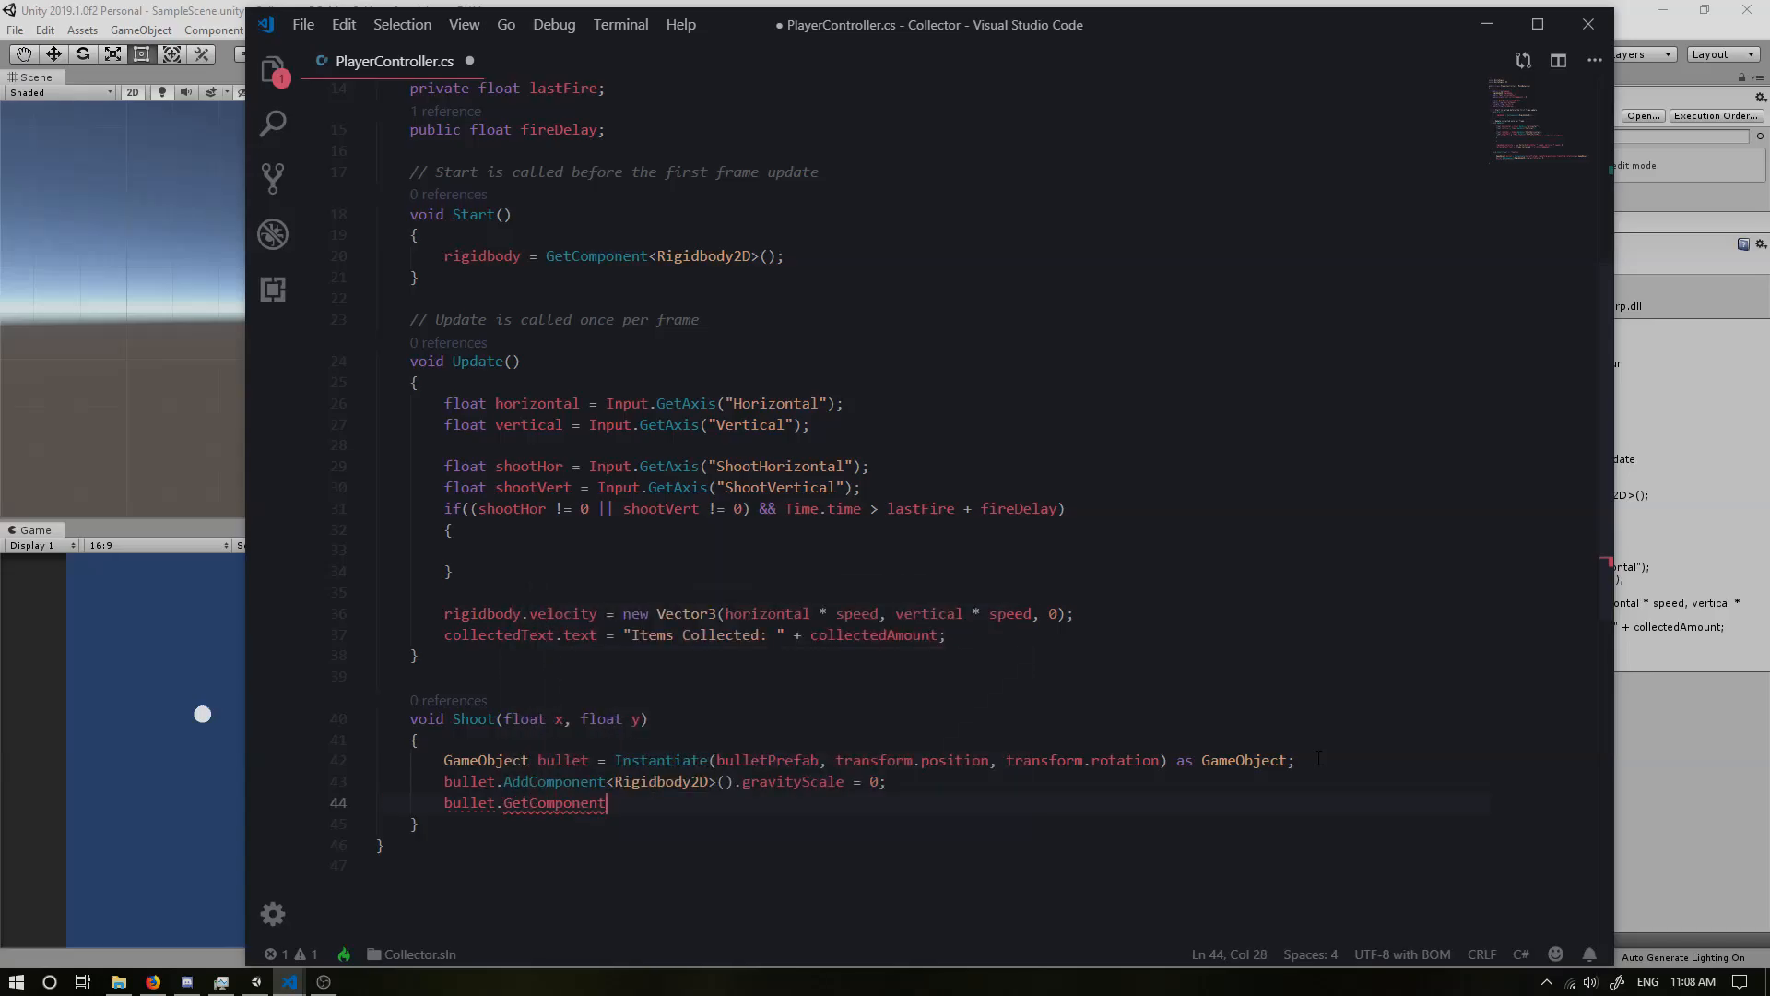
text(<Rigidbody2D>)
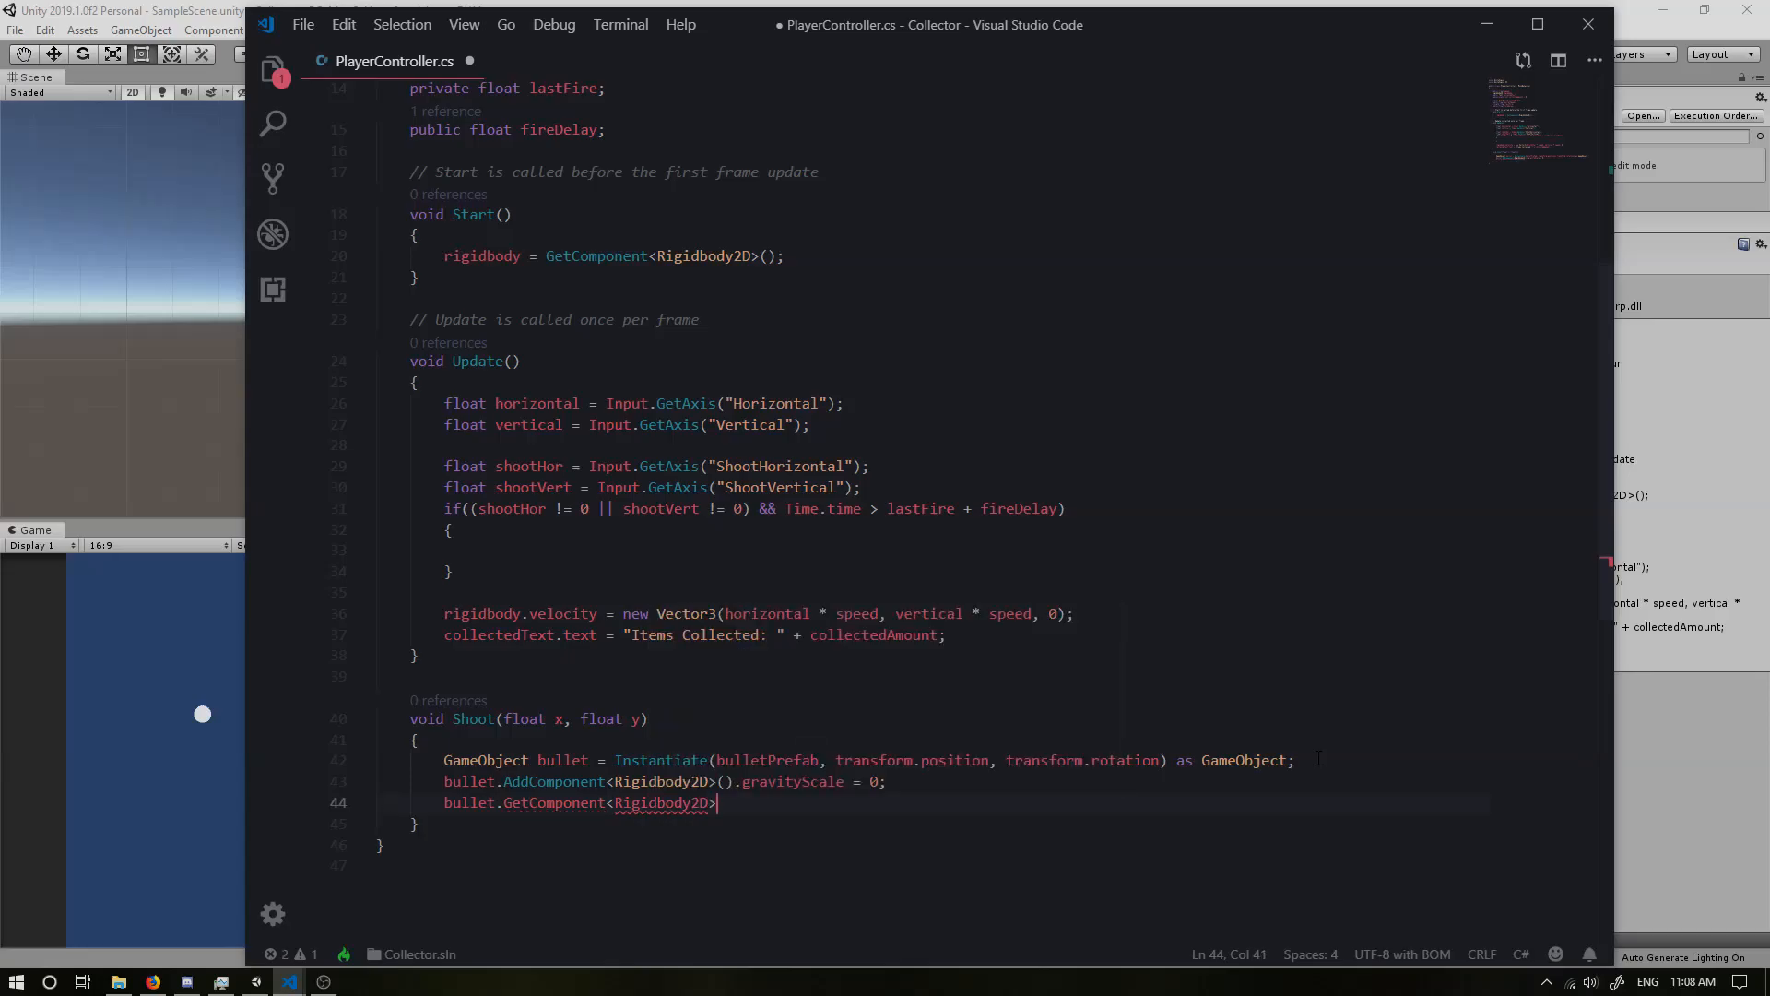
text(())
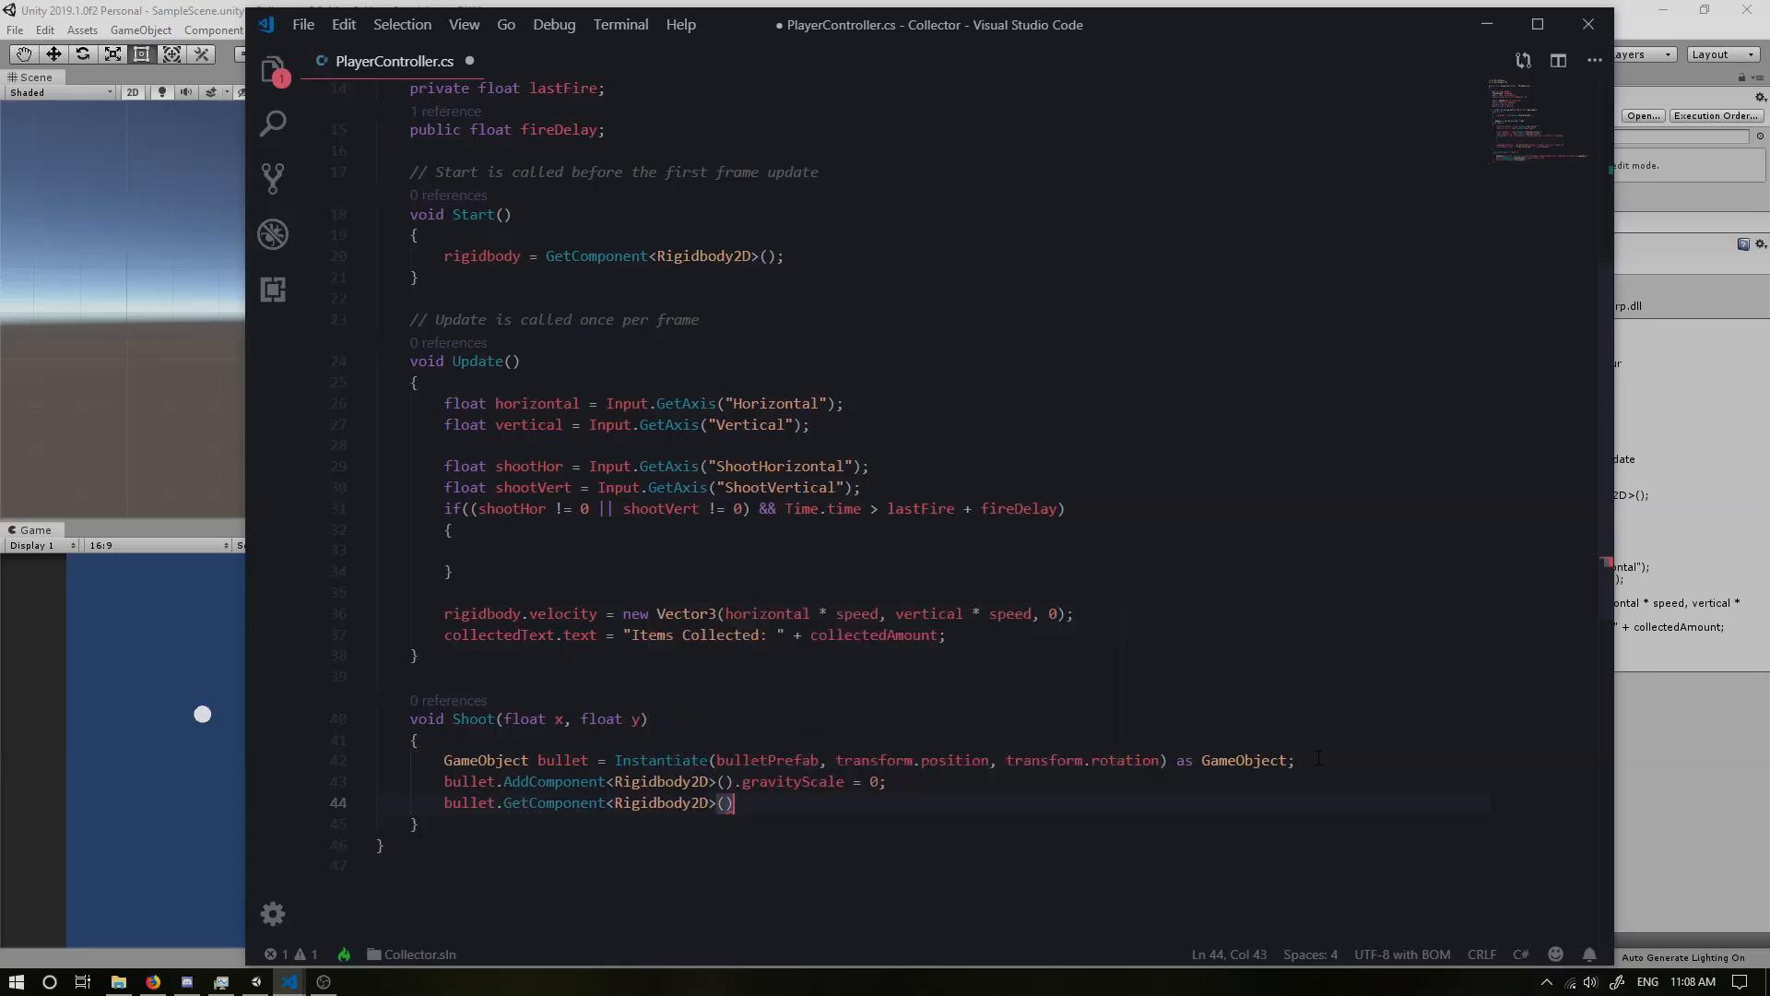
text(.velocity)
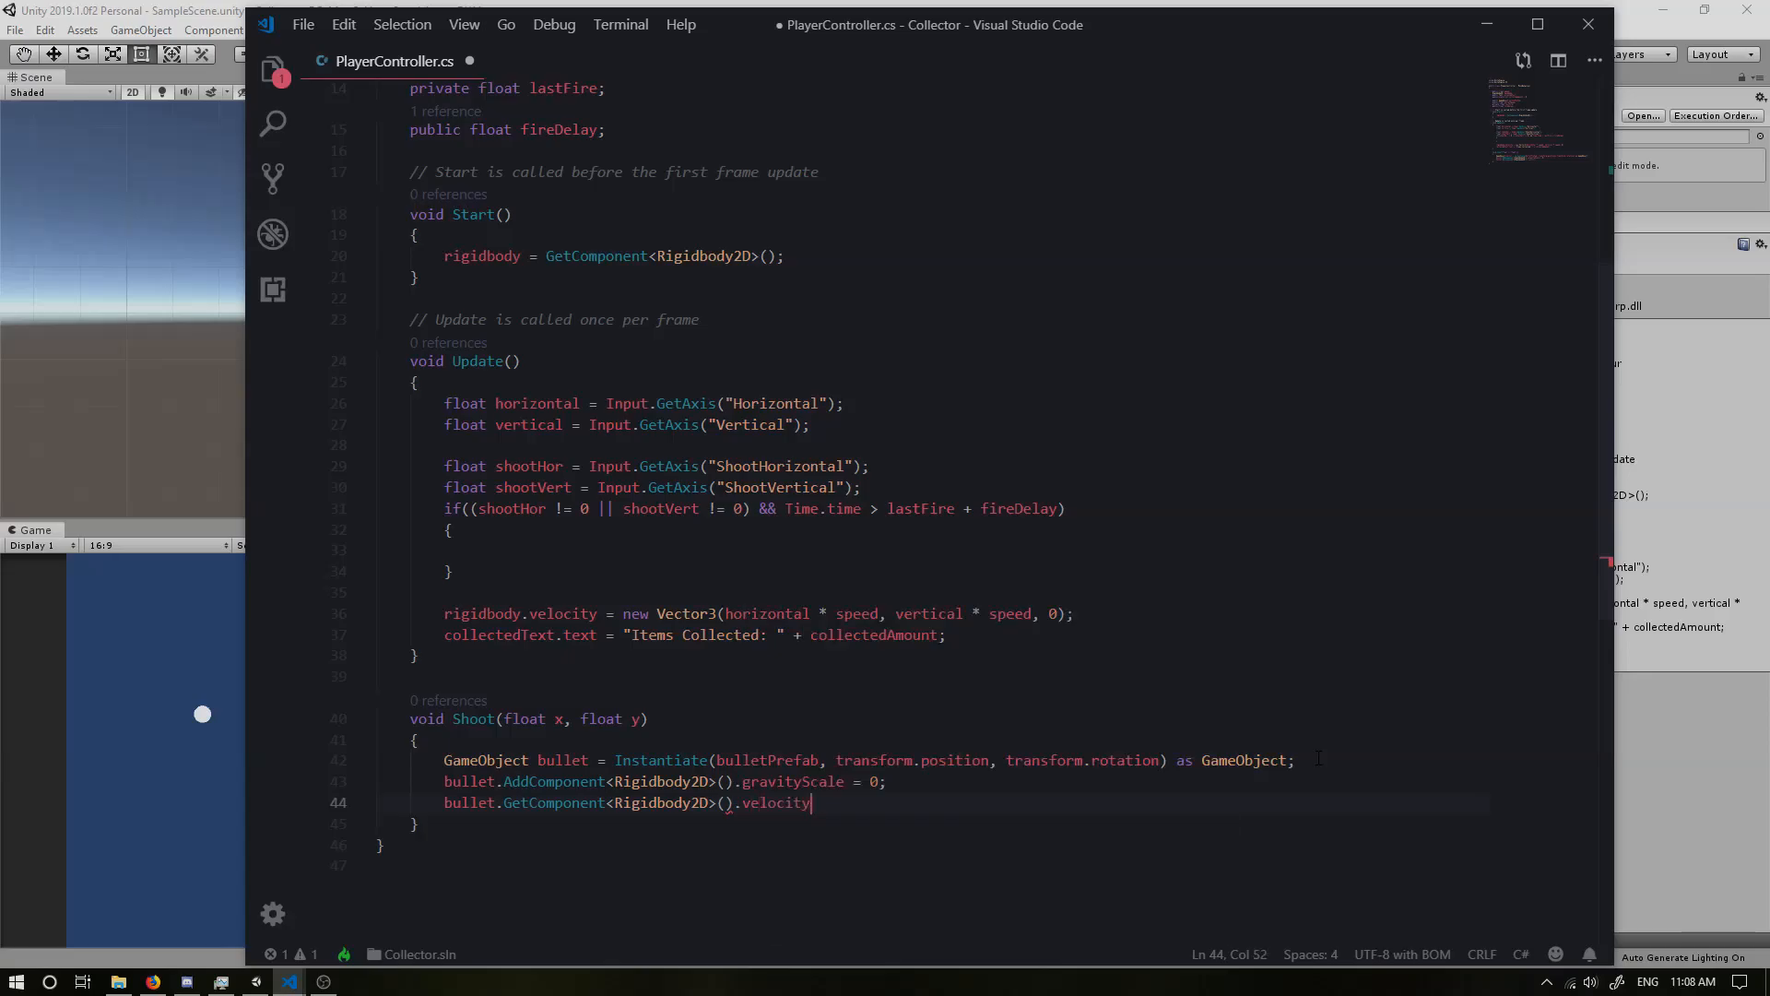
text(= n)
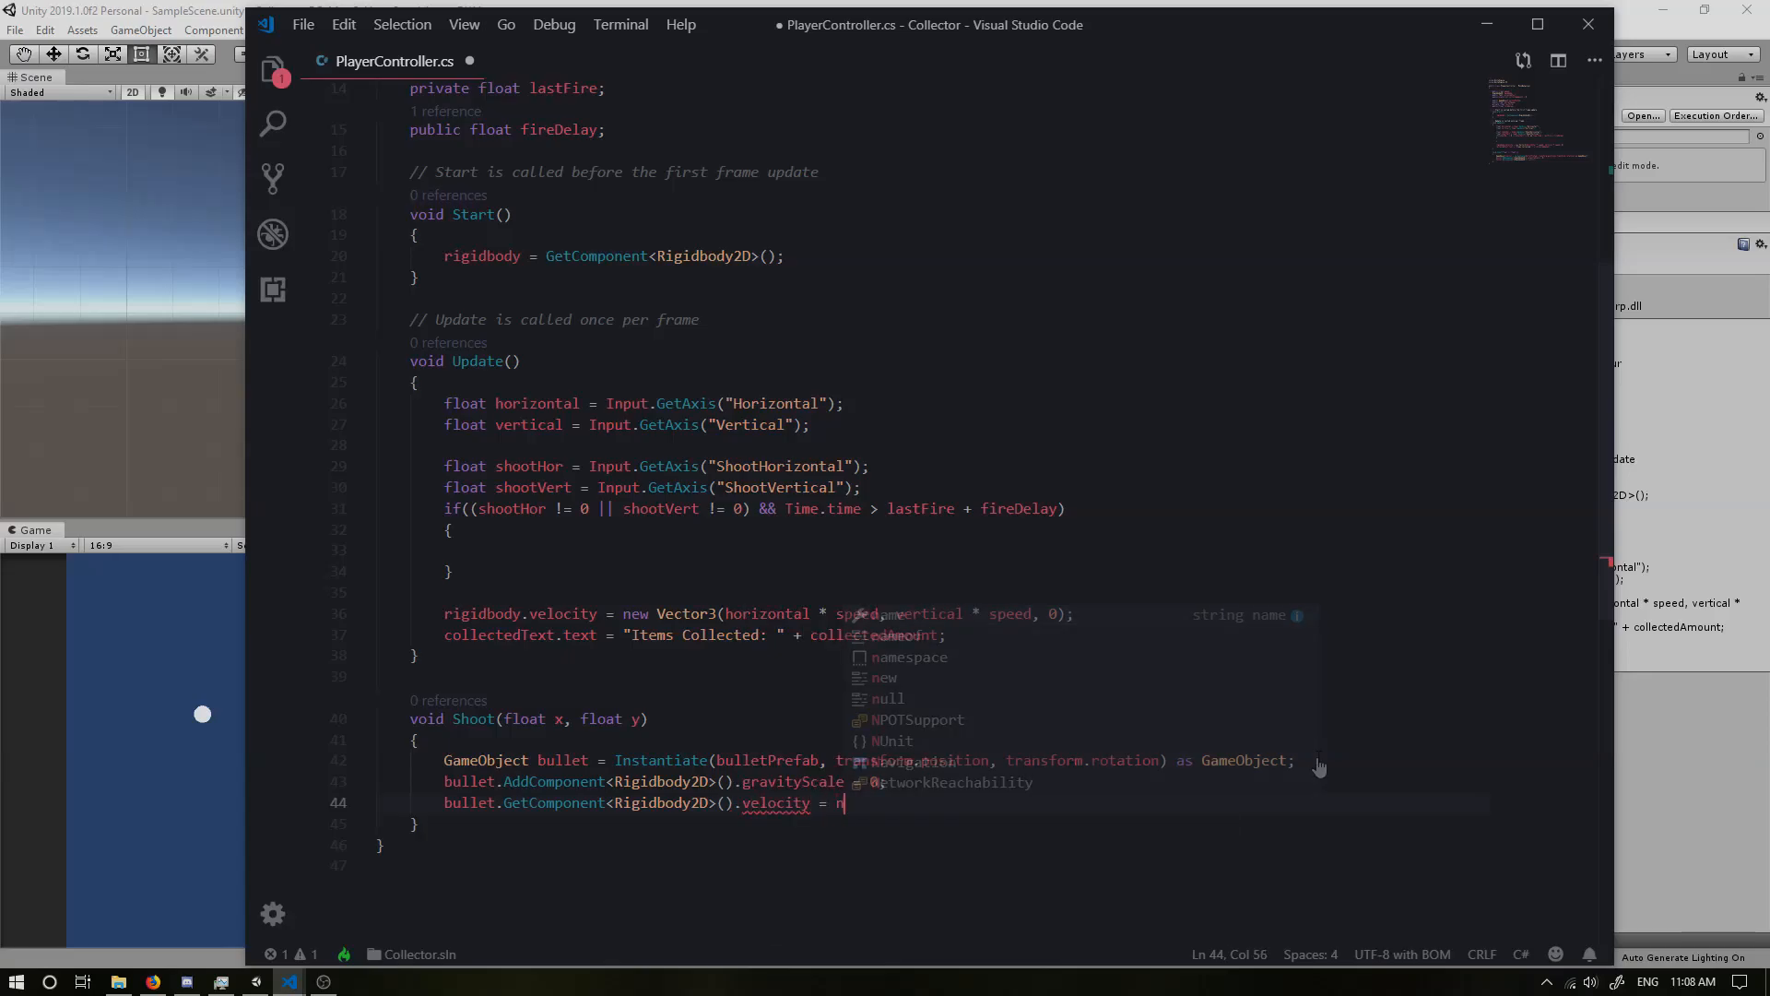
text(new Vector3()
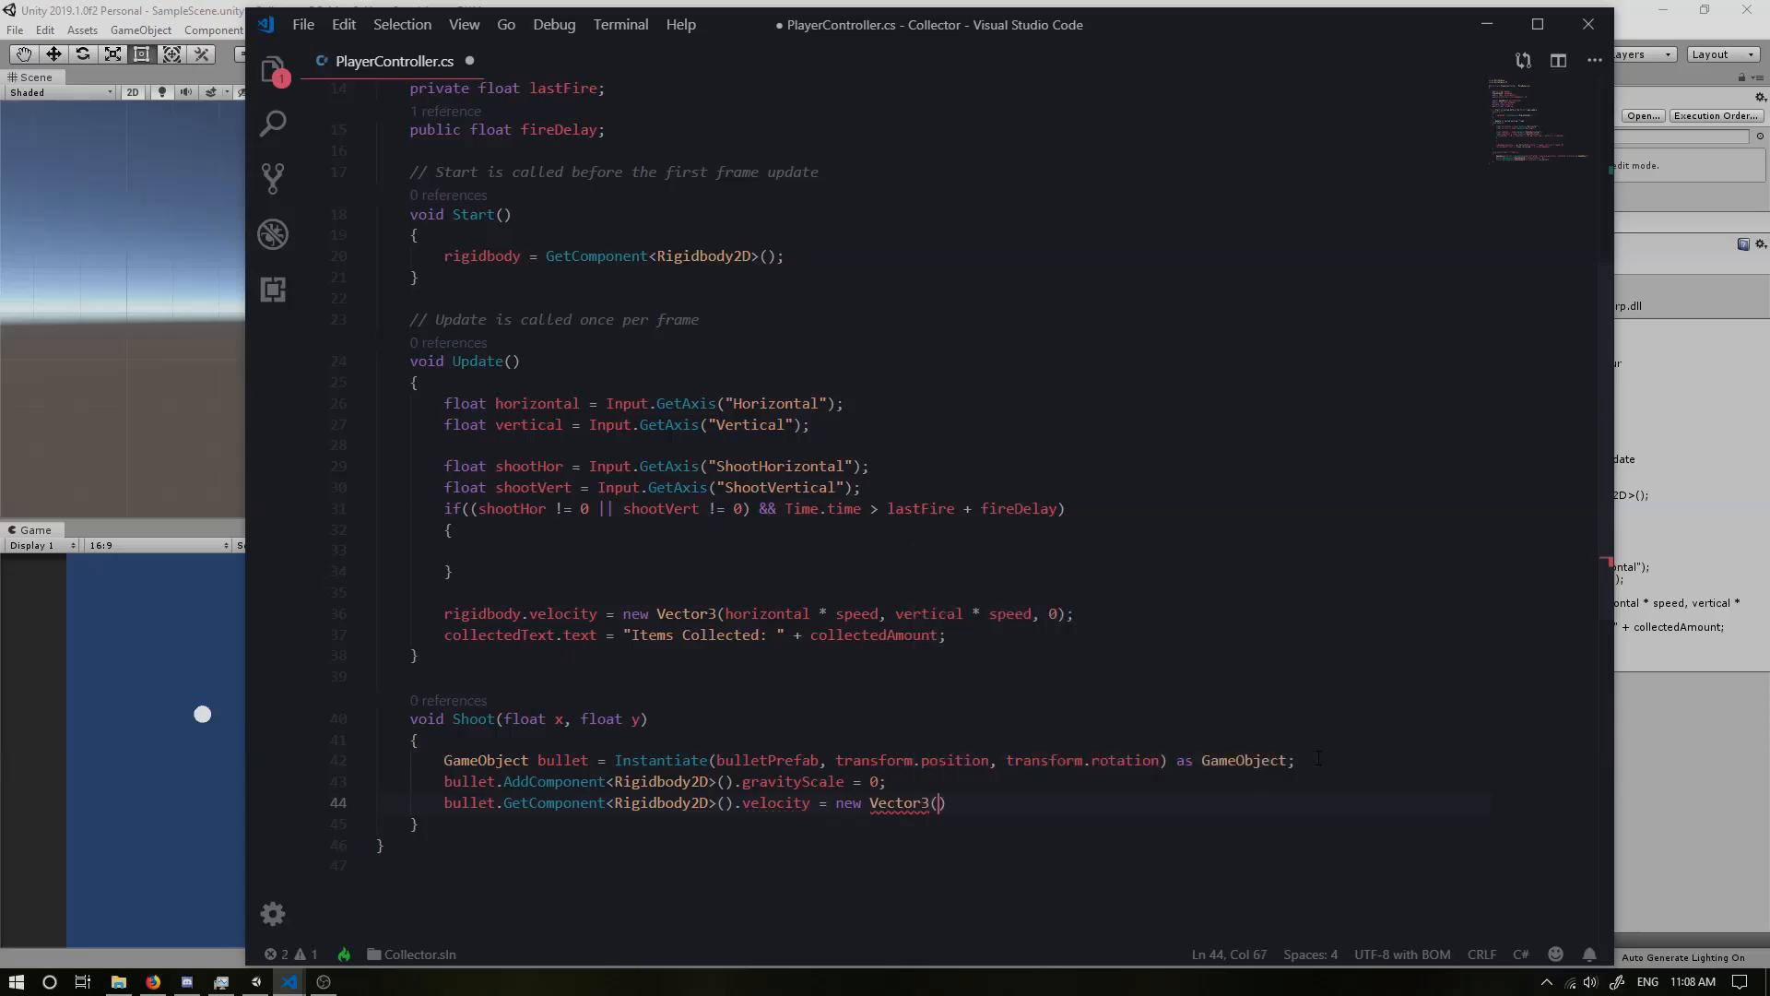
key(enter)
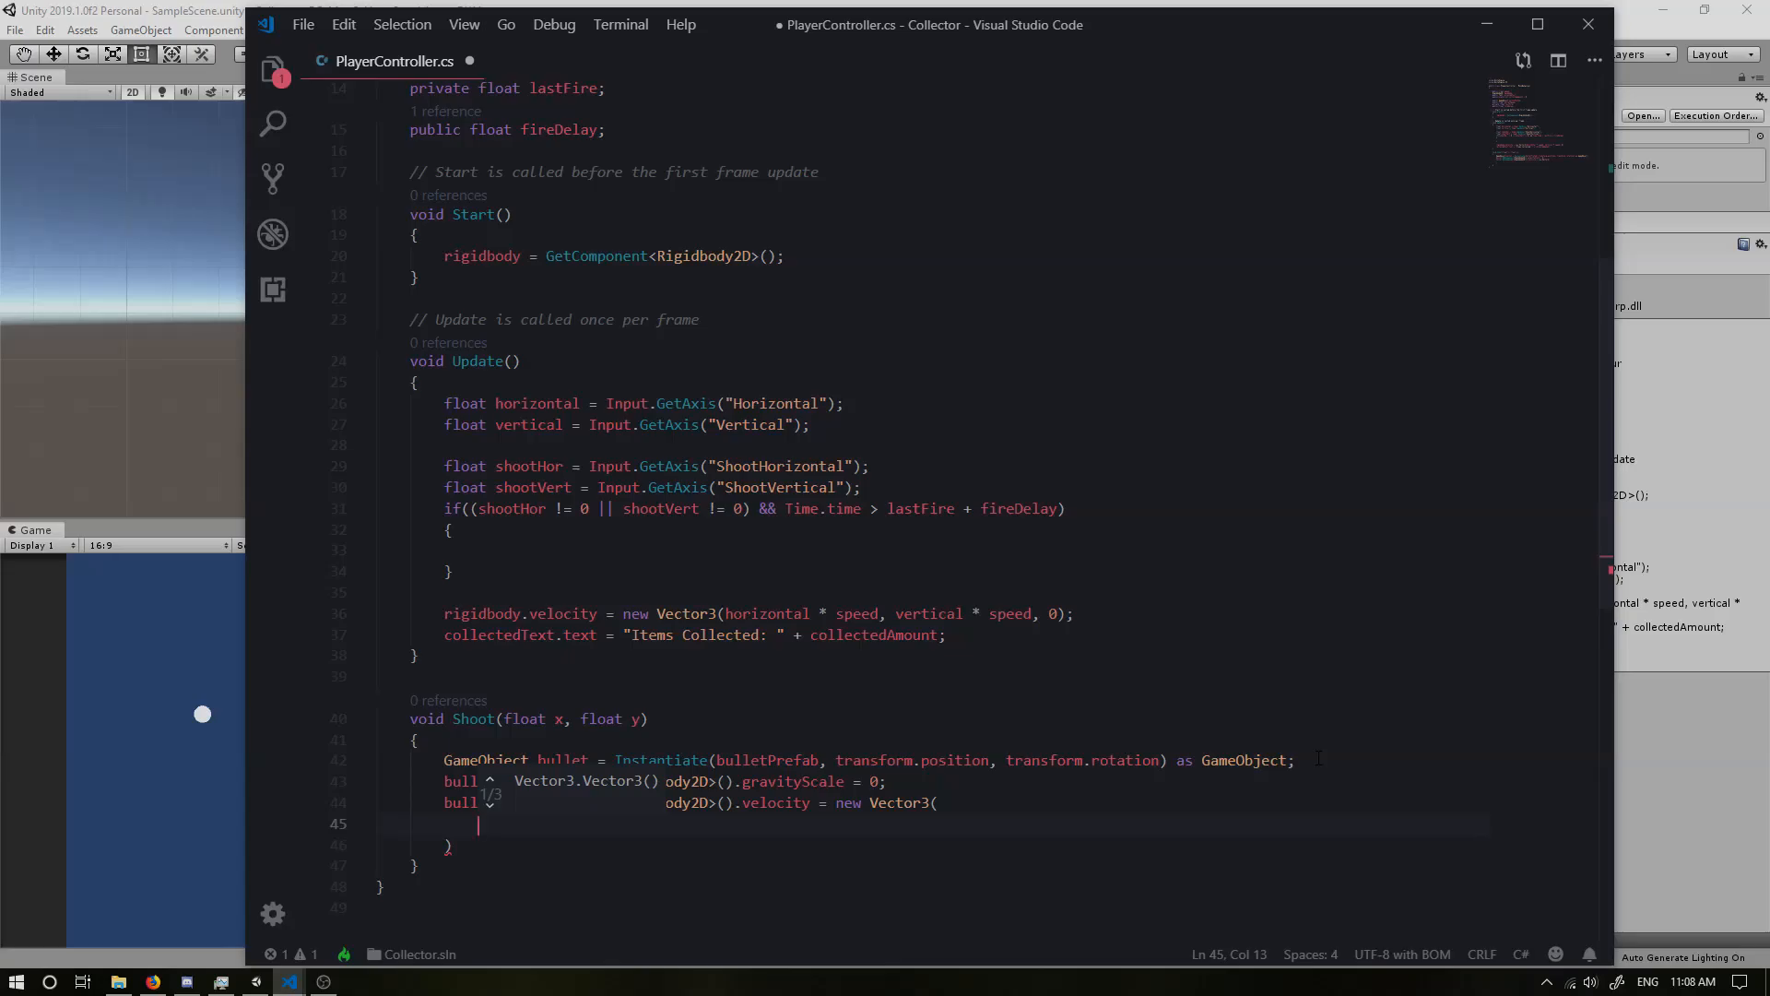
Step: Write the x velocity as (x < 0) ? Mathf.Floor(x) * bulletSpeed for the negative case
text((x <)
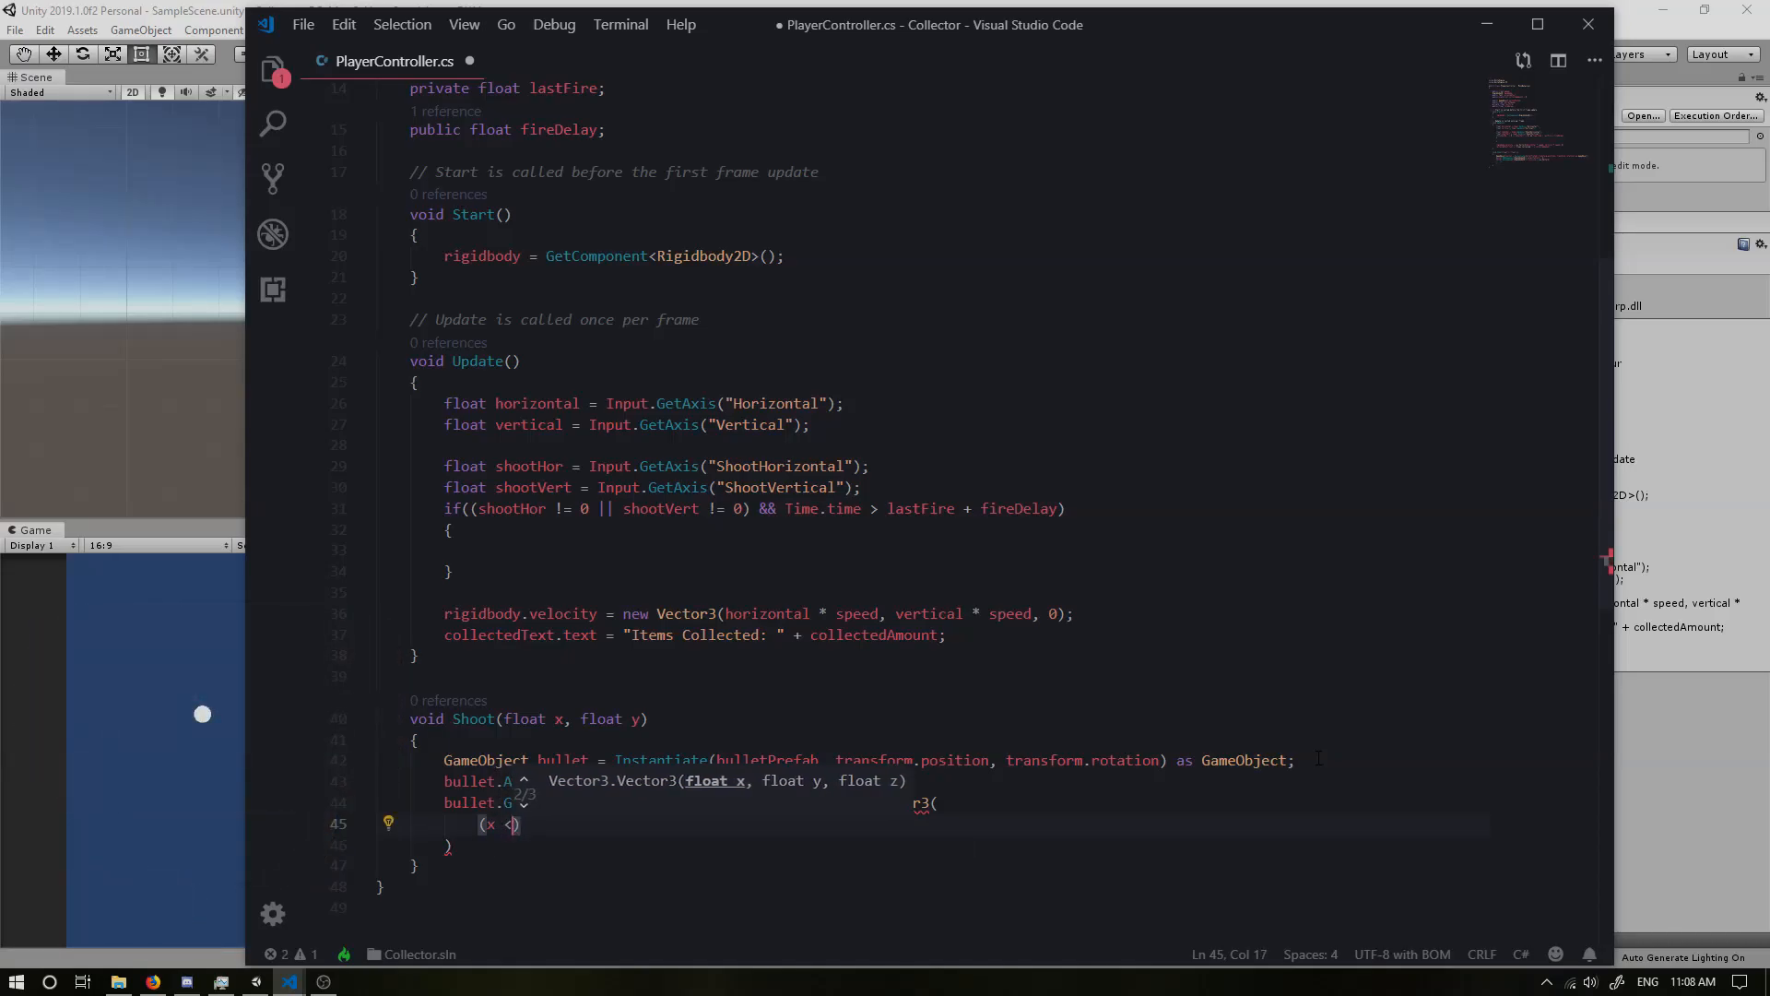
text(0)
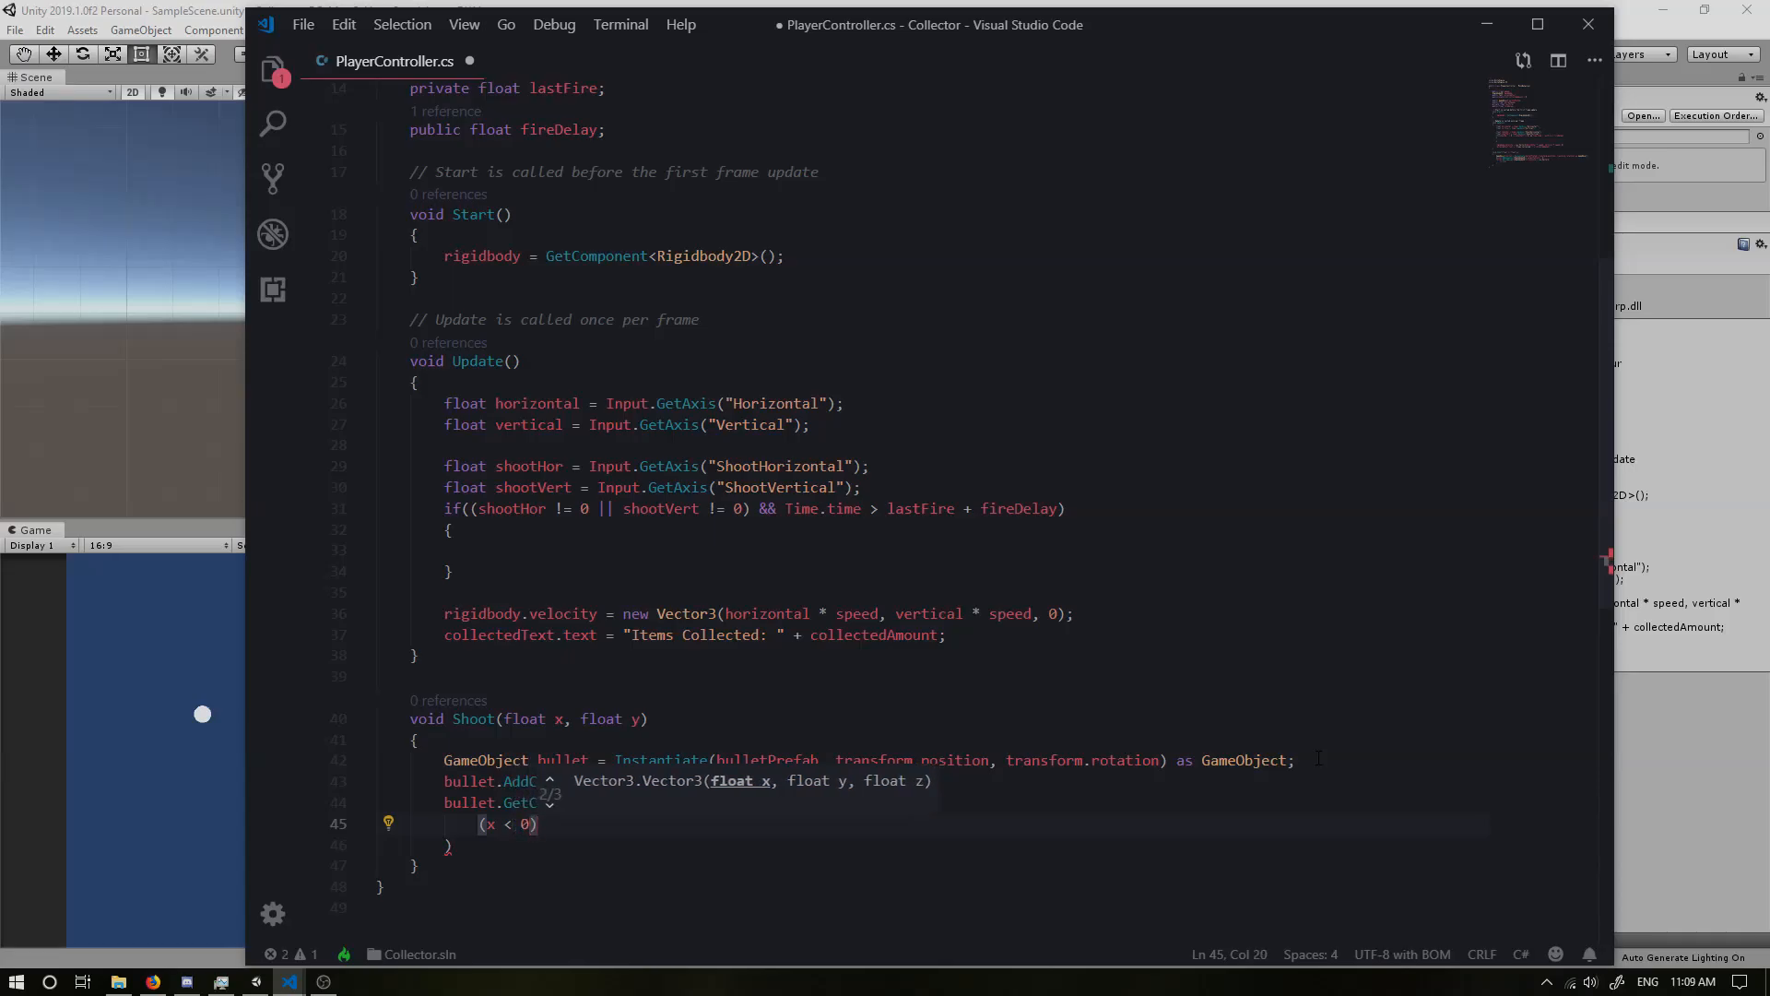
text(?)
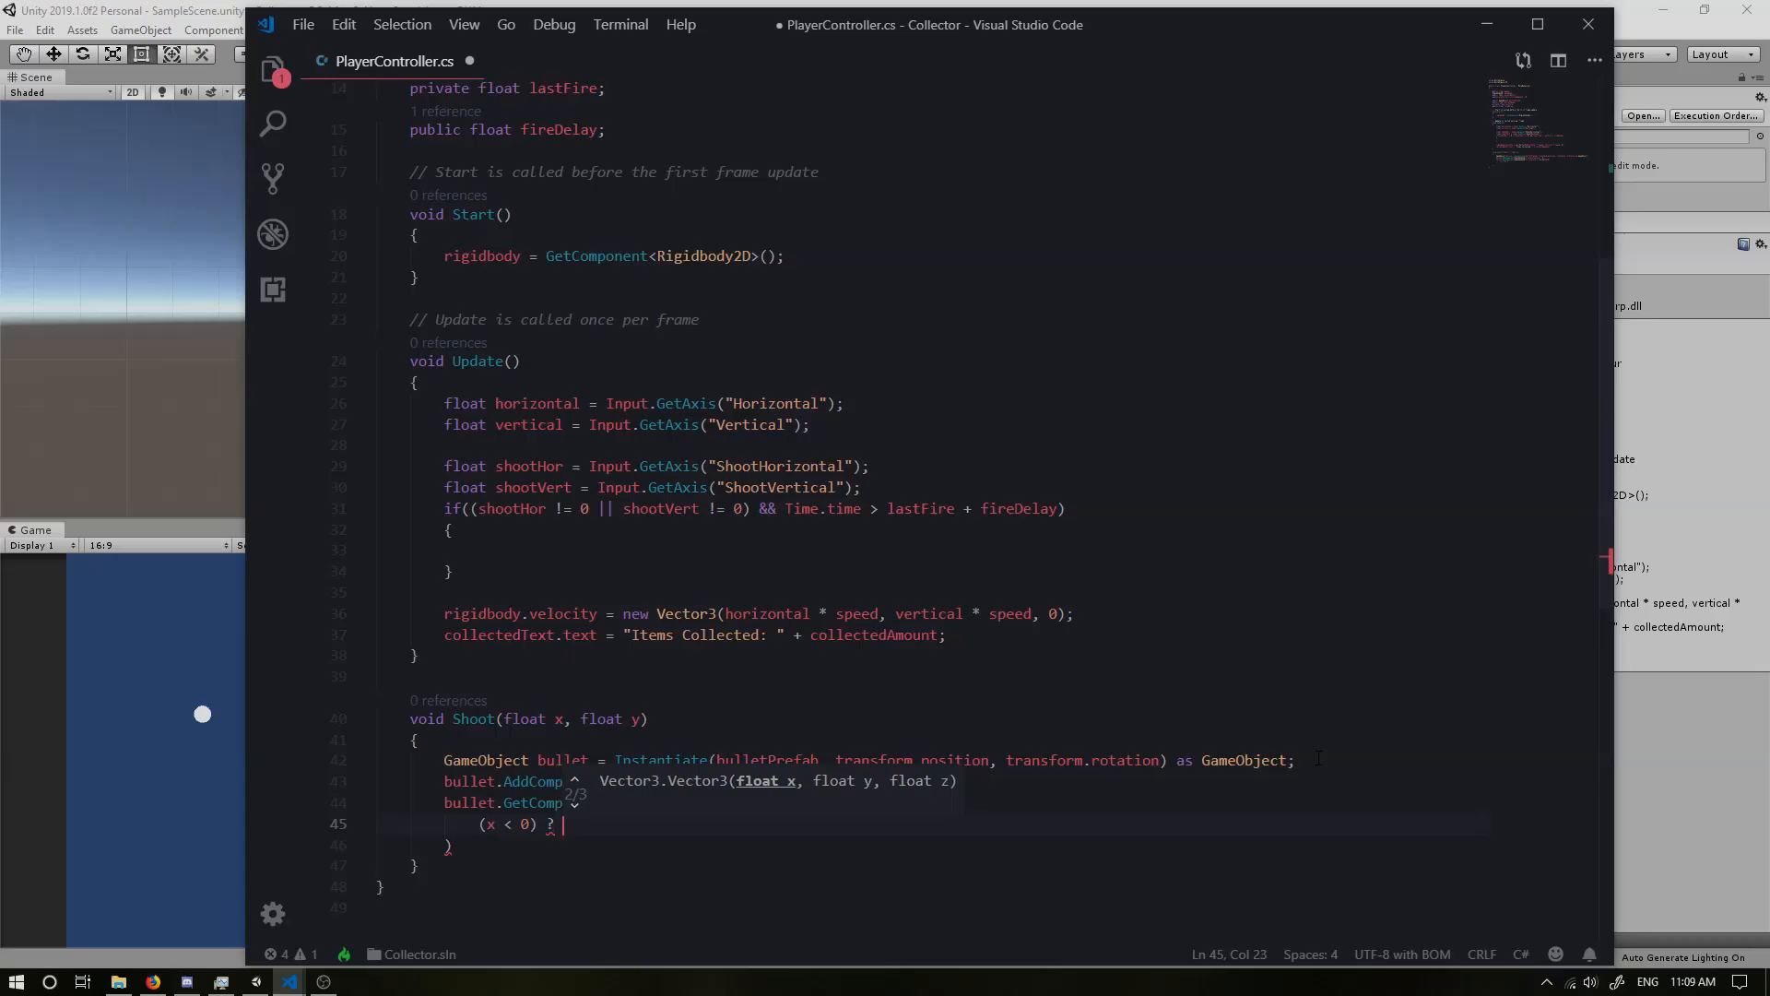
text(Mathf)
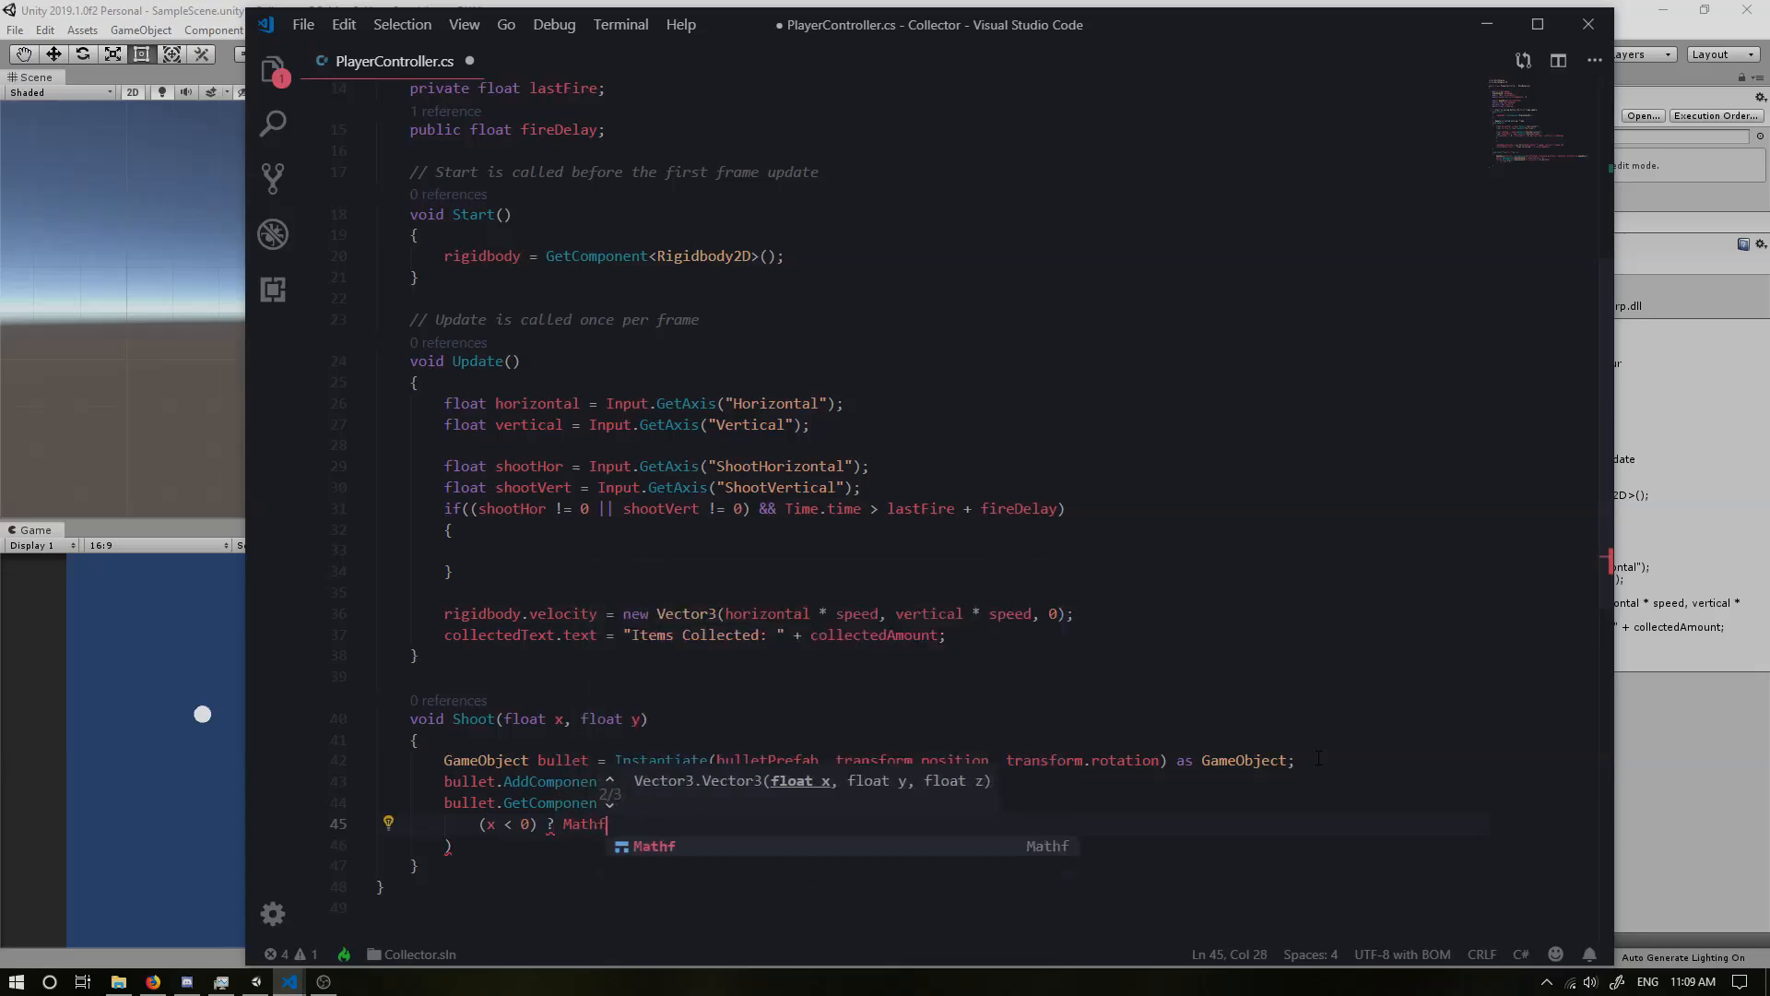
text(.fl)
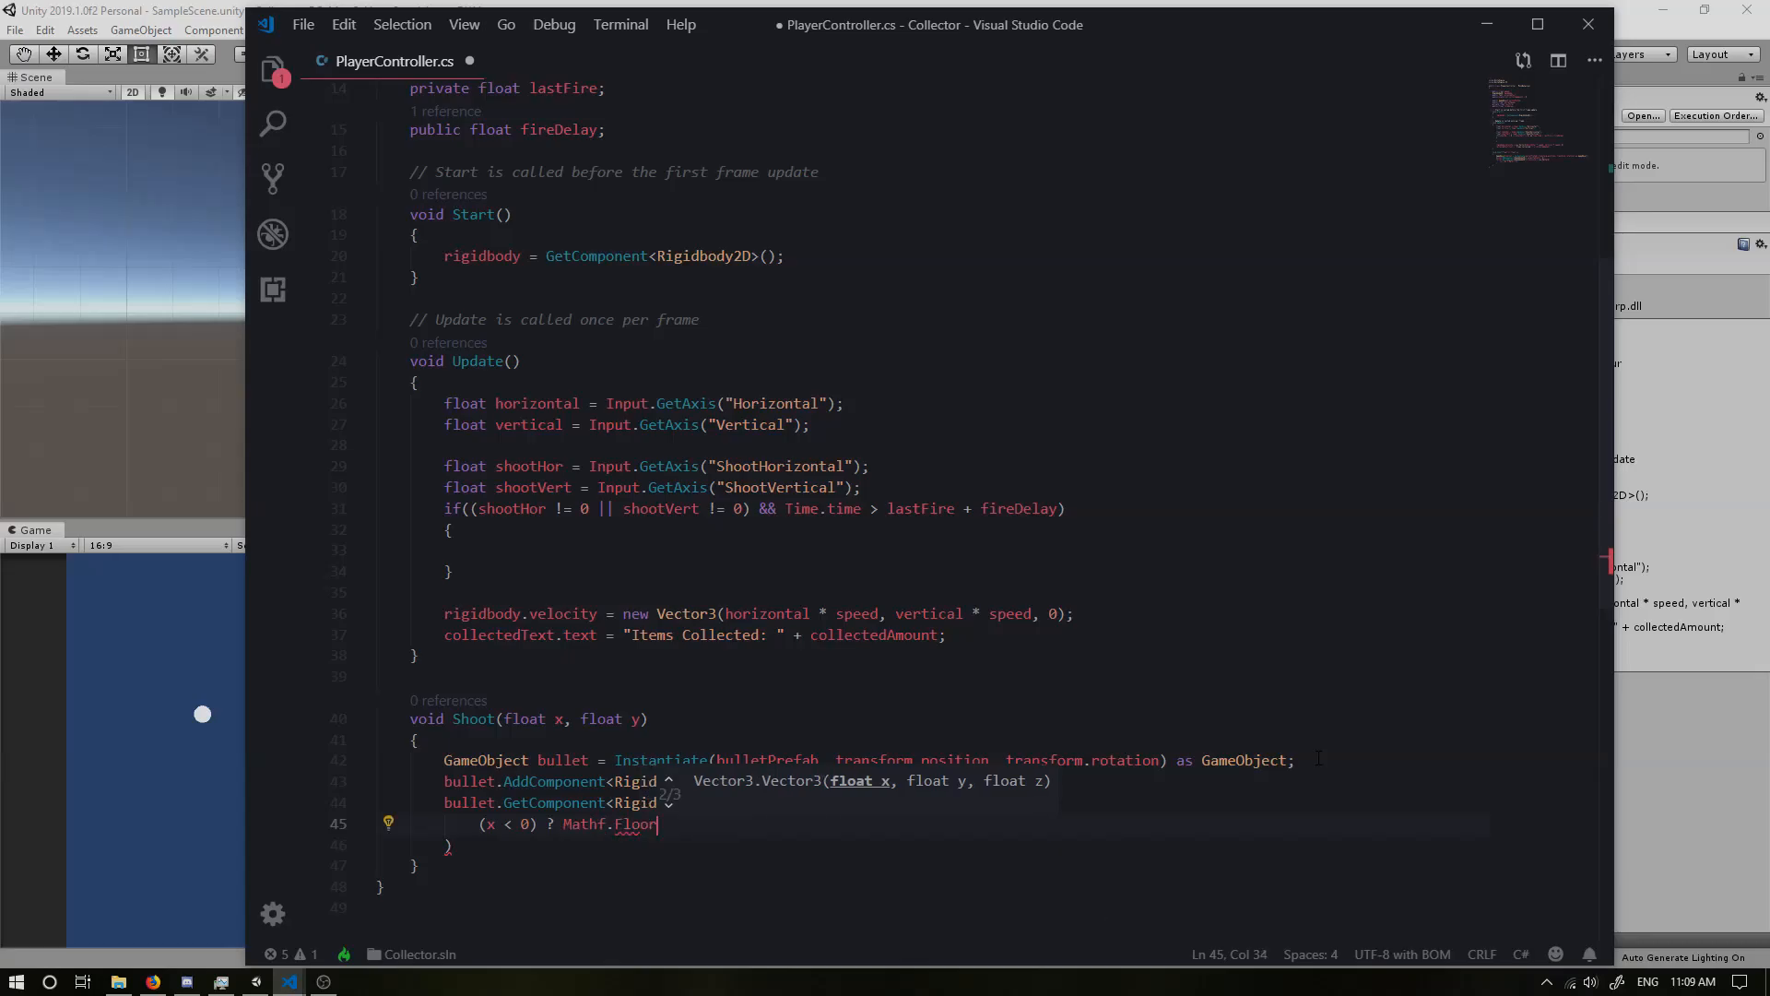
text((x)
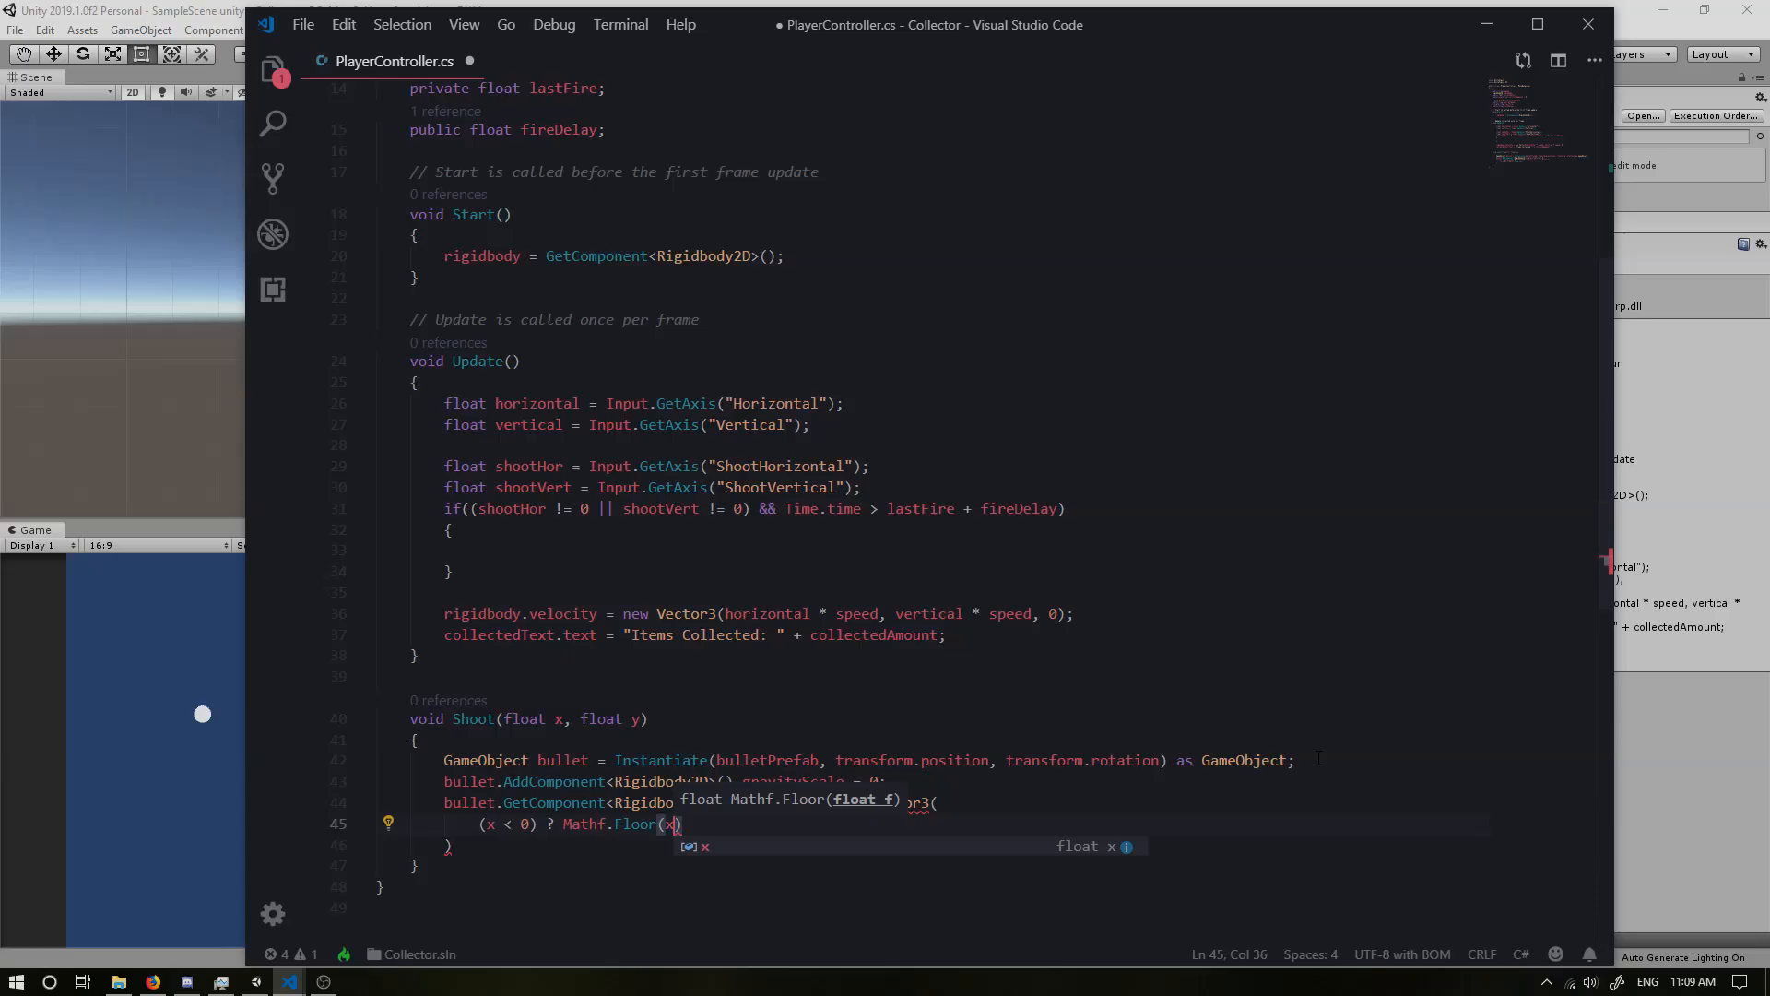
text())
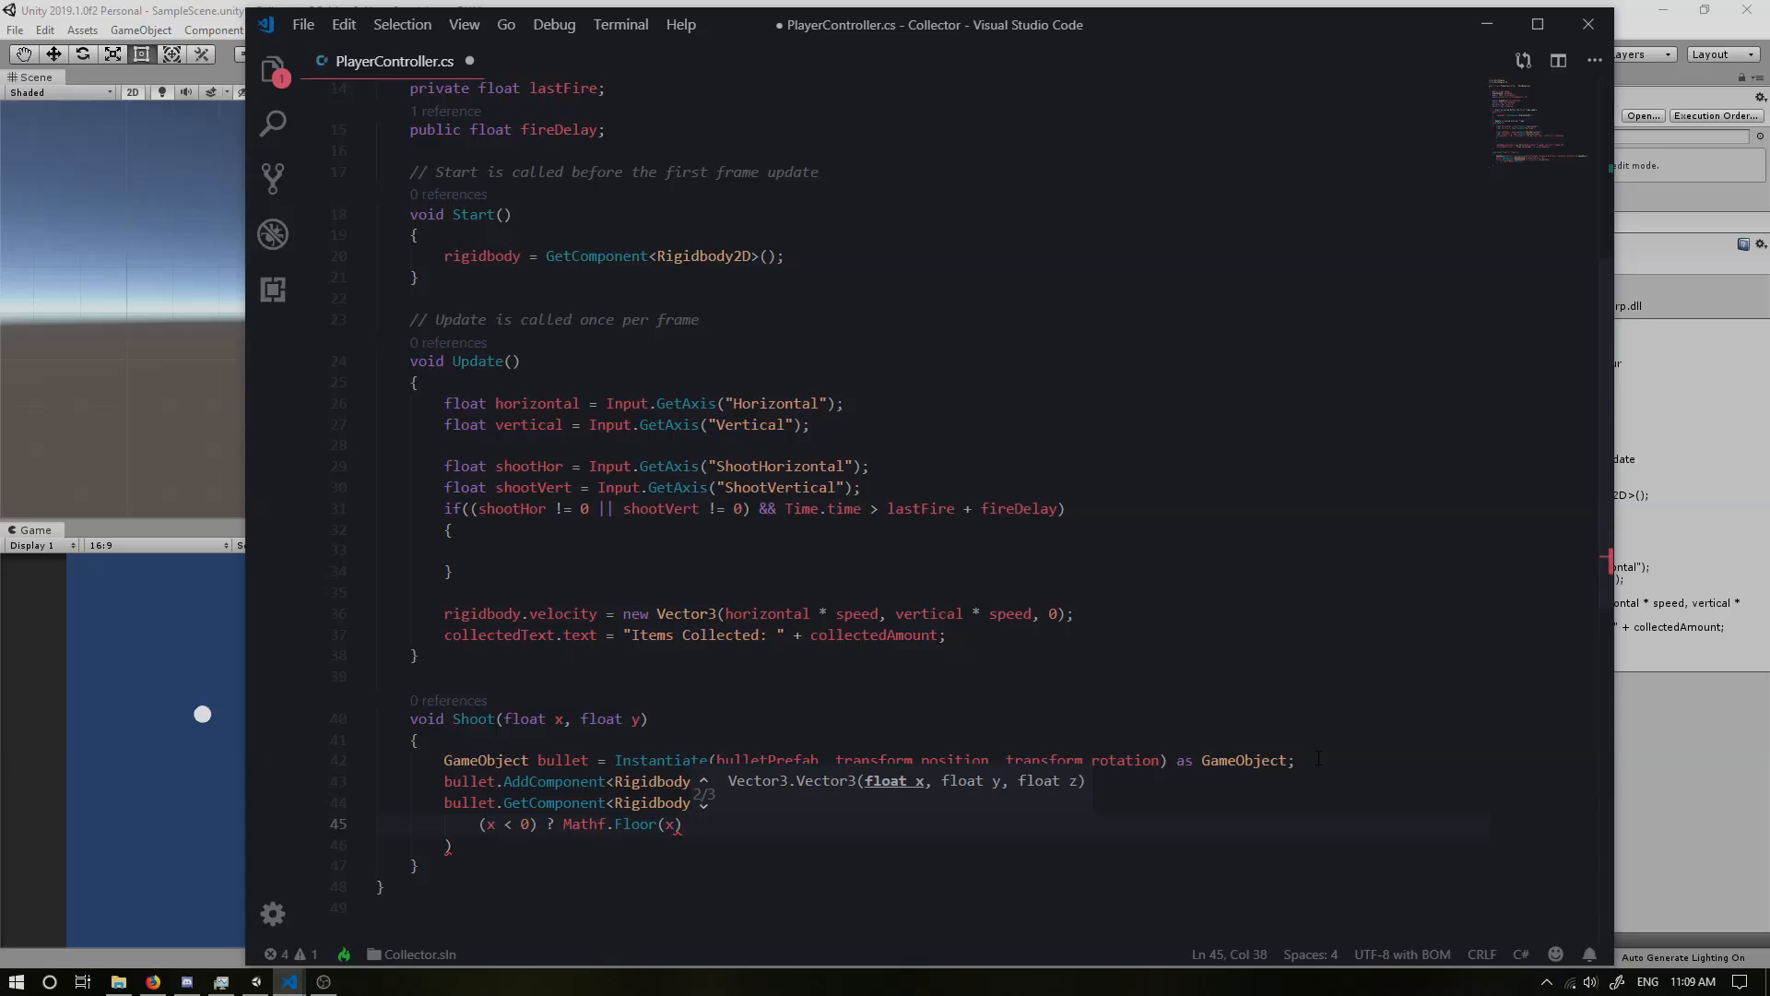
text(* bulletSpeed)
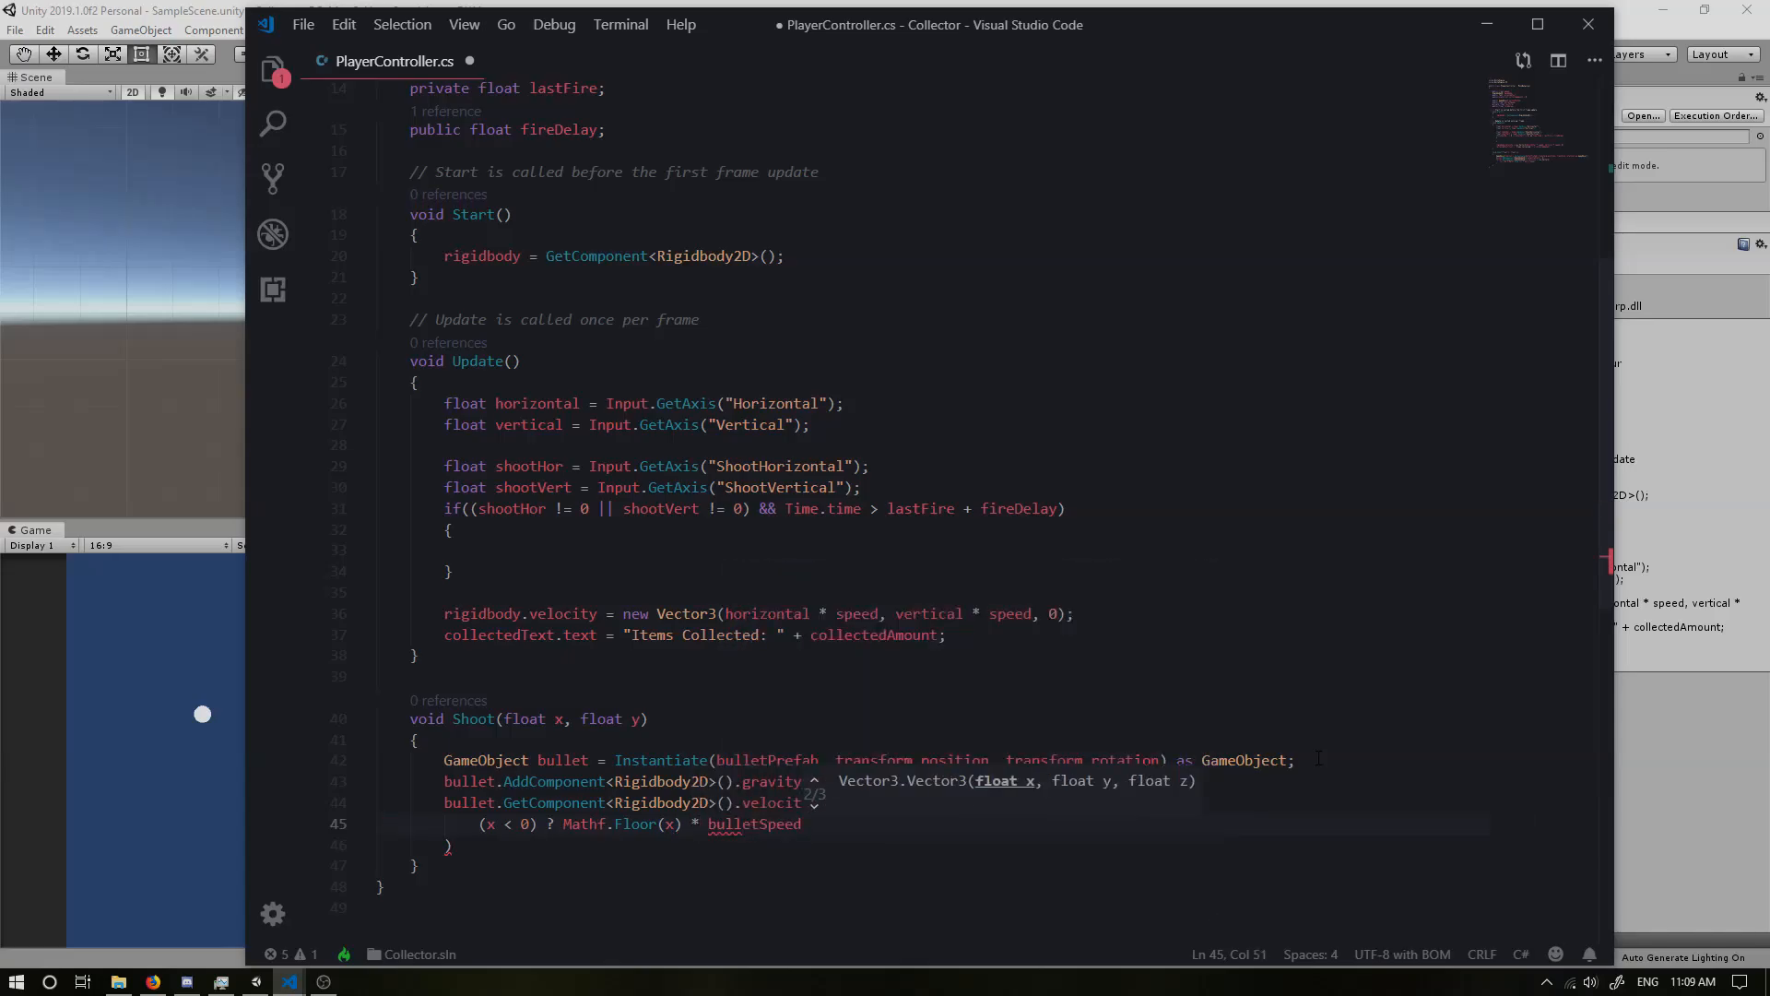
Step: Add the else branch Mathf.Ceil(x) * bulletSpeed and the comma leading into the y argument
text(:)
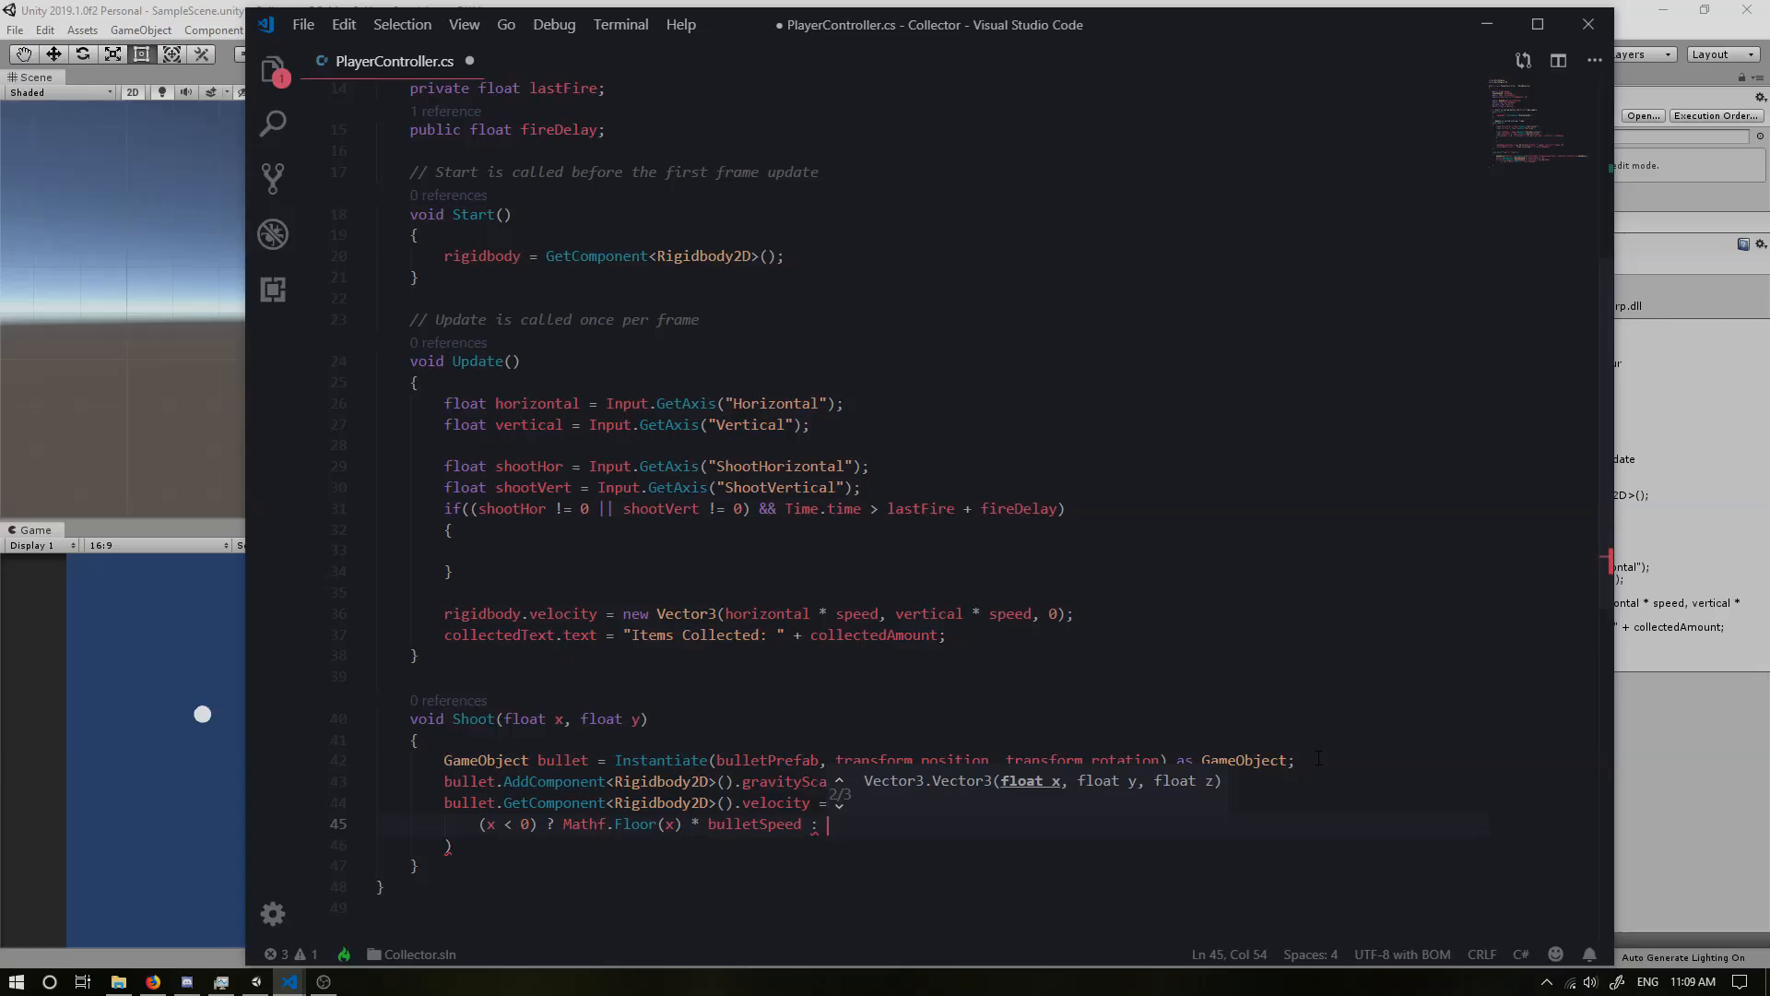
text(Mathf.Ceil()
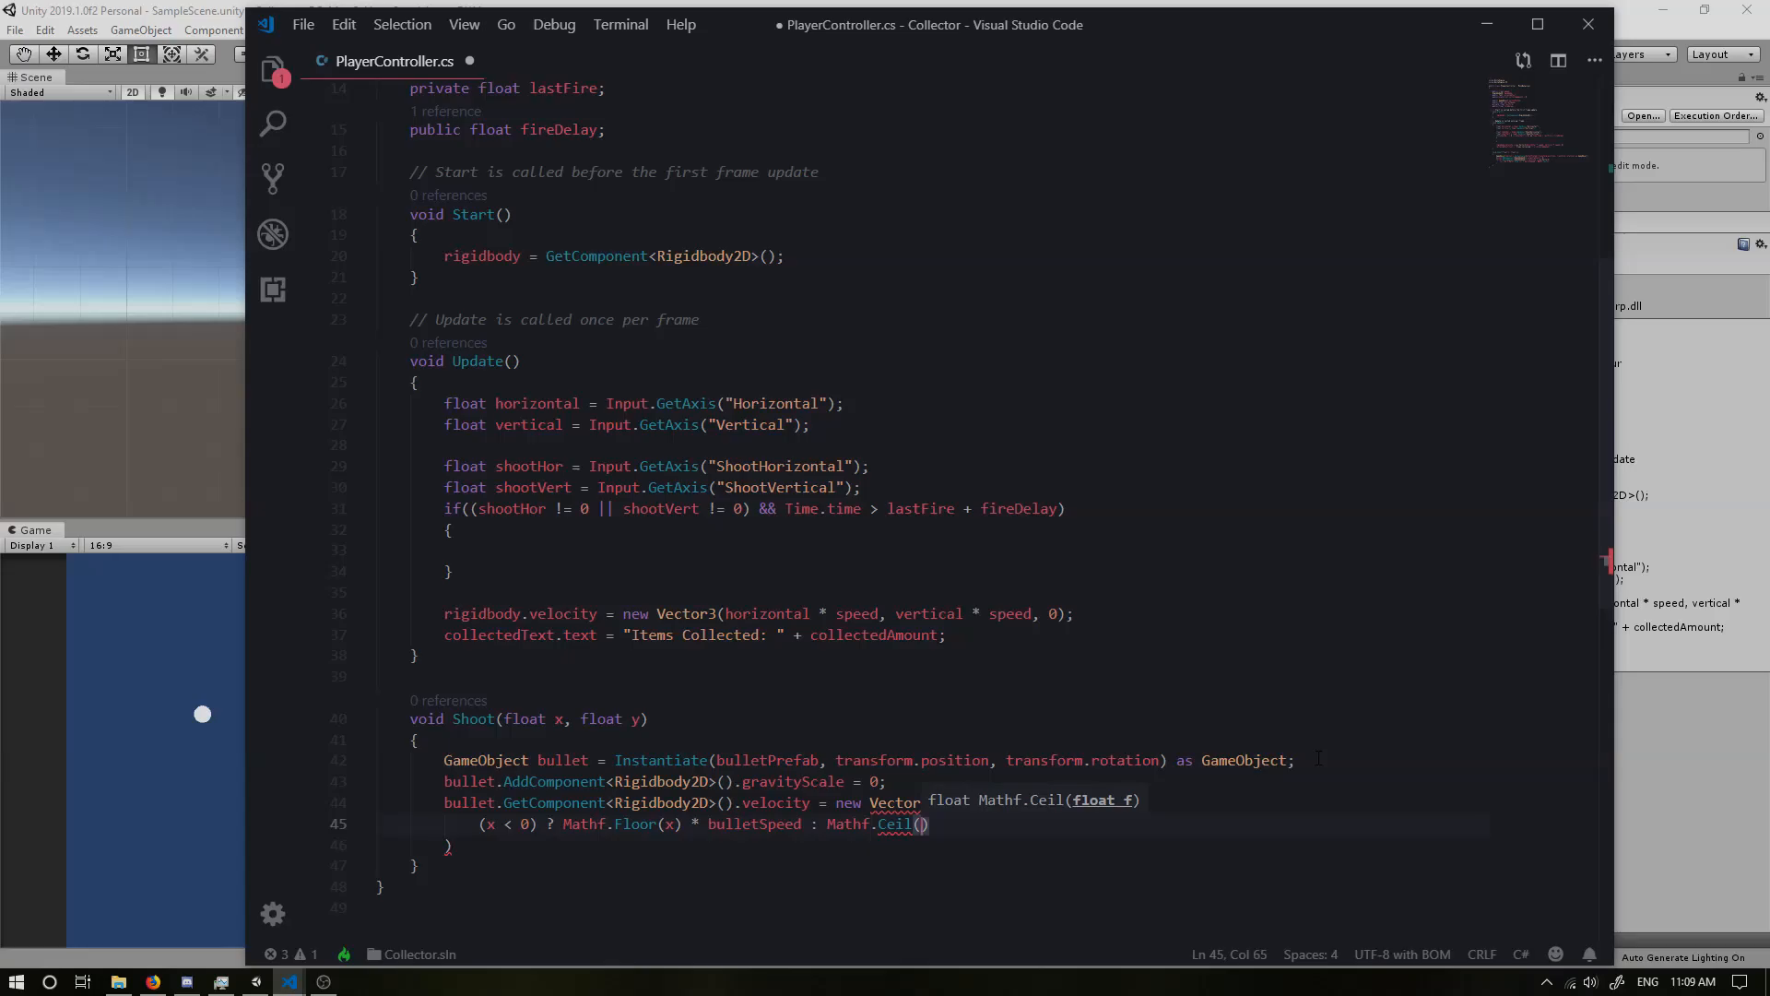
text(x)
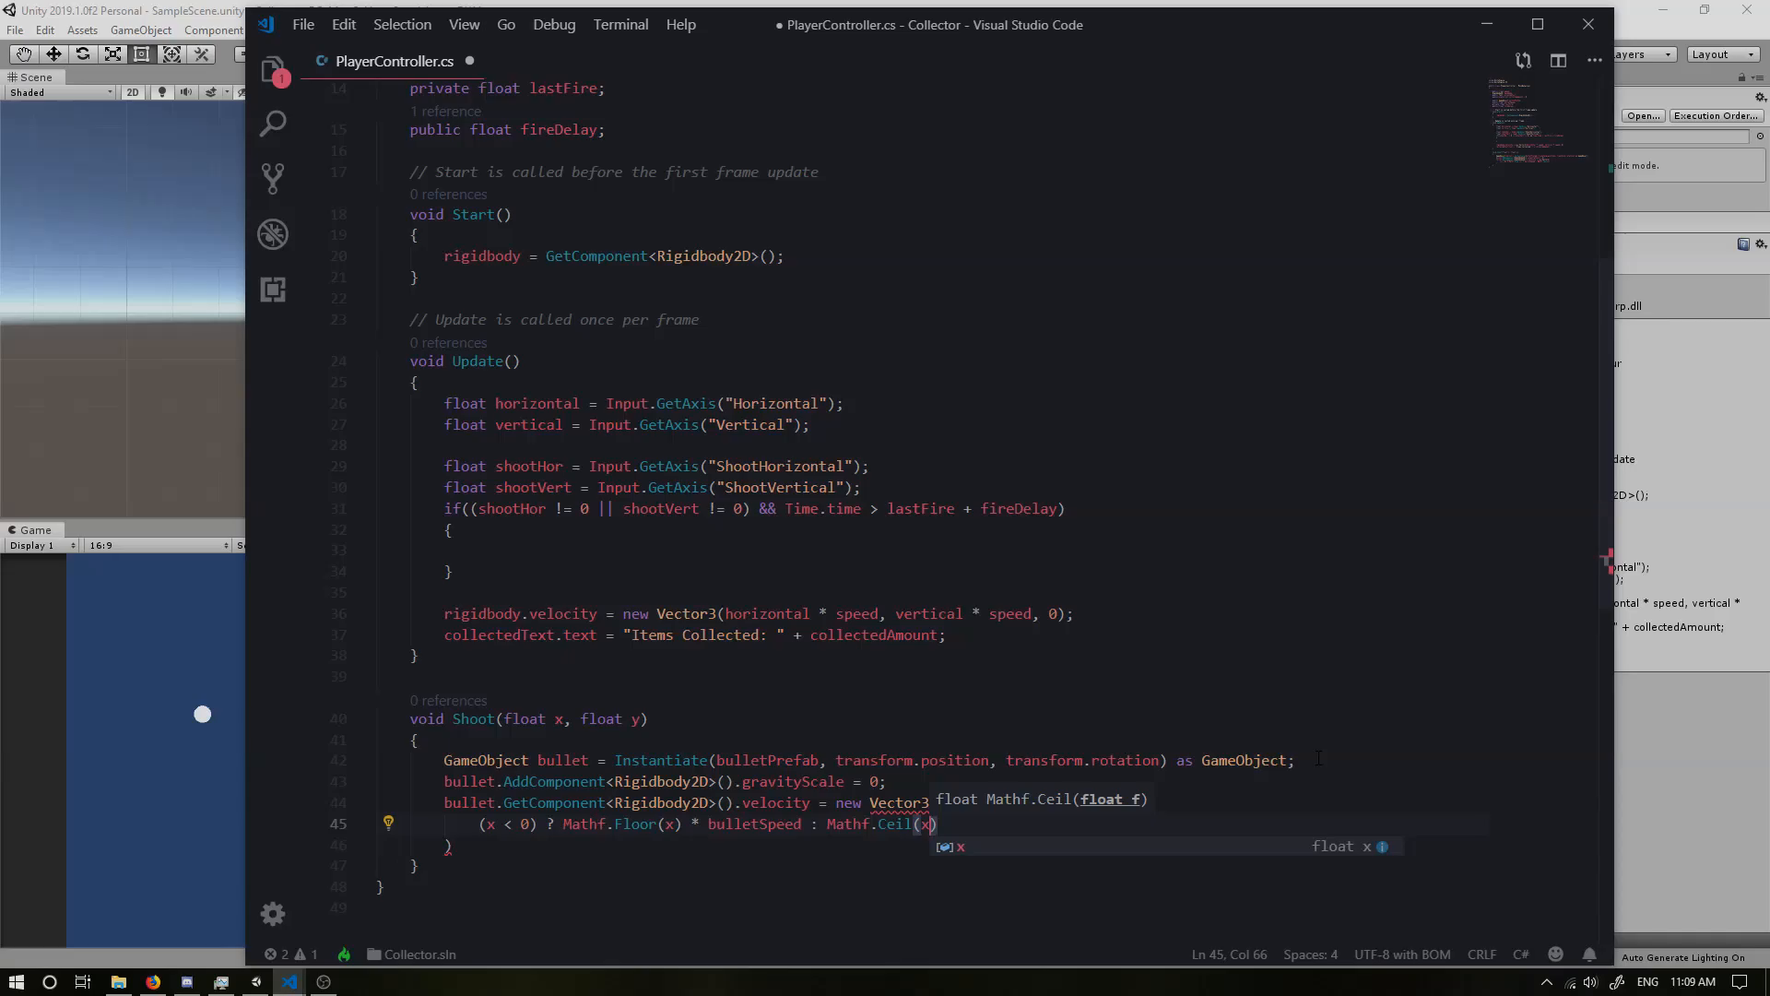
text(* bulletSpeed)
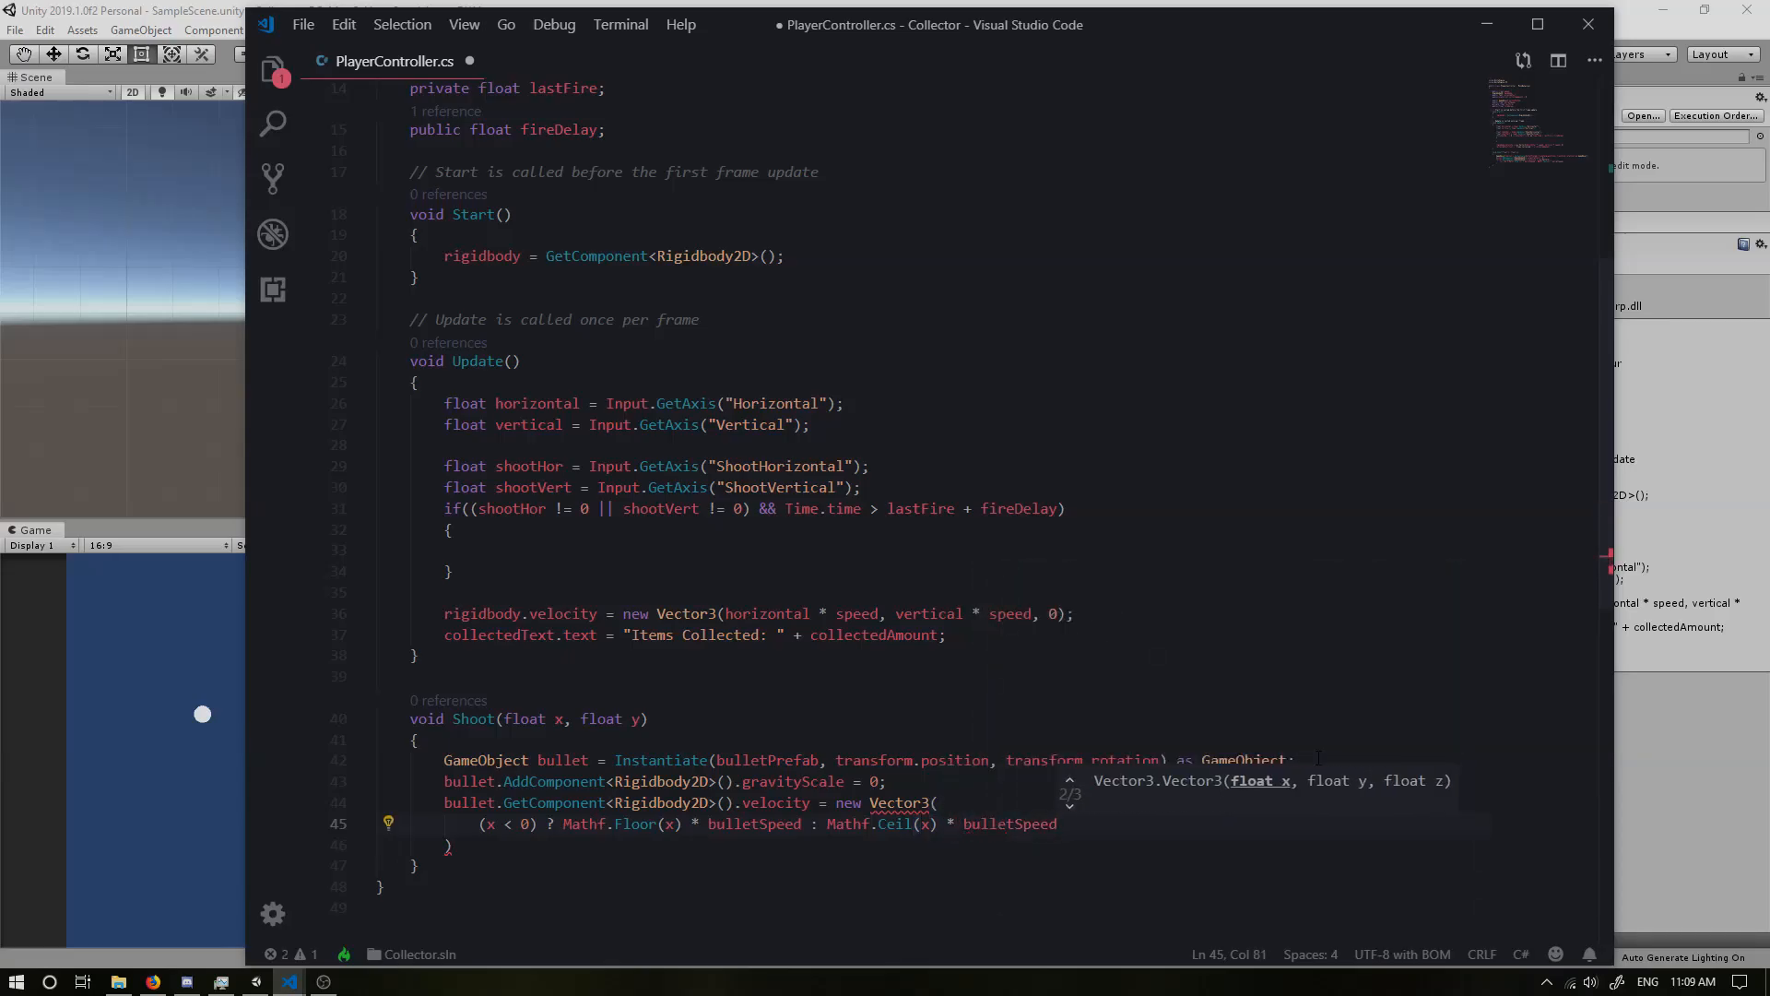
text(,)
text((y < 0)
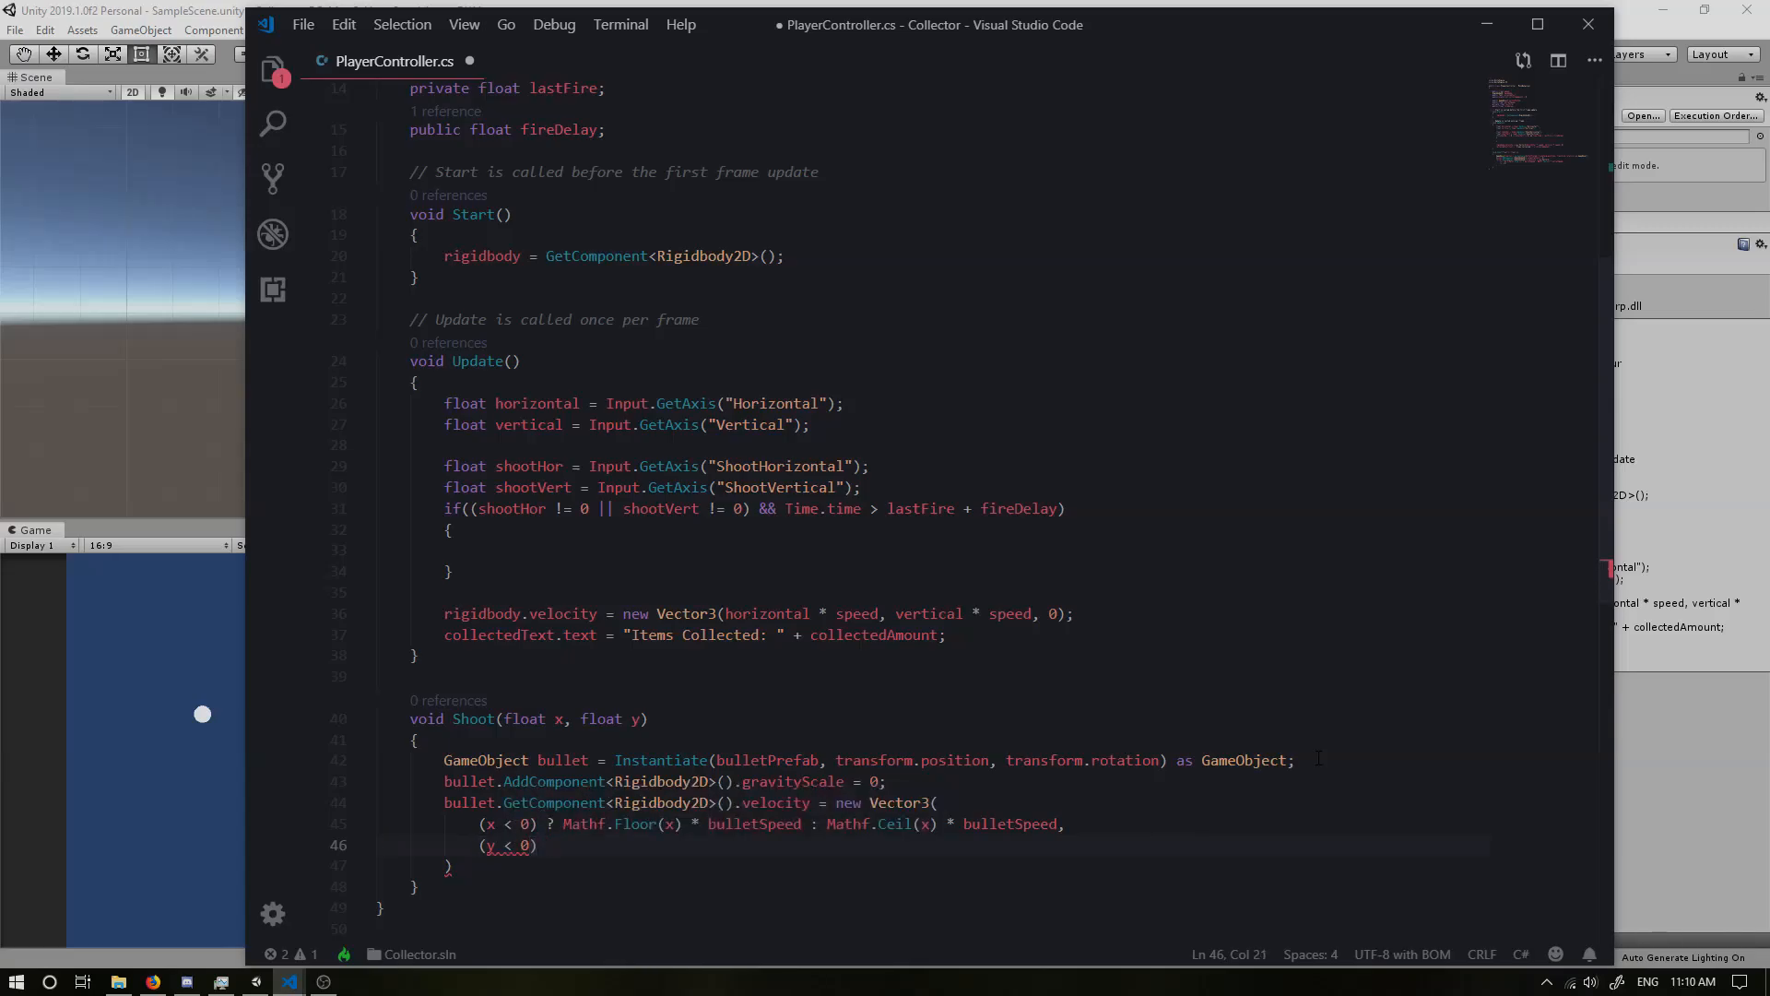
Step: Complete the y argument as (y < 0) ? Mathf.Floor(y) * bulletSpeed : Mathf.Ceil(y) * bulletSpeed, z as 0, closing the Vector3
text(? Mathf.Floor)
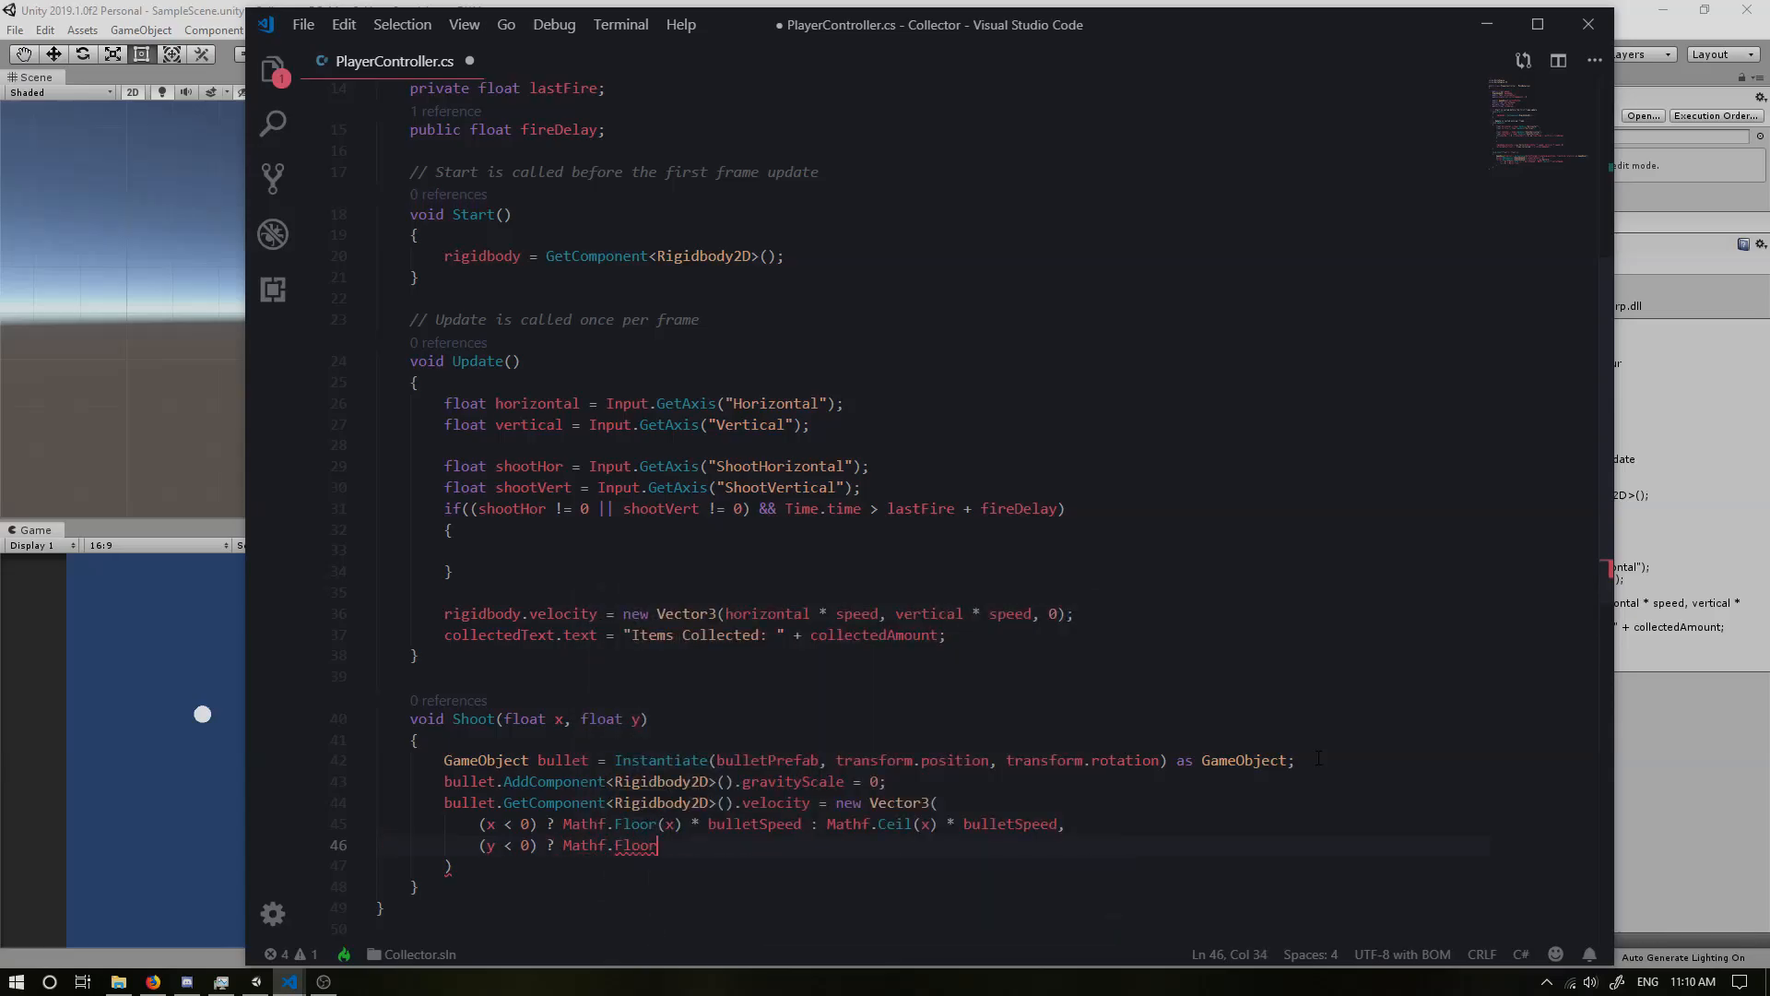
text((y))
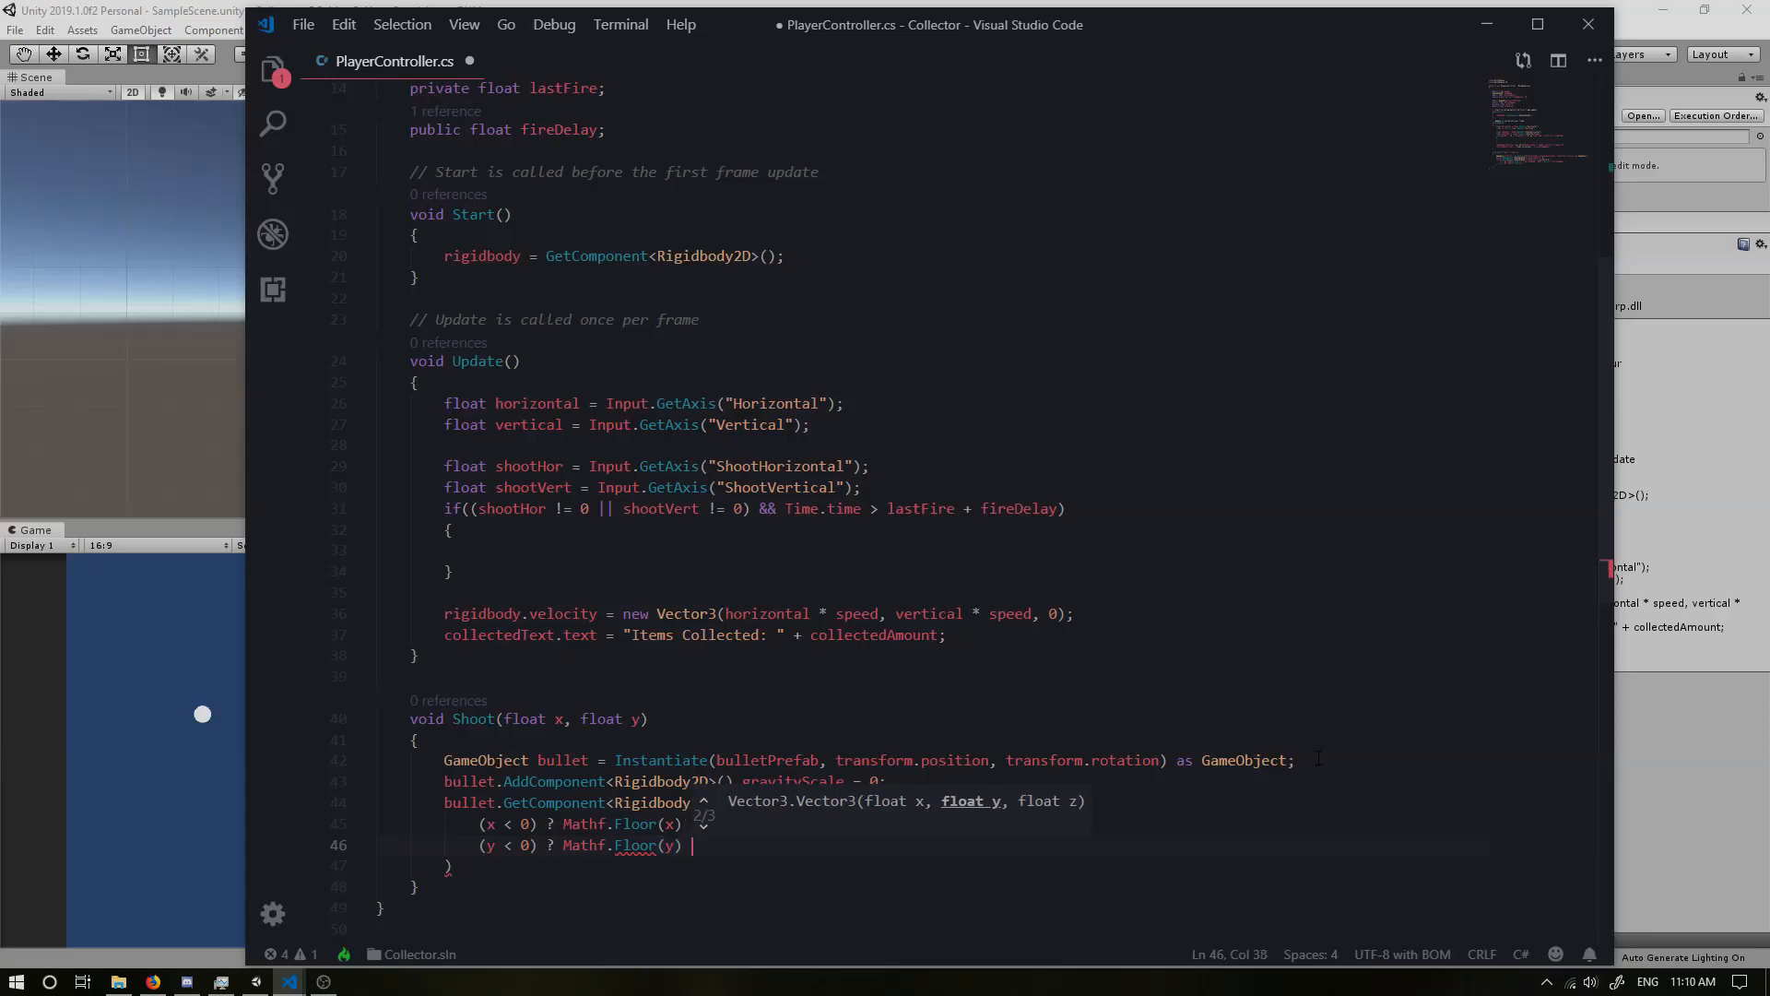
text(* bulletSpeed)
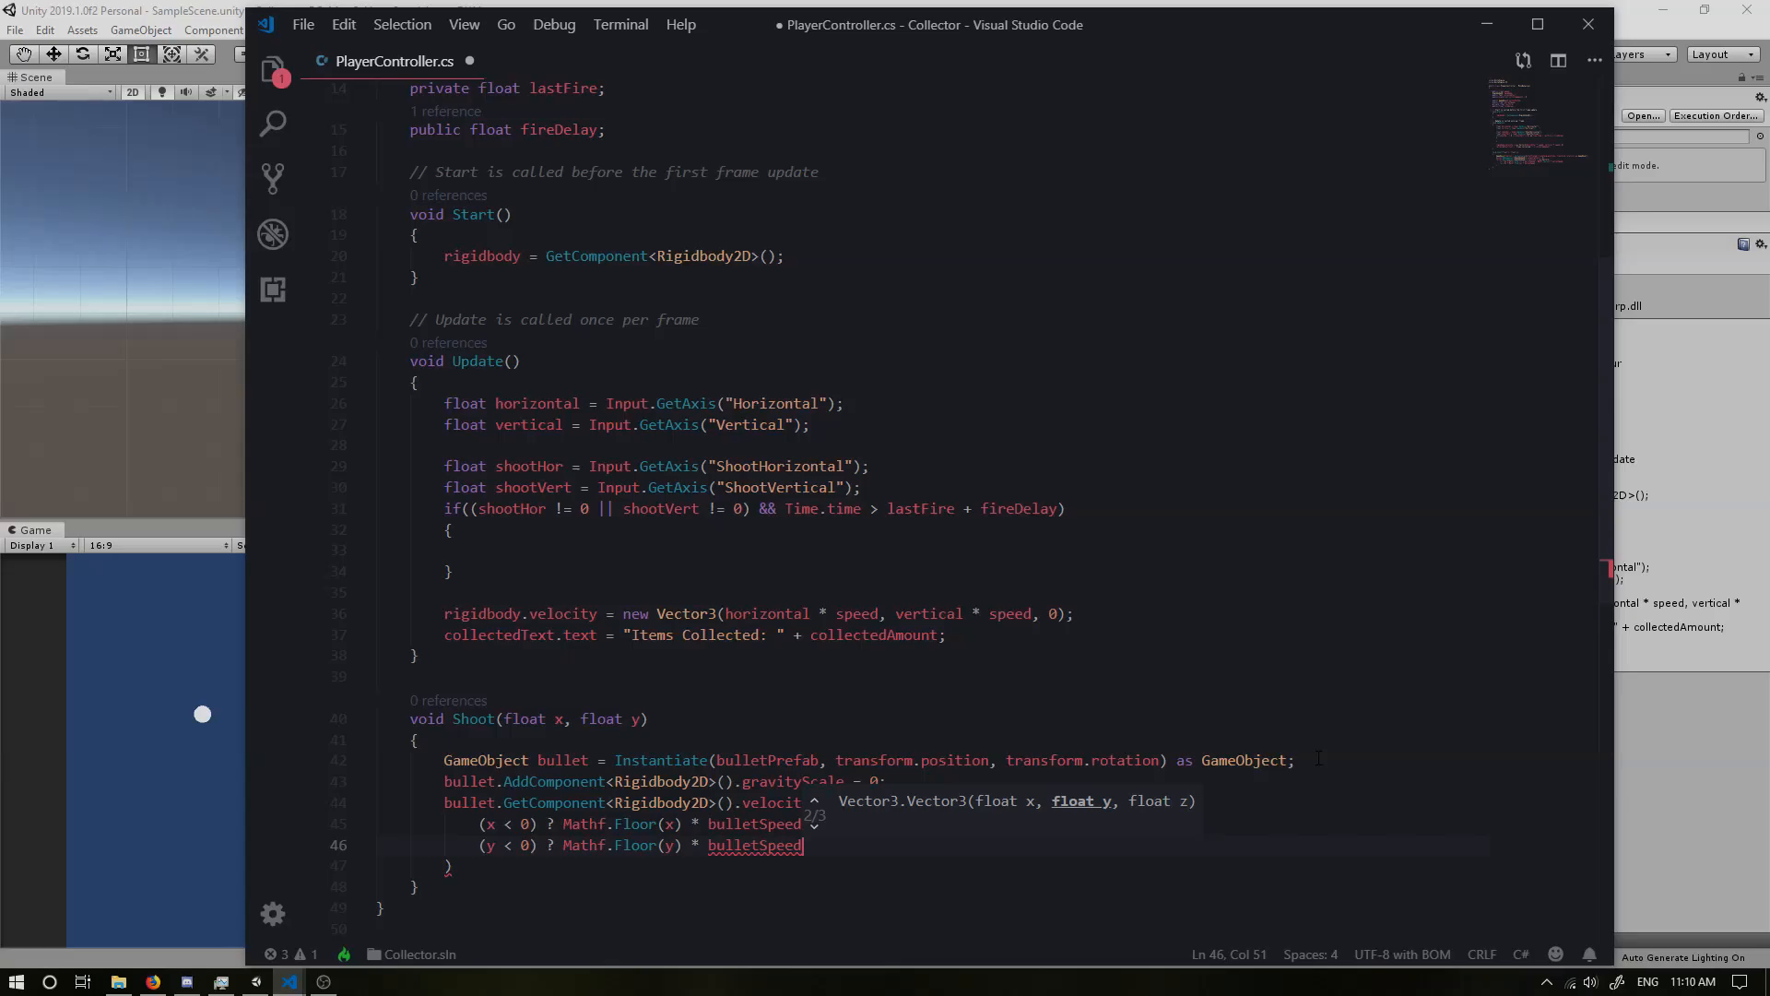
text(: Mathf.Ceil(y) * bulletSpeed,)
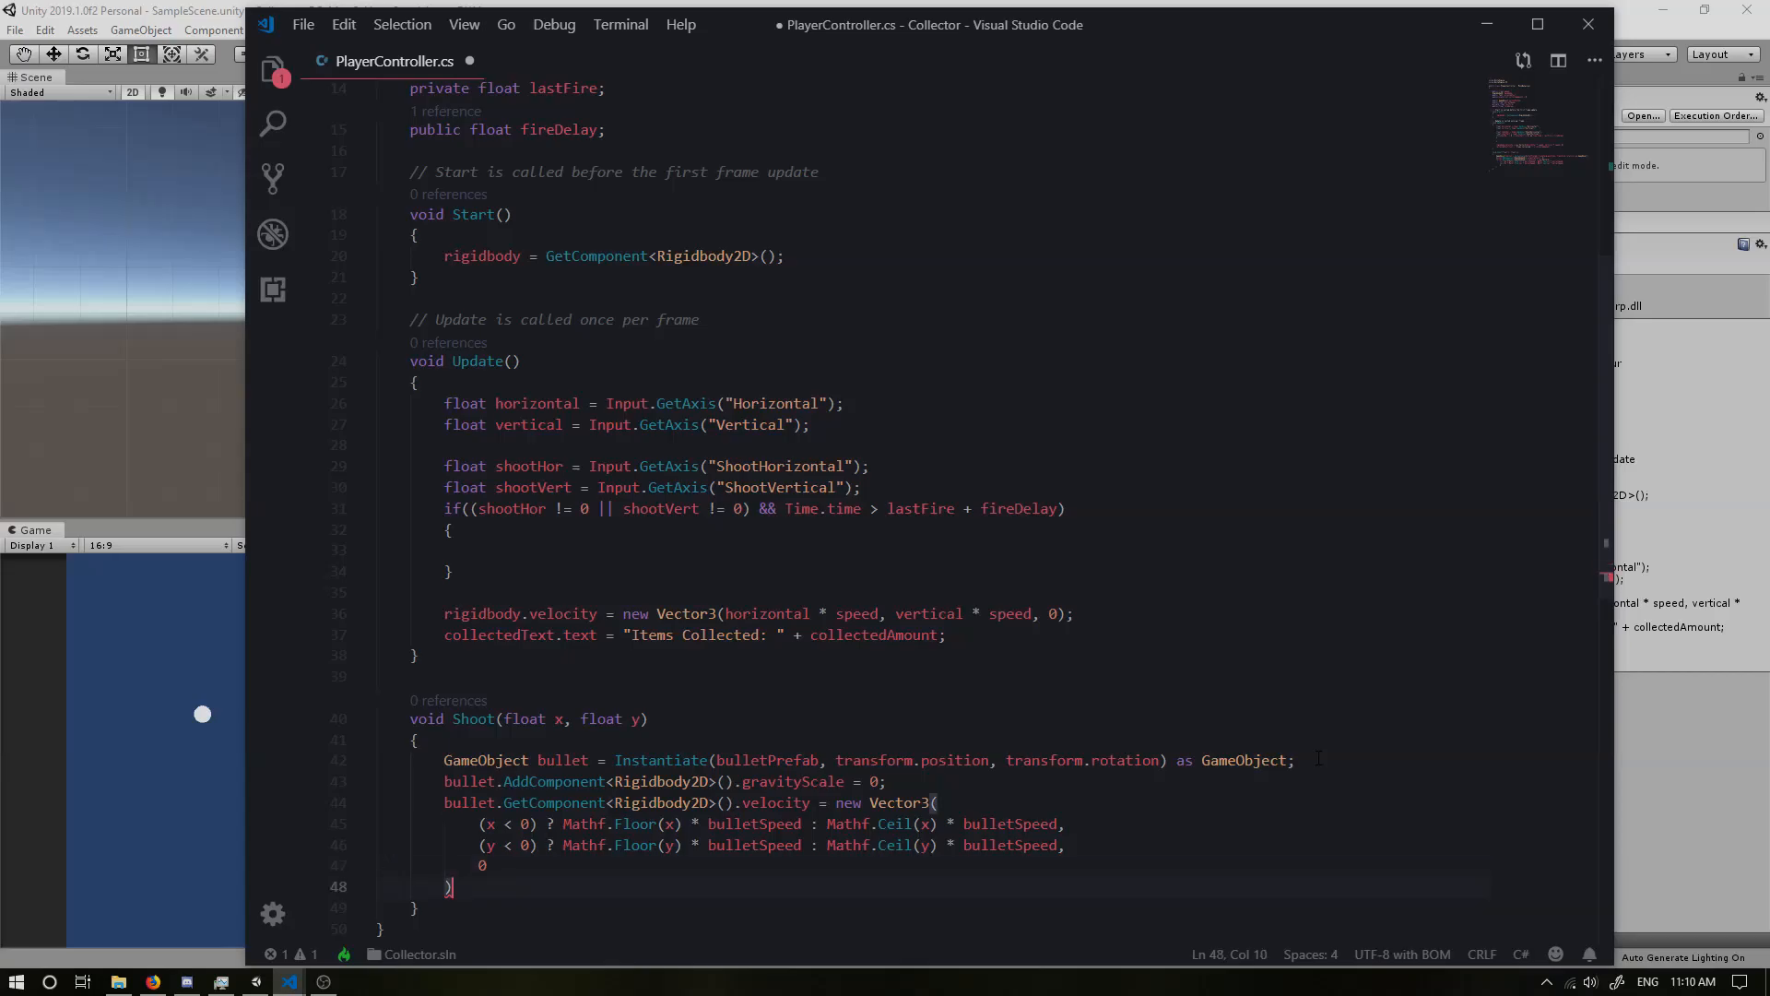
text(;)
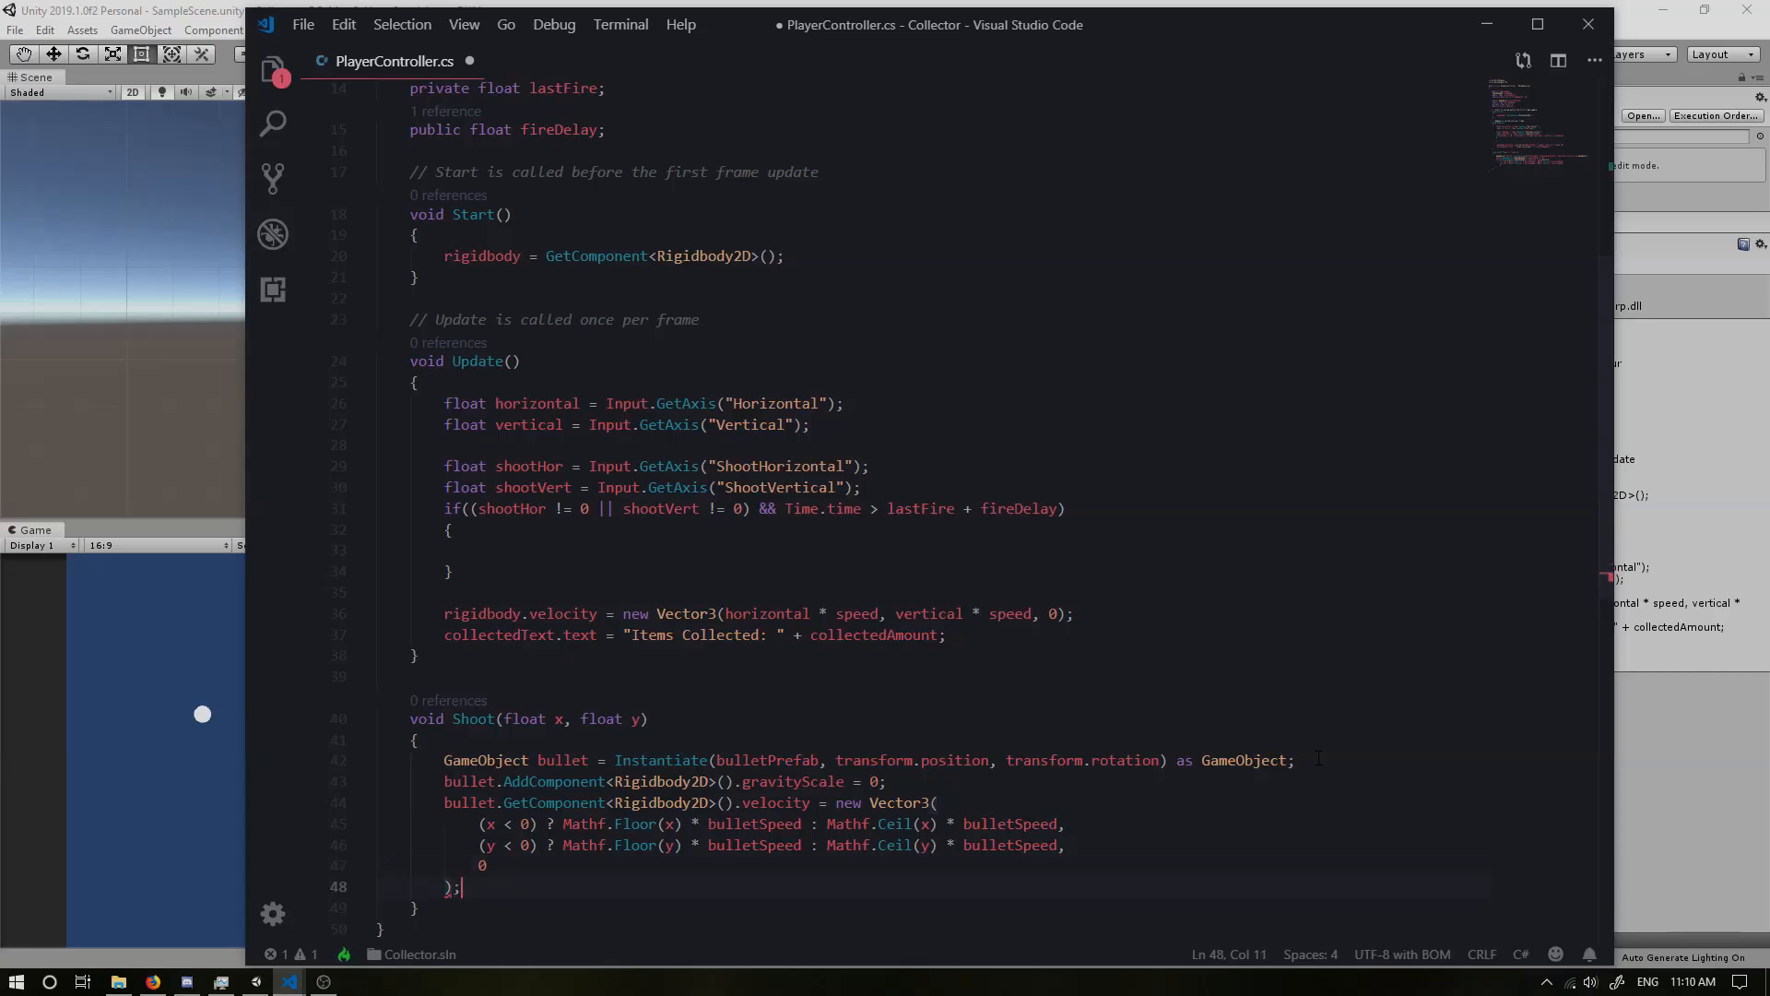
scroll(down, 3)
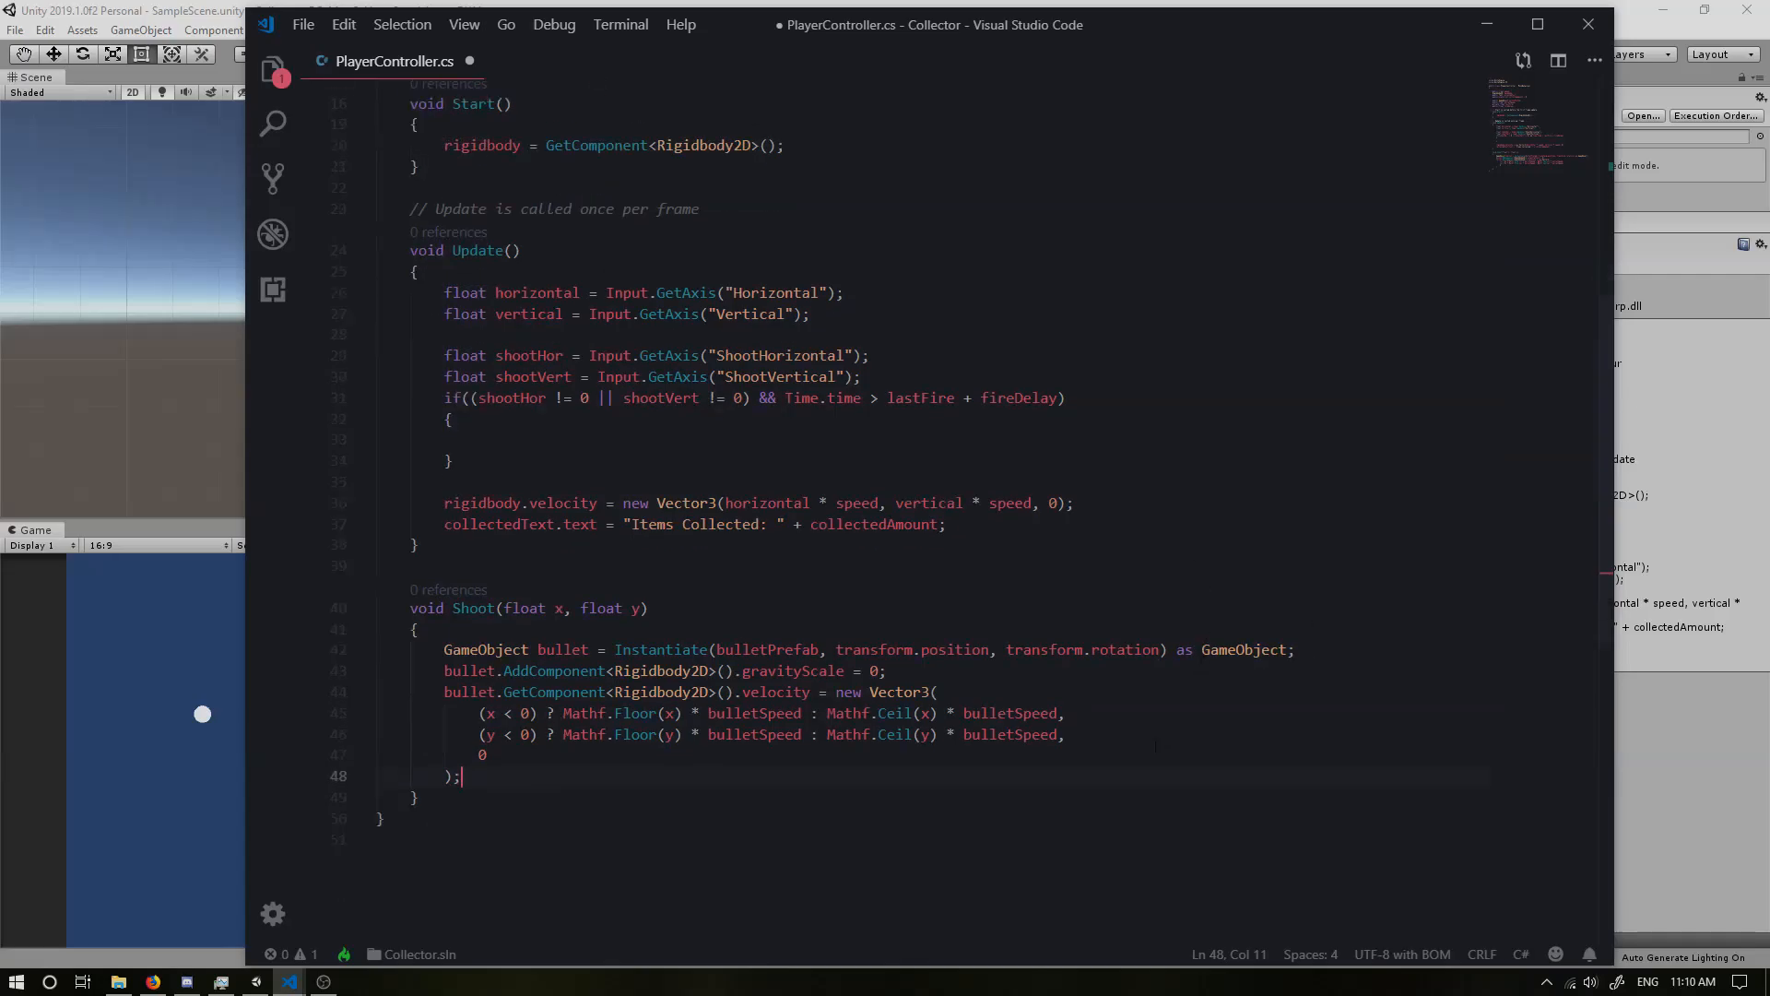
scroll(up, 3)
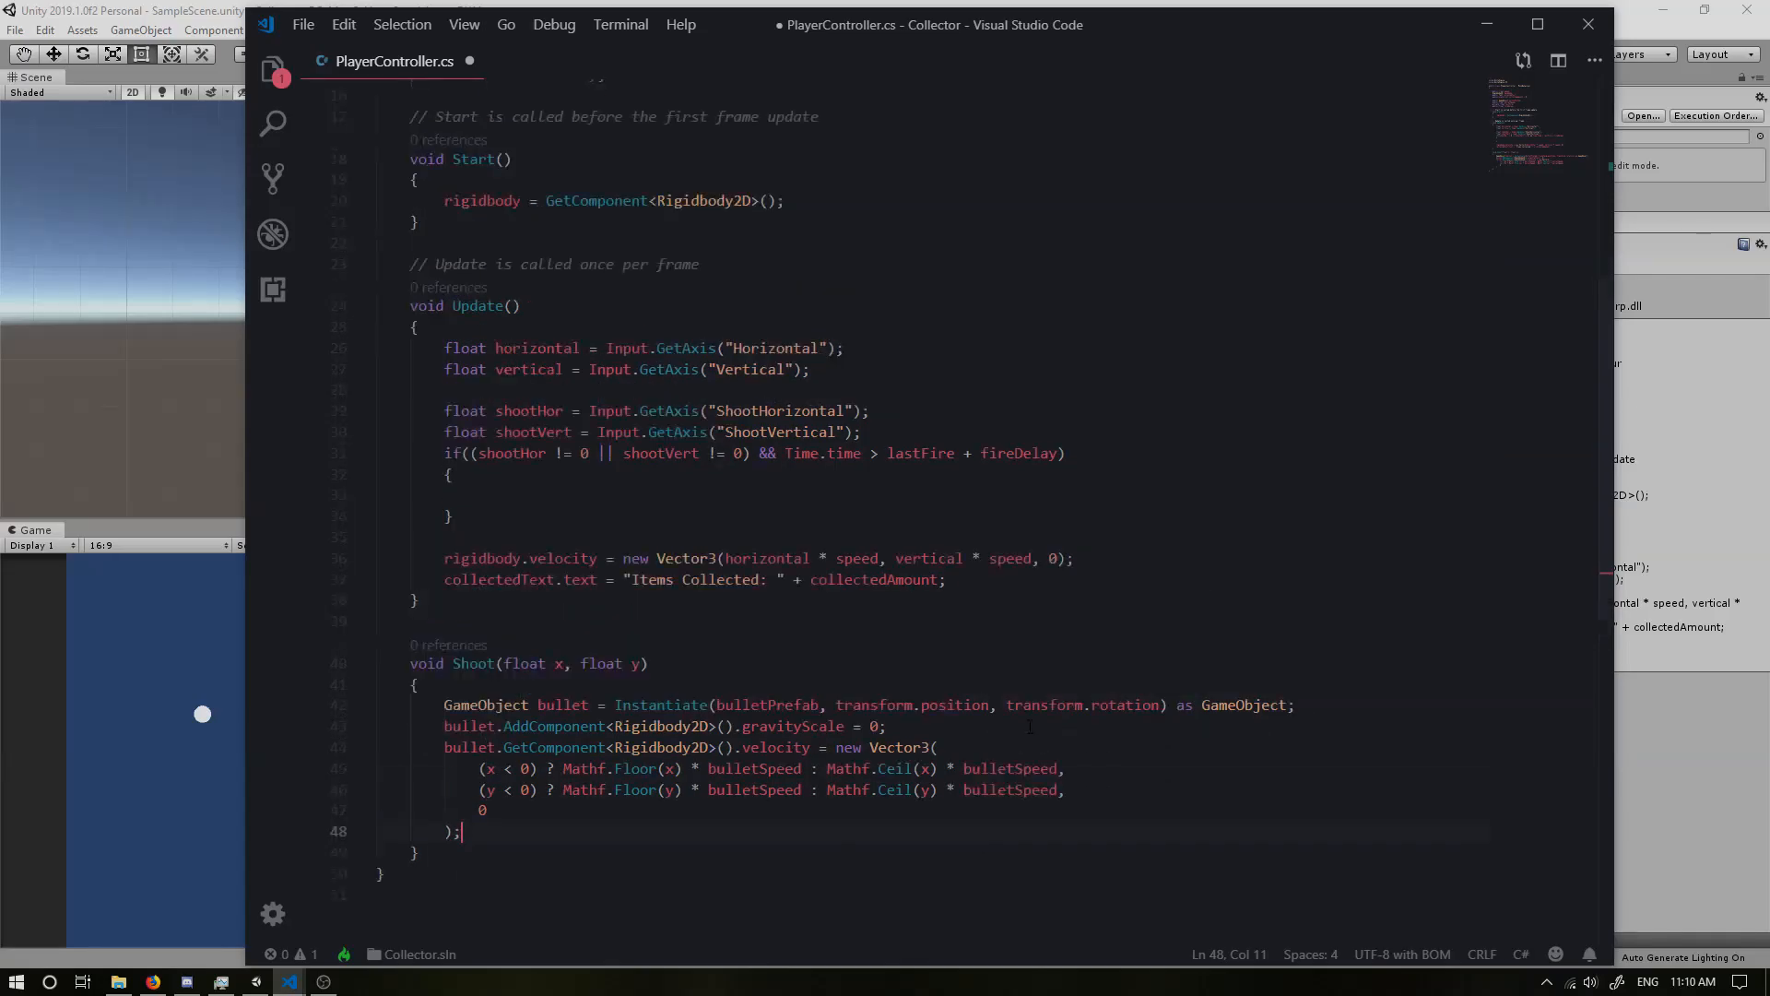
Step: Call Shoot(shootHor, shootVert) inside the firing if block in Update
scroll(up, 3)
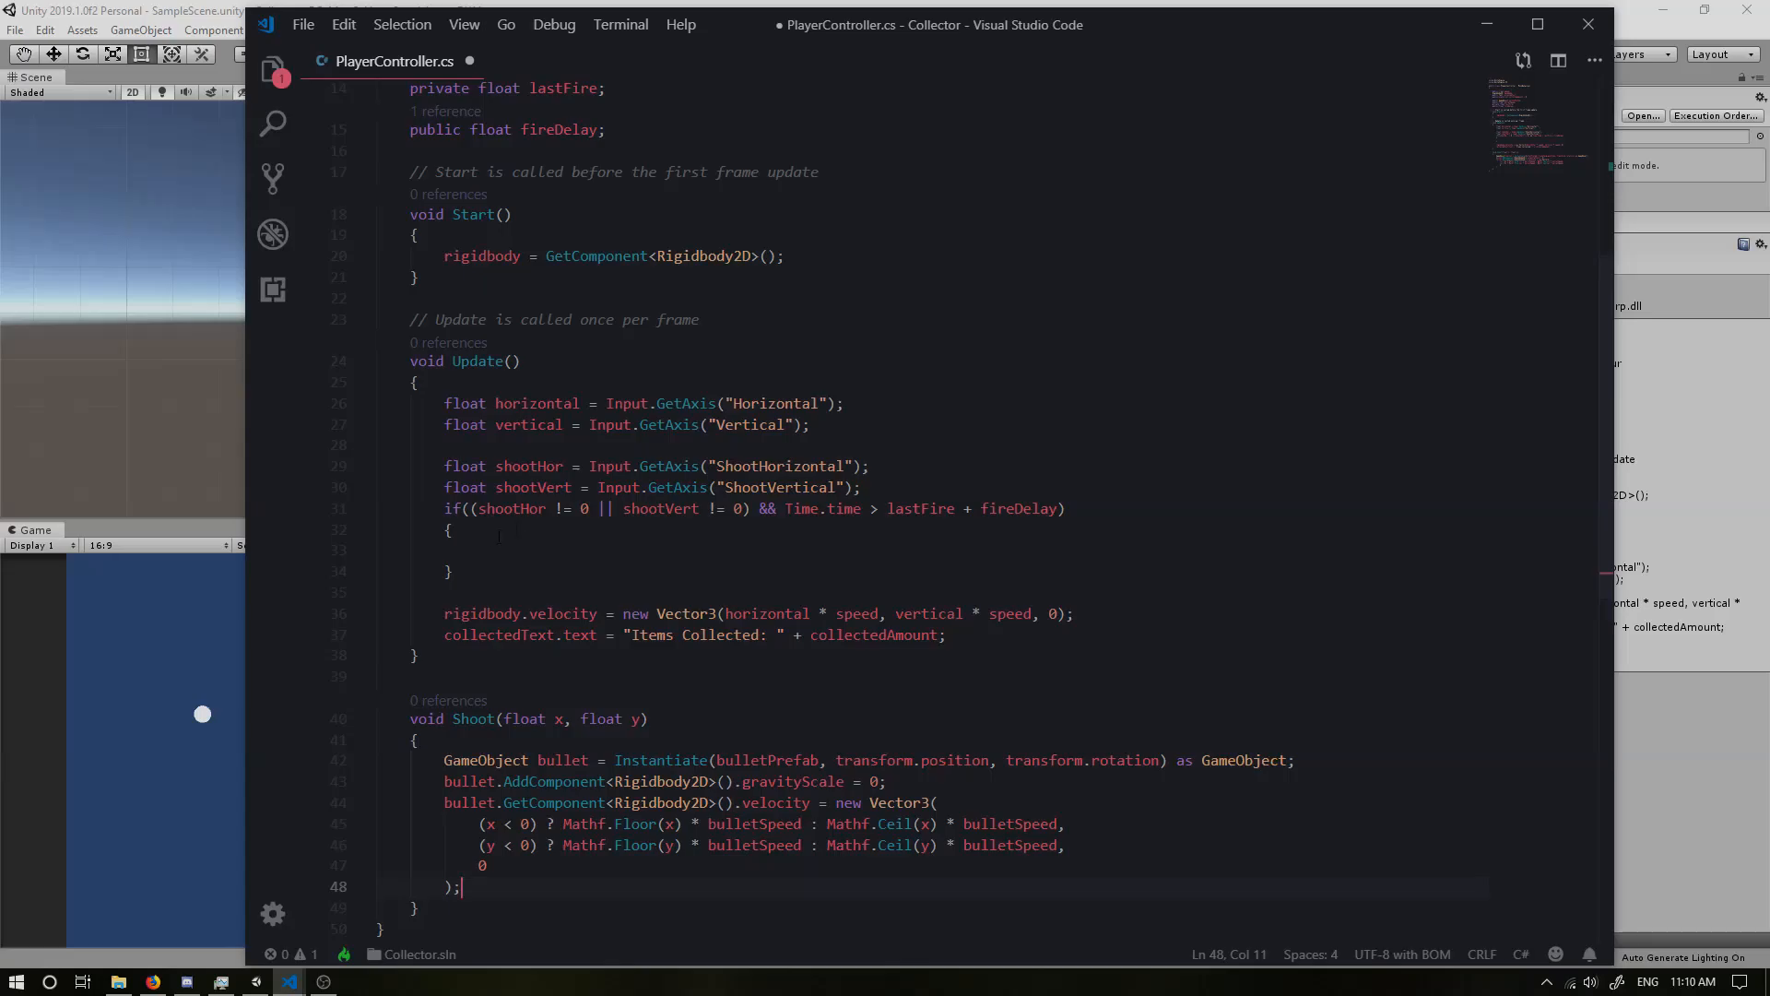
click(479, 550)
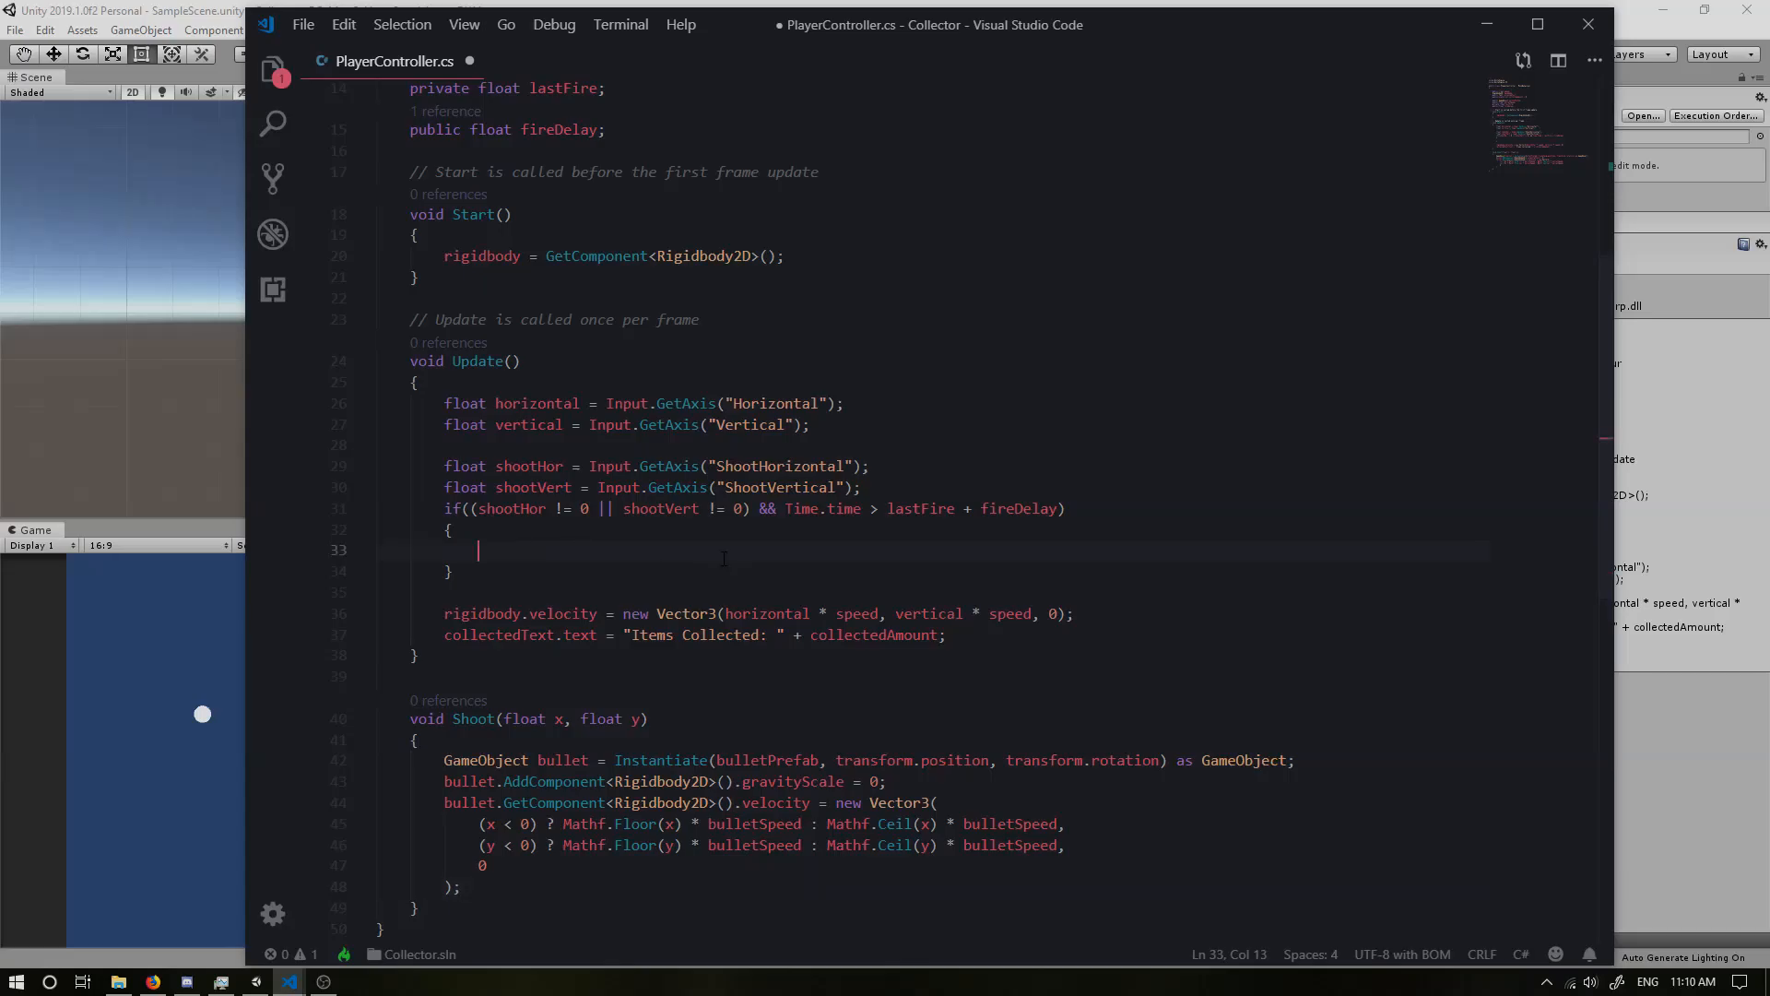
text(Shoot()
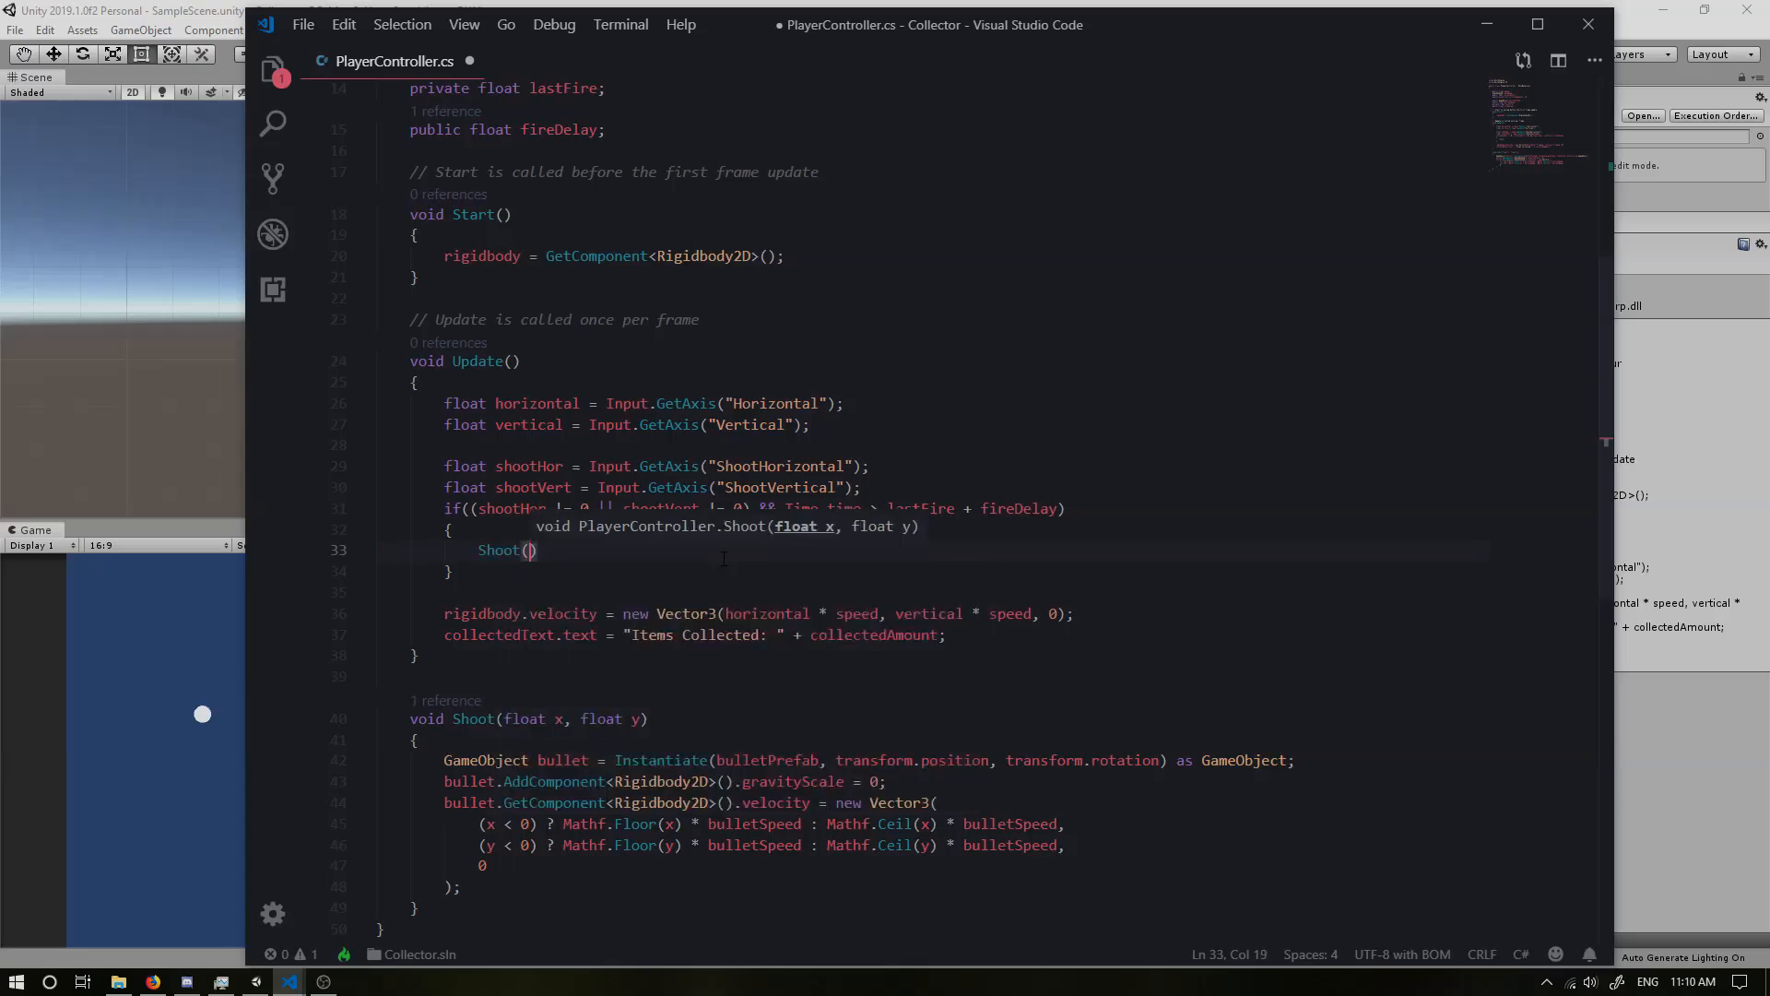
text(shootHor,)
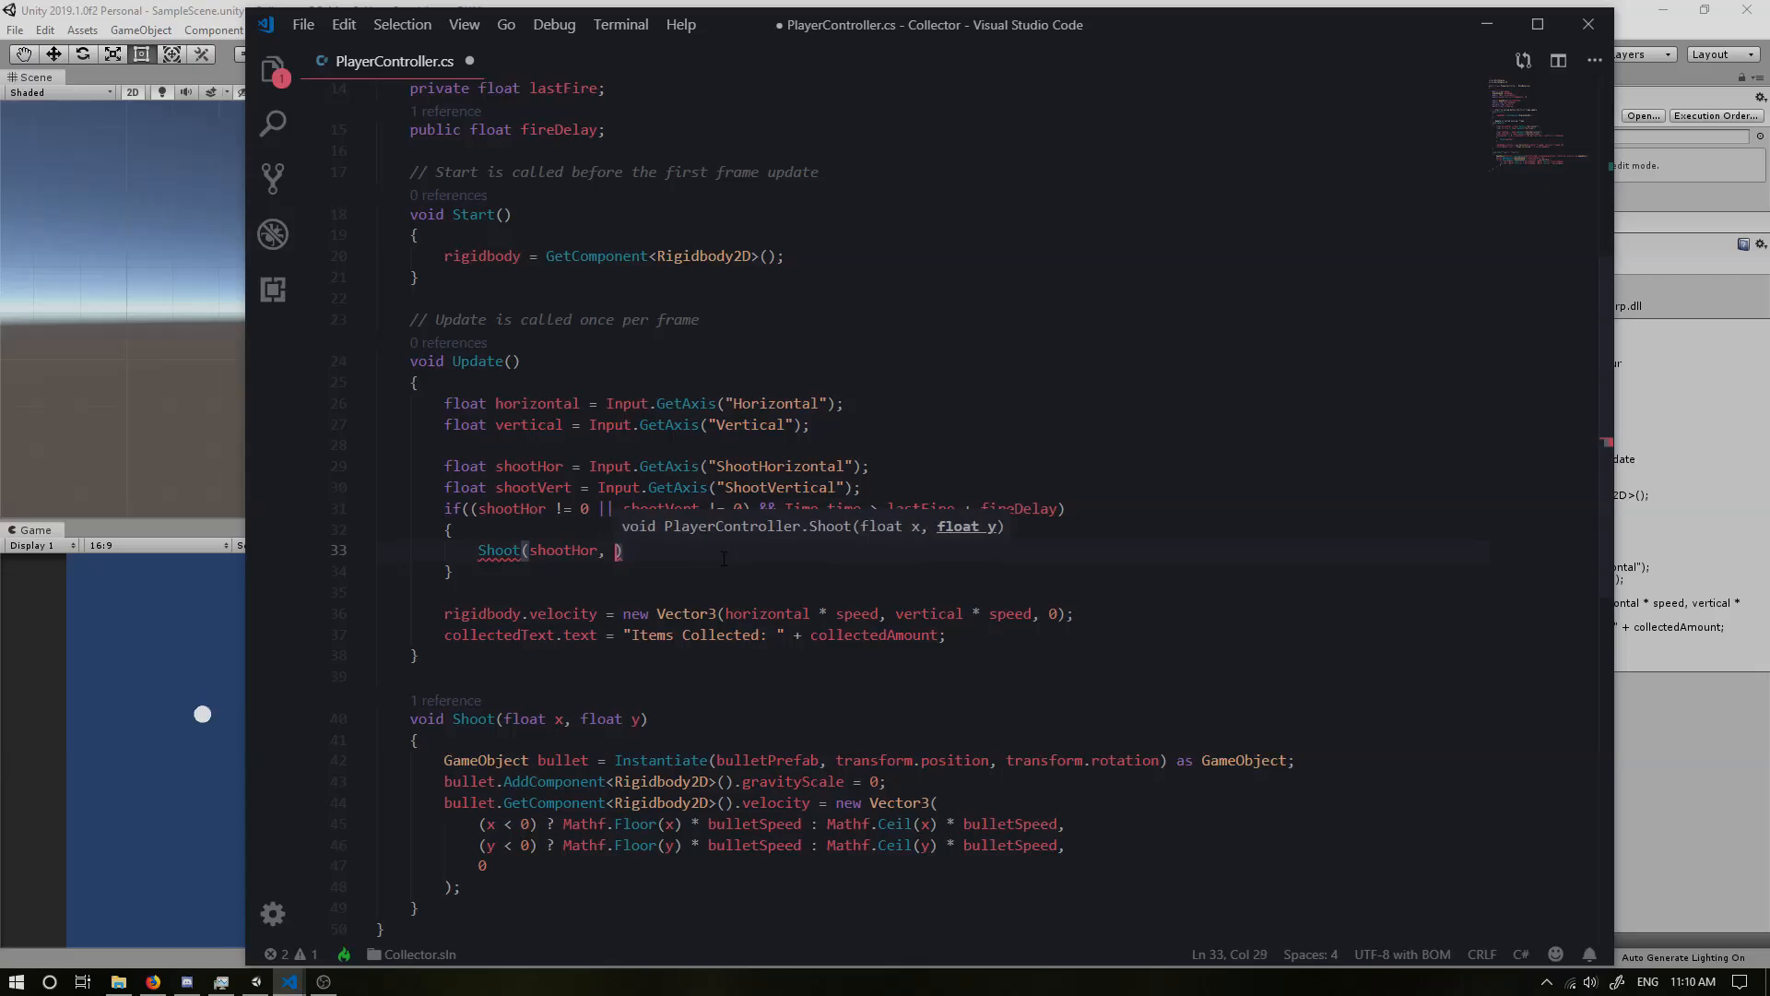
text(shootVert)
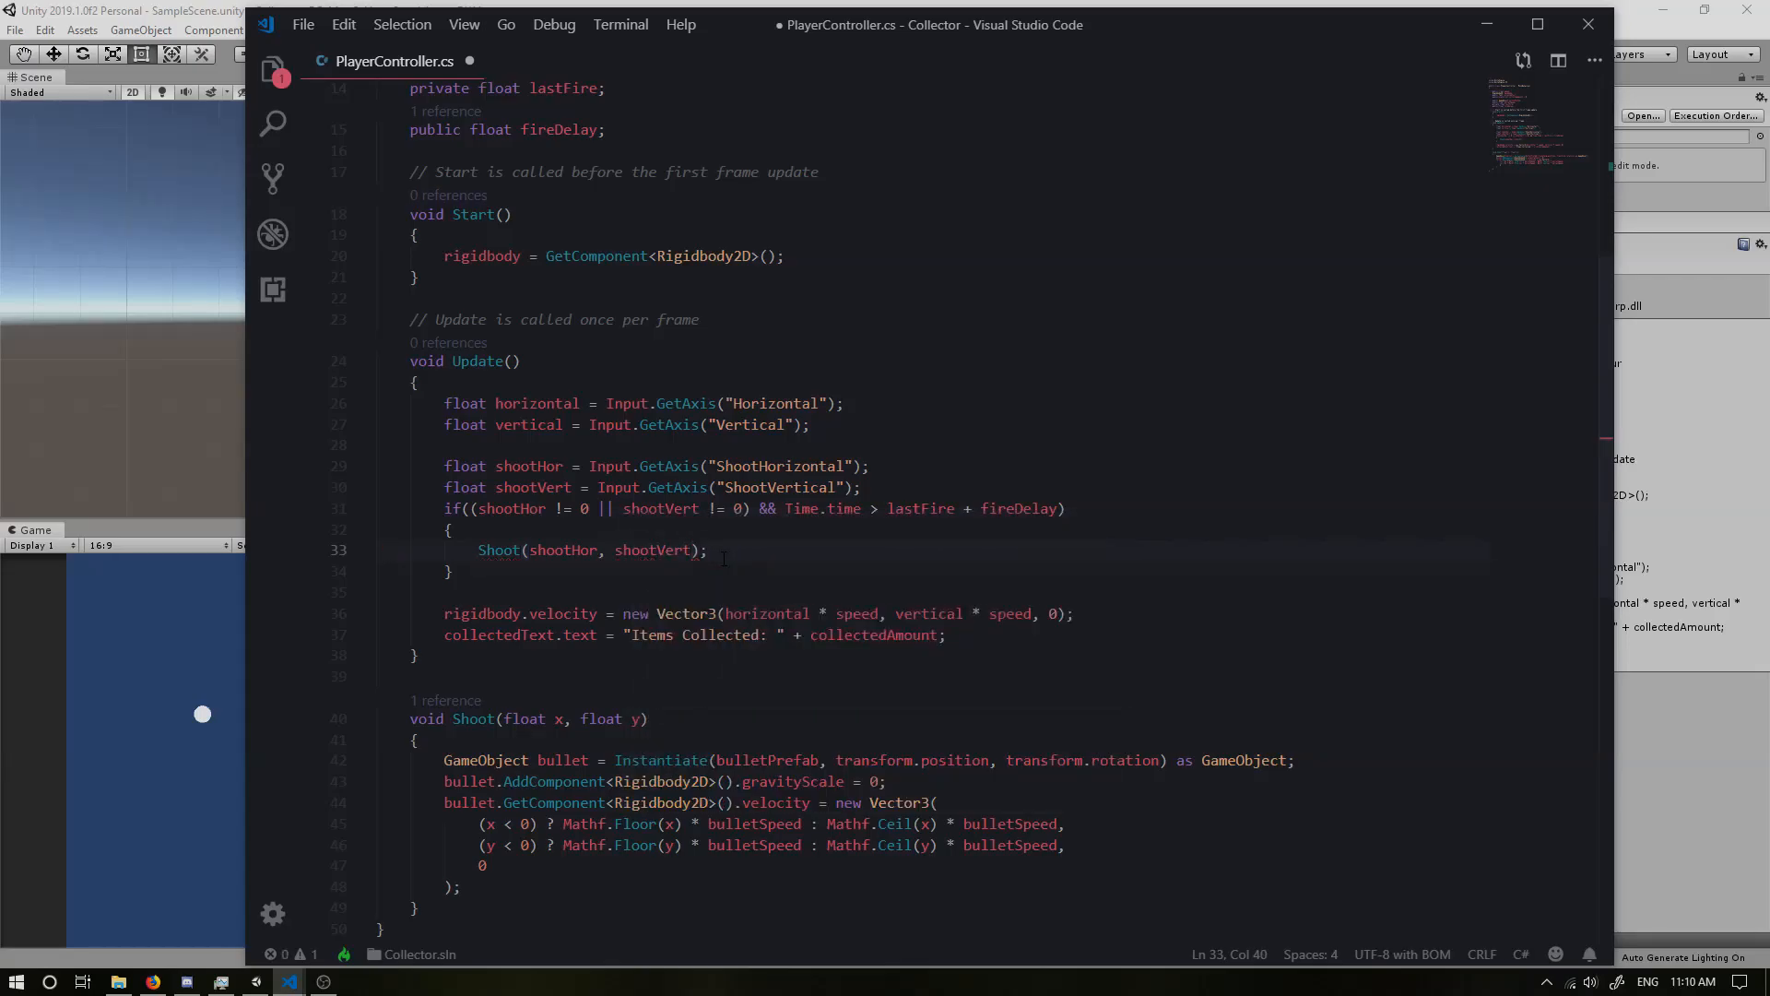
Step: Set lastFire = Time.time on the line after the Shoot call
key(Enter)
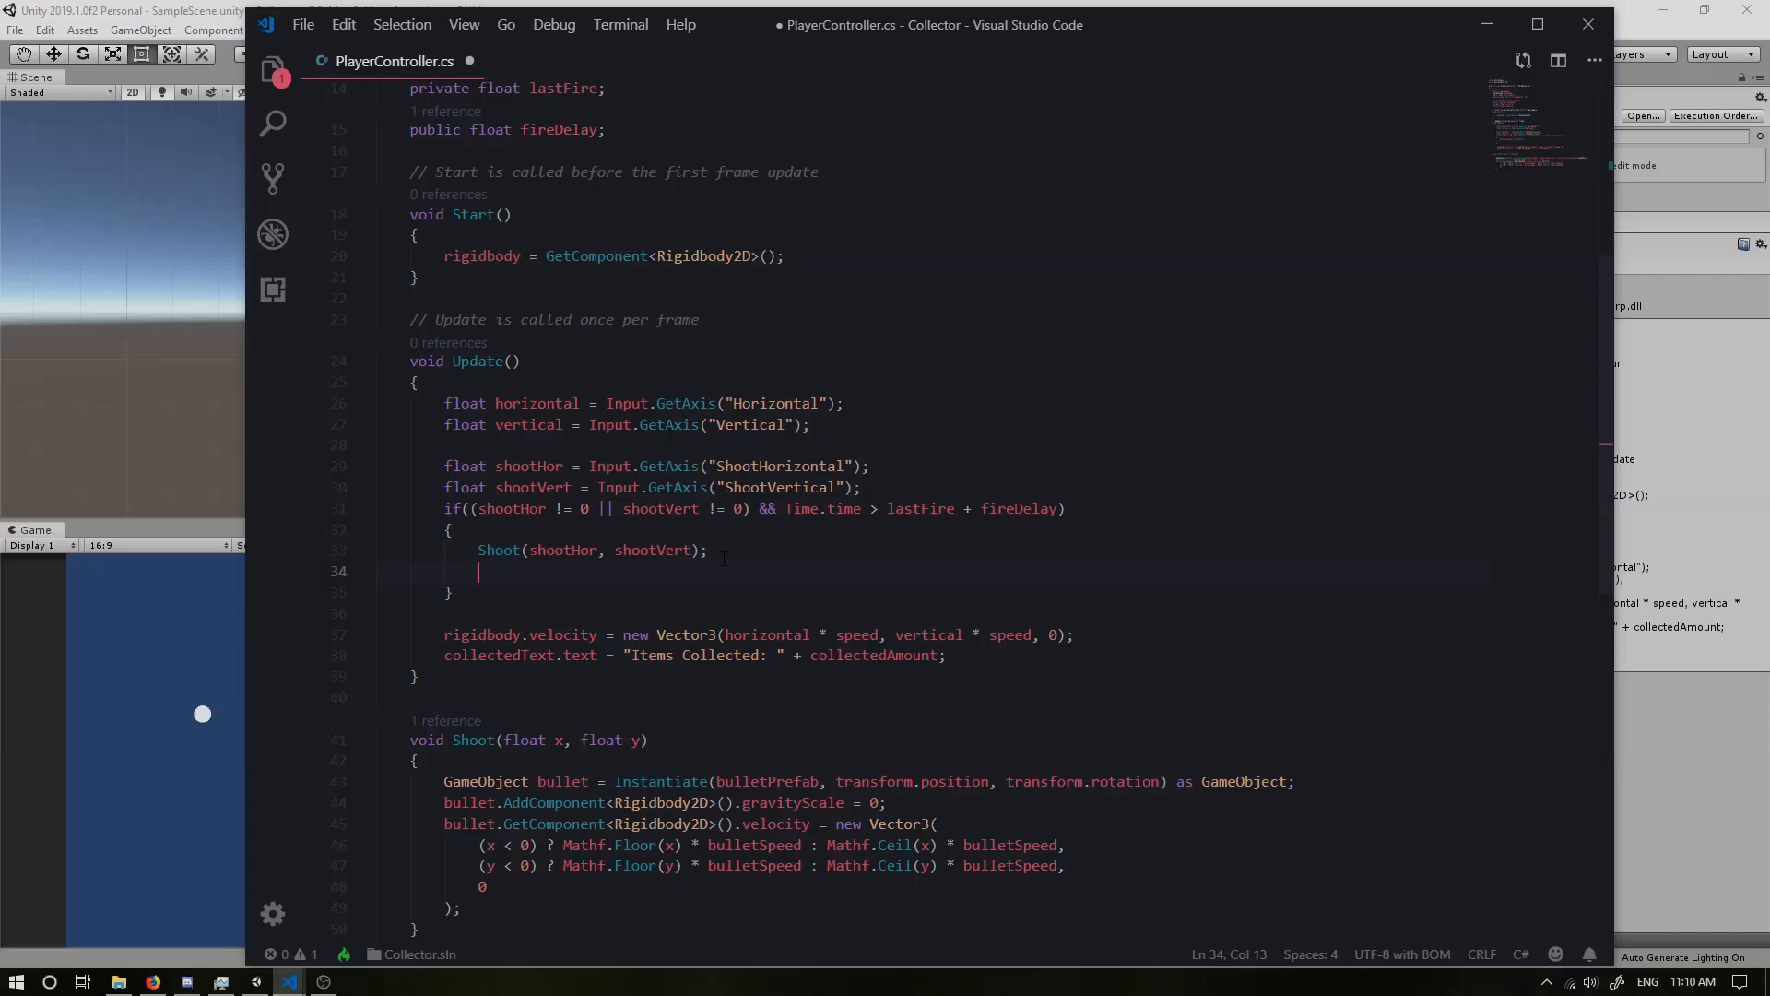
text(lastFire =)
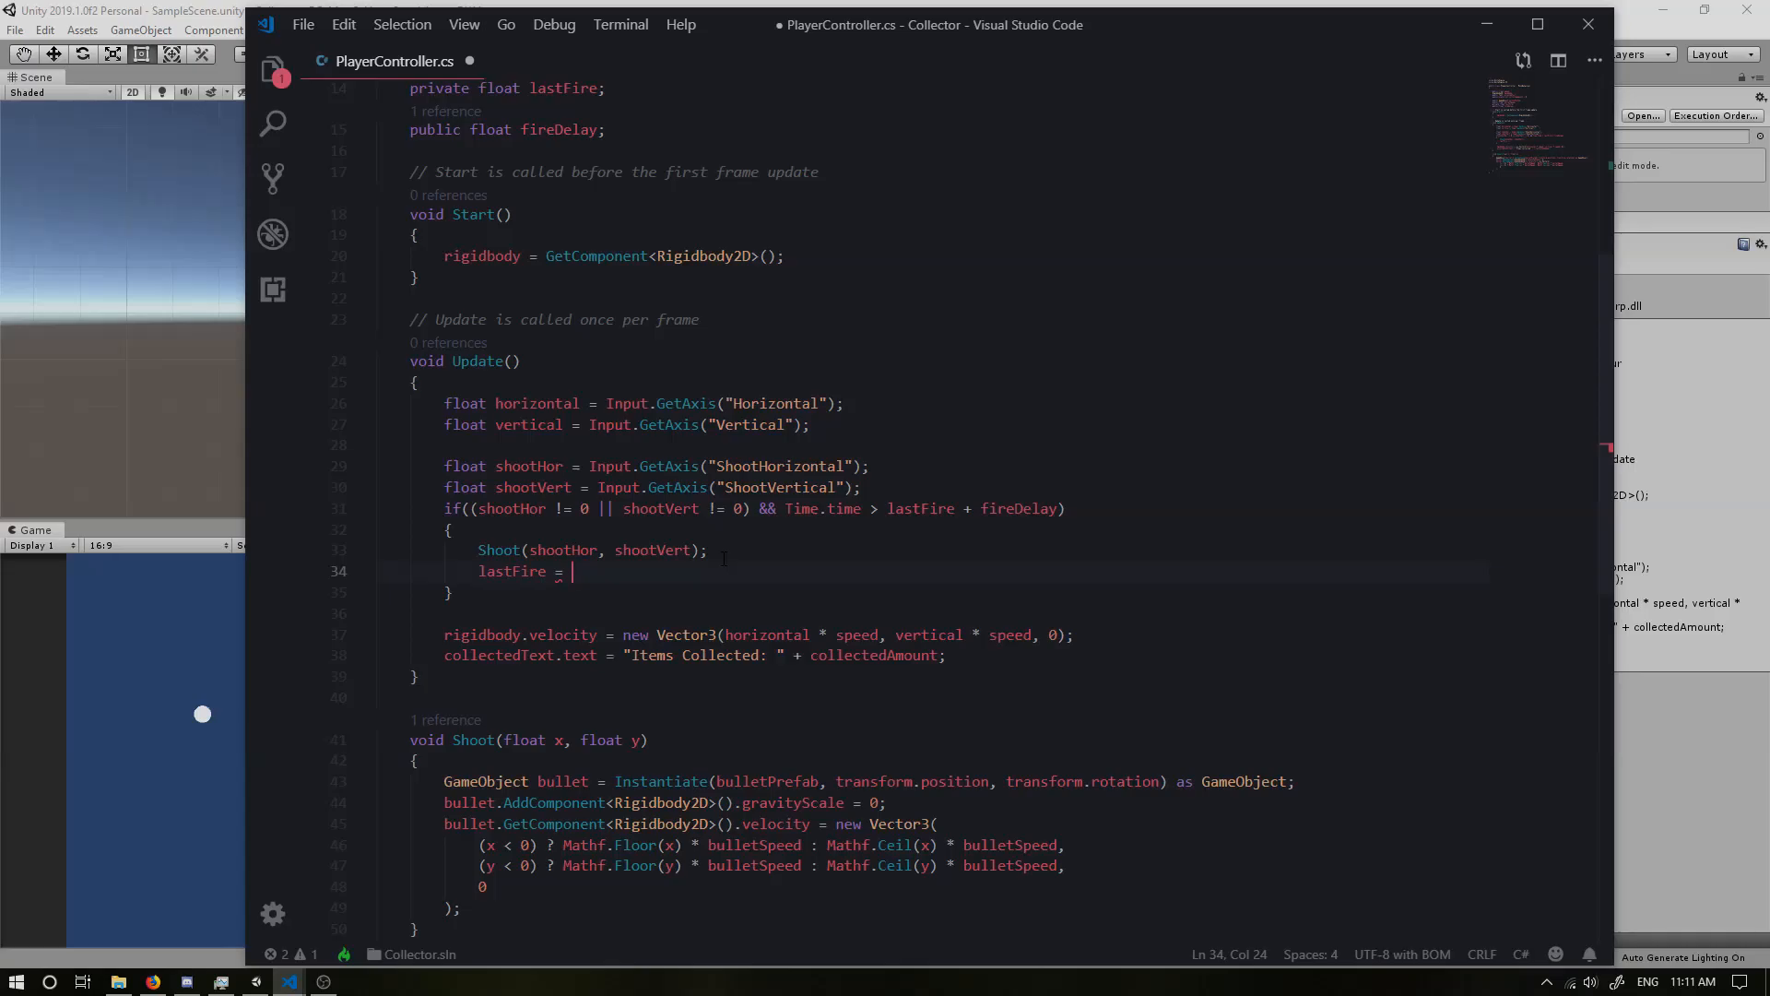
text(Time.time;)
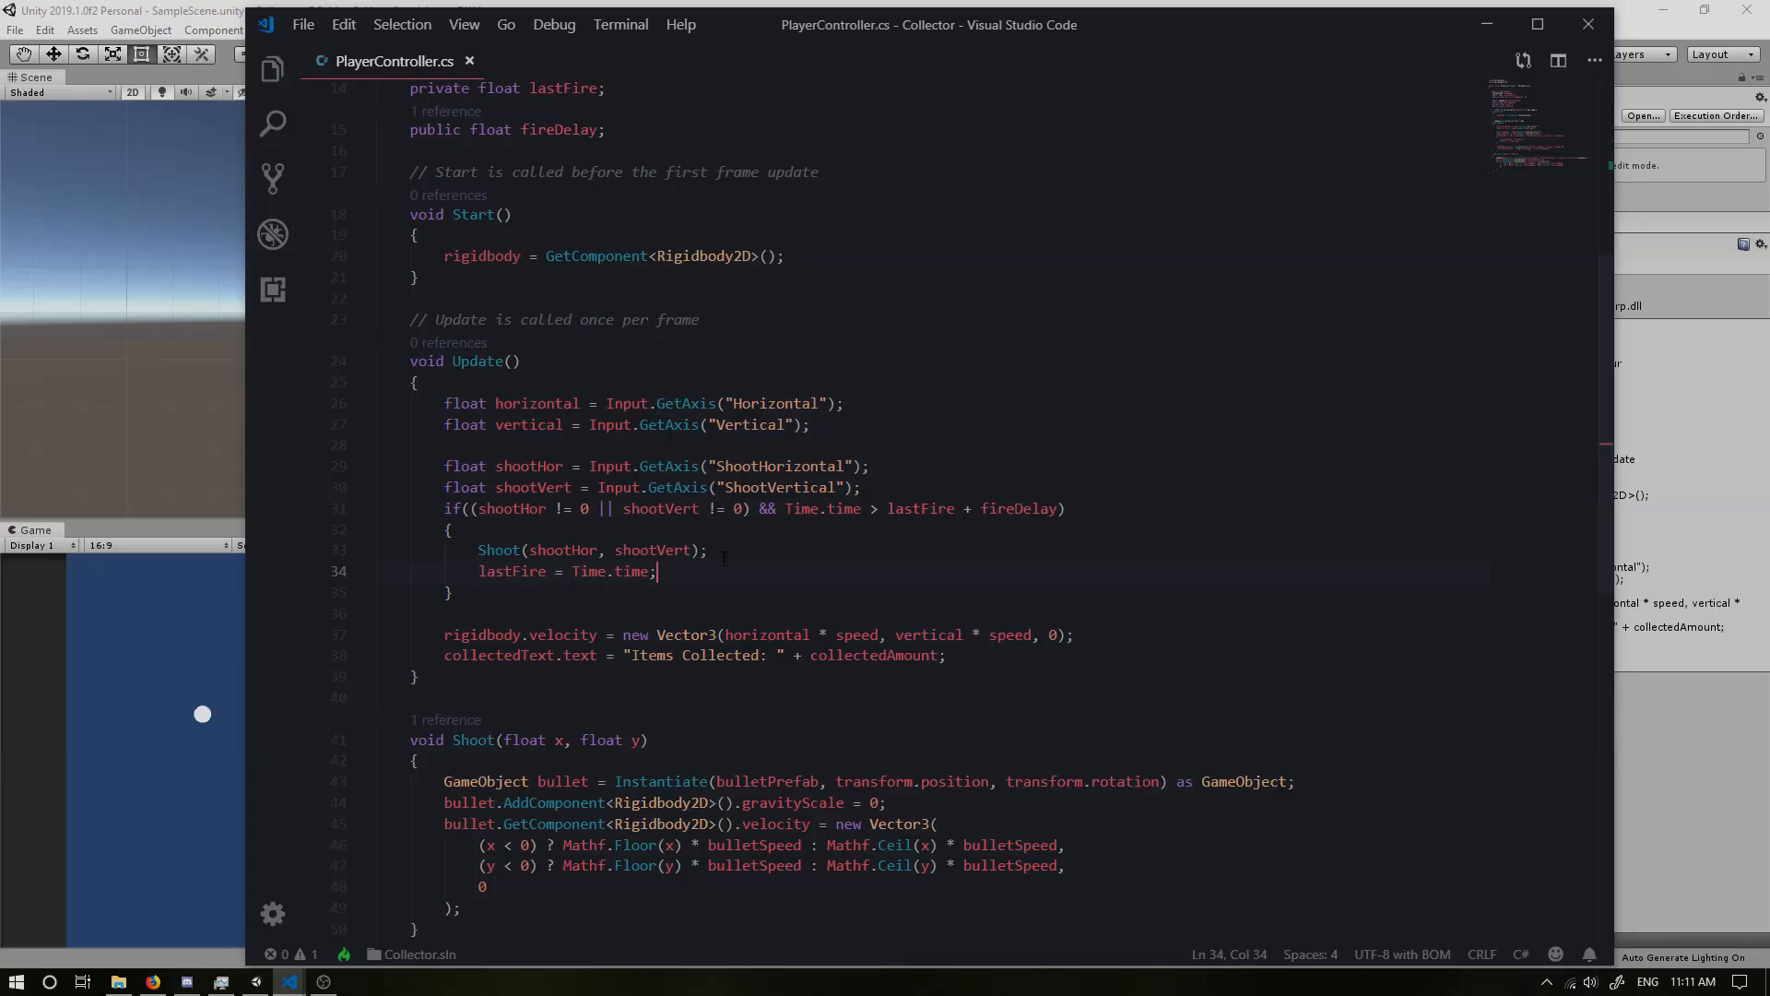
mouse_move(1486, 24)
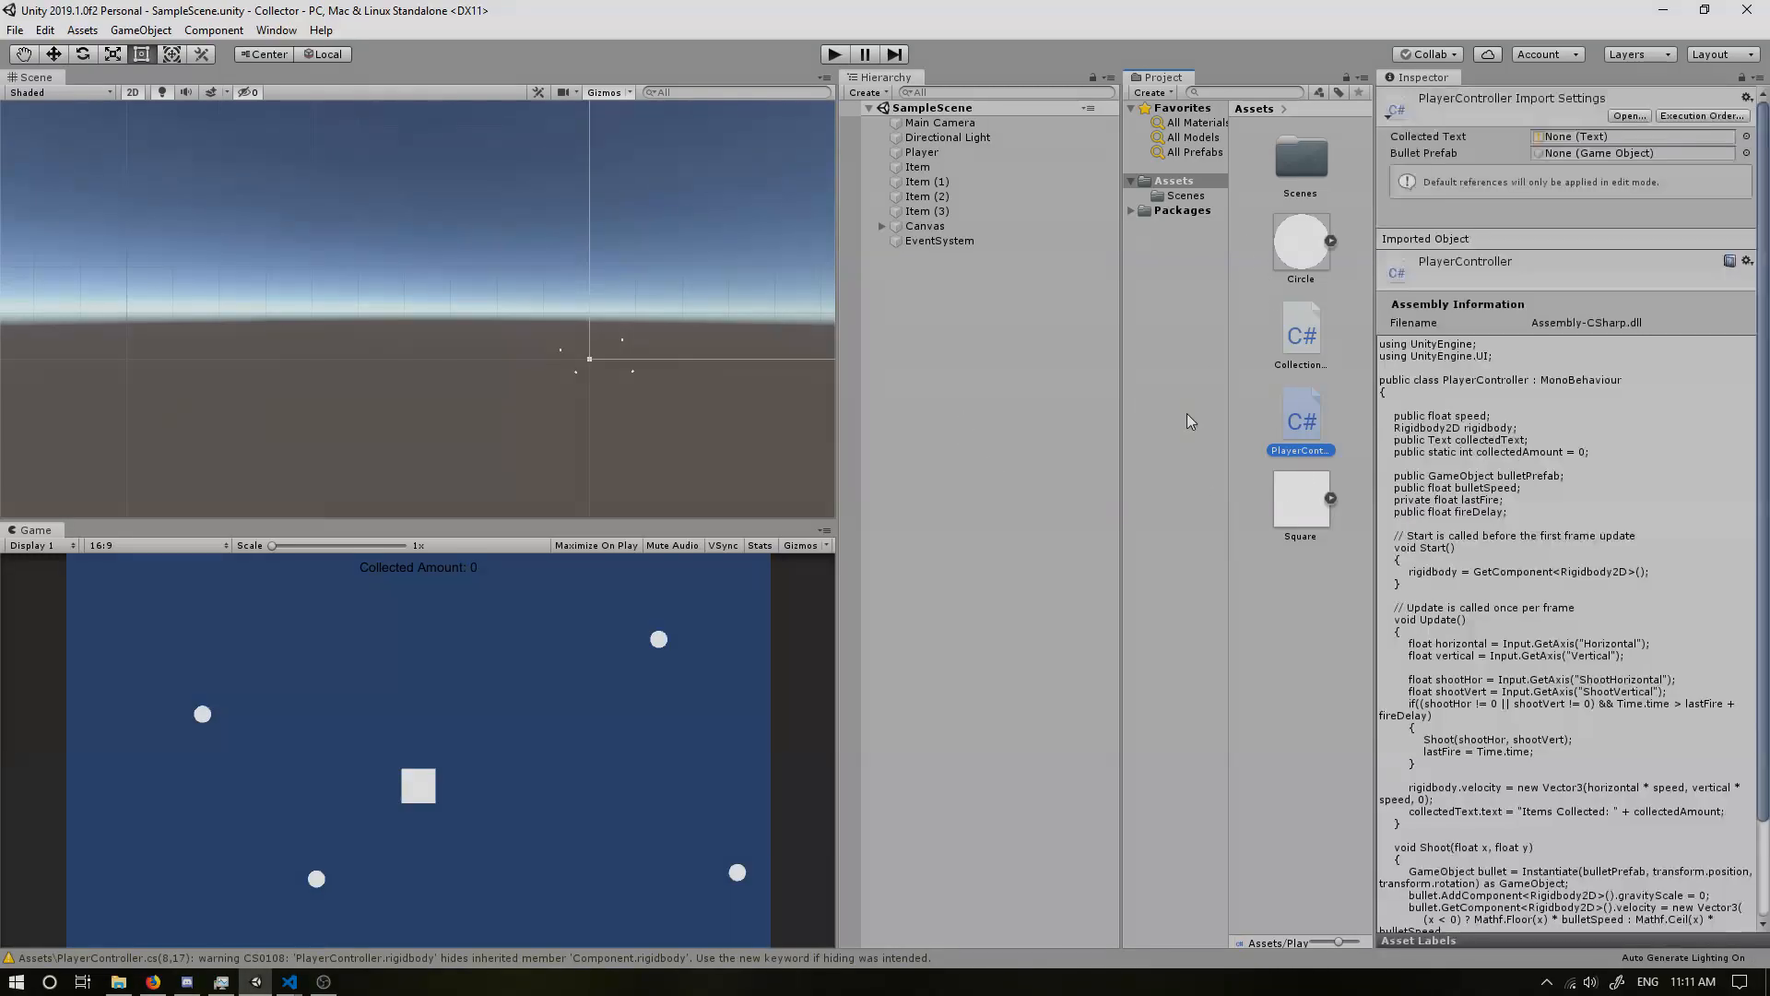
mouse_move(959, 297)
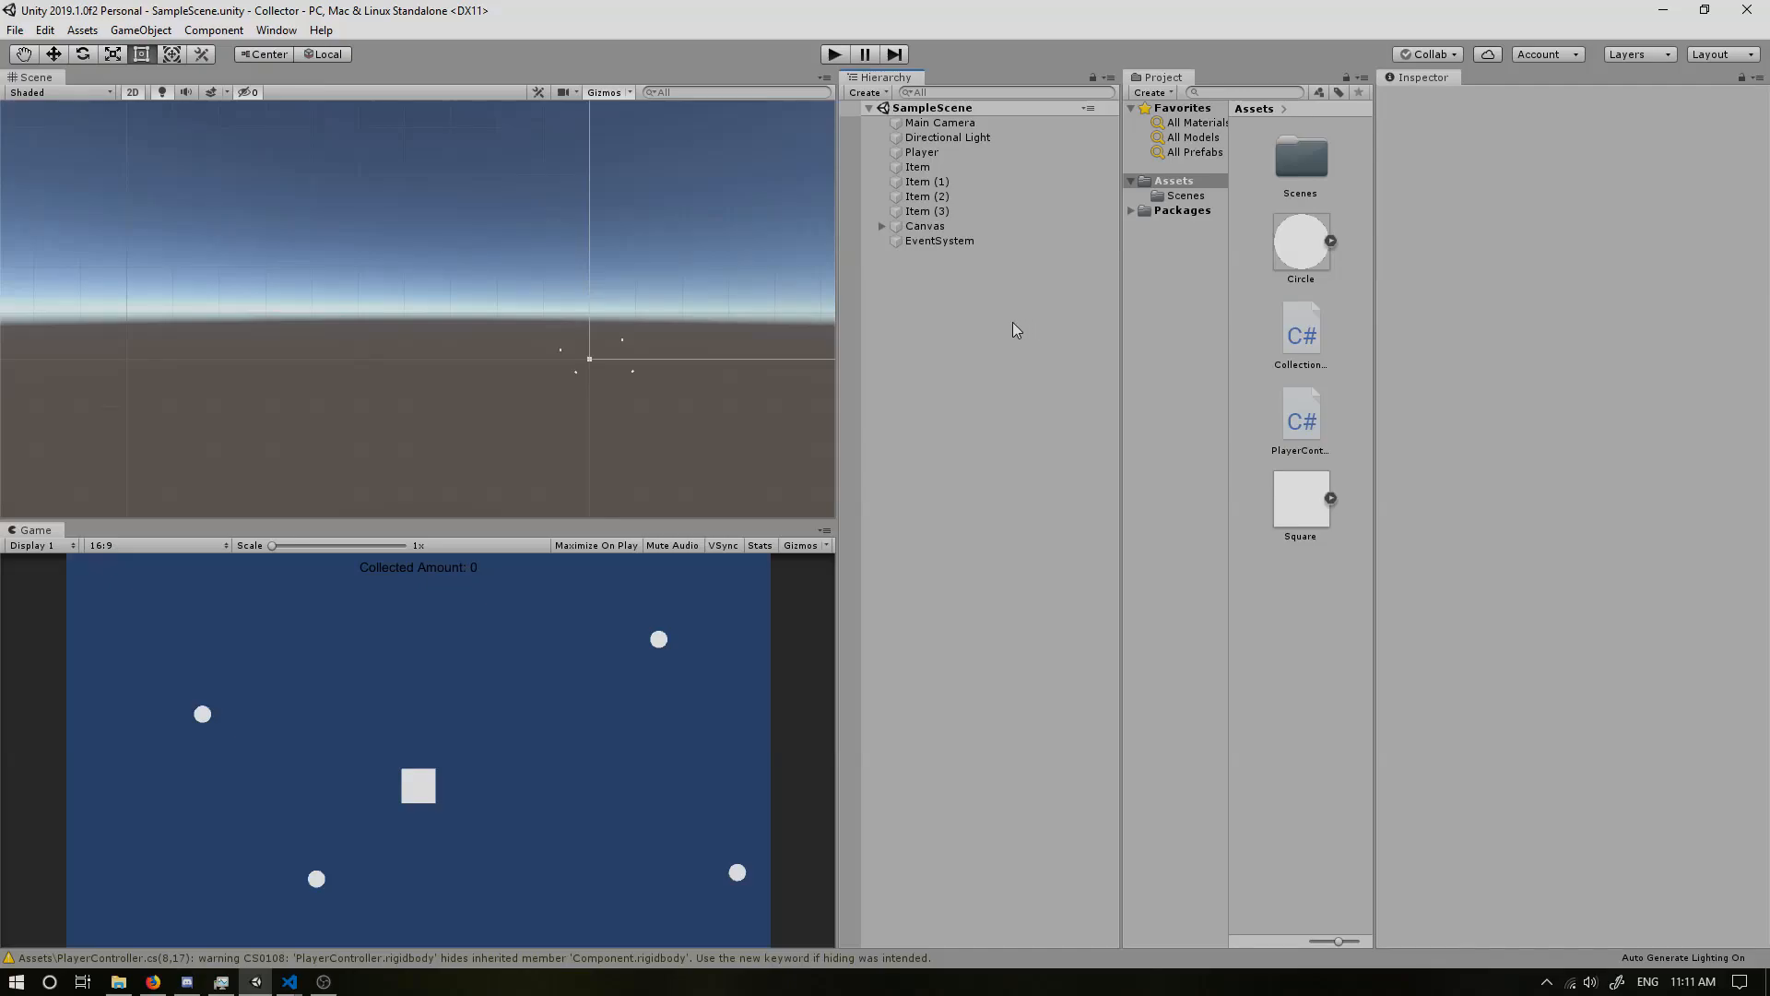
Step: Create an empty scene object via the Hierarchy menu and rename it Bullet
right_click(1012, 328)
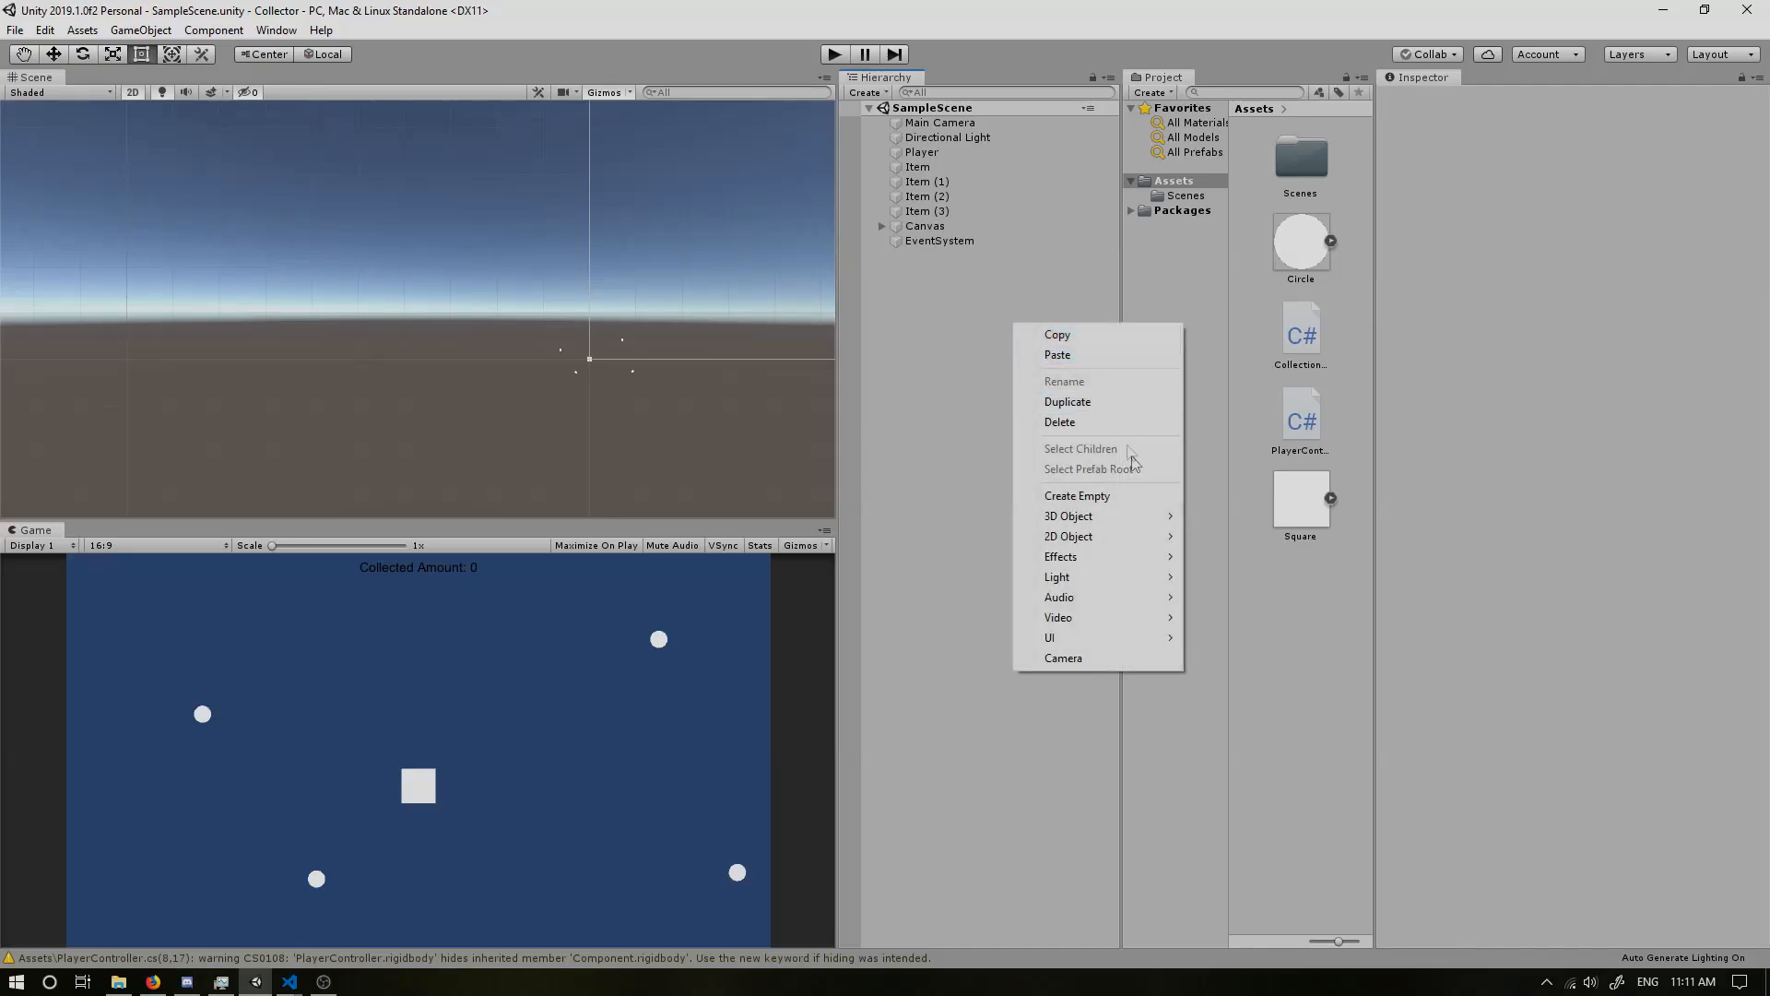
click(1076, 496)
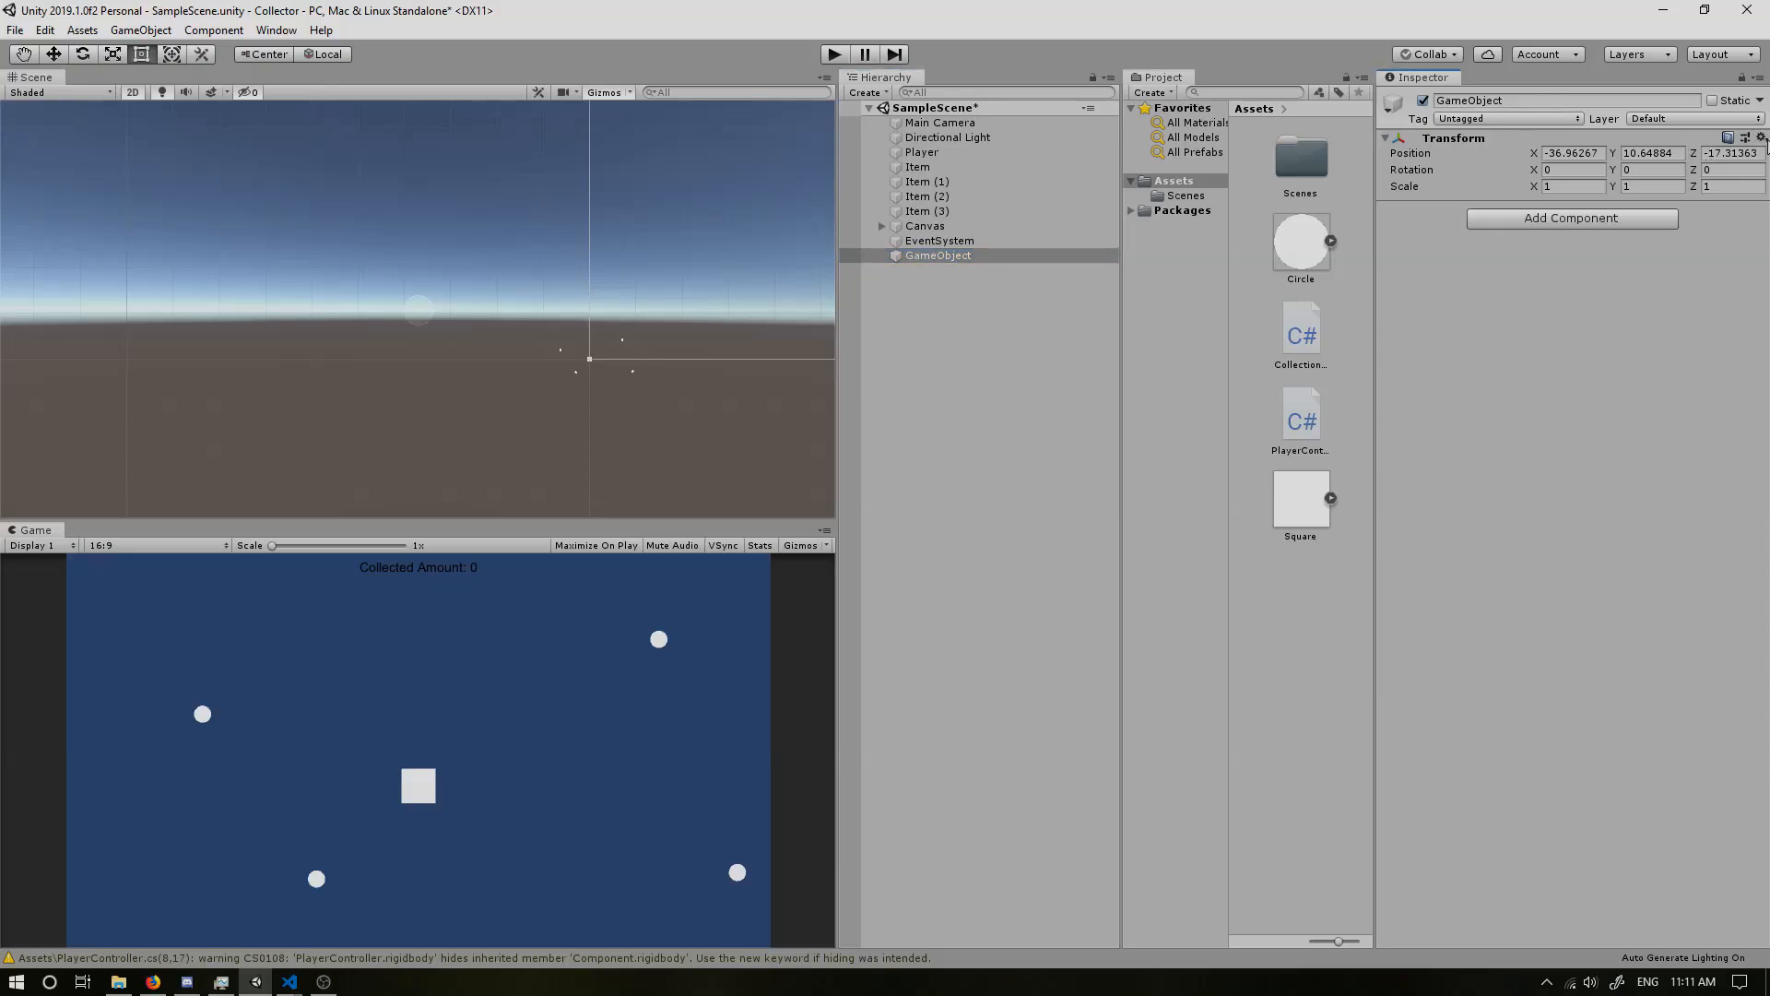
double_click(1468, 100)
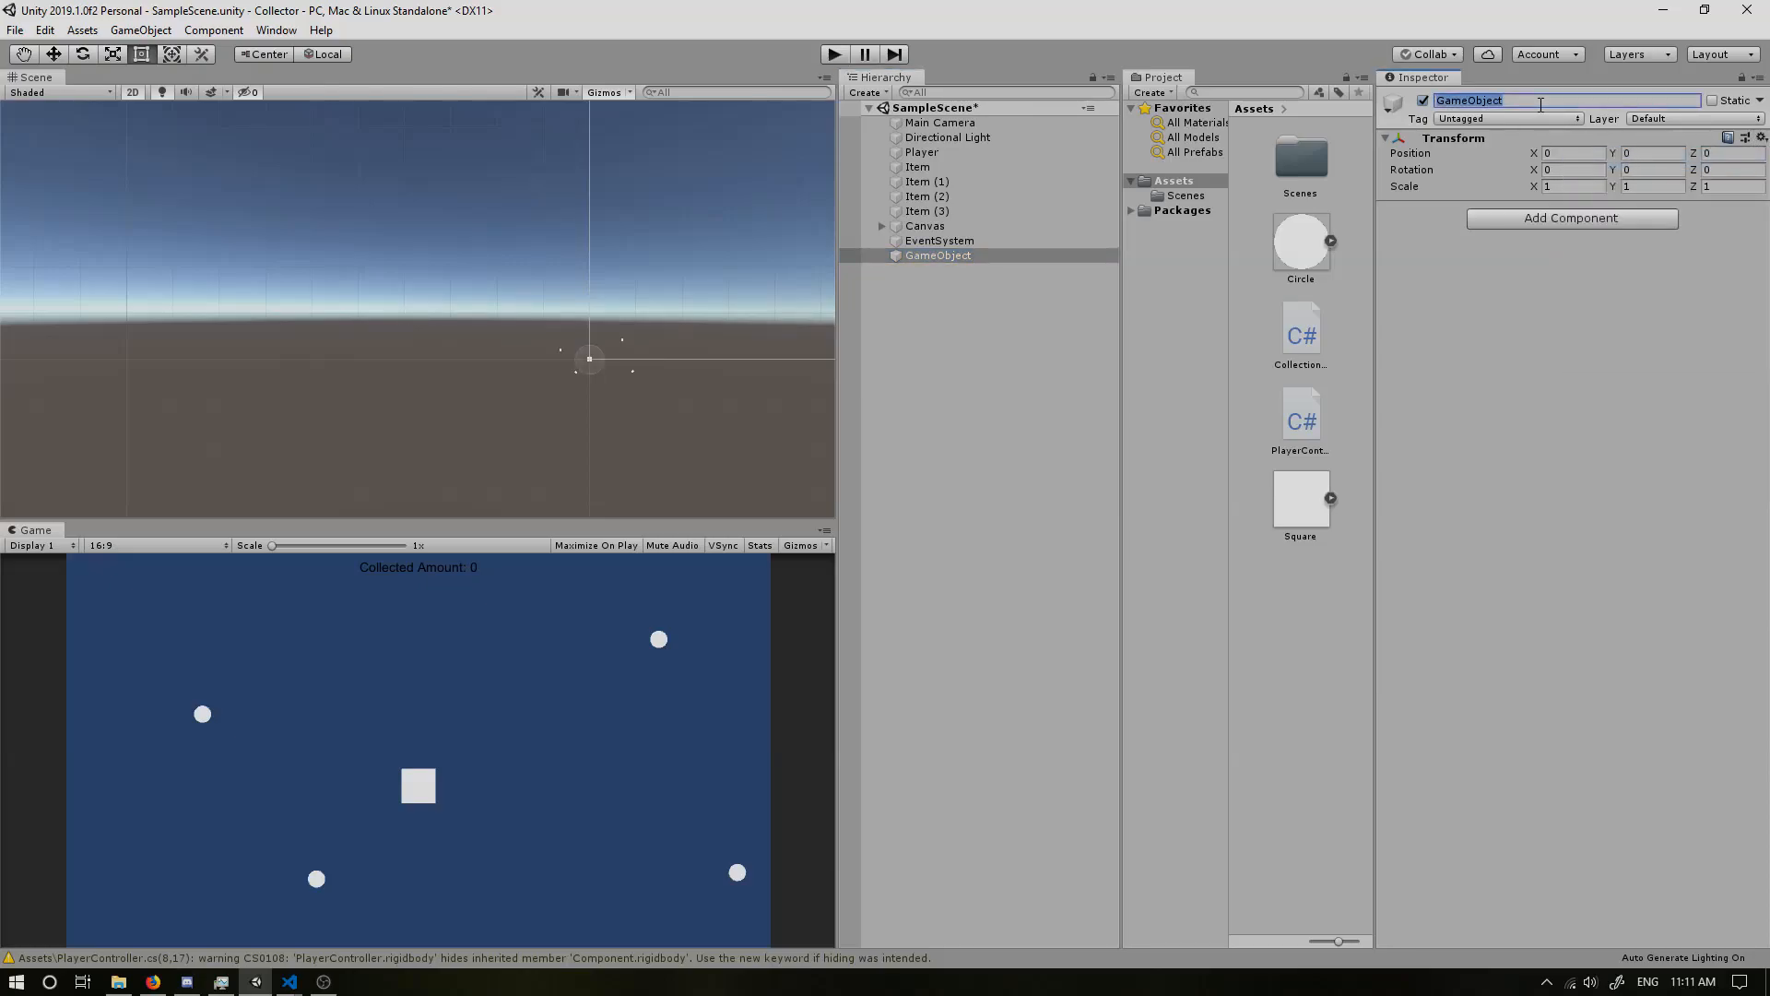
text(Bullet)
text(spri)
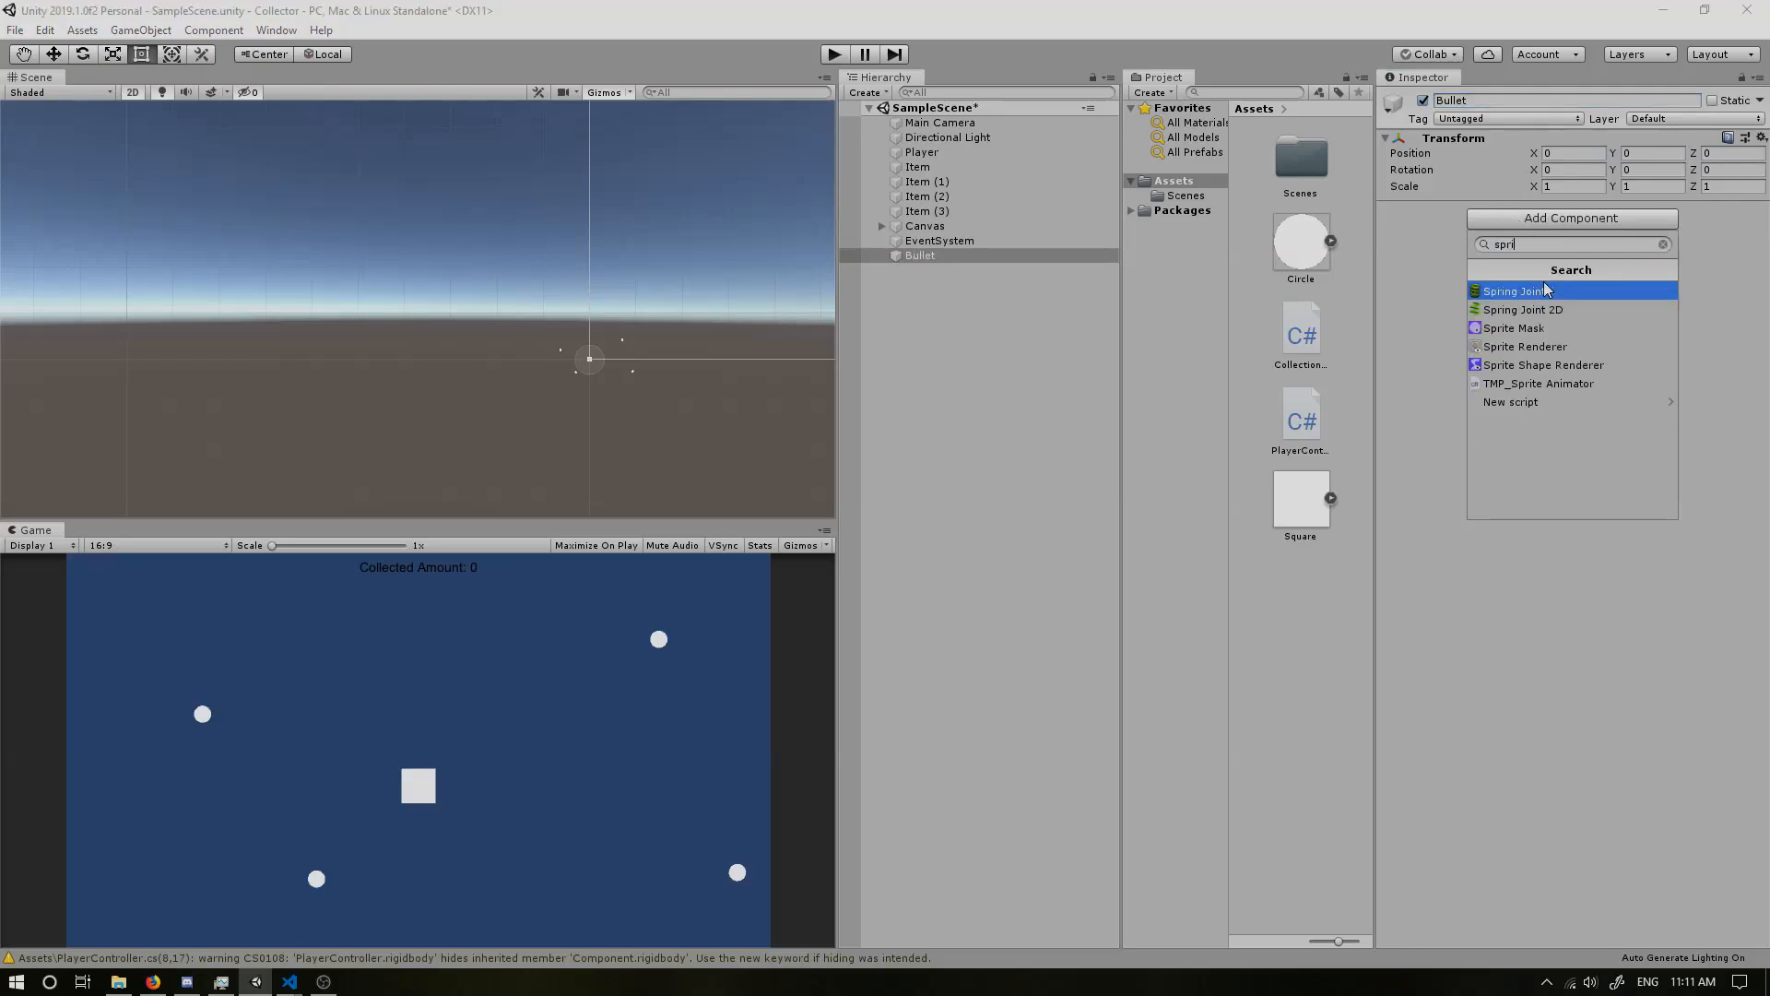
Step: Give Bullet a Sprite Renderer, move it beside the player square and scale it to 0.5
click(1523, 346)
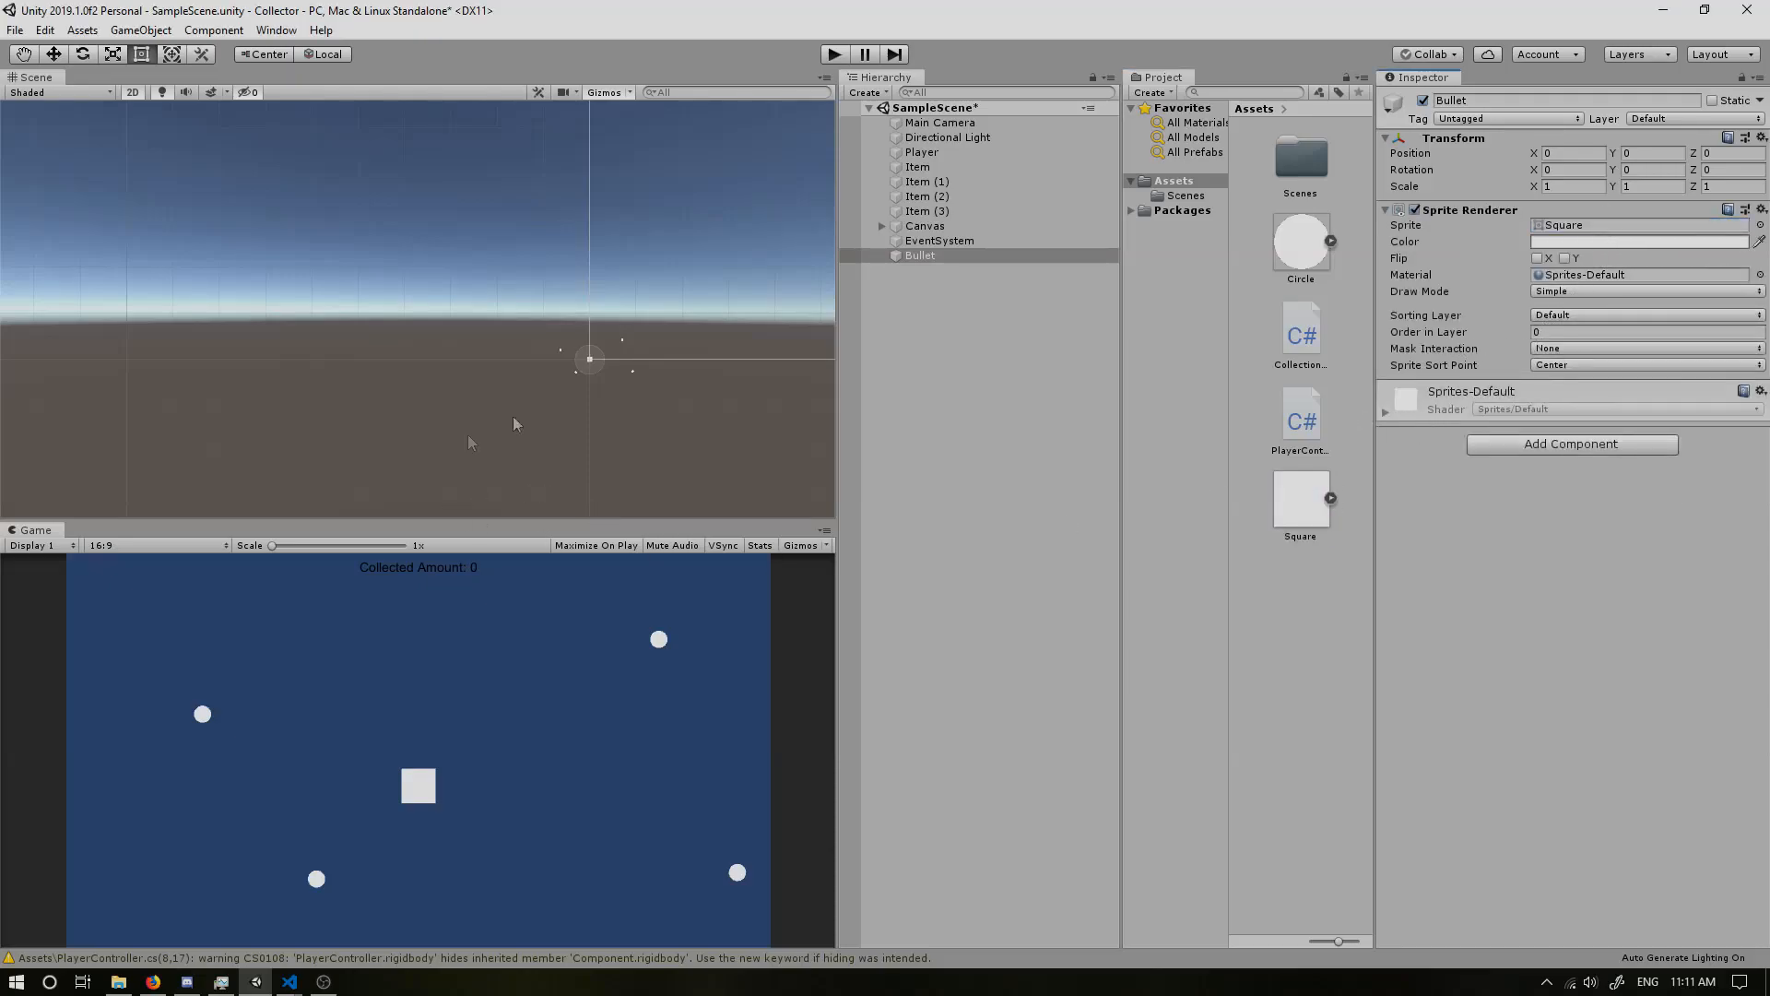
click(919, 256)
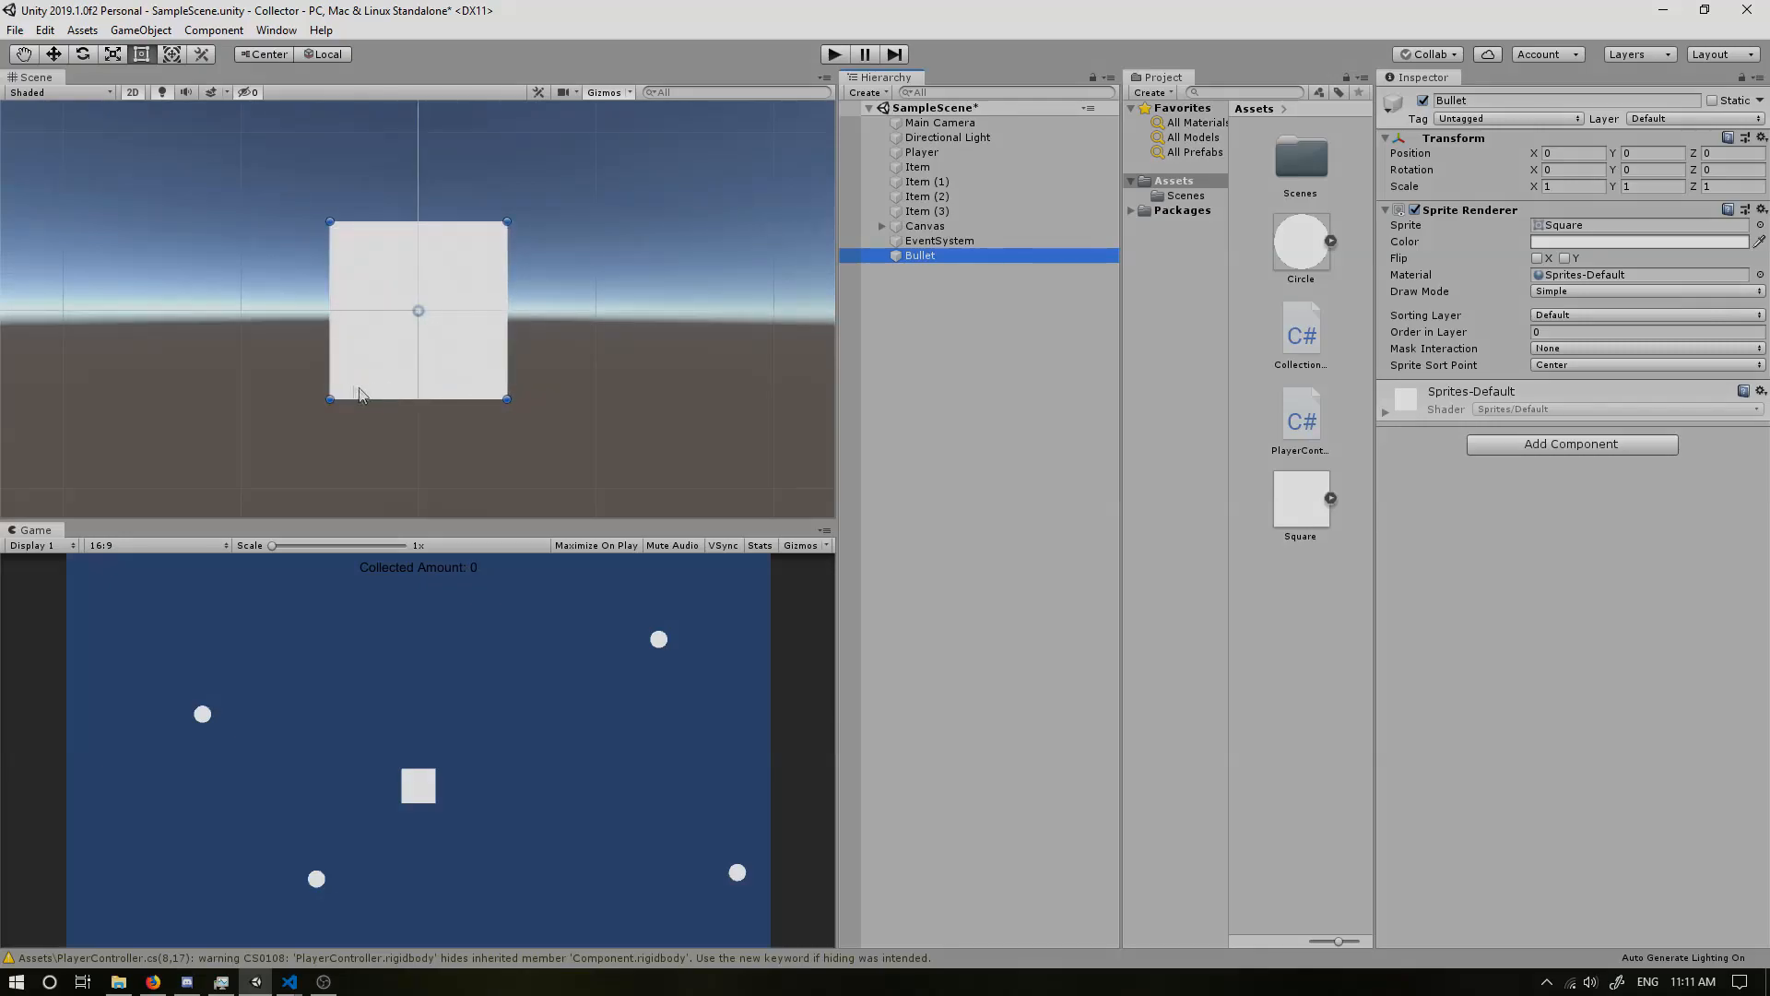
drag(418, 310, 468, 401)
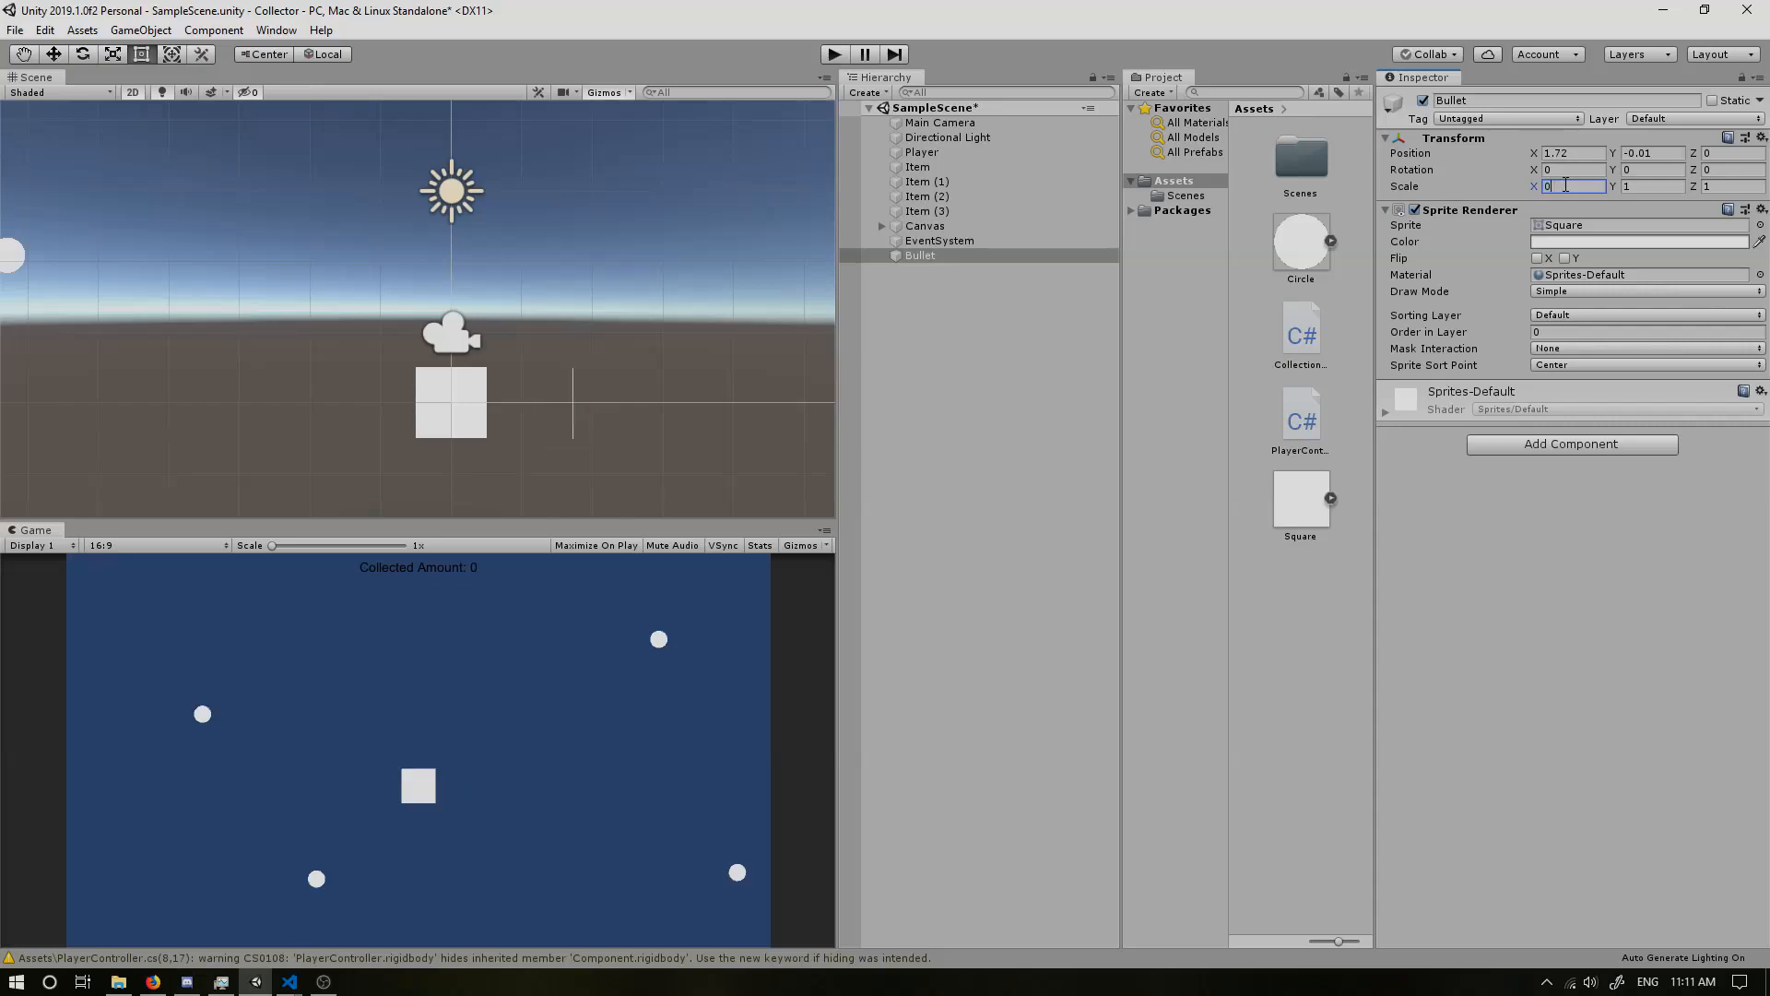
text(0.5)
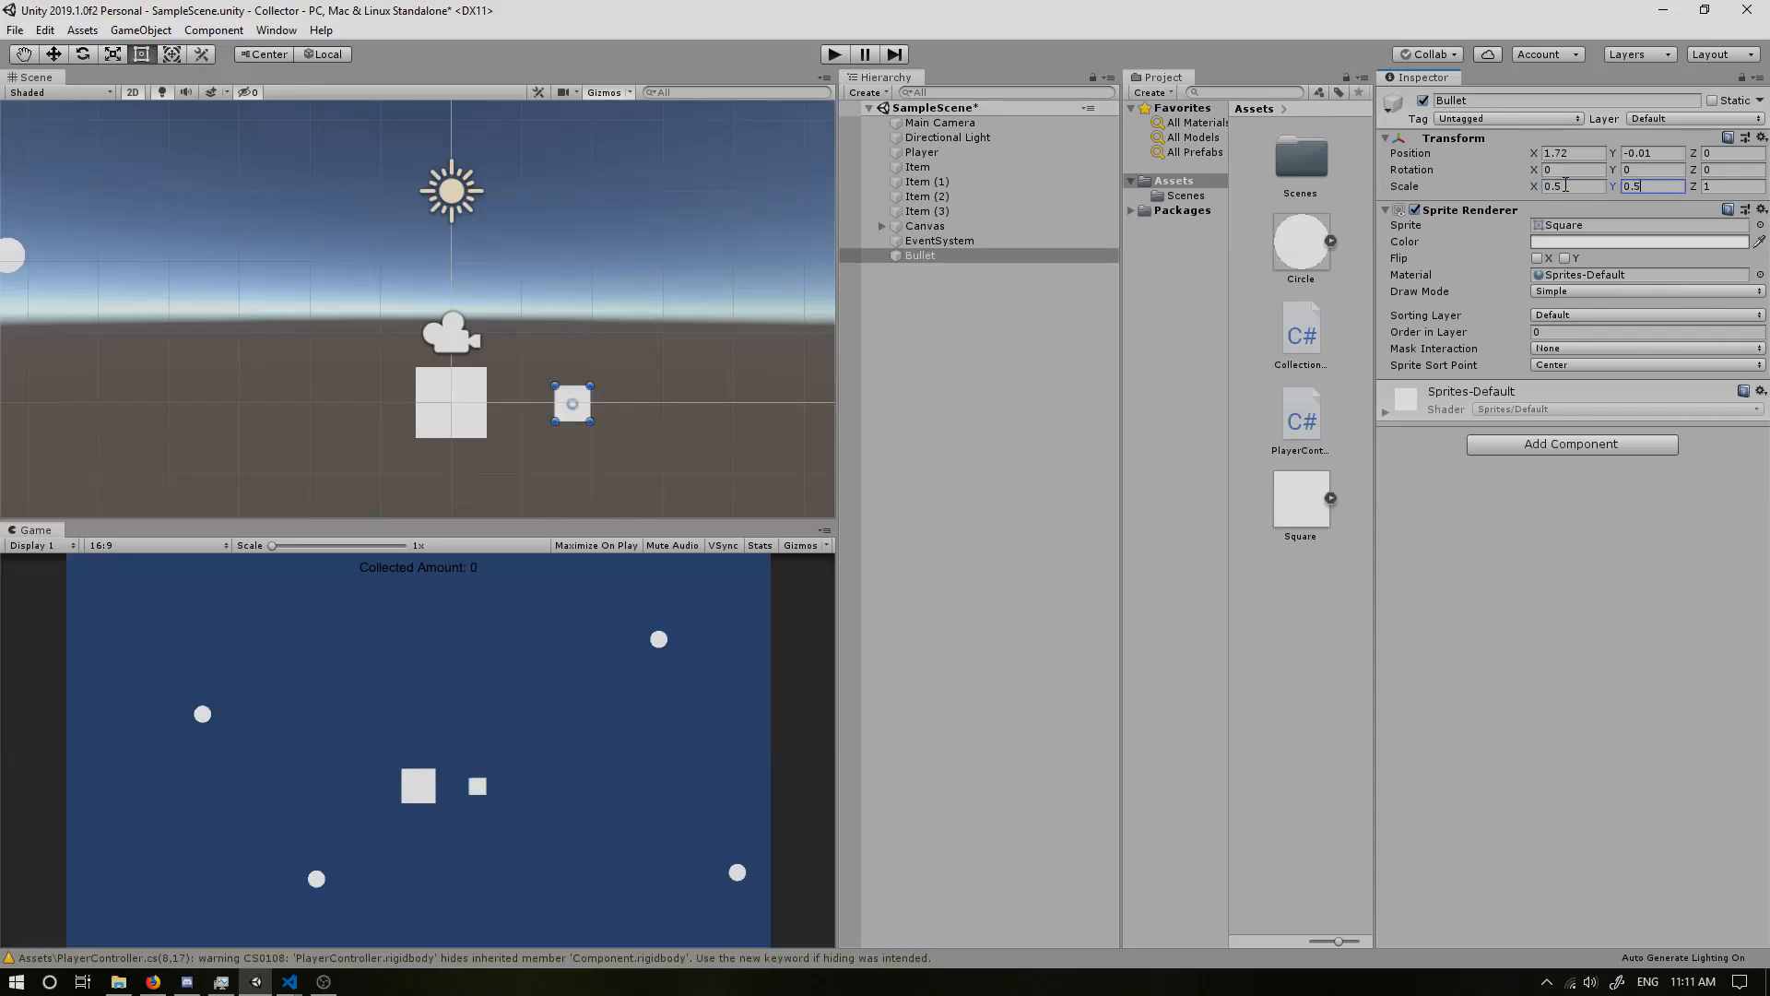
Step: Set the Bullet sprite colour to dark grey in the colour picker
click(1638, 241)
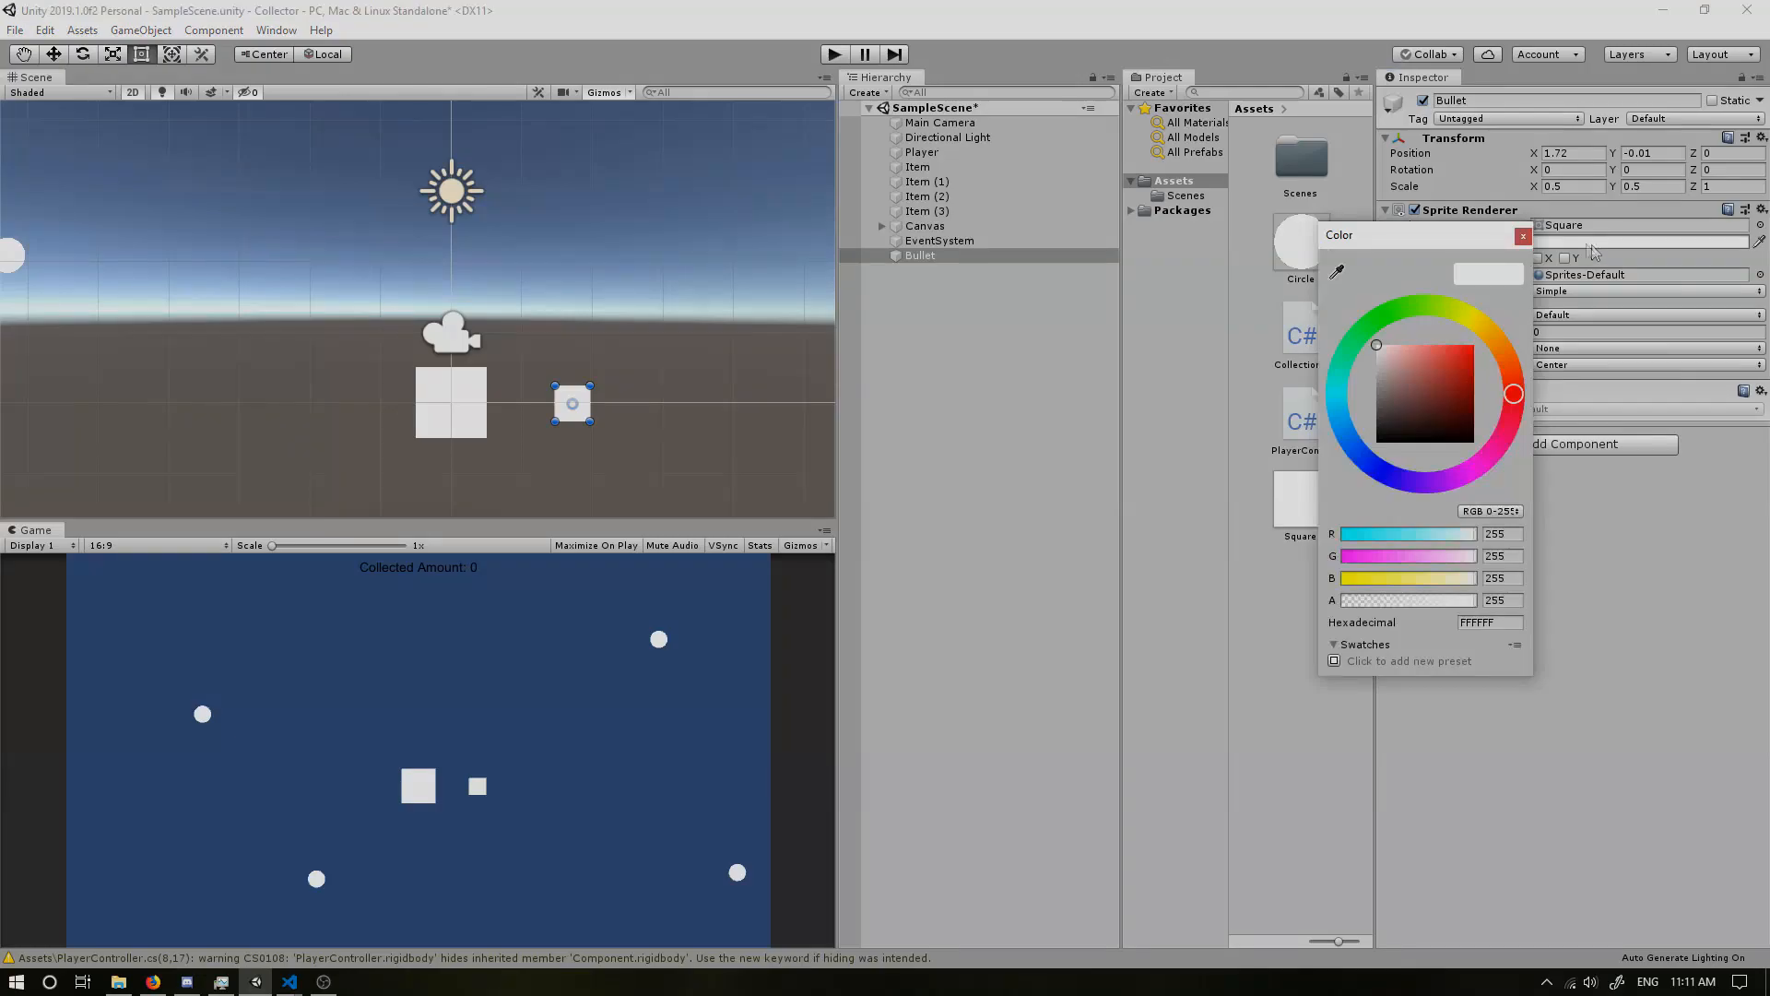
click(1440, 389)
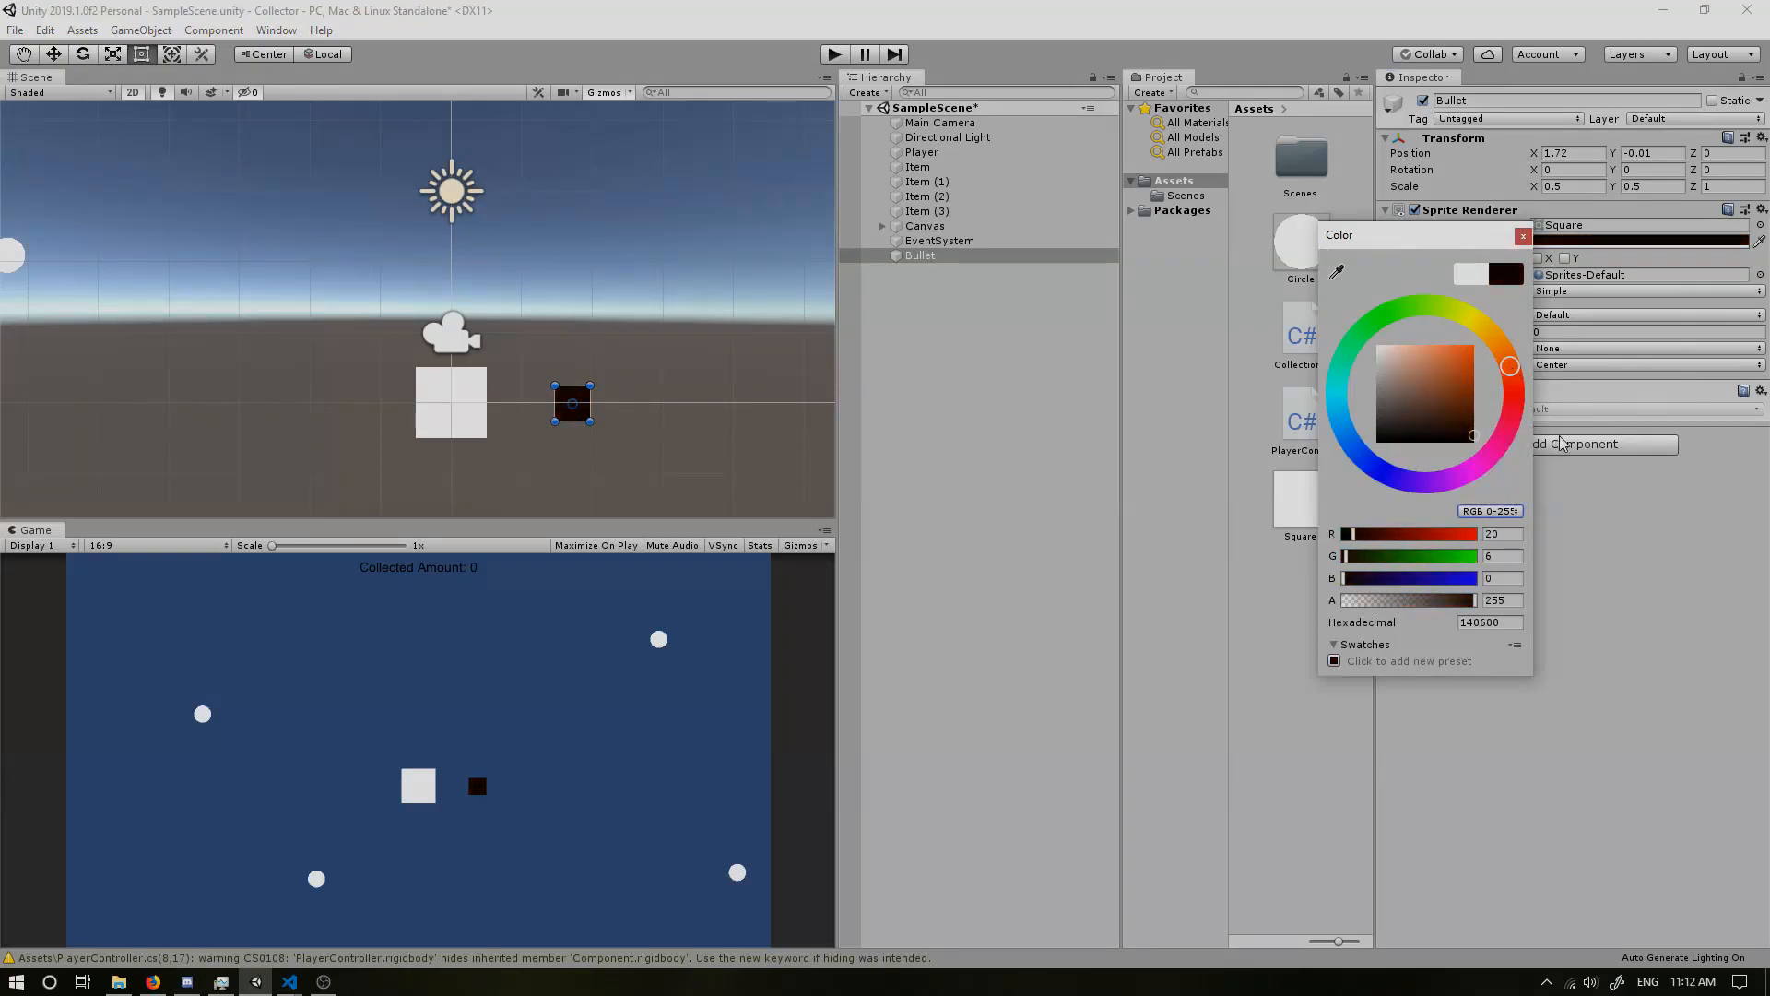
click(1375, 430)
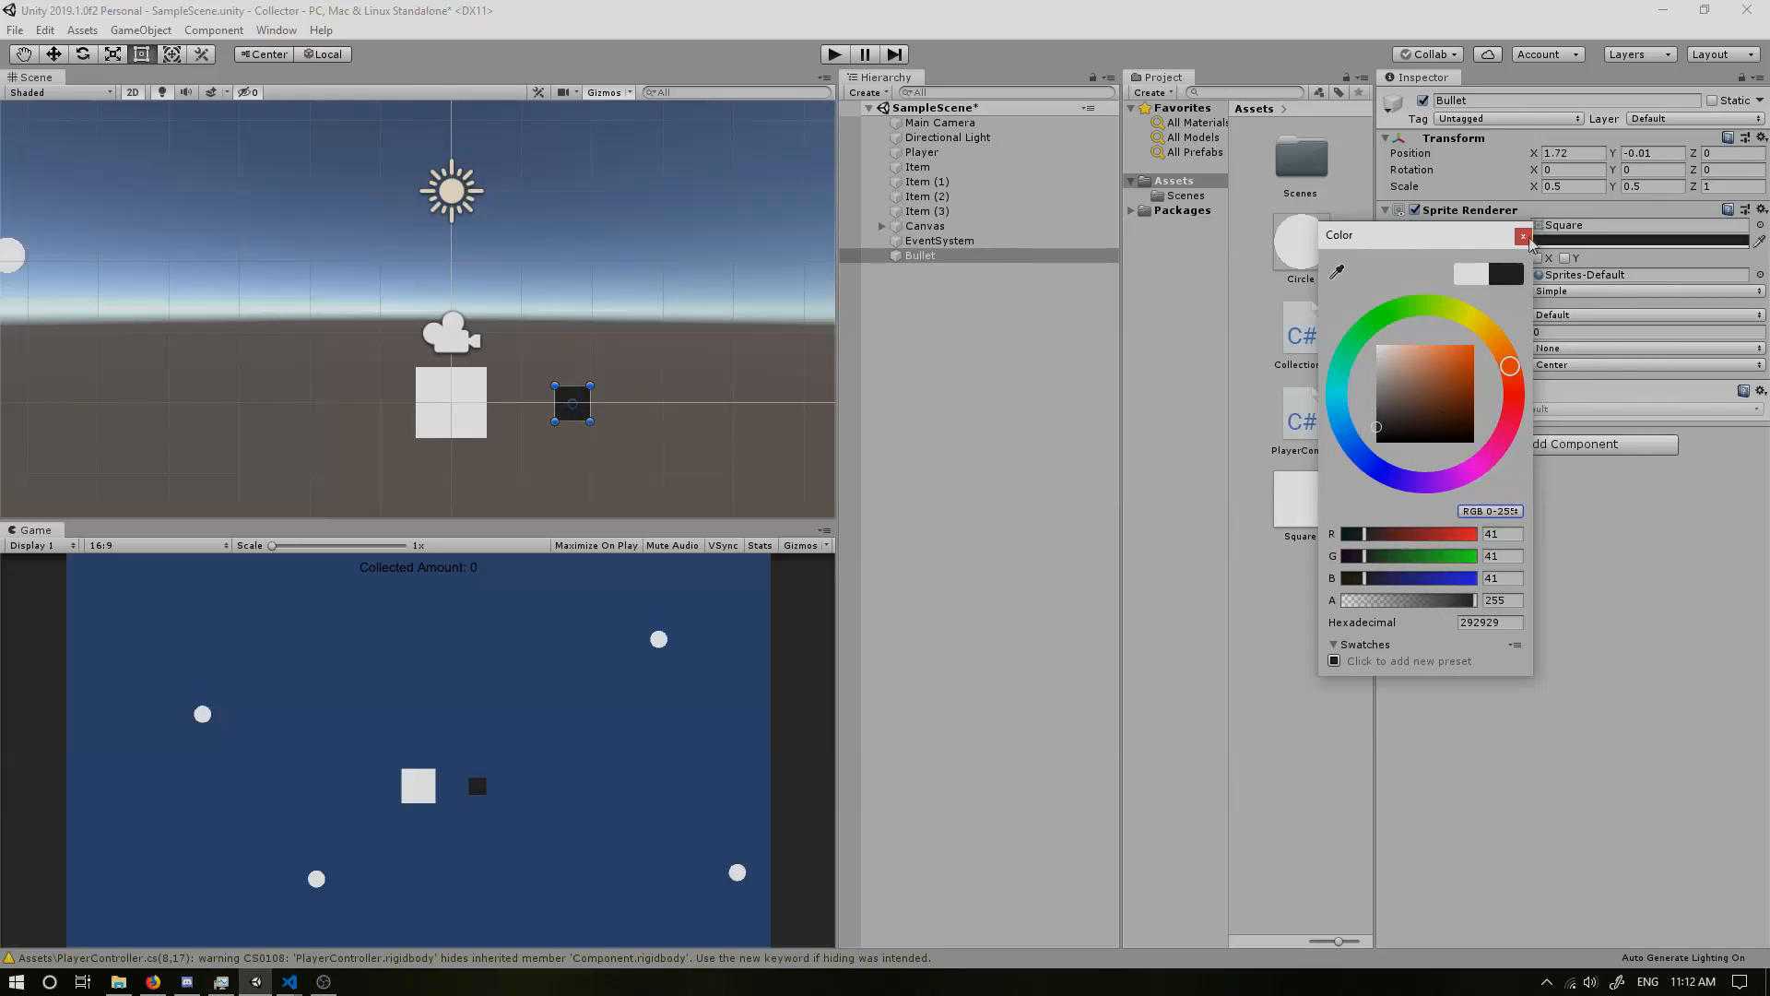
click(1524, 236)
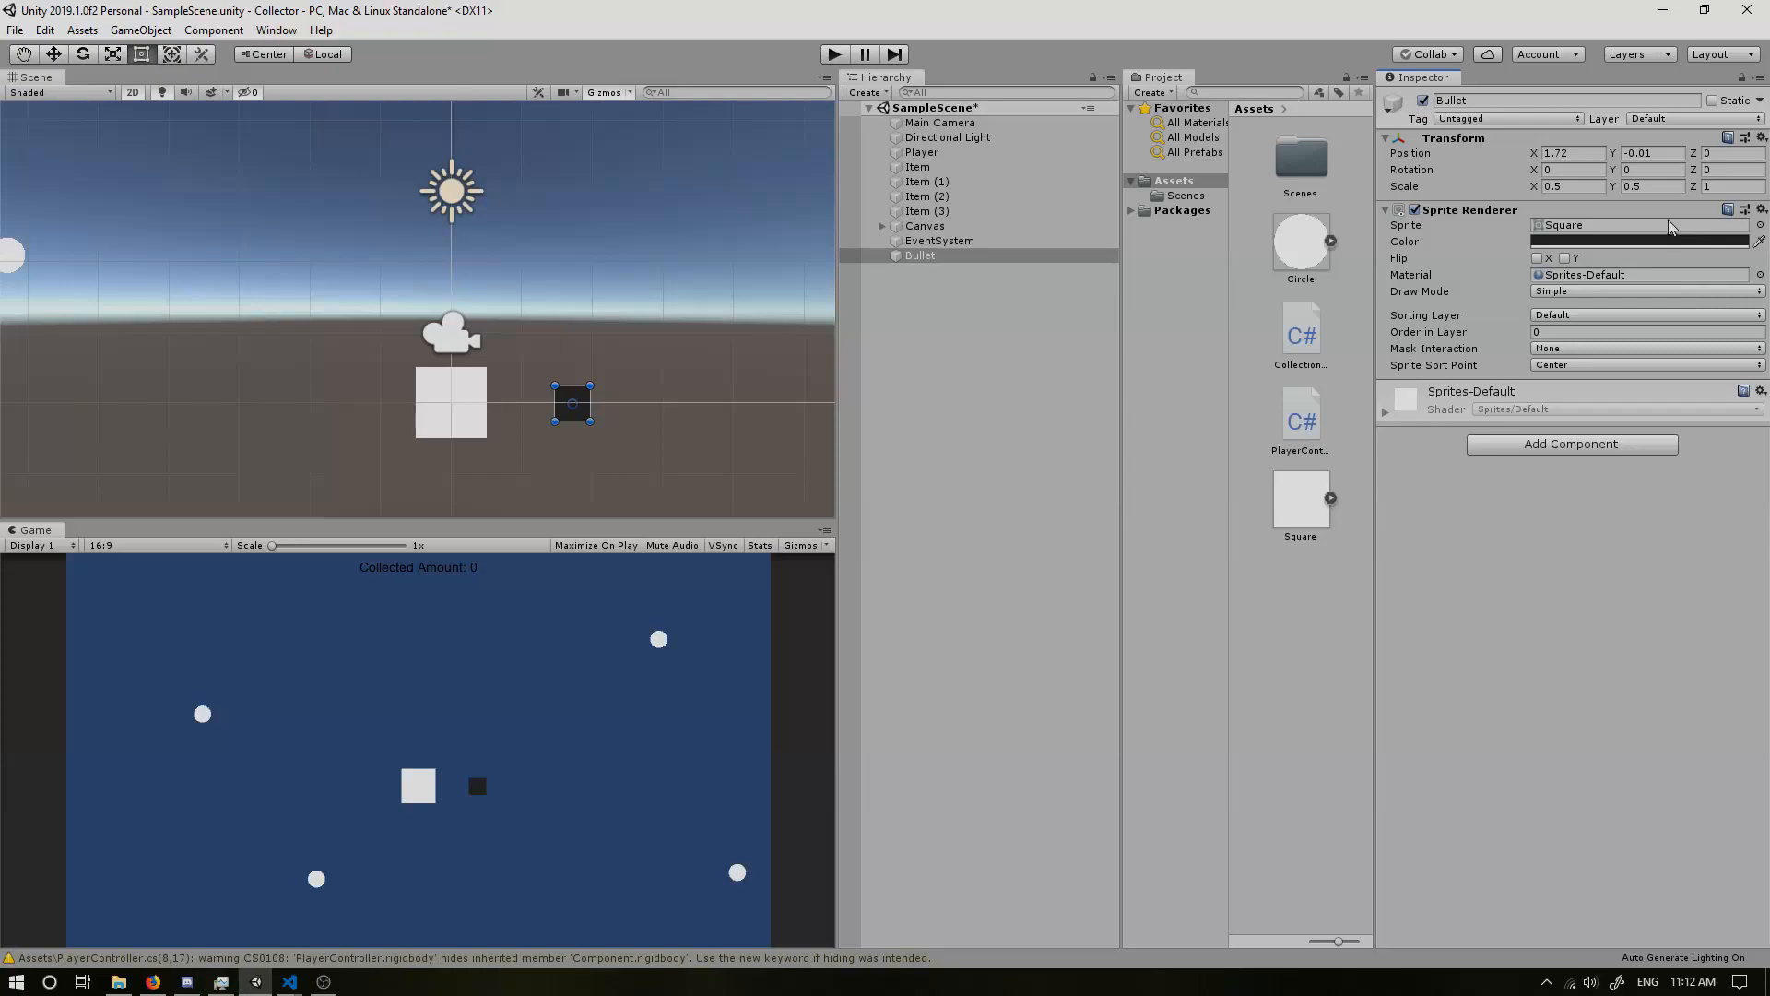
mouse_move(932, 311)
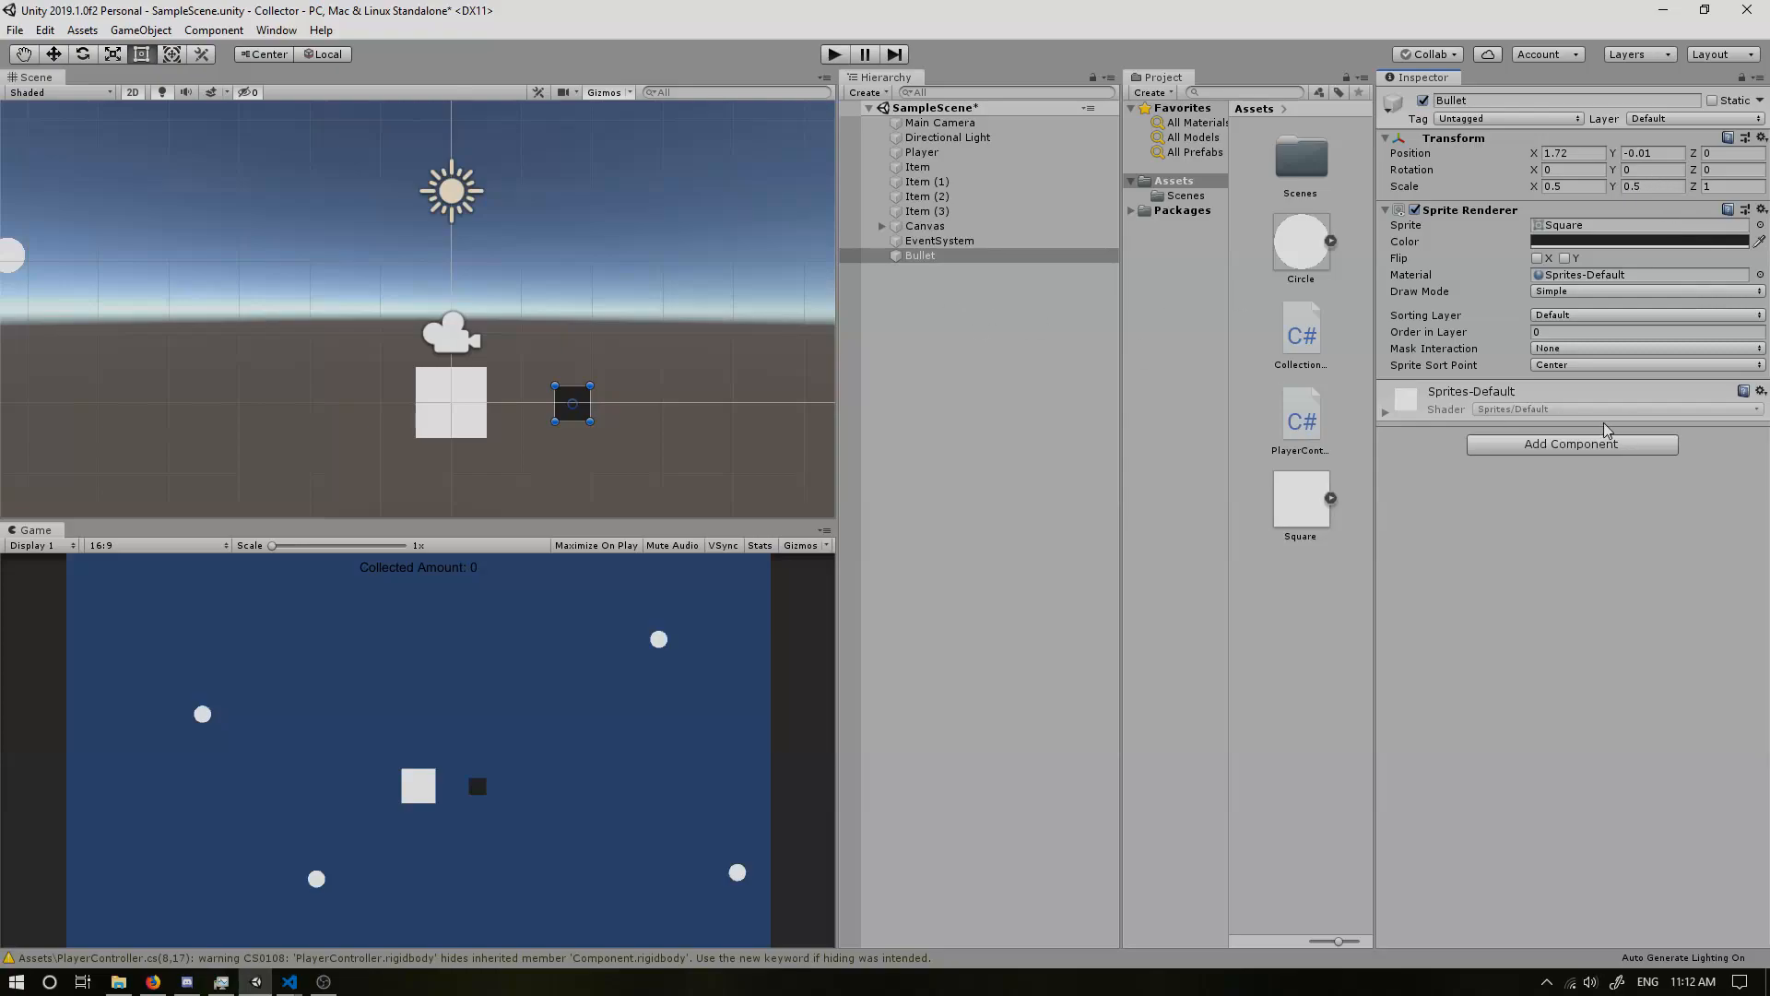
mouse_move(1519, 498)
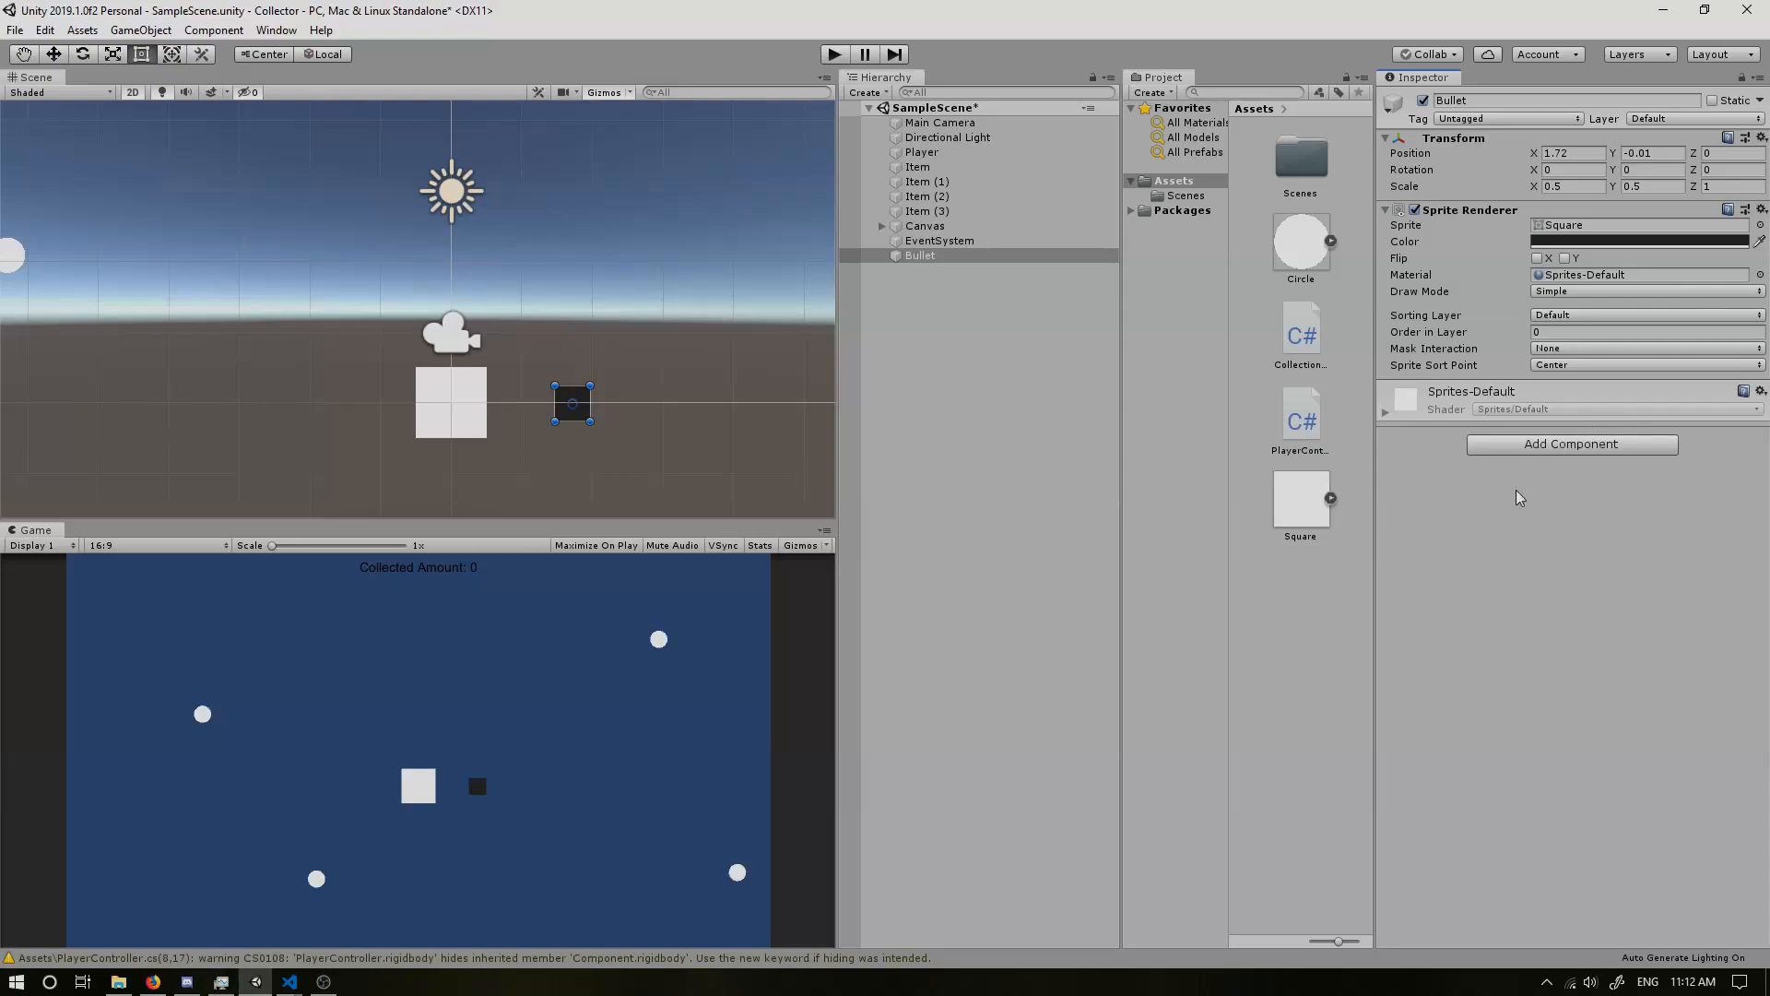
mouse_move(1412, 519)
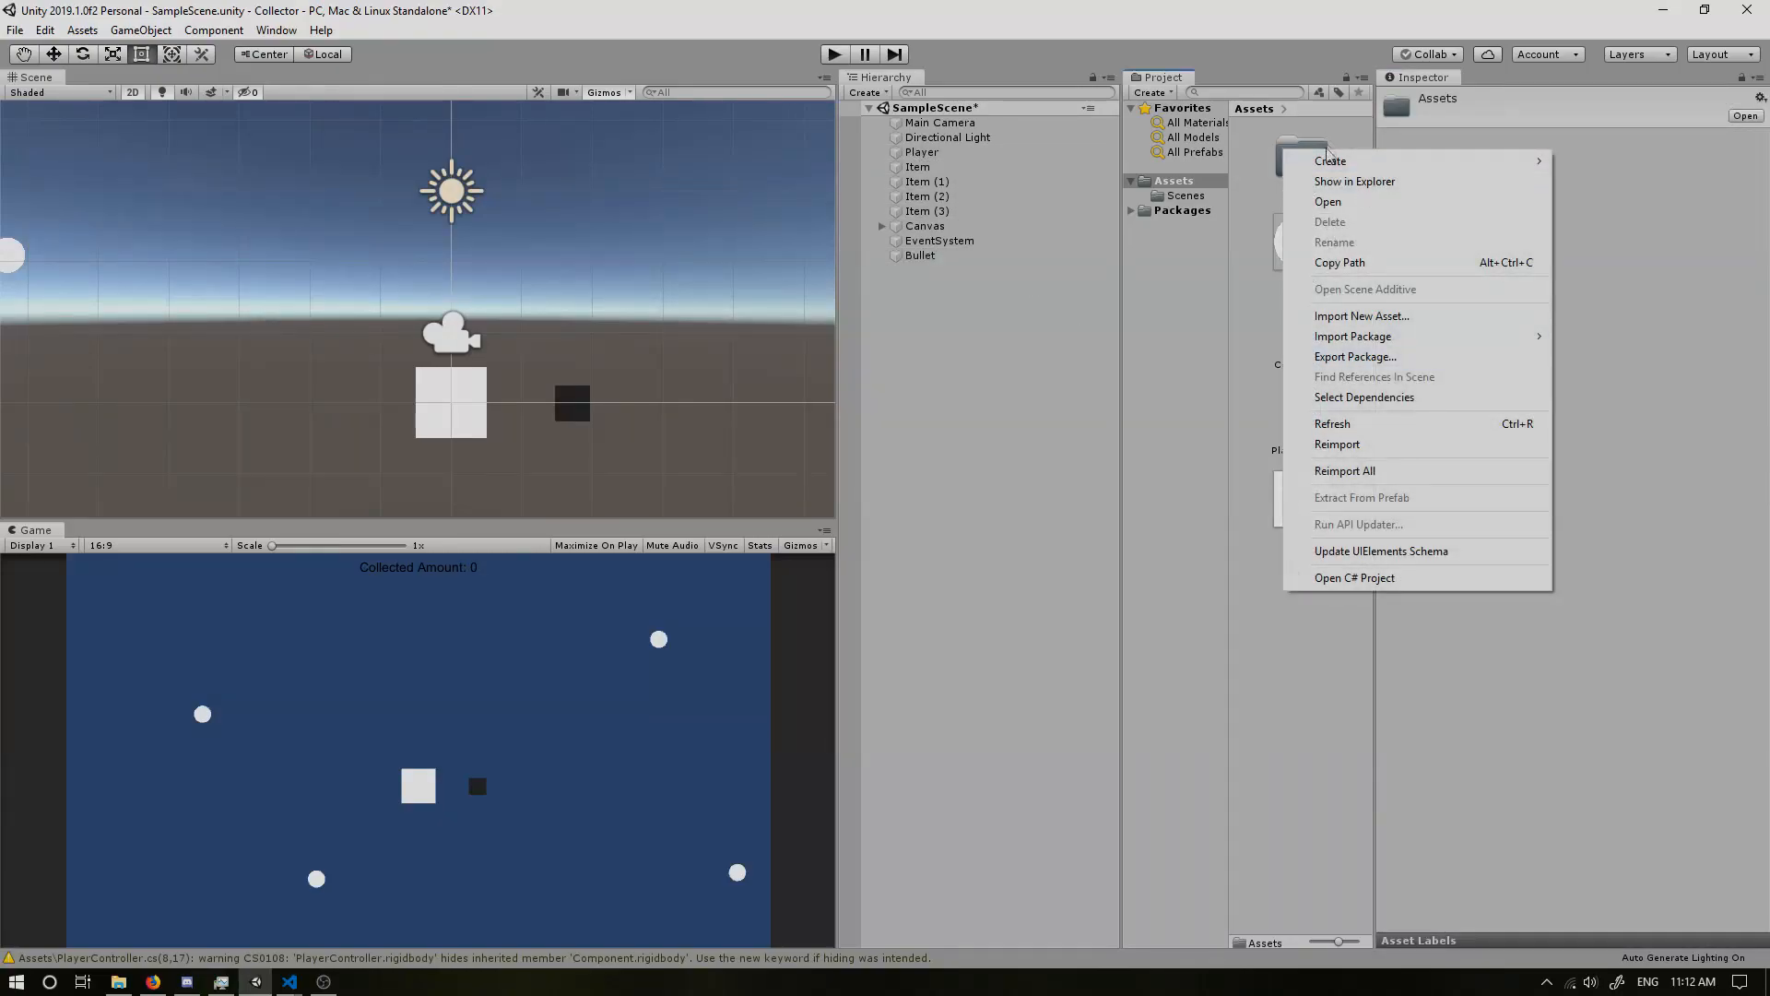
Step: Create a new C# script asset named BulletController in the project Assets
click(1330, 160)
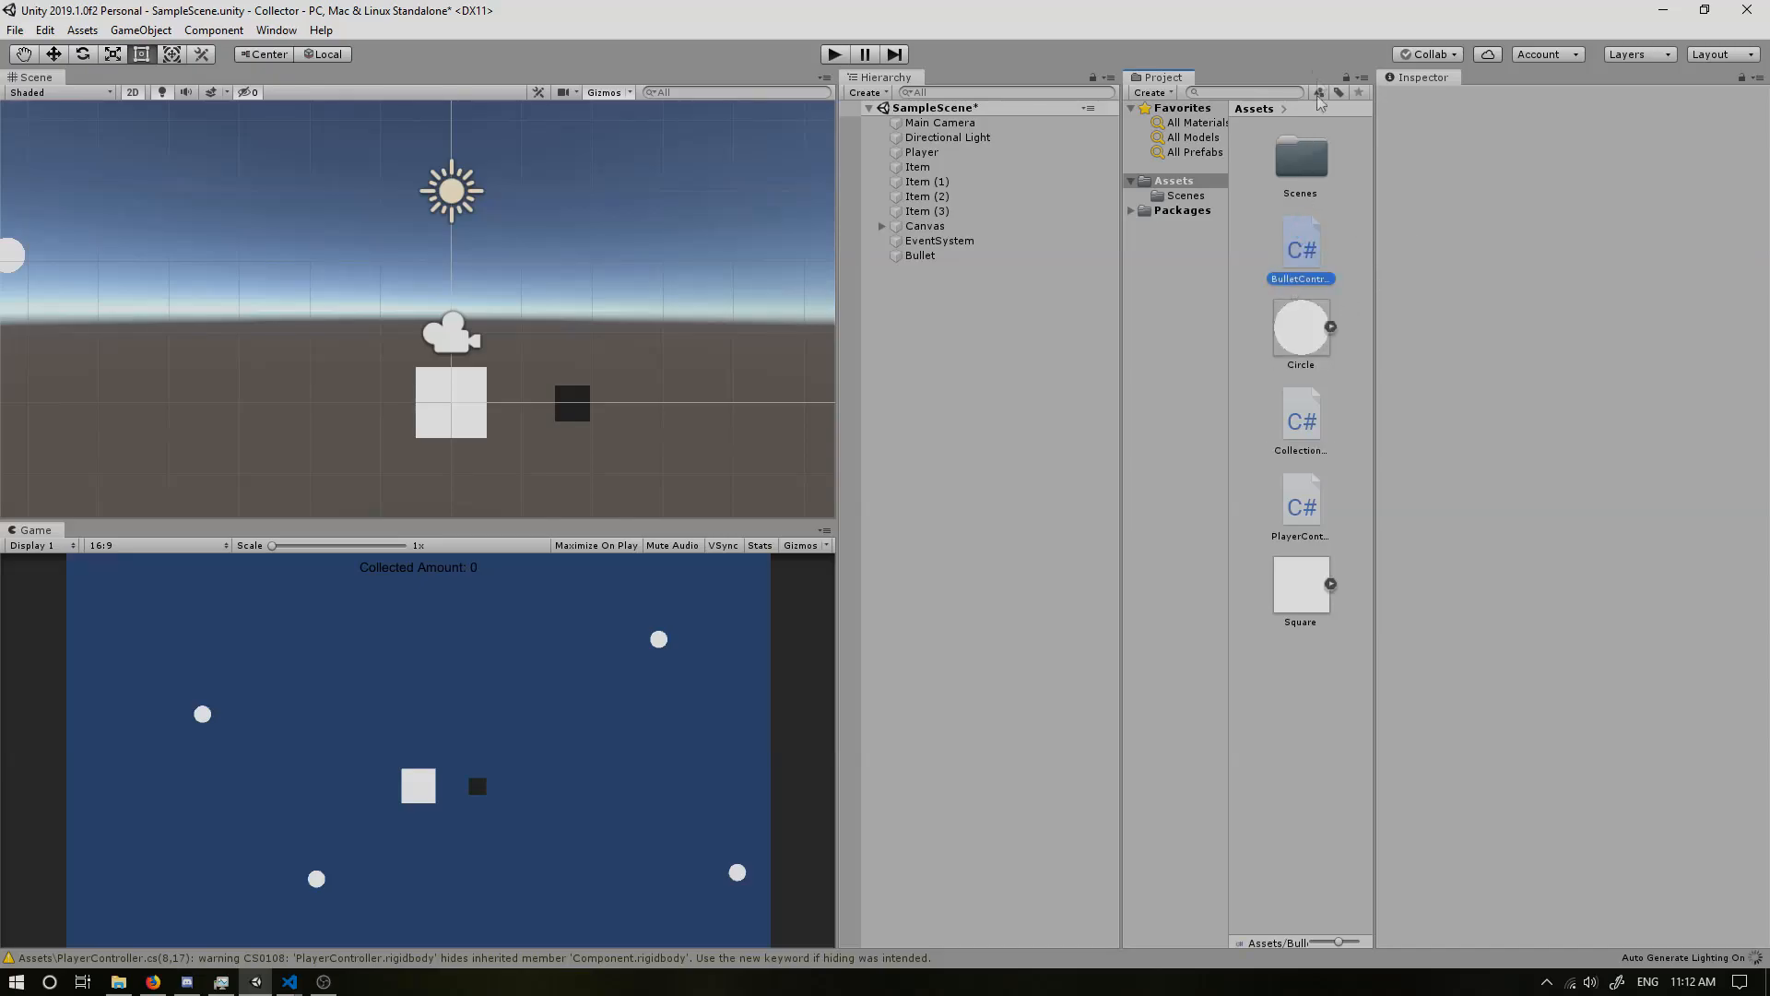
click(1299, 247)
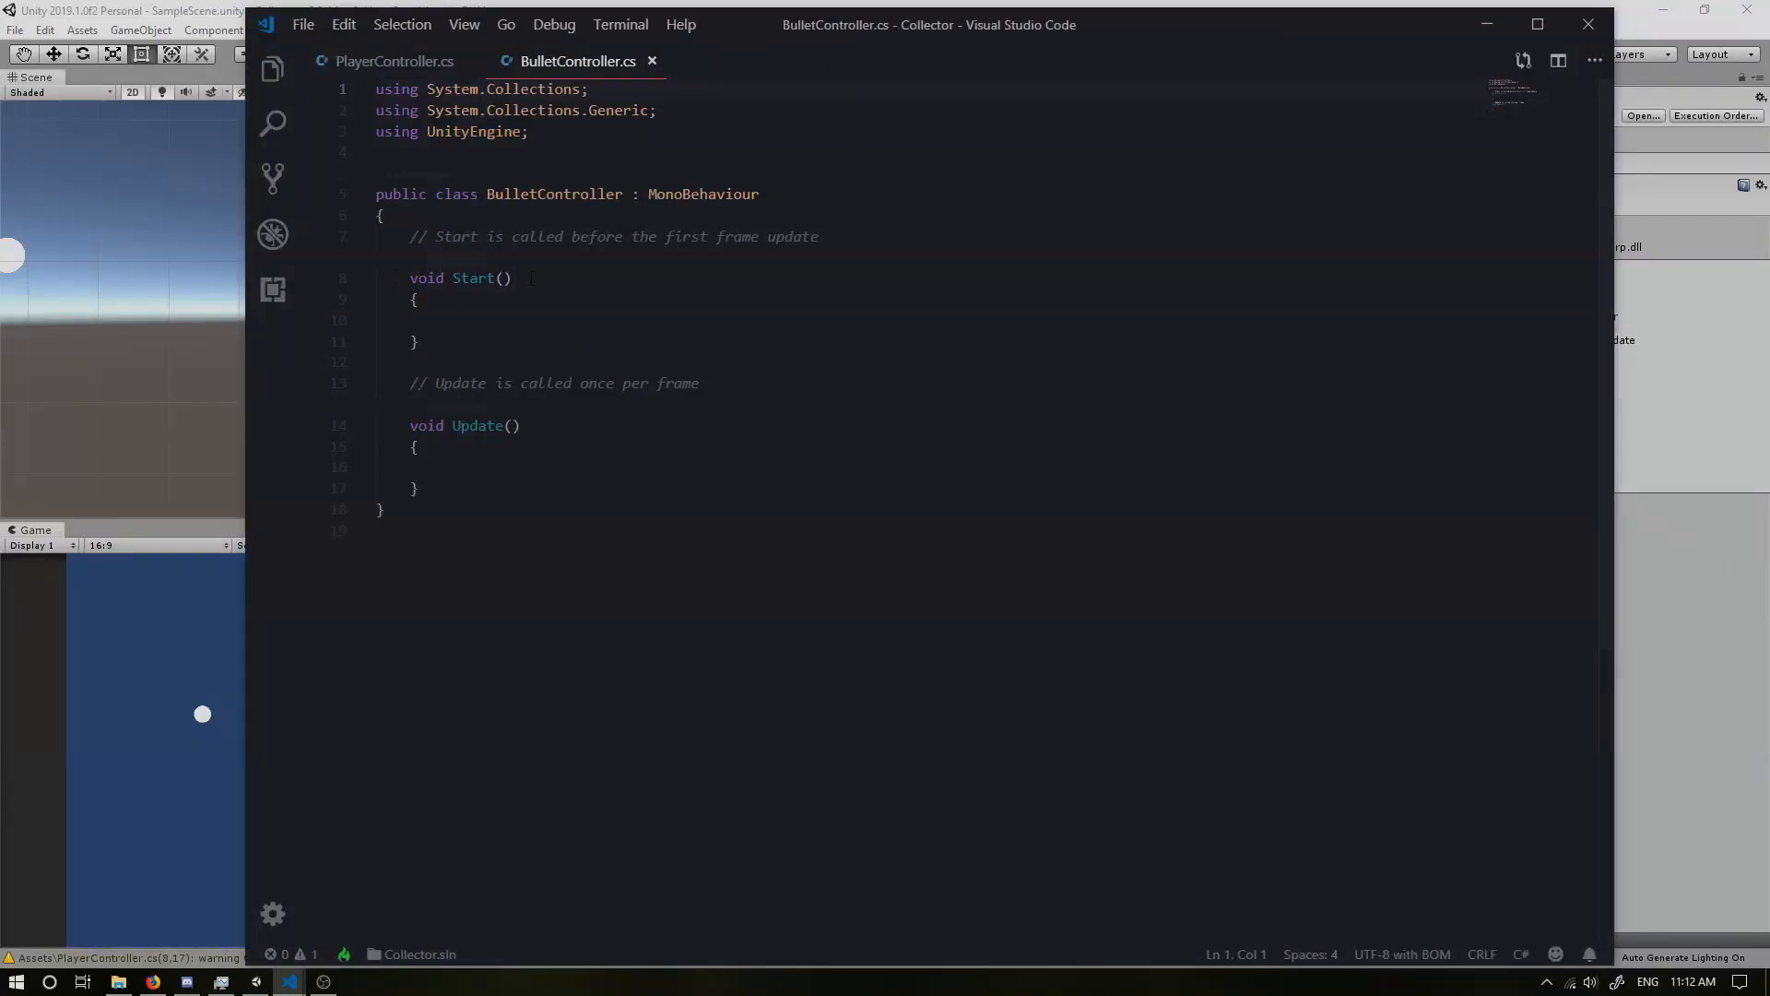
Step: Add StartCoroutine(DeathDelay()); inside BulletController's Start method, then consult the Coroutines manual page
click(554, 320)
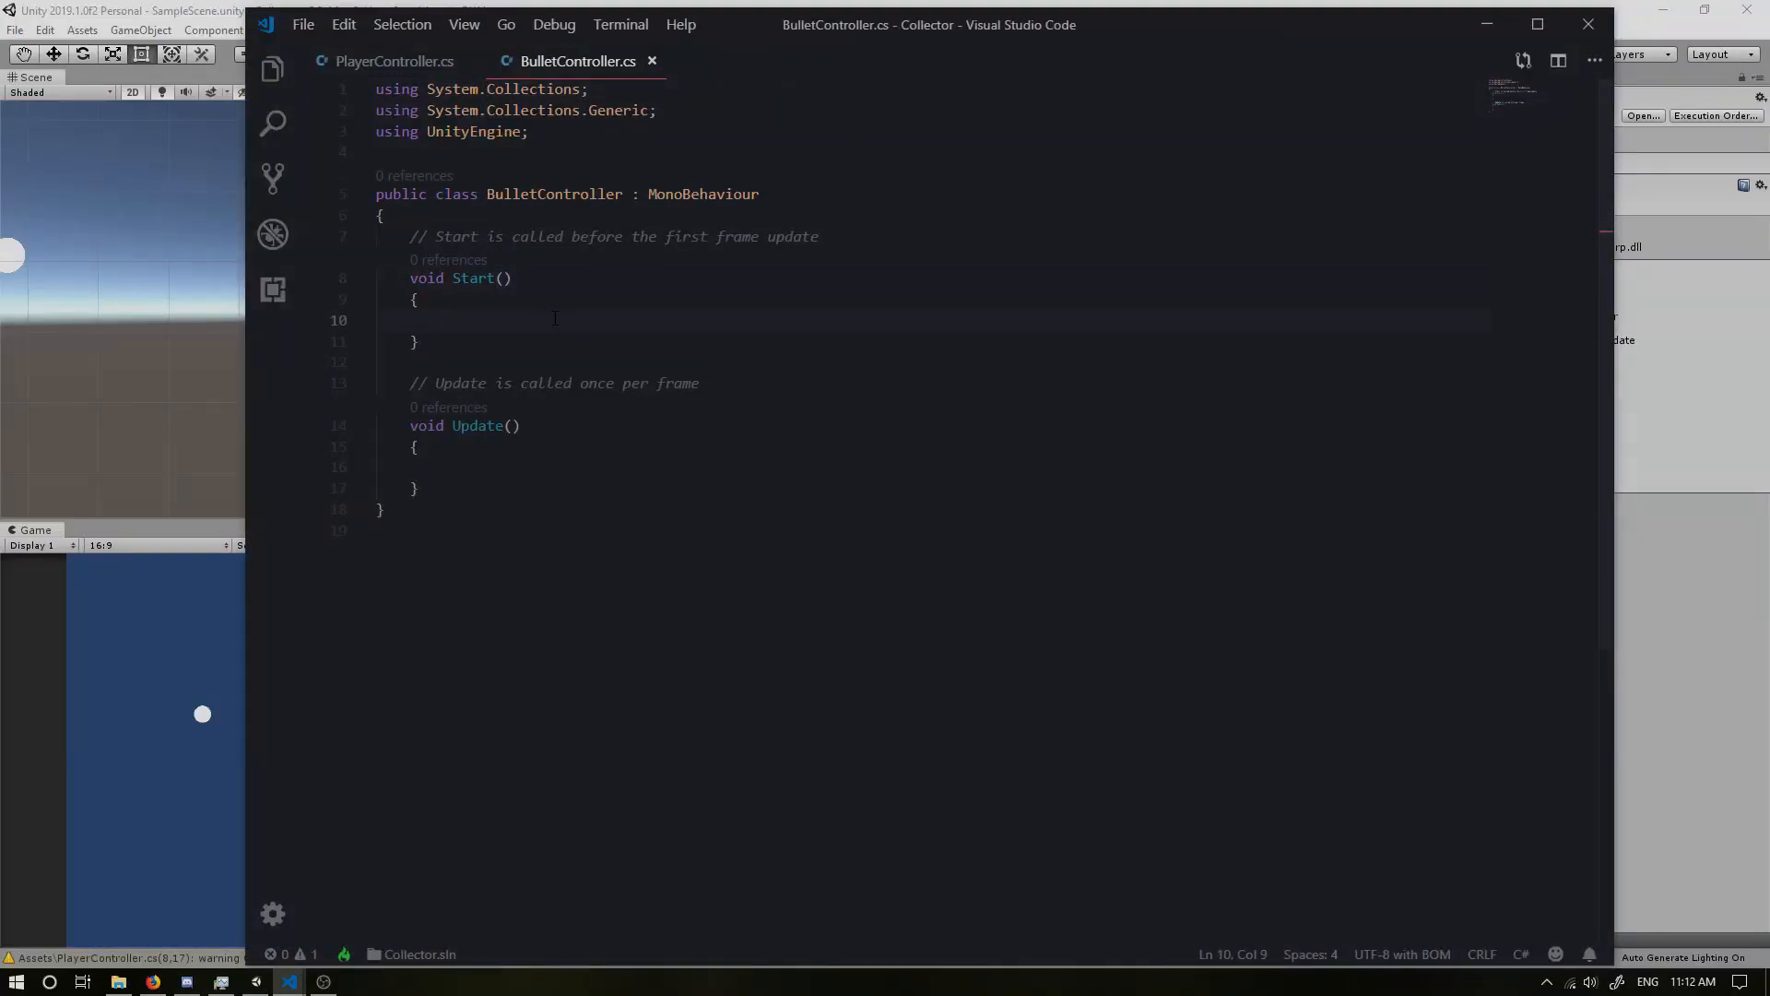
mouse_move(612, 463)
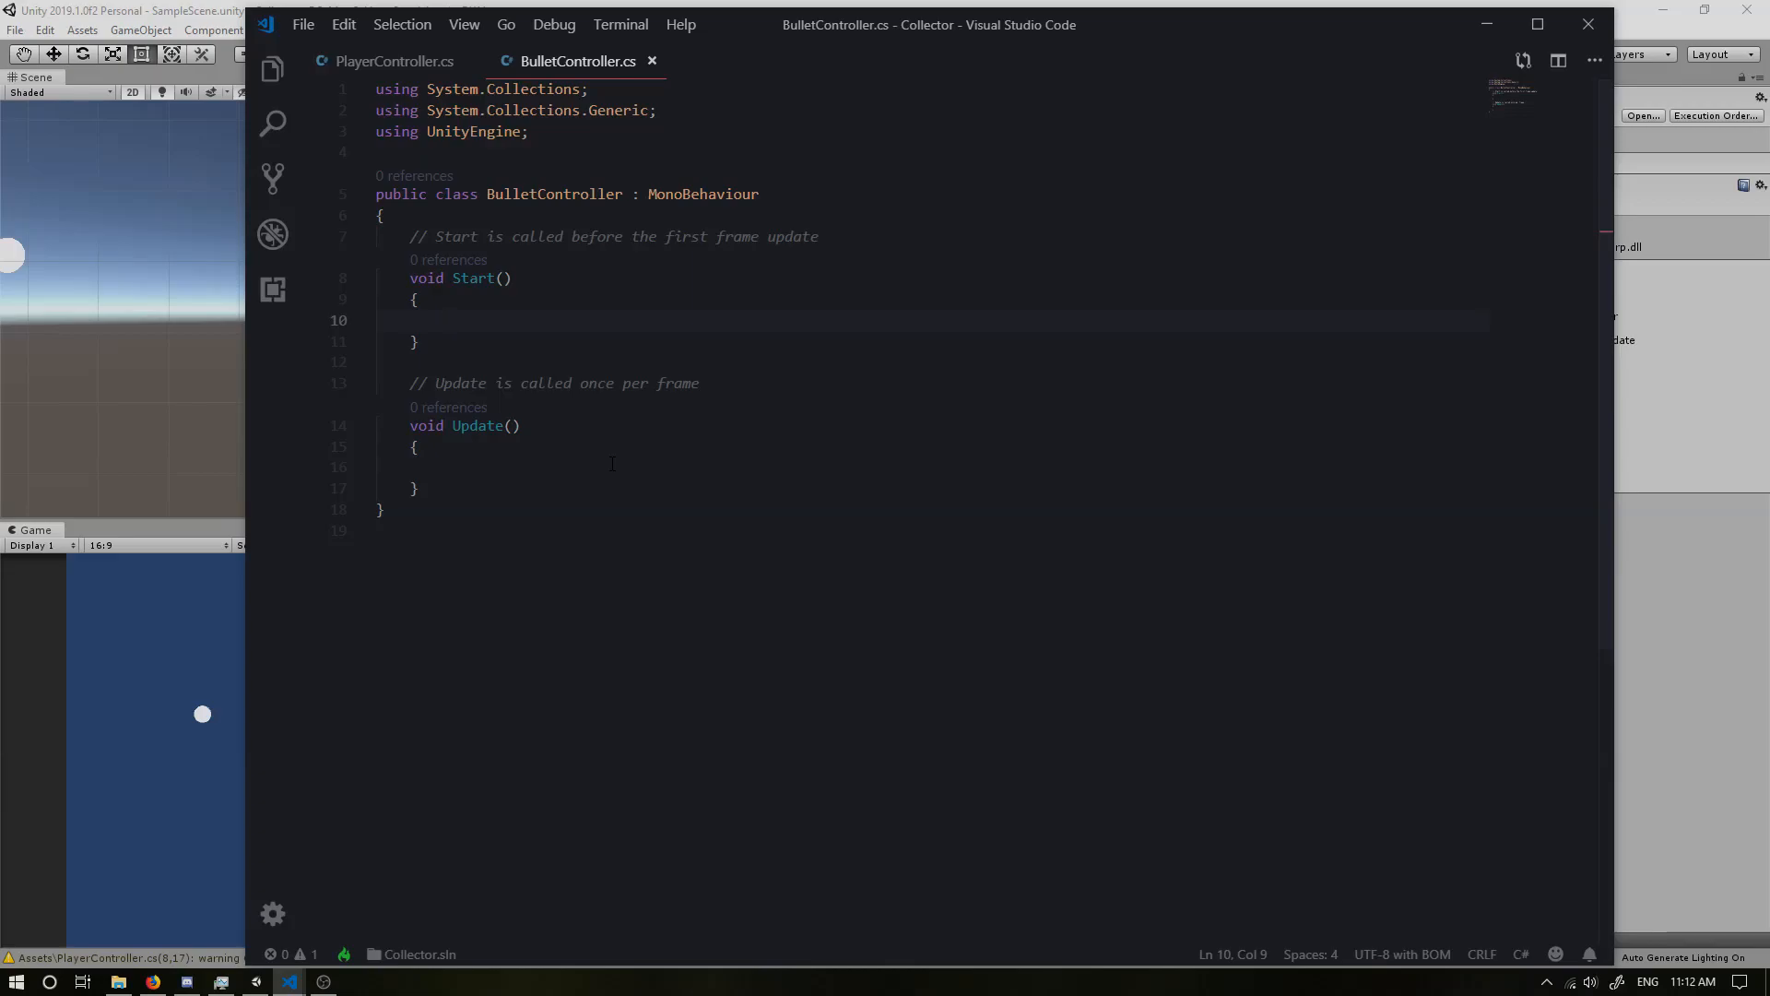
text(Star)
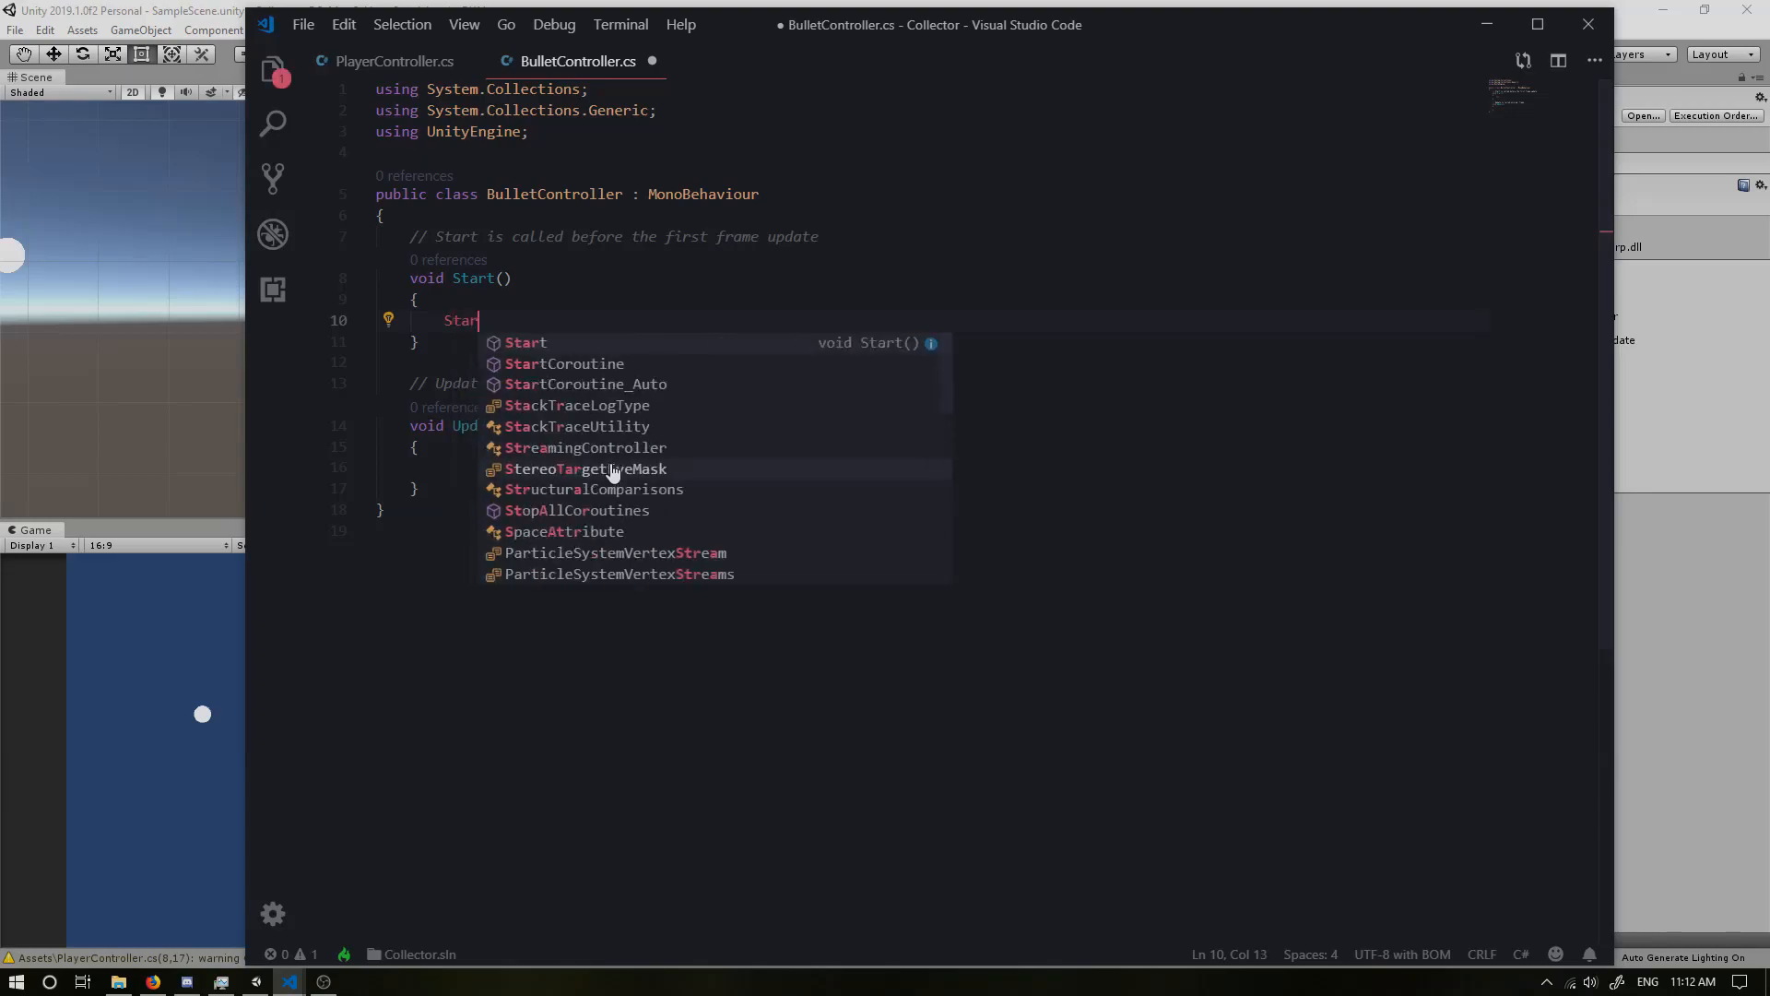
text(Coroutine()
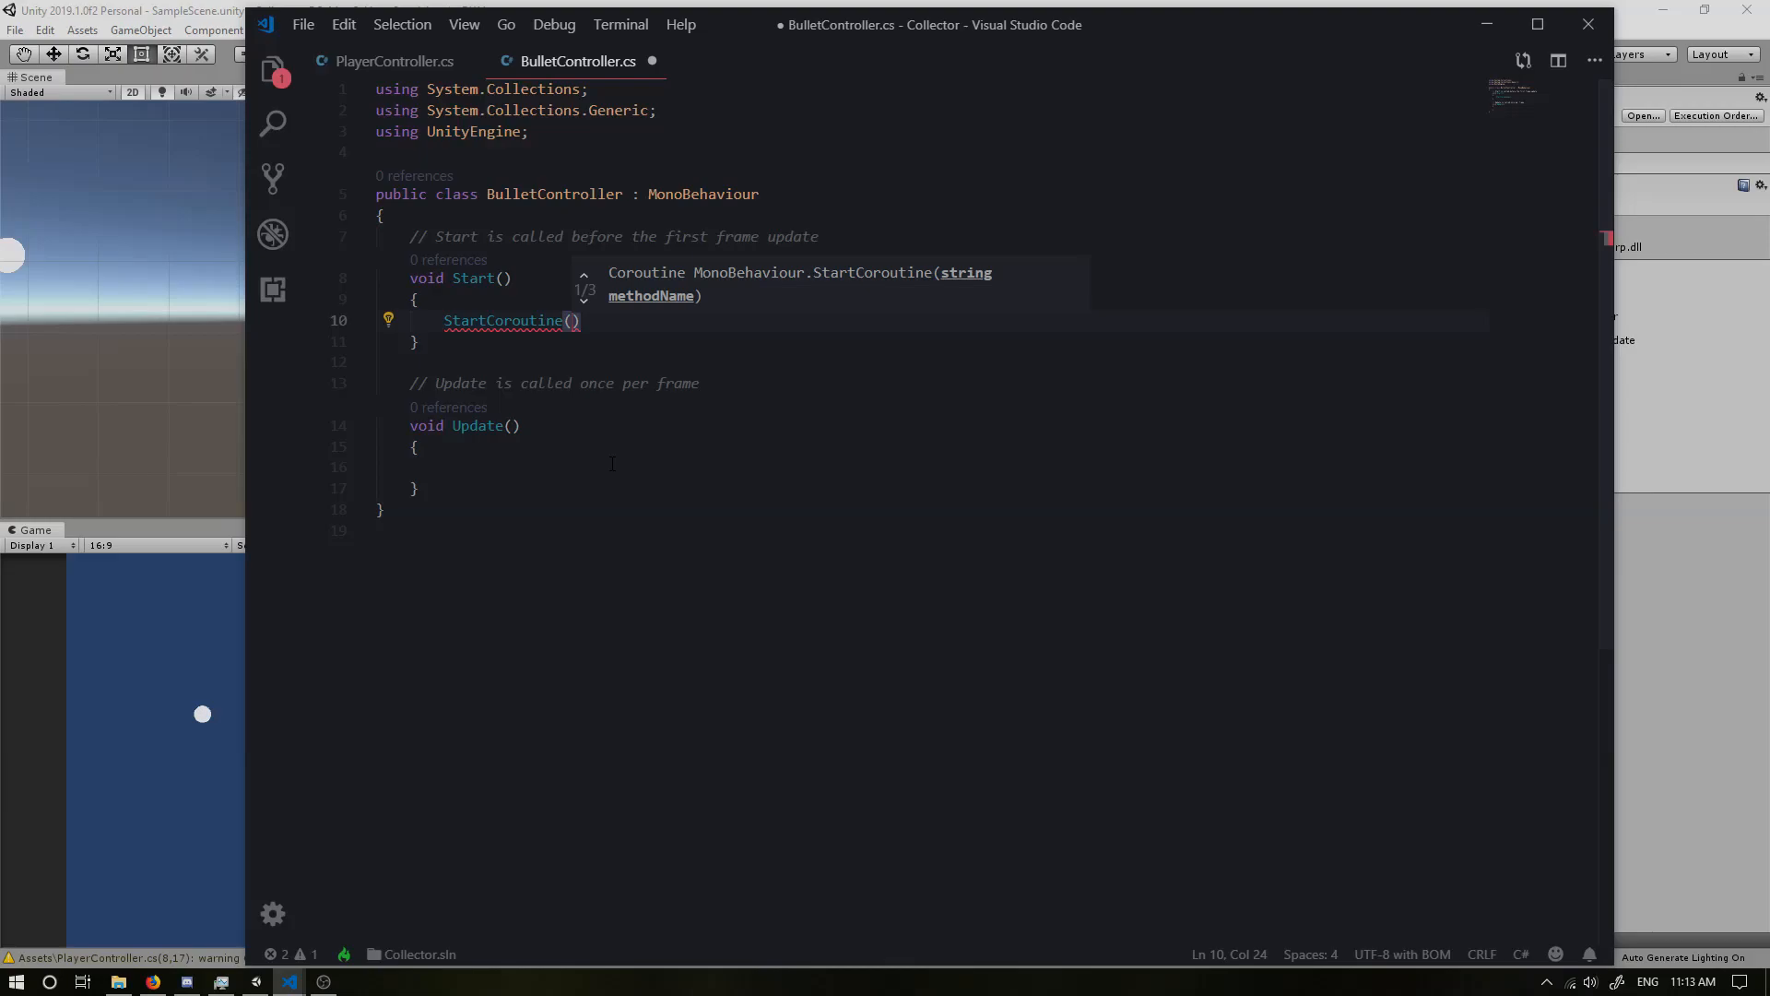
text(DeathDe)
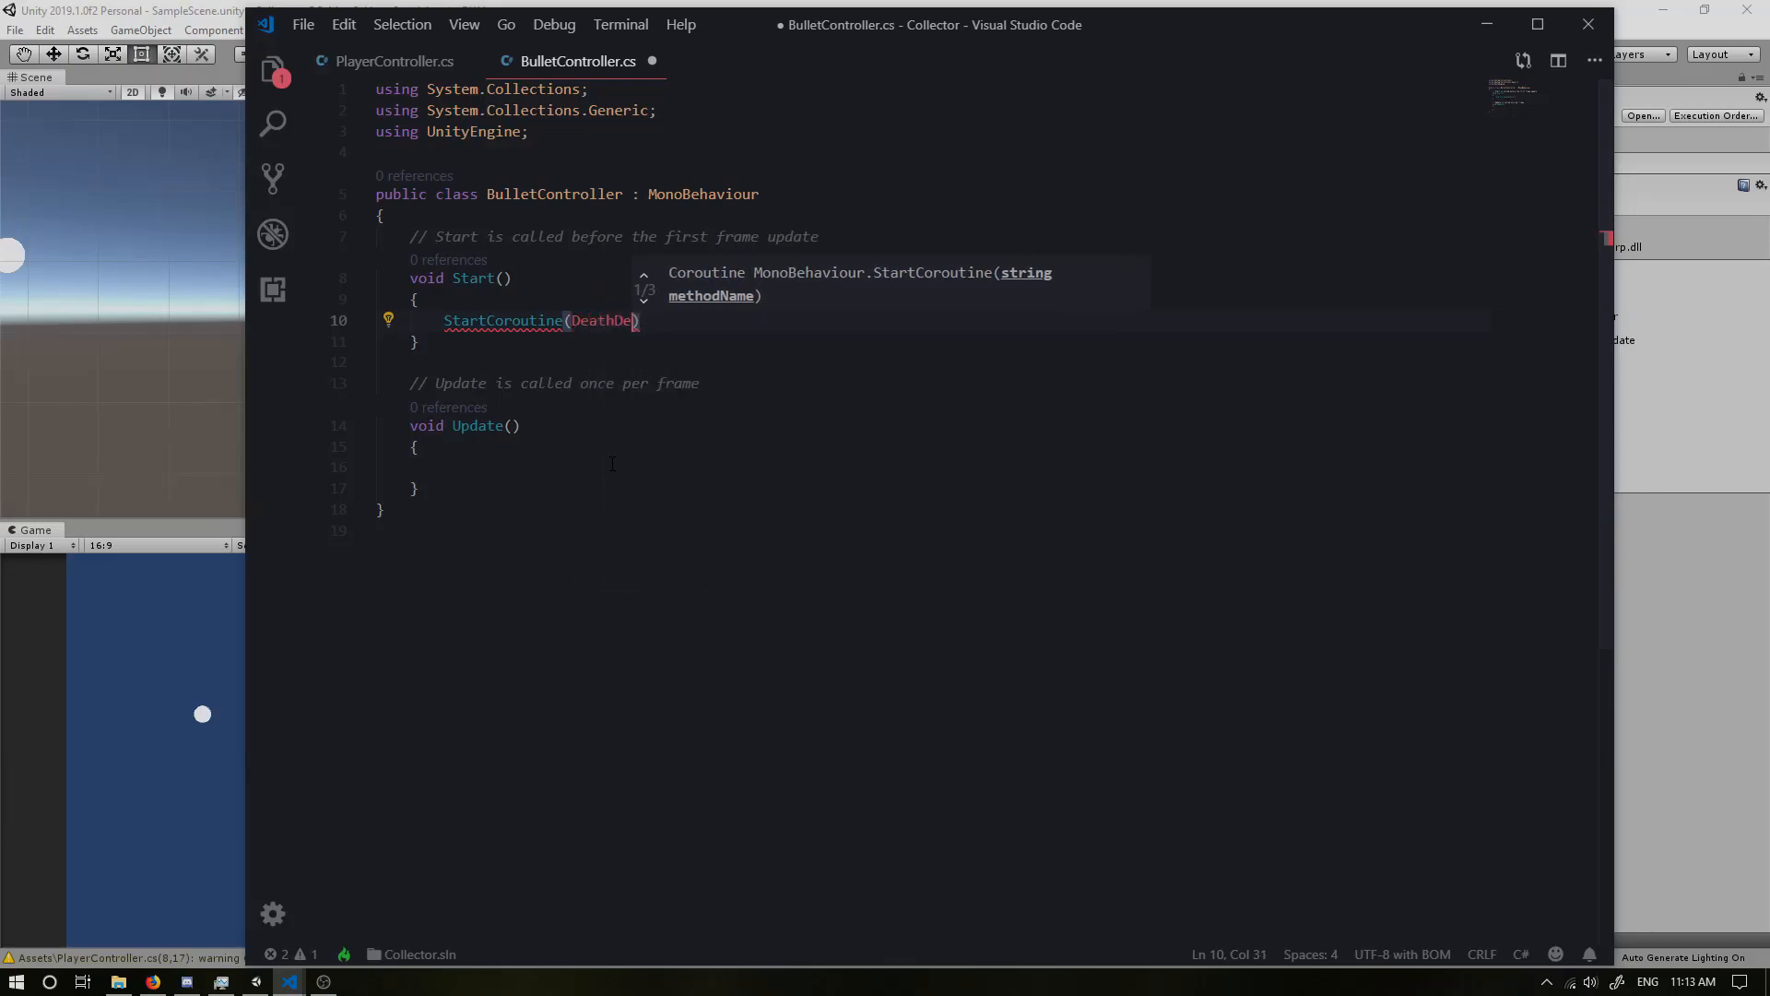
text(lay())
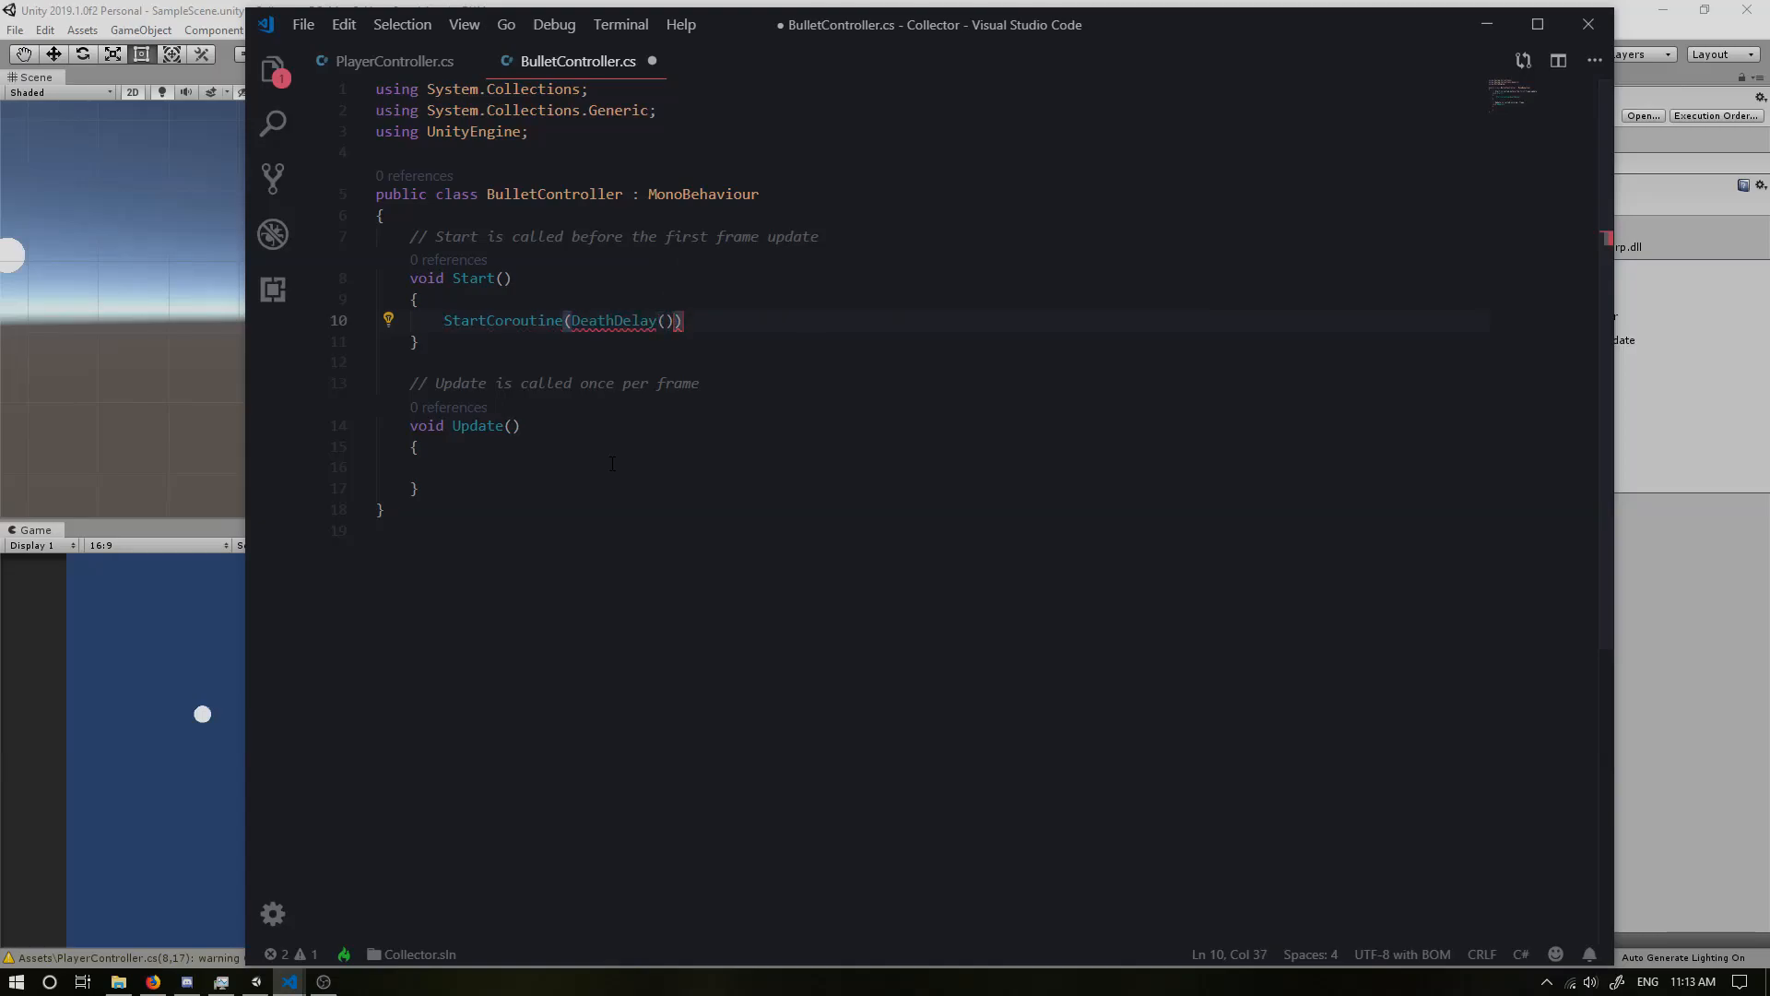
text(;)
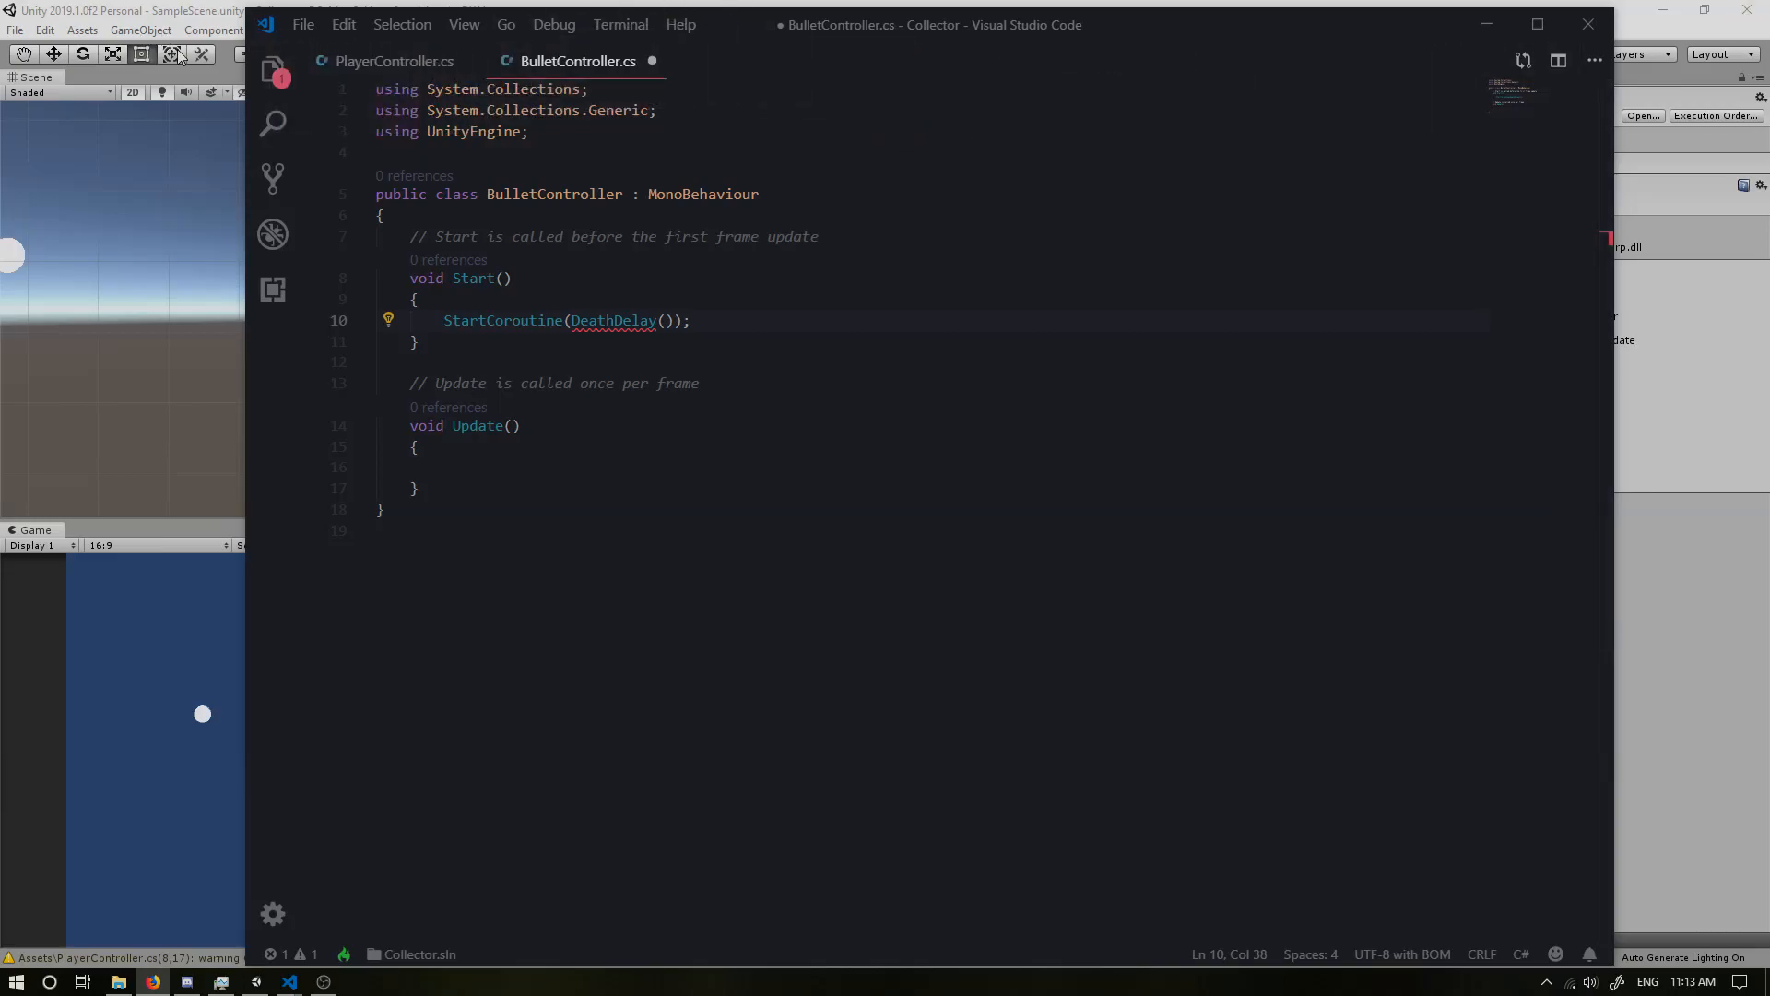
click(155, 980)
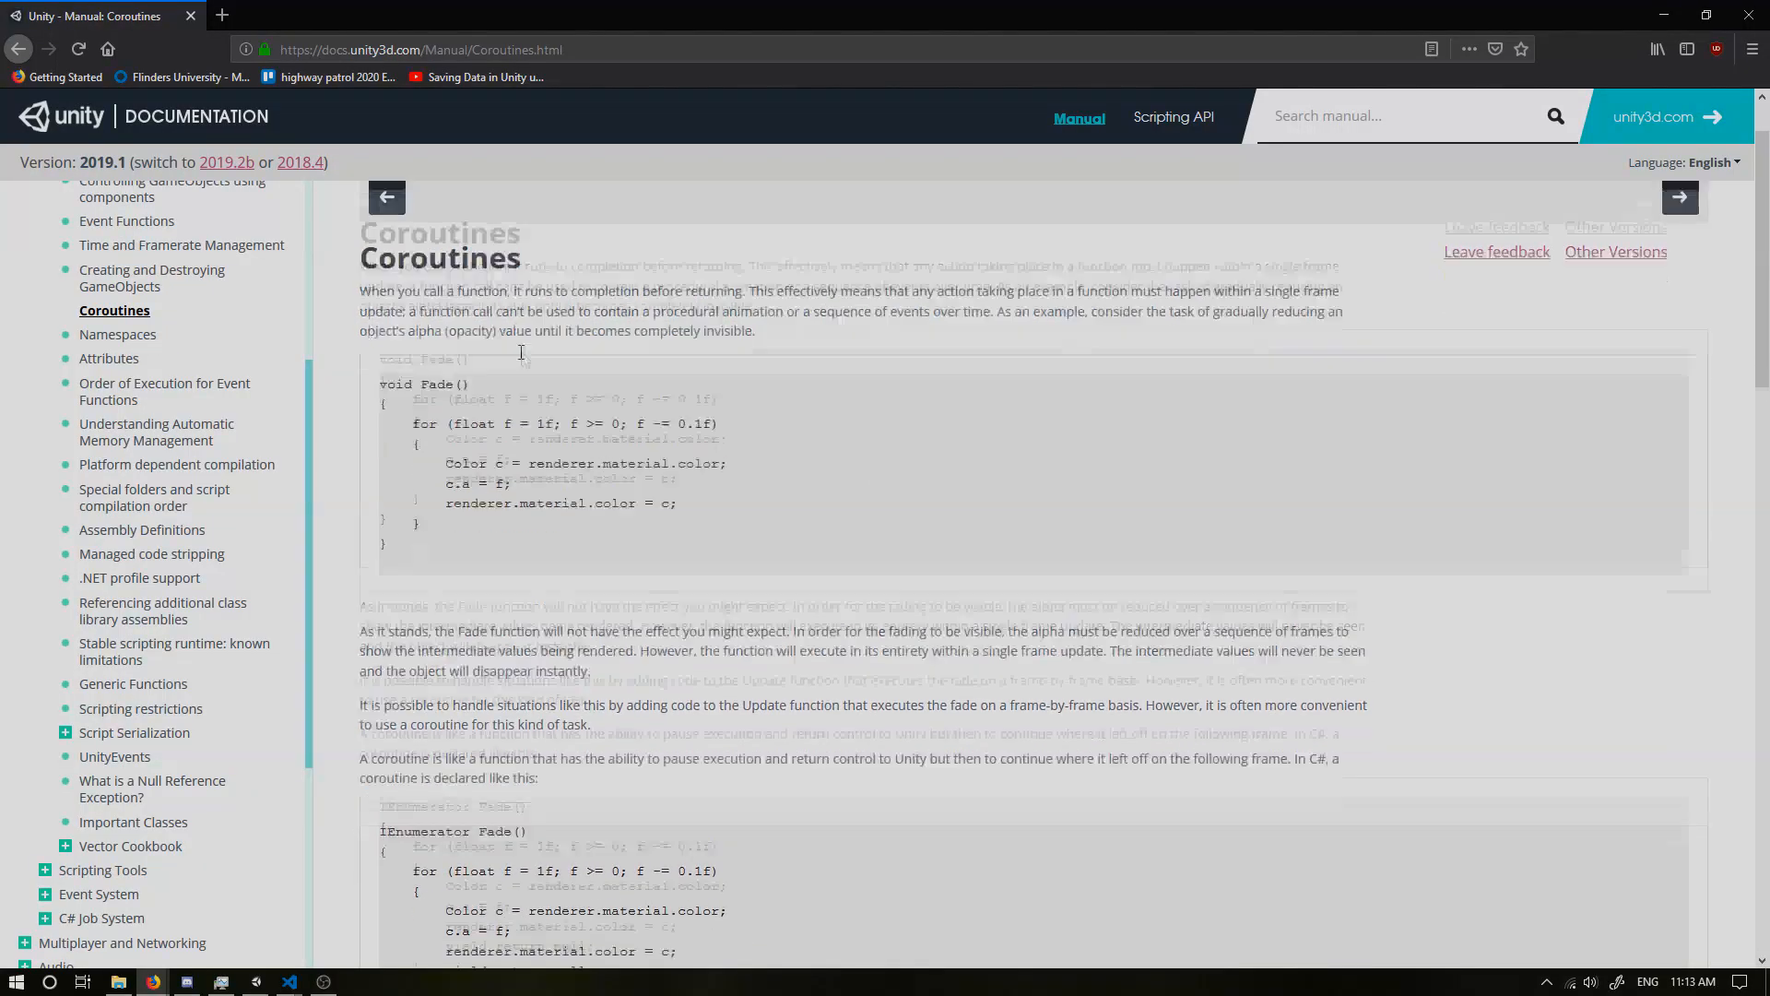
scroll(down, 3)
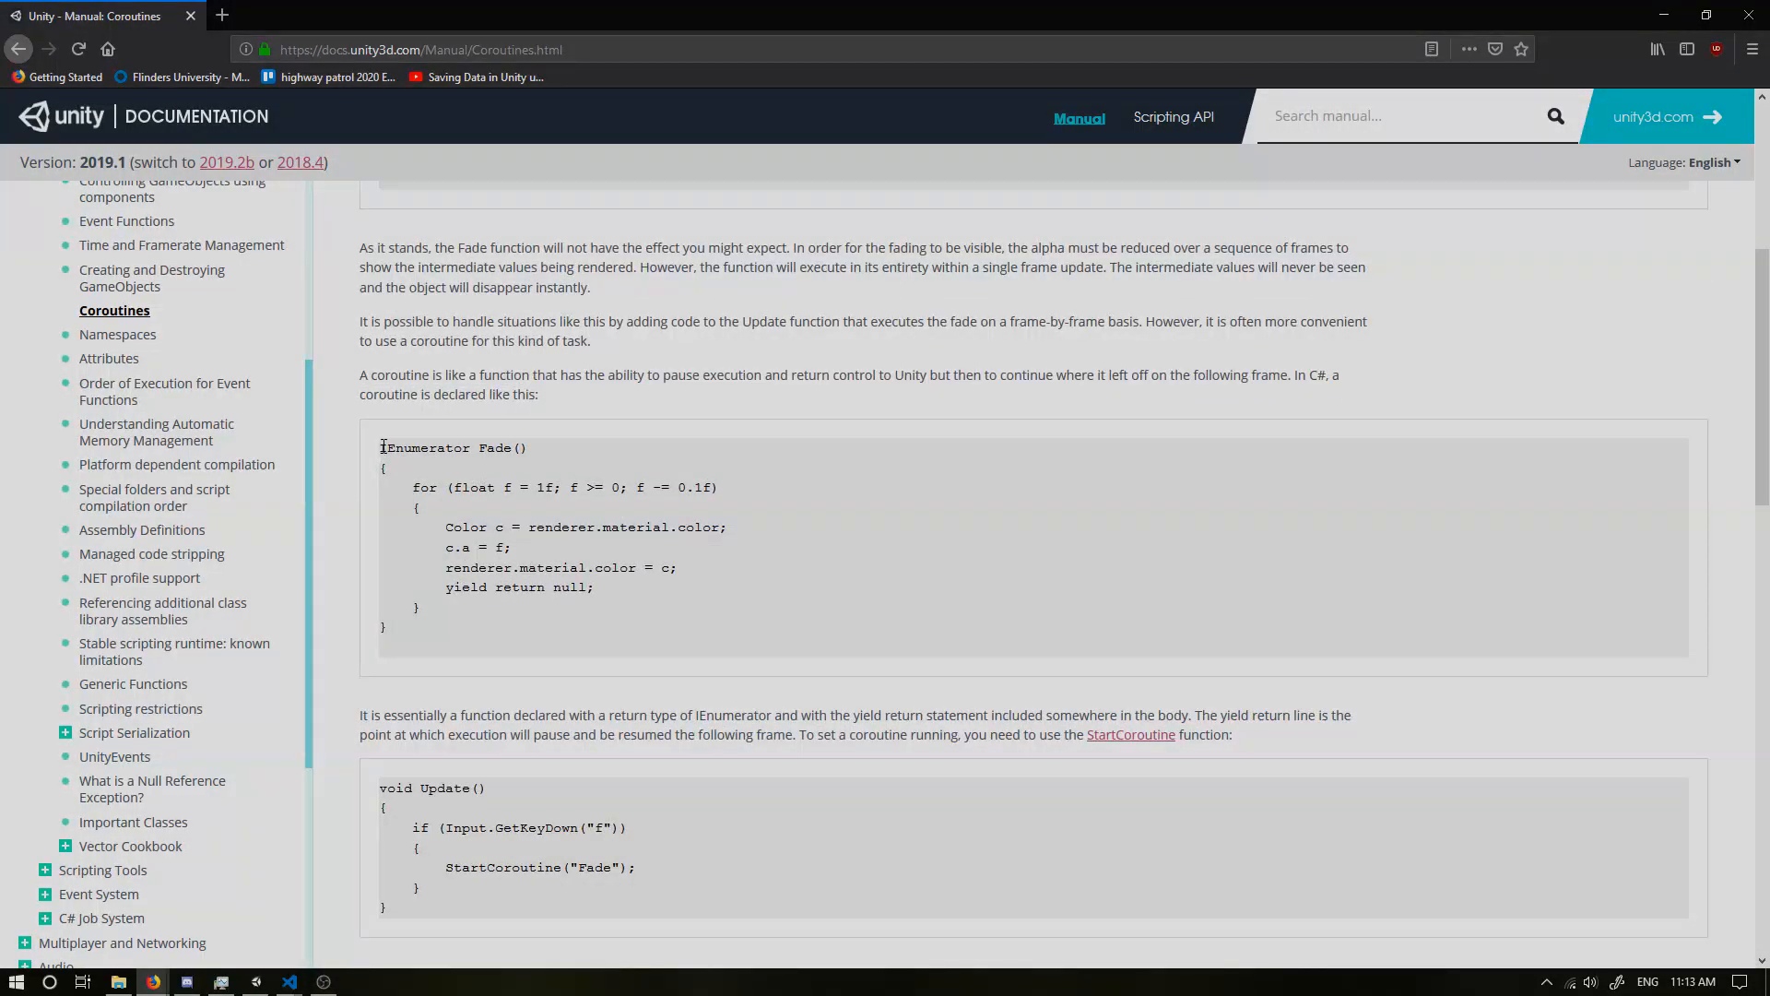
double_click(423, 448)
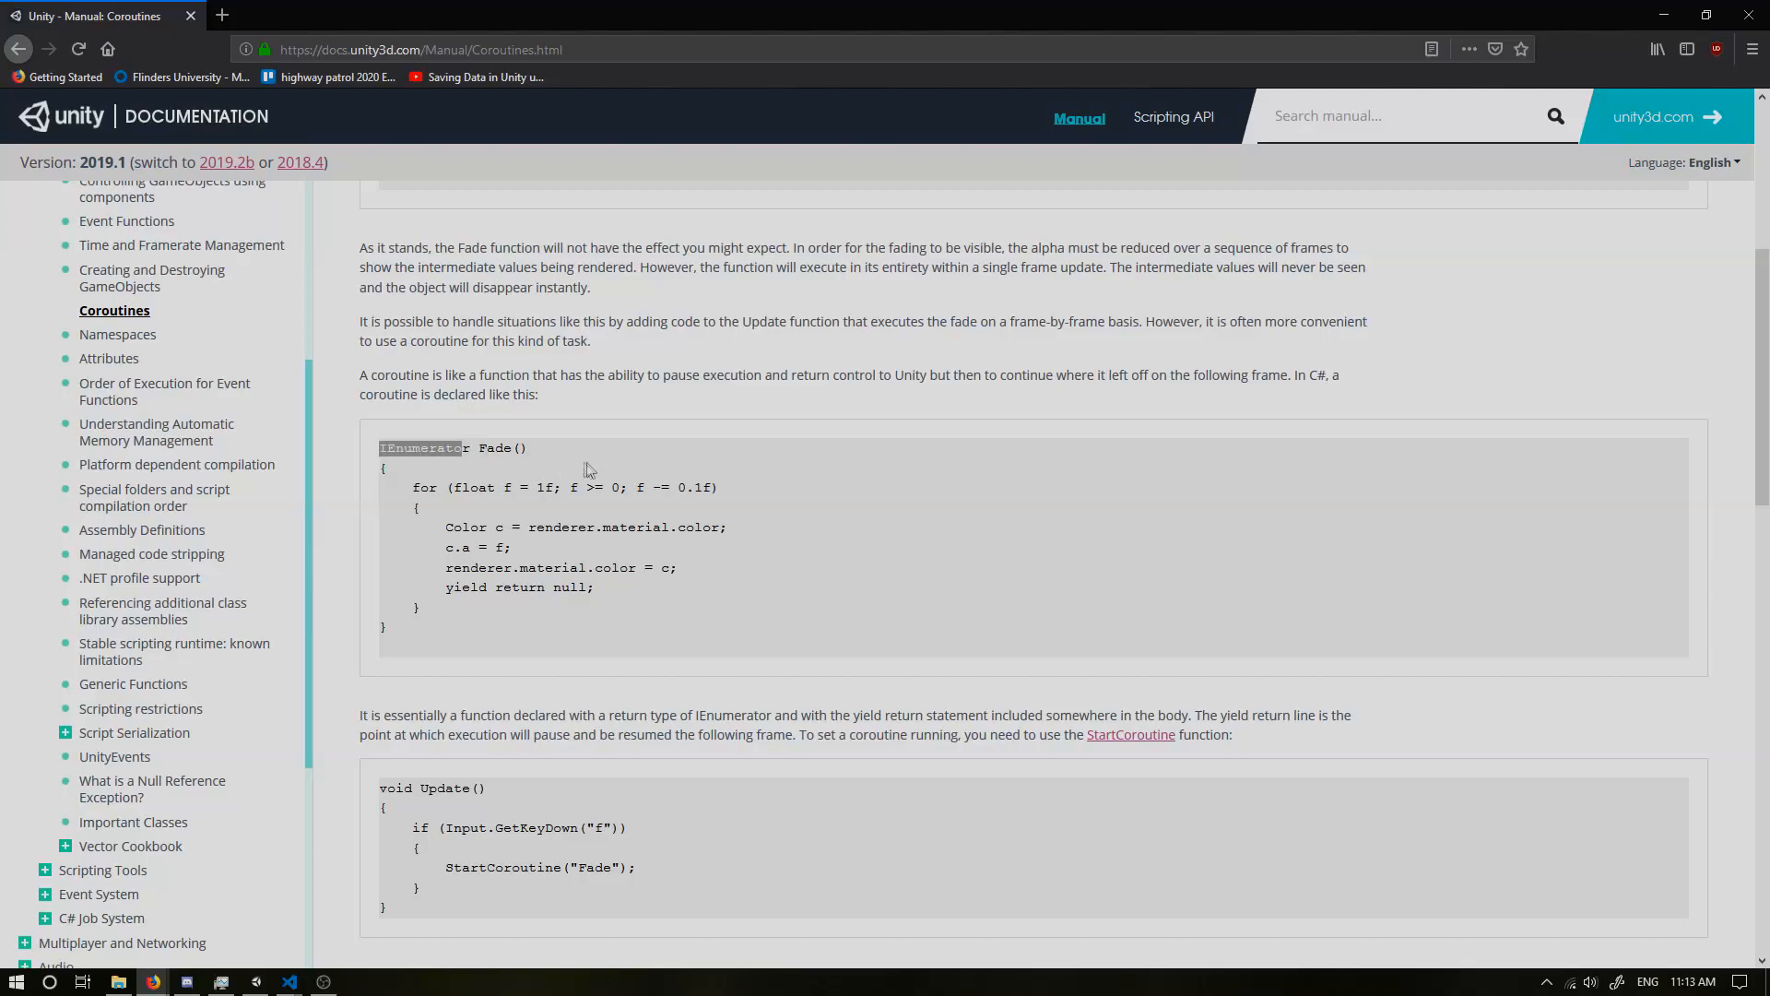
scroll(down, 3)
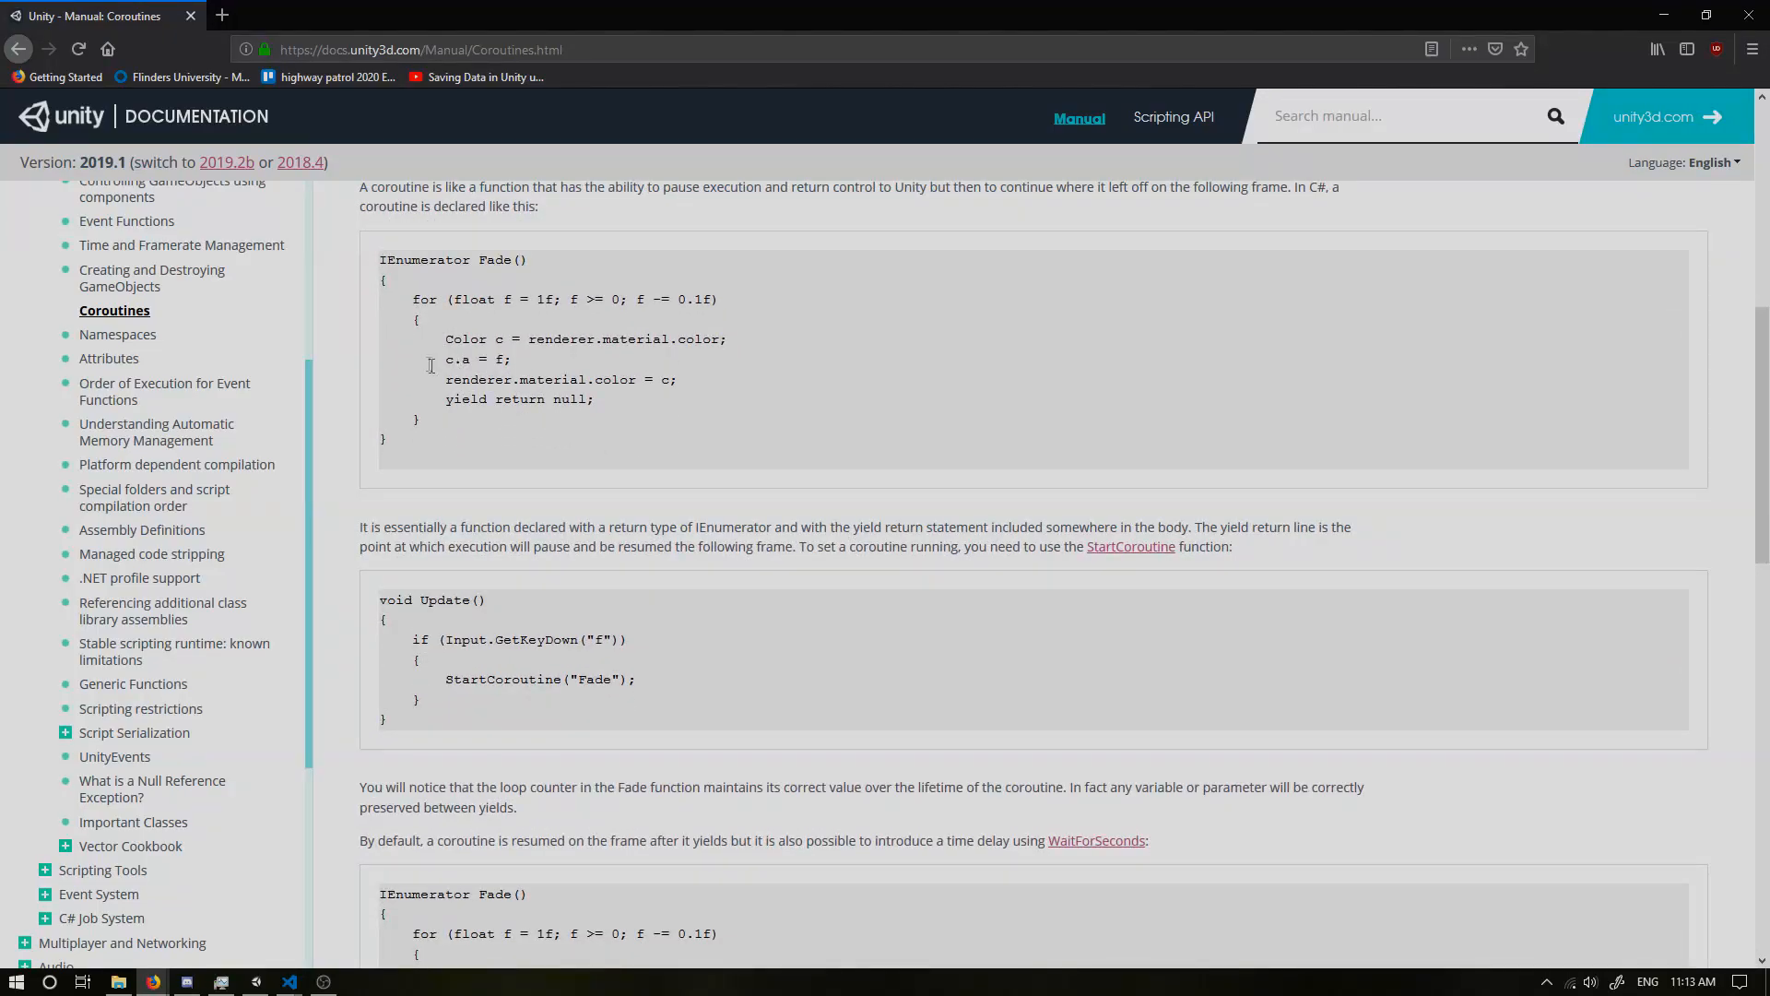
double_click(457, 398)
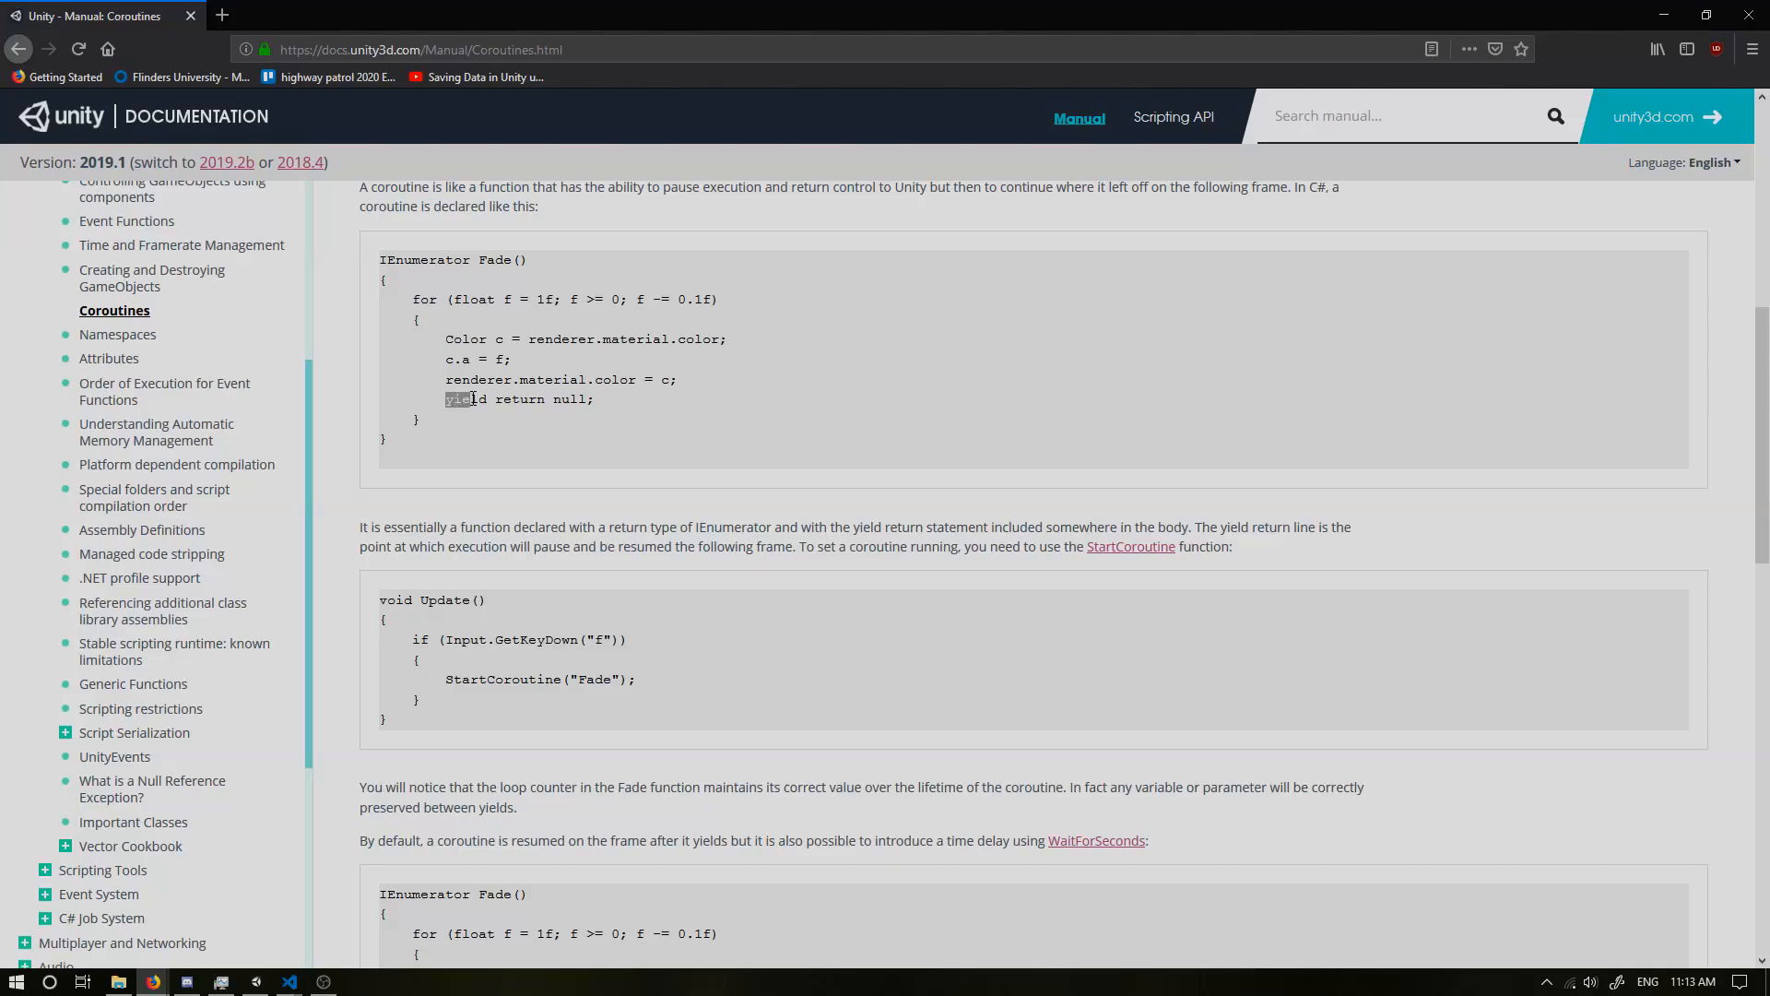
scroll(down, 3)
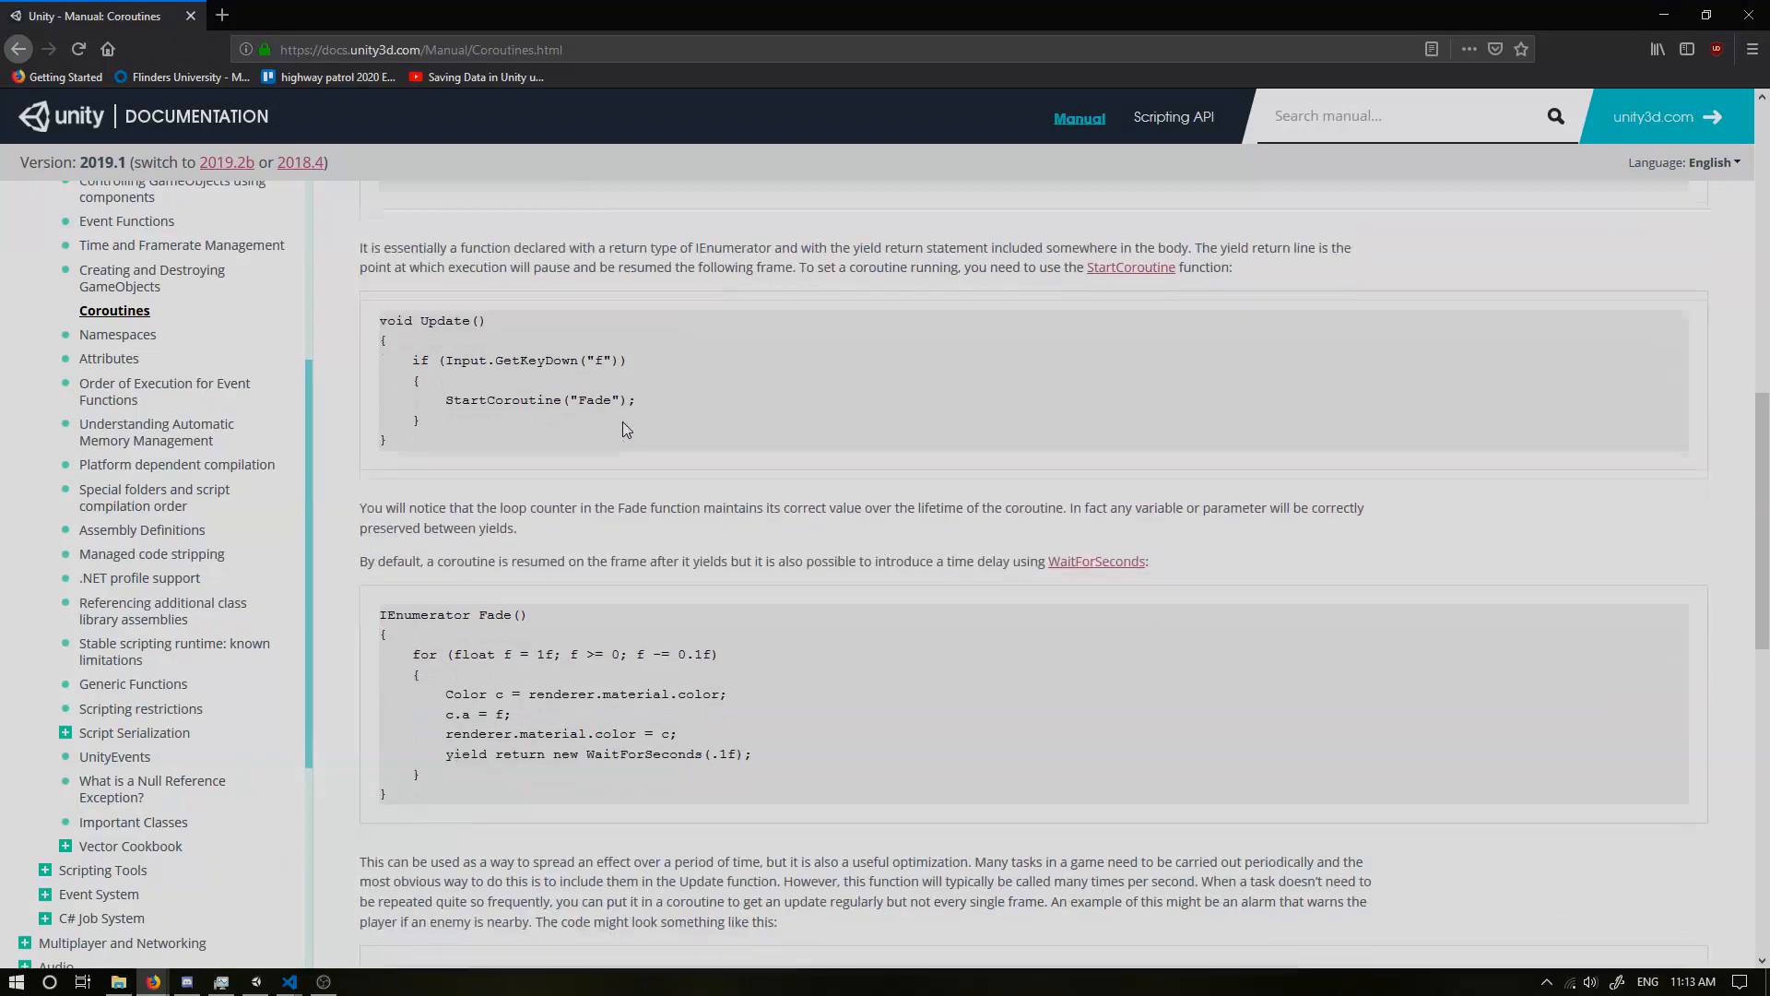
scroll(down, 3)
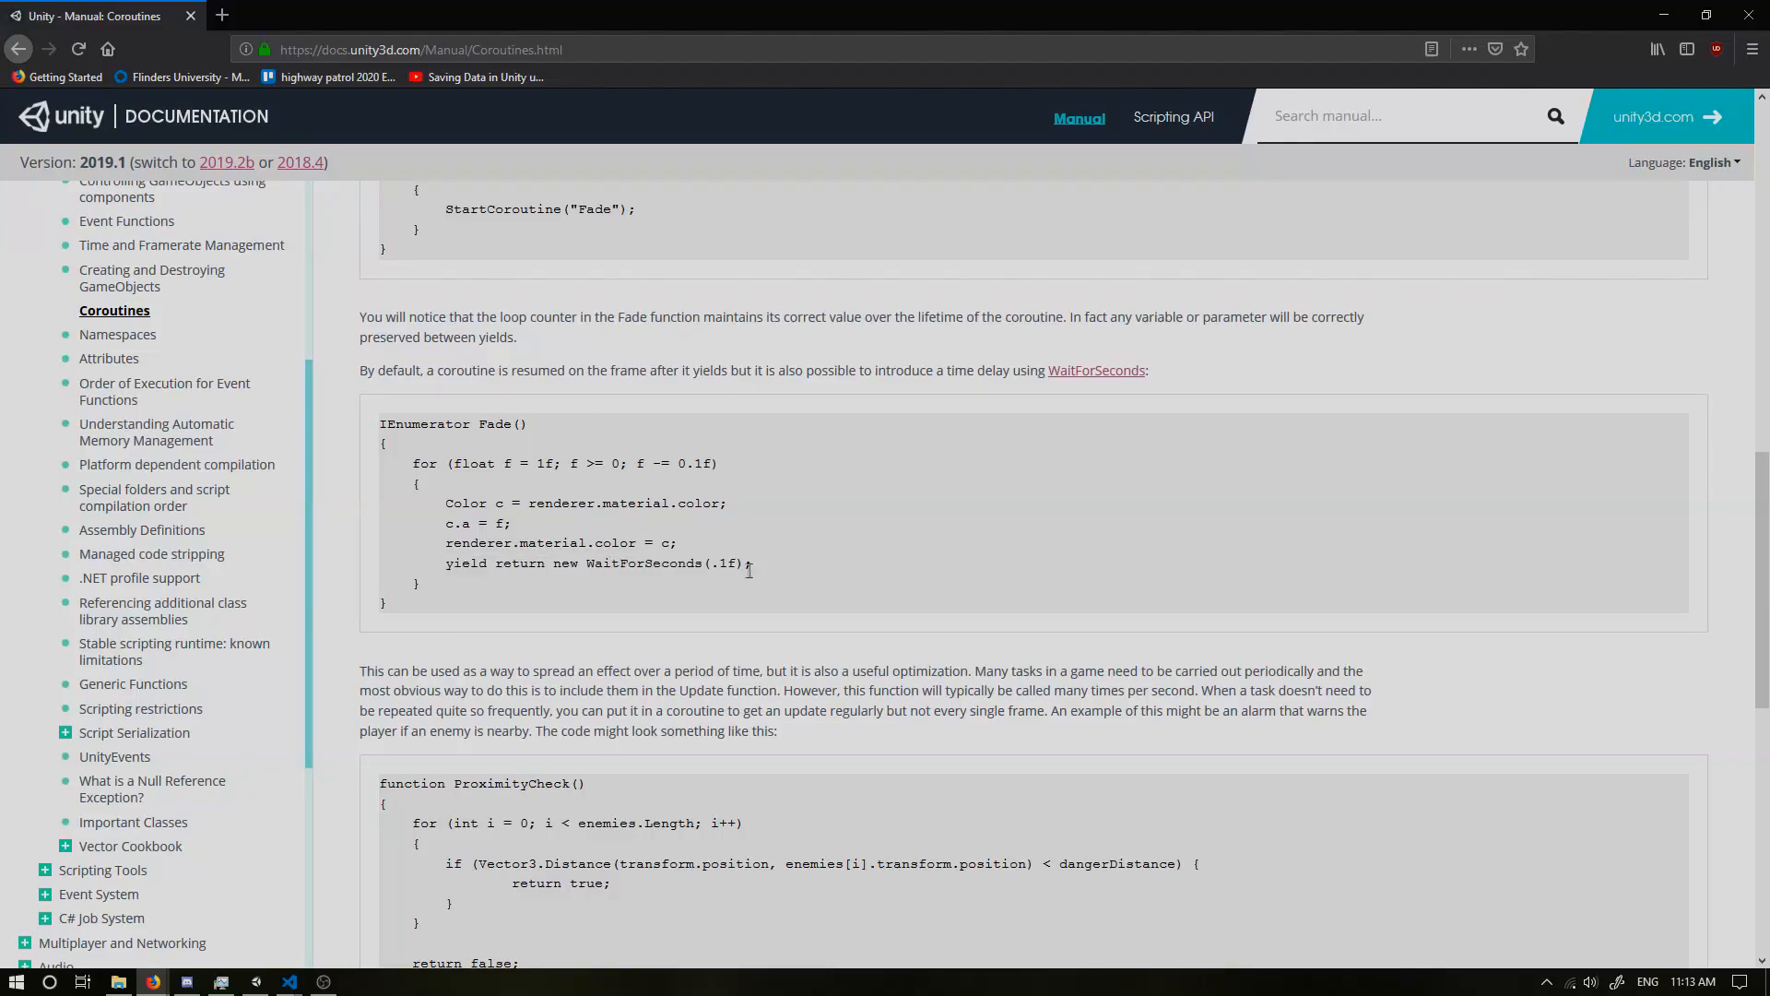
mouse_move(802, 577)
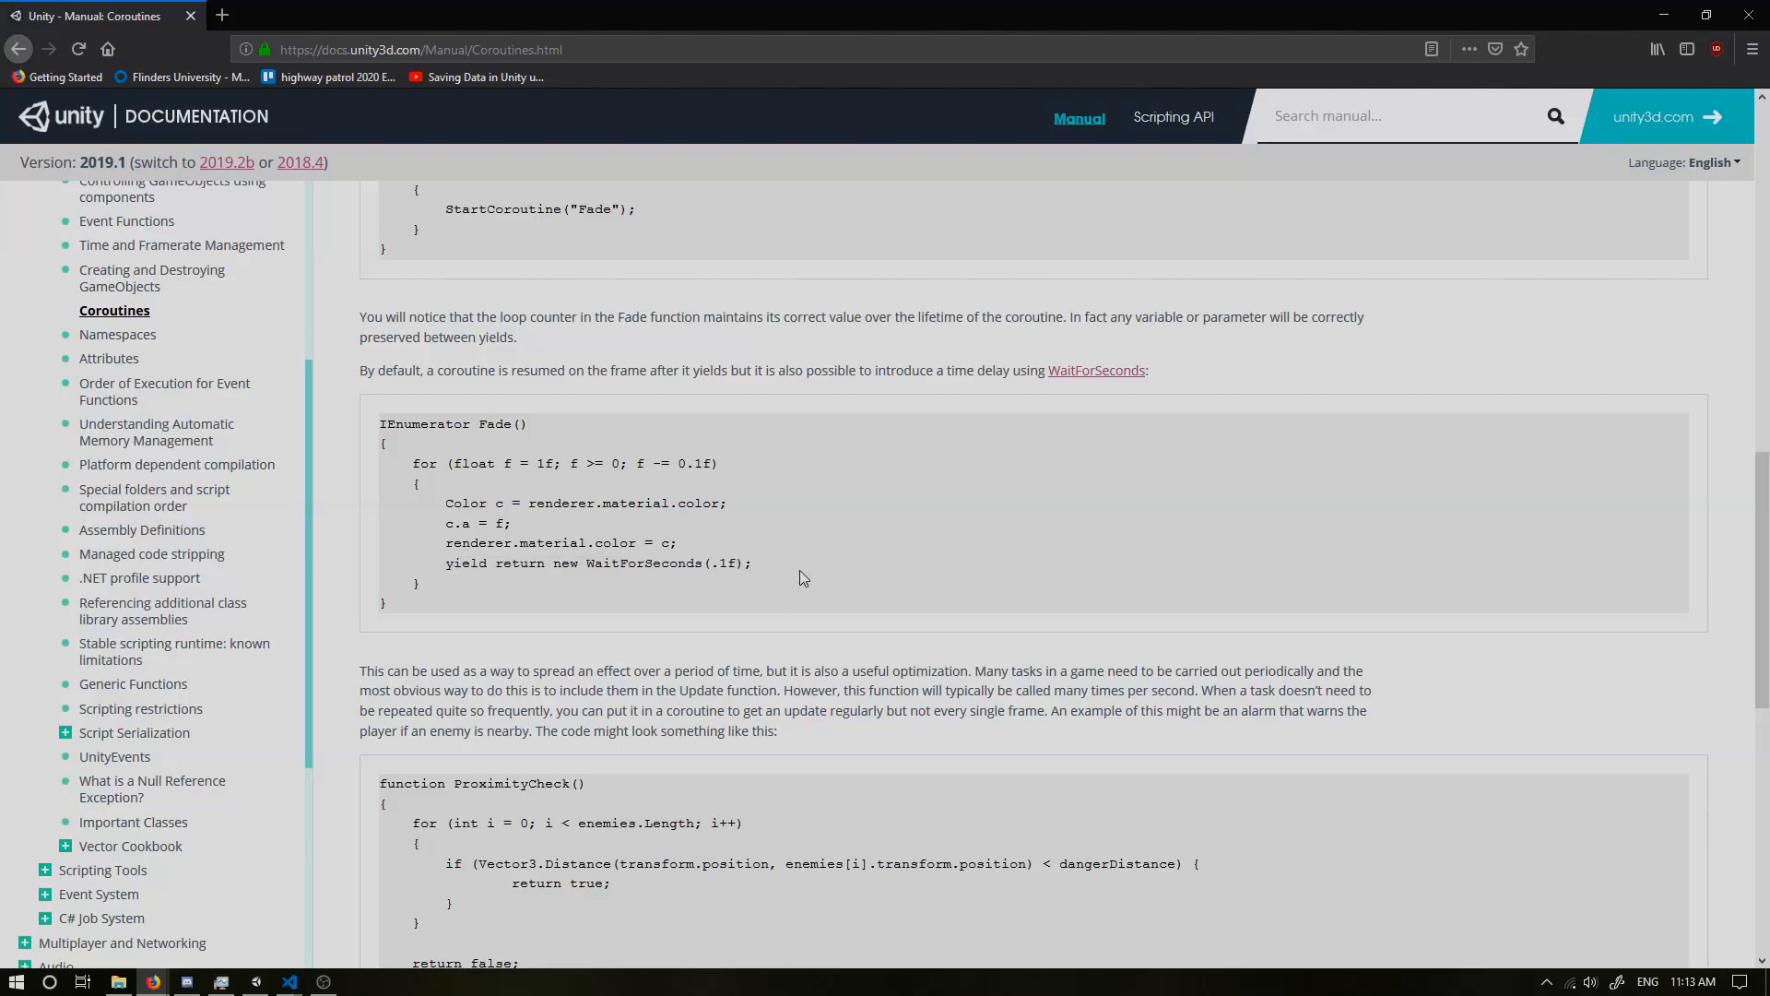
click(288, 980)
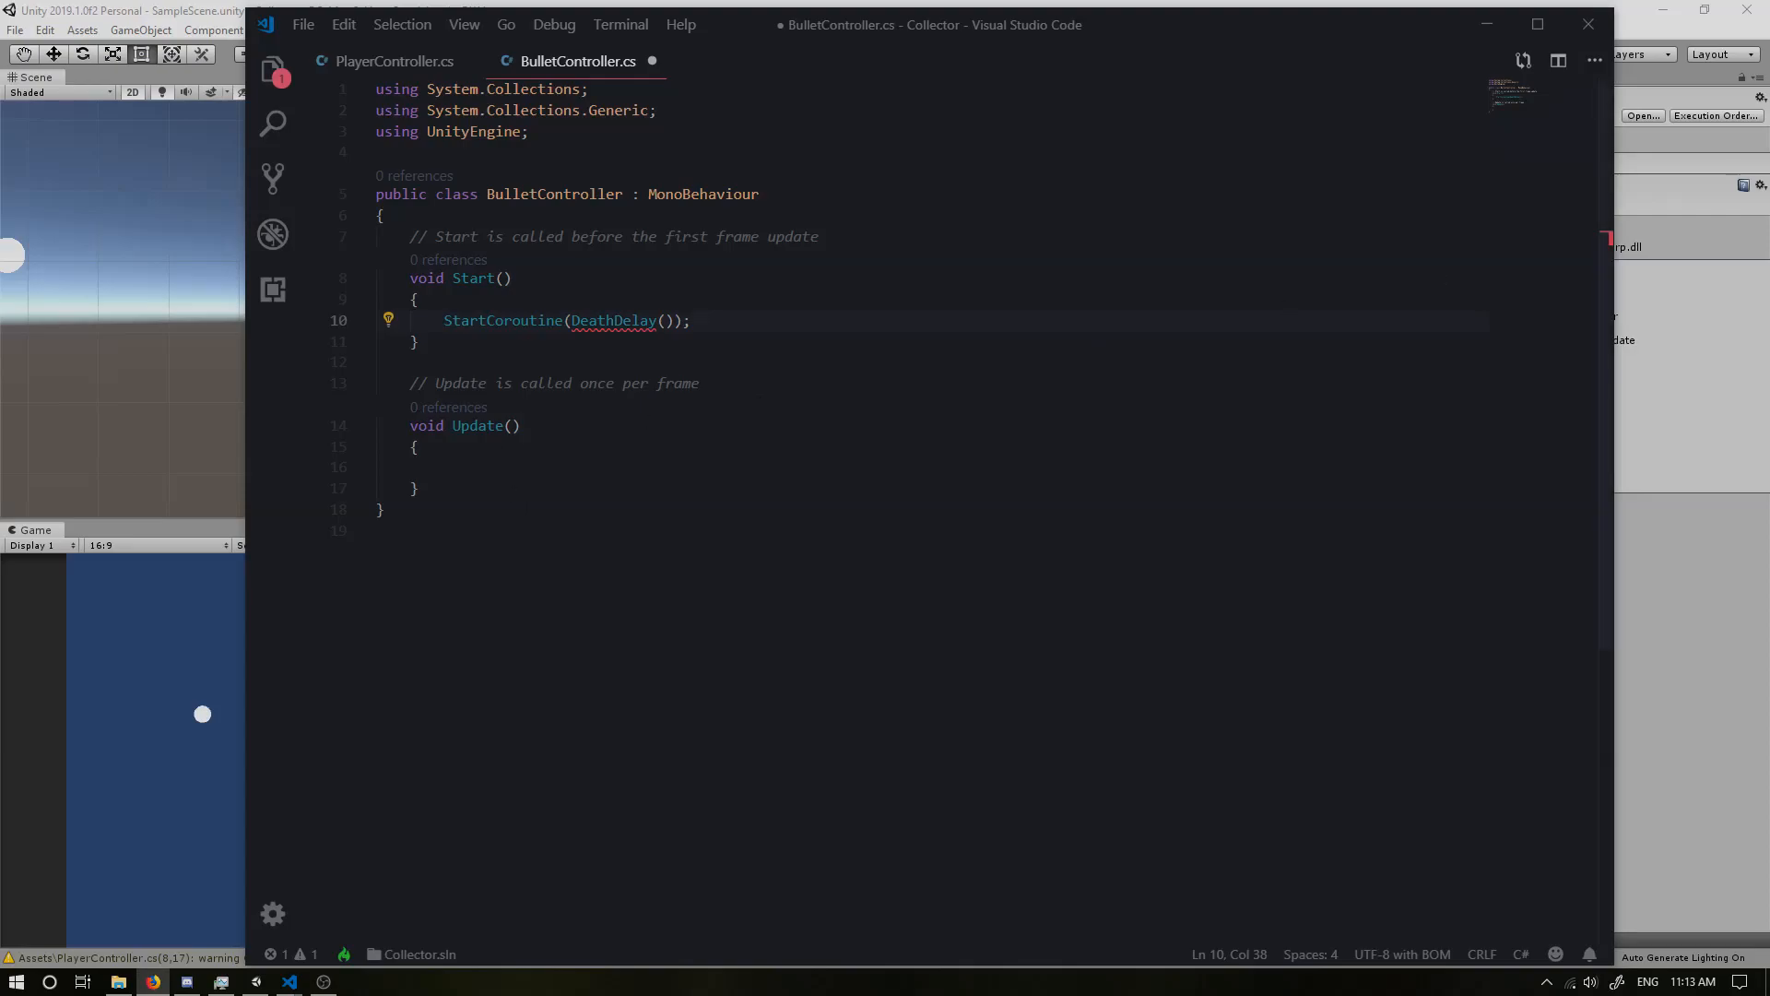
Step: Define IEnumerator DeathDelay() below Update that yields new WaitForSeconds(lifeTime)
double_click(614, 320)
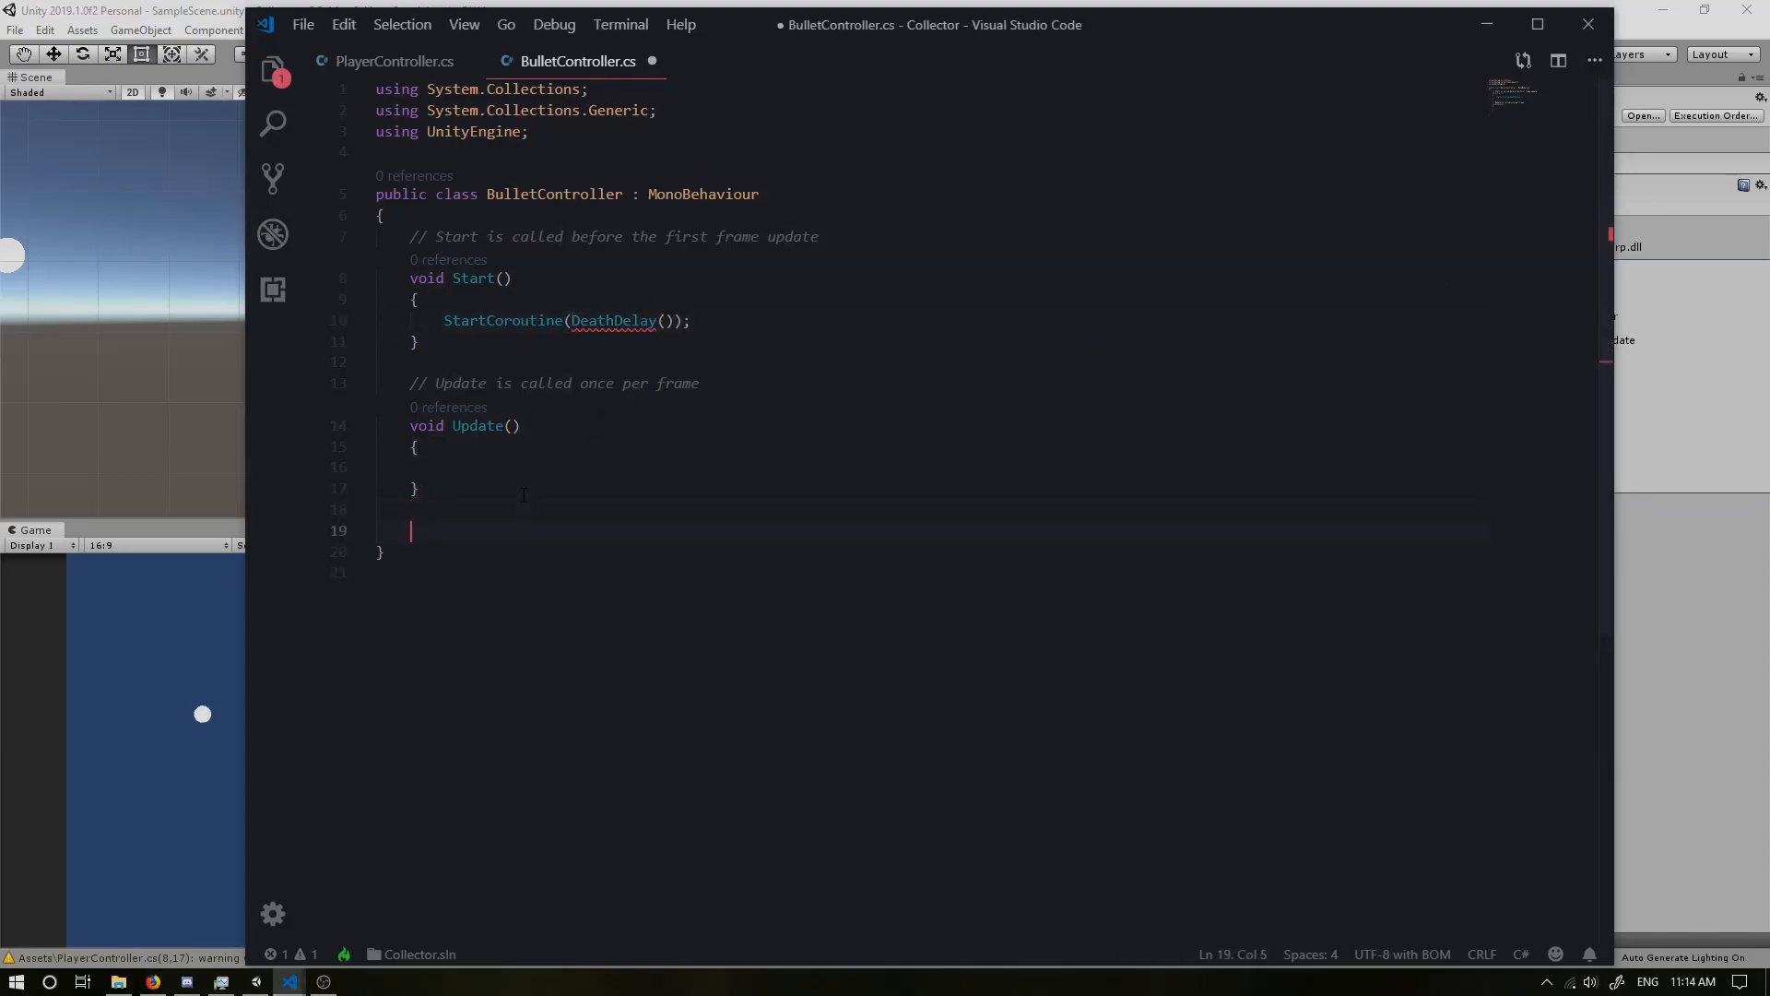
text(Ie)
text({})
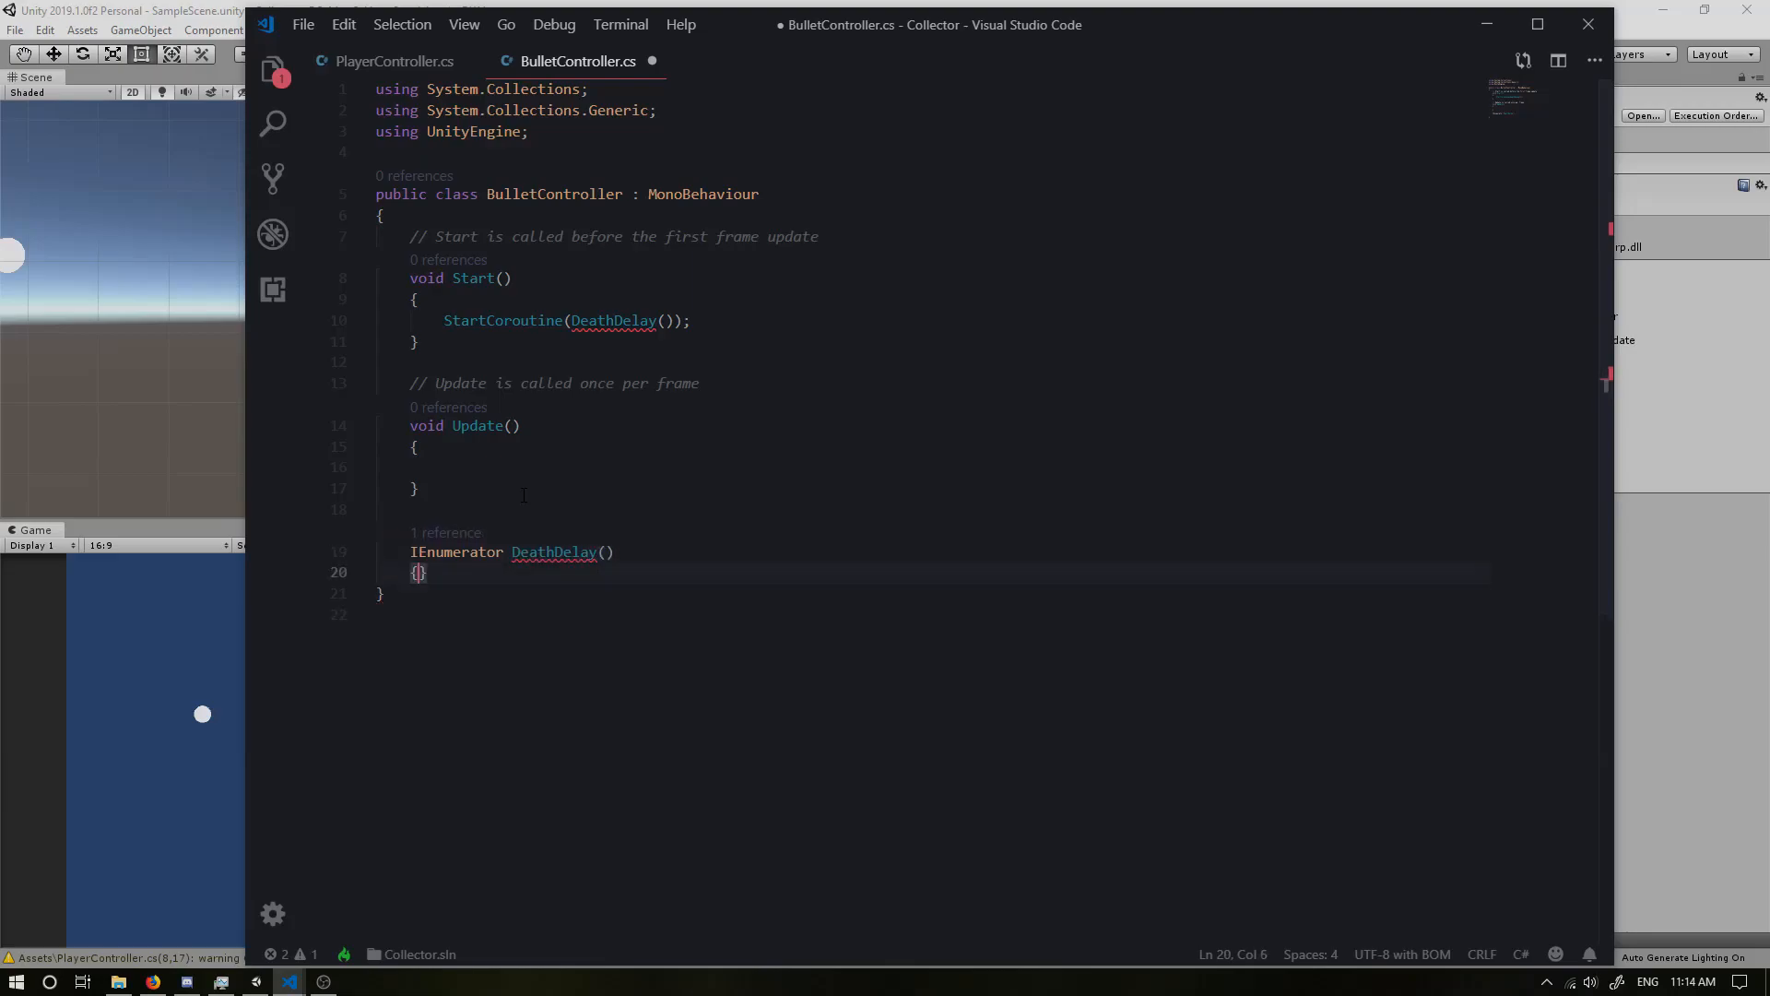
key(enter)
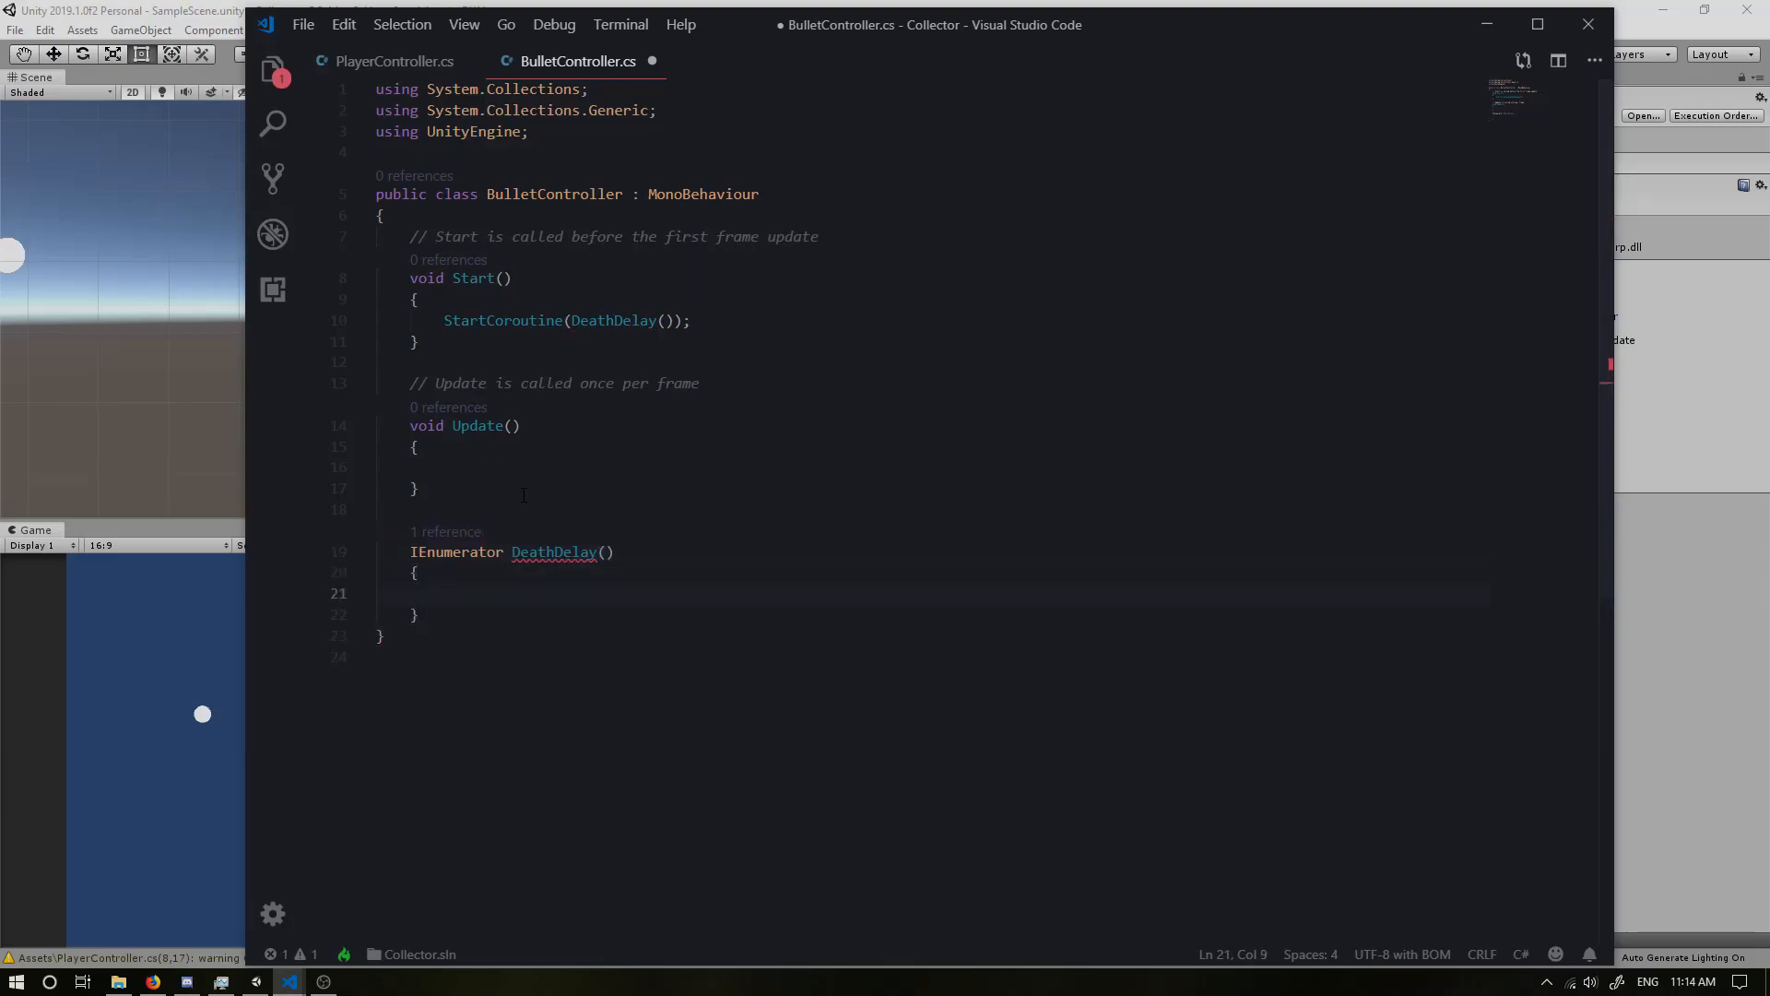
text(yiel)
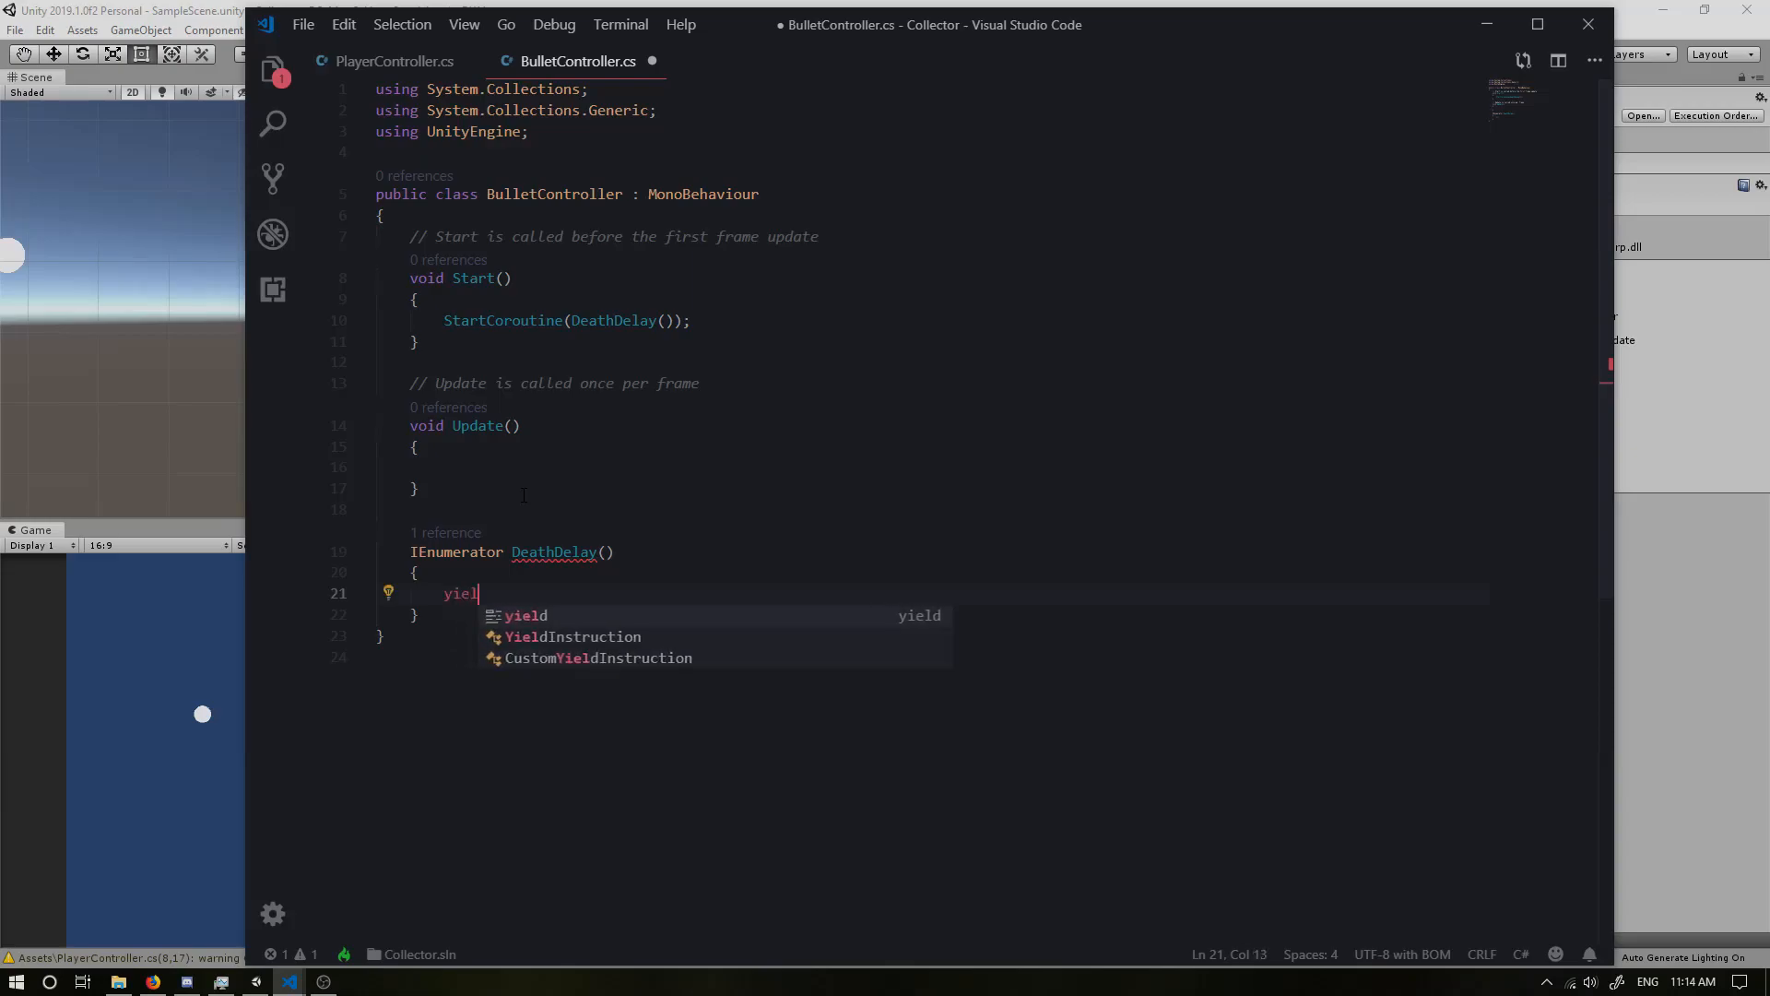
text(return new)
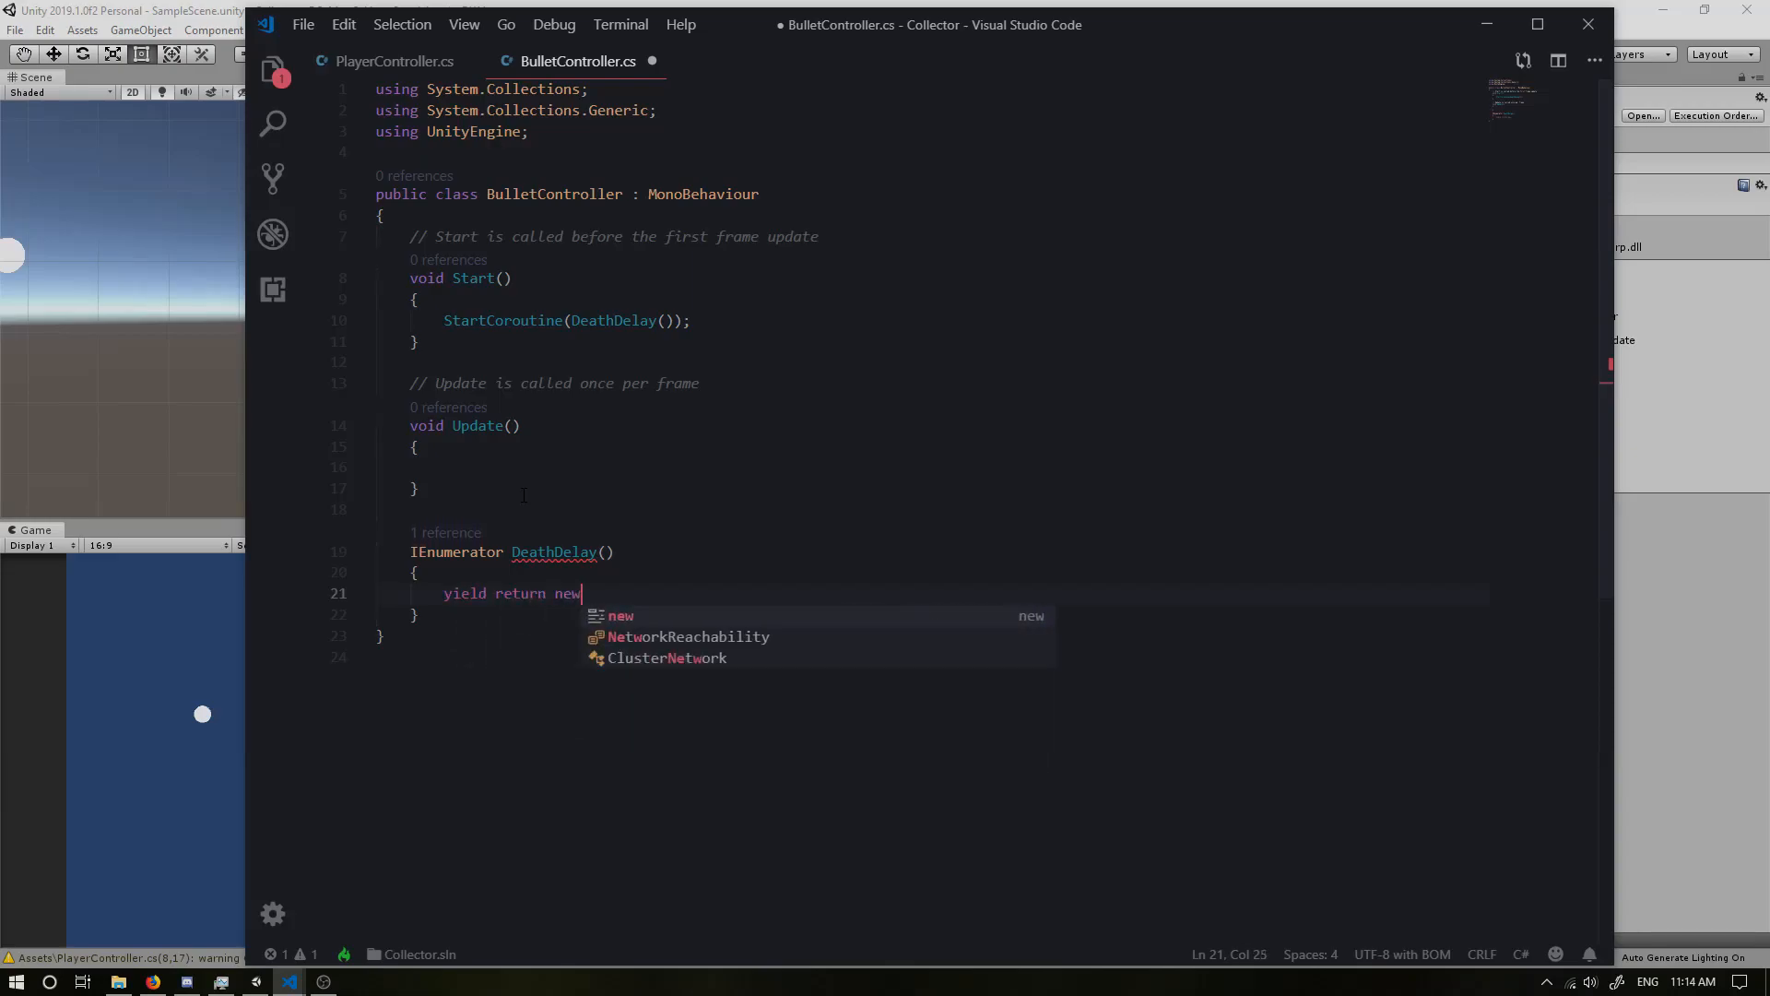
text(waitfo)
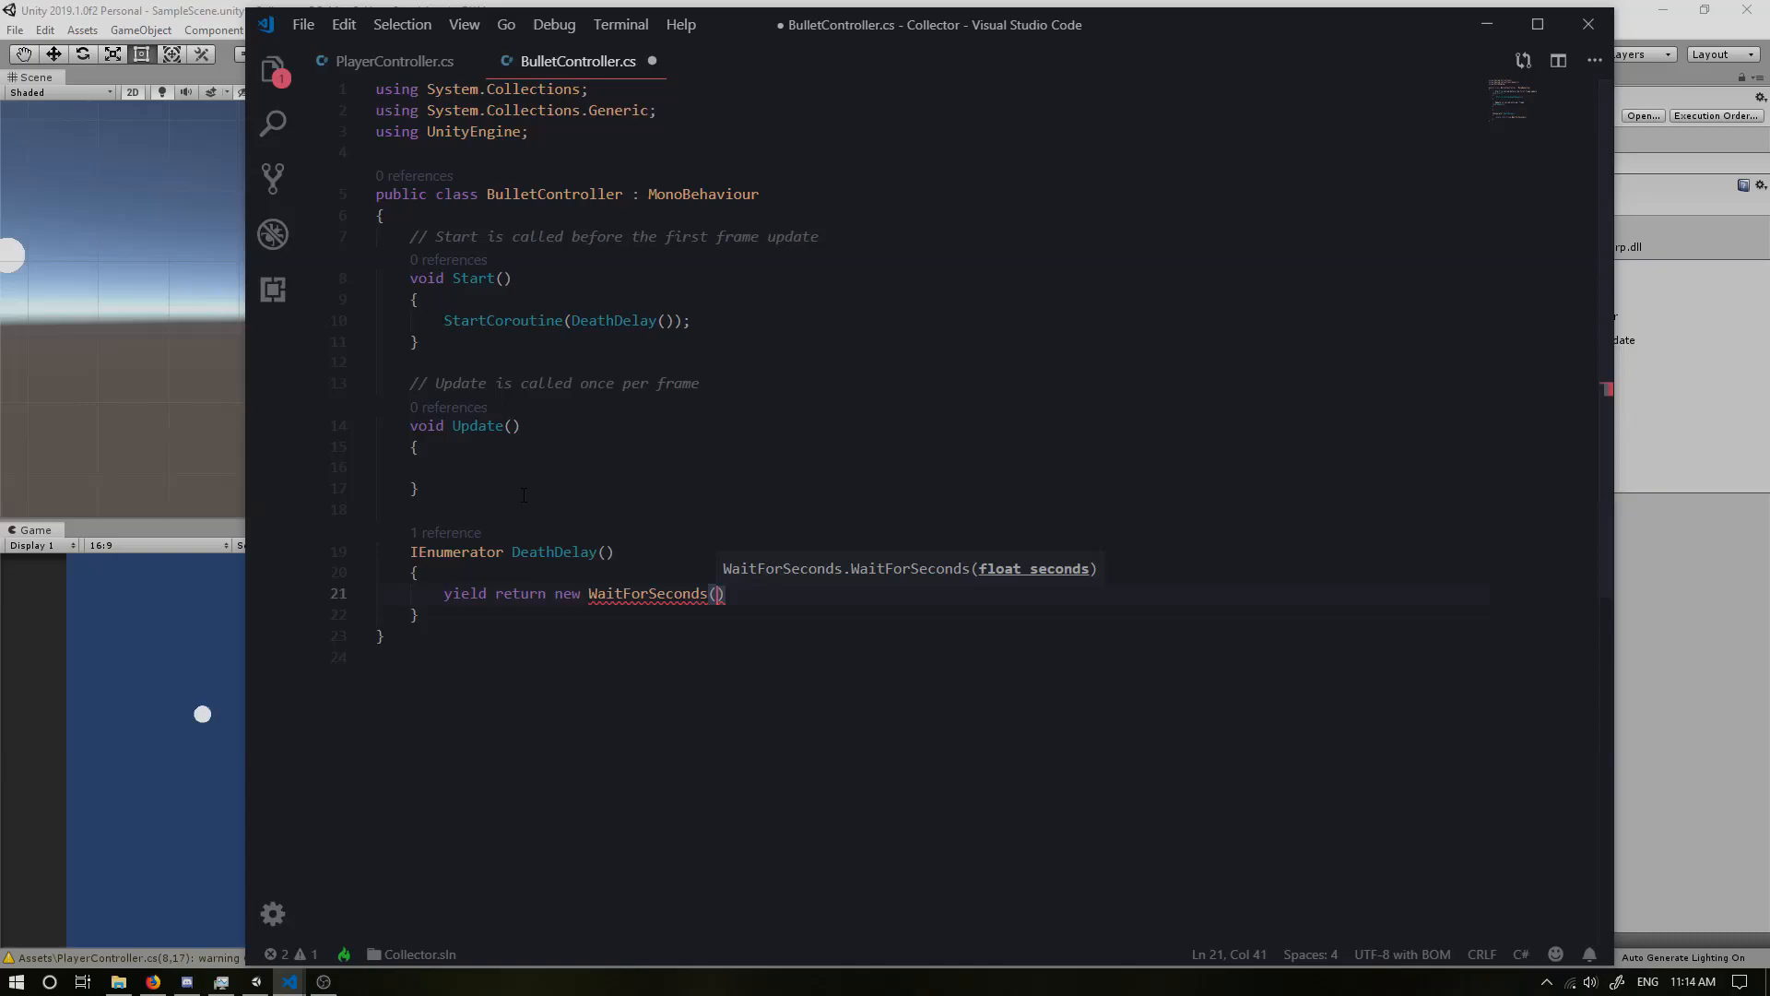
text(lifeT)
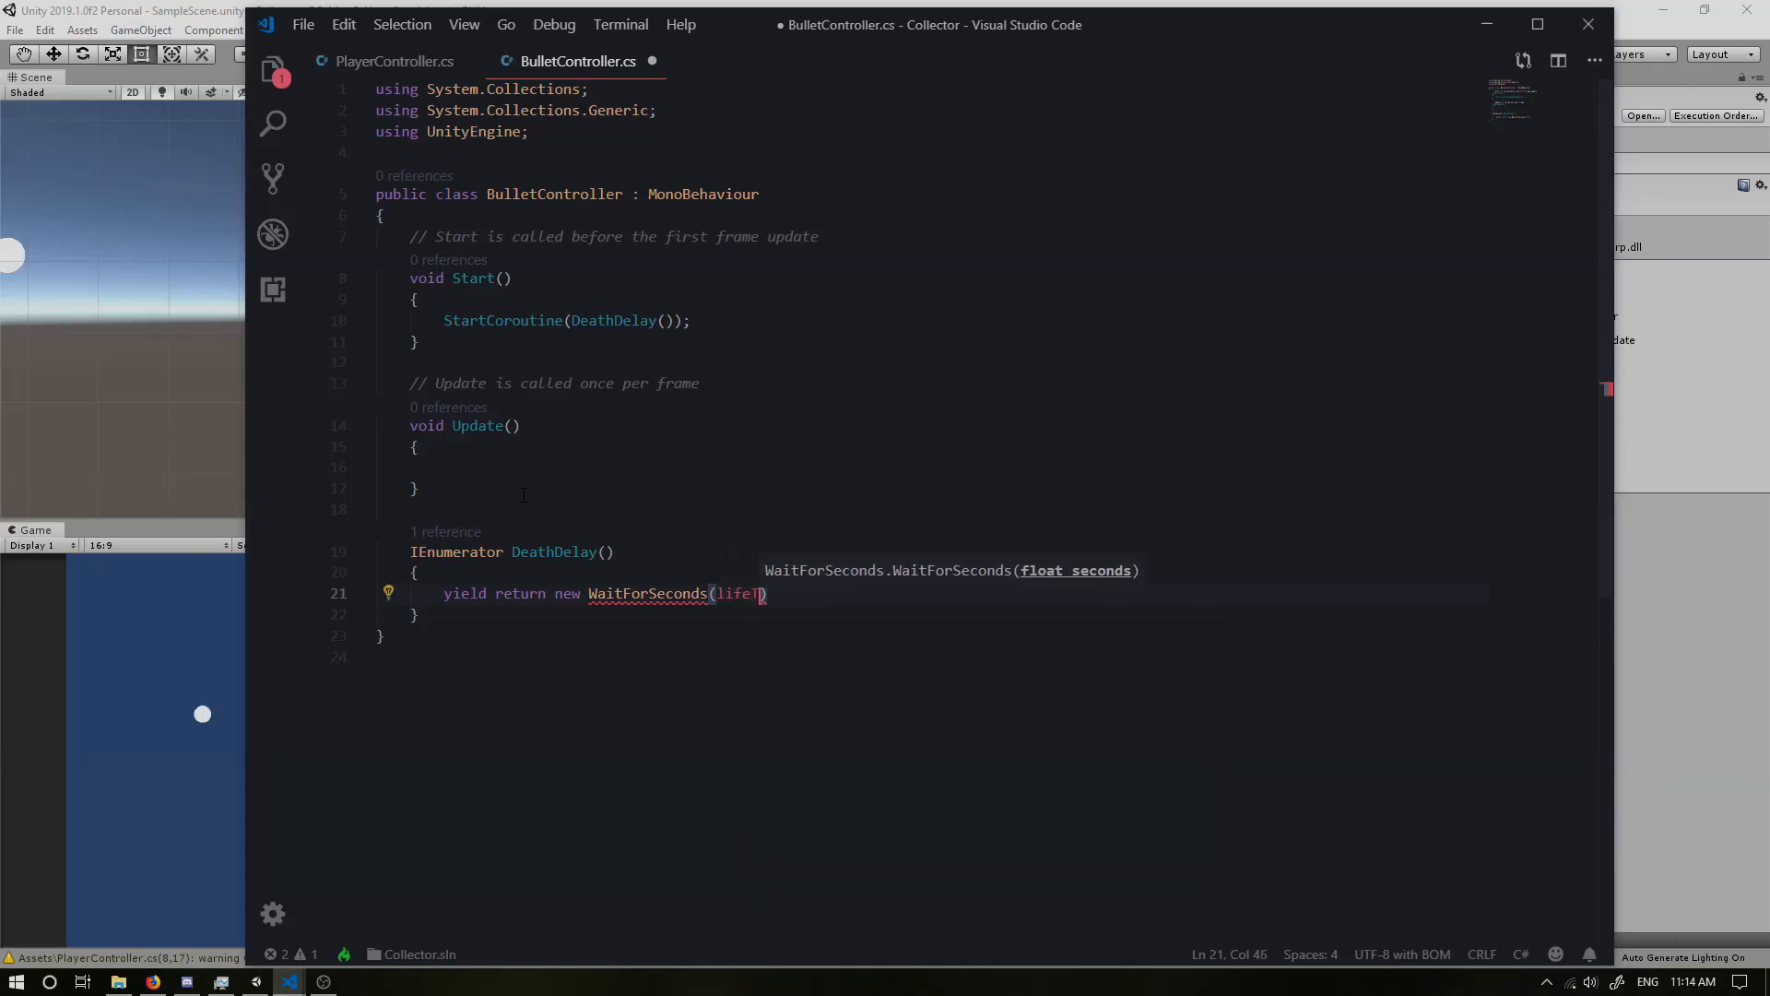
text(ime);)
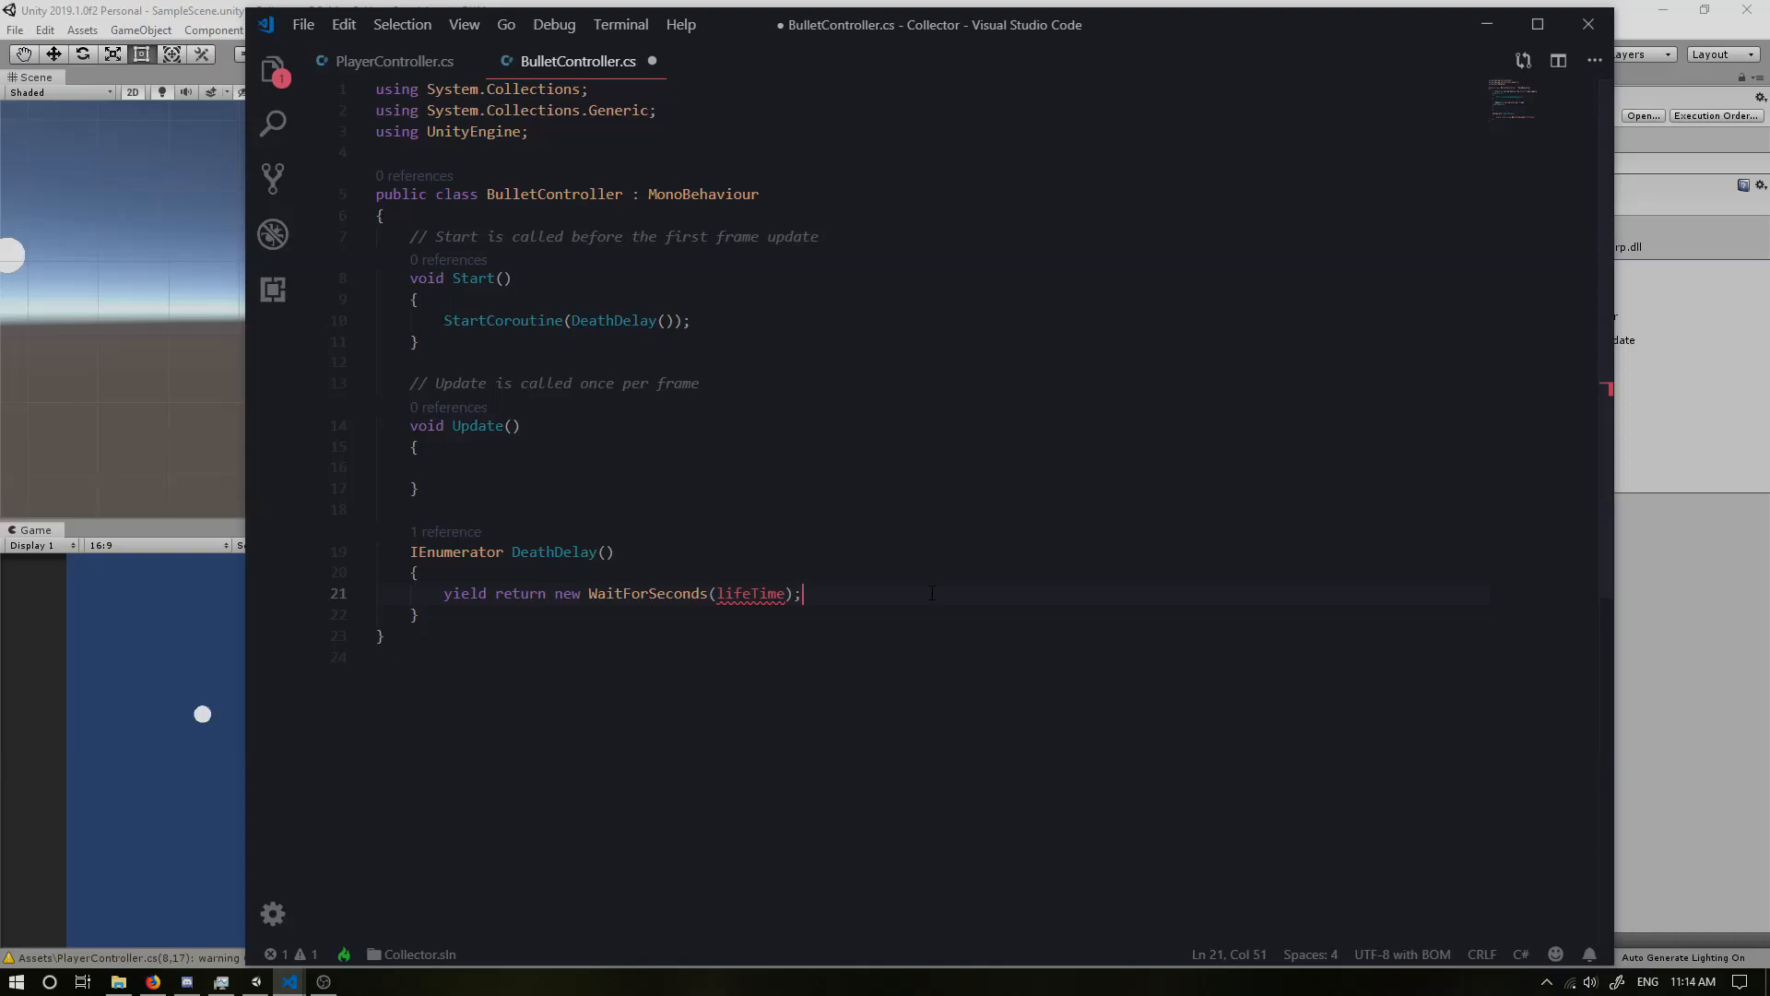
Step: After the wait, call Destroy(gameObject) to remove the bullet
key(Enter)
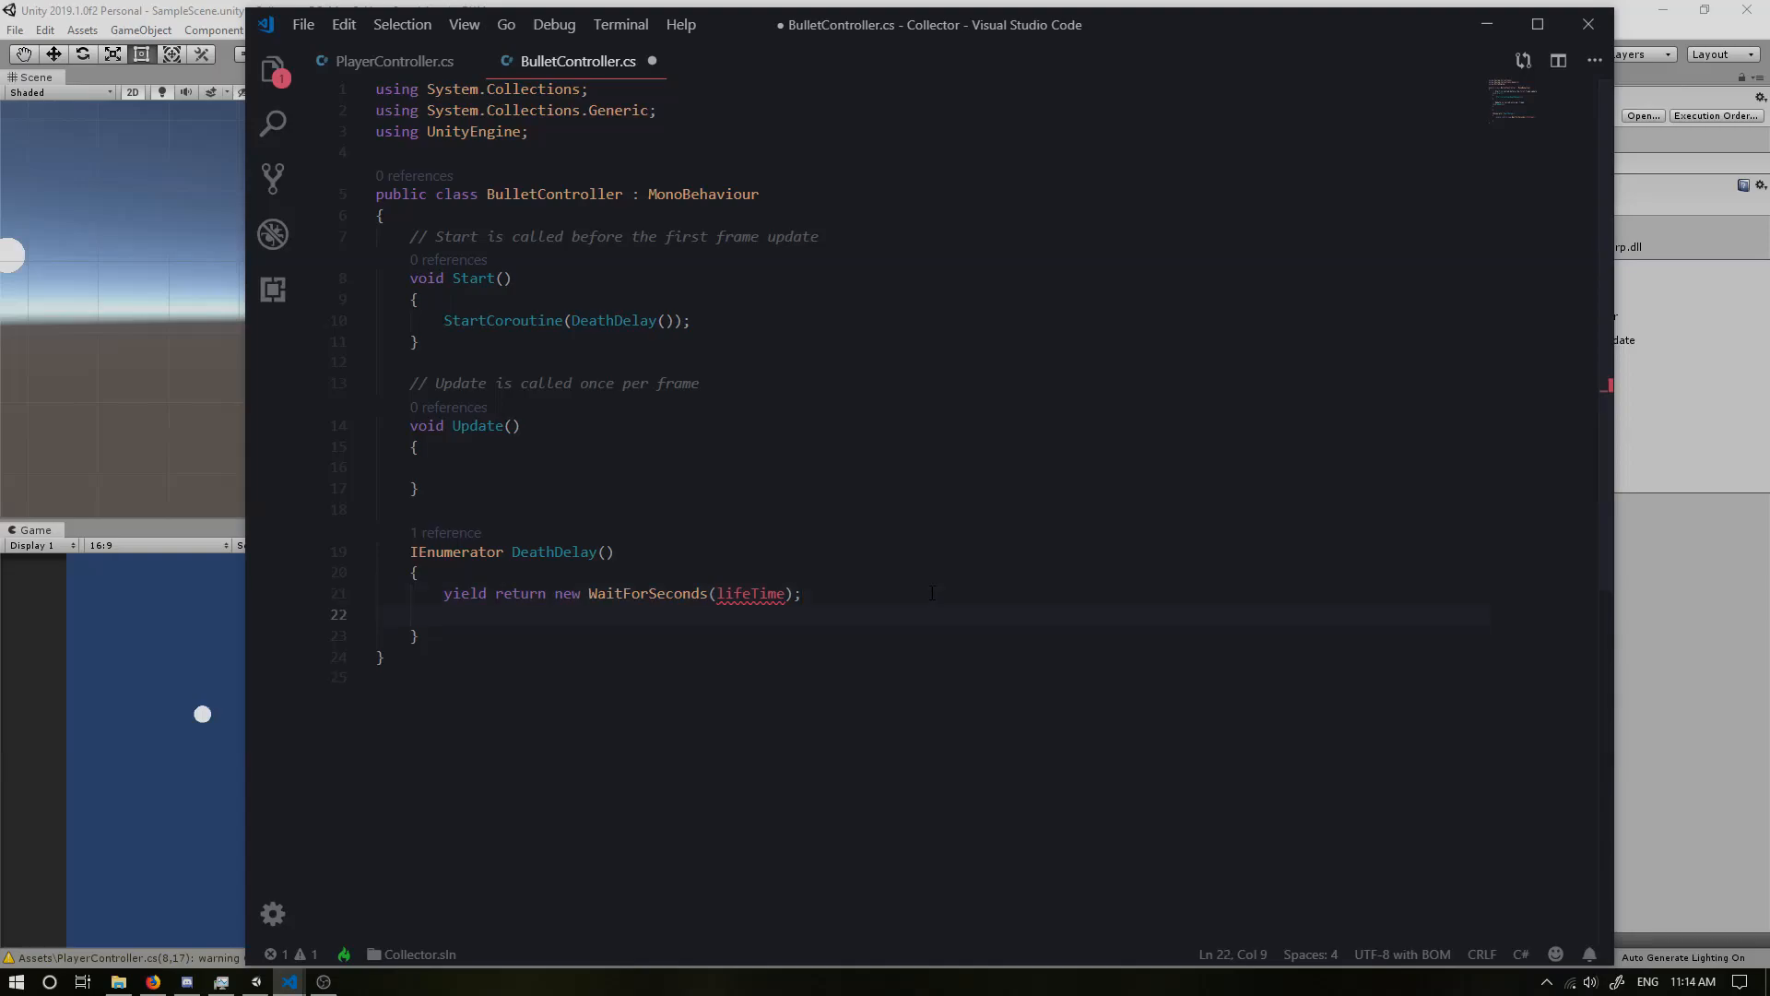
text(Destroy)
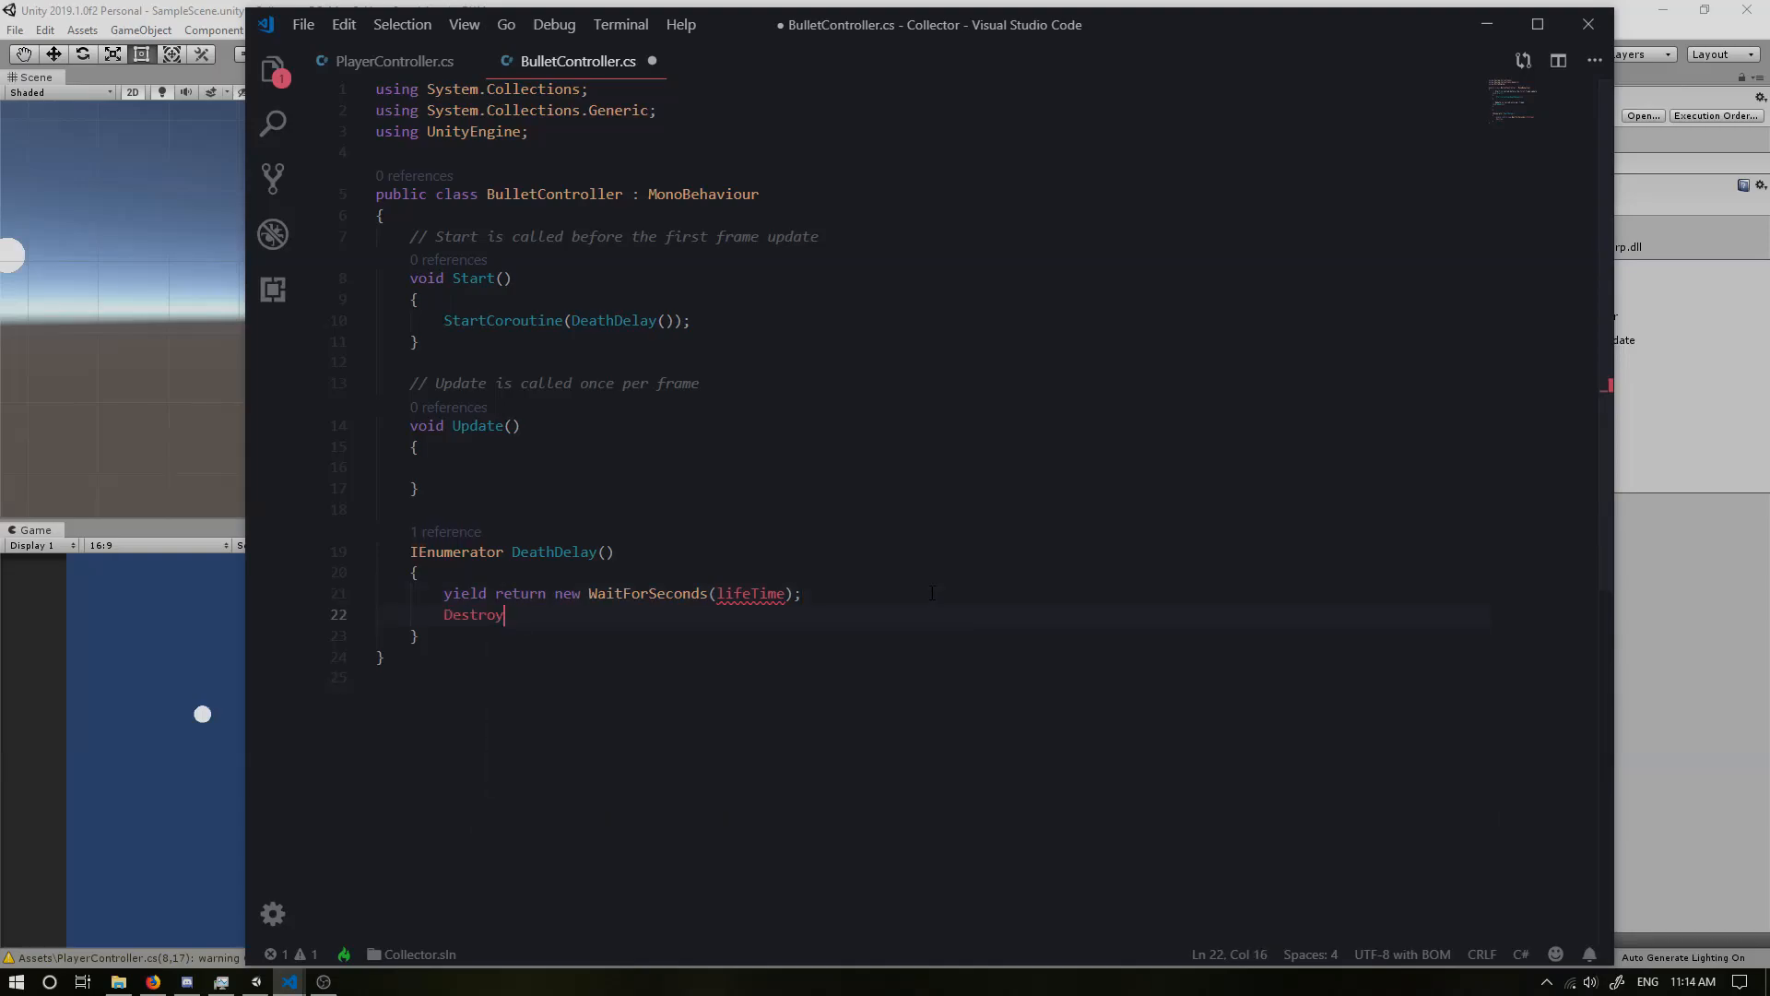
text((gameObject);)
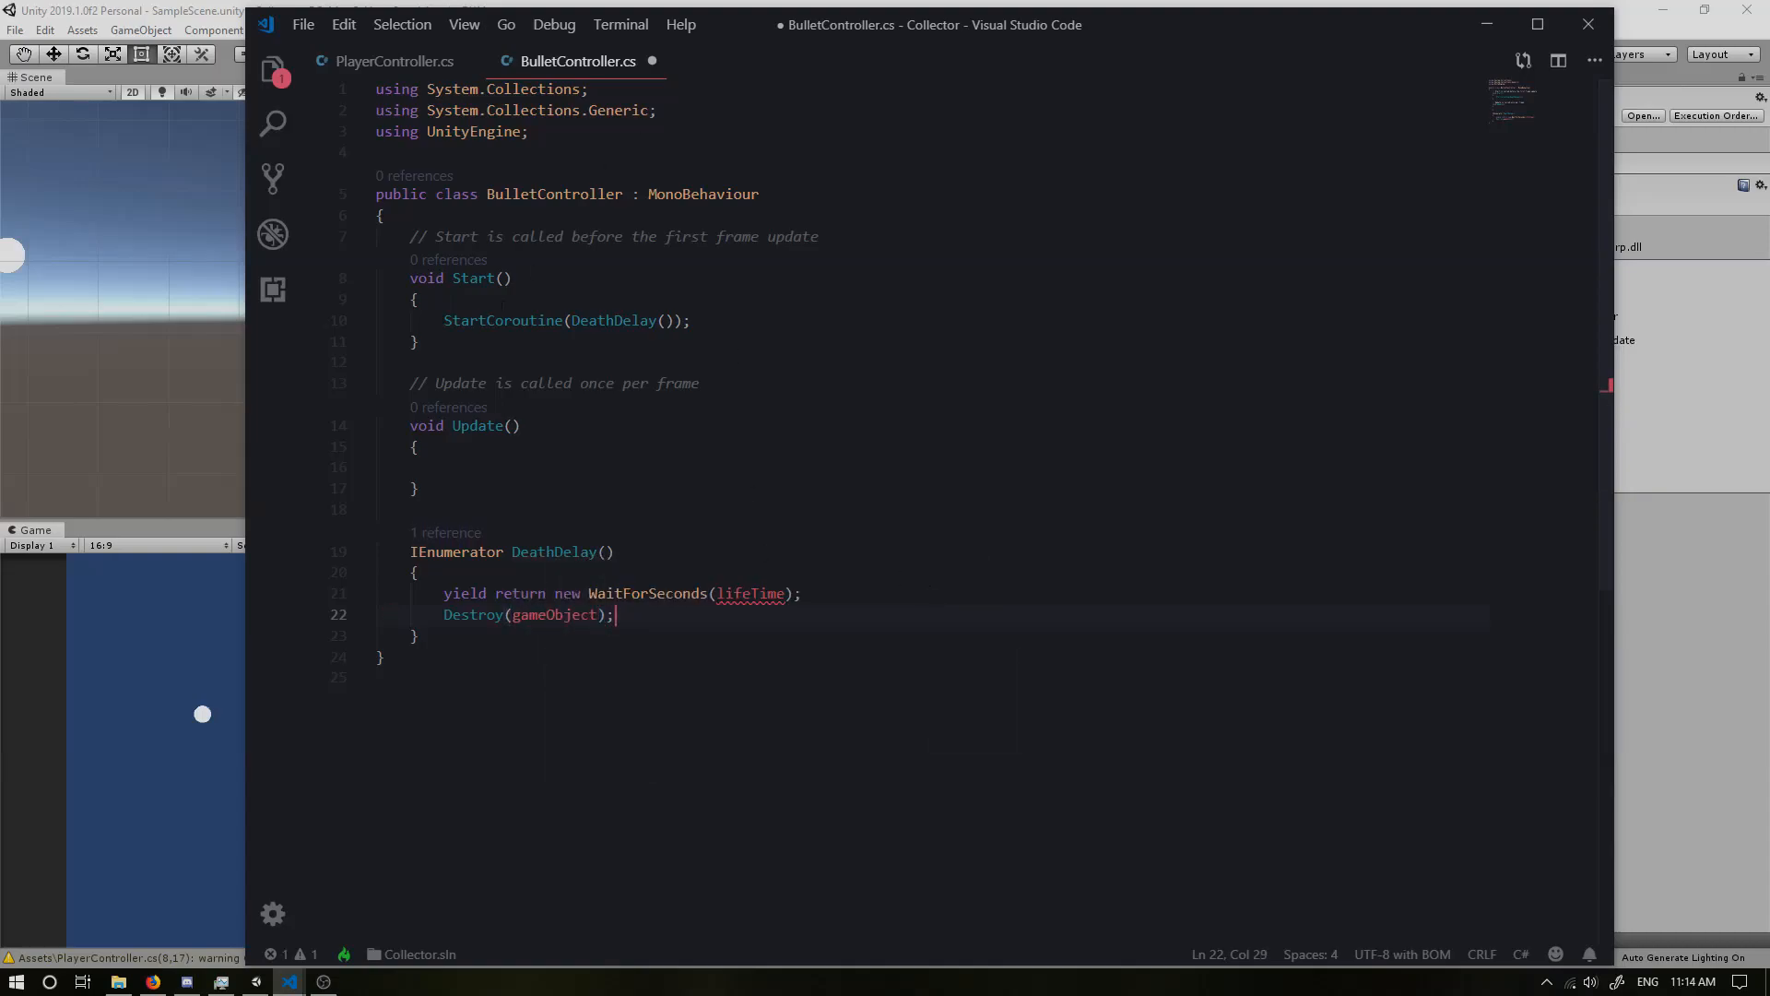
Step: Declare a public float lifeTime field above Start in BulletController
key(enter)
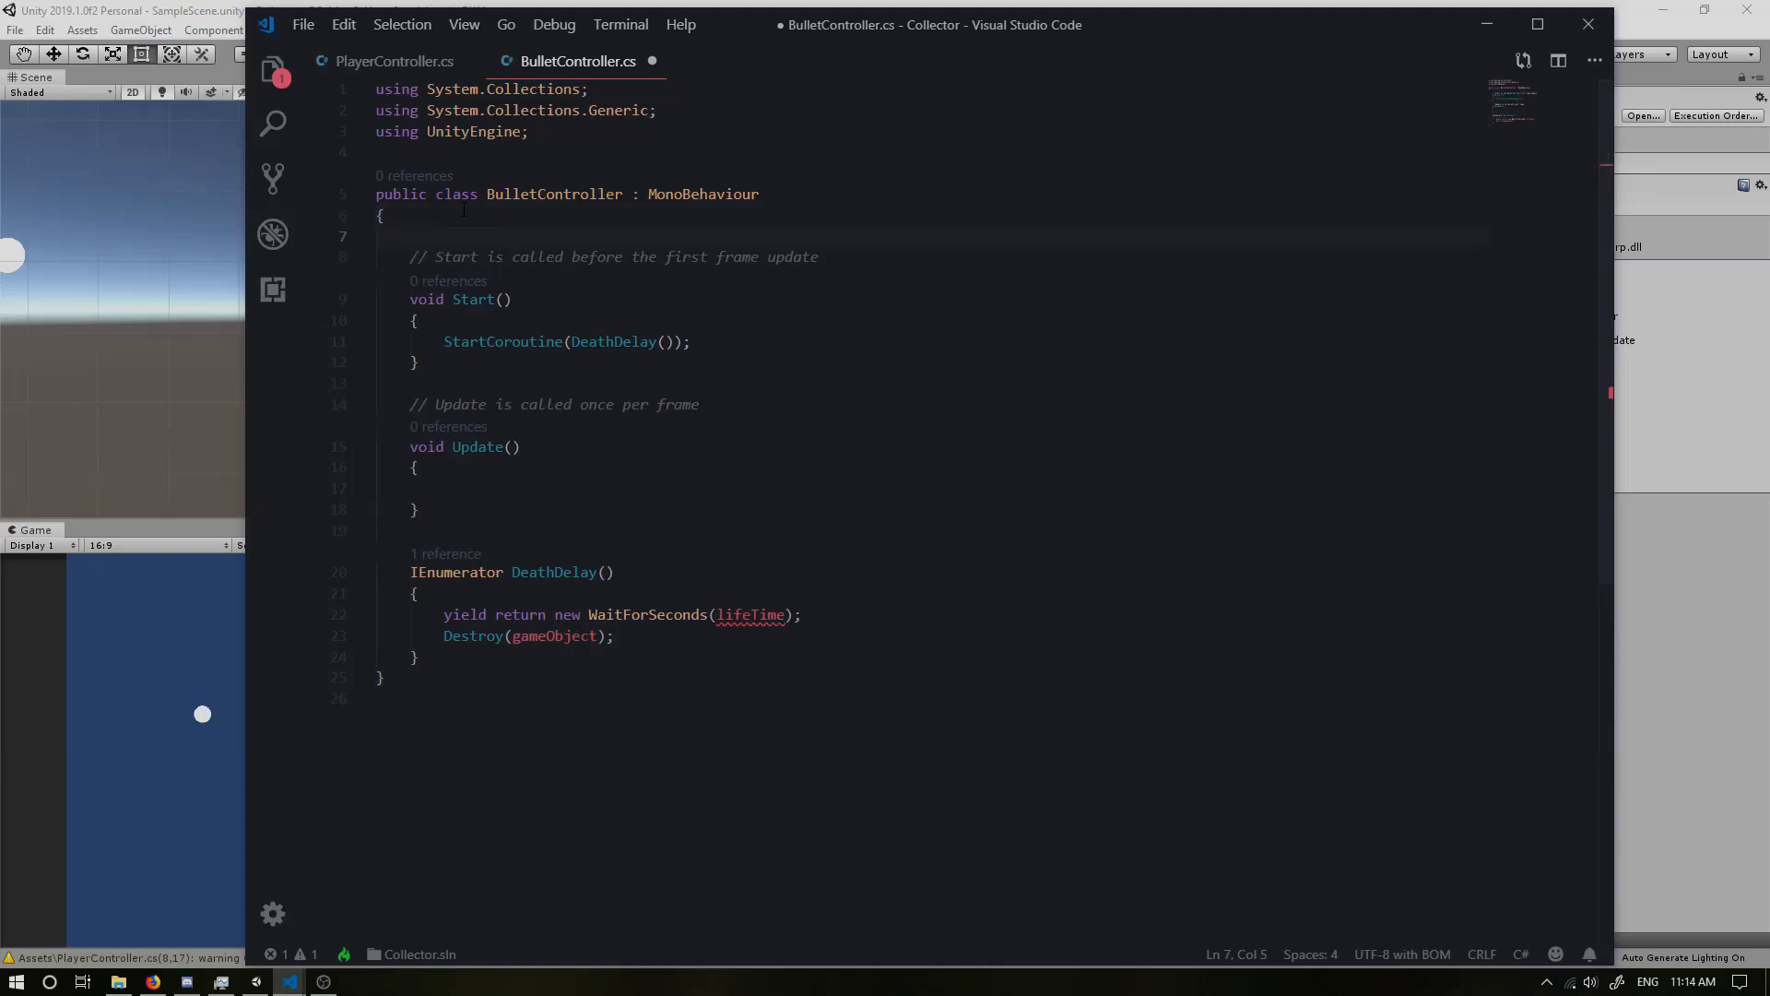
text(public float)
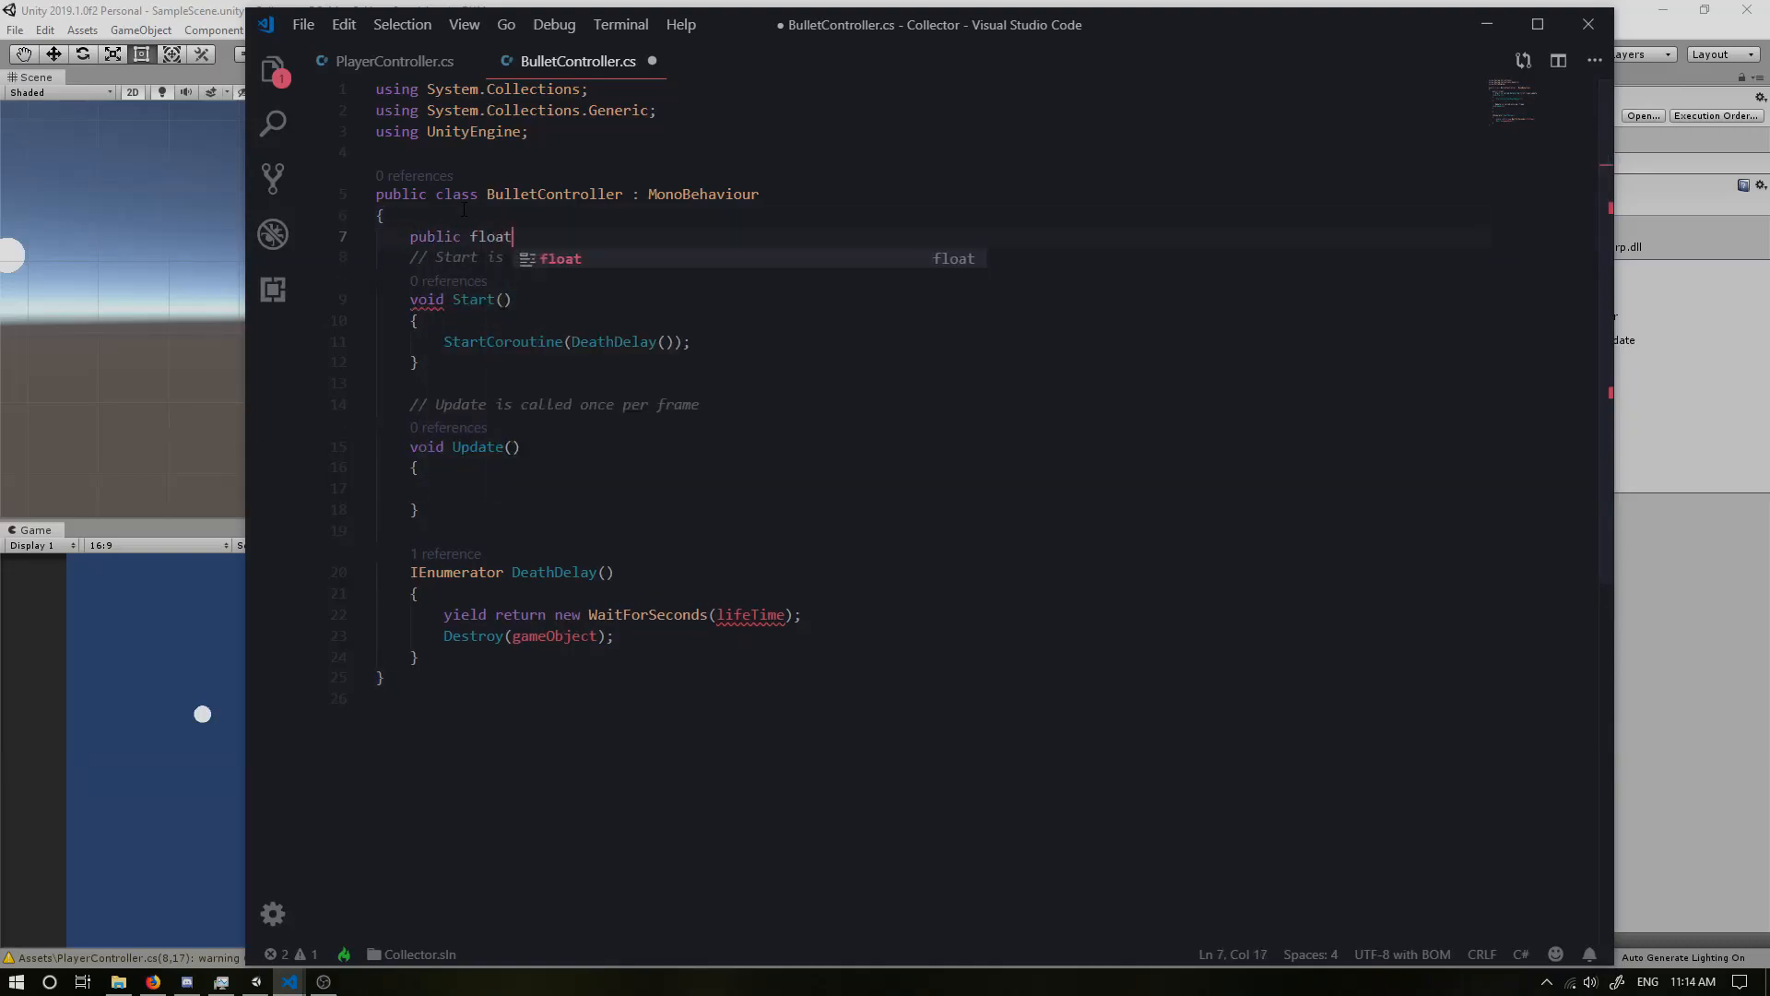
text(lifeTime;)
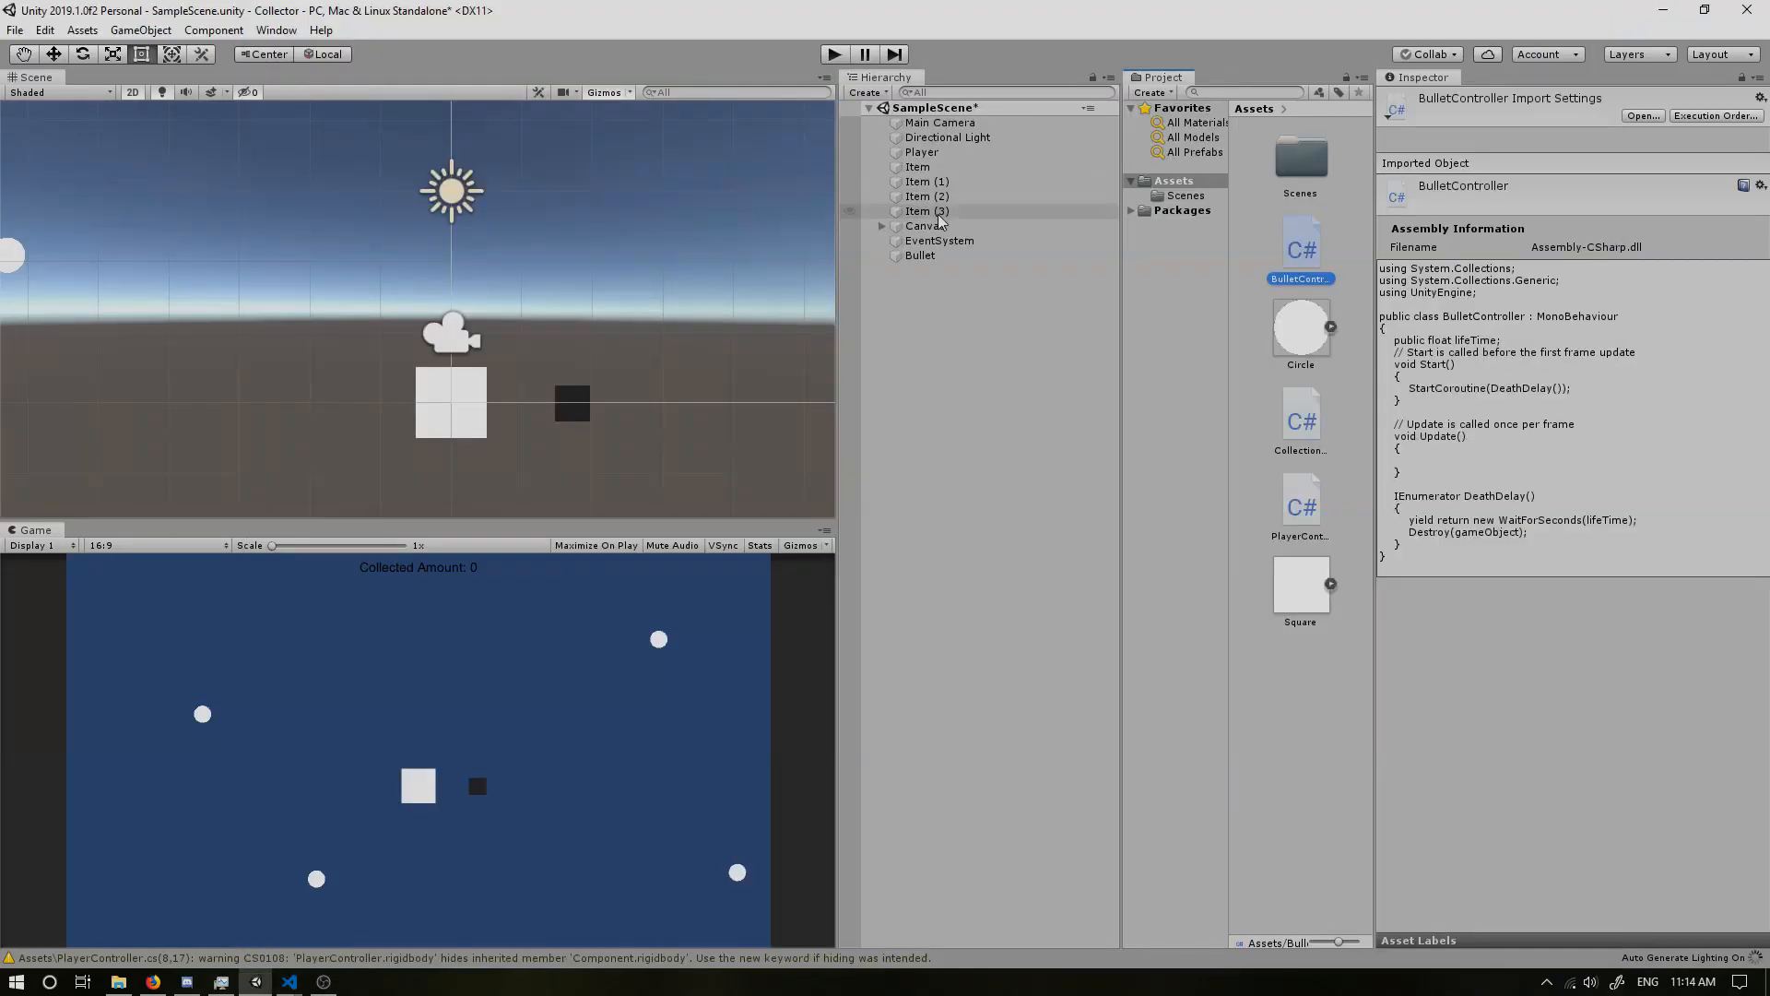
Step: Select Bullet and set its Bullet Controller Life Time to 0.5
click(920, 255)
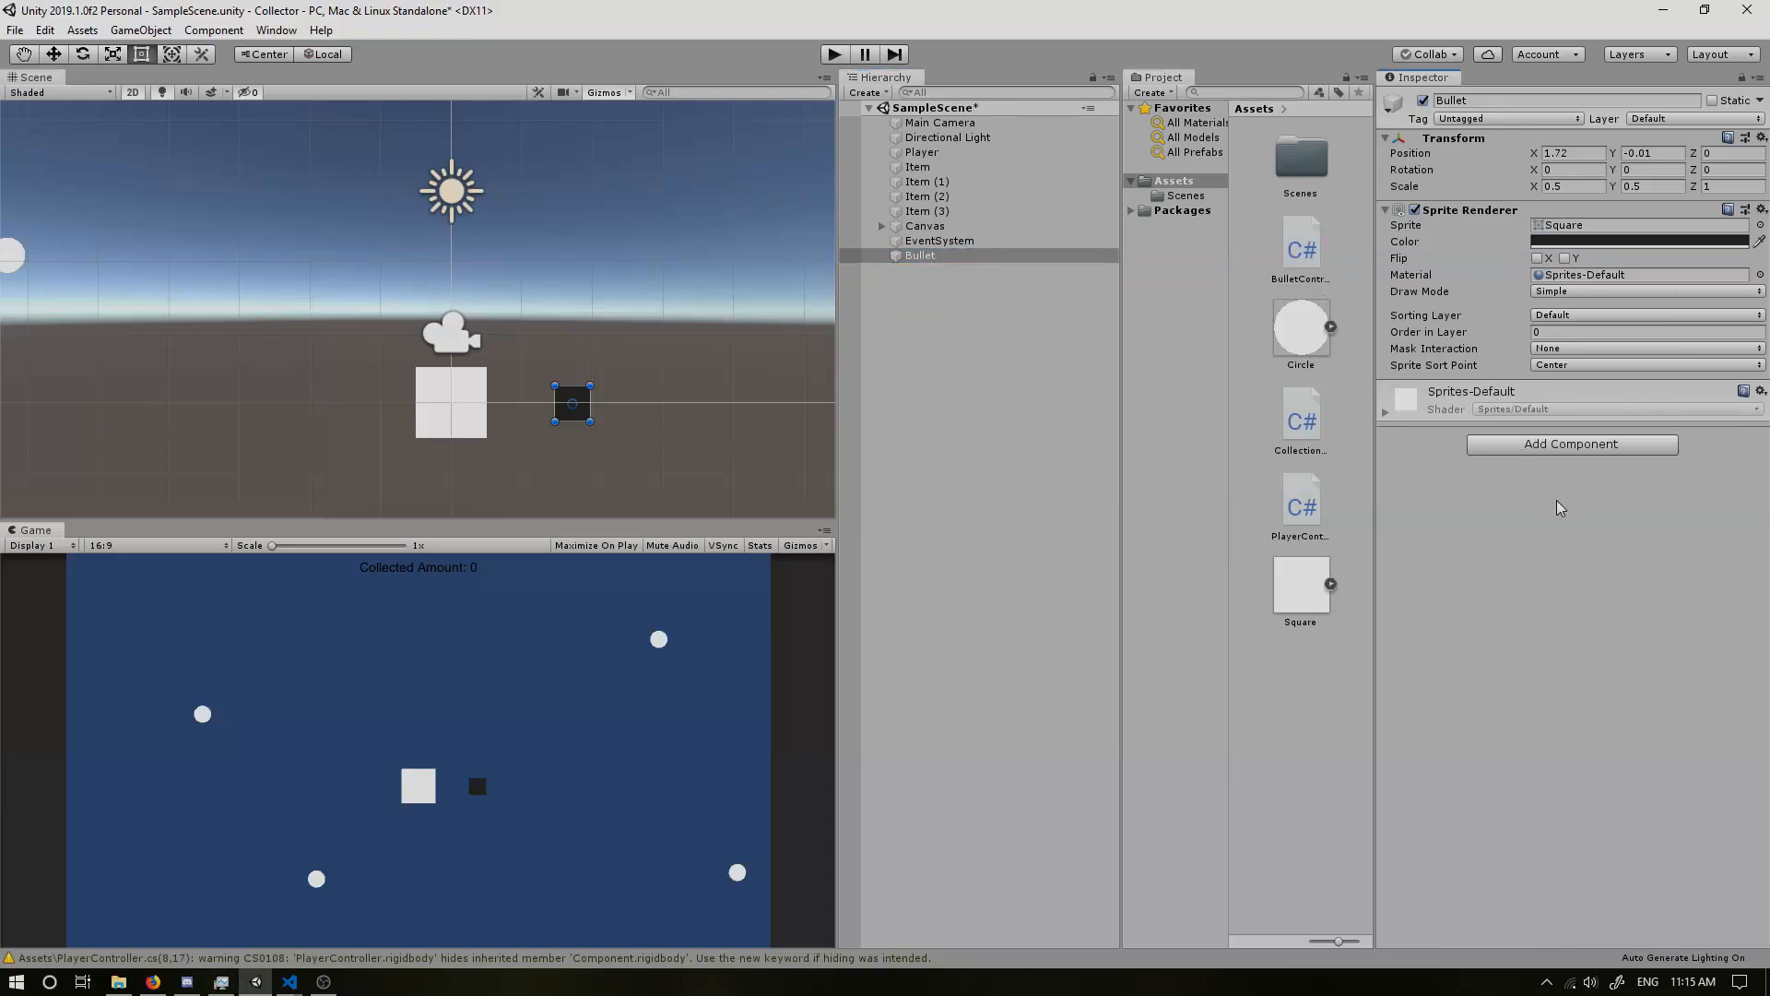
click(1570, 442)
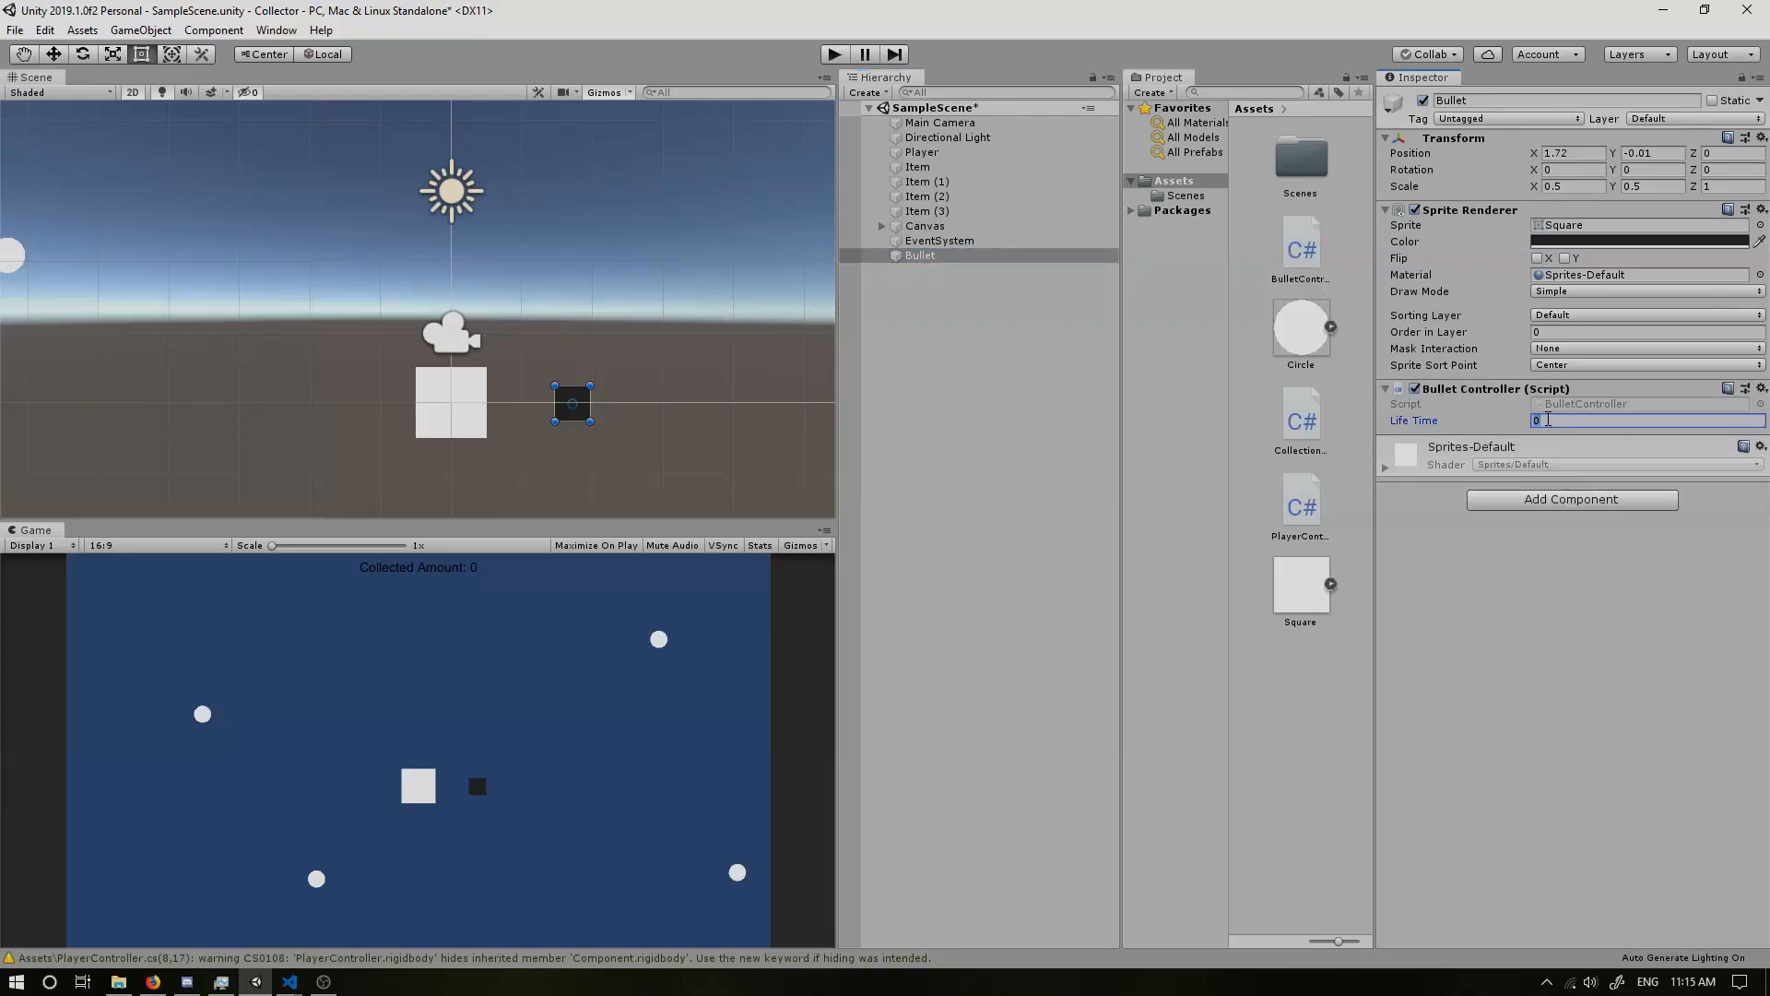
text(0.5)
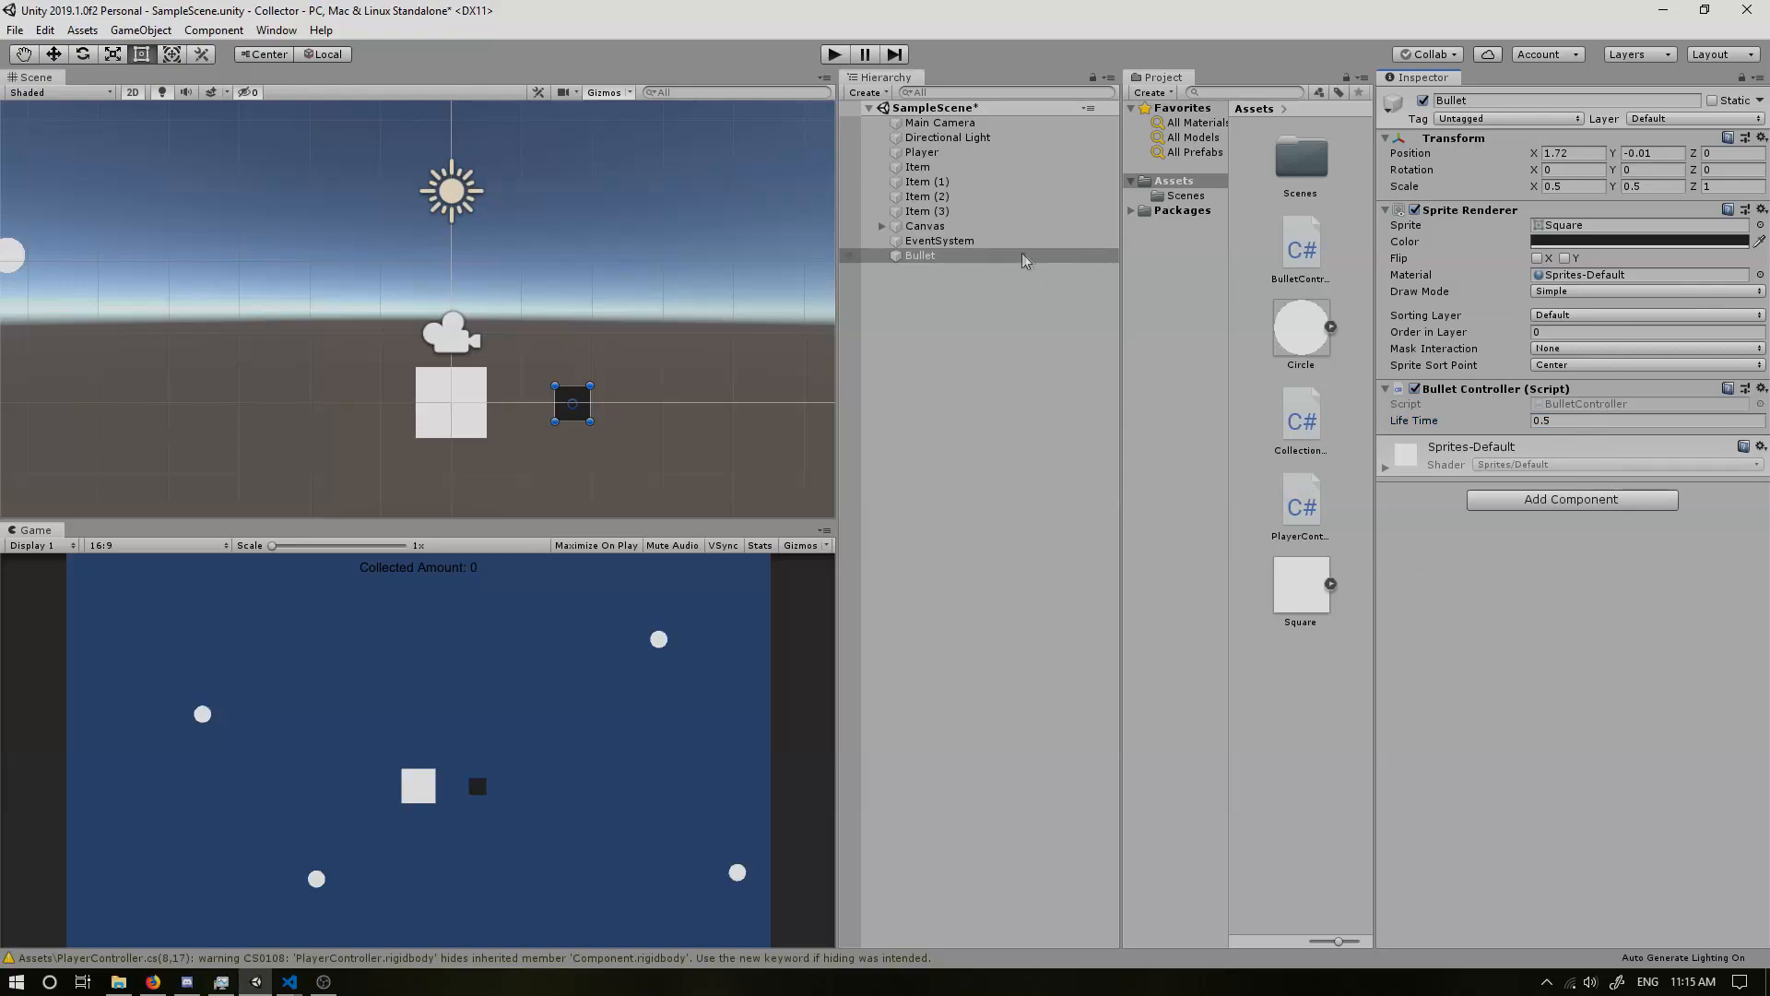
mouse_move(937, 260)
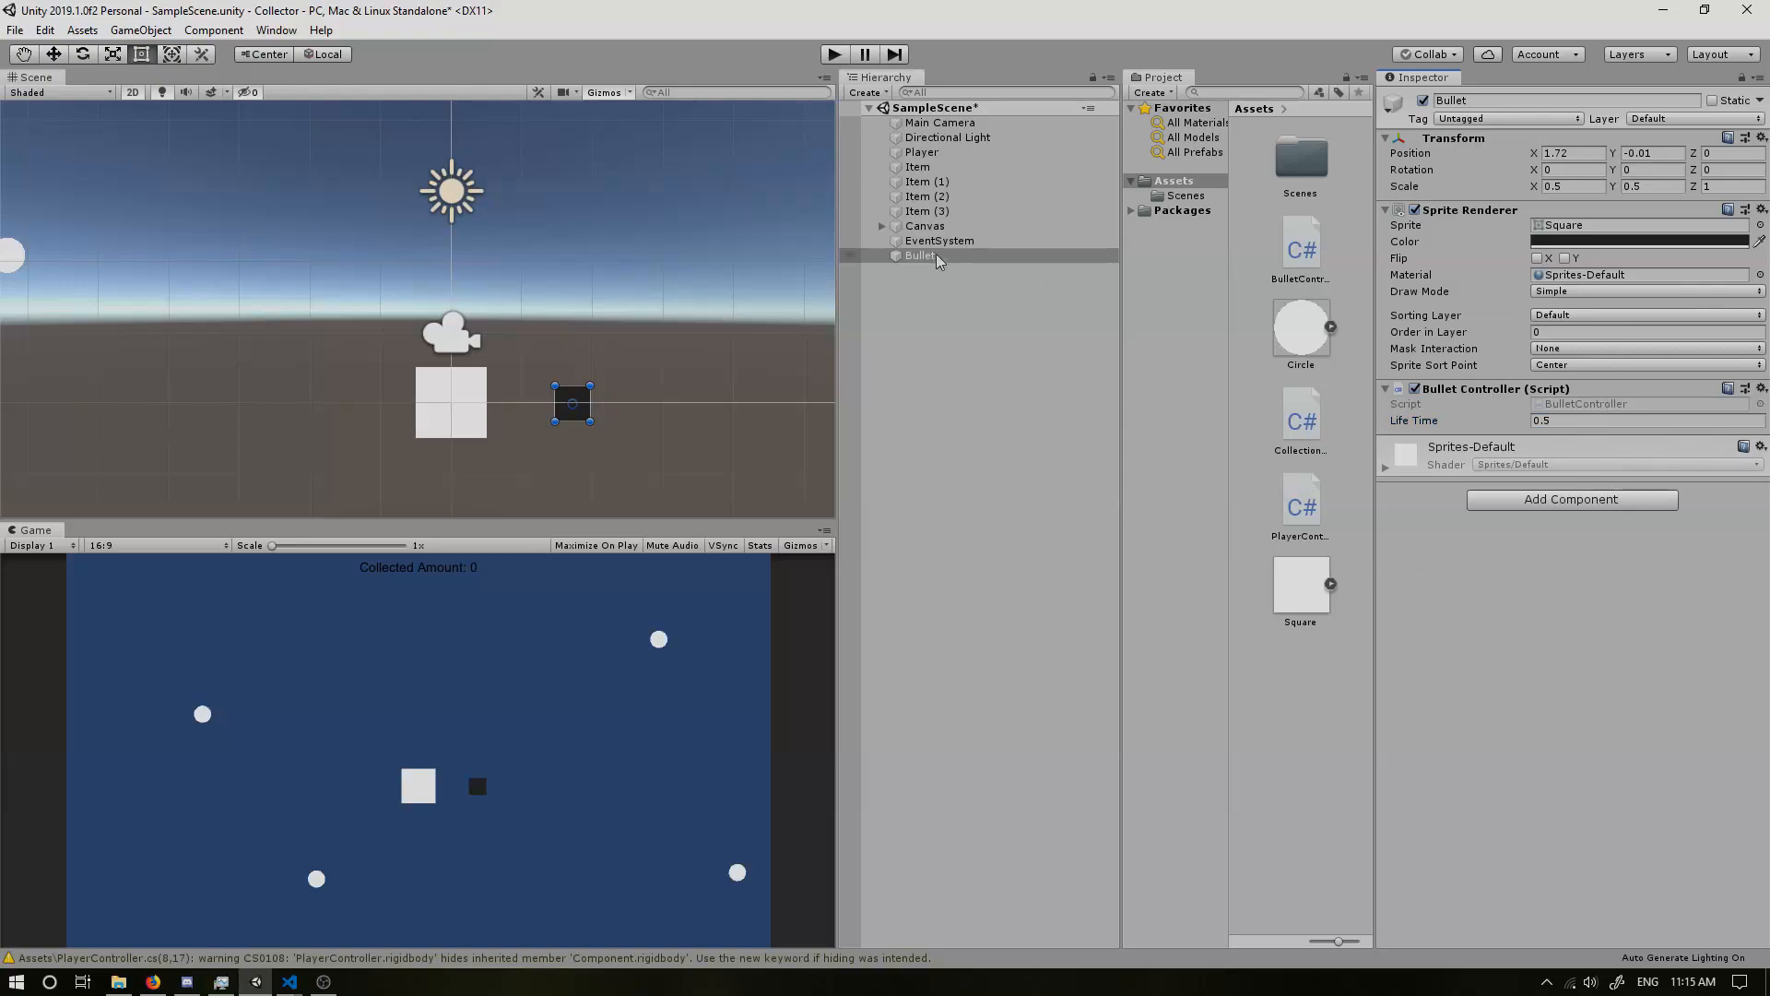
mouse_move(934, 263)
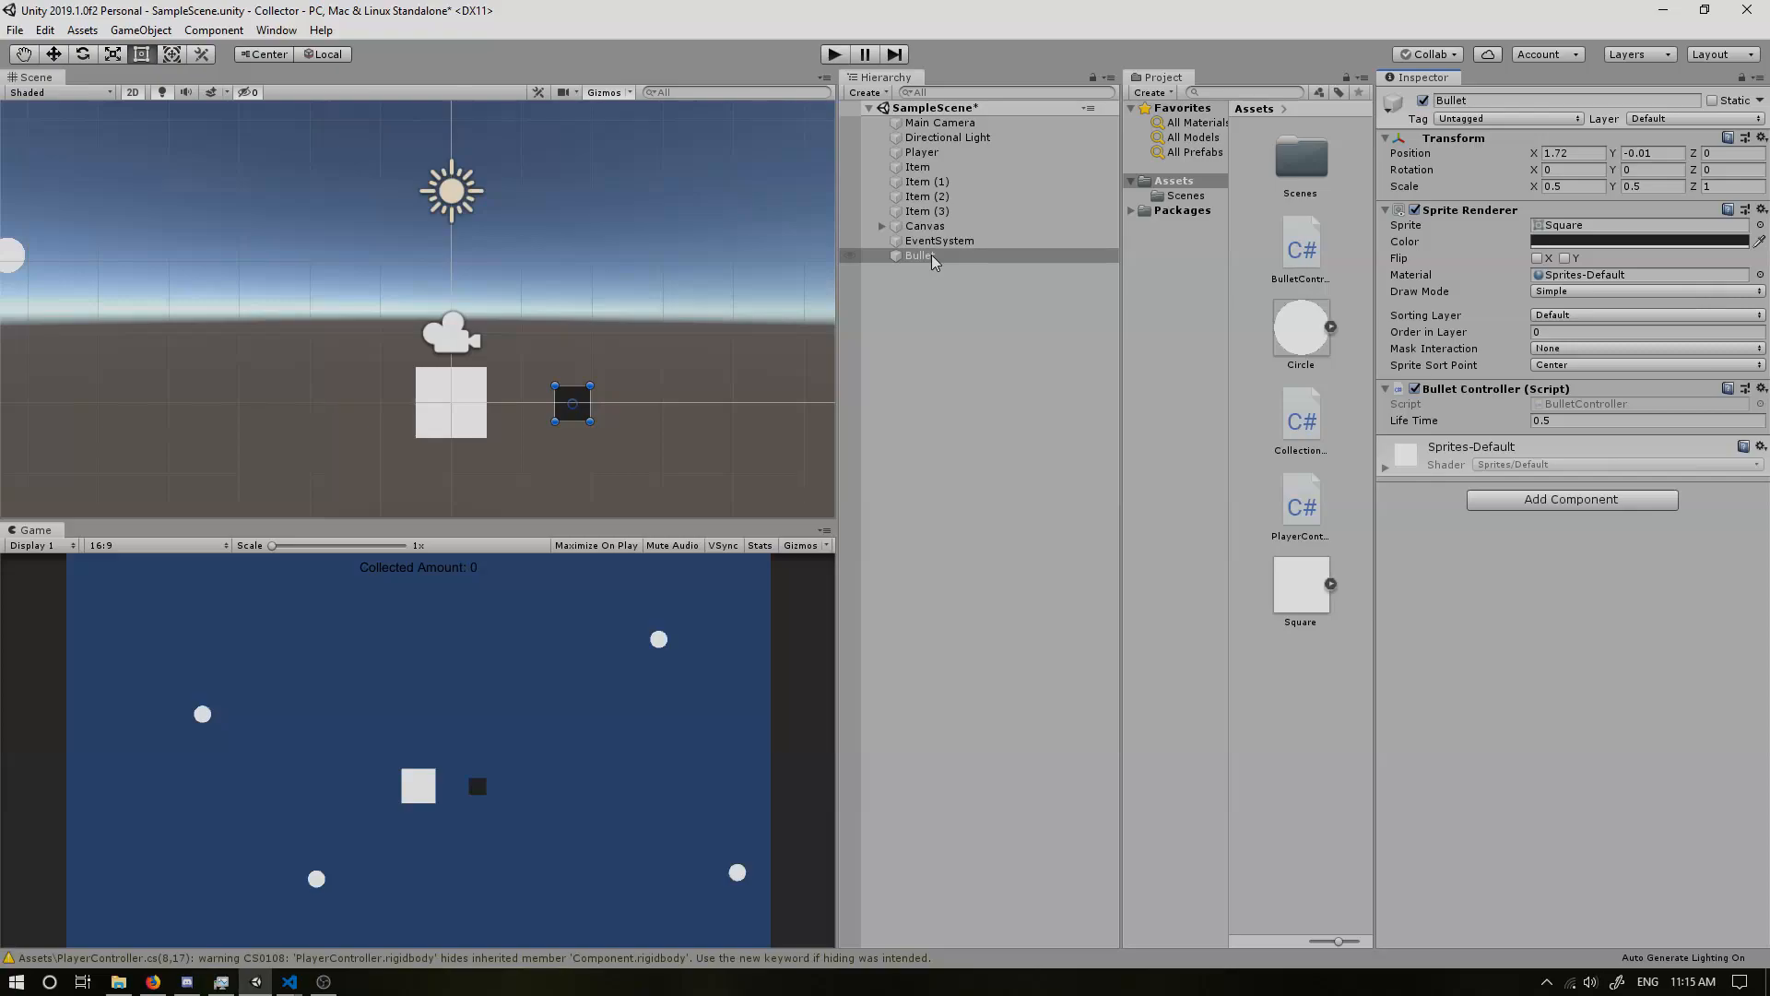
Step: Make Bullet a prefab asset and set the scene instance's sprite colour to dark grey 4B4B4B
click(920, 255)
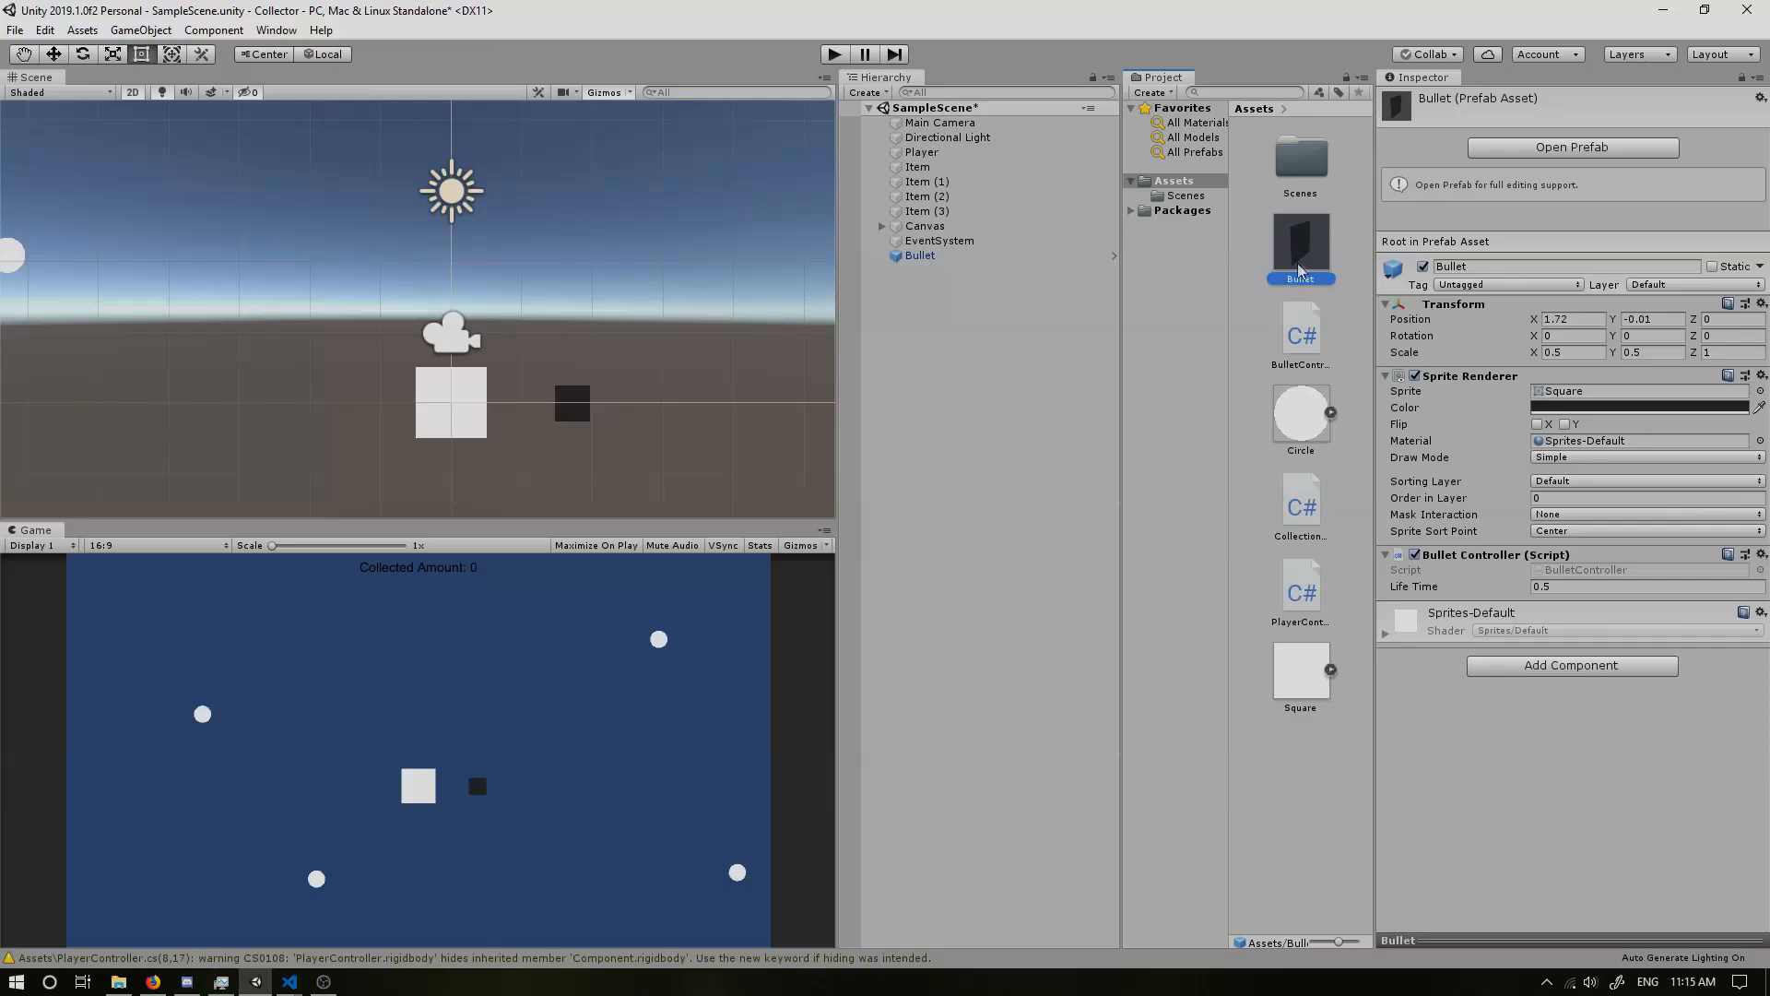
mouse_move(1327, 794)
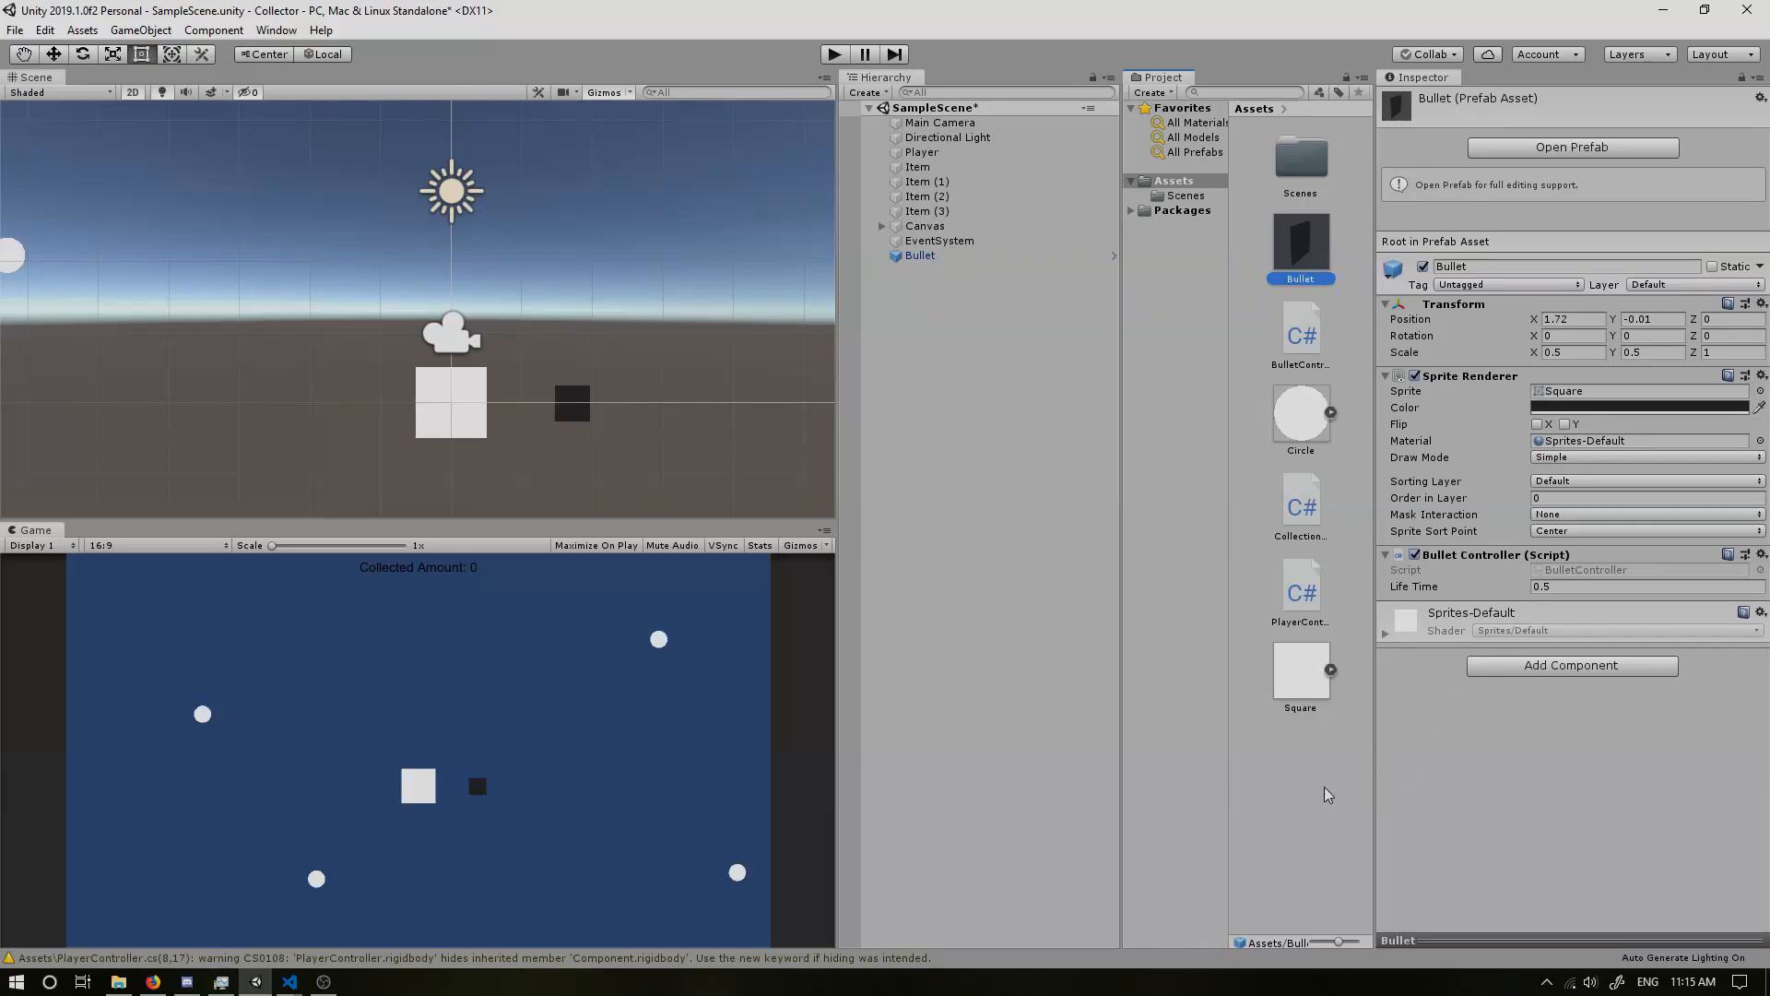
click(919, 255)
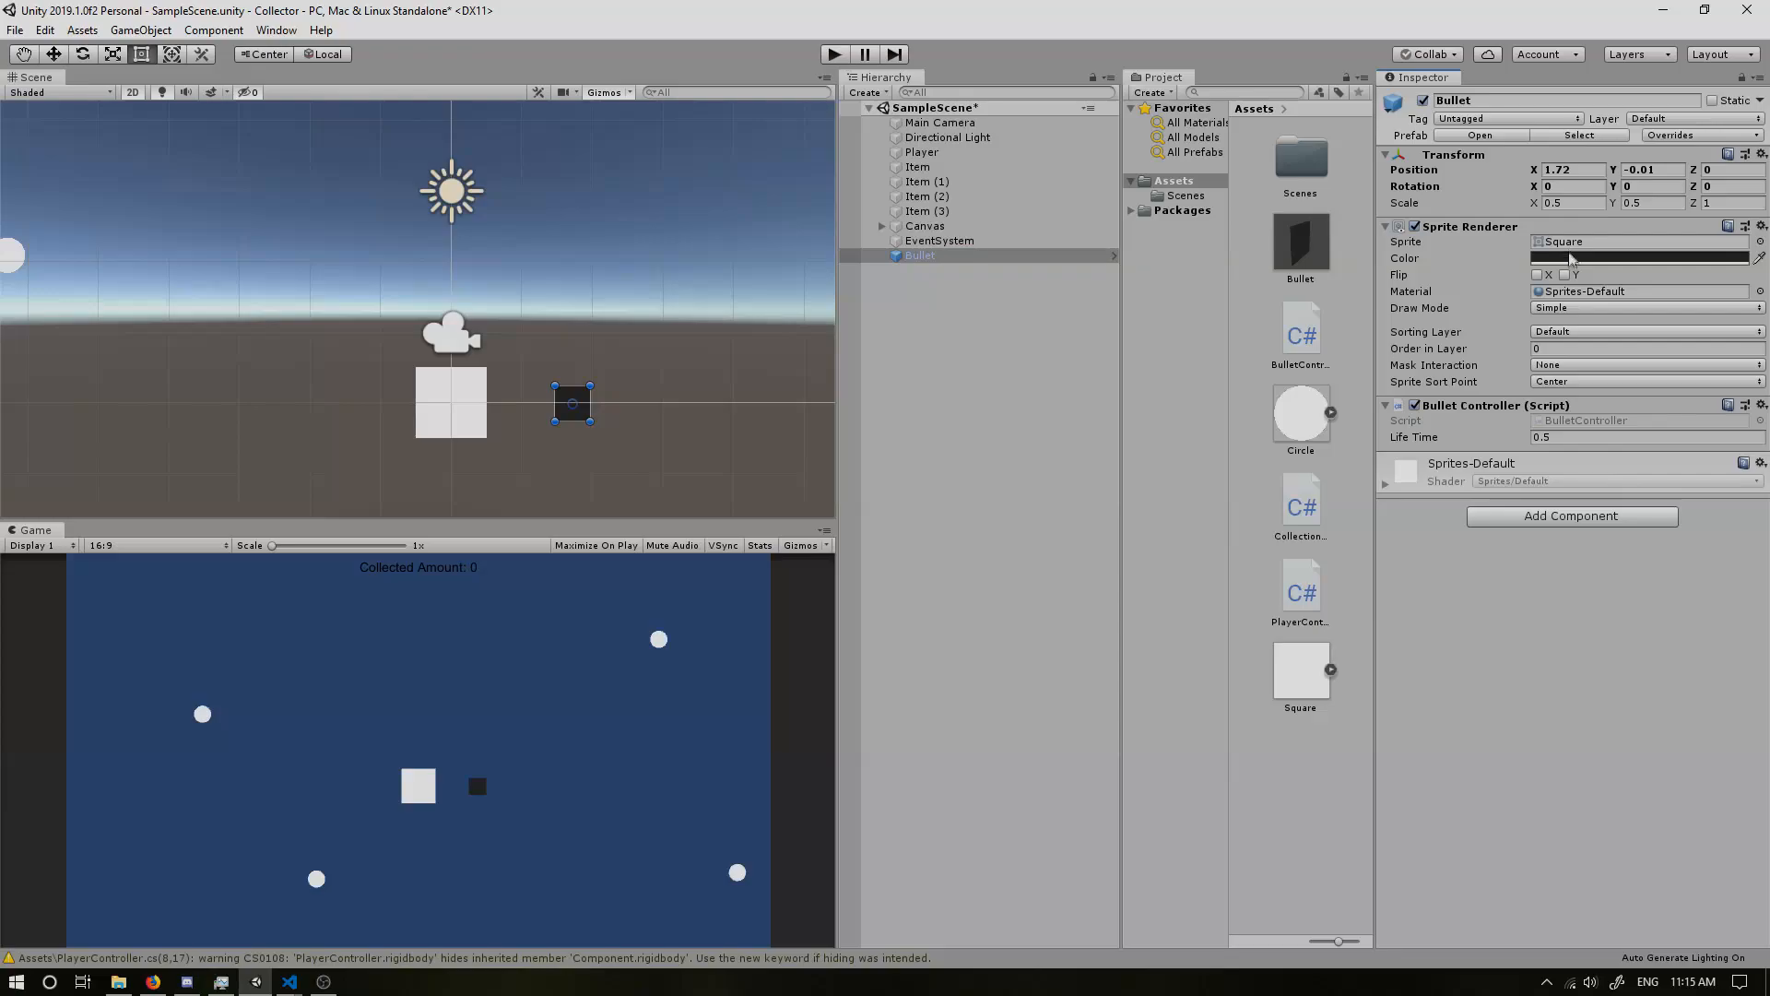
click(1643, 257)
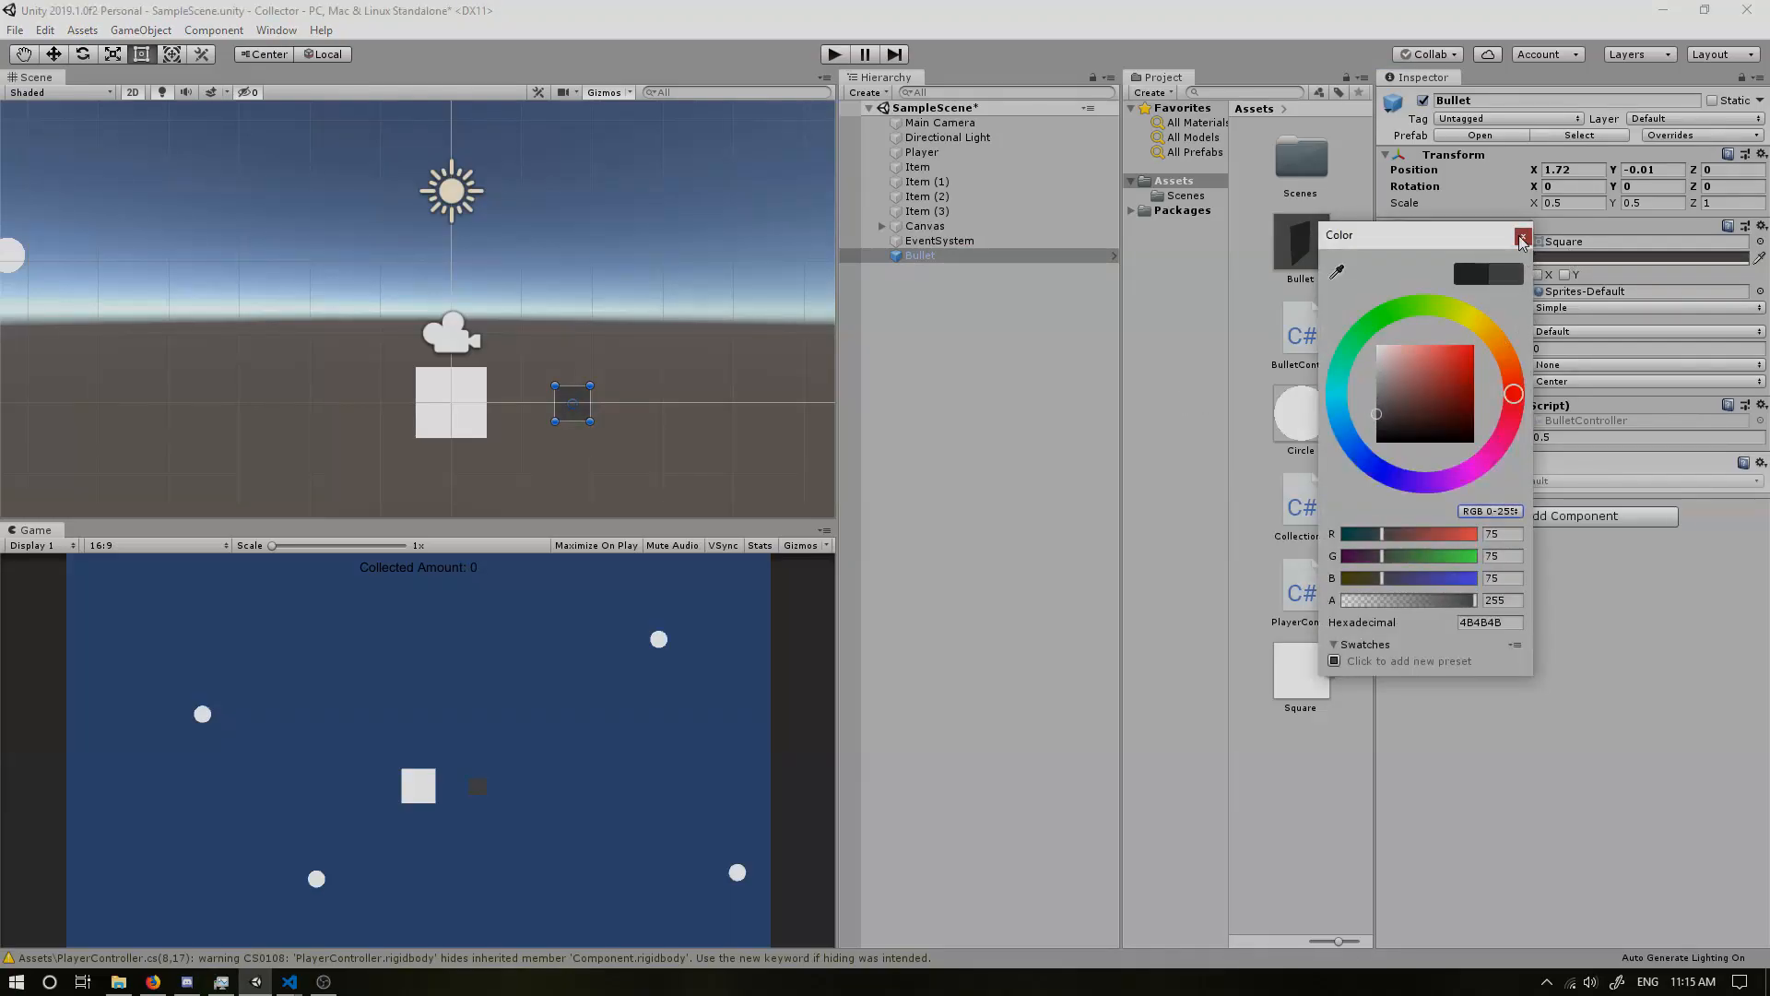
click(1522, 235)
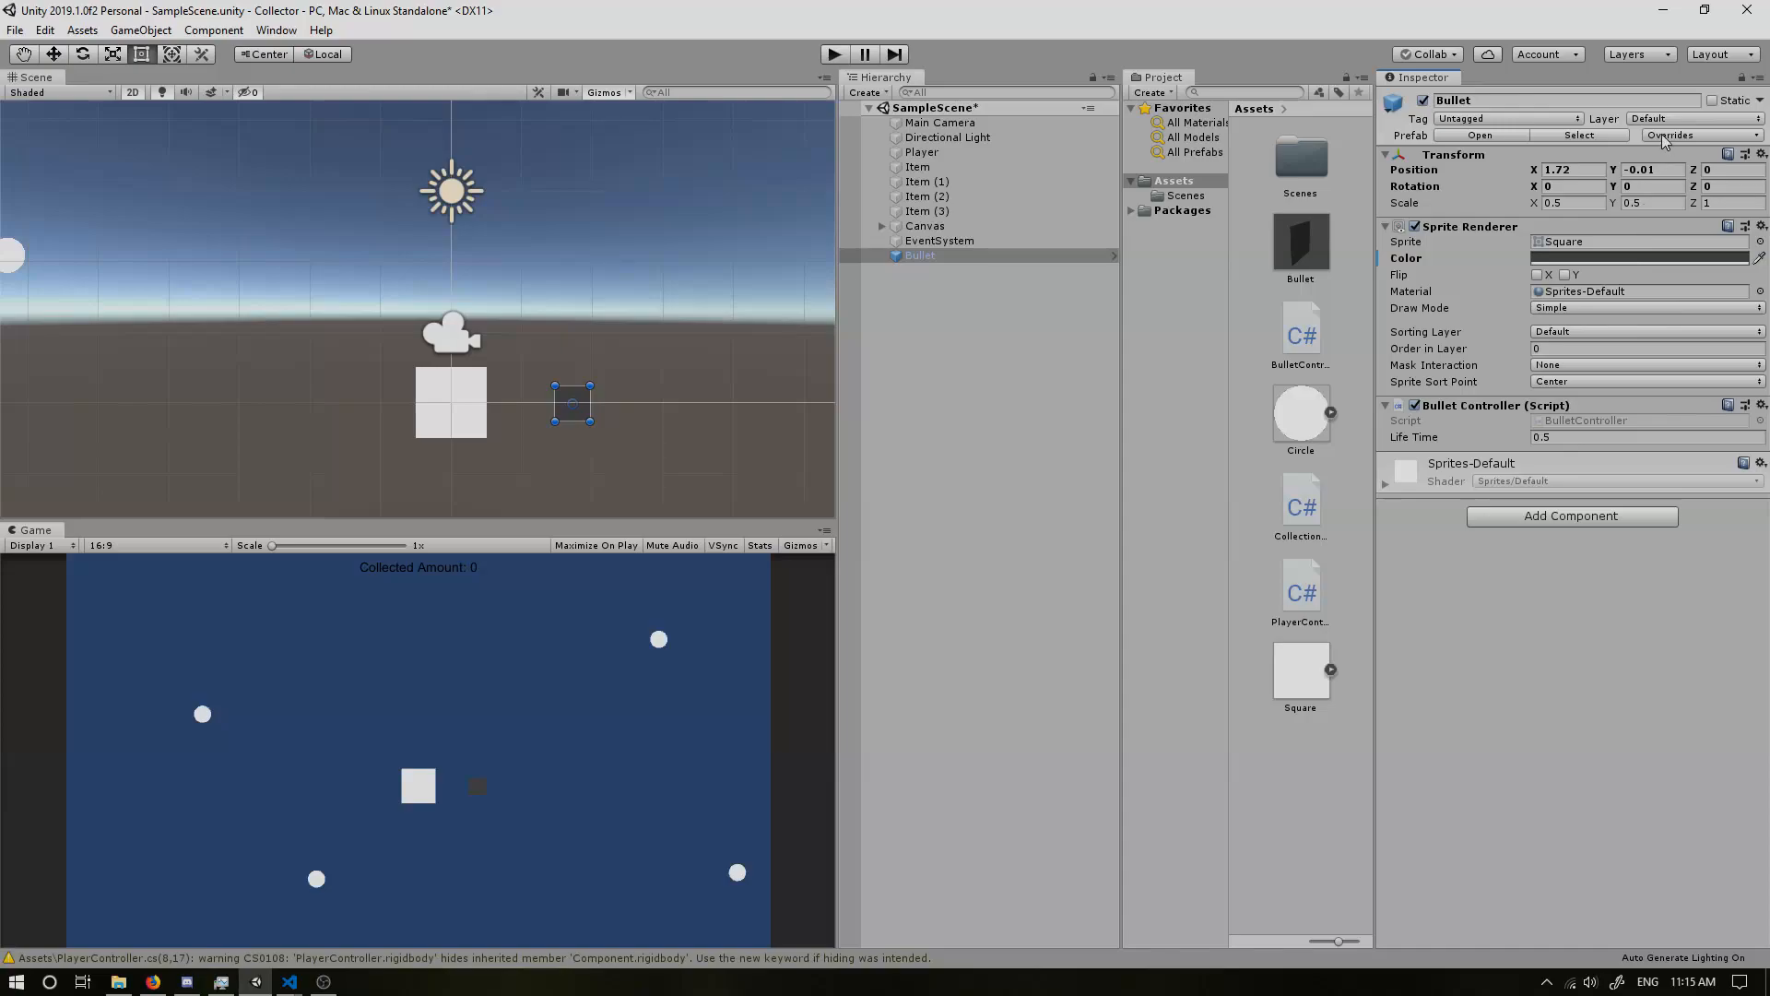
Step: Apply the colour override to the Bullet prefab via Overrides > Apply All and check the asset
click(1670, 135)
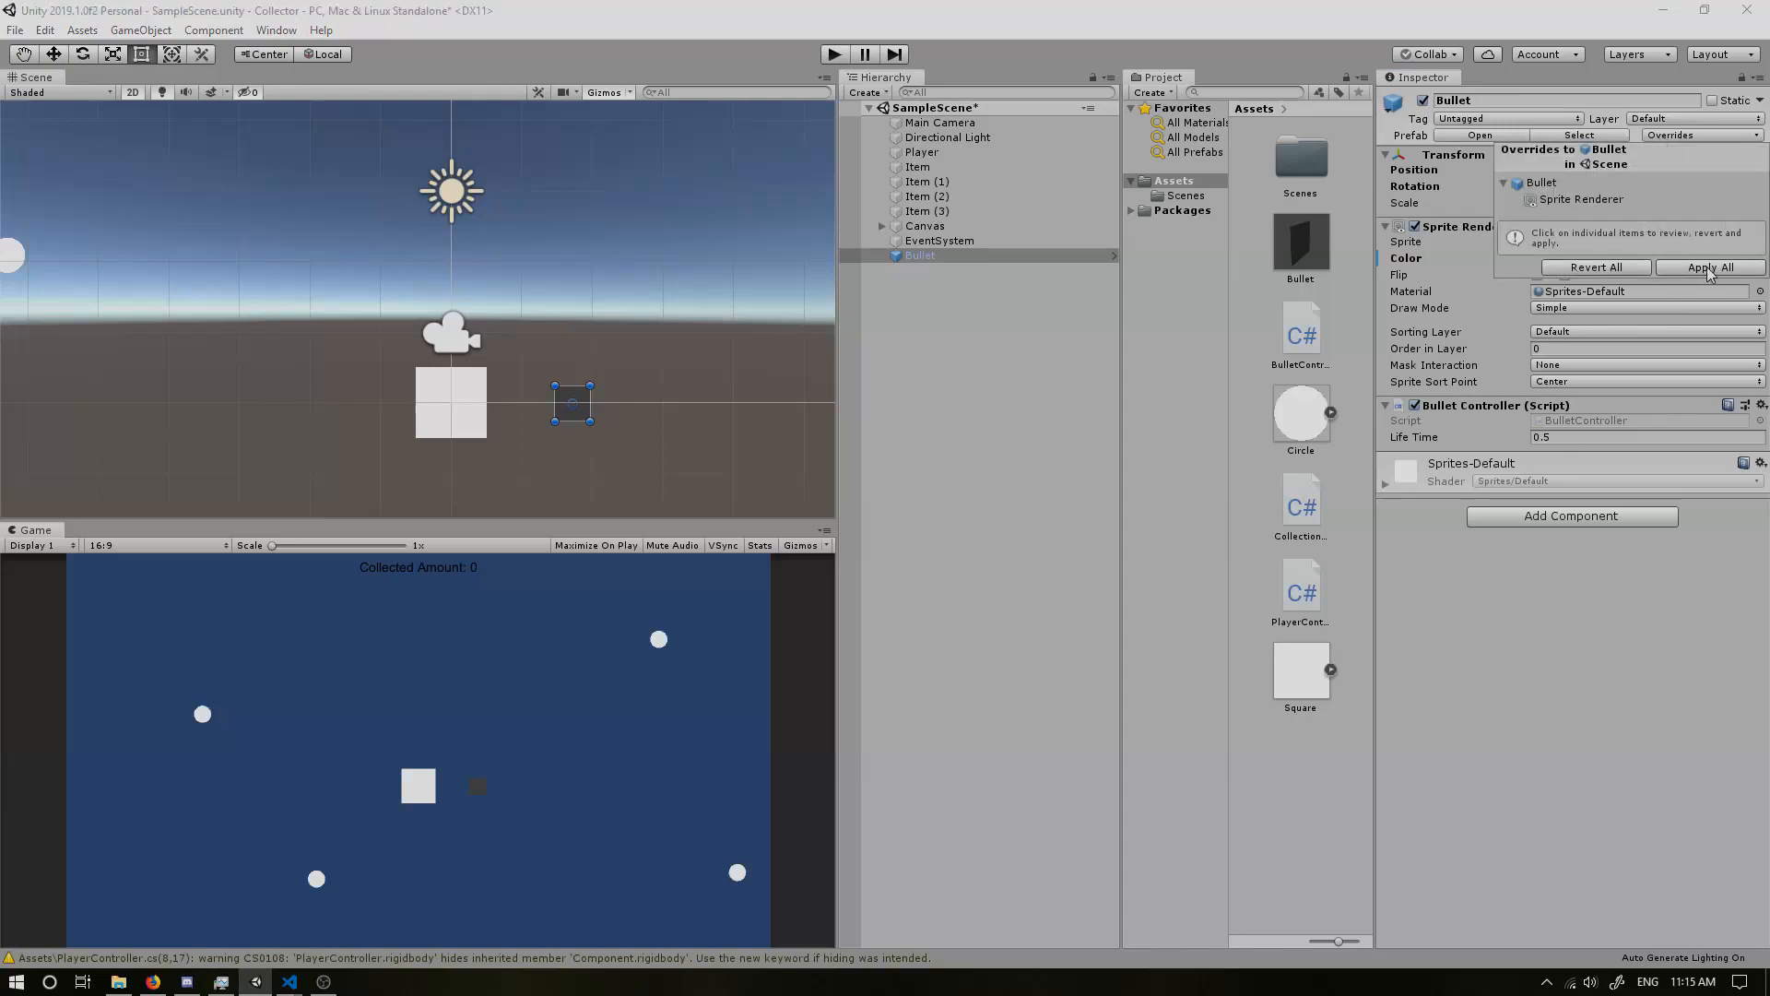
click(1710, 267)
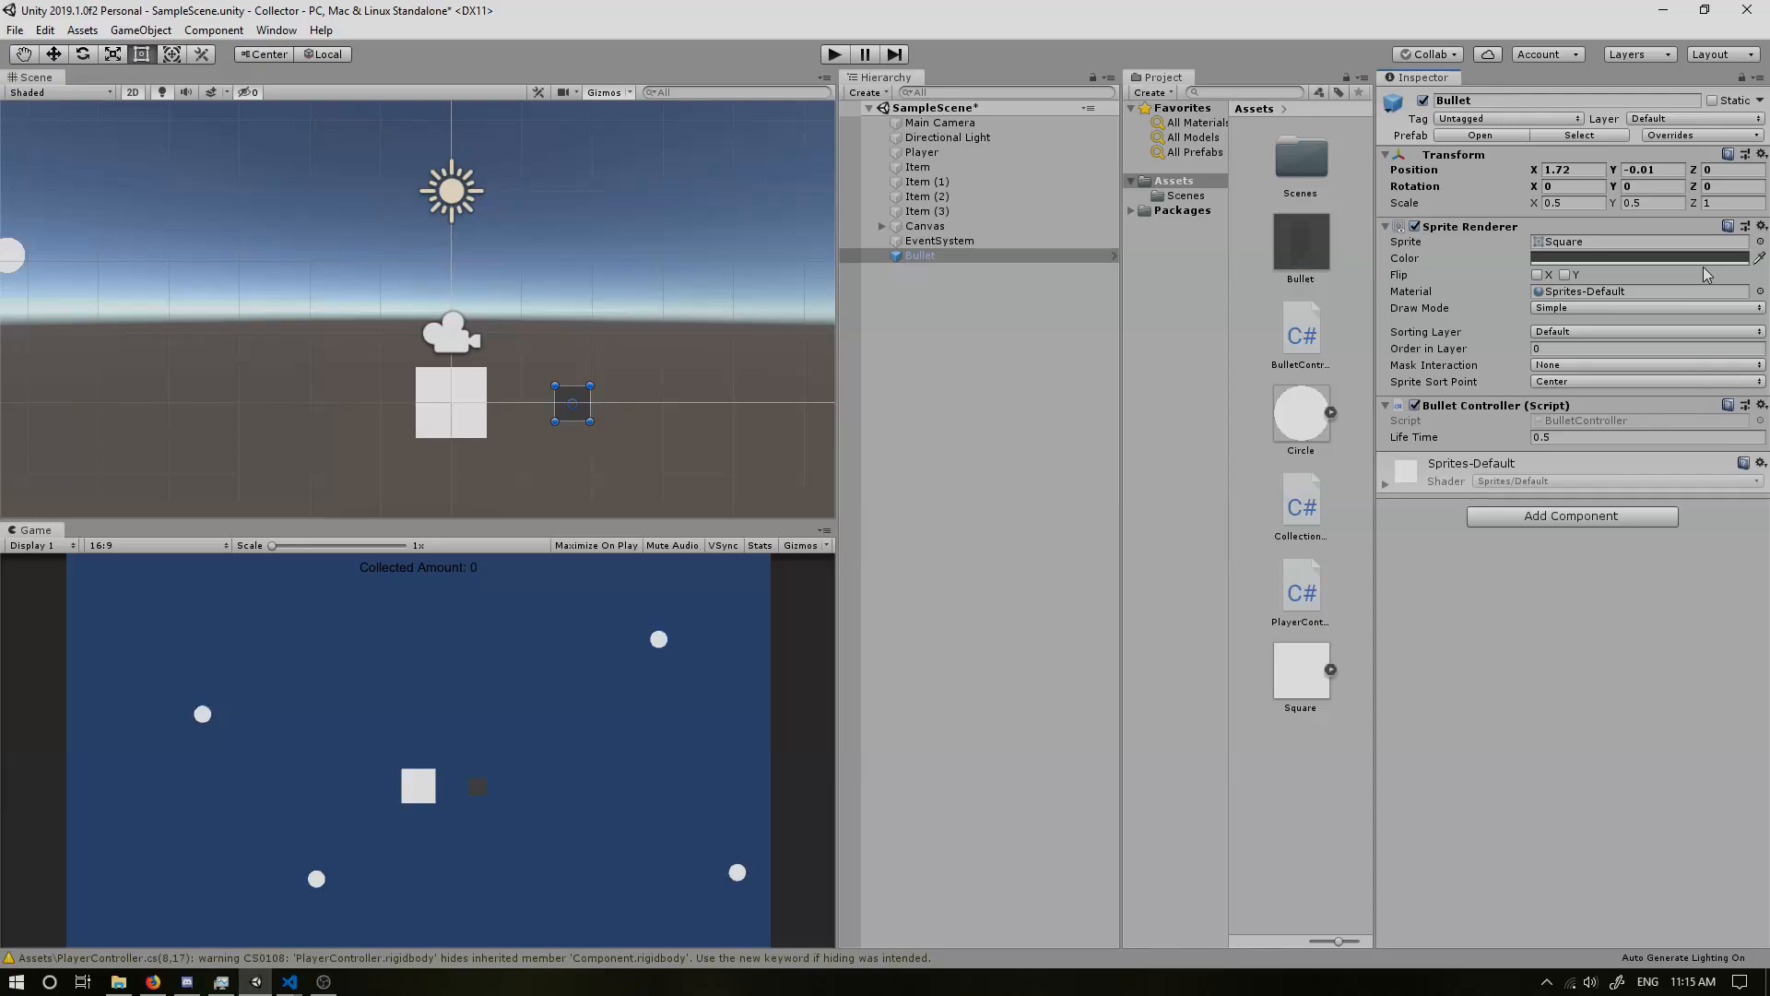
click(1299, 240)
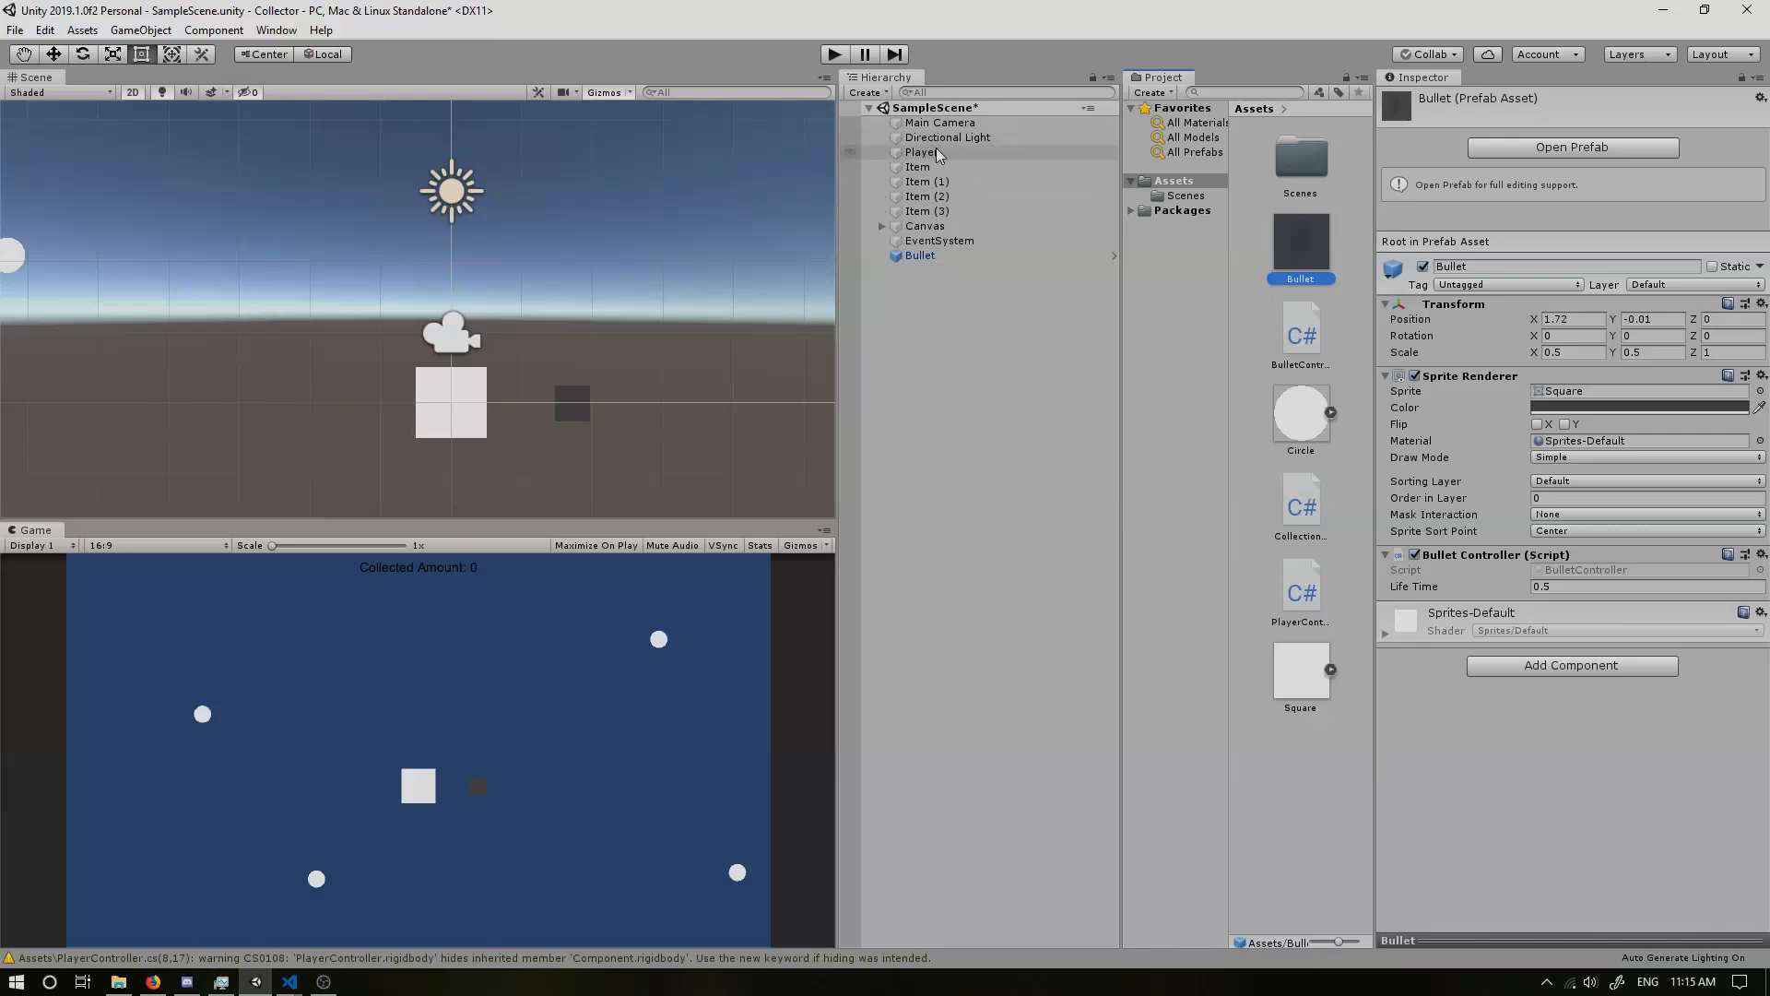
Step: Assign the Bullet prefab to Player's controller with Bullet Speed 7.5 and Fire Delay 0.5
click(920, 152)
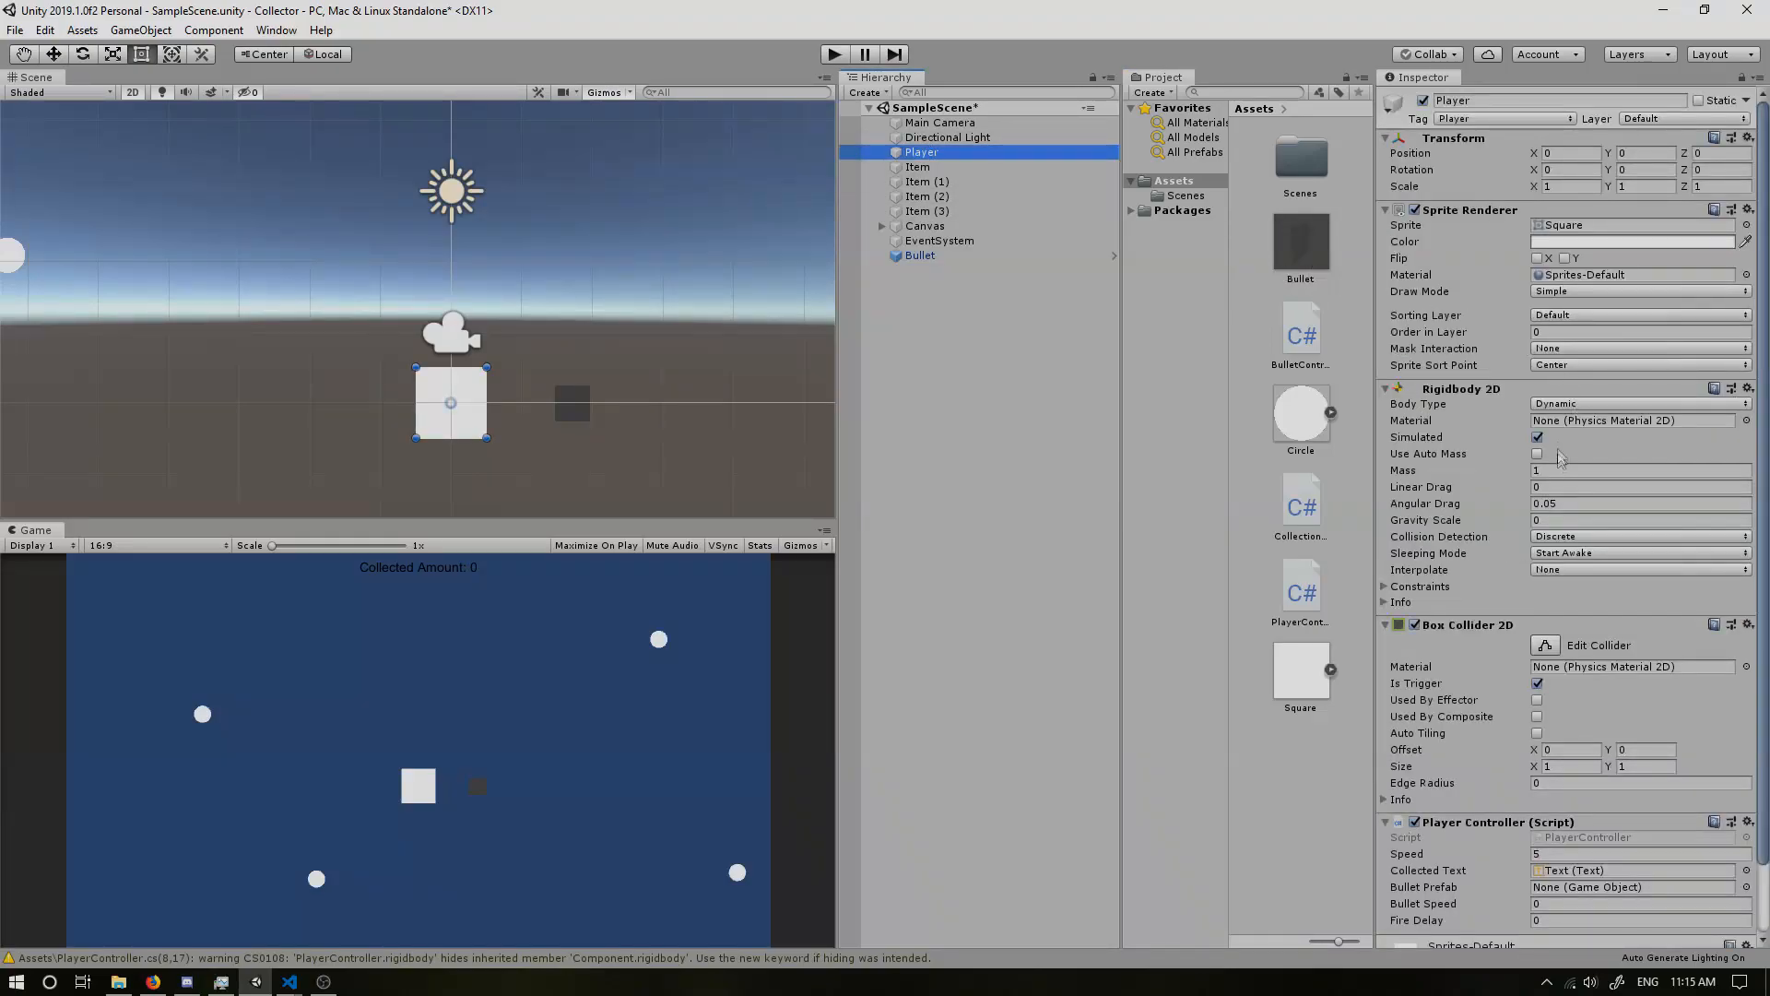
scroll(down, 3)
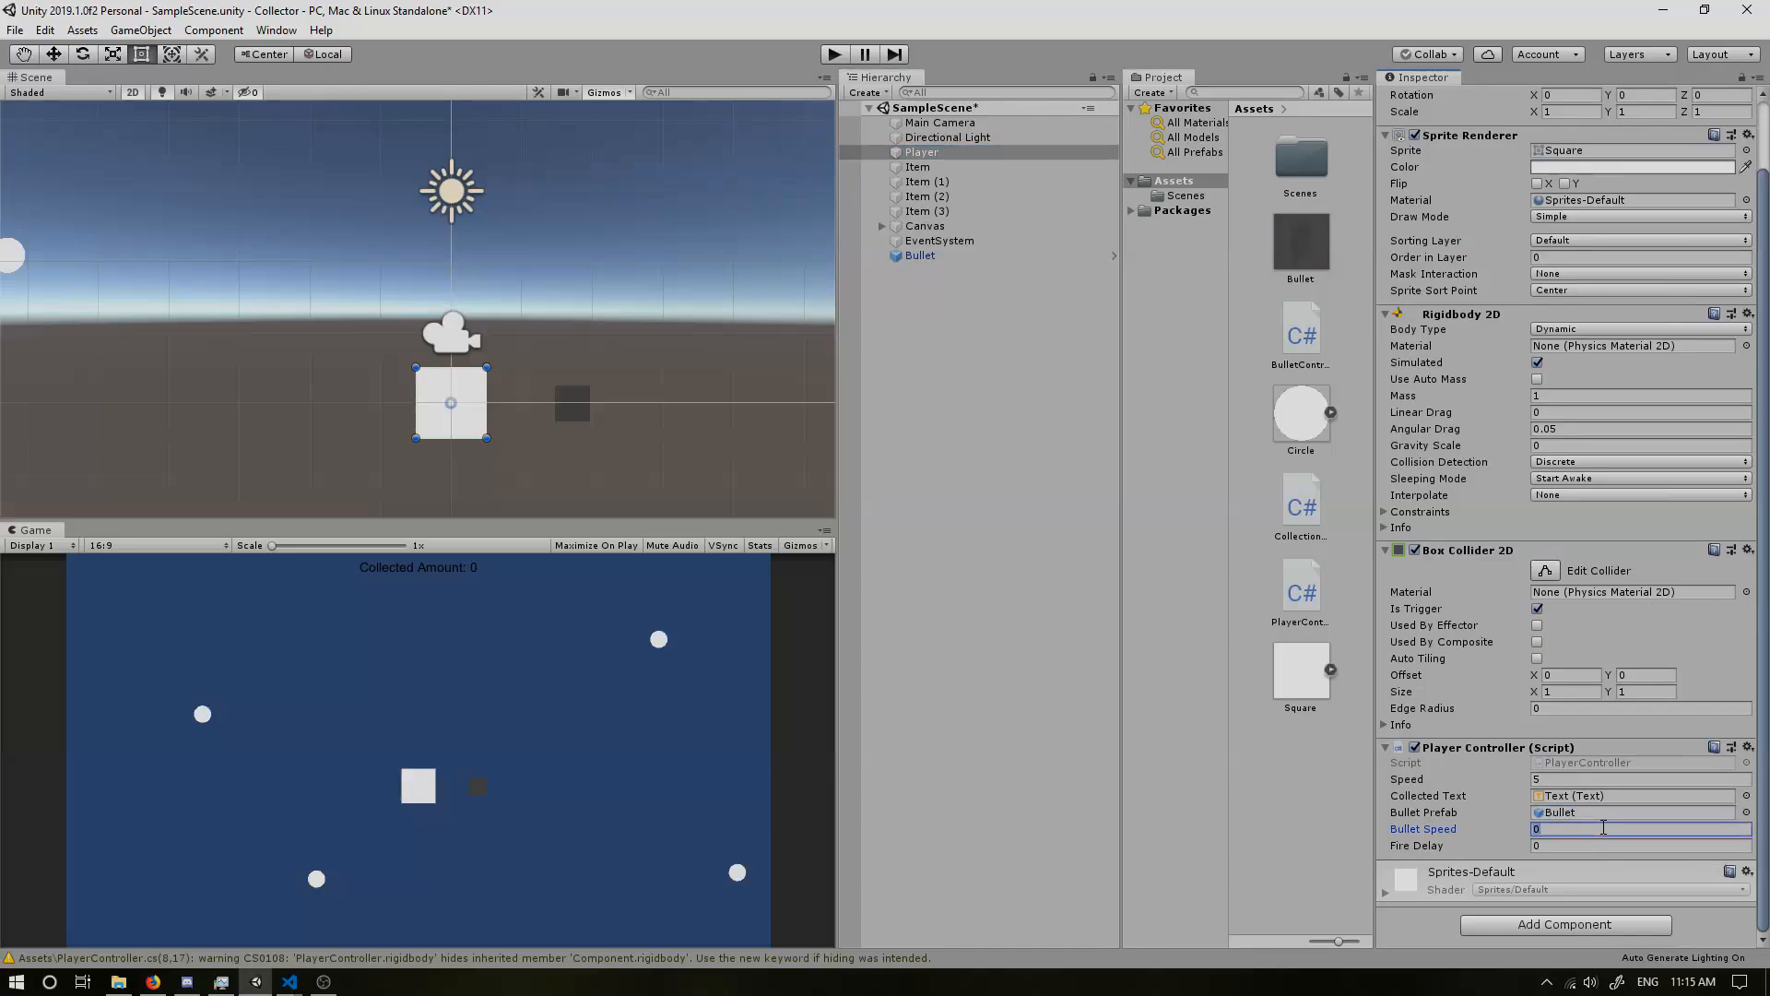
text(7.5)
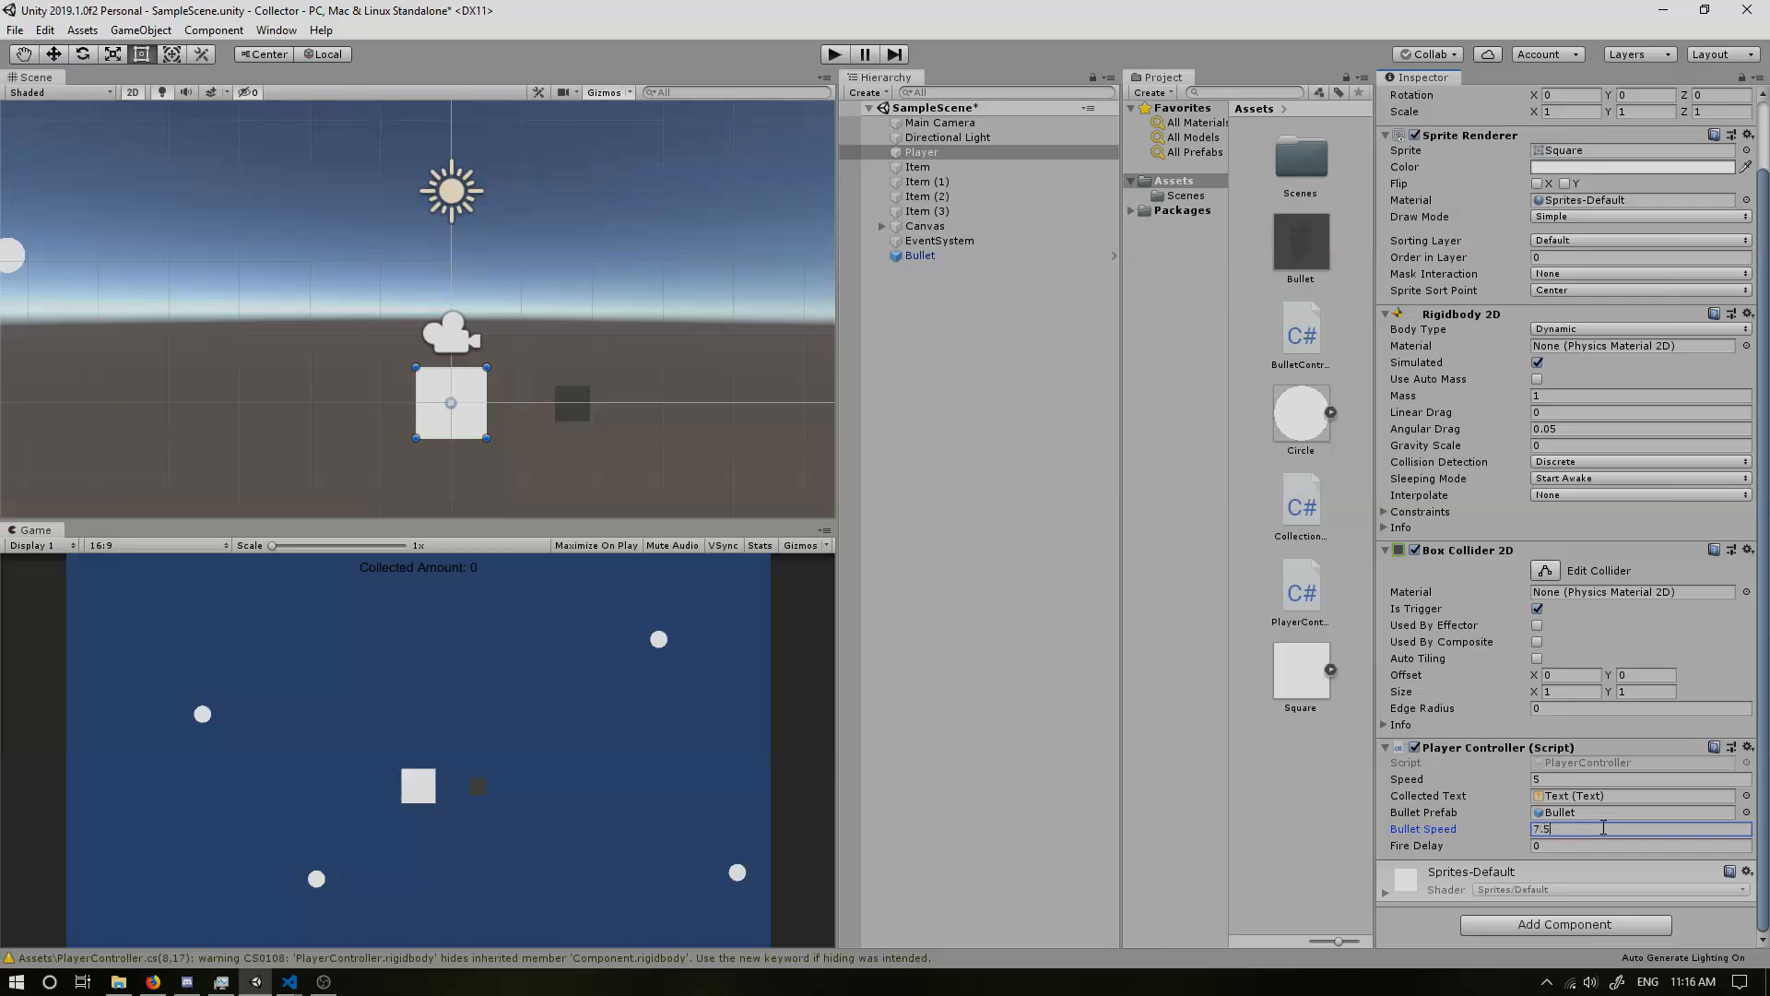
click(1637, 845)
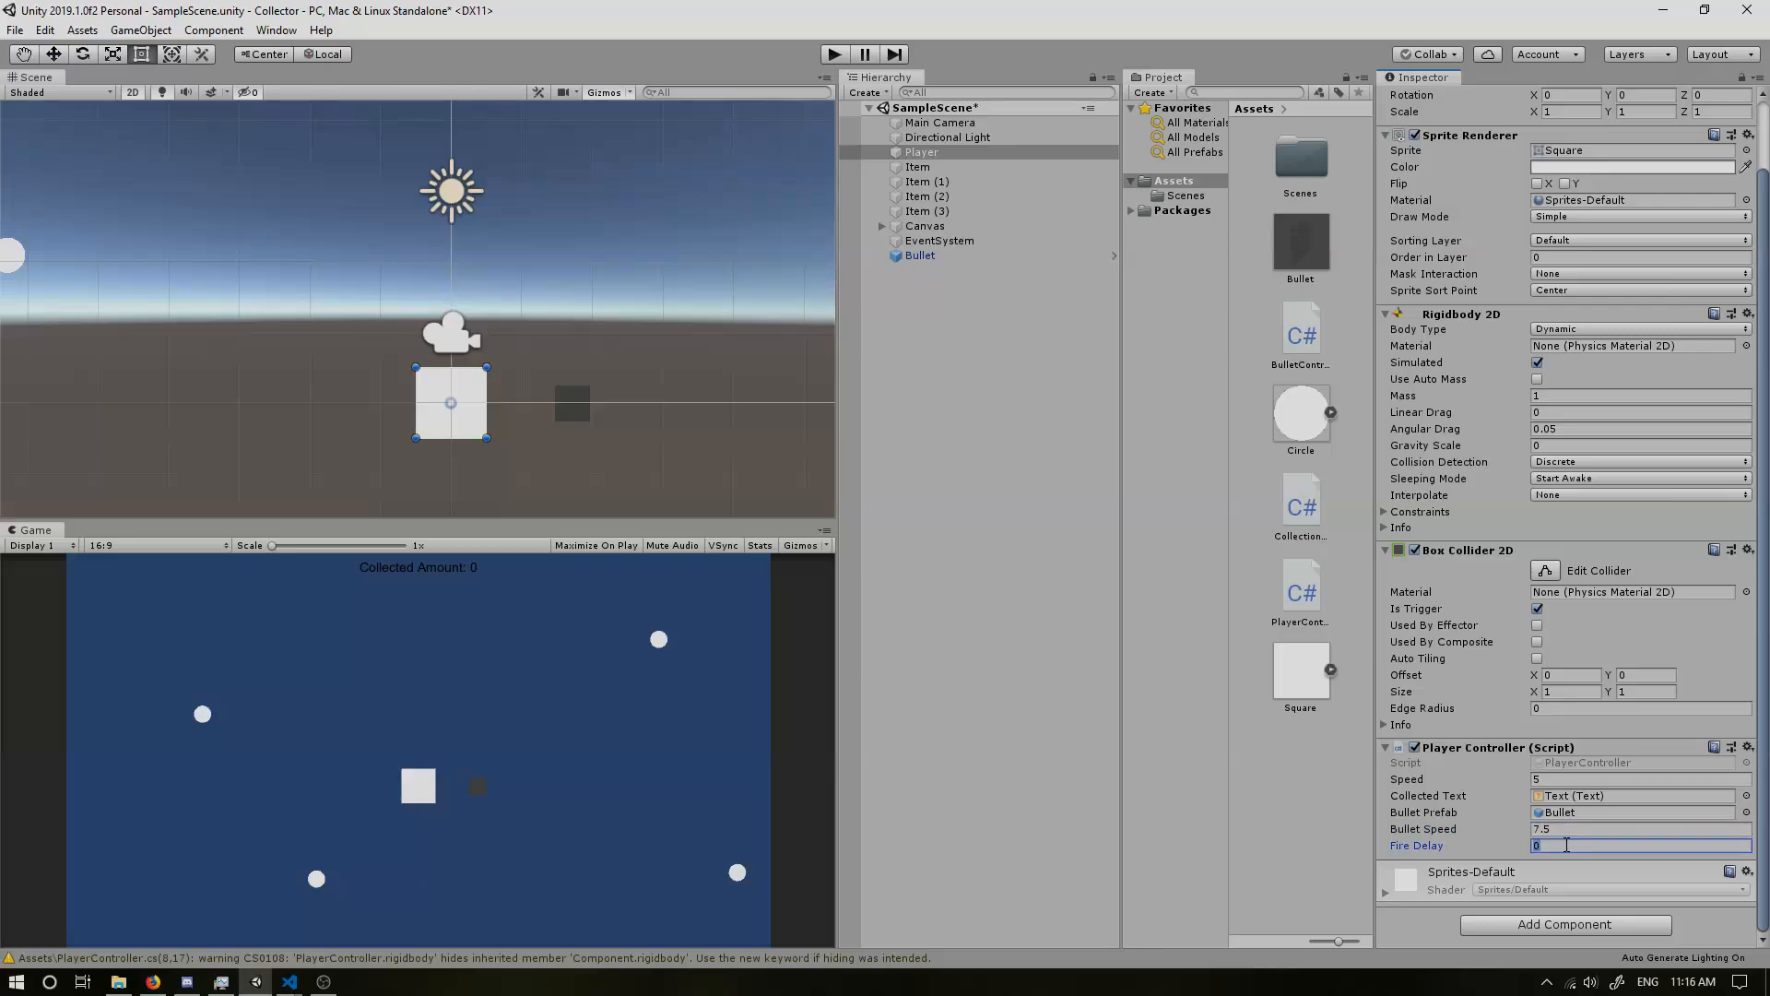
text(0.5)
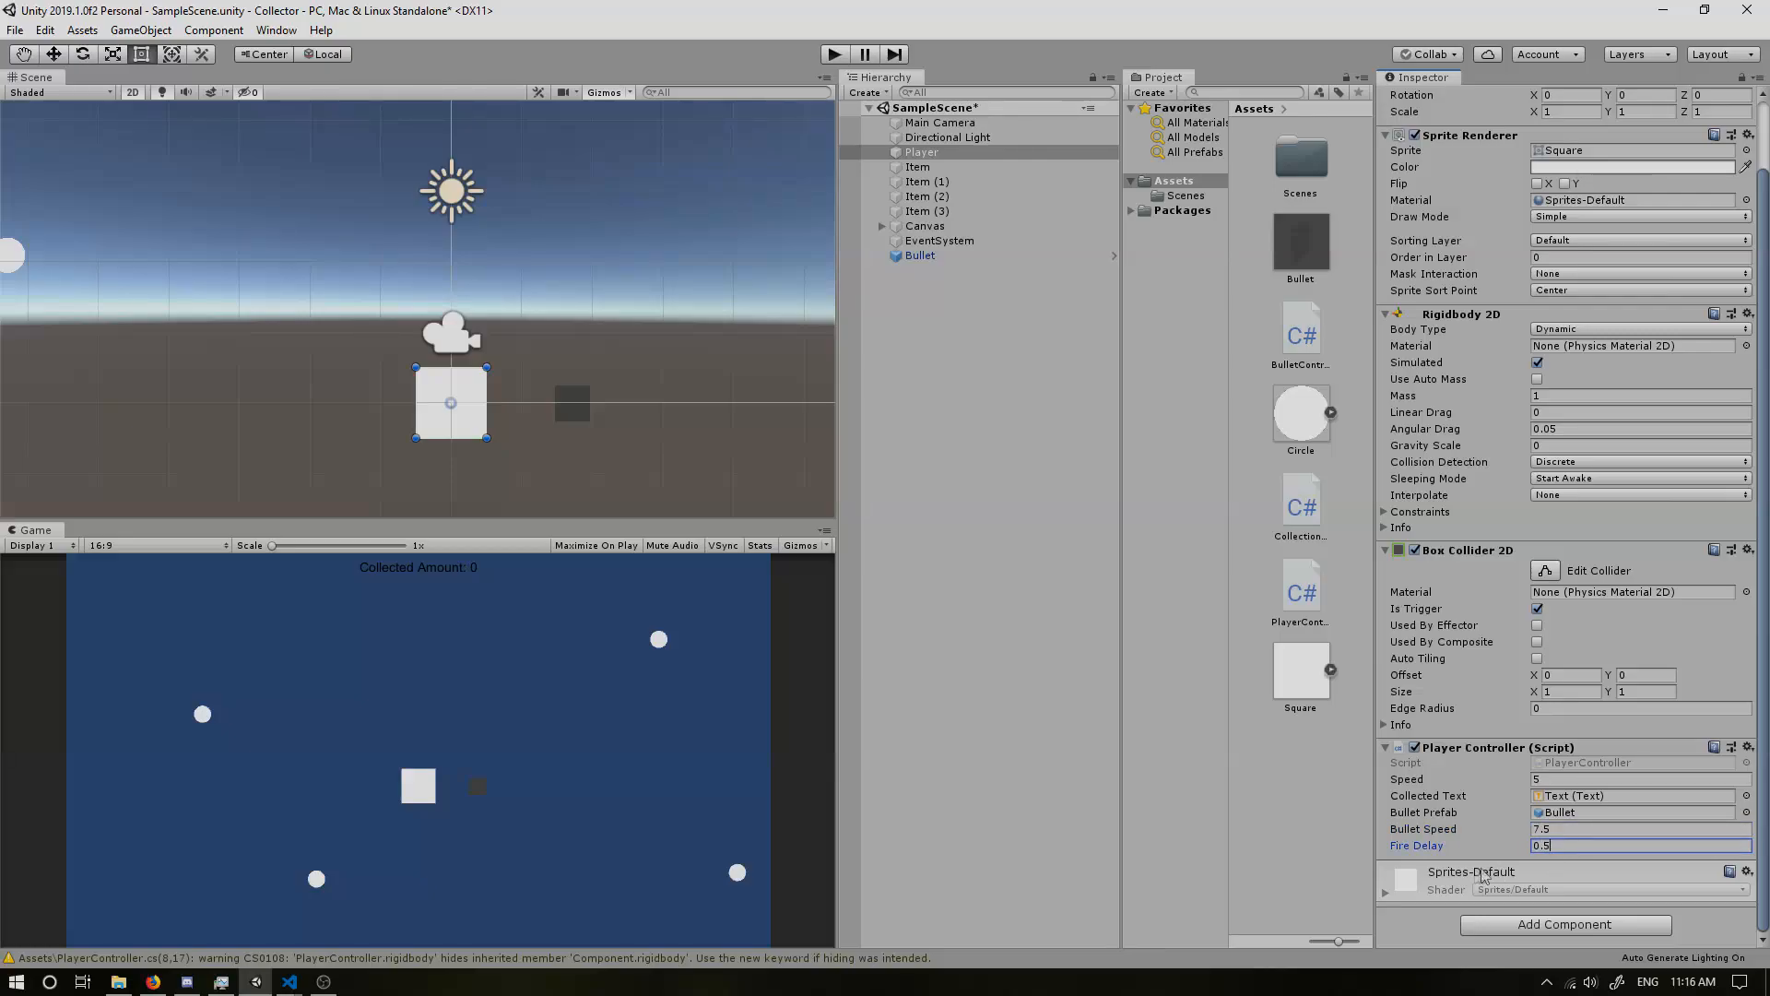
click(921, 152)
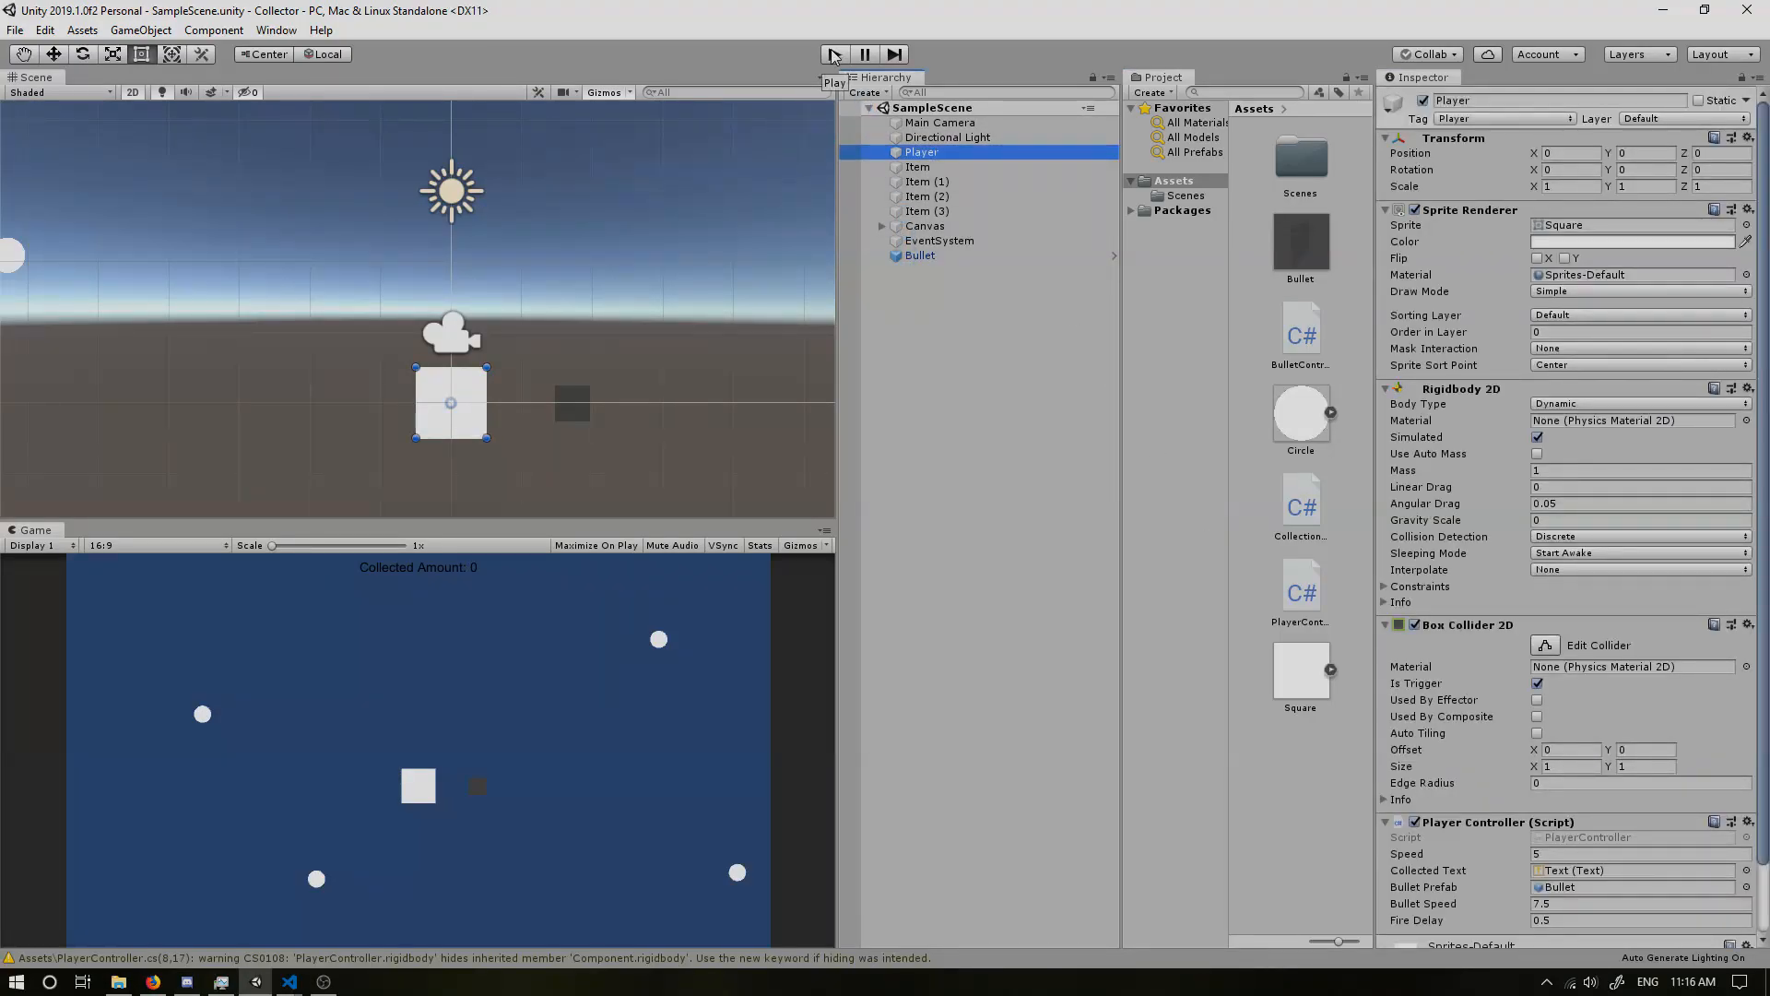
Step: Start Play mode and watch the scene Bullet get destroyed after its lifetime
click(833, 53)
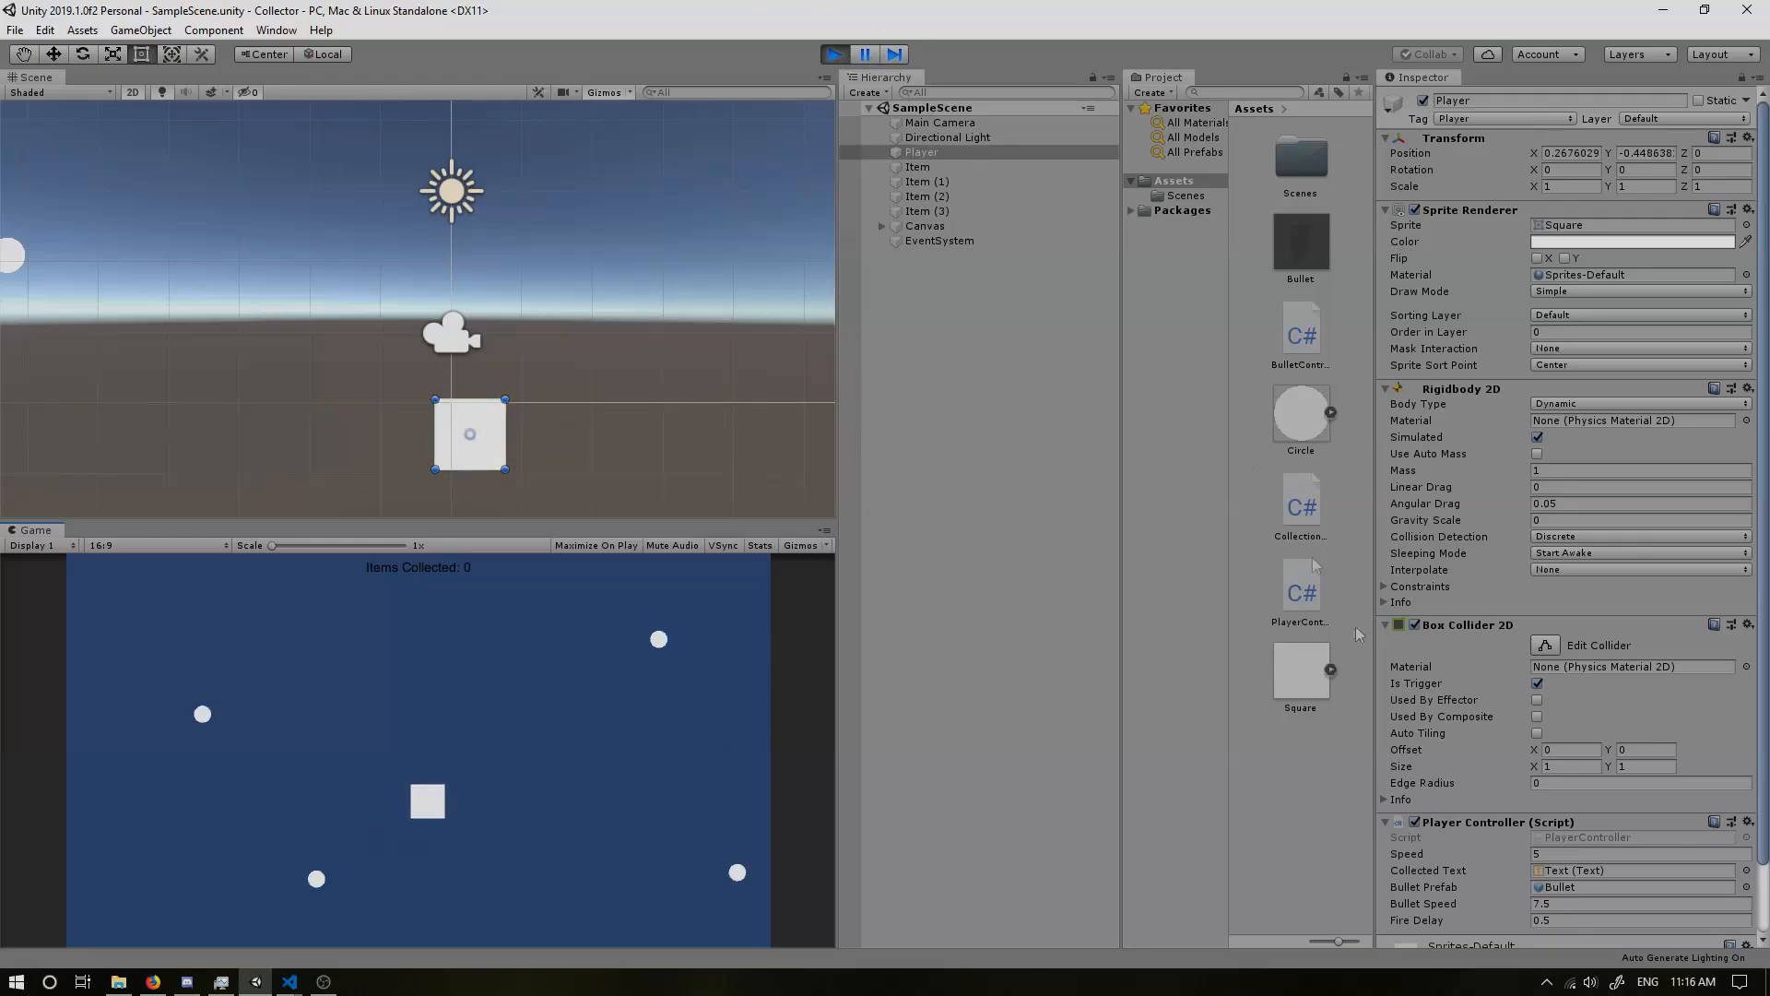
scroll(down, 3)
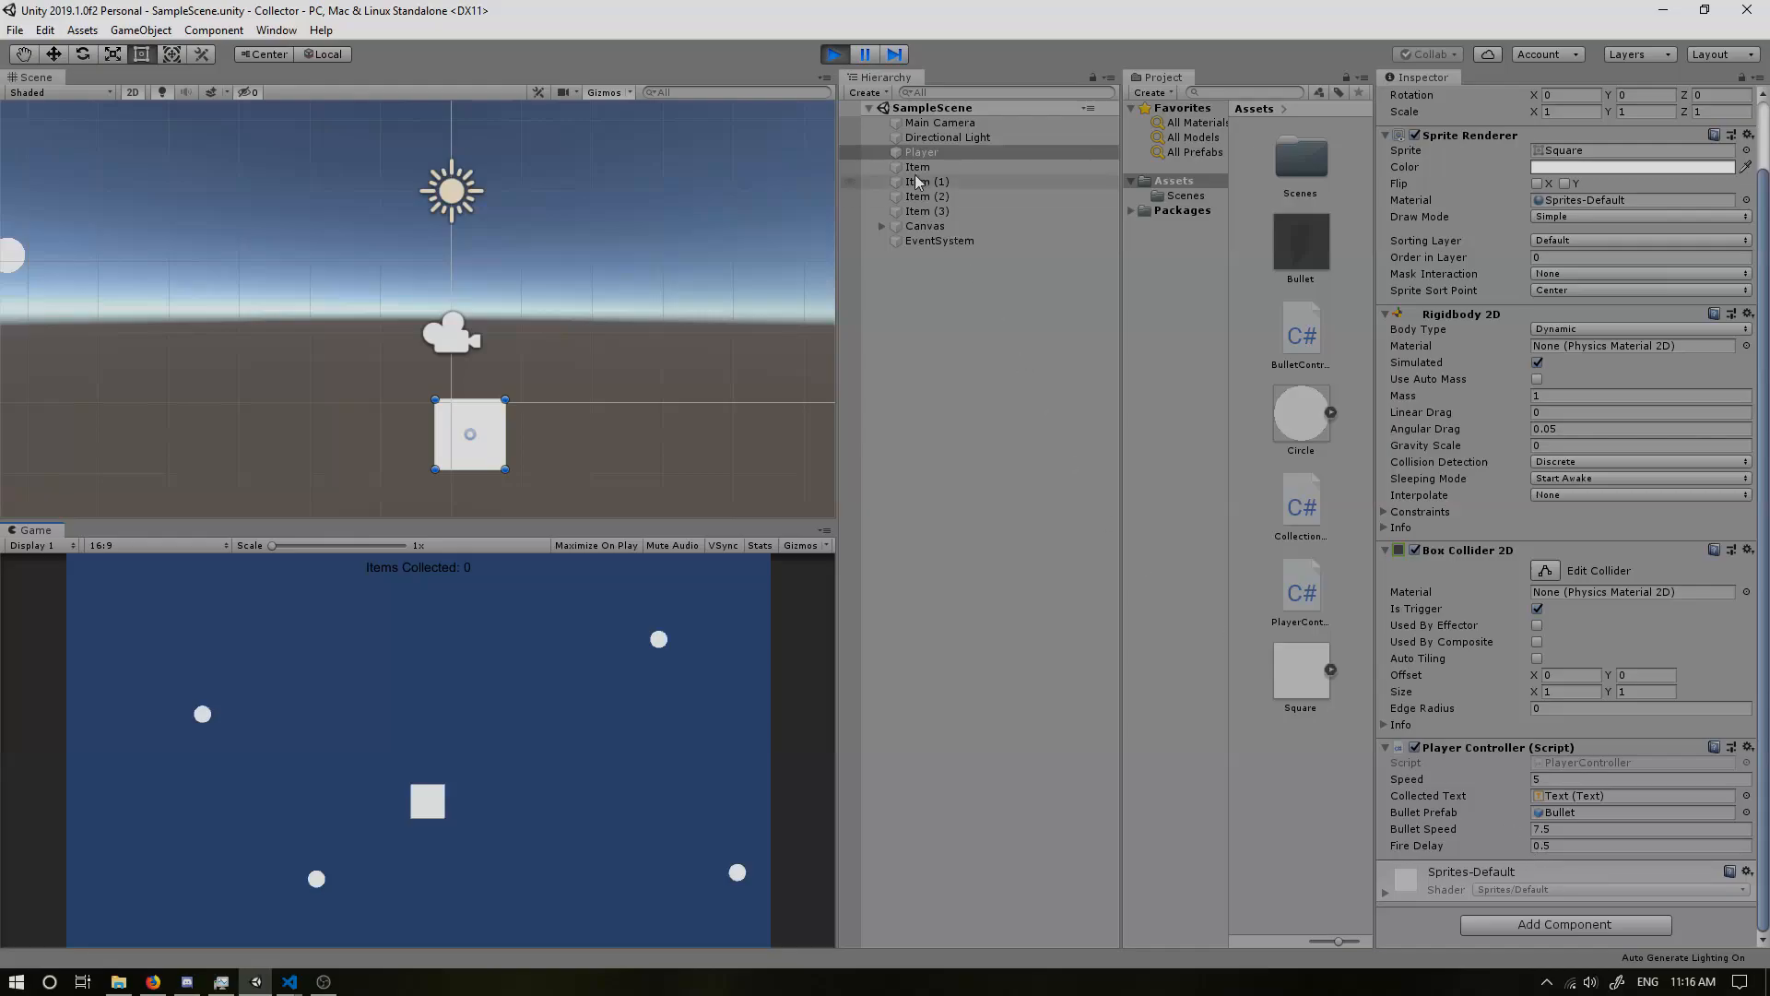
Step: Change the Bullet prefab's Life Time to 2 in the Inspector during Play mode
click(1299, 233)
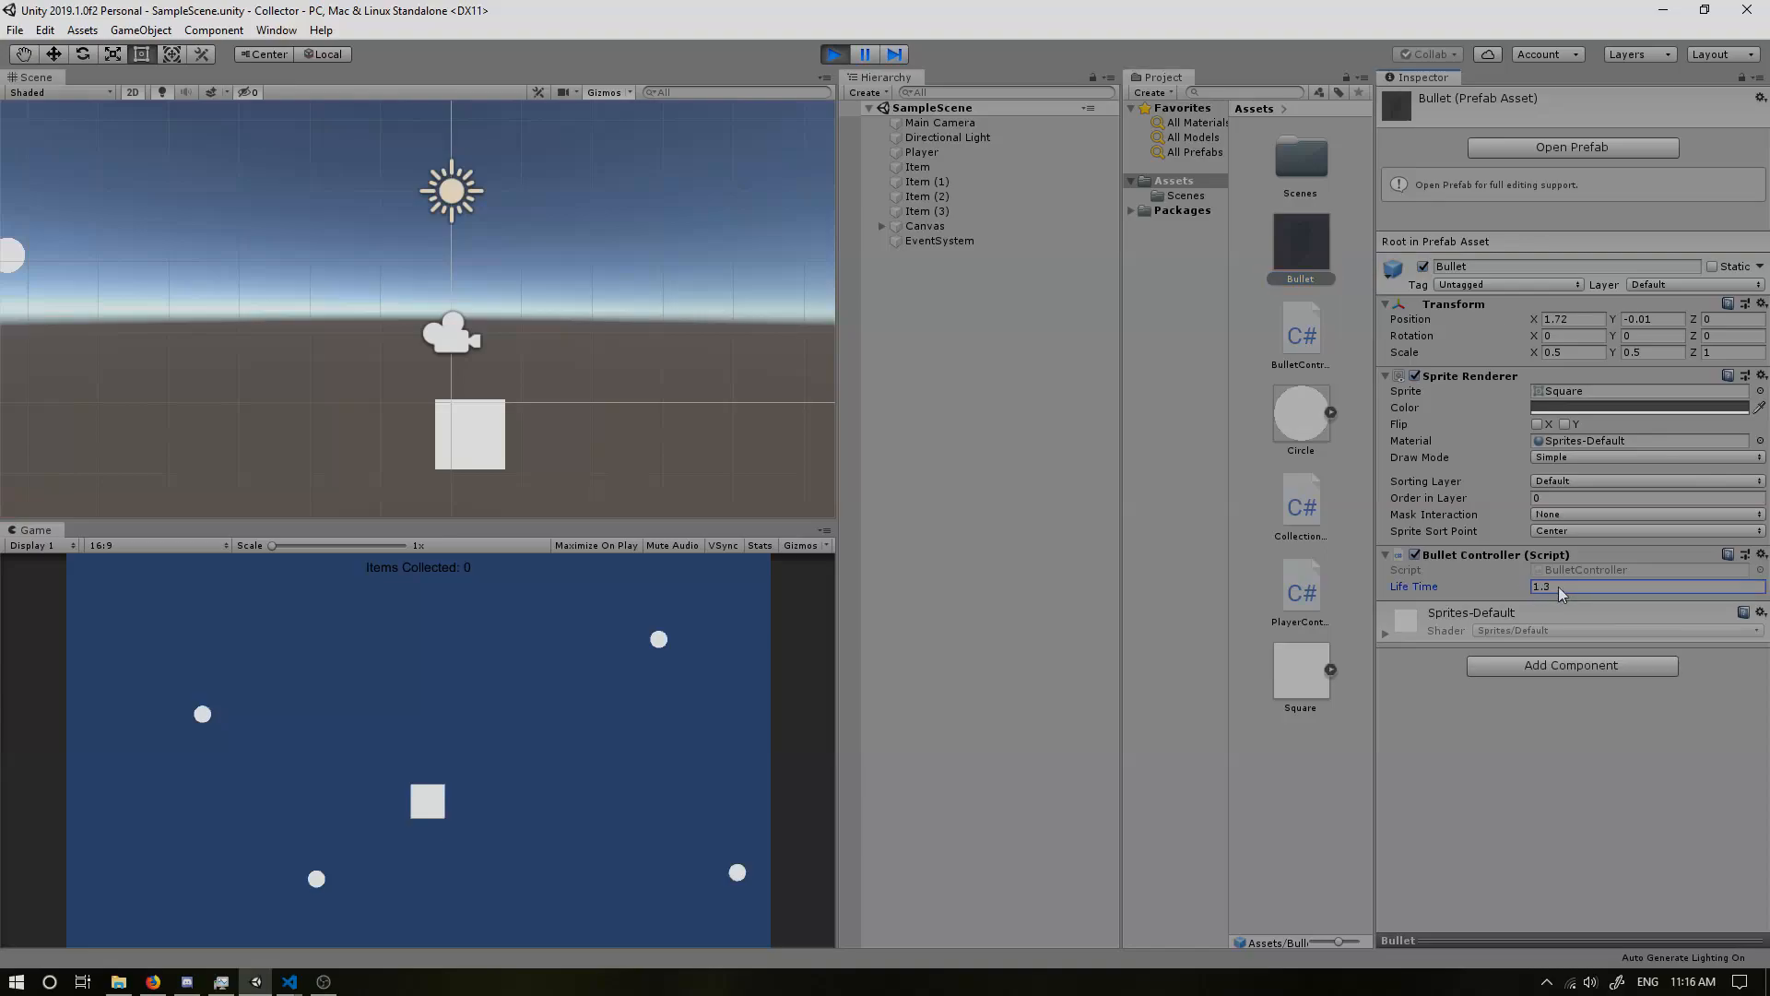
text(1.55)
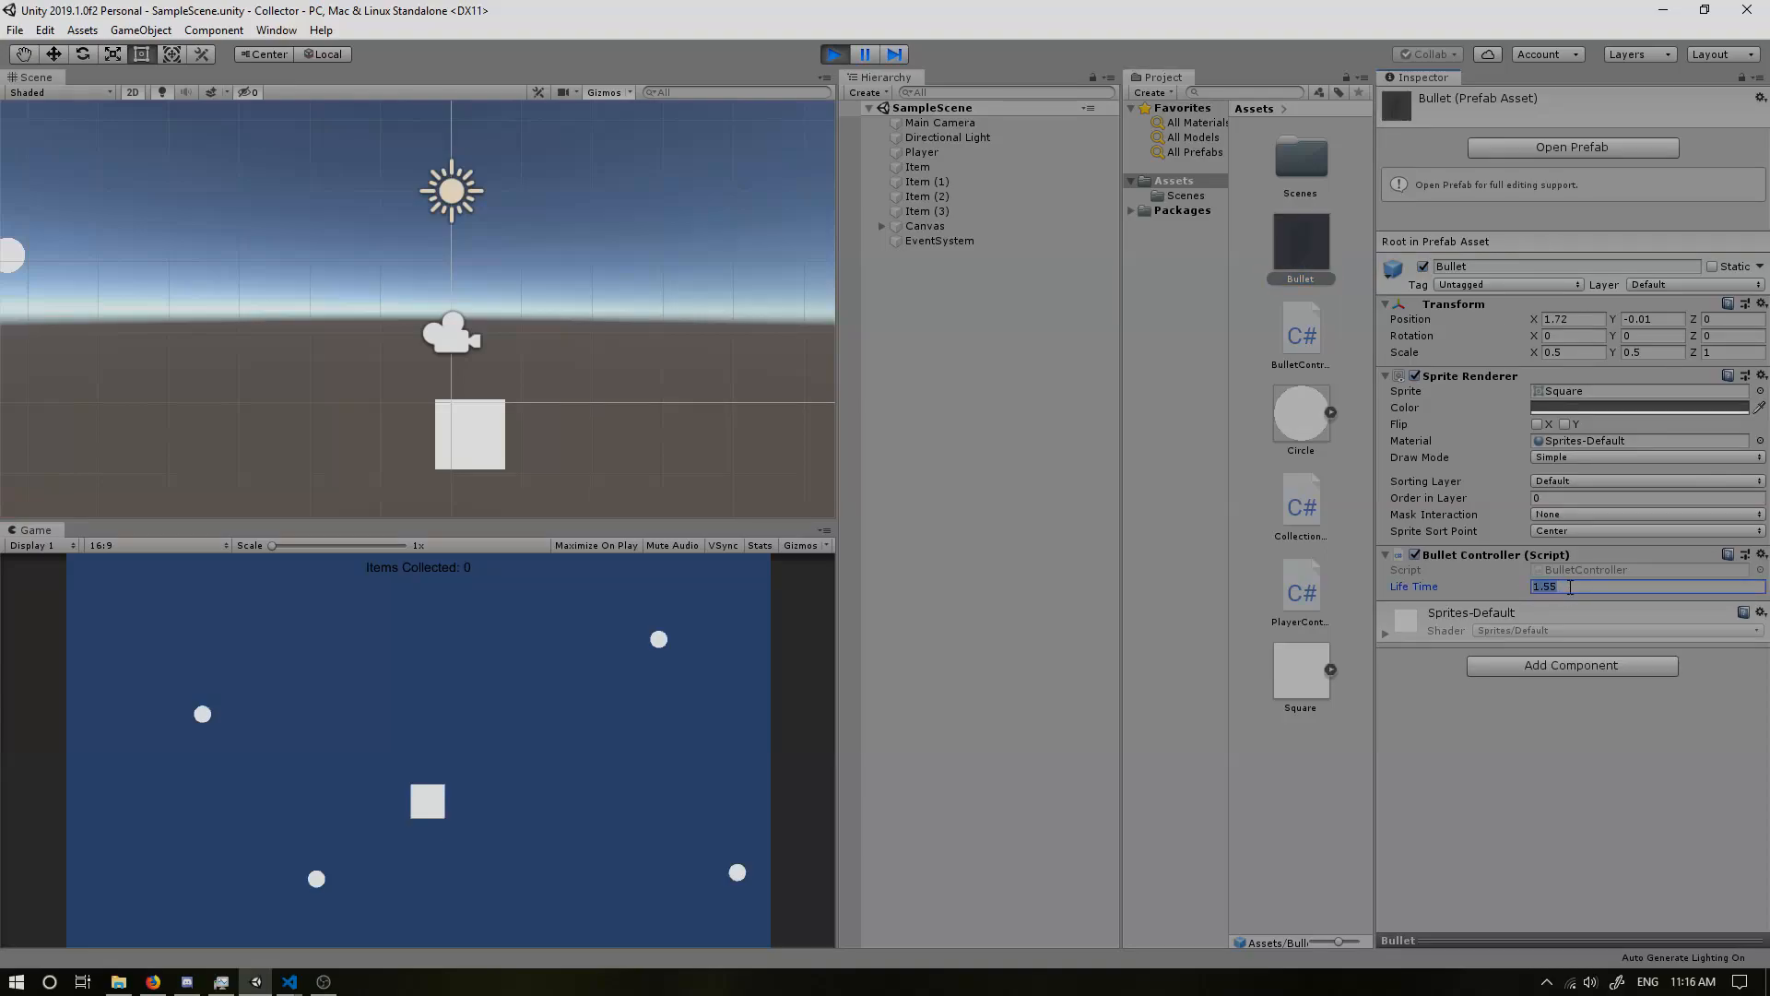
text(2)
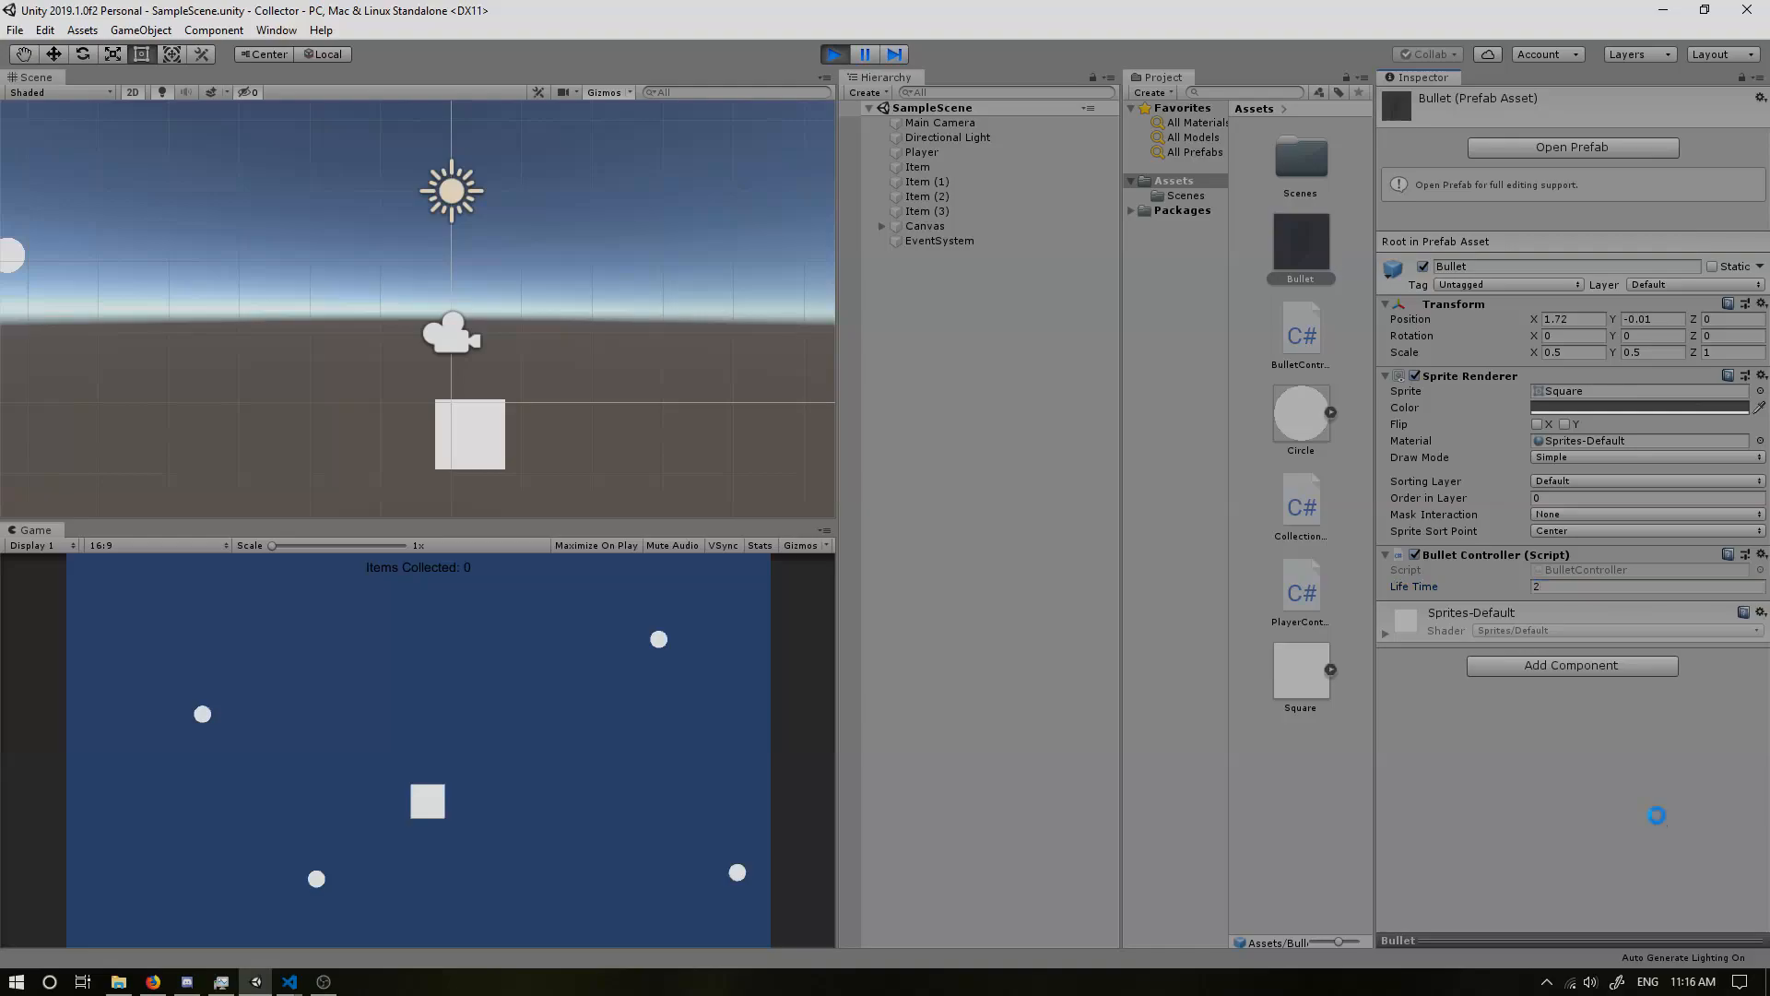
mouse_move(577, 755)
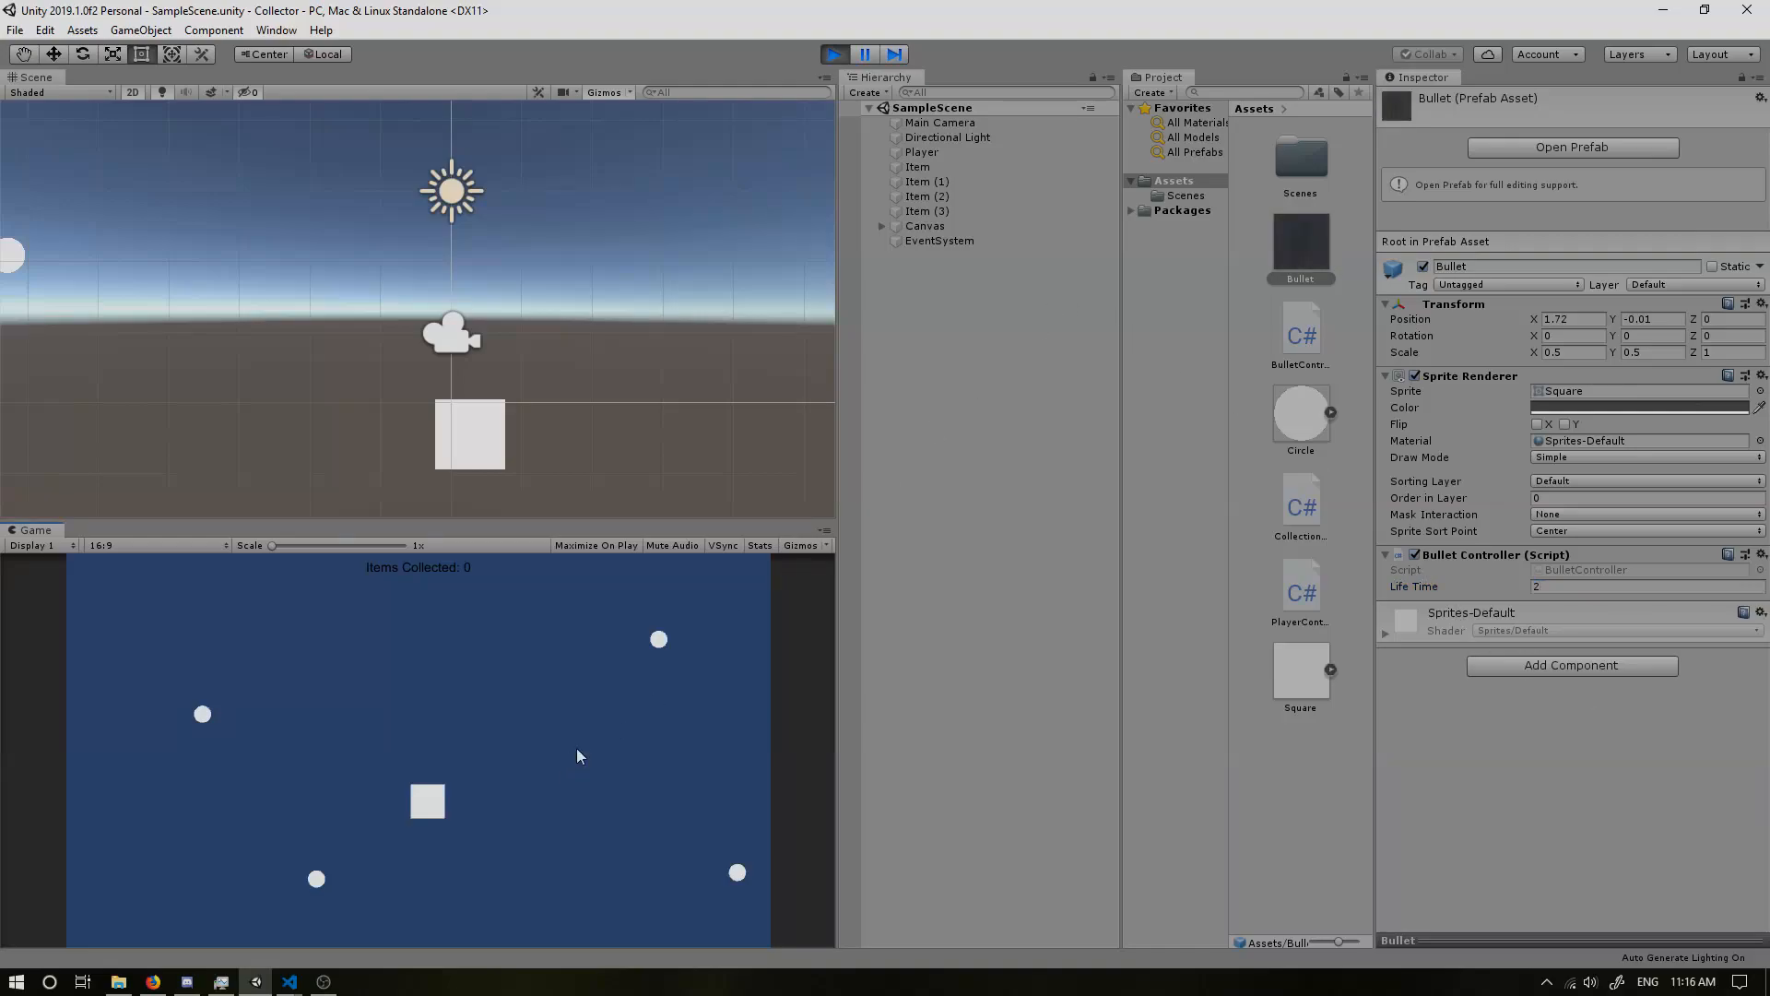